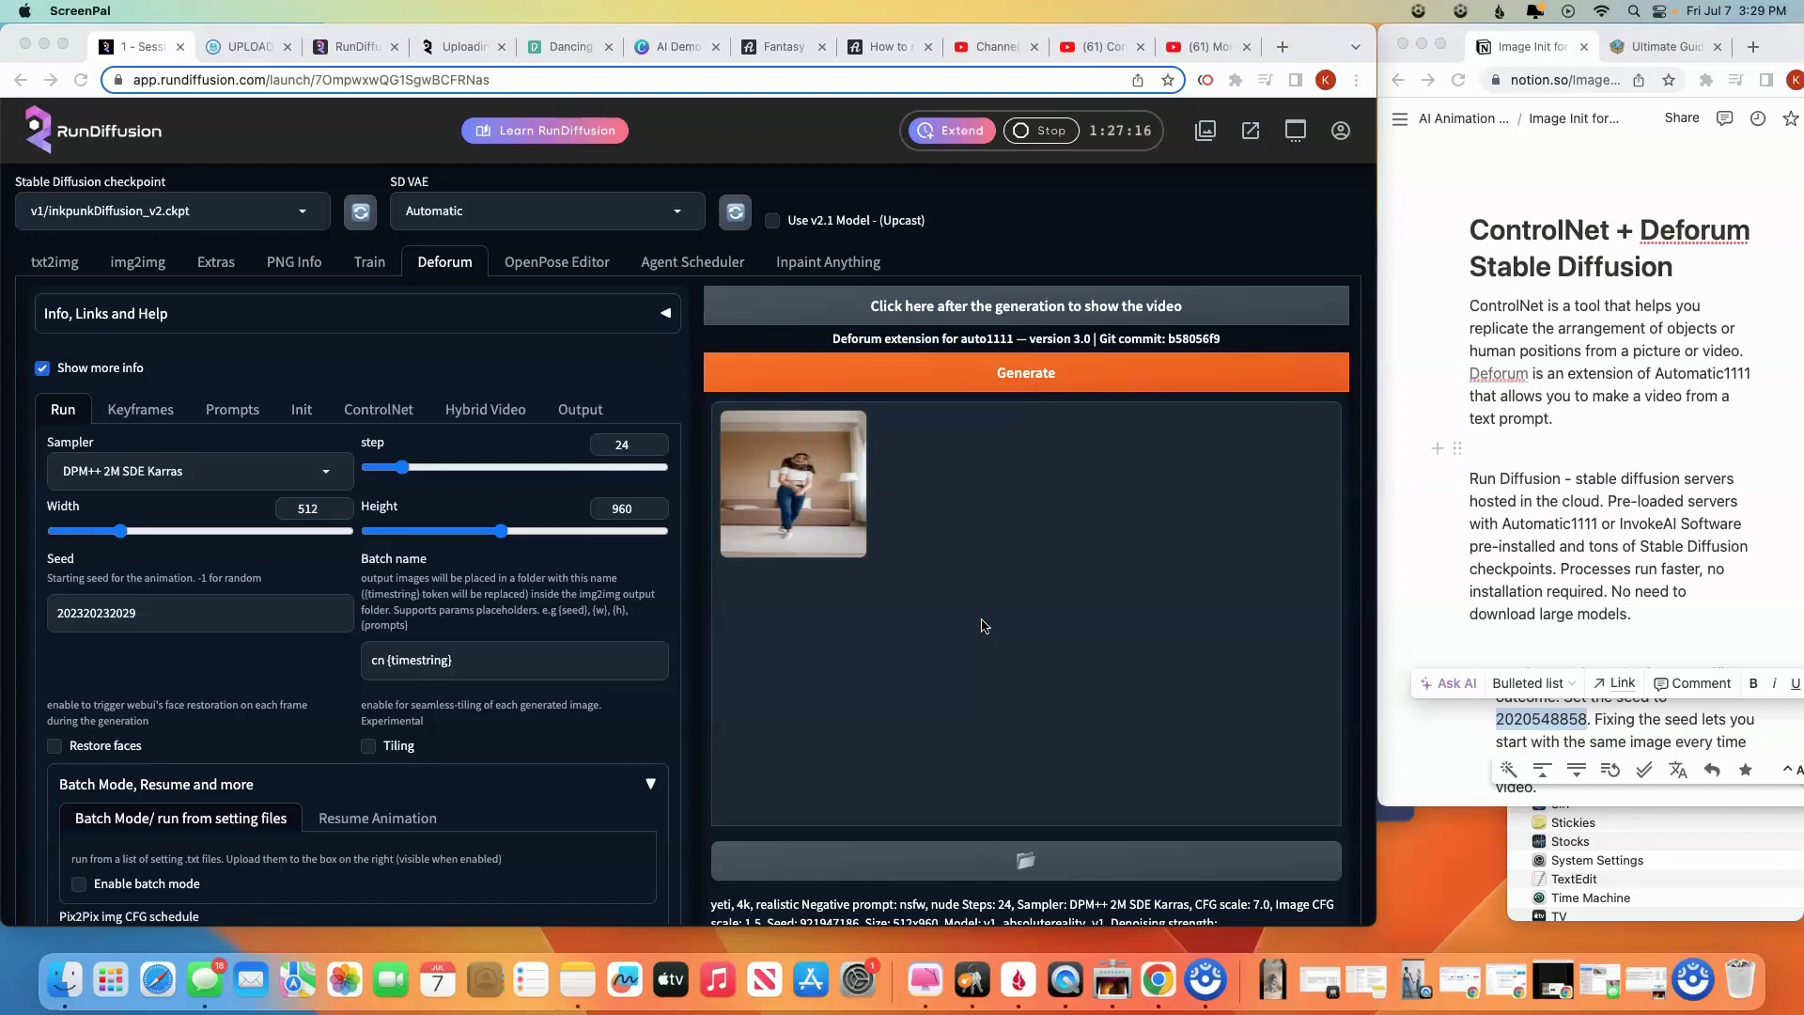
mouse_move(983, 626)
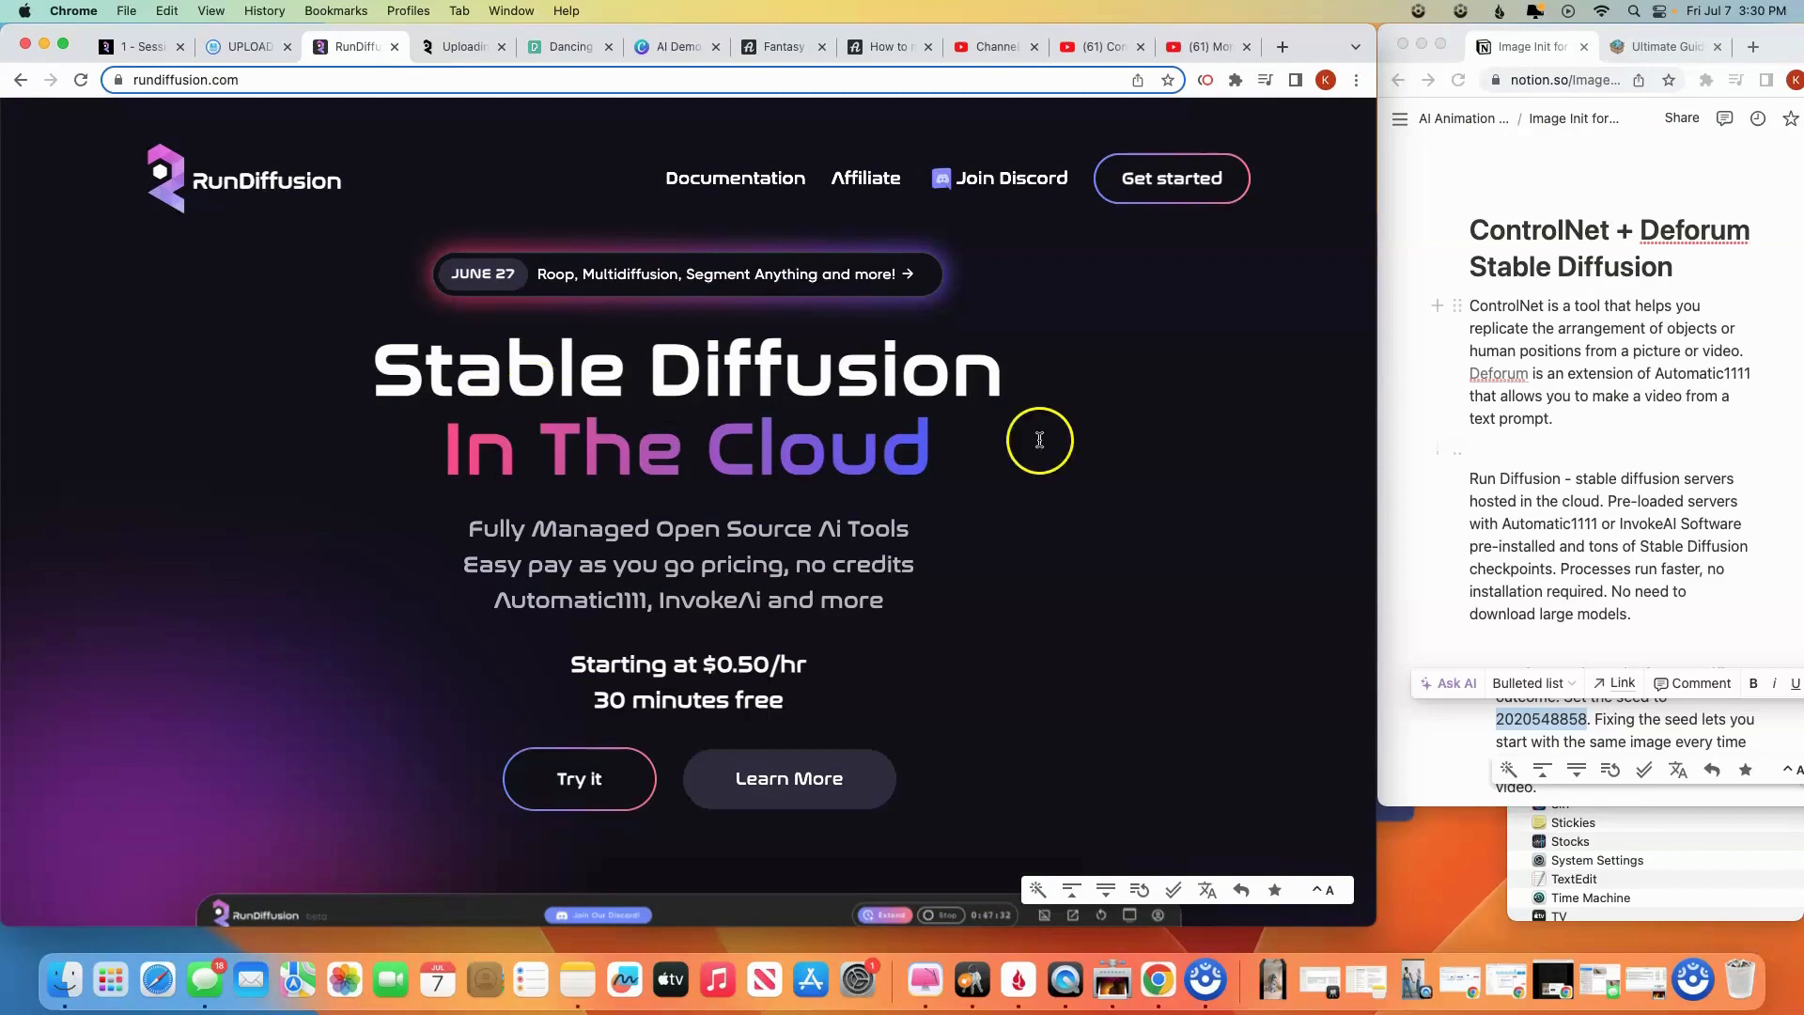
mouse_move(1357, 530)
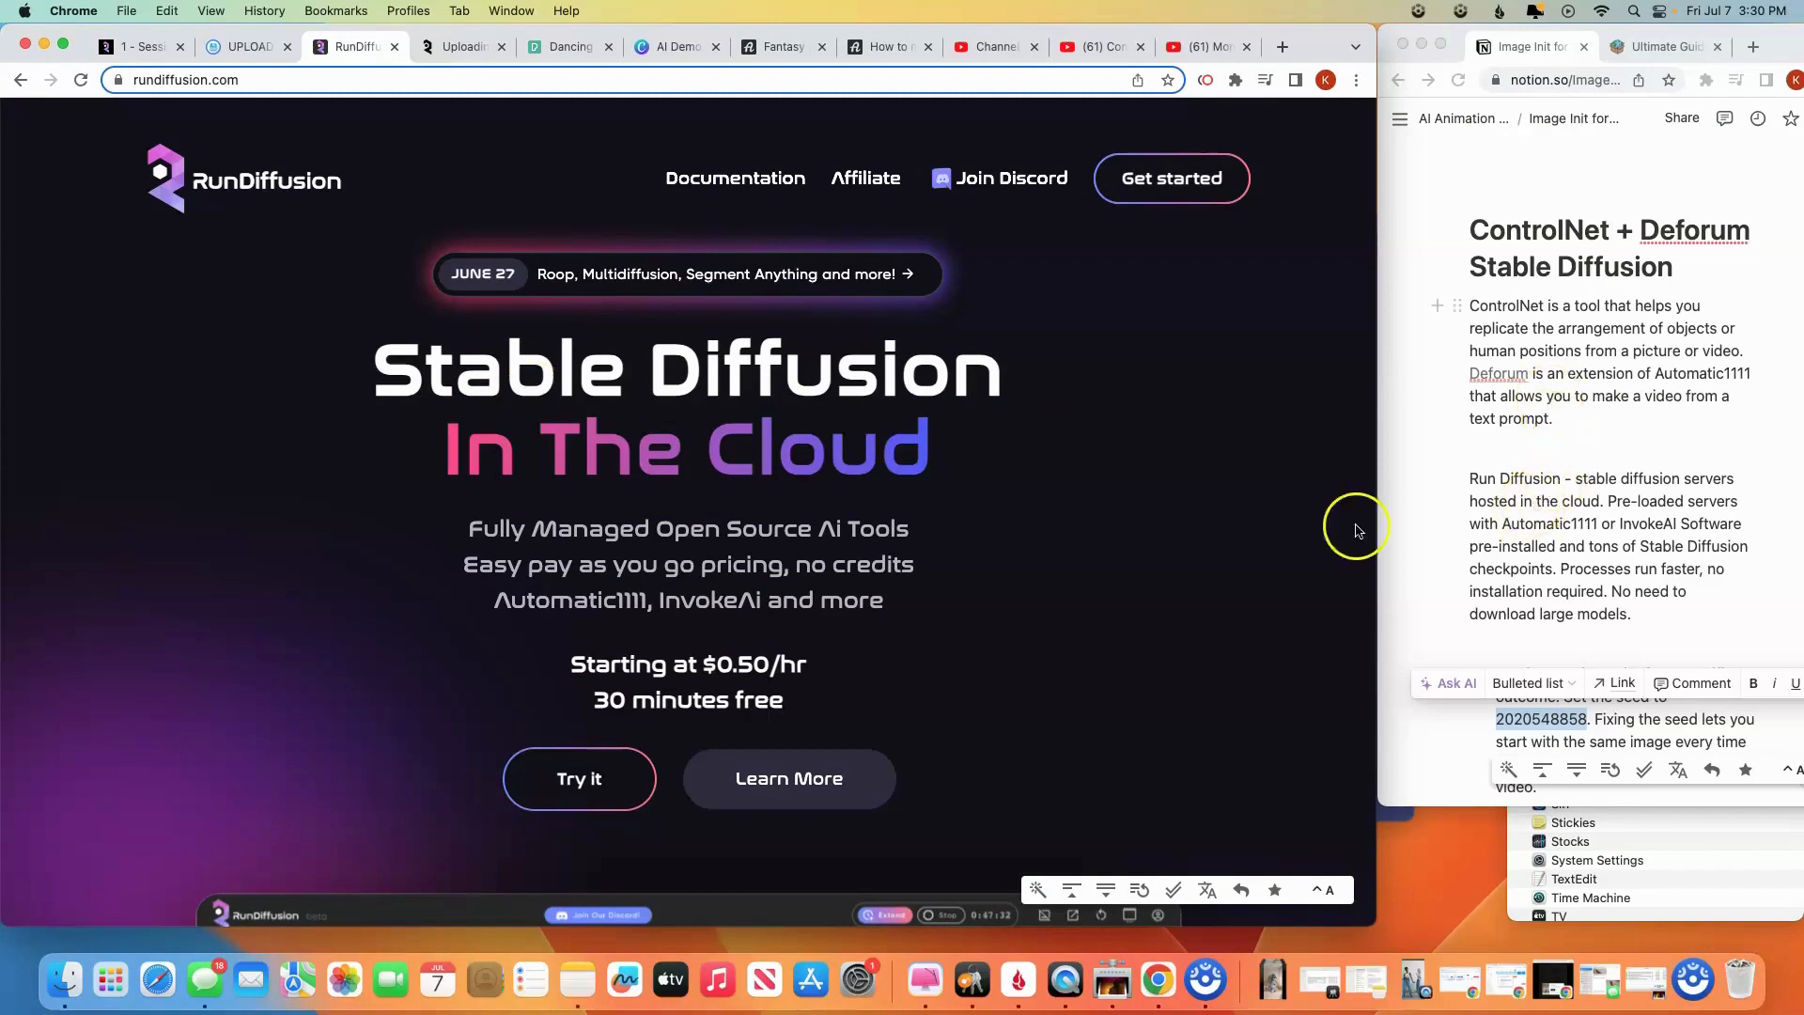
mouse_move(937, 495)
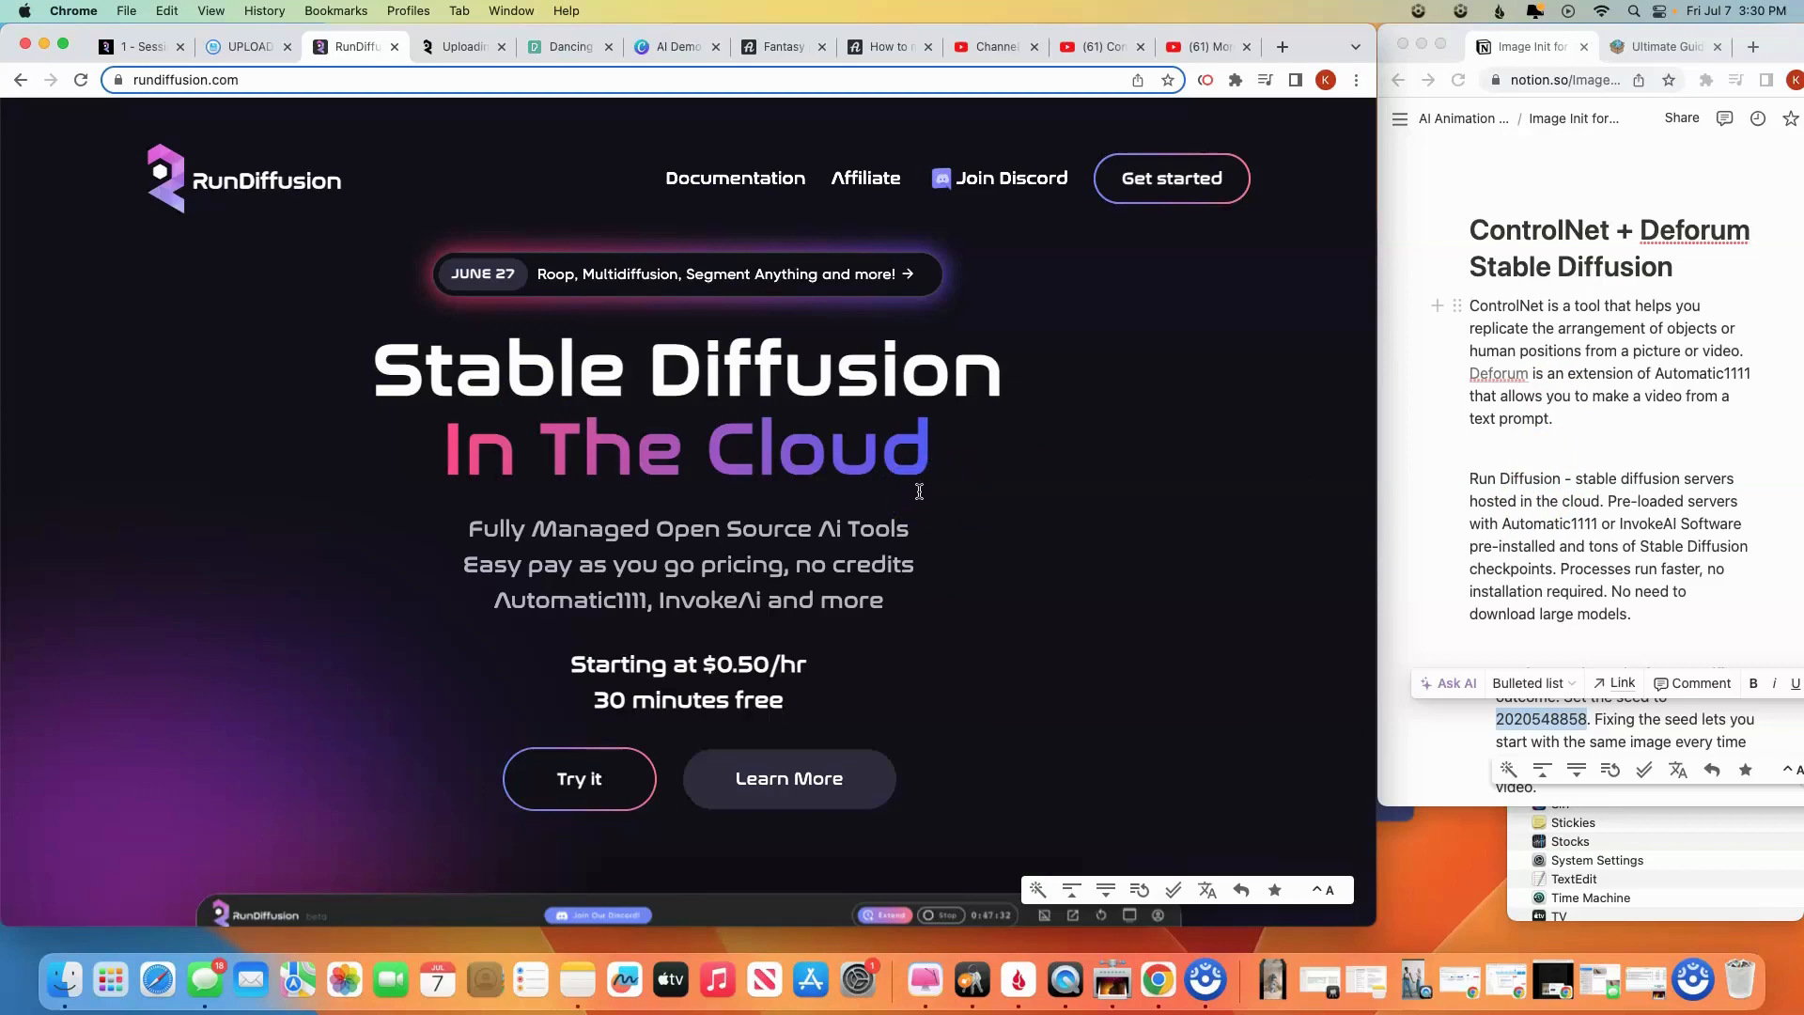
Scroll down the RunDiffusion homepage past the $0.50/hr pricing and 90-second boot claim
scroll(down, 3)
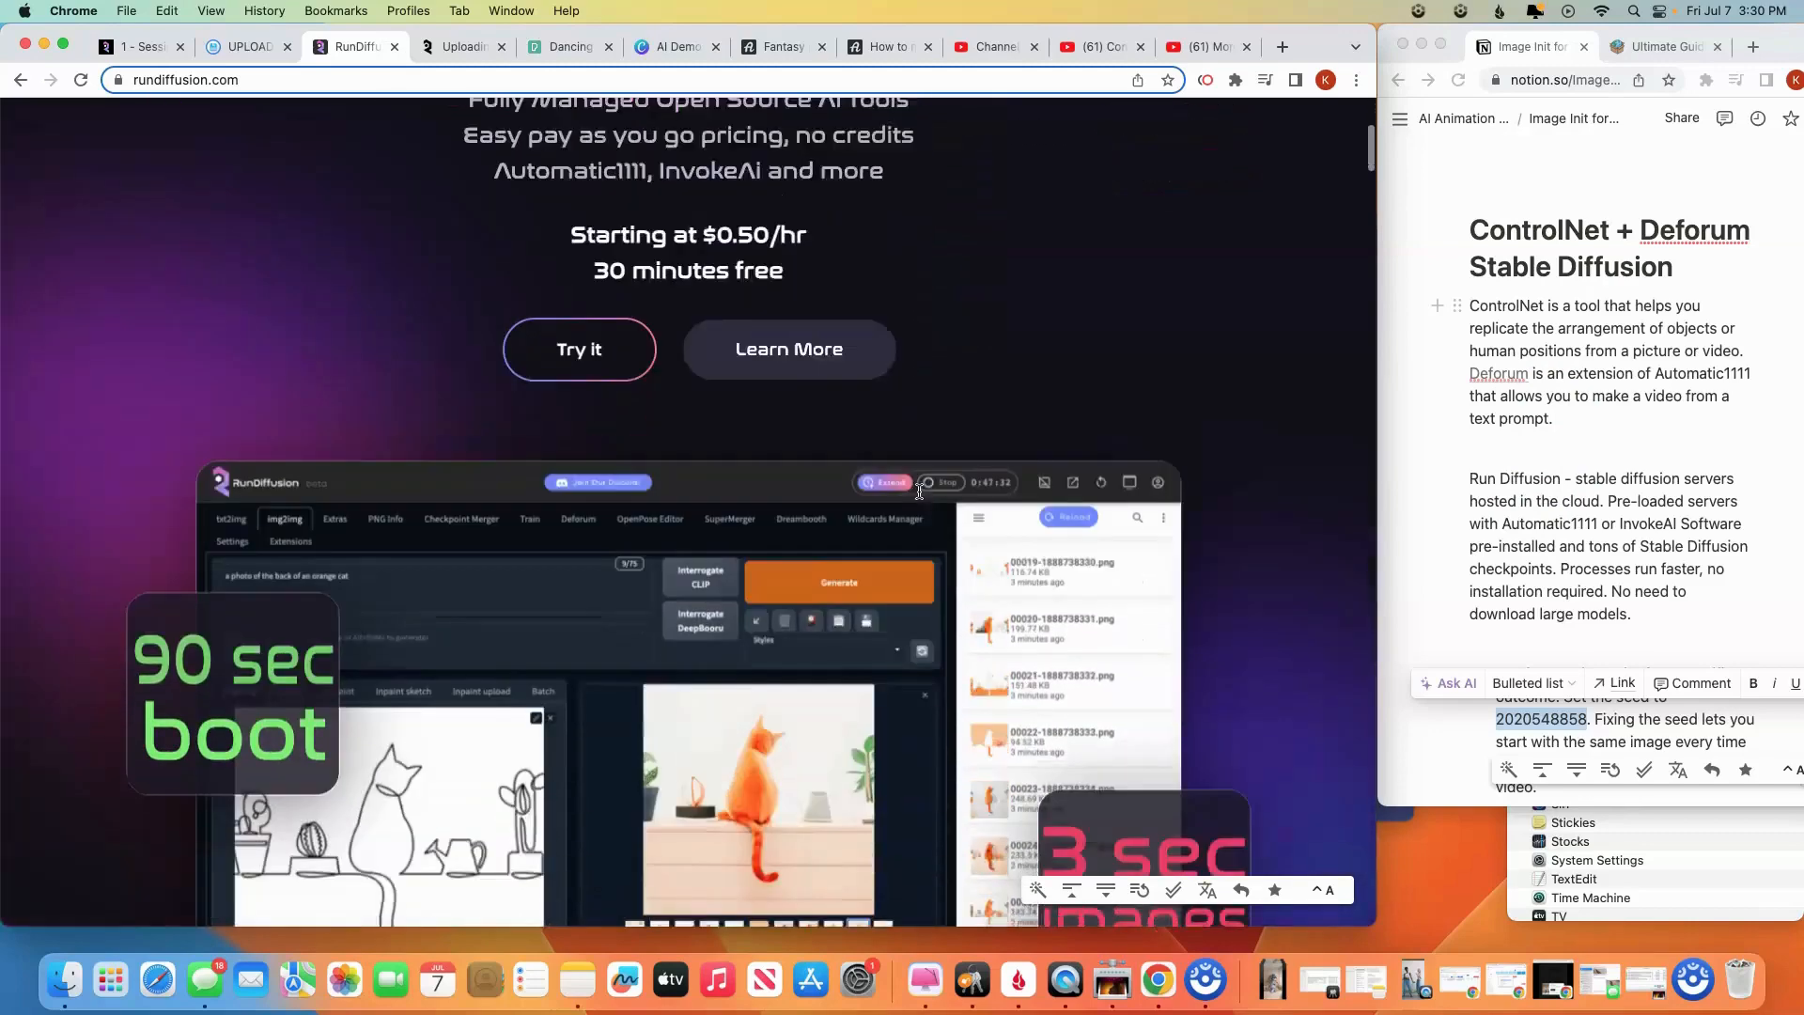
scroll(down, 3)
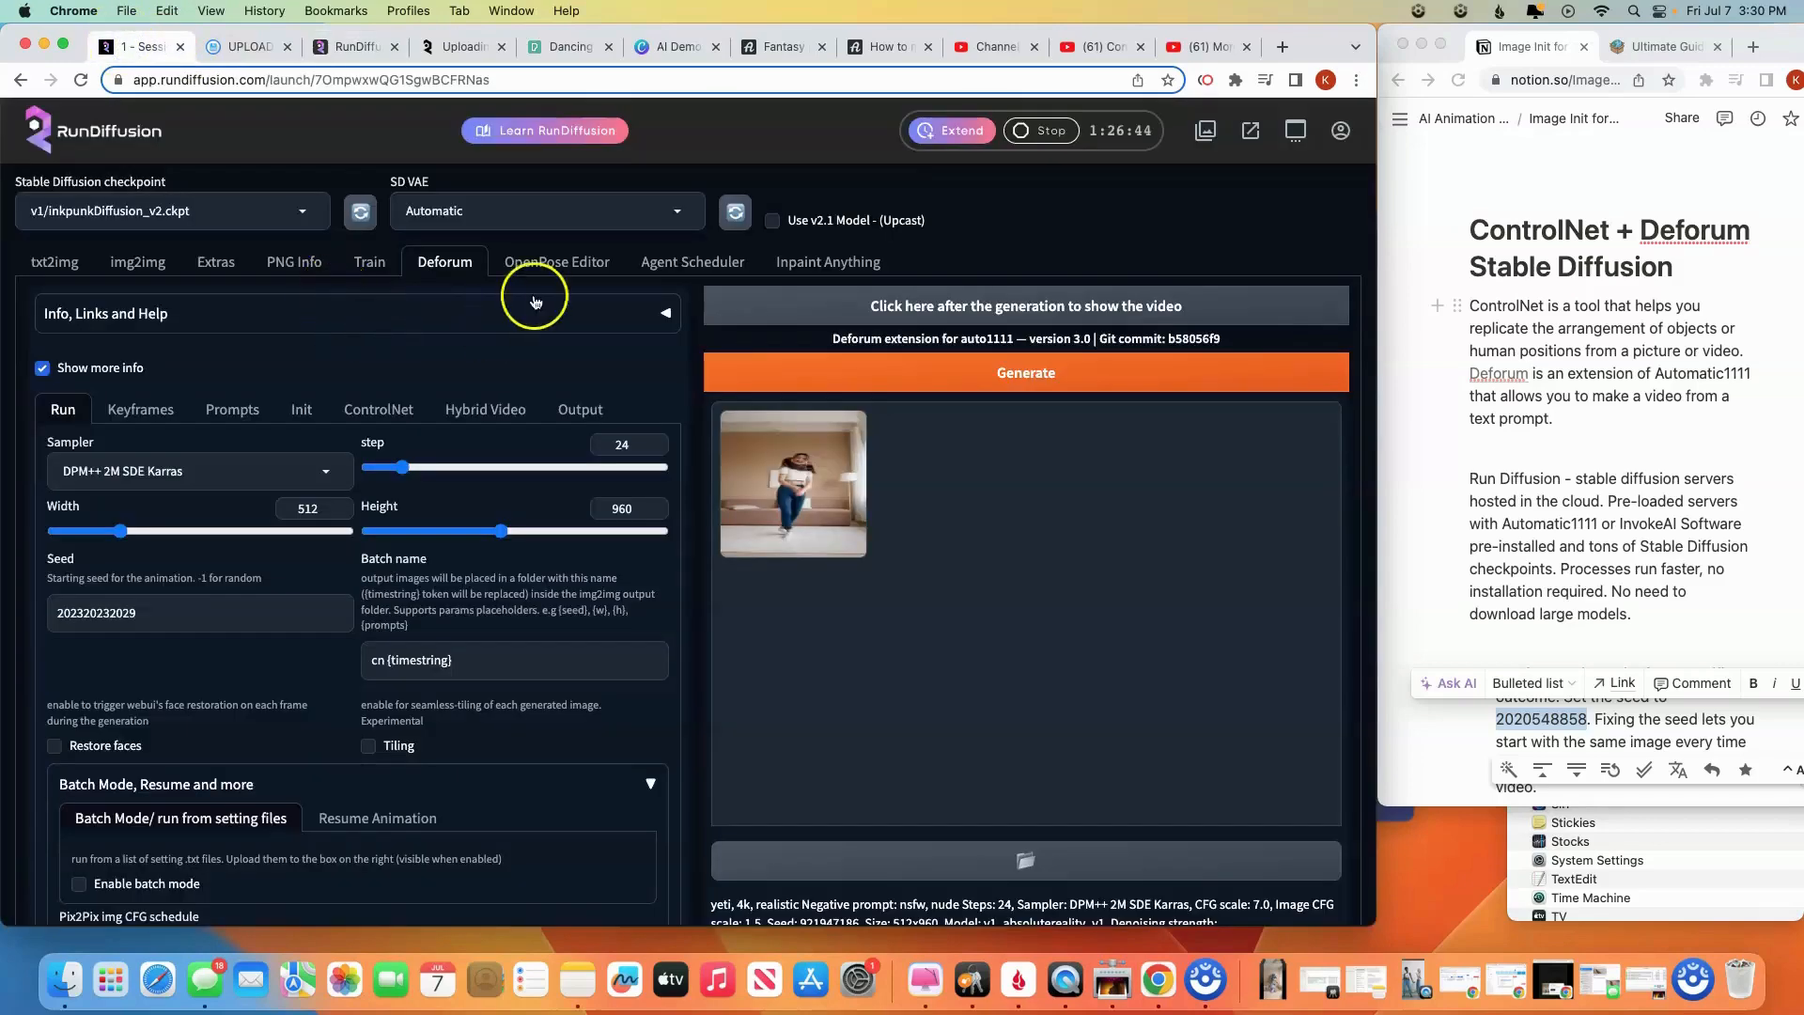
mouse_move(531, 297)
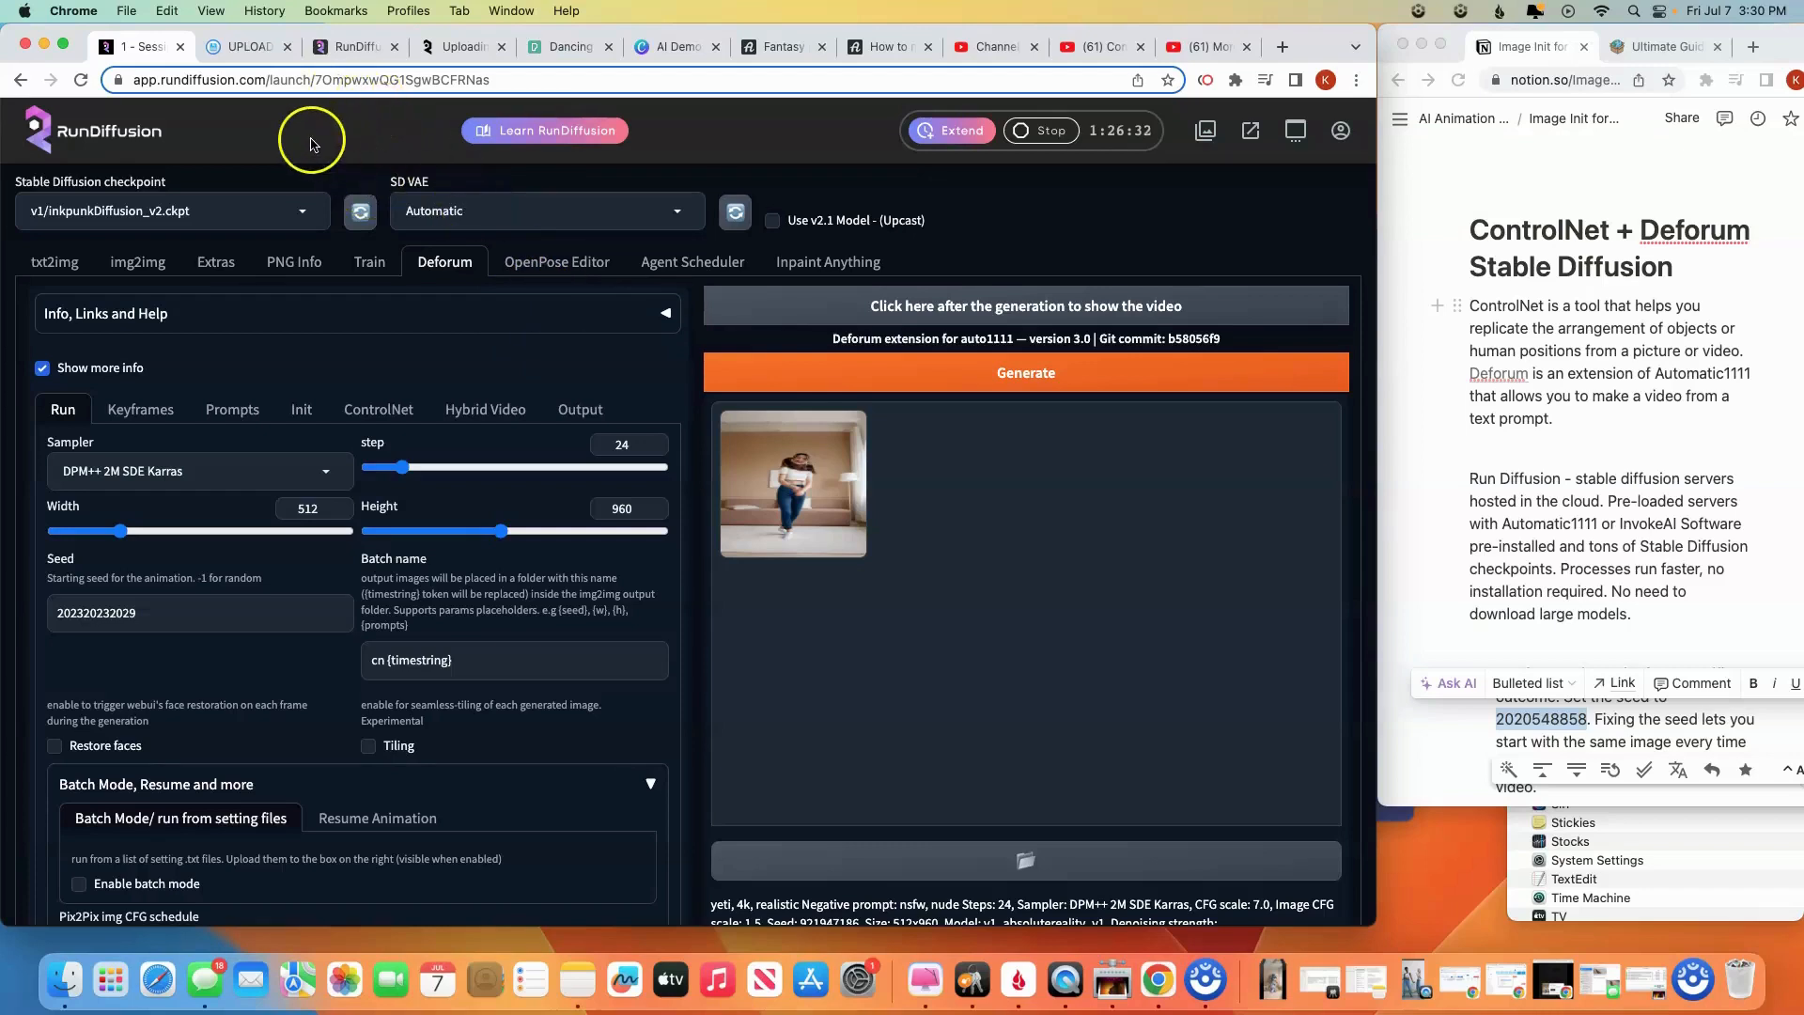
mouse_move(288, 199)
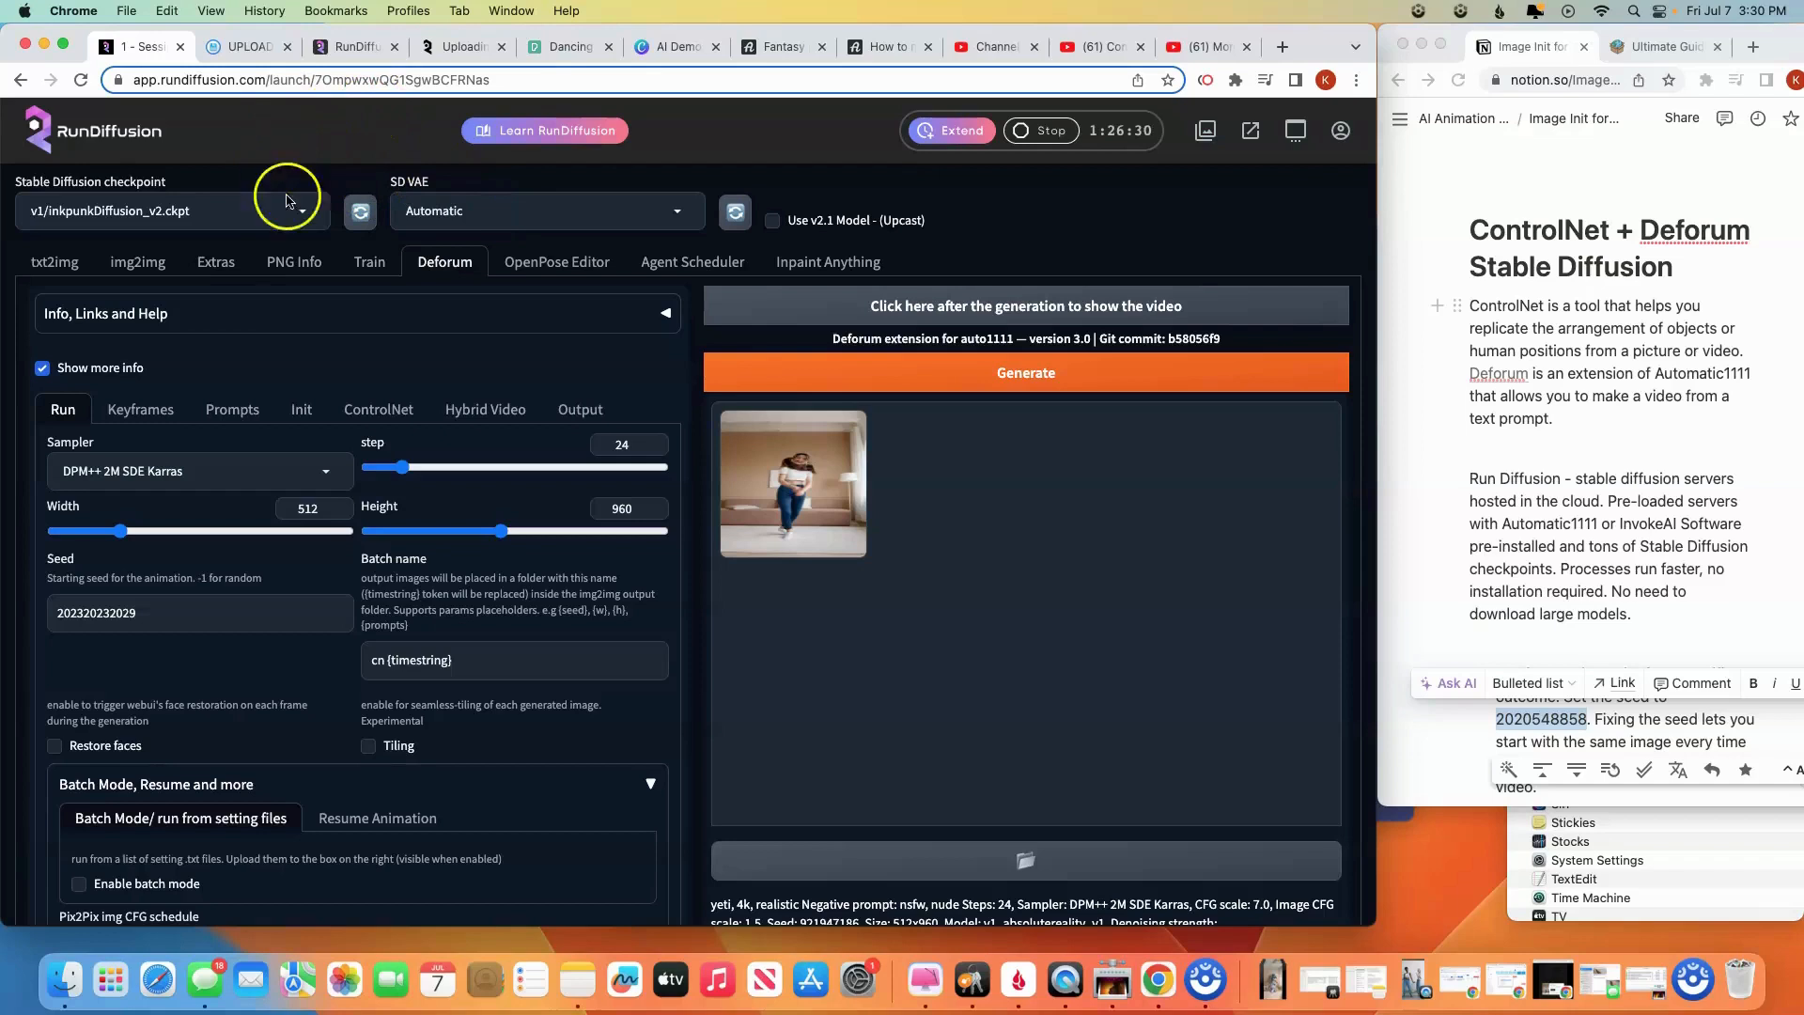
mouse_move(299, 346)
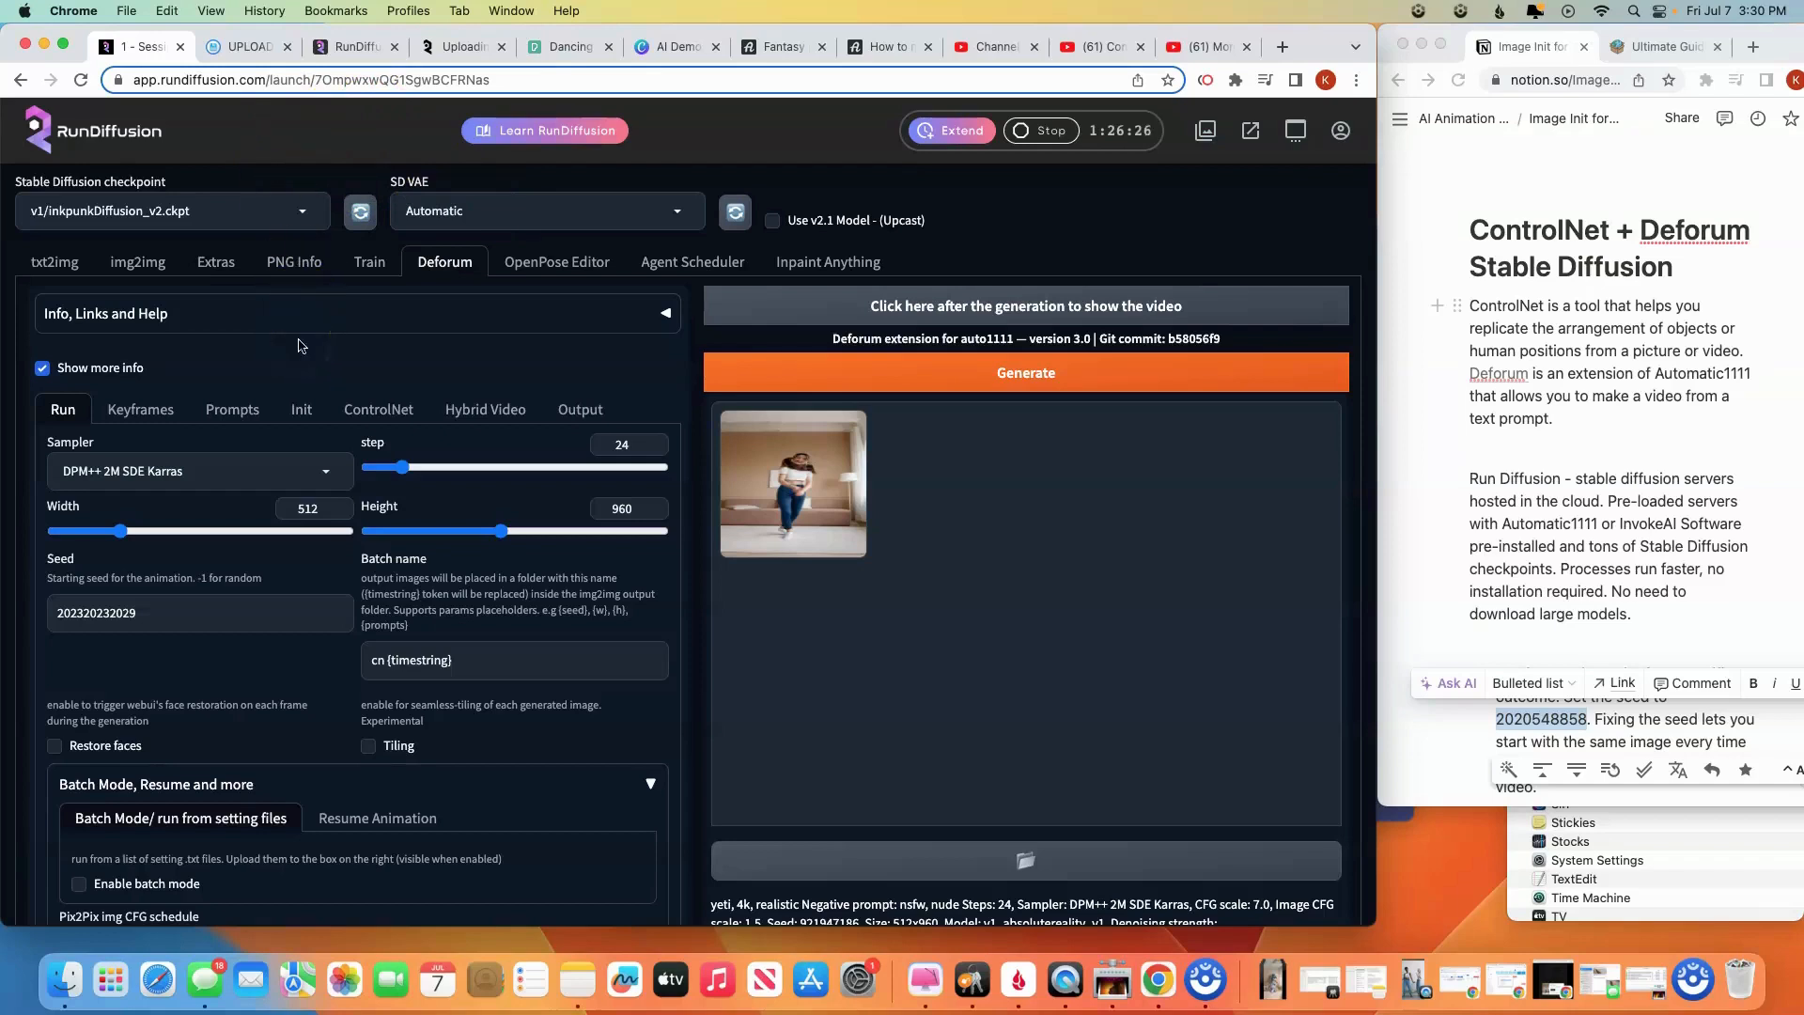
mouse_move(1007, 291)
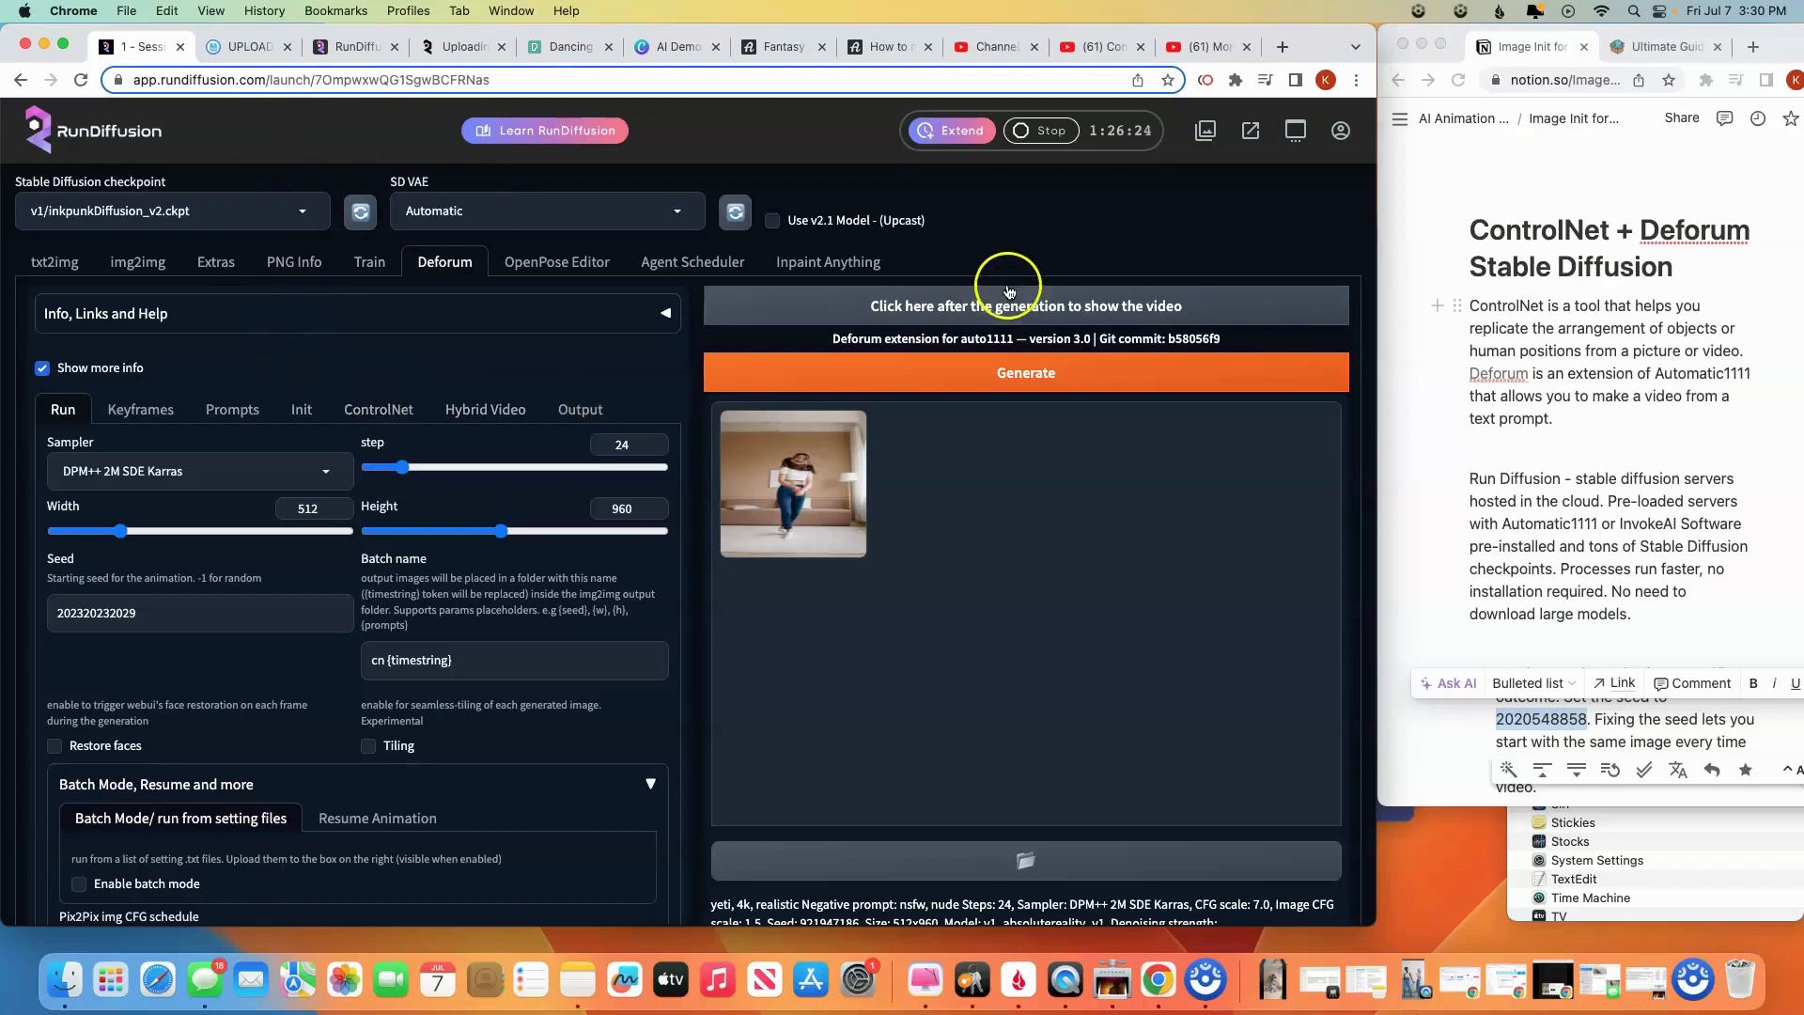
mouse_move(997, 244)
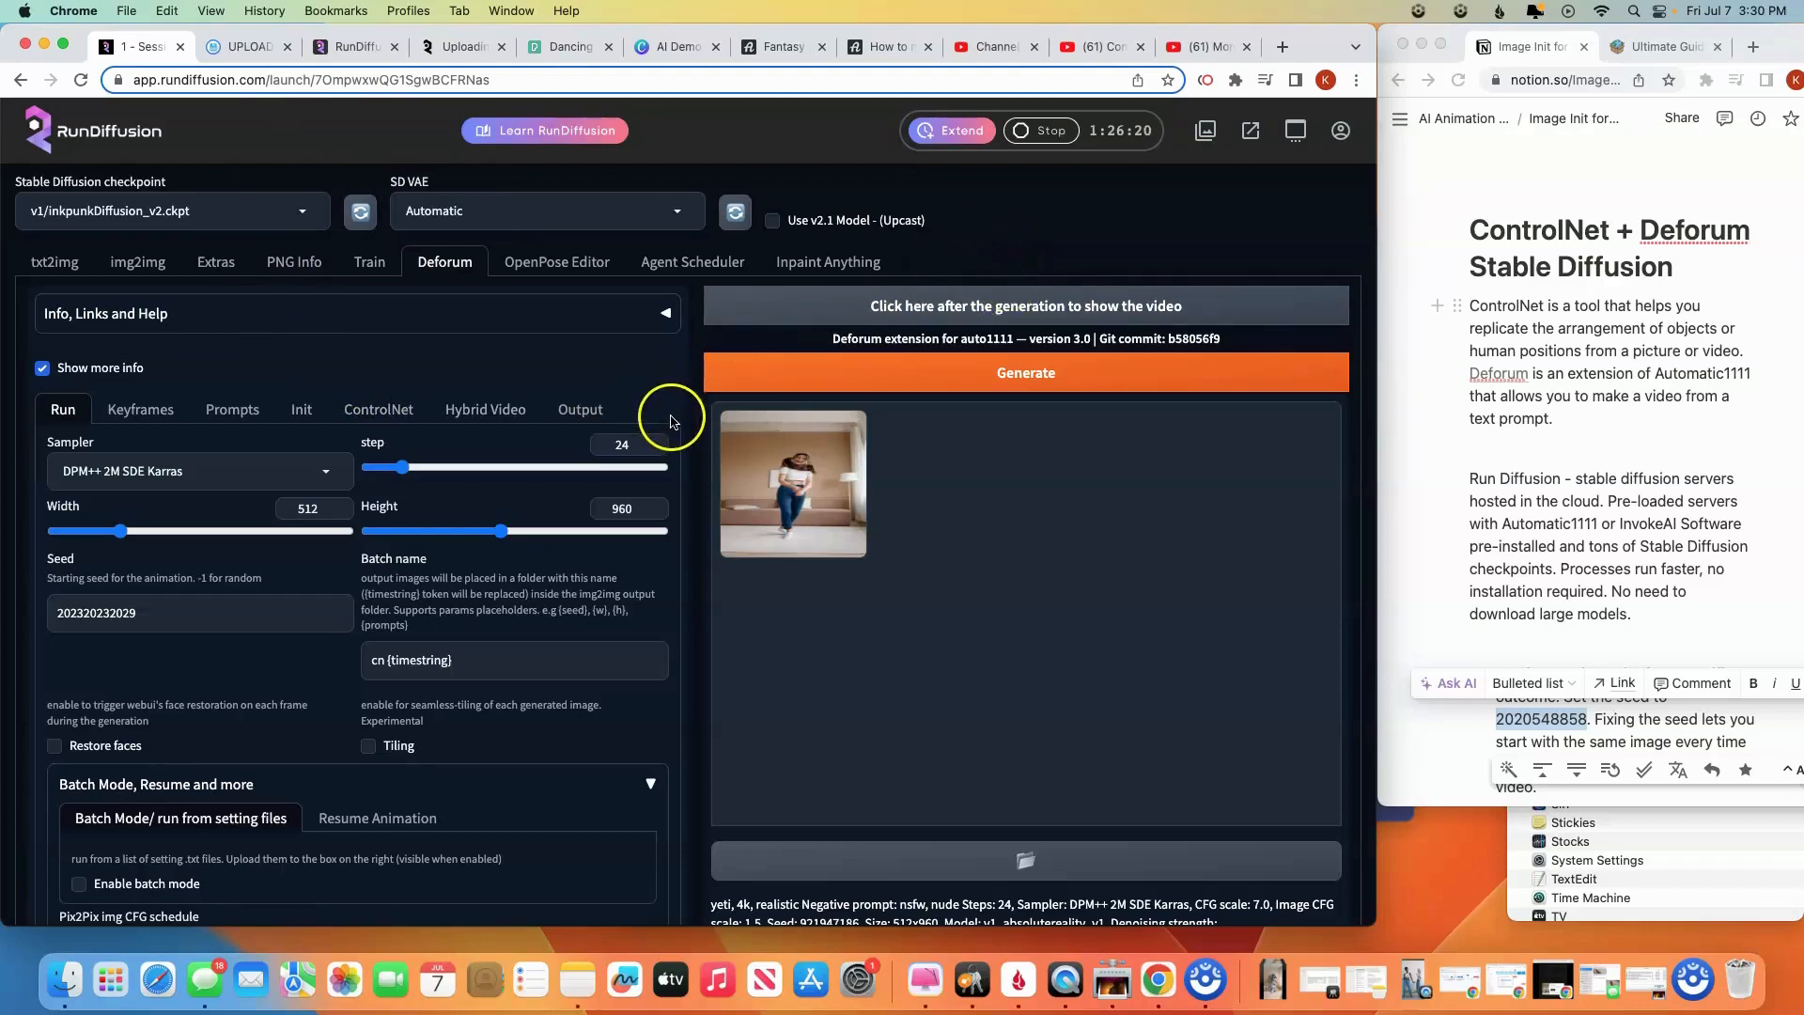
mouse_move(169, 366)
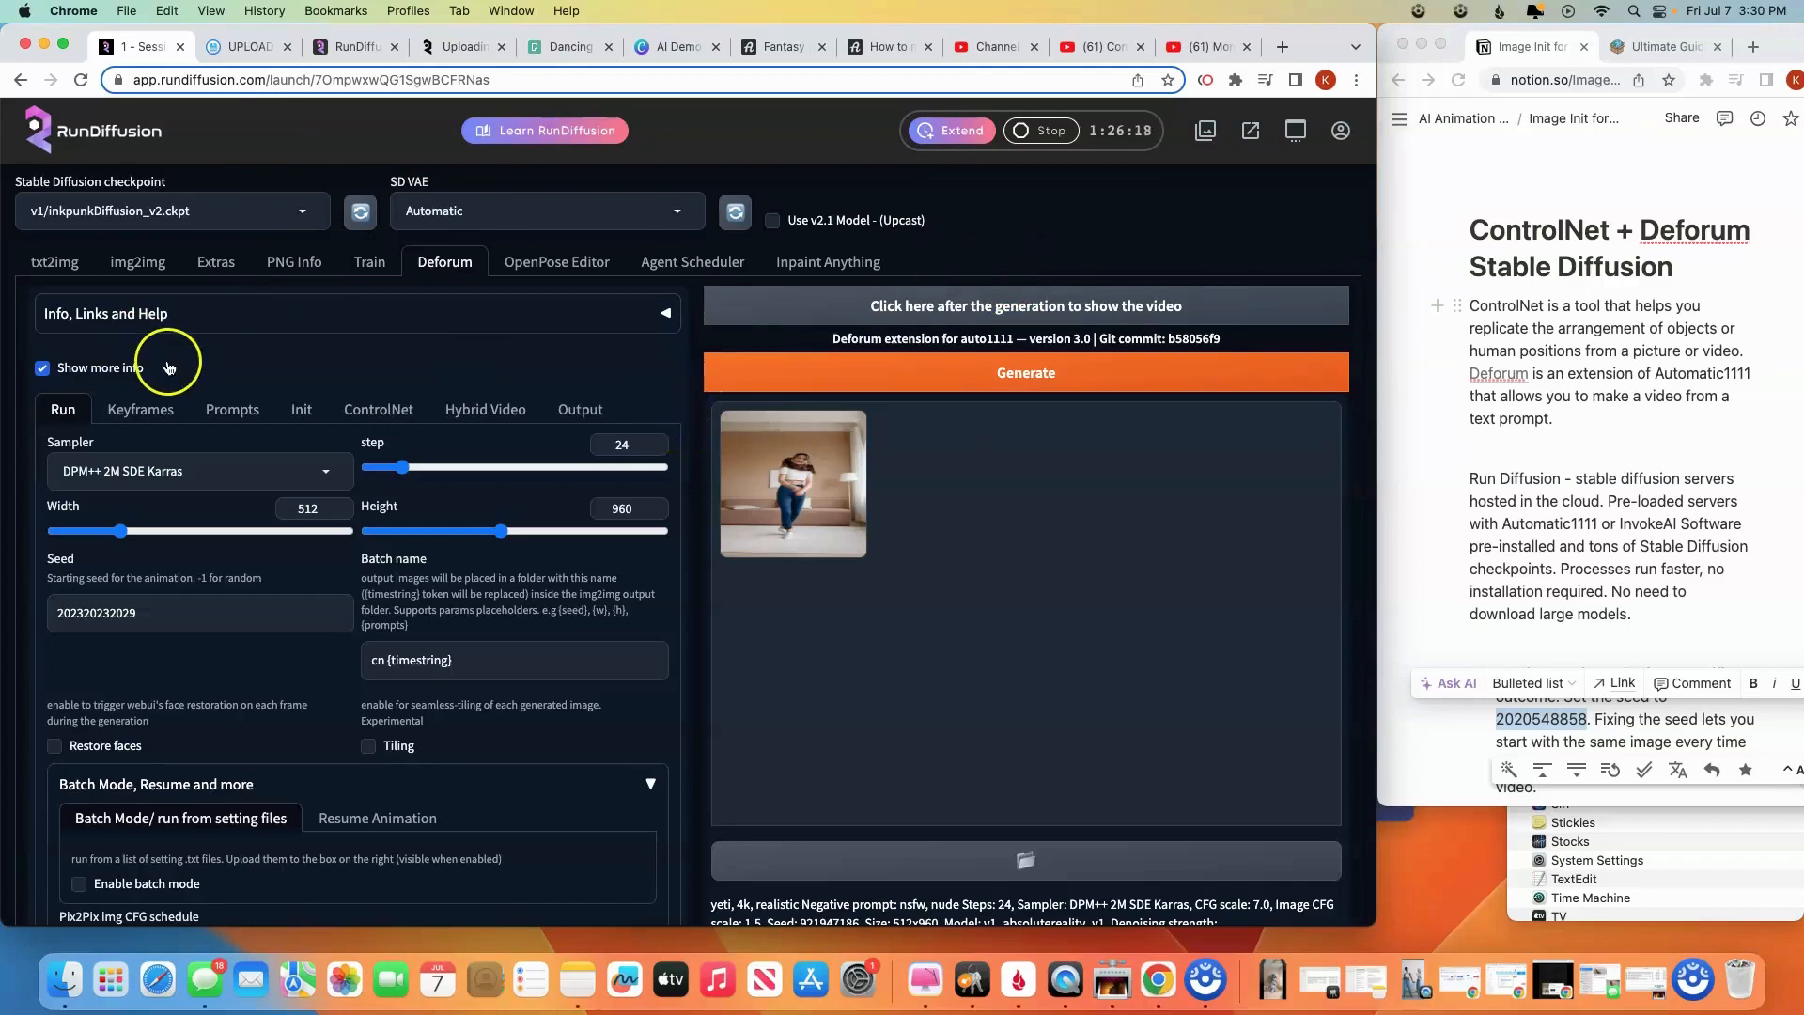
mouse_move(201, 370)
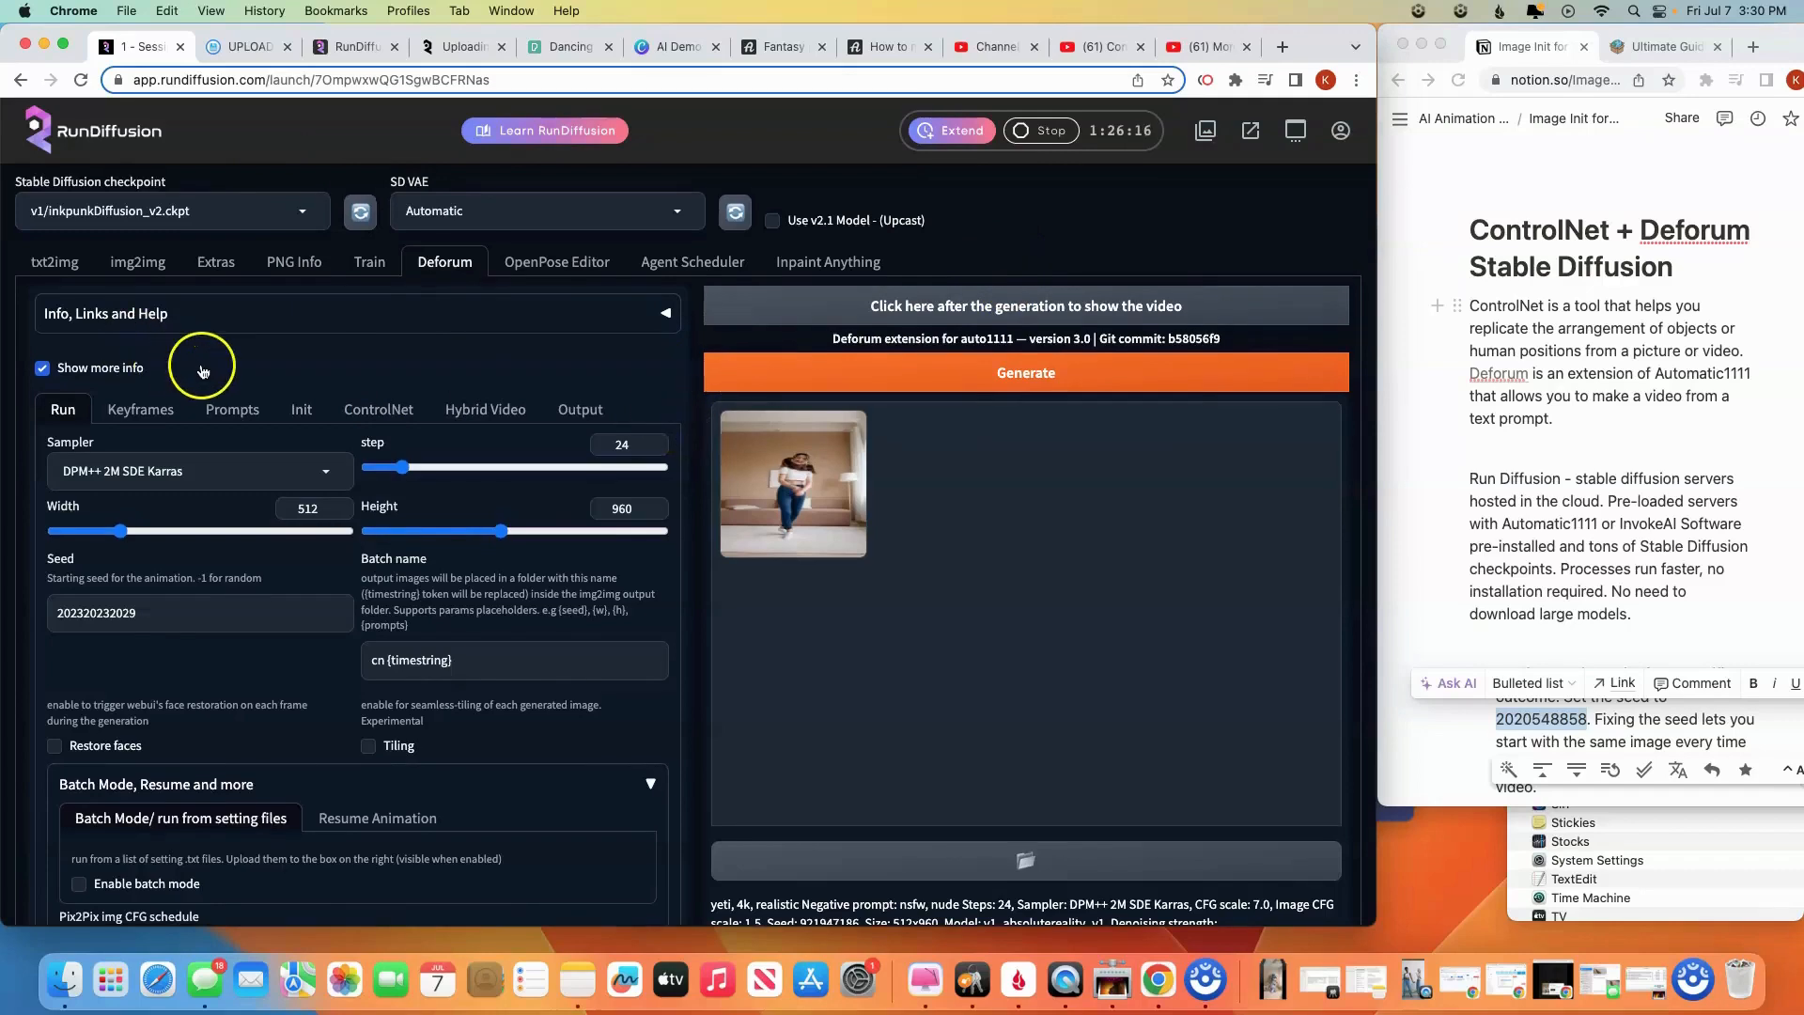
scroll(down, 3)
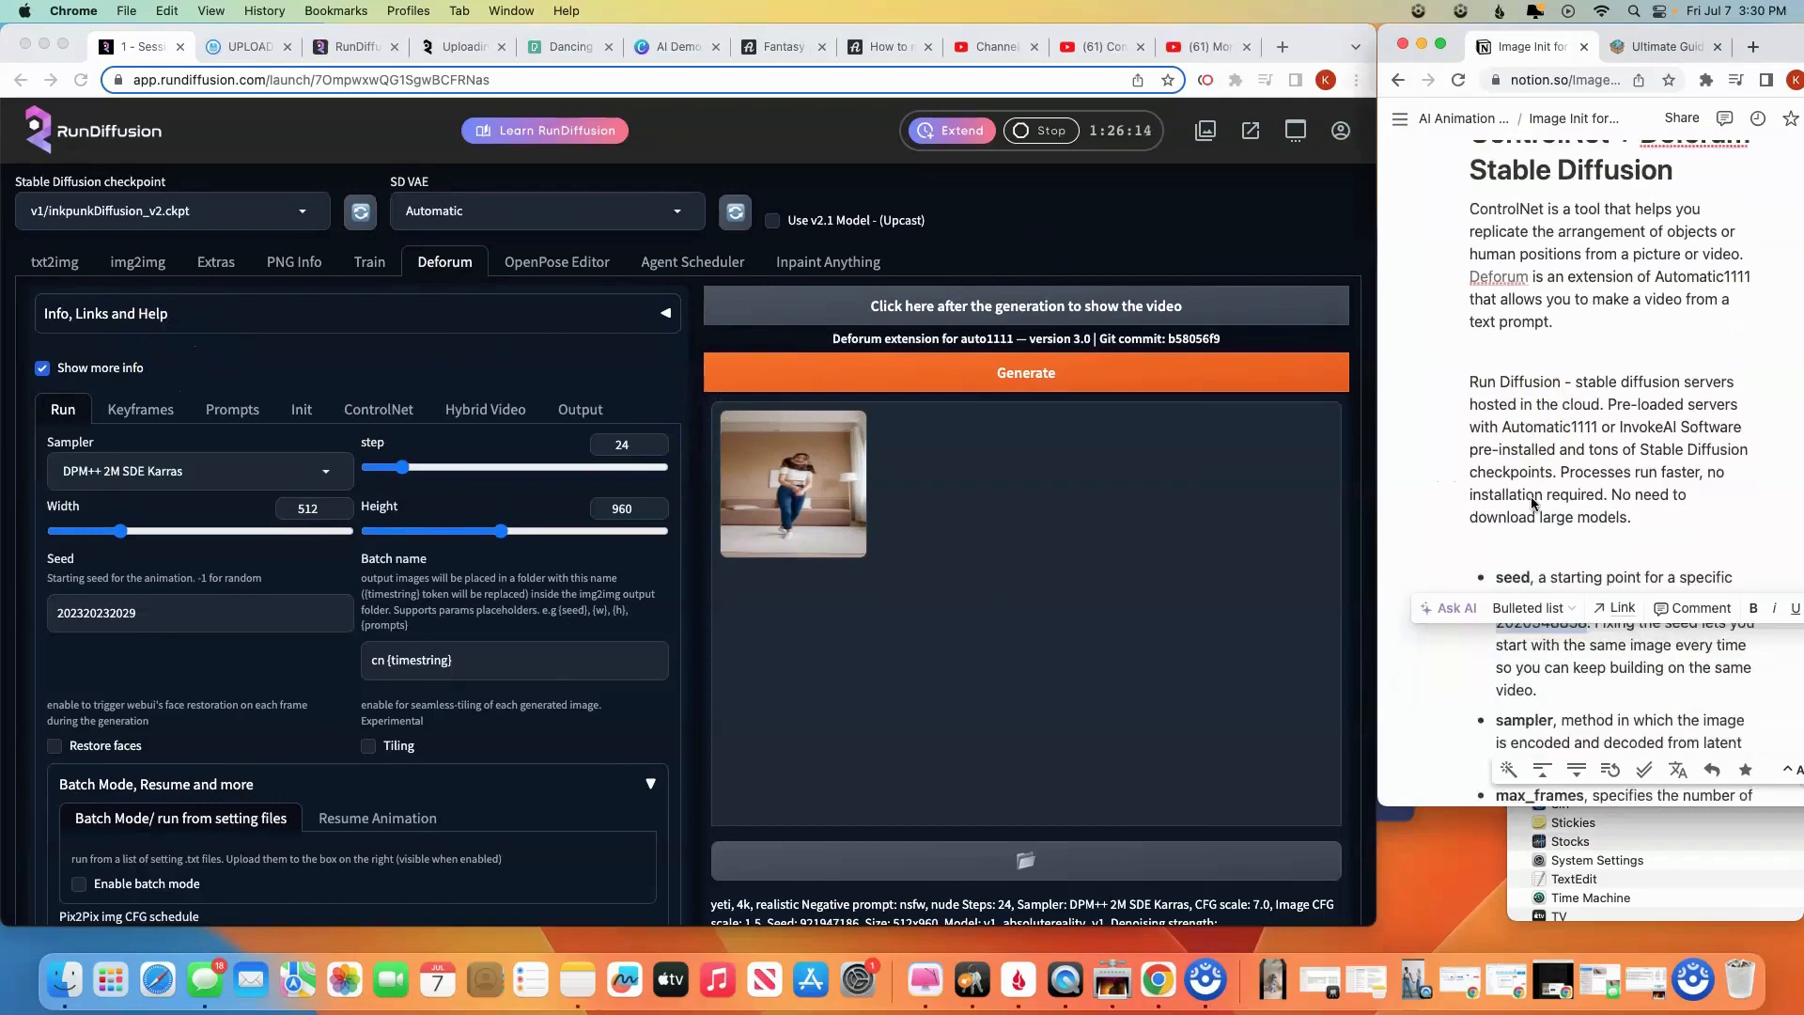
scroll(down, 3)
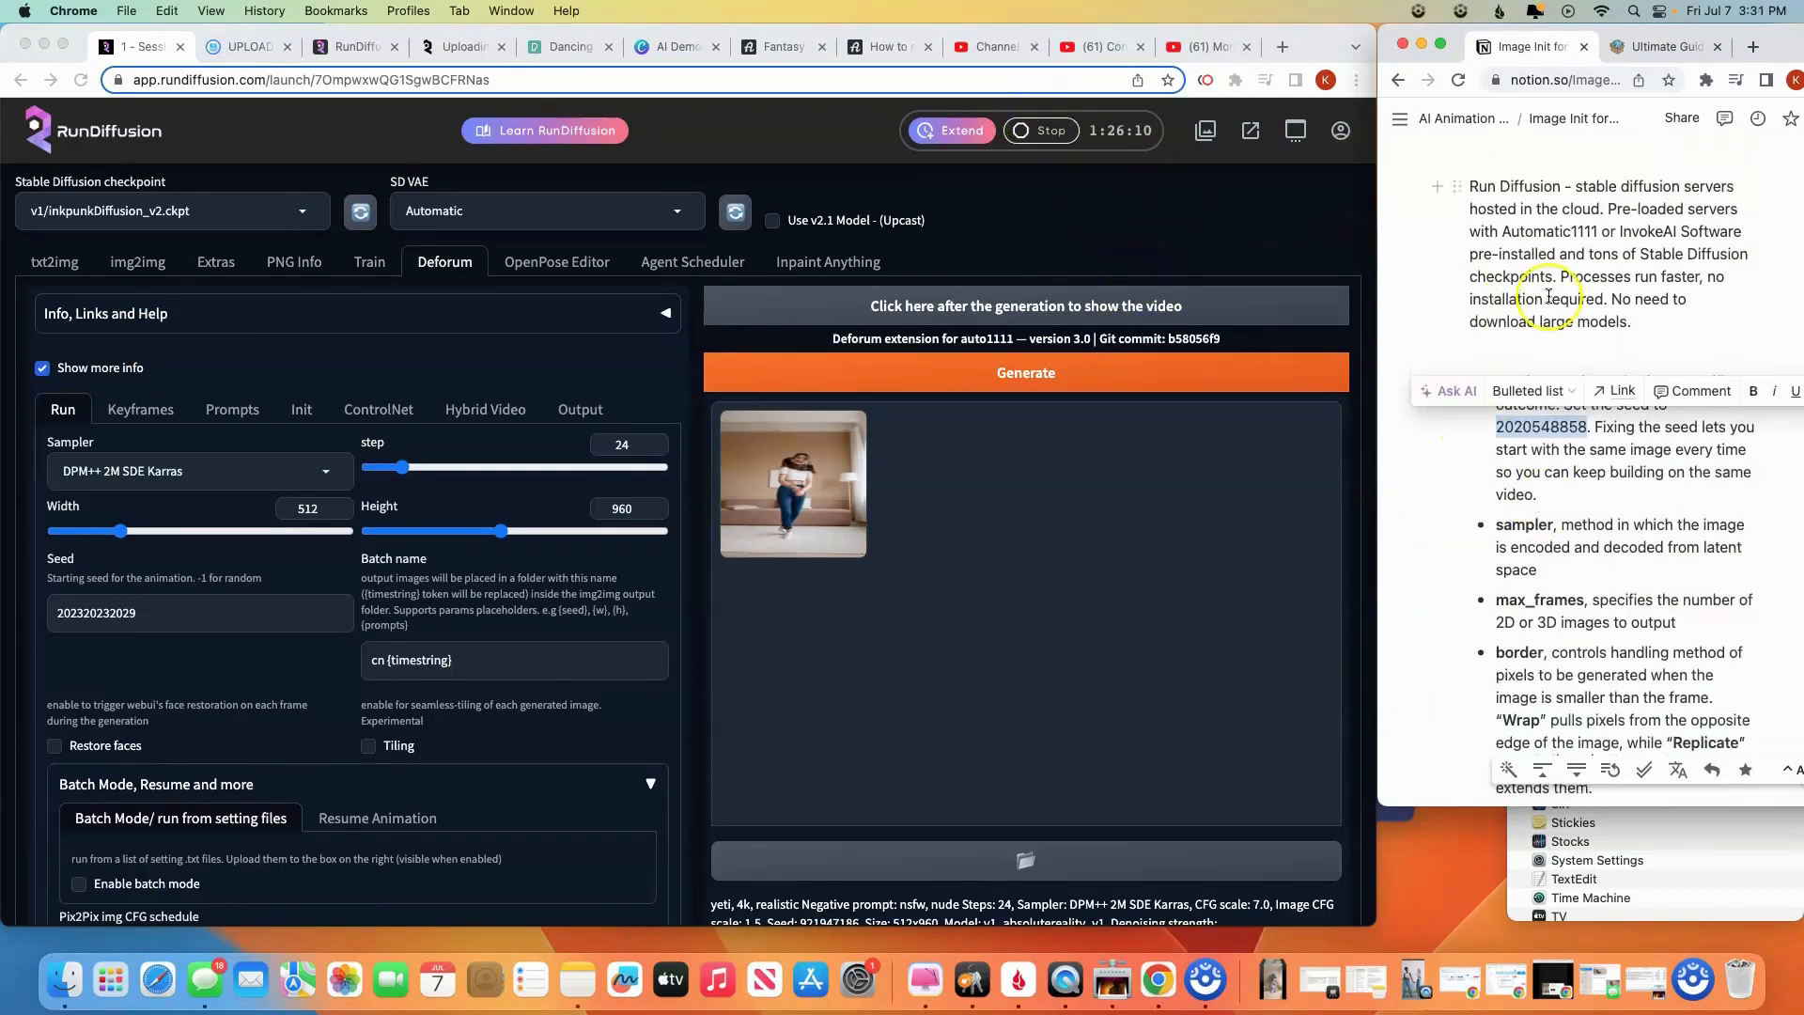
scroll(up, 3)
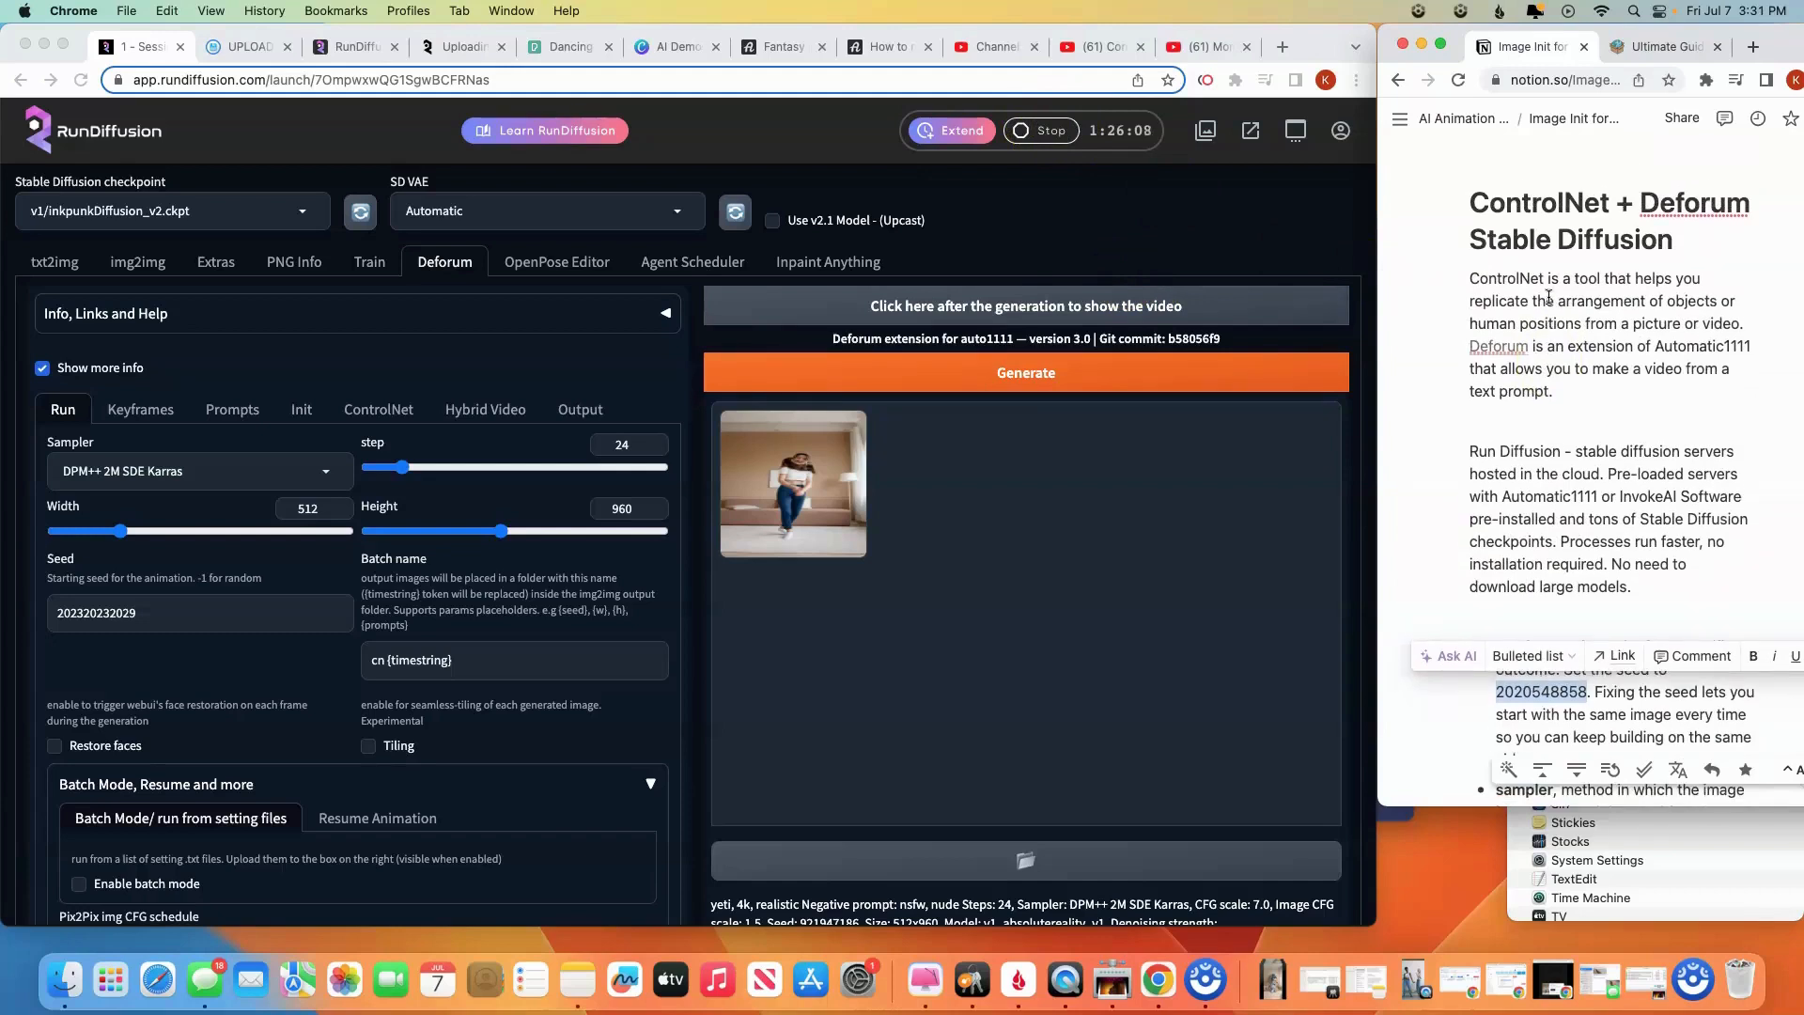
mouse_move(1138, 273)
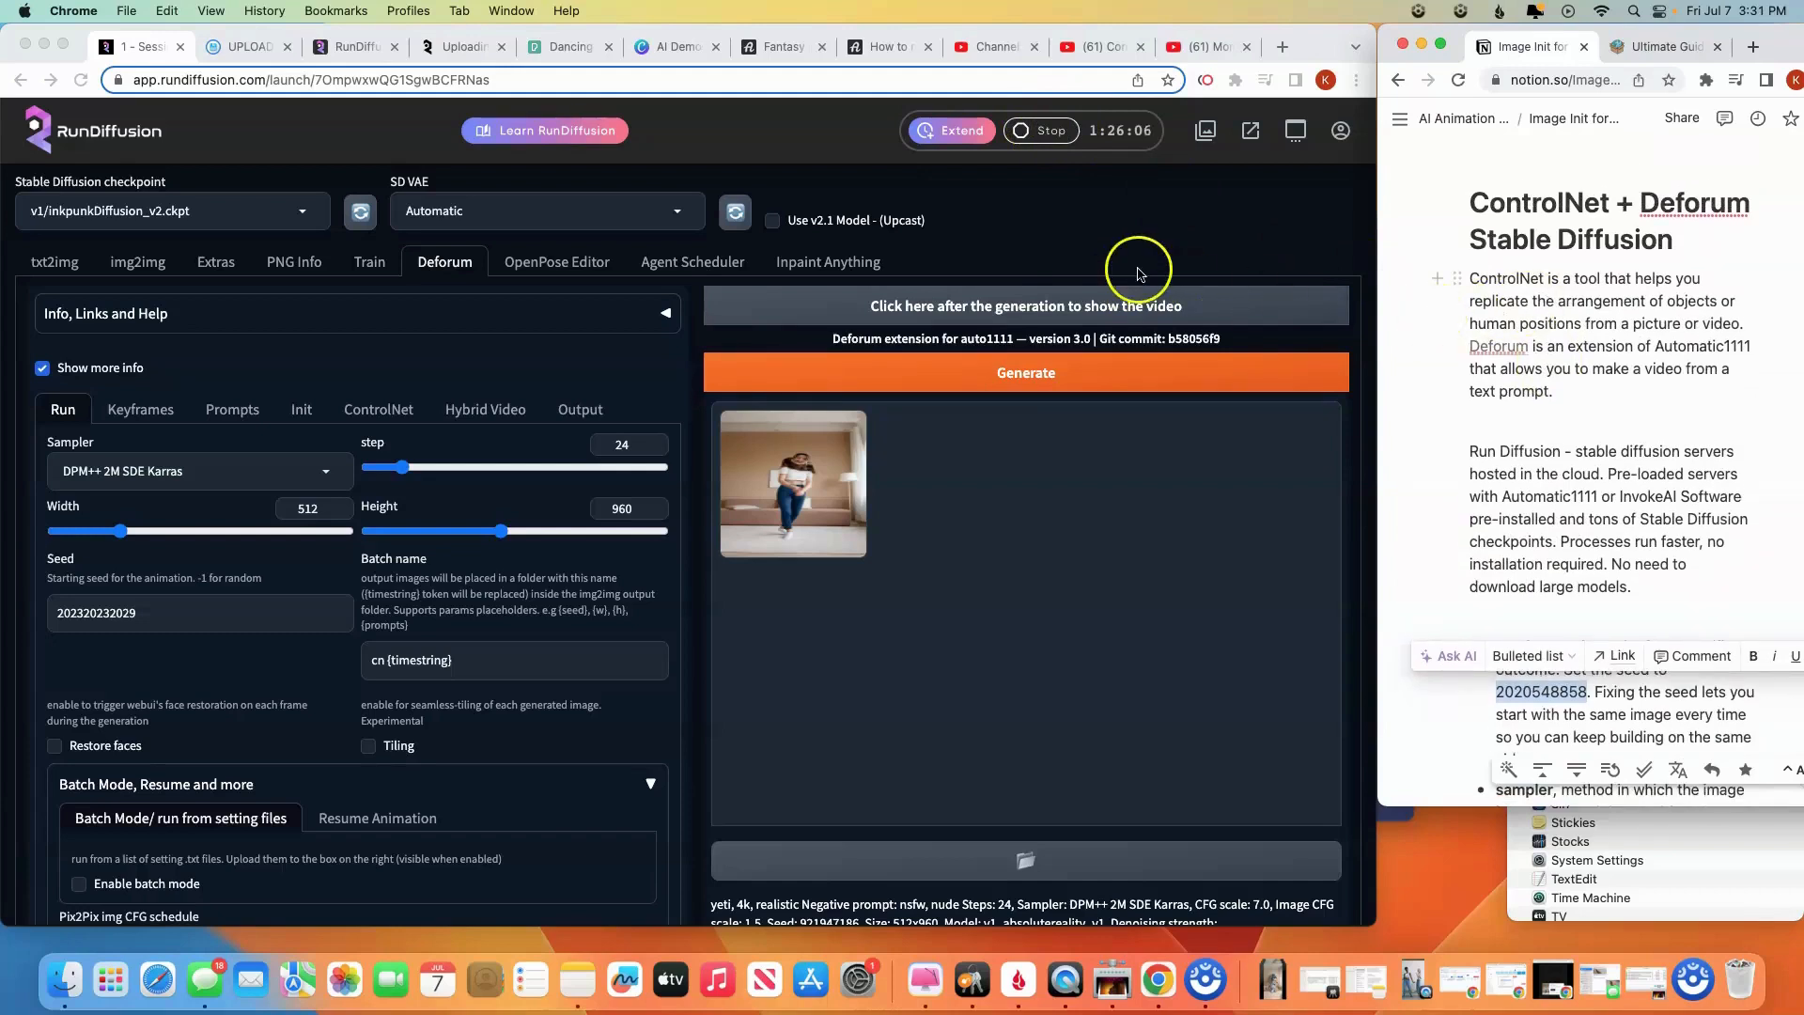
mouse_move(1056, 114)
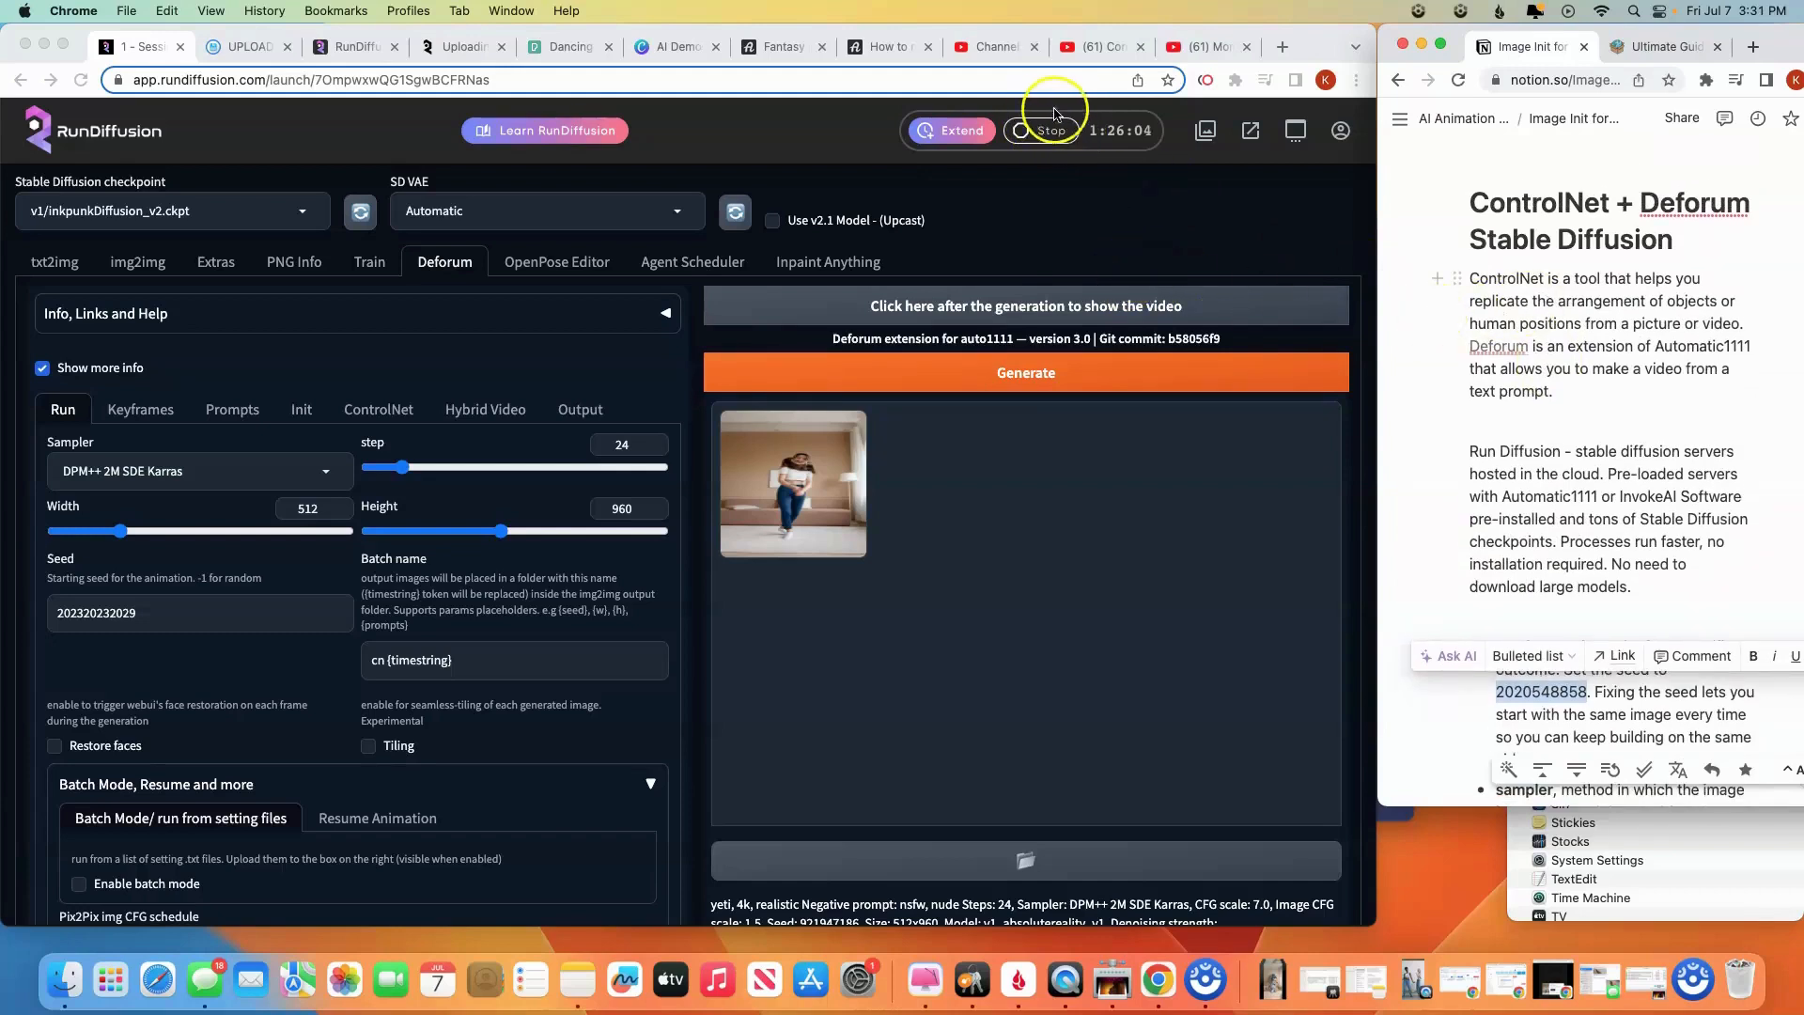
Play the ControlNet glitch and Mom Jeans YouTube Shorts, then return to the RunDiffusion session
click(1094, 47)
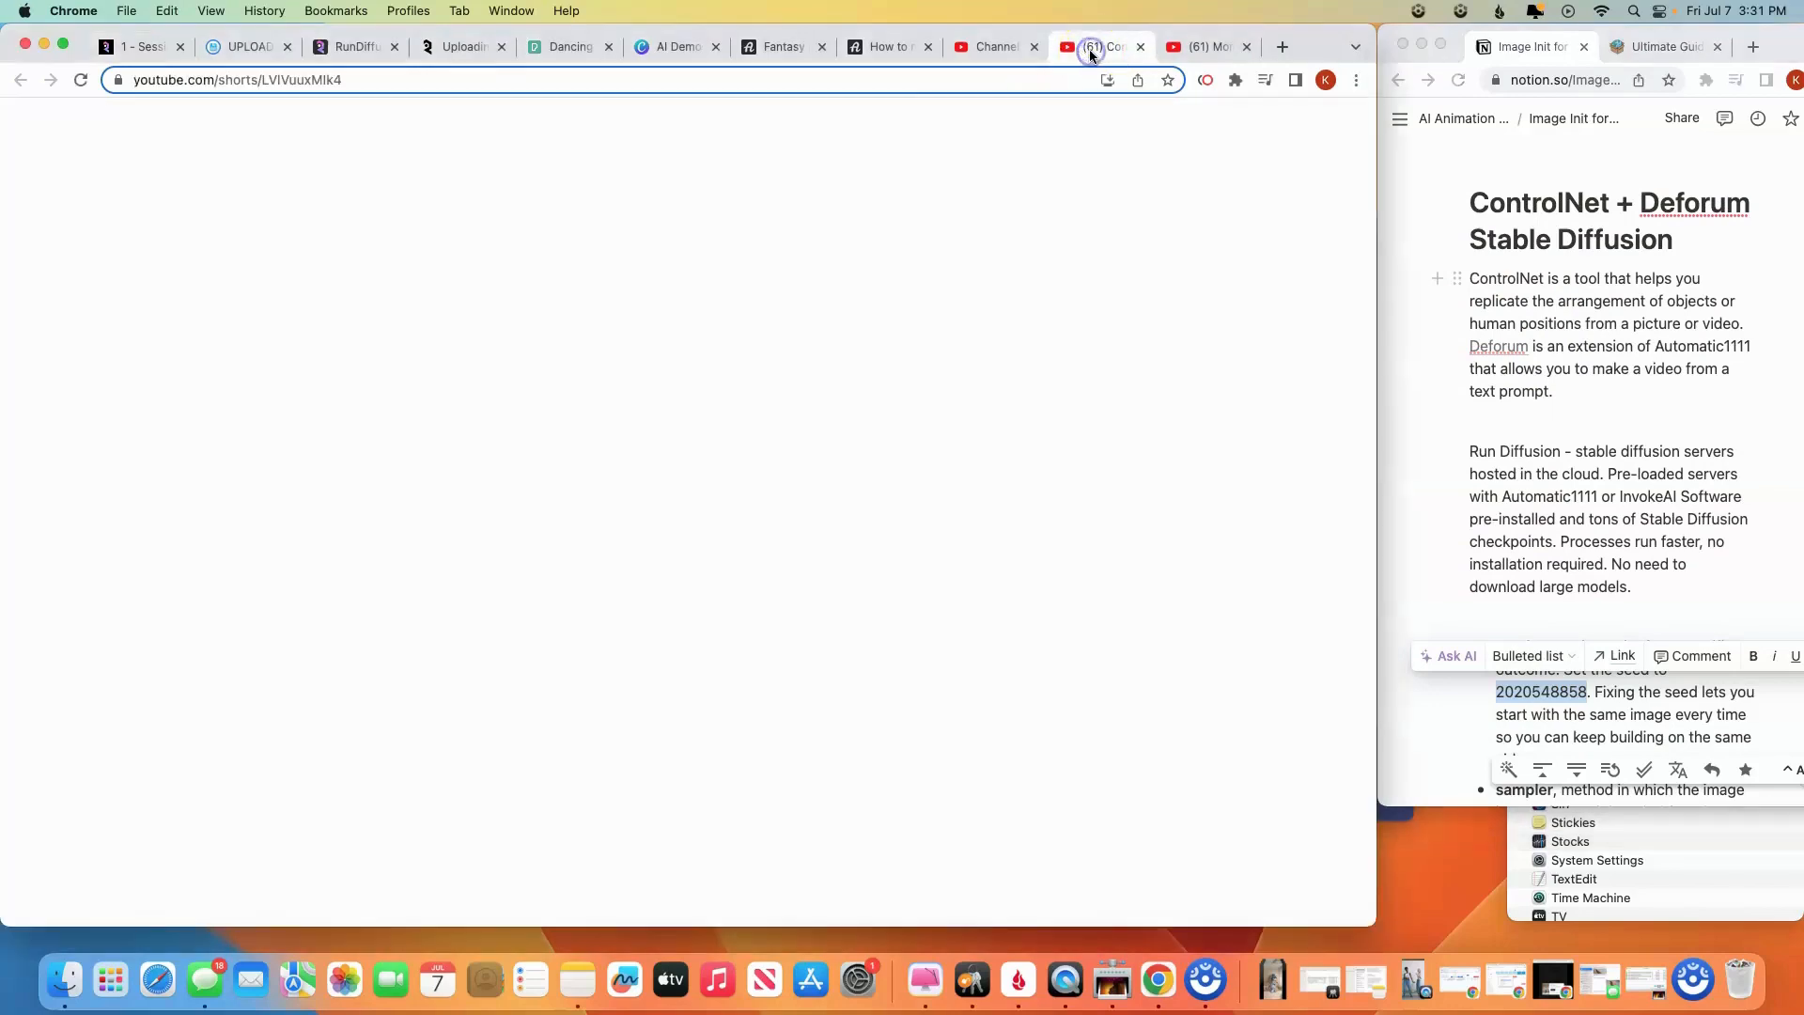
click(1088, 47)
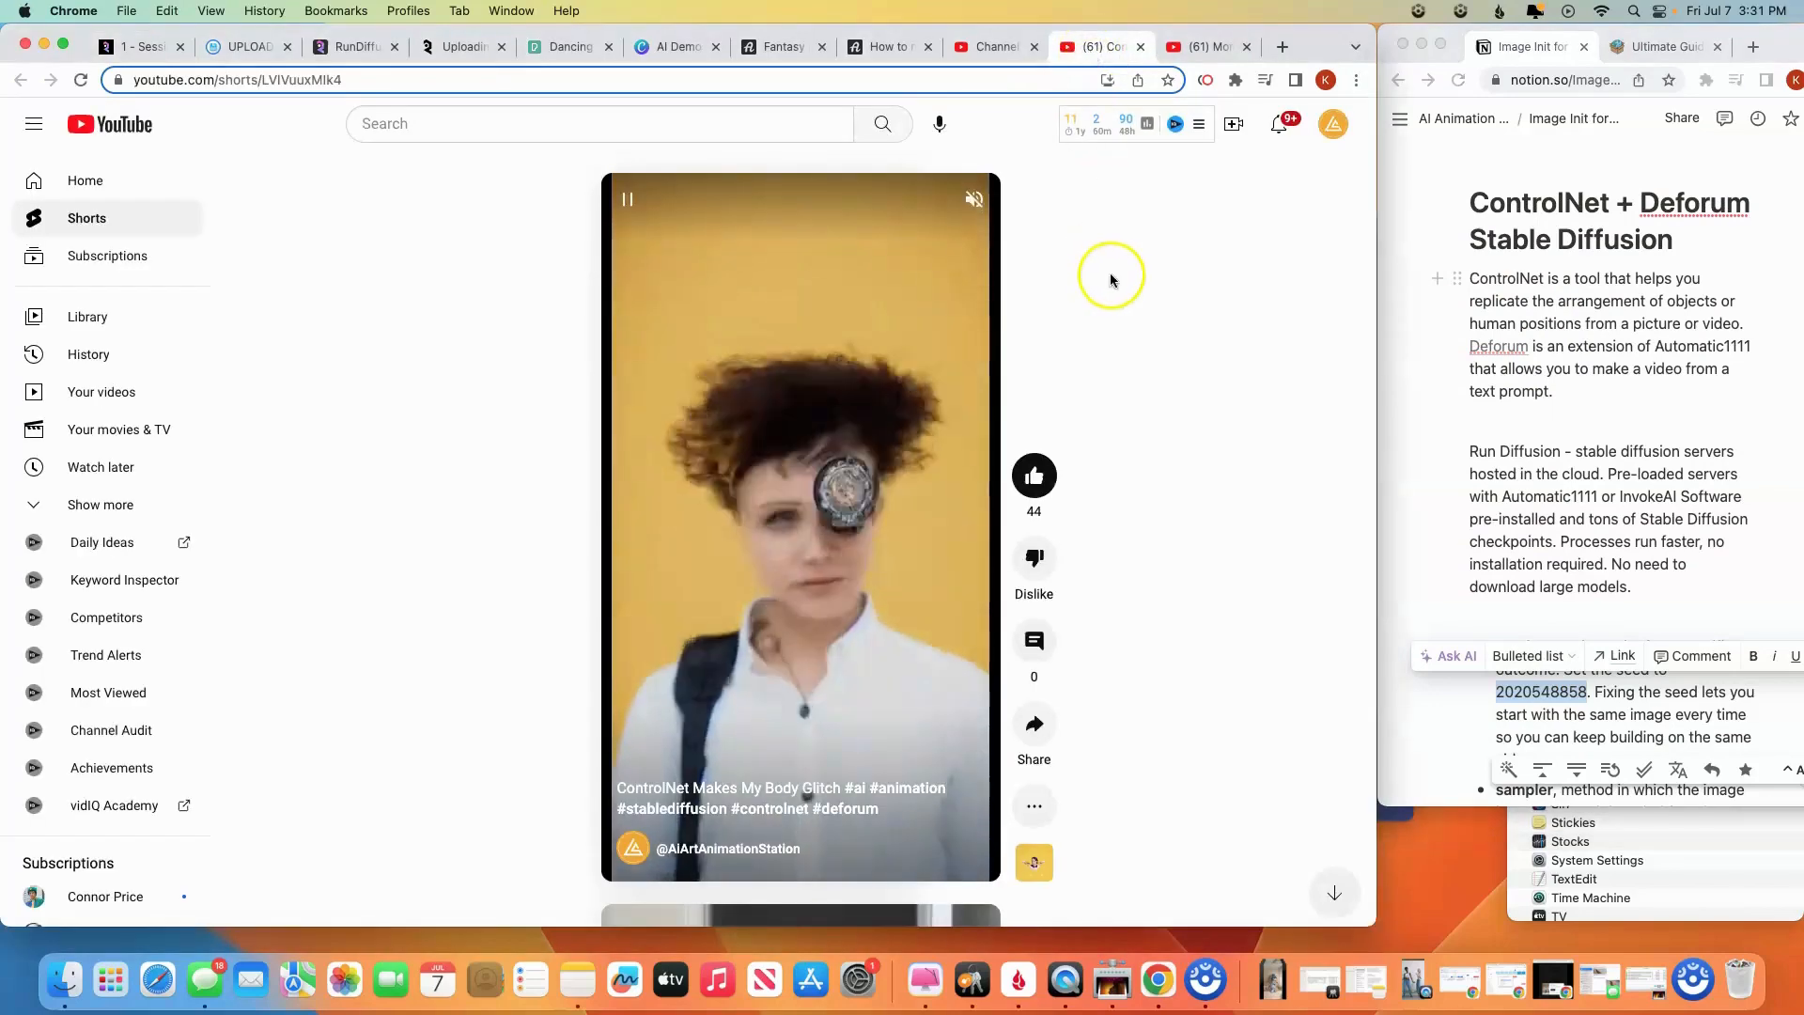
mouse_move(1116, 364)
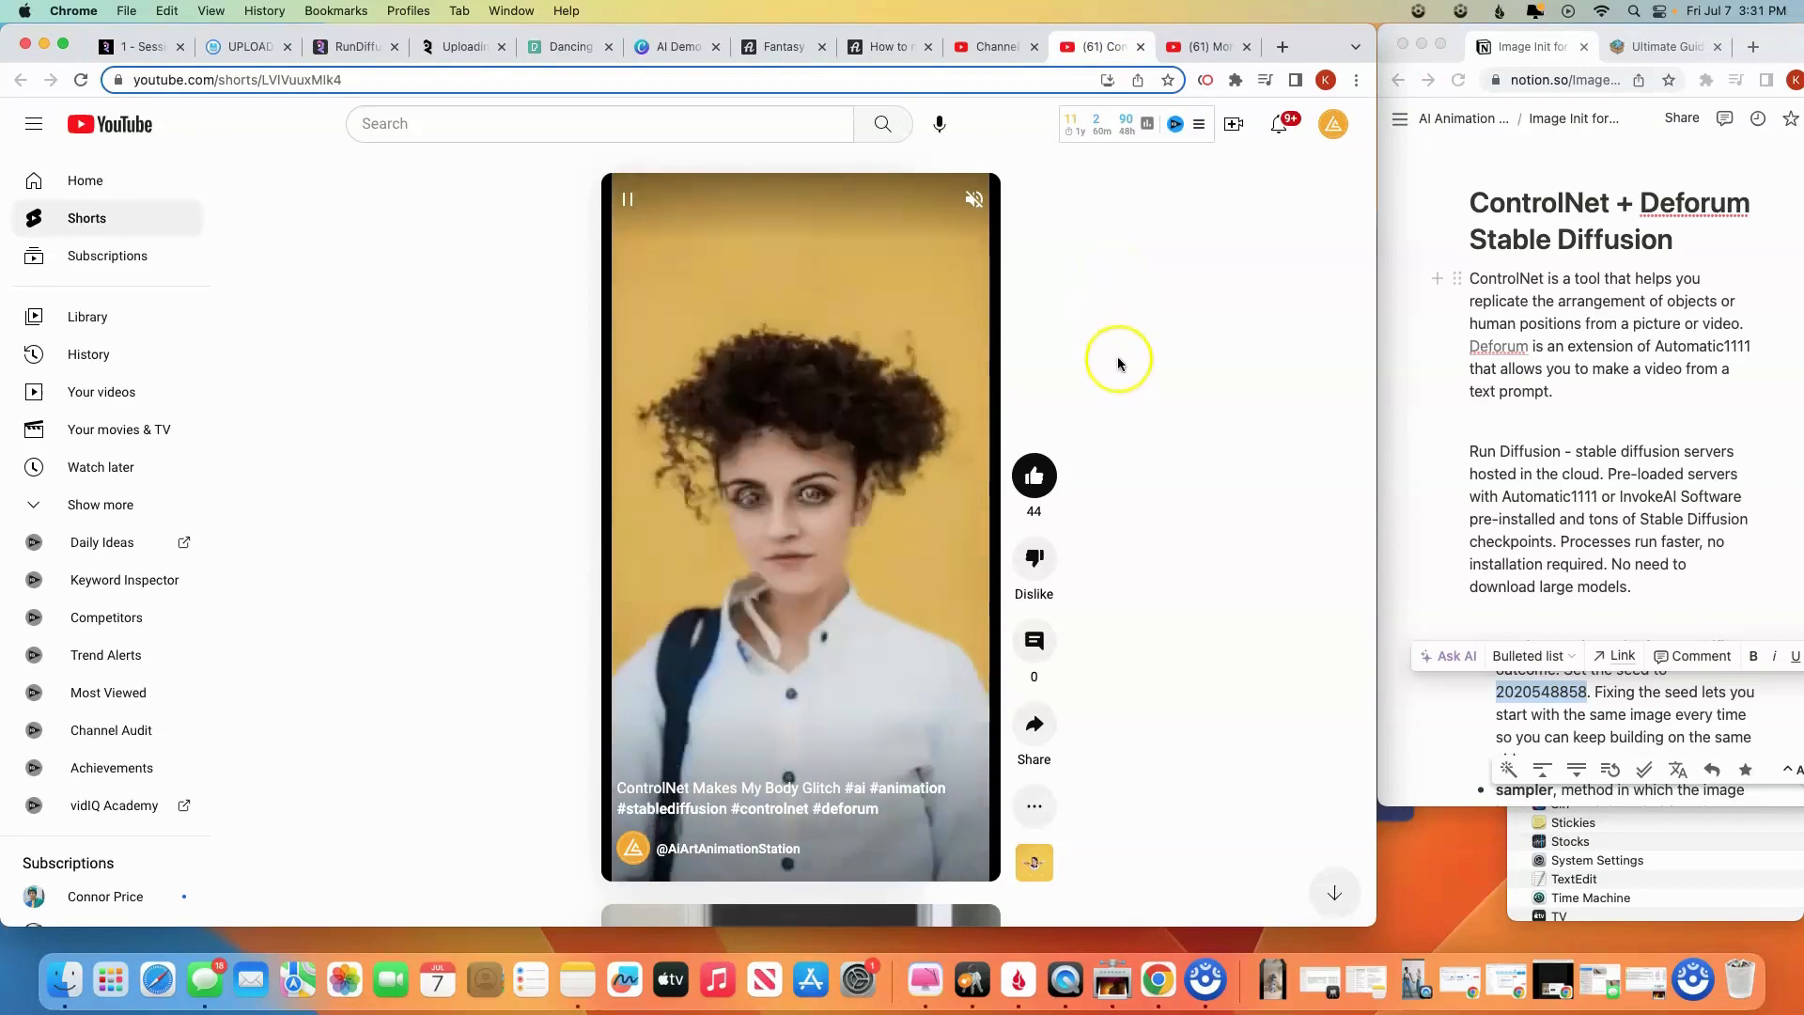
mouse_move(609, 547)
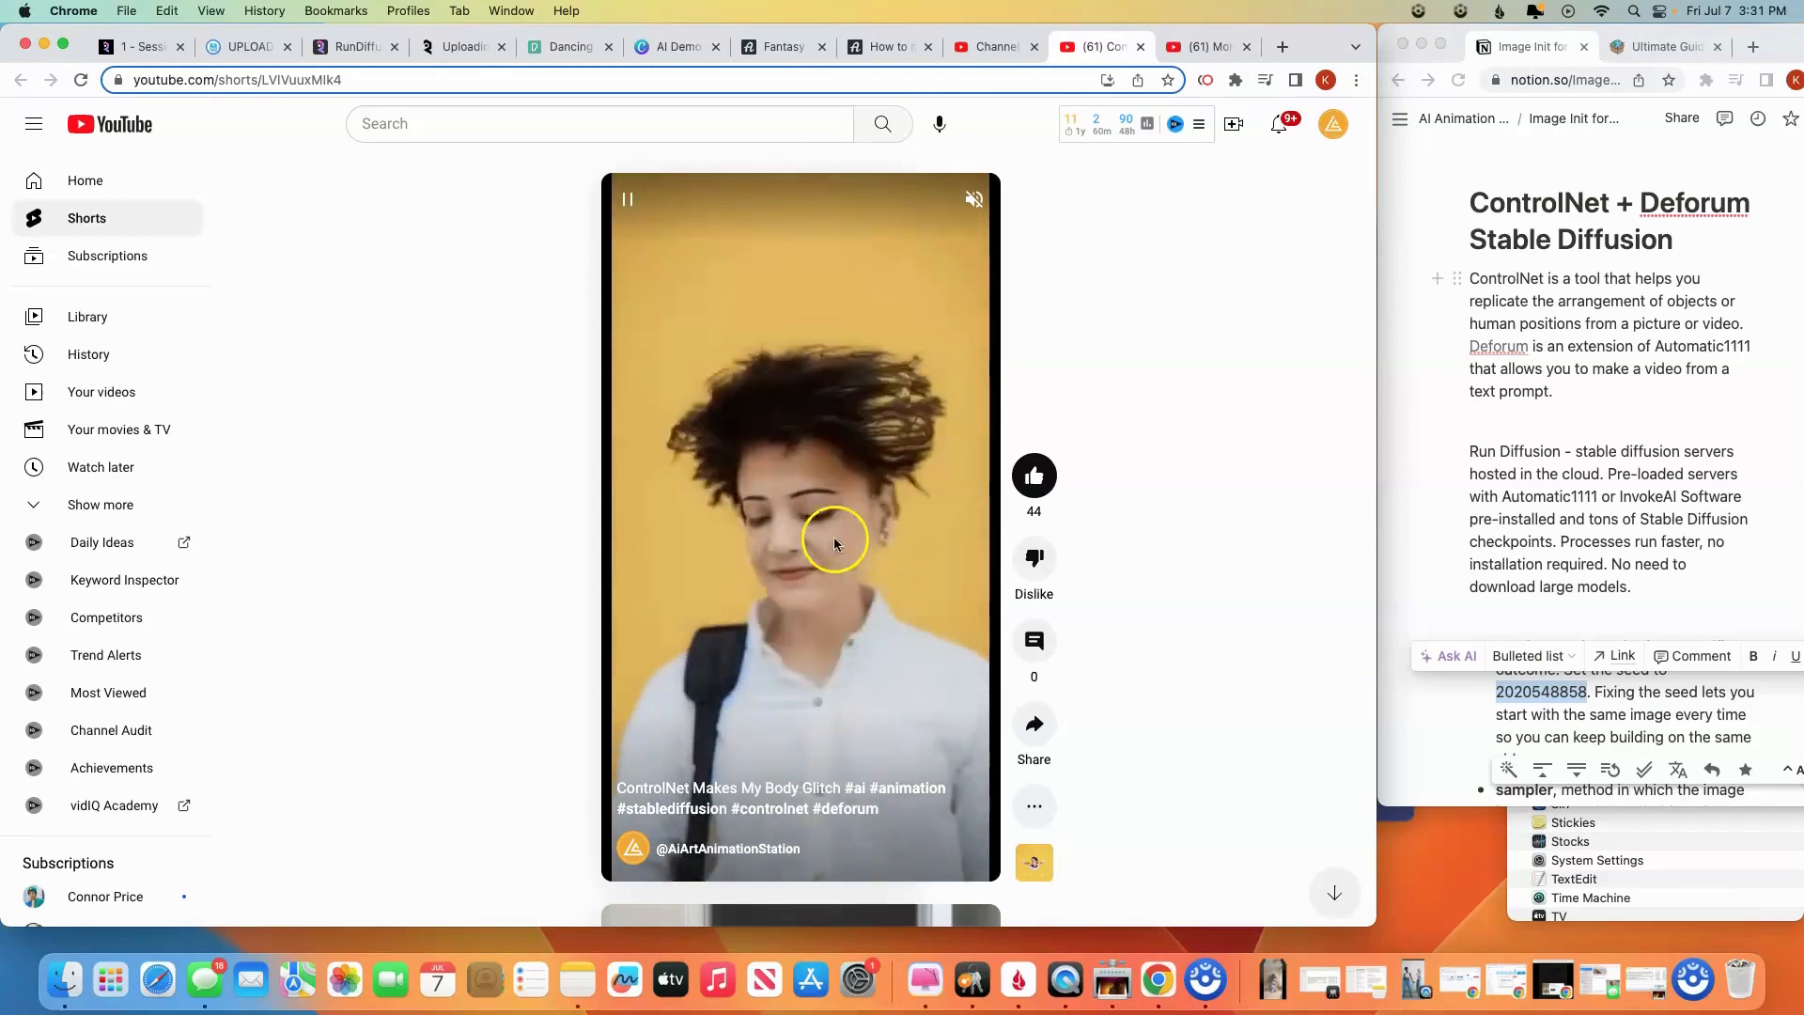
mouse_move(847, 575)
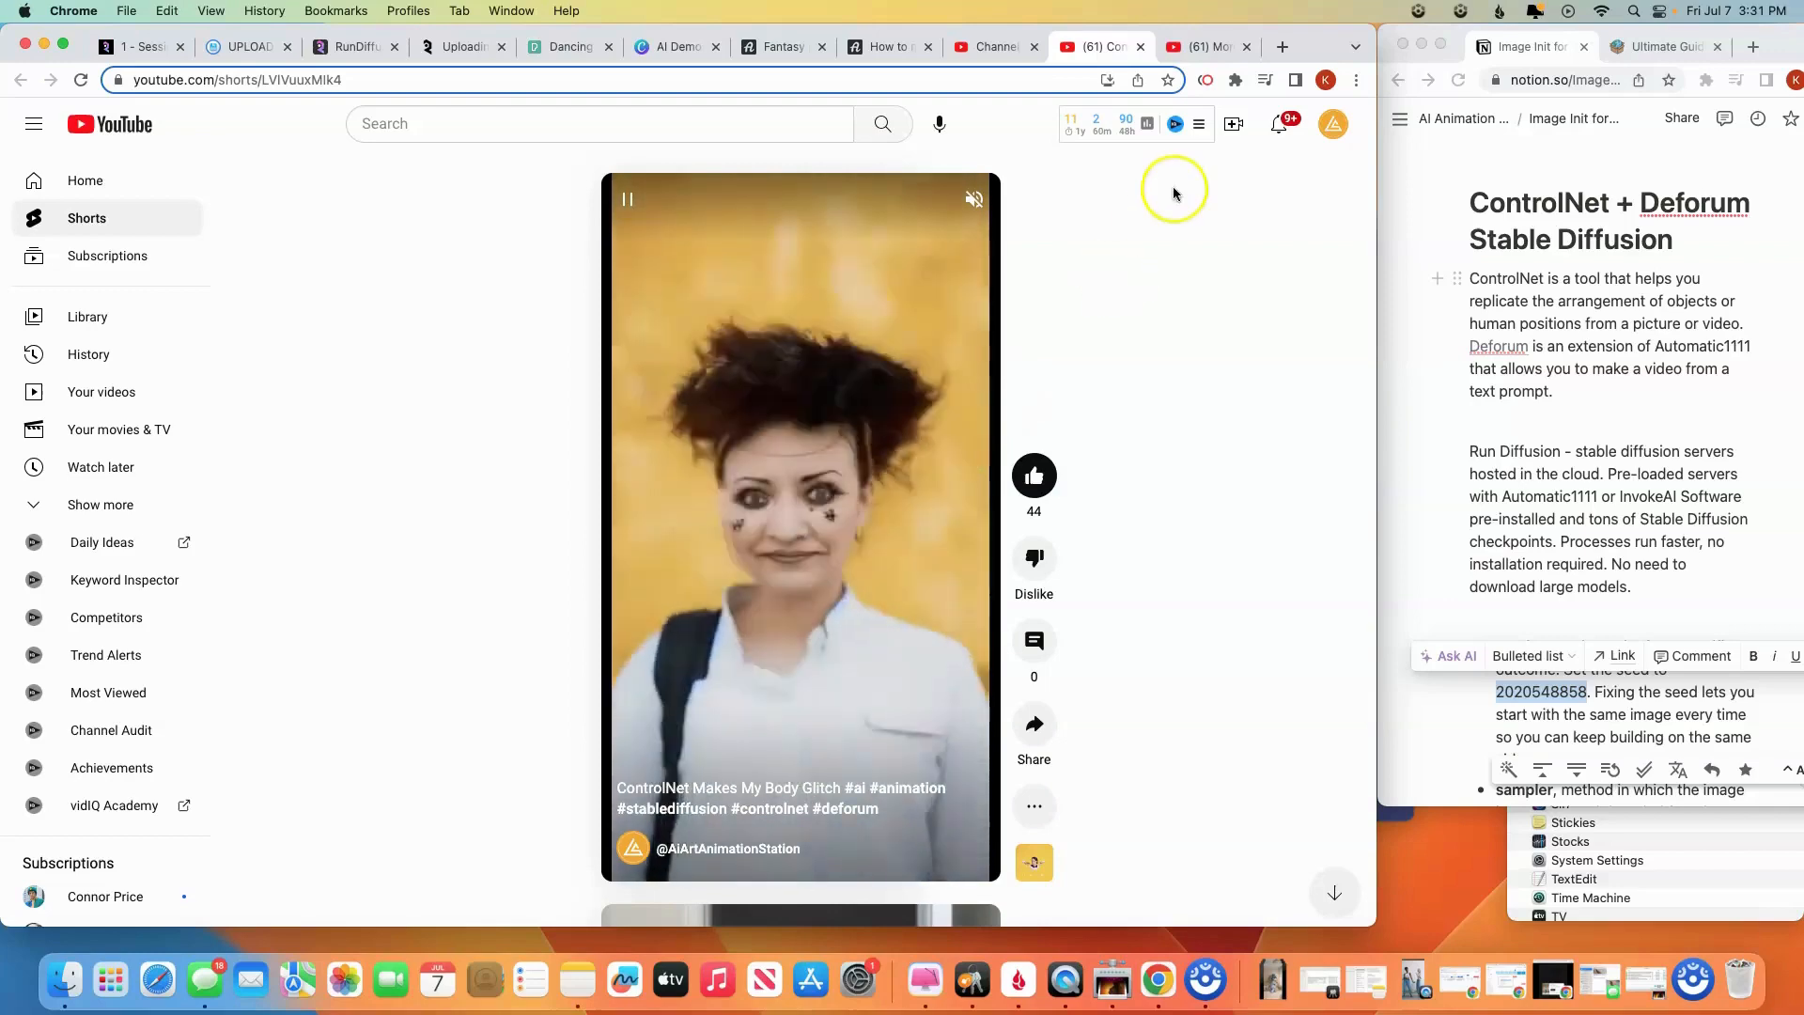
scroll(down, 3)
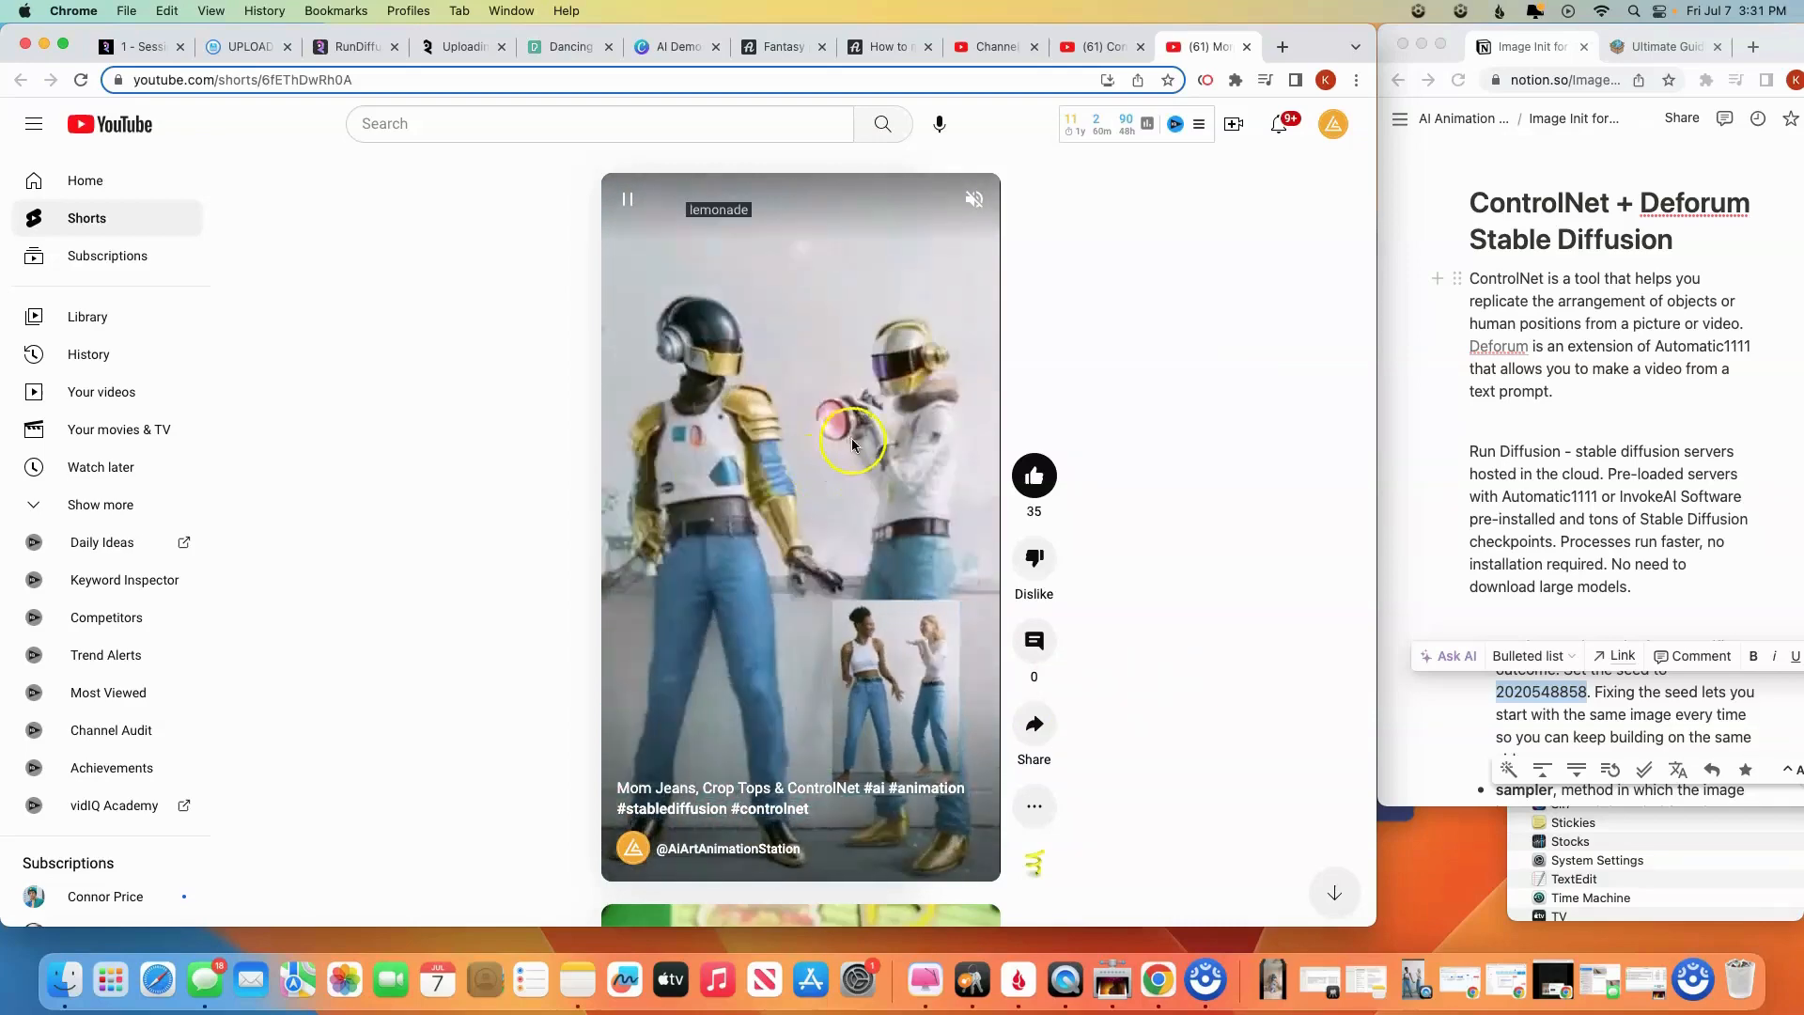
click(137, 45)
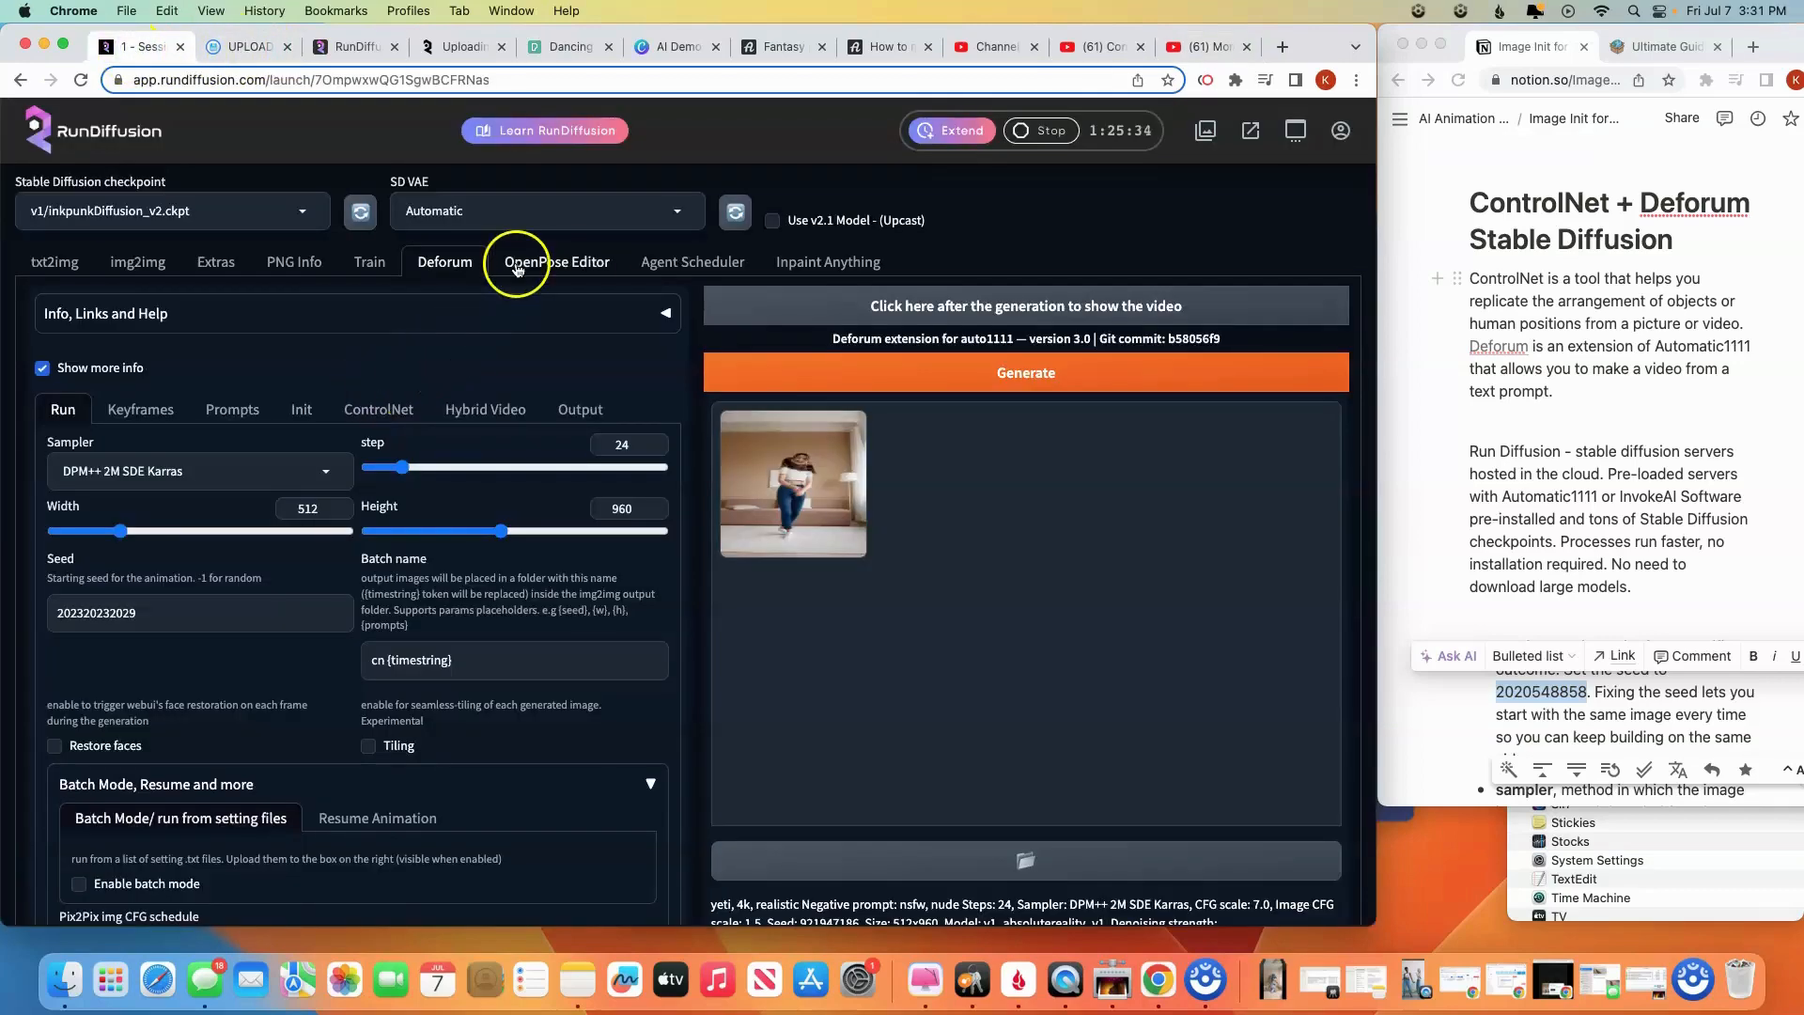
mouse_move(718, 158)
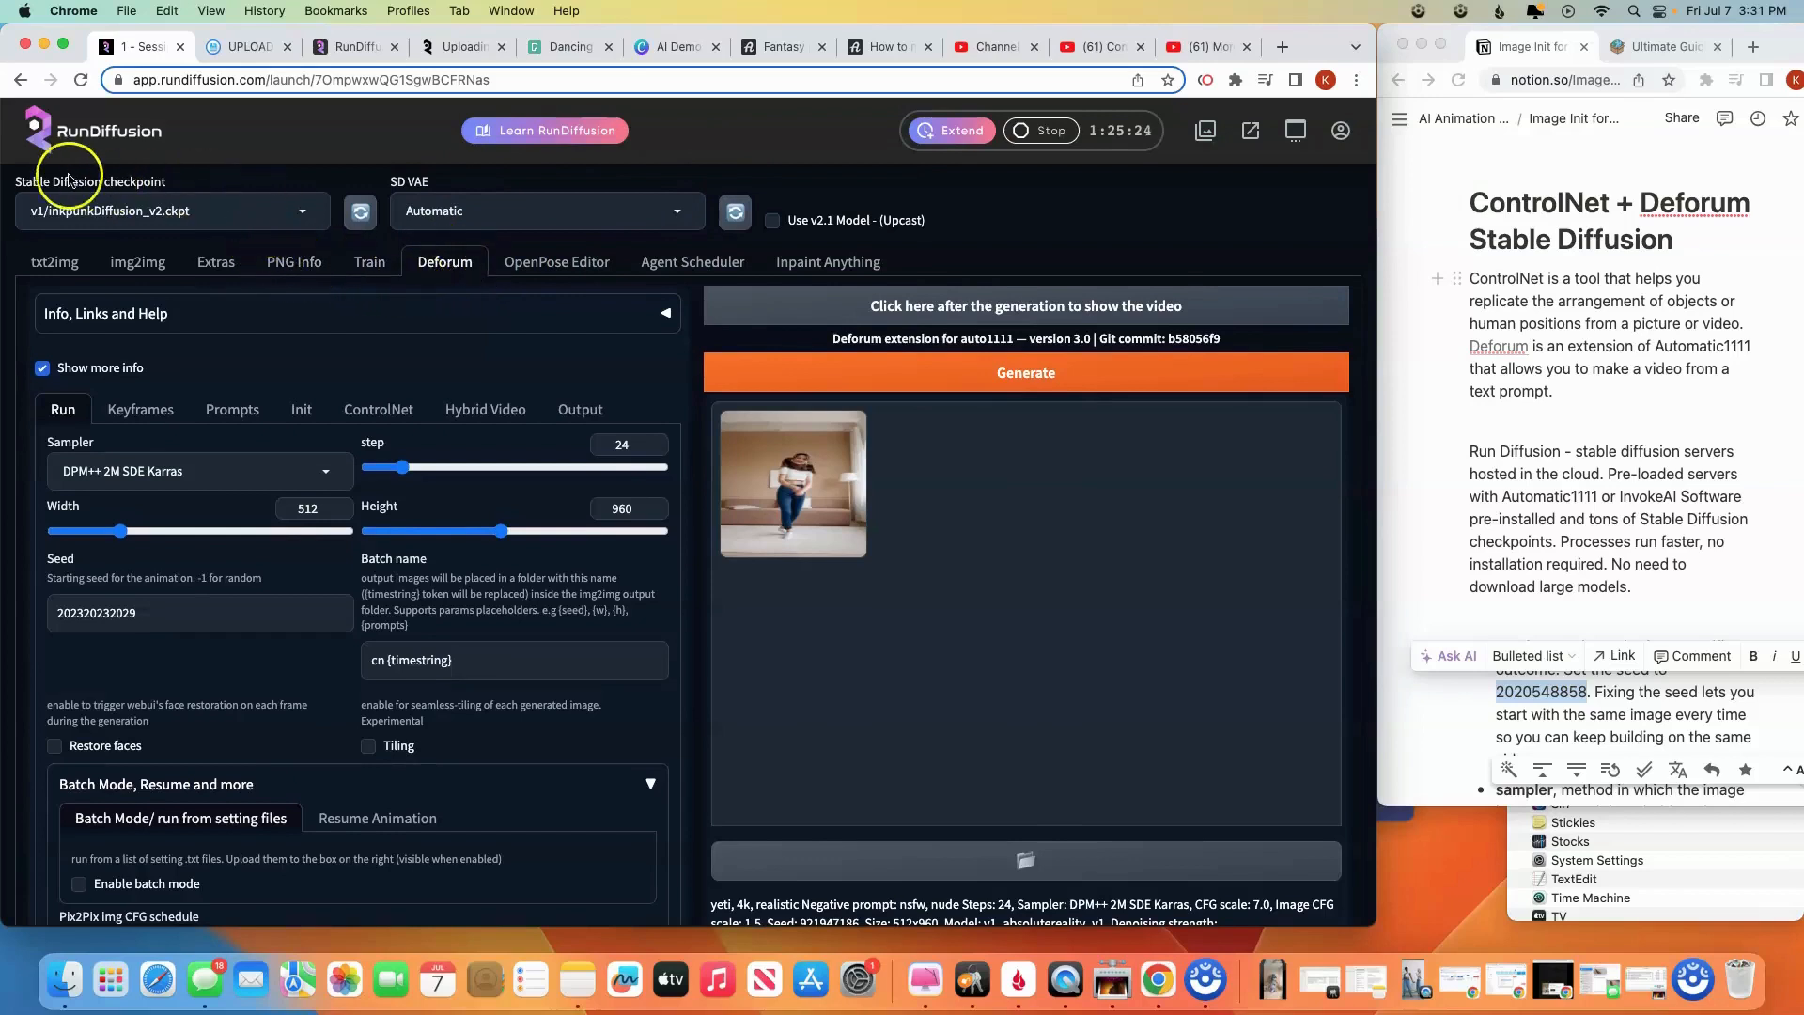
mouse_move(295, 216)
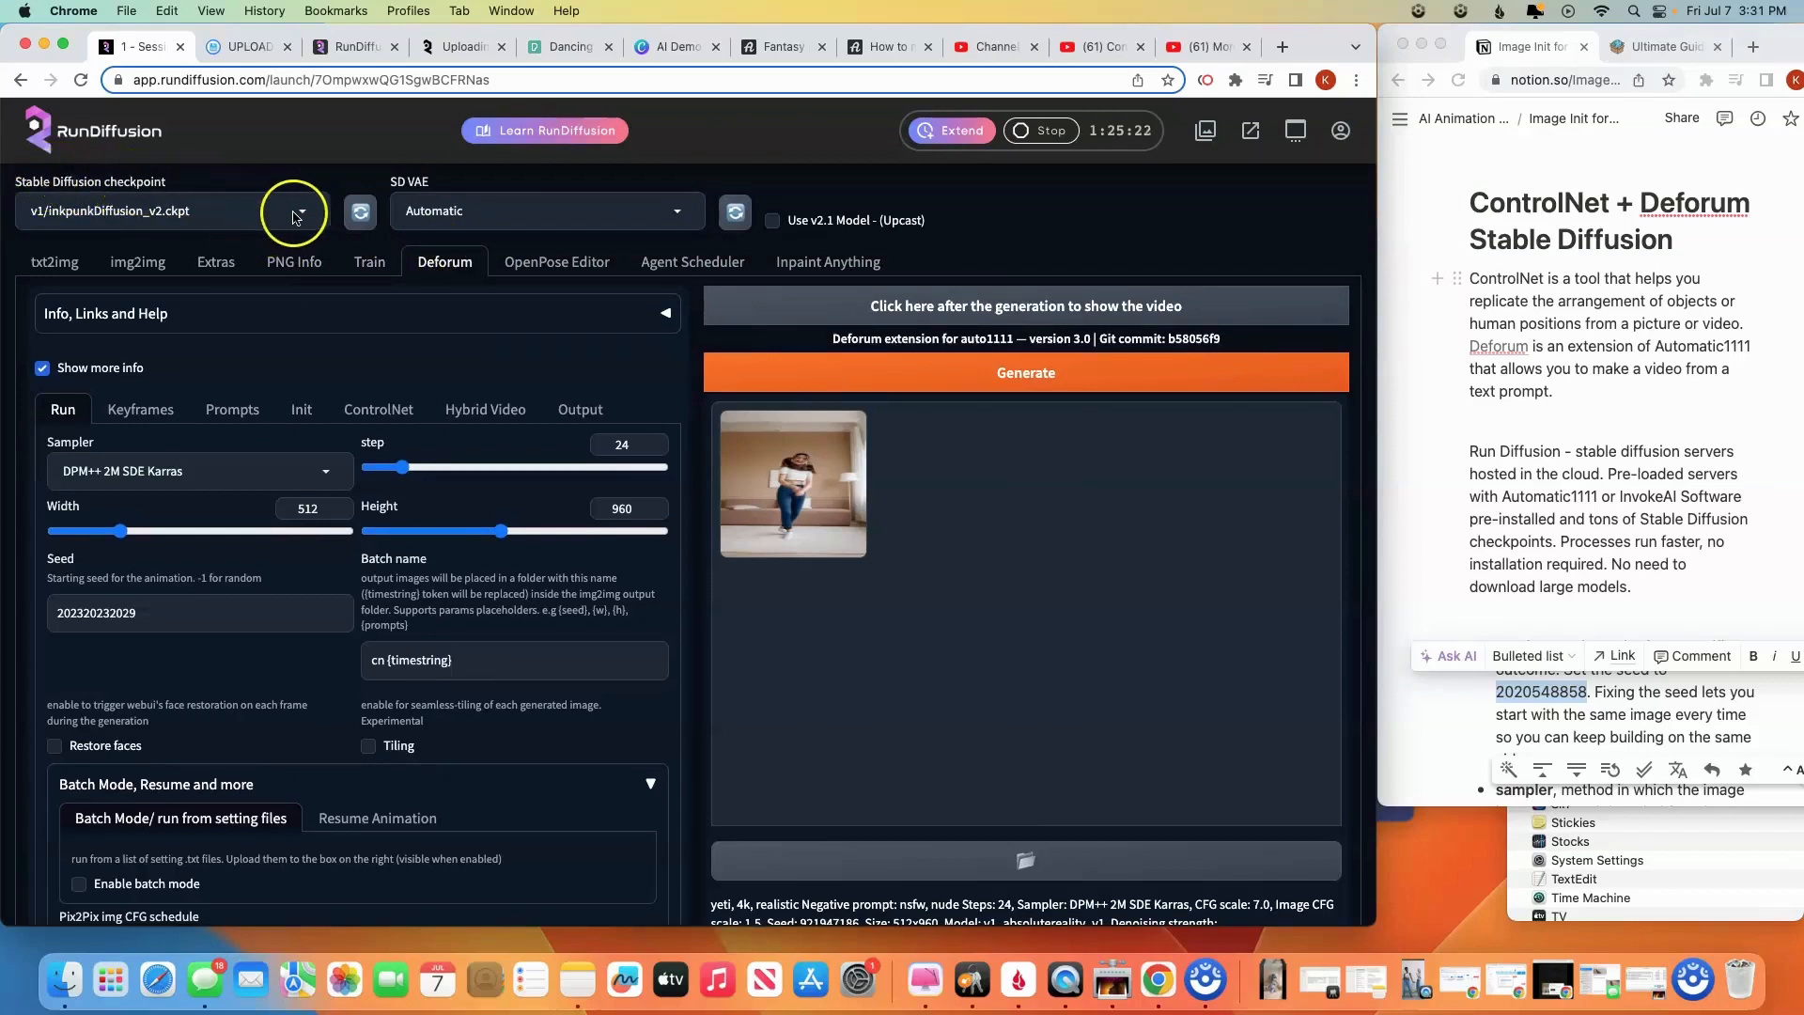
mouse_move(299, 218)
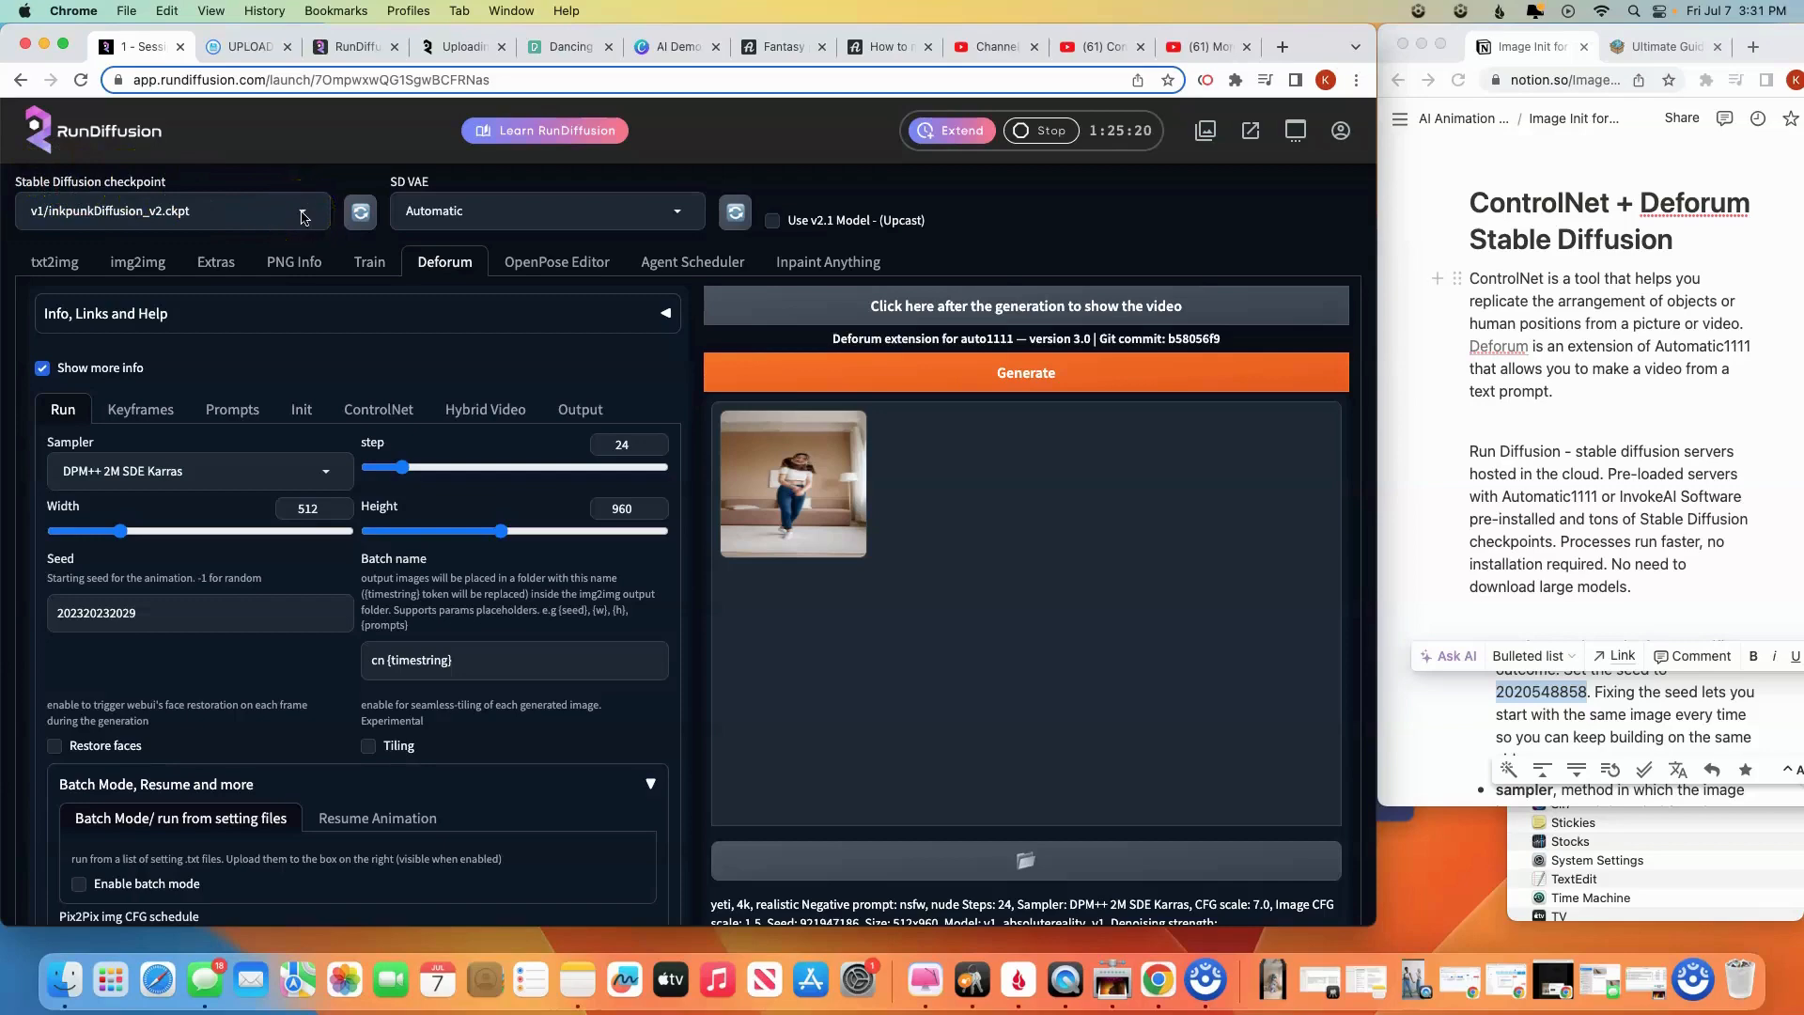
Show the Stable Diffusion checkpoint list with v1/inkpunkDiffusion_v2.ckpt chosen
click(172, 210)
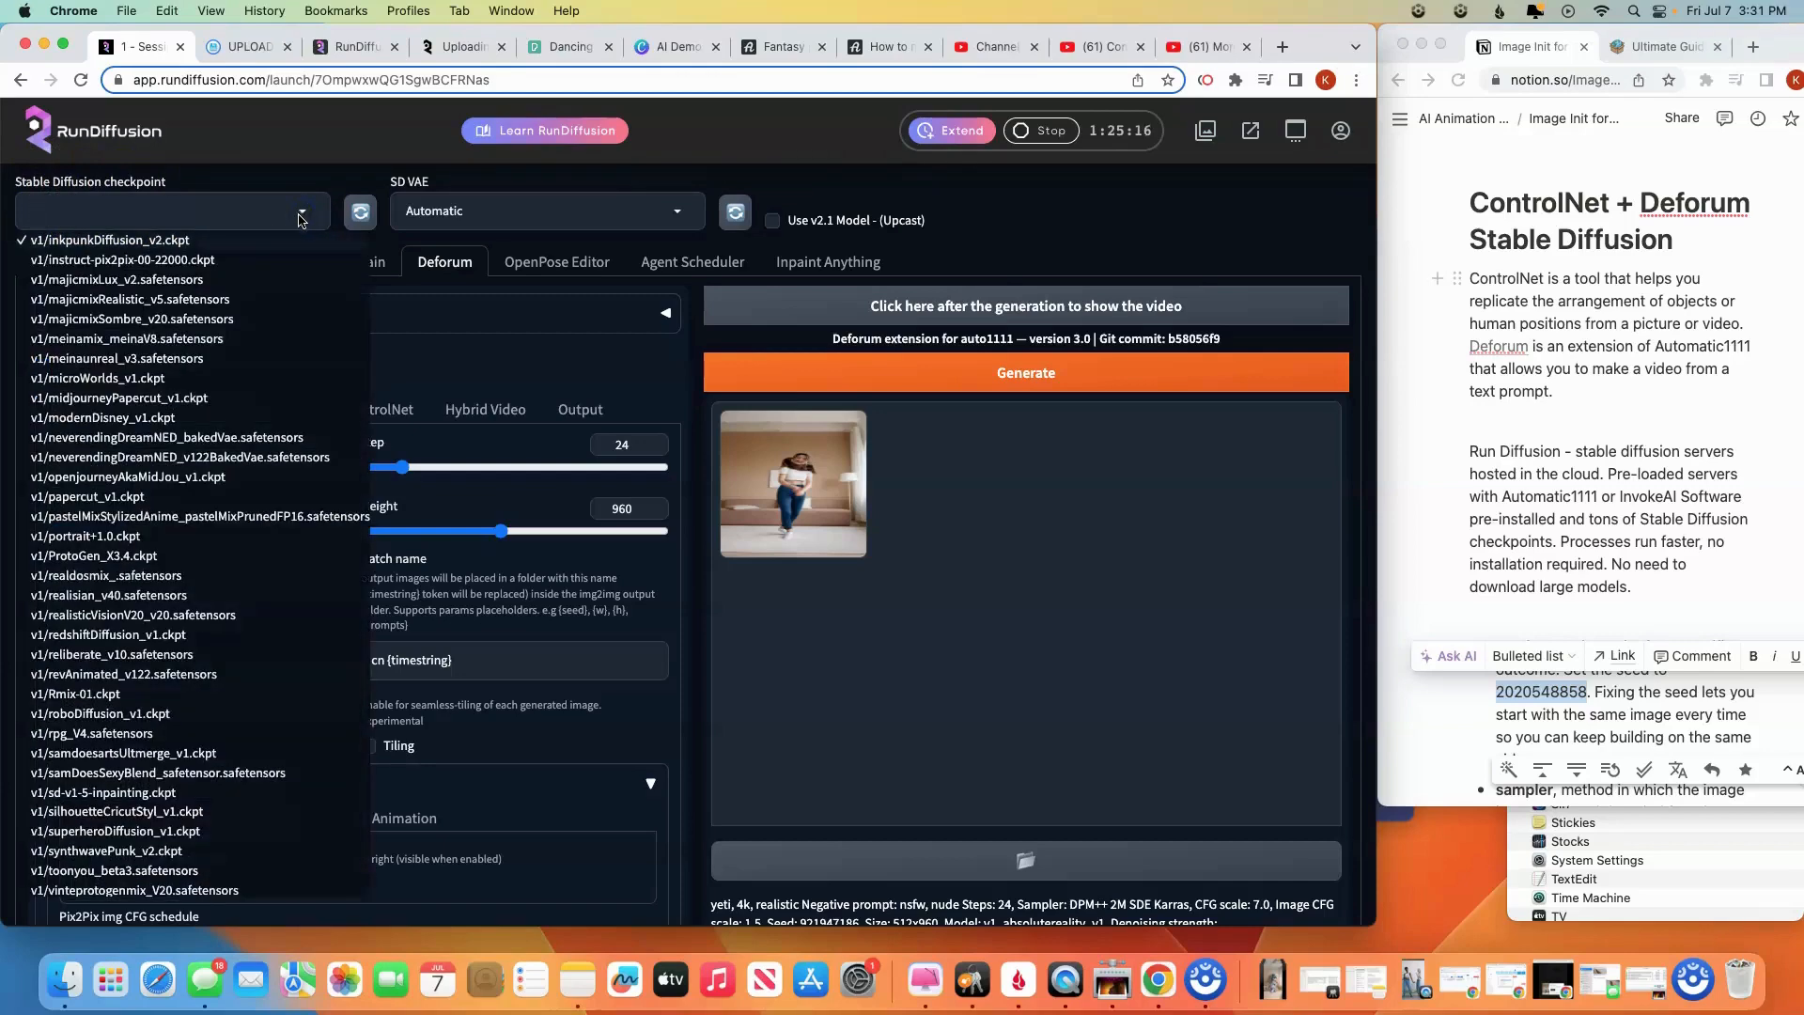
Browse the checkpoint list and choose v1/inkpunkDiffusion_v2.ckpt as the model
scroll(up, 3)
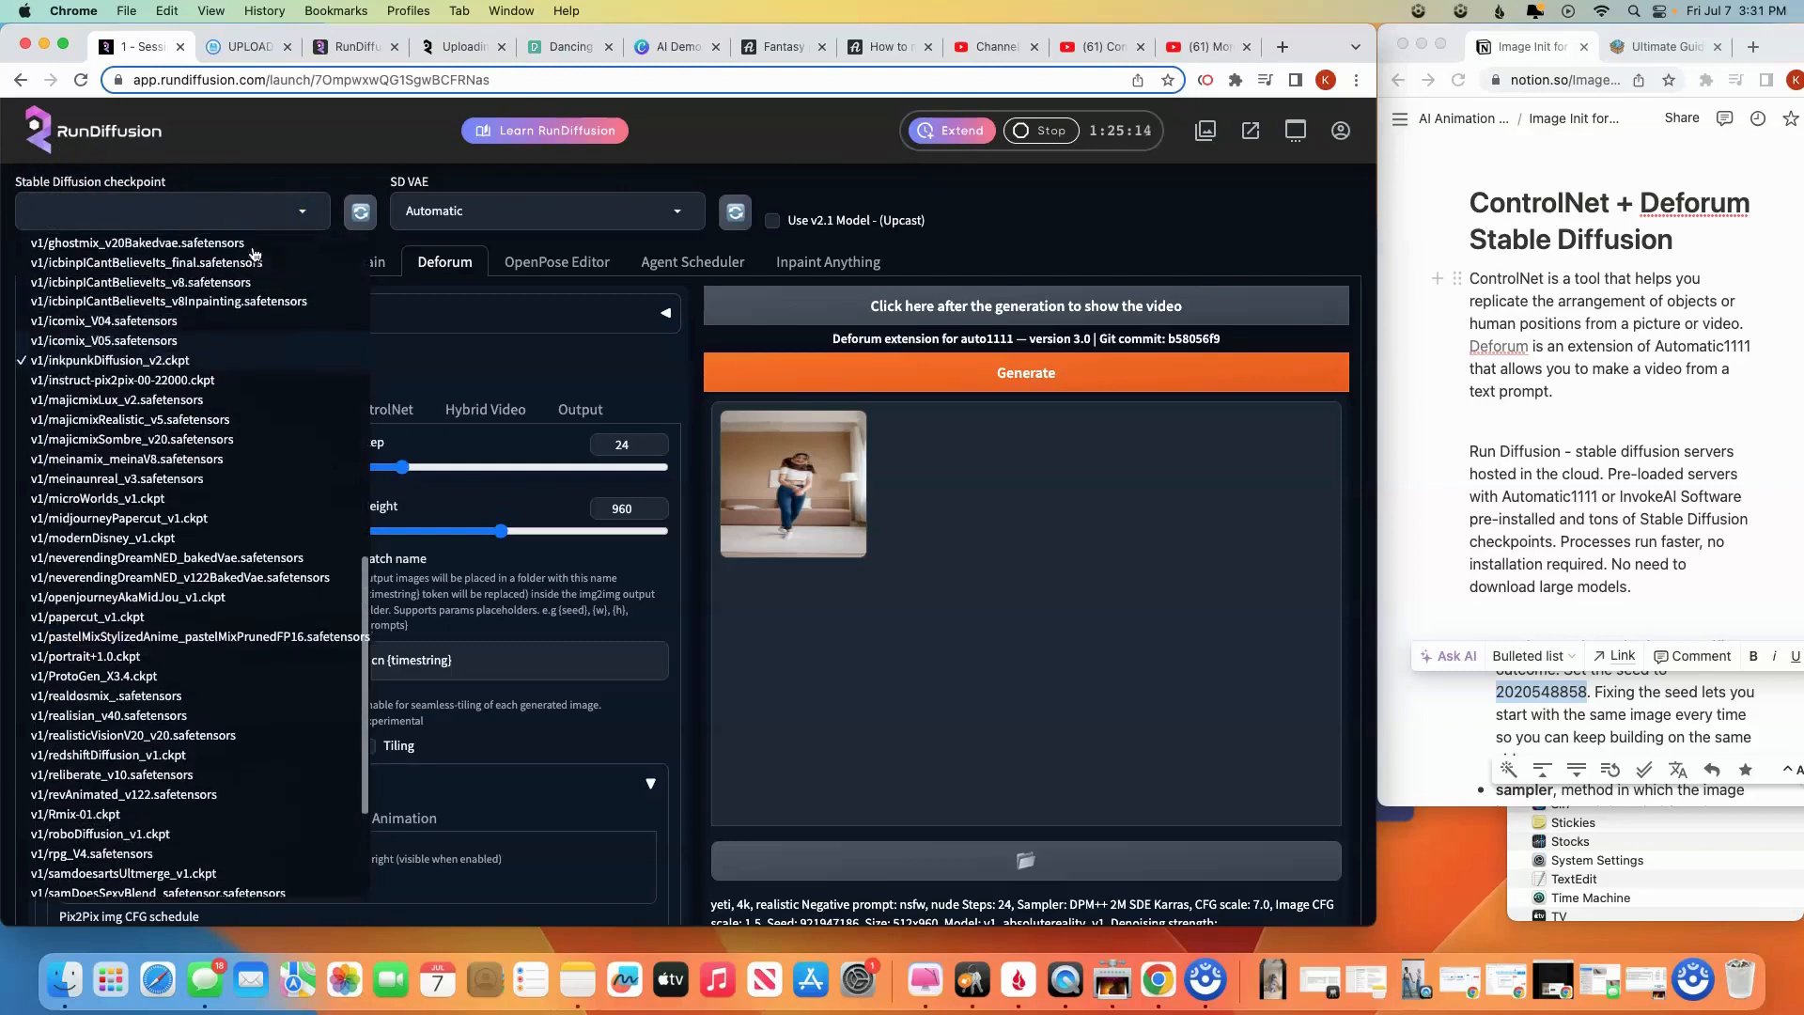
scroll(down, 3)
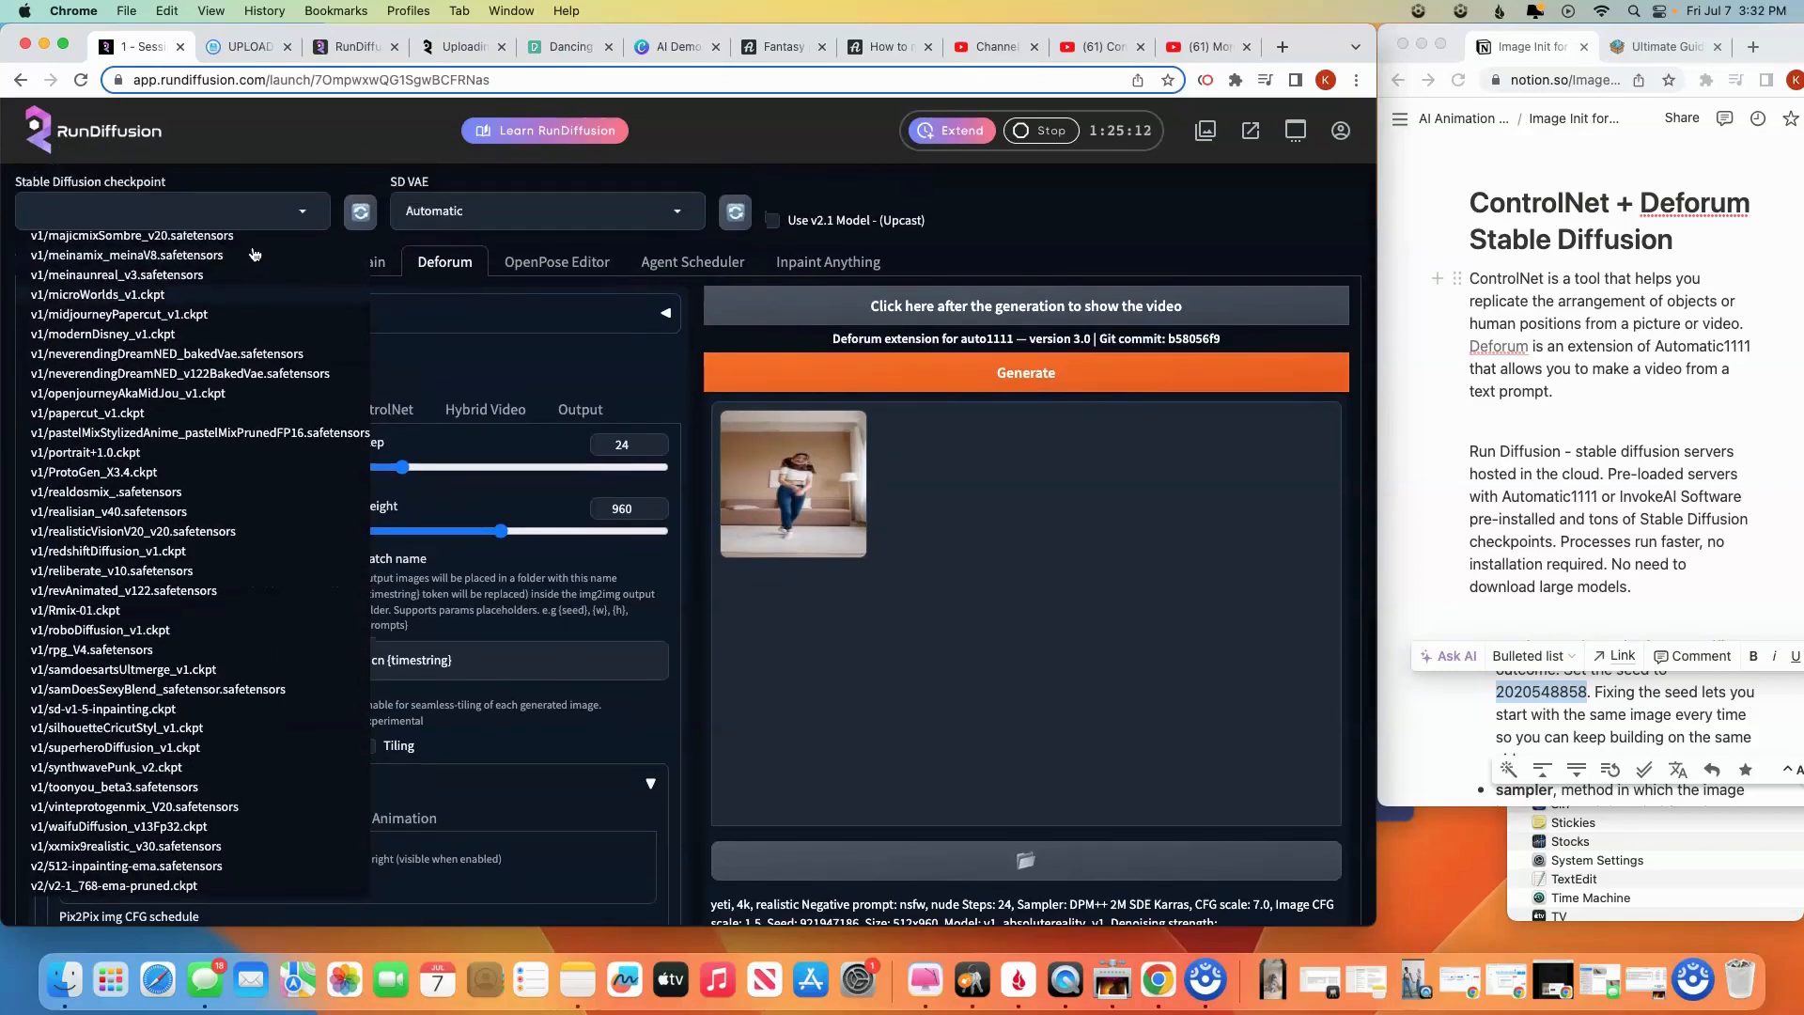
scroll(up, 3)
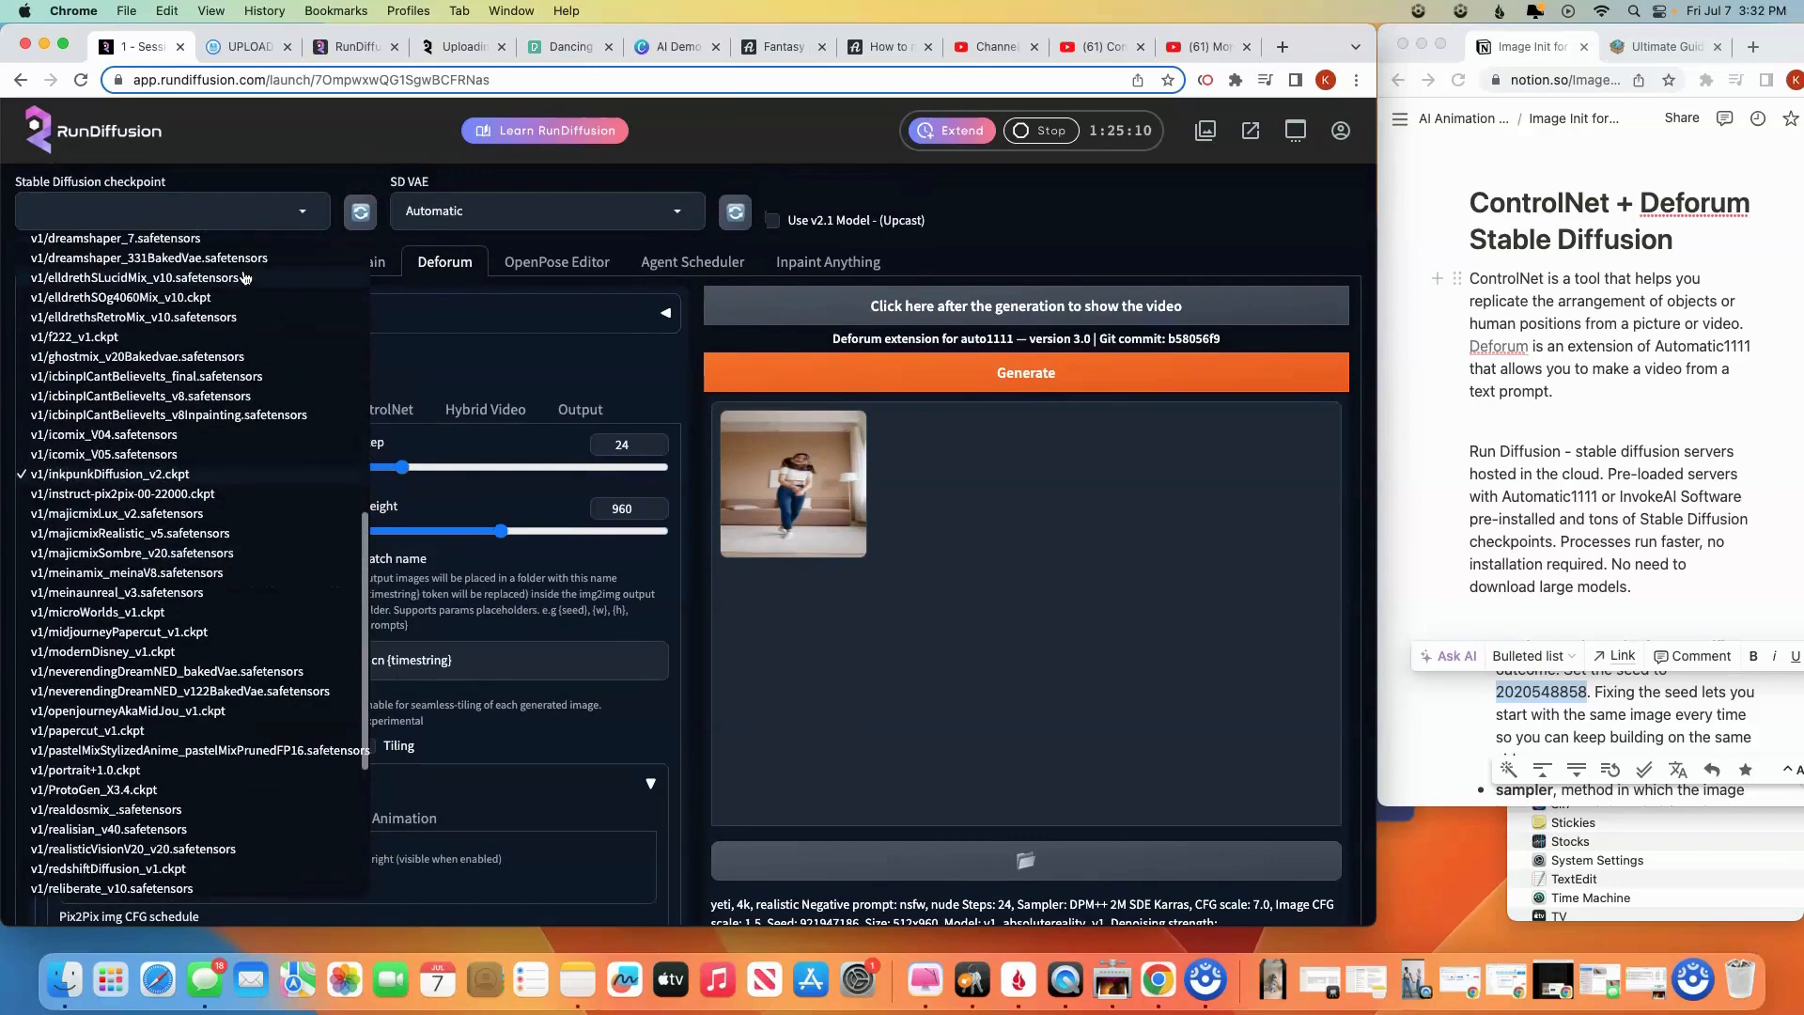
scroll(up, 3)
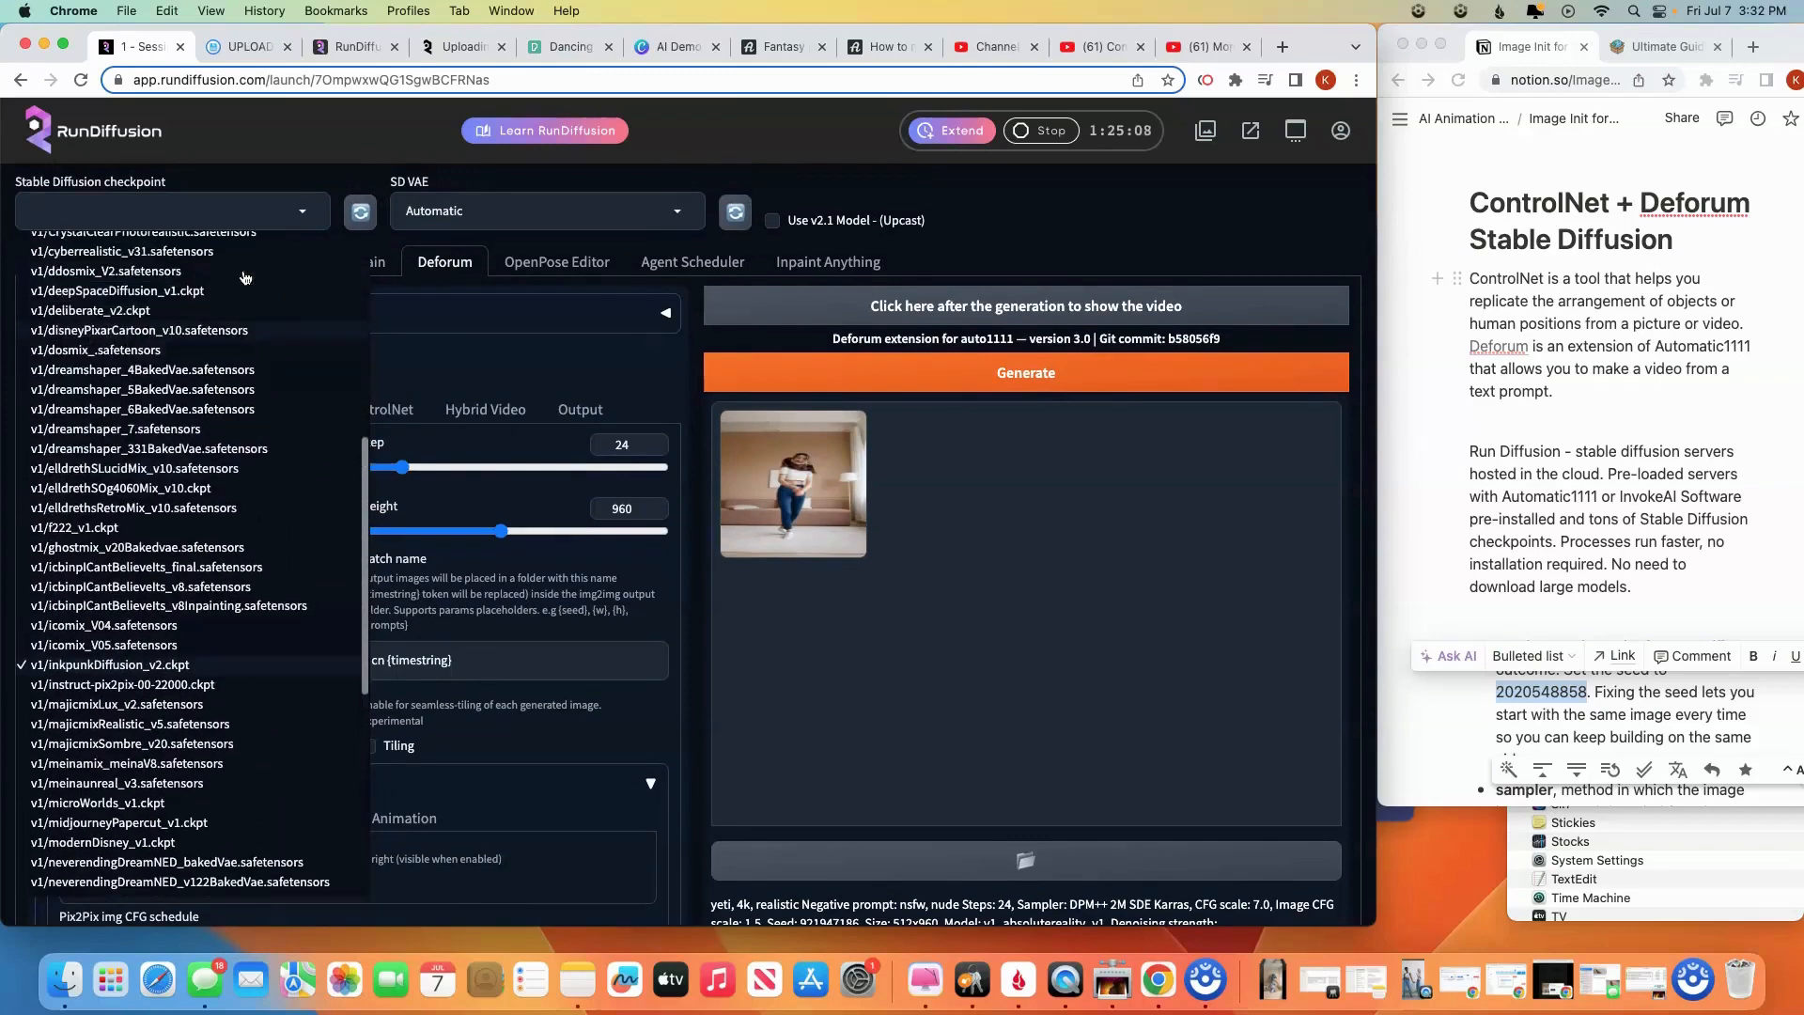
scroll(down, 3)
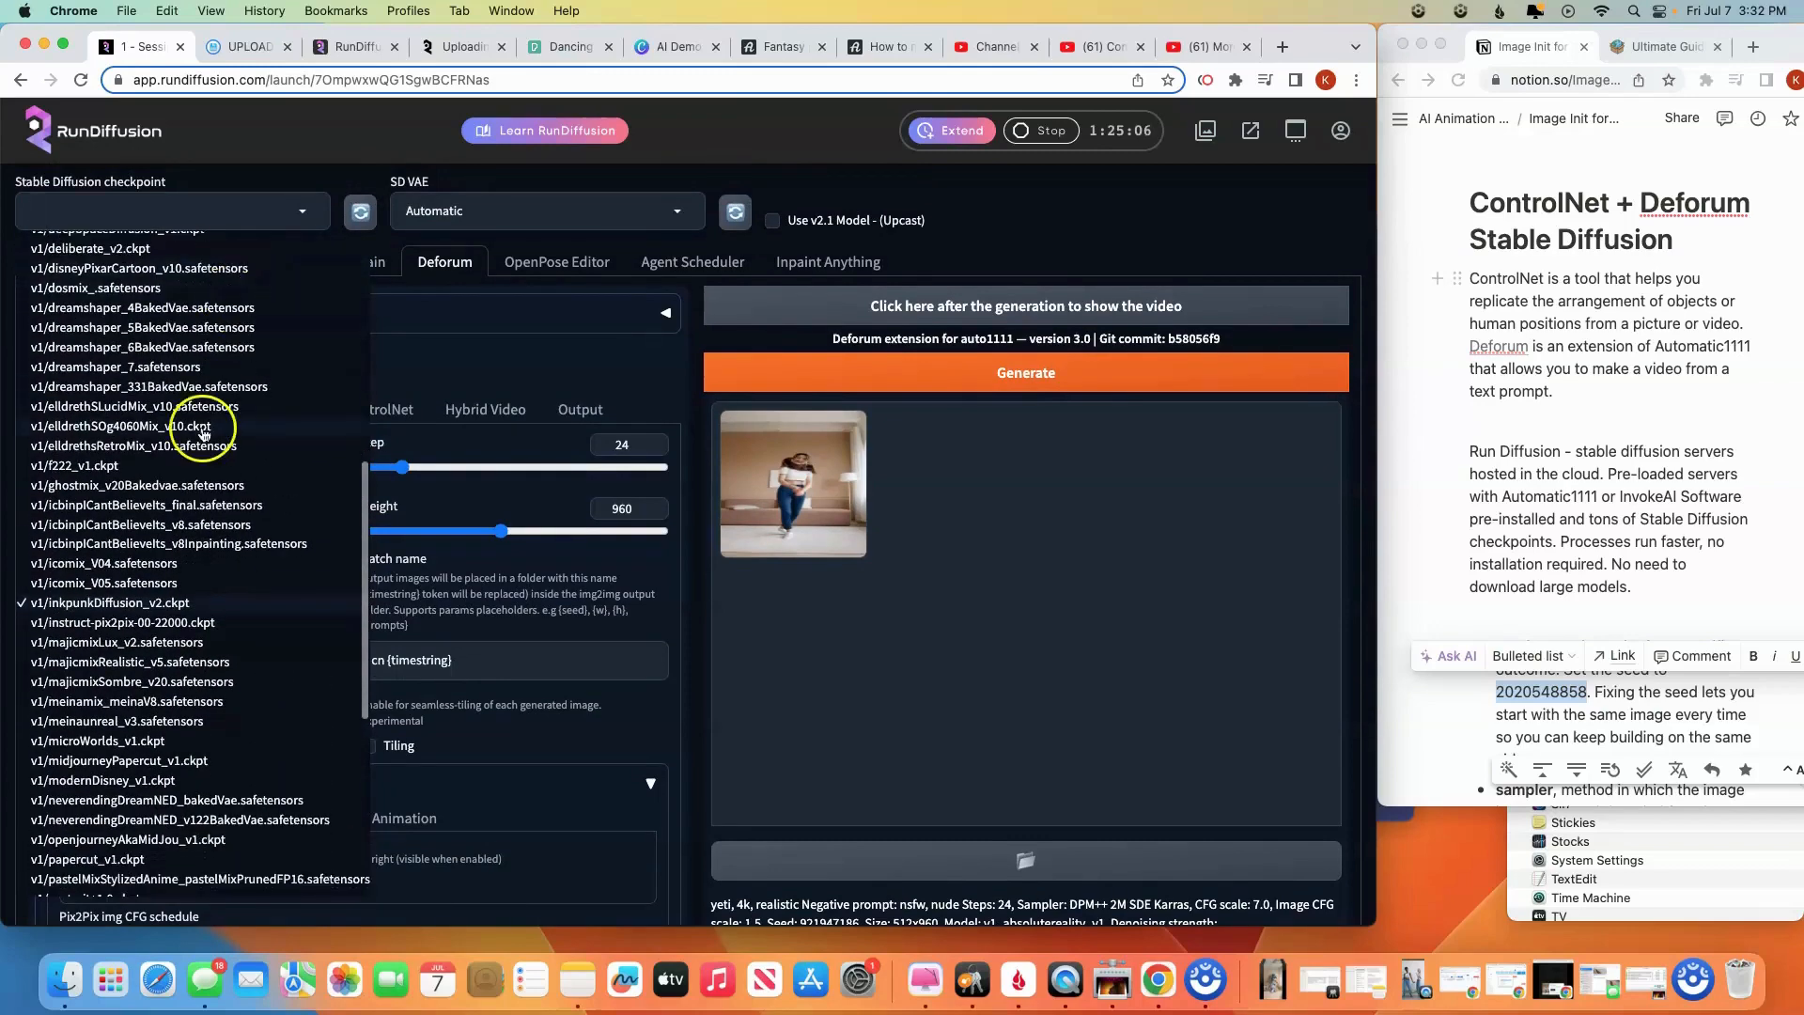
mouse_move(75, 597)
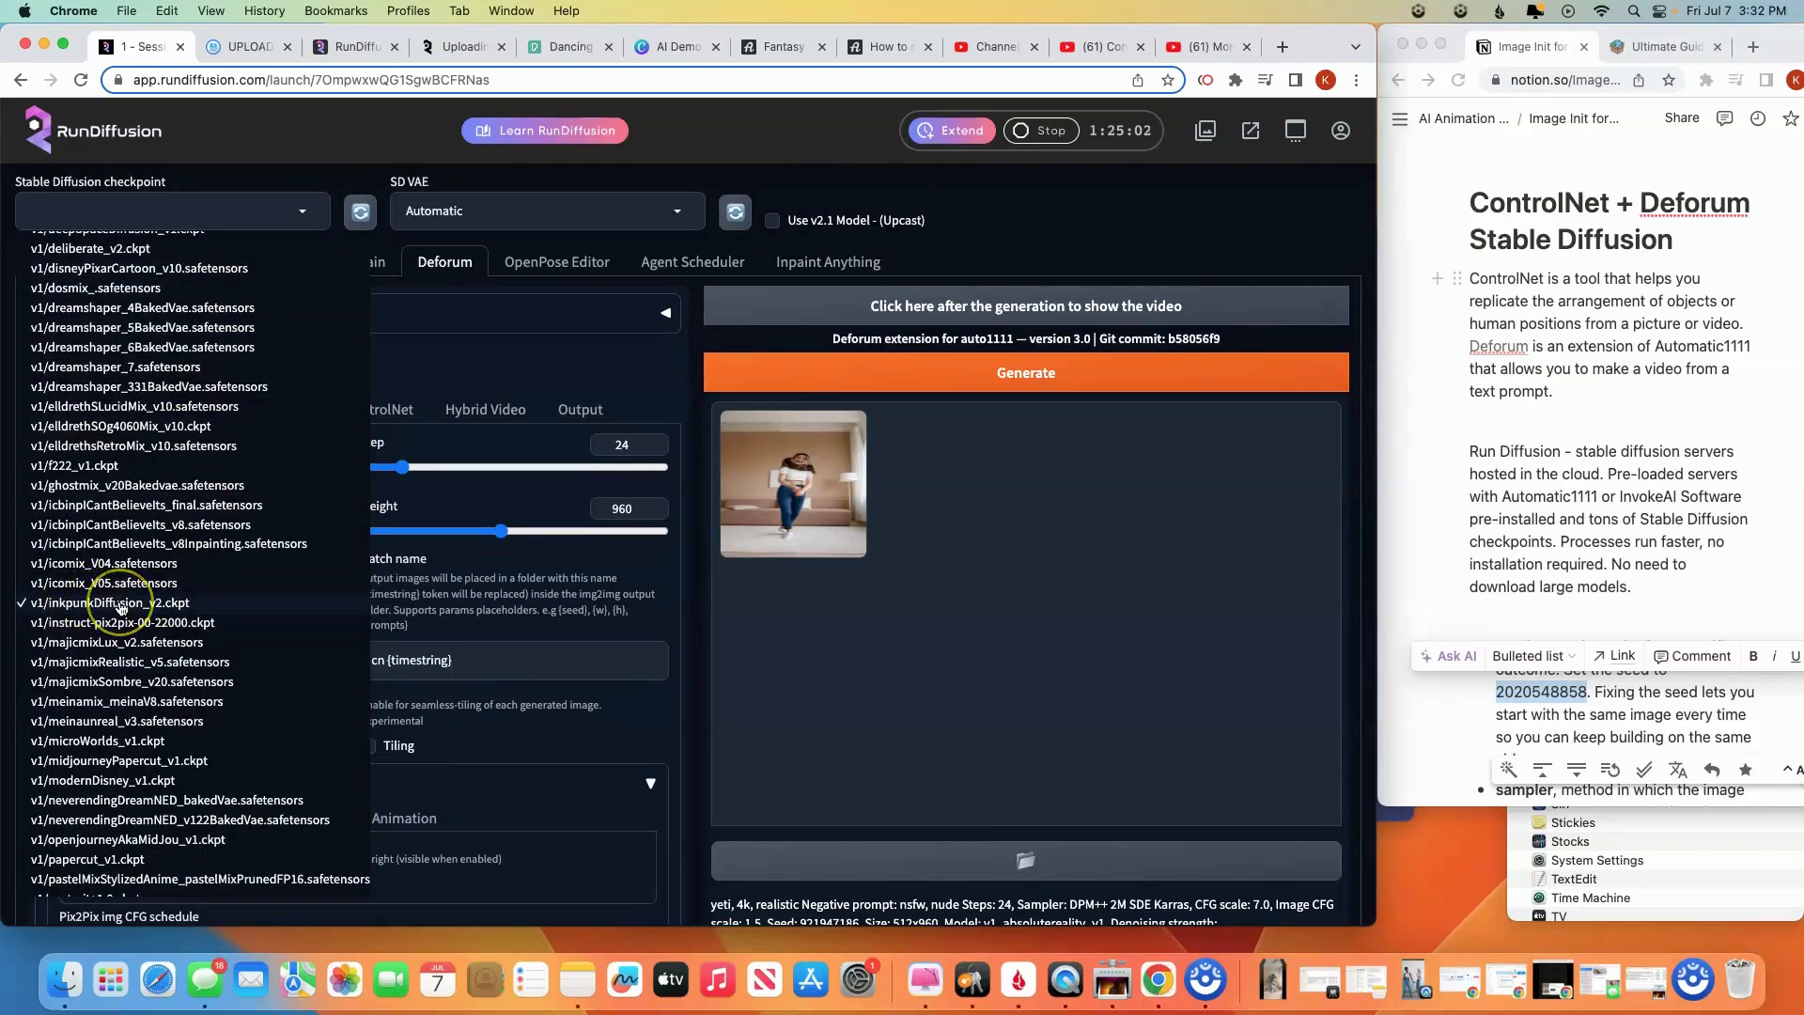
click(110, 603)
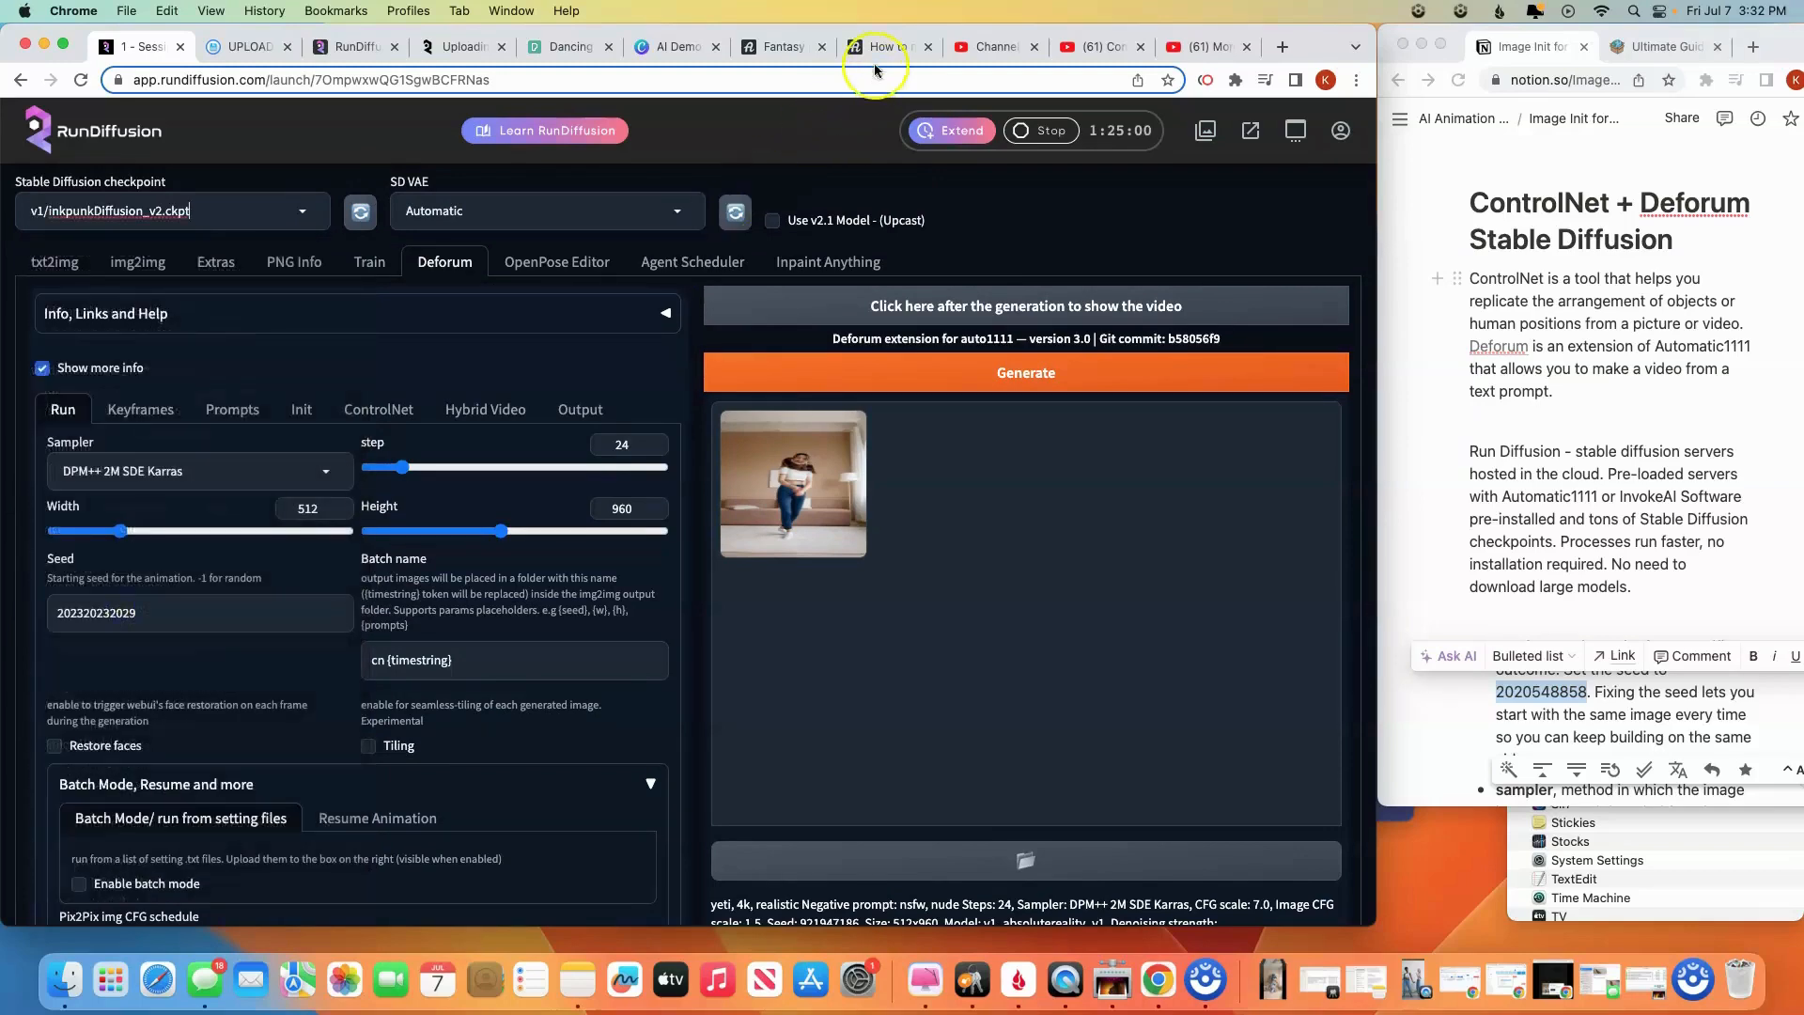
mouse_move(879, 47)
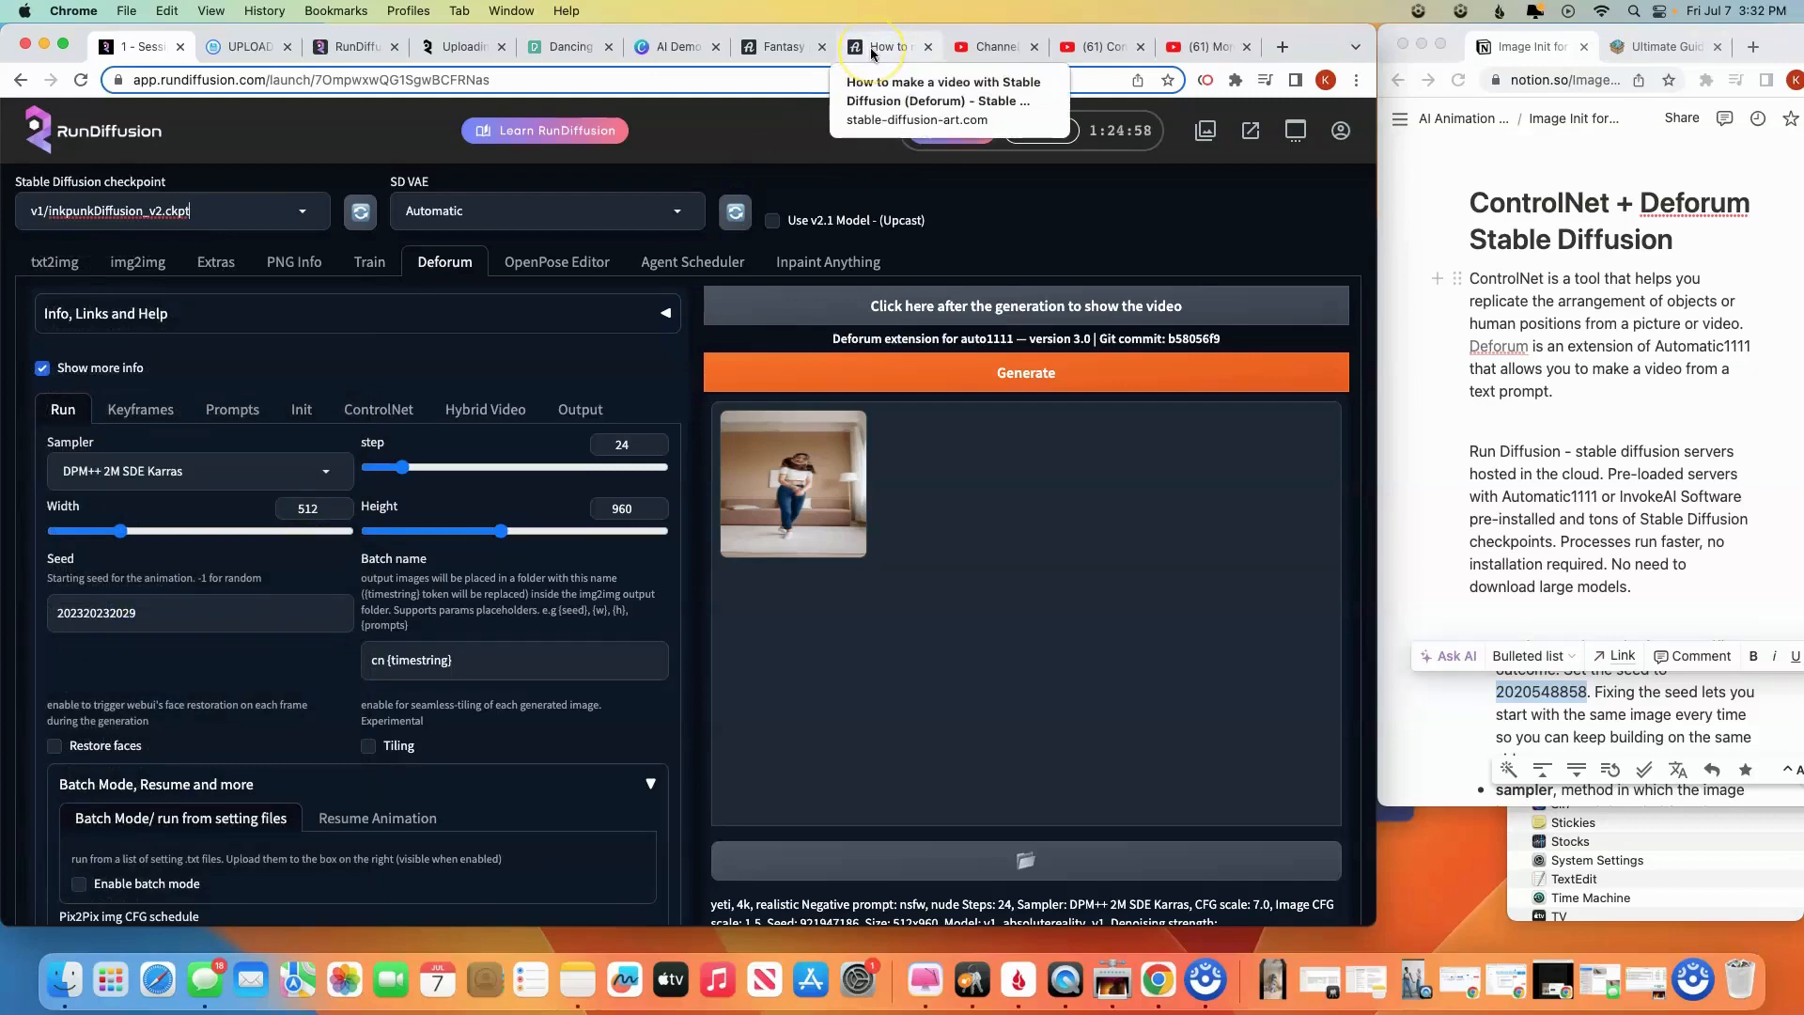
mouse_move(778, 47)
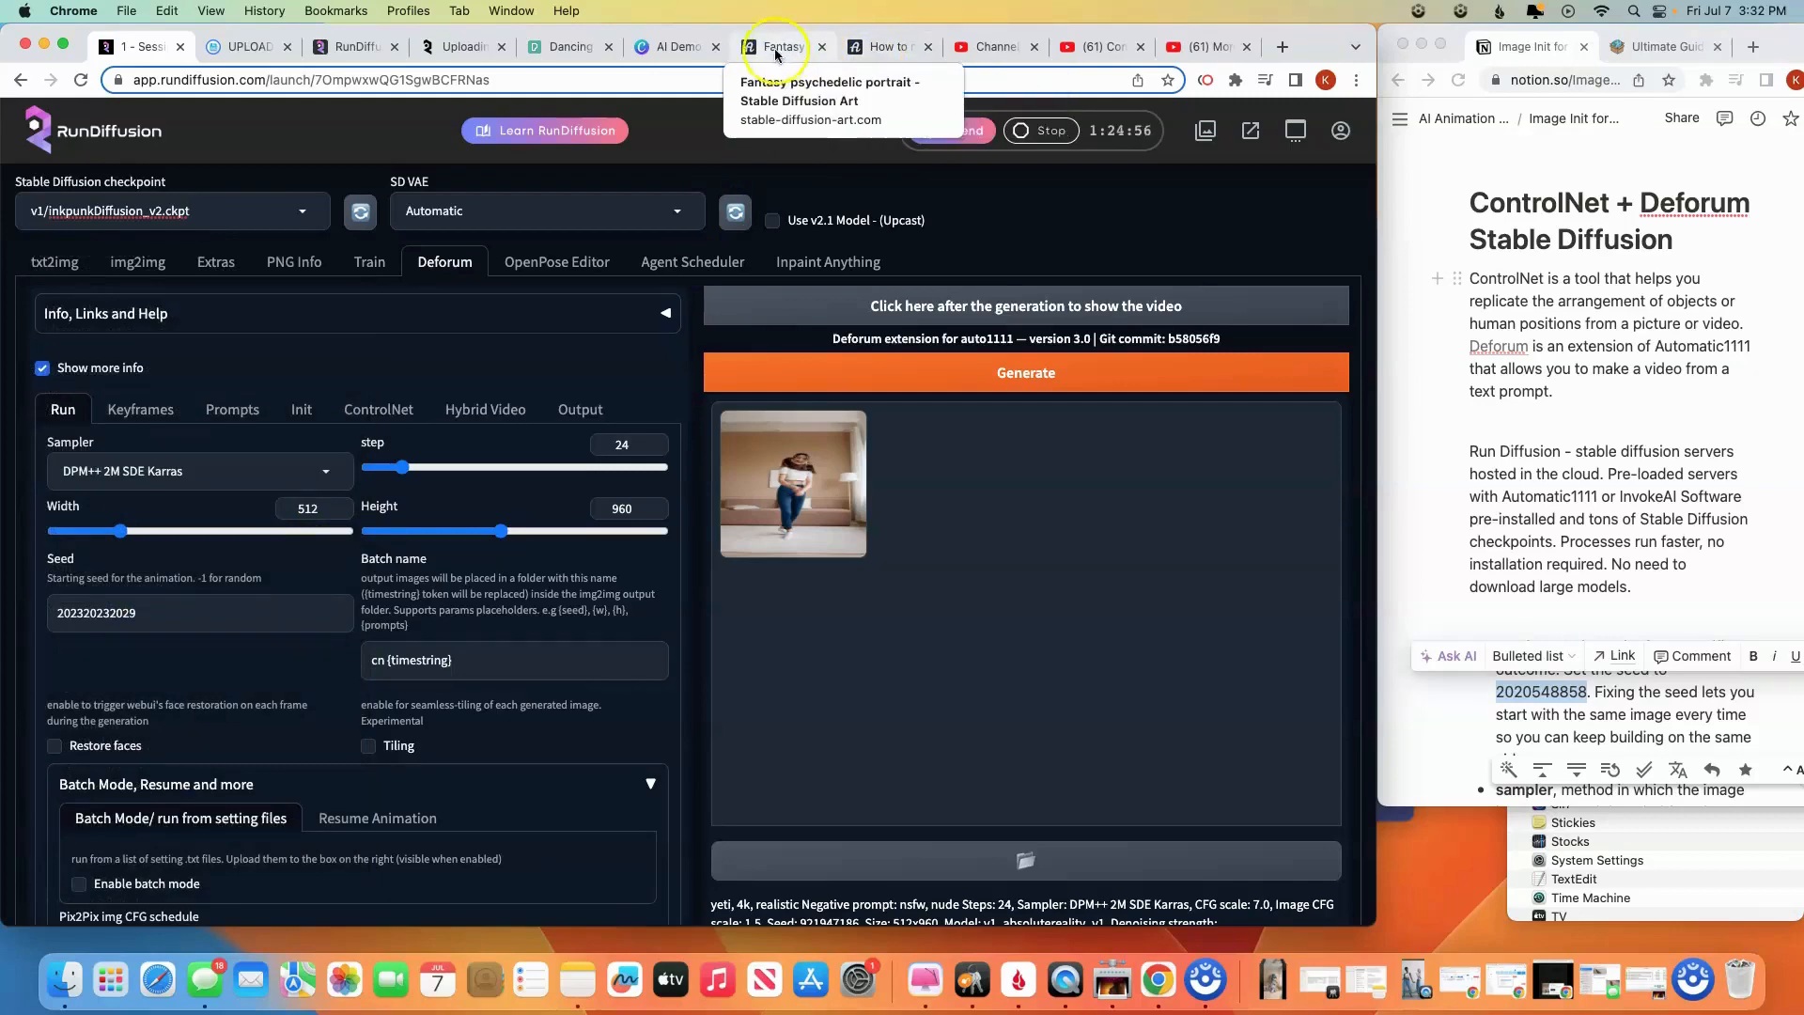
Browse the Fantasy psychedelic portrait article's example images, then return to the RunDiffusion session
click(780, 47)
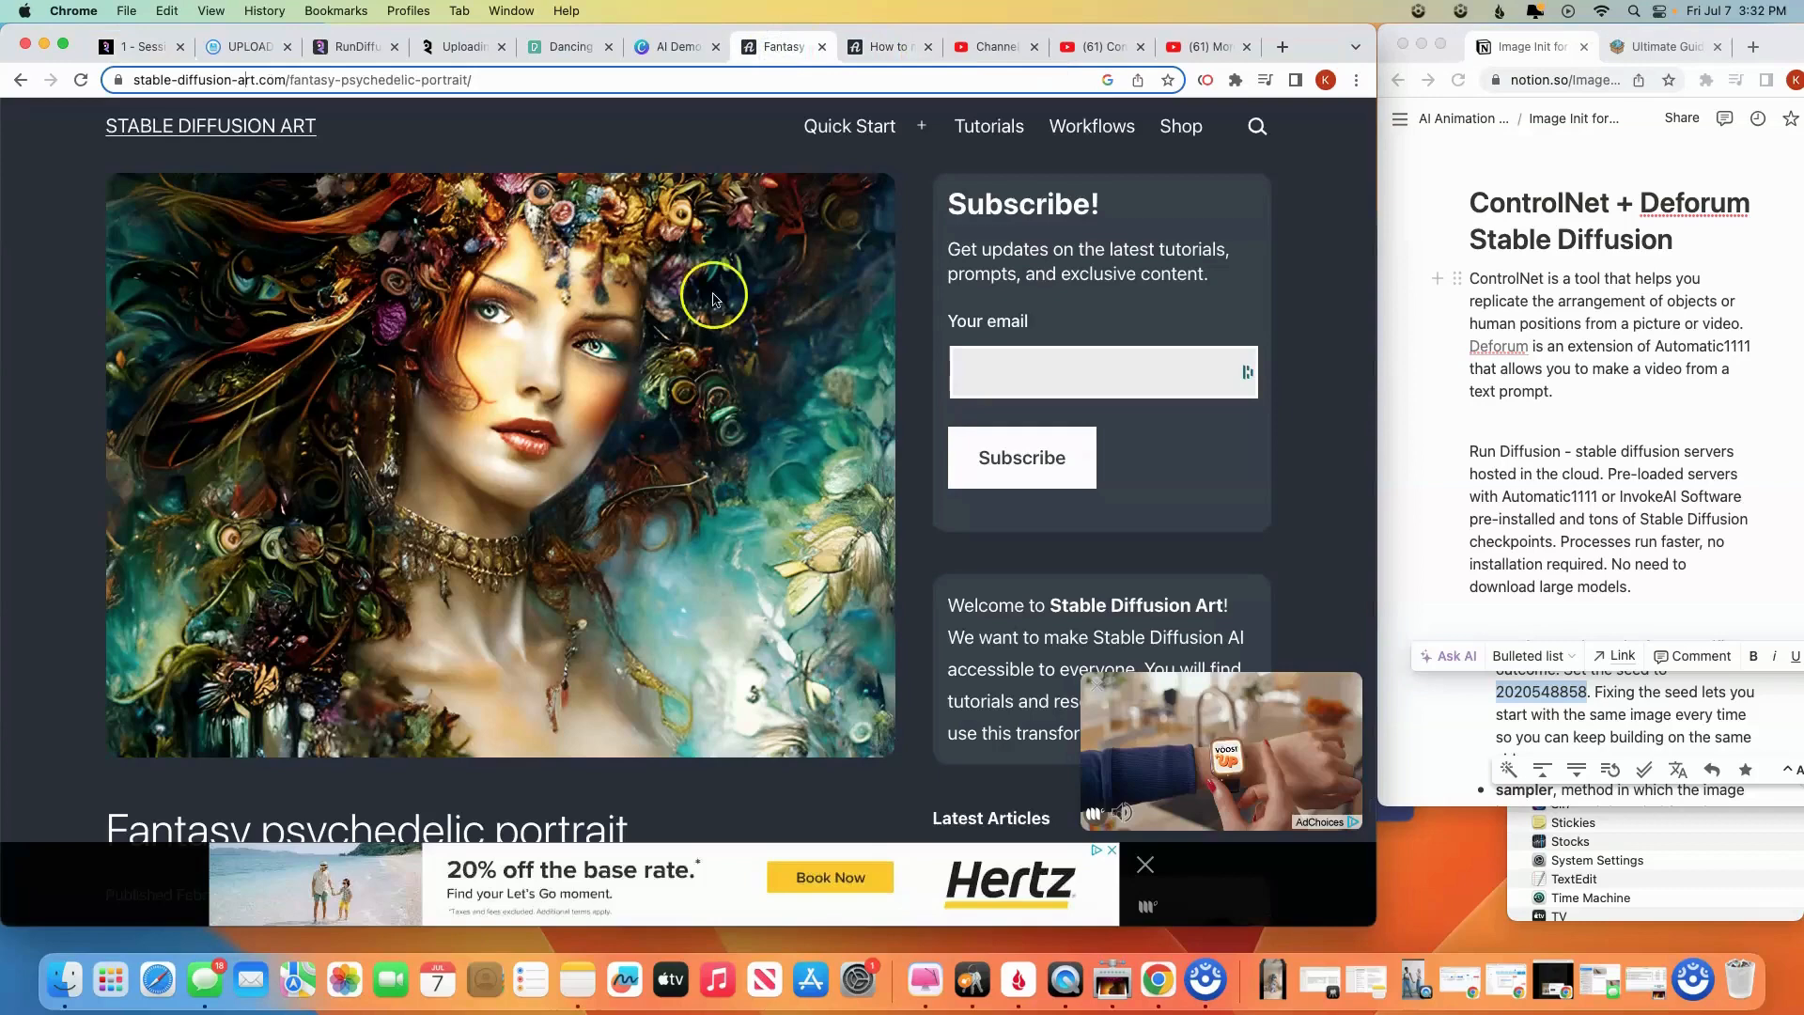
mouse_move(366, 342)
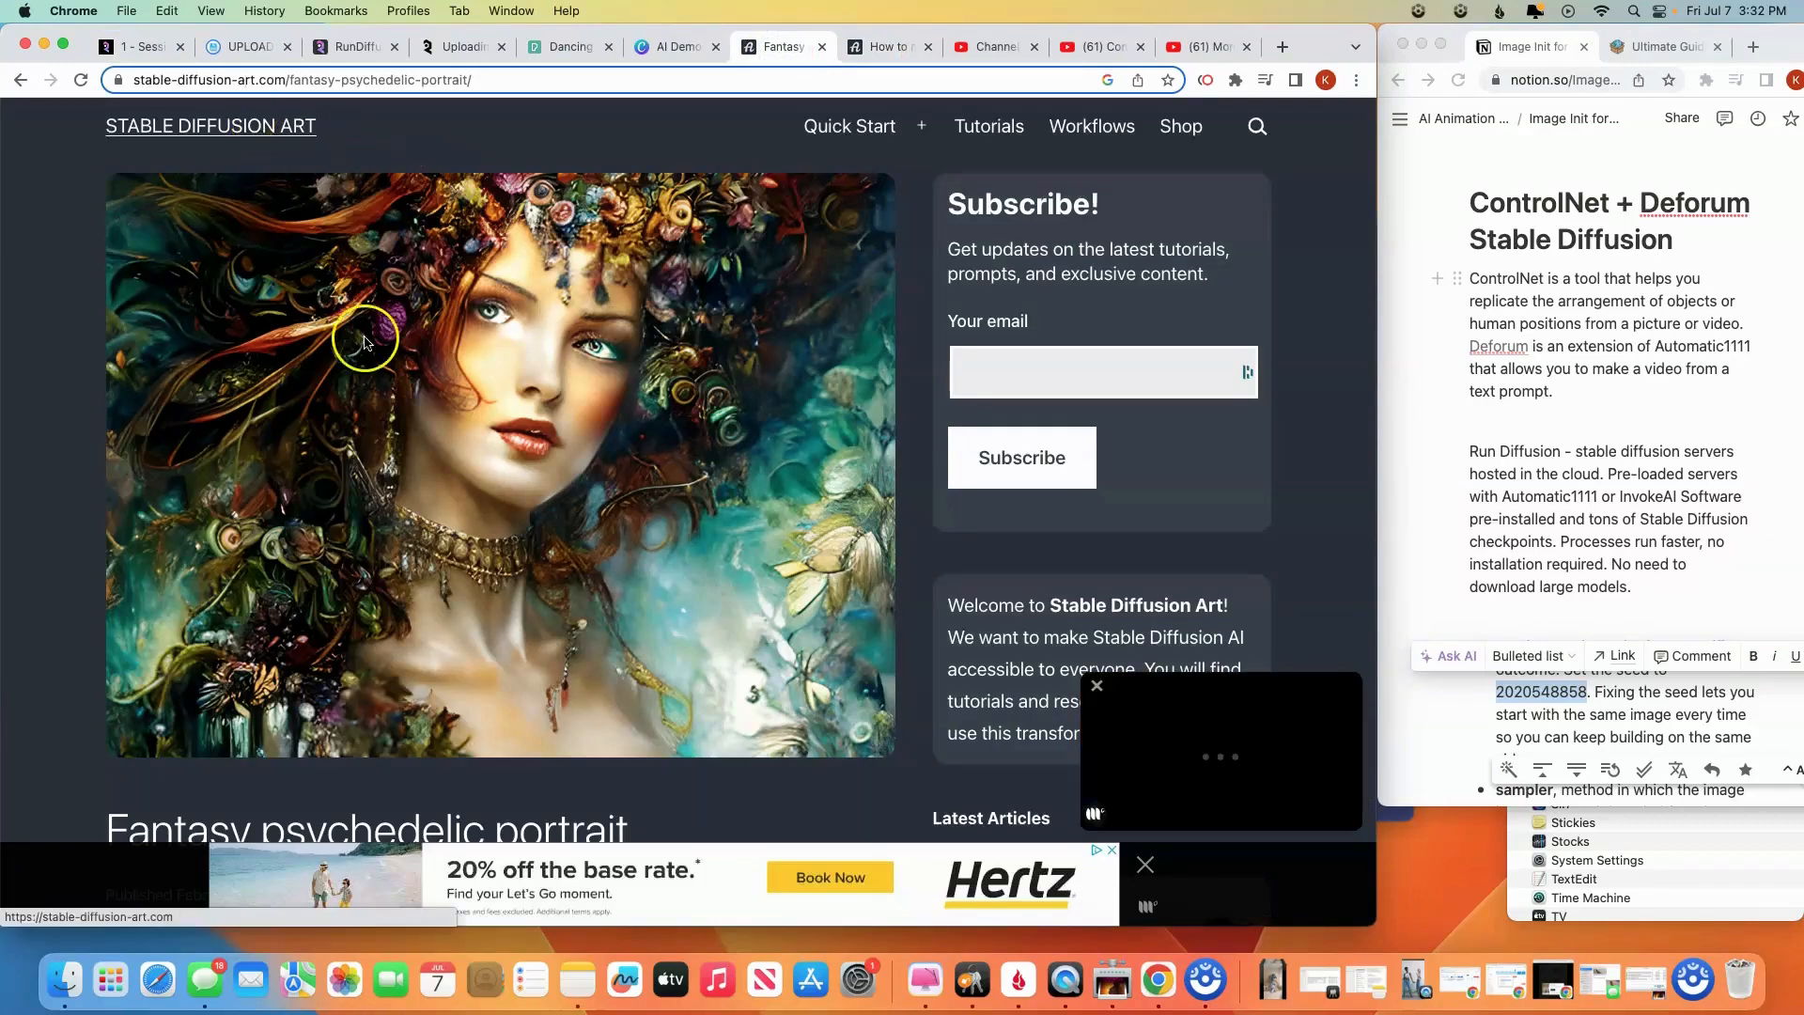
scroll(down, 3)
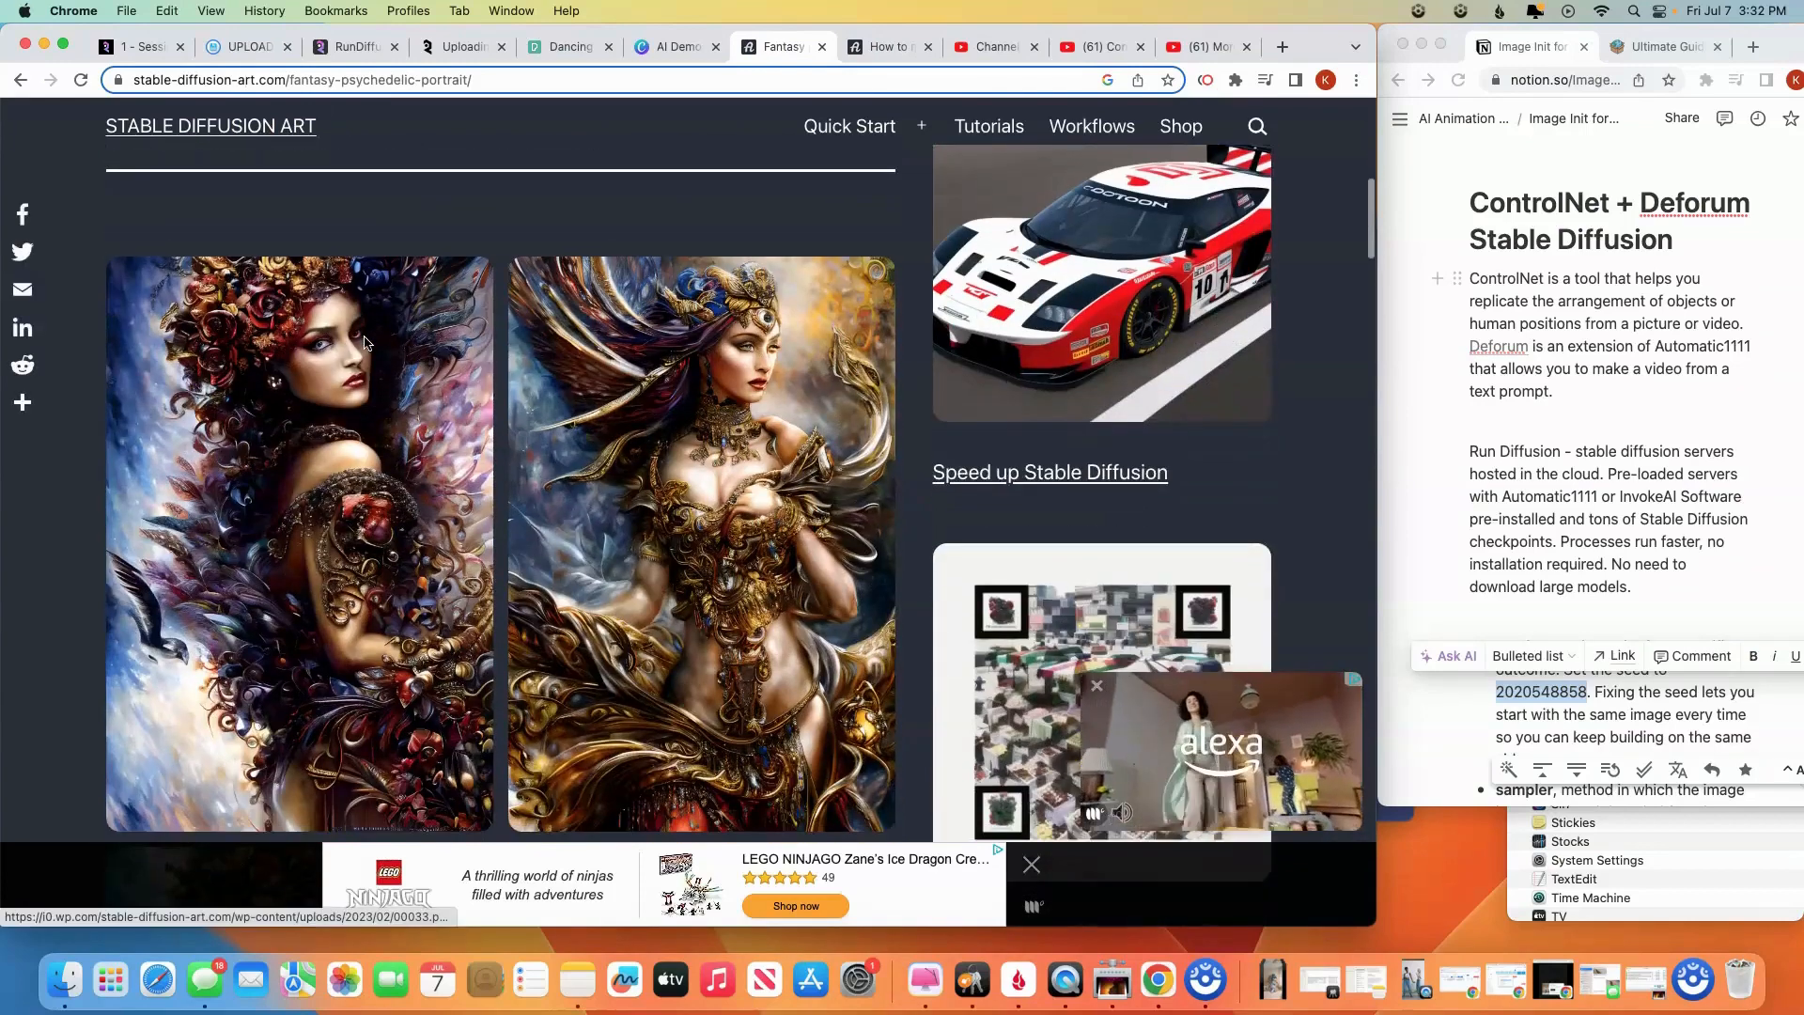
scroll(down, 3)
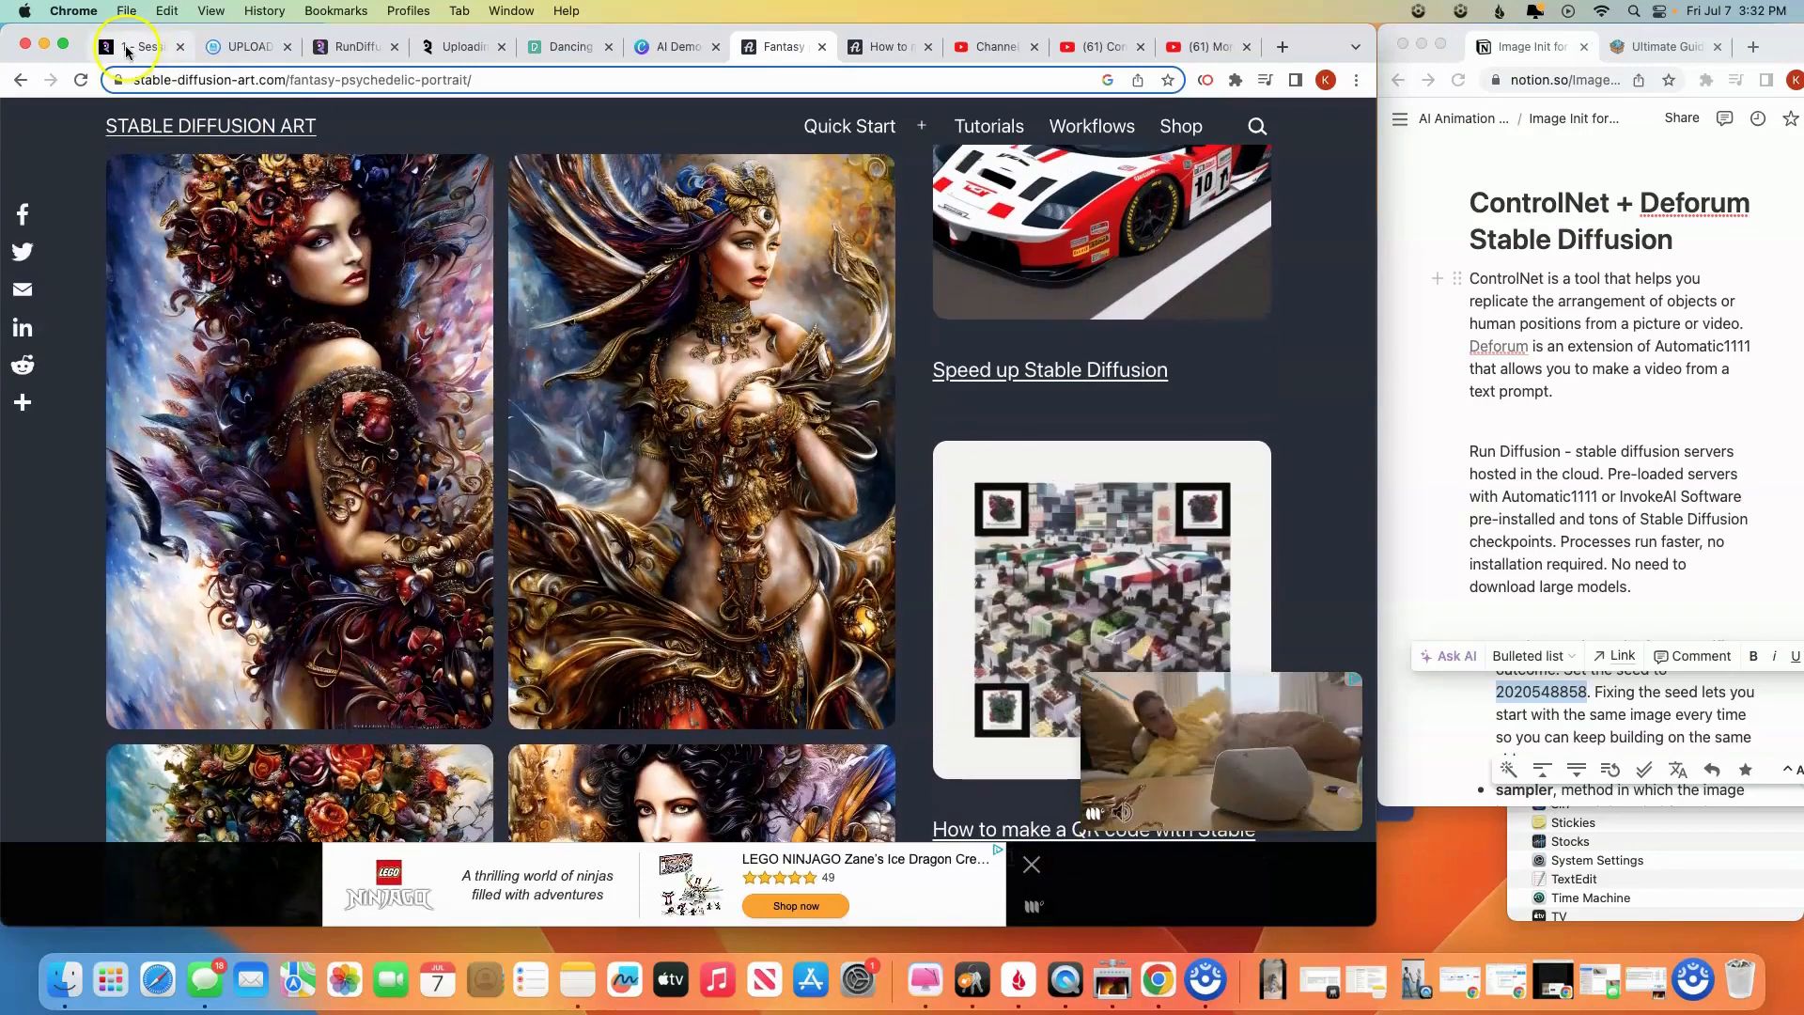
mouse_move(129, 47)
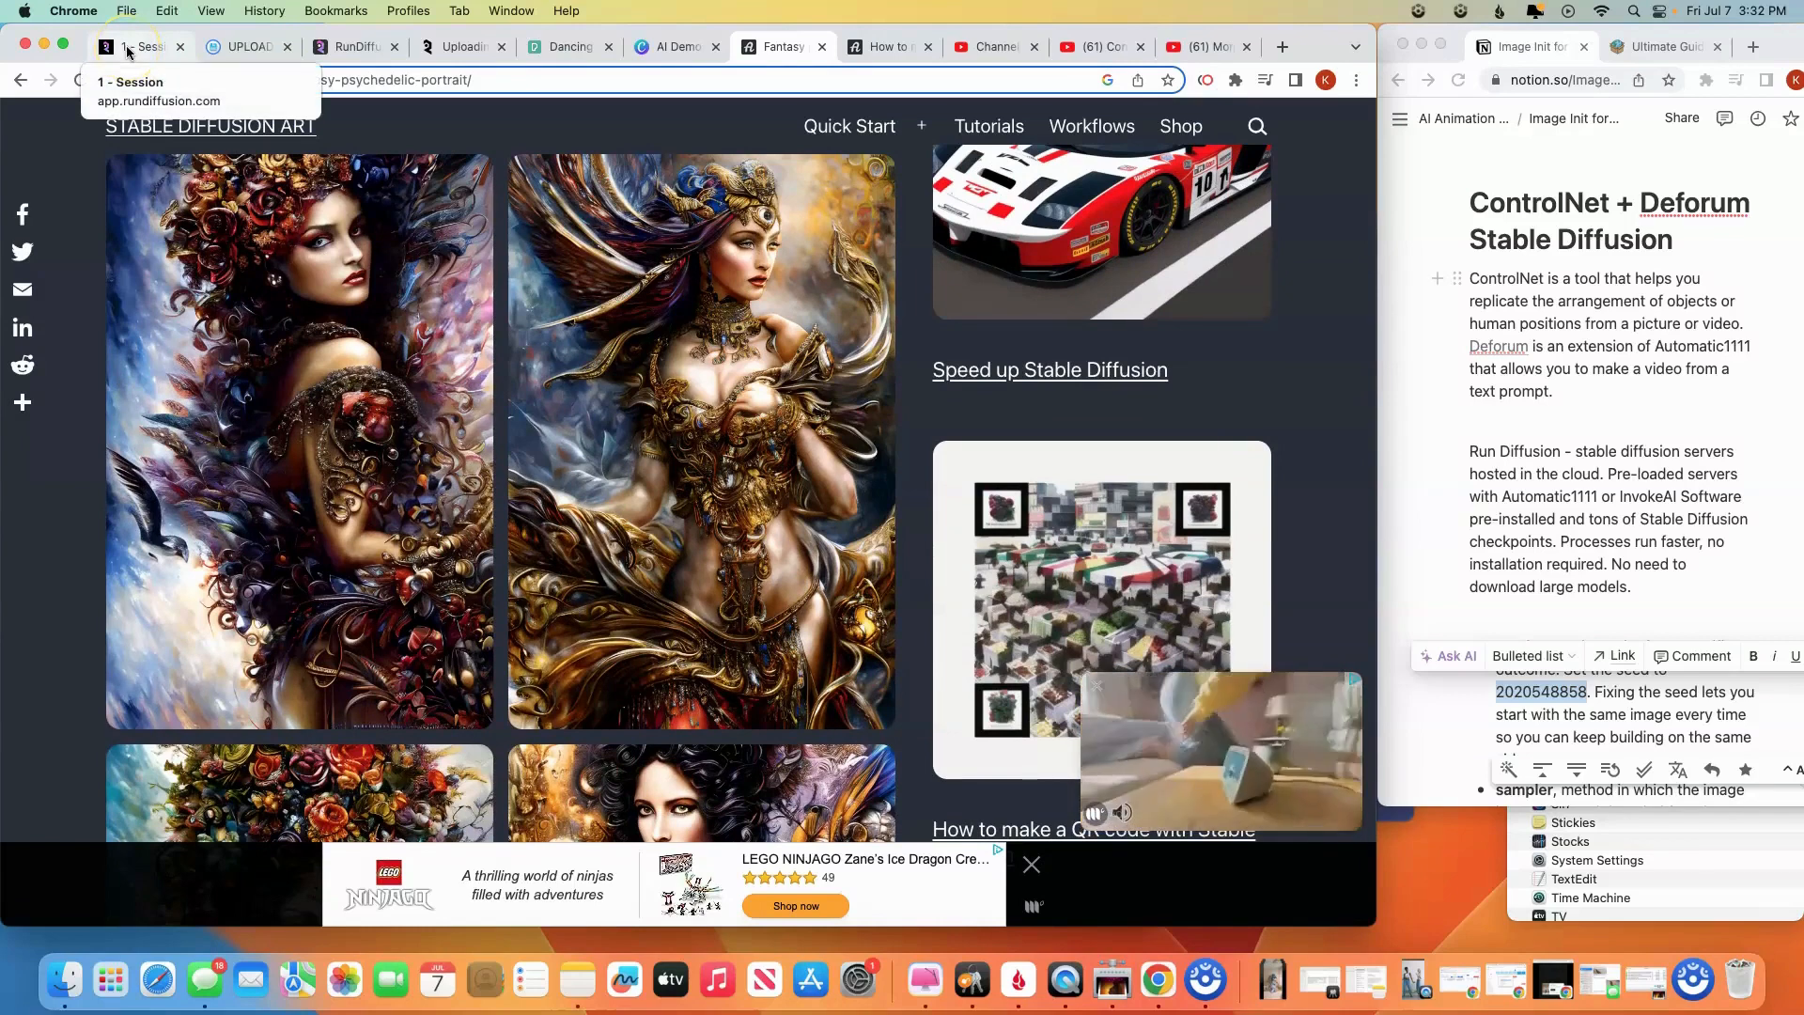
click(135, 47)
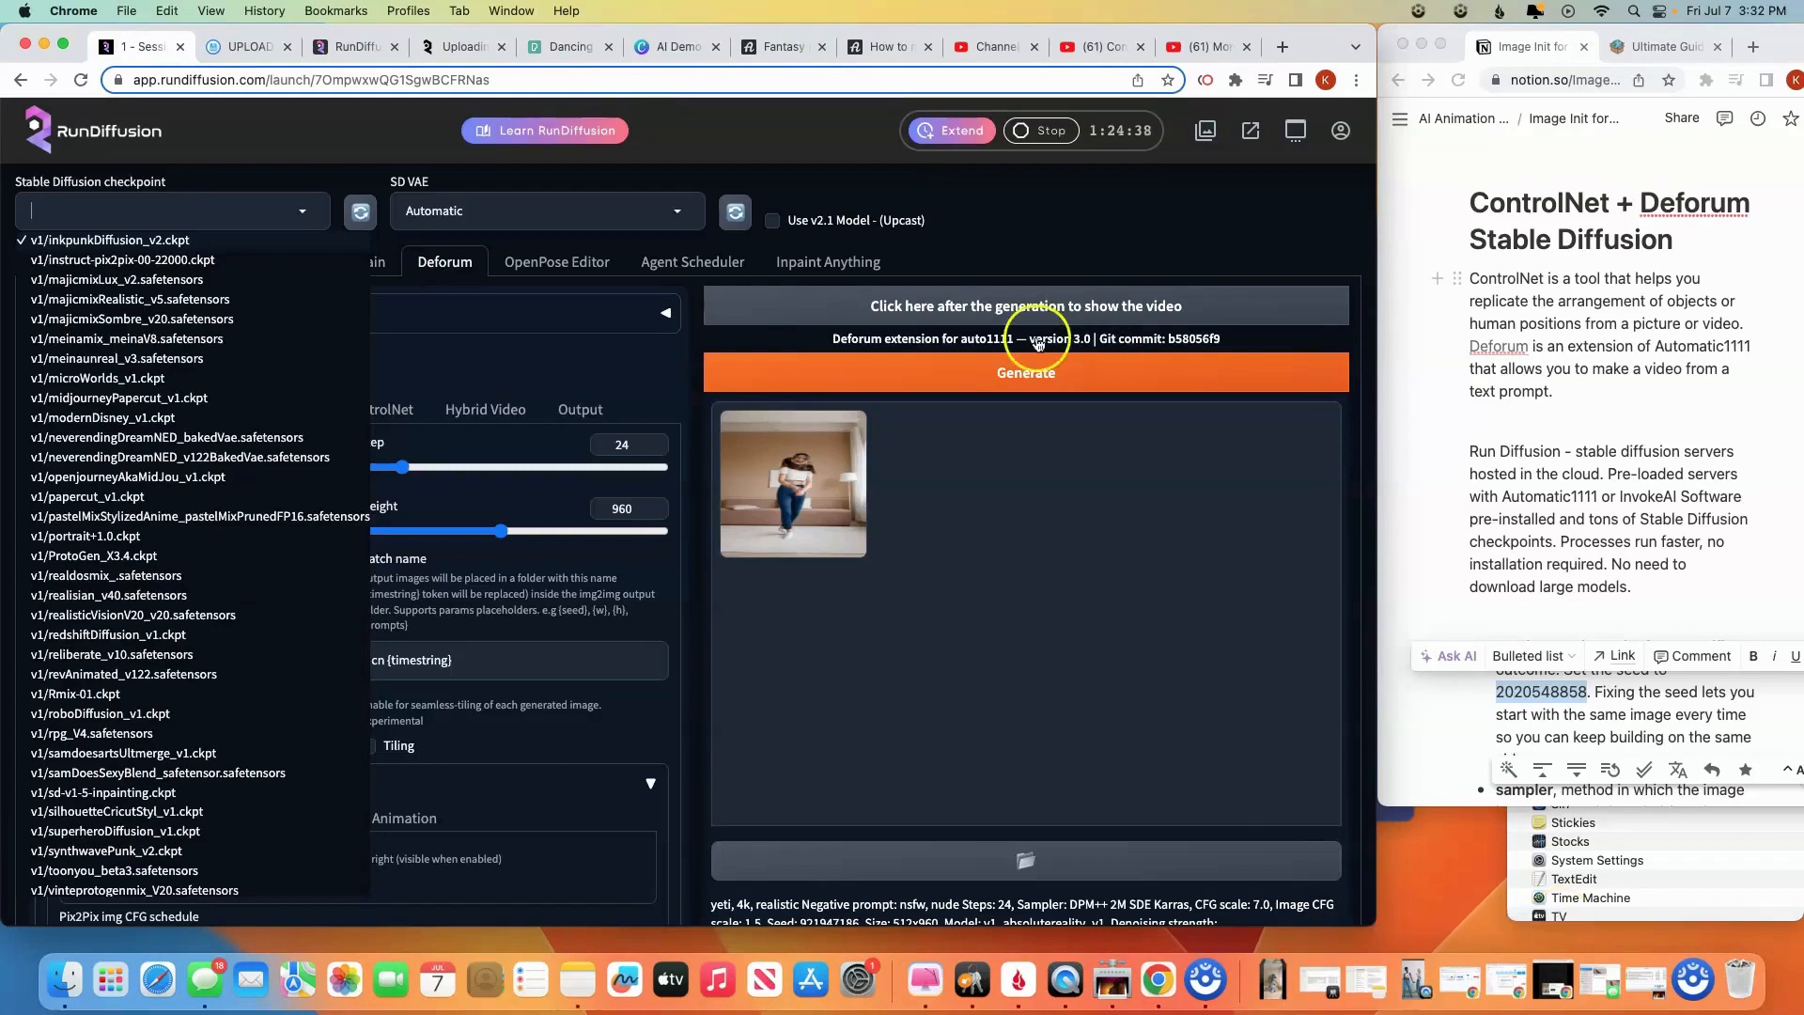
mouse_move(571, 47)
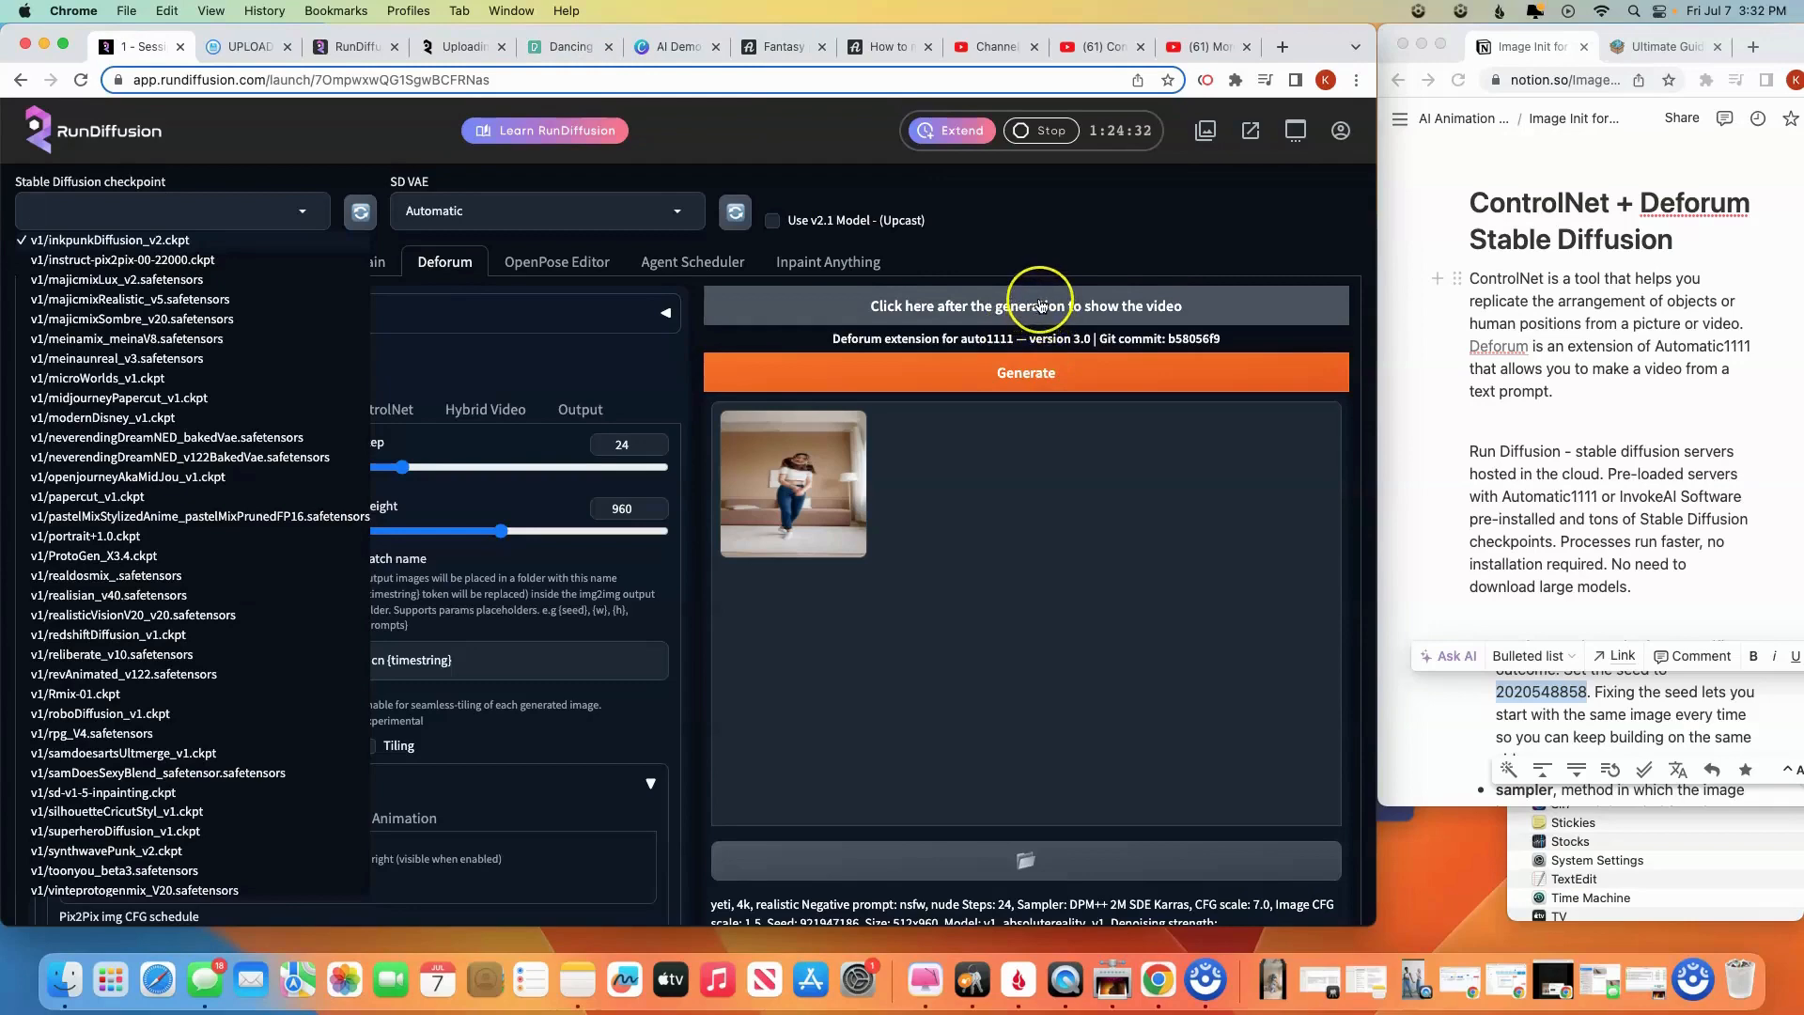
click(109, 239)
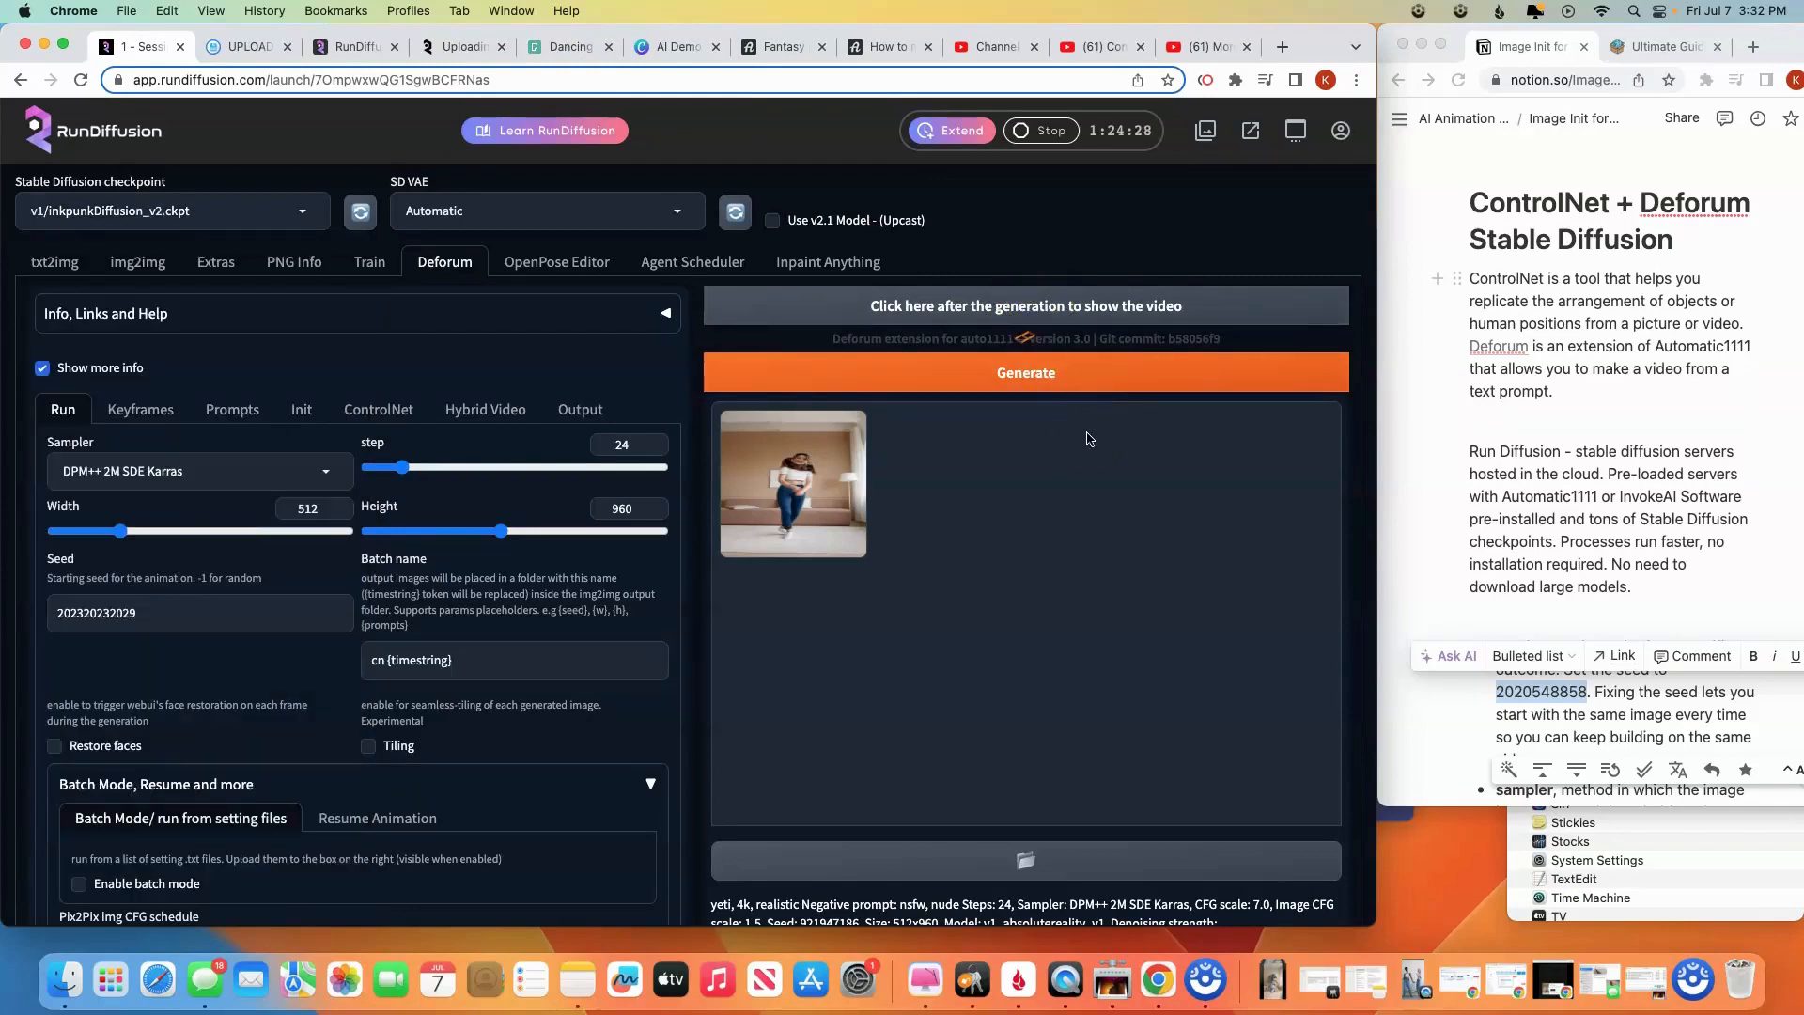
click(1024, 304)
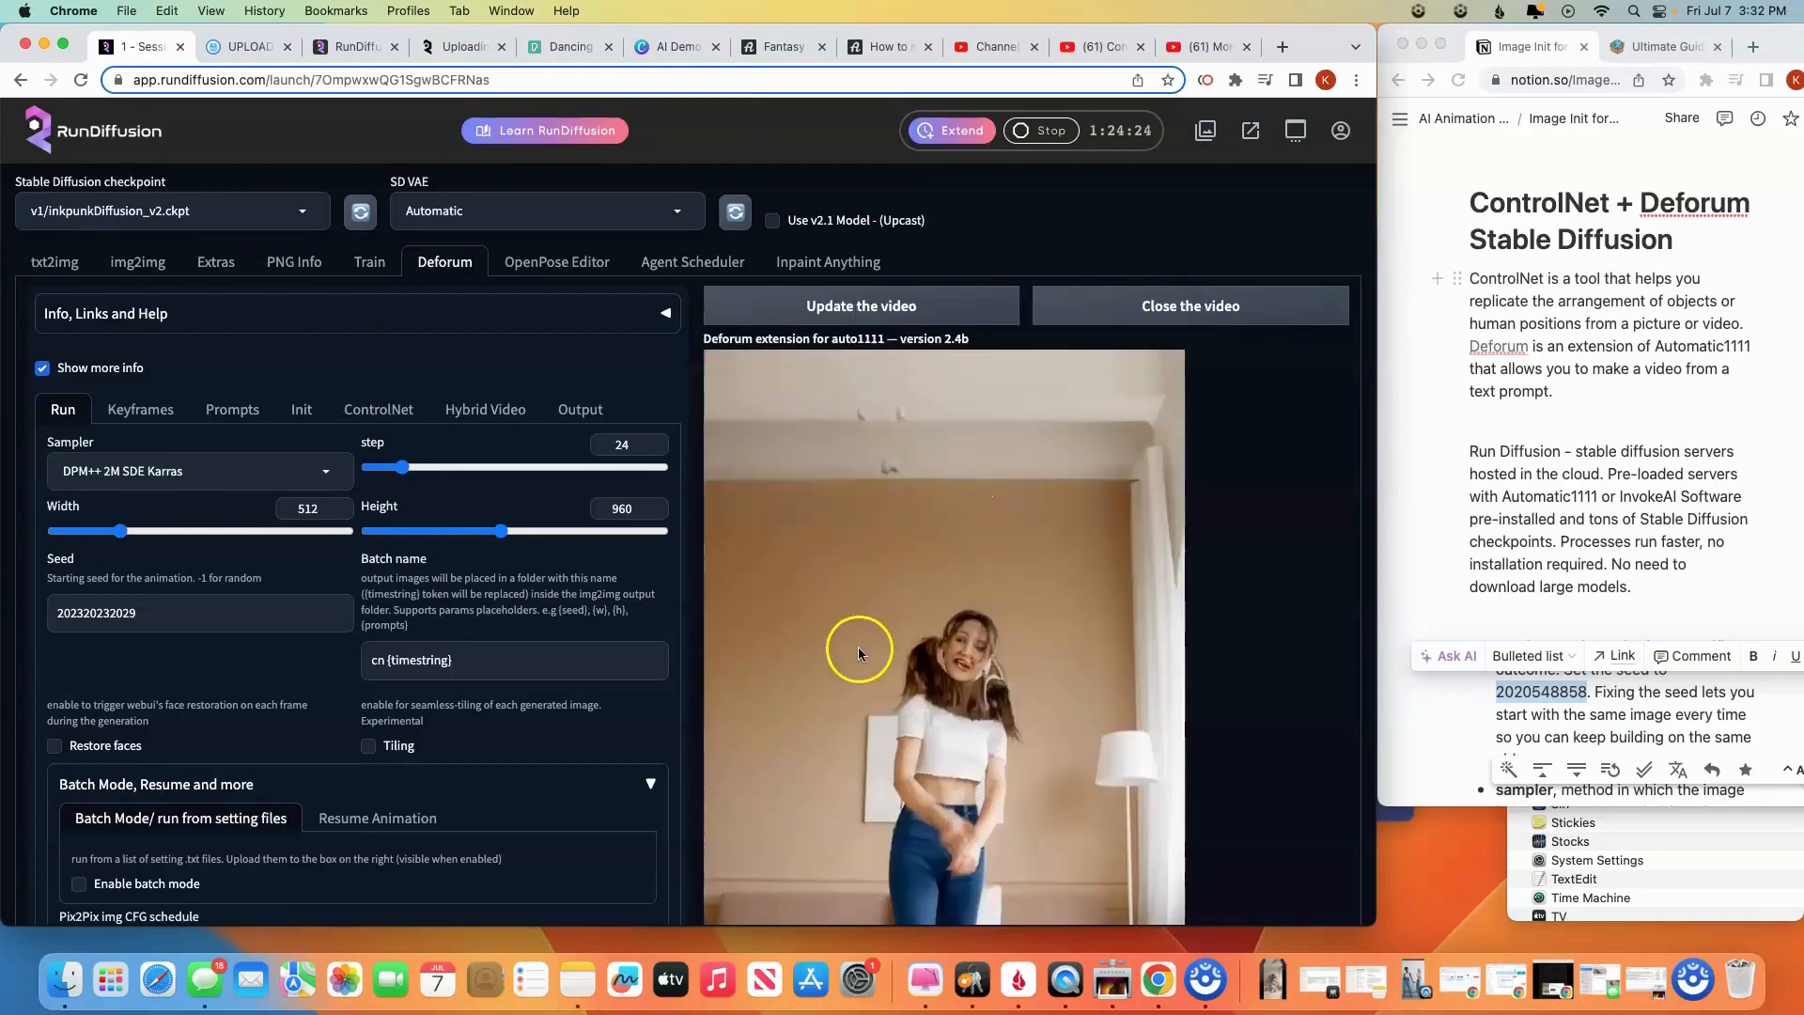
scroll(down, 3)
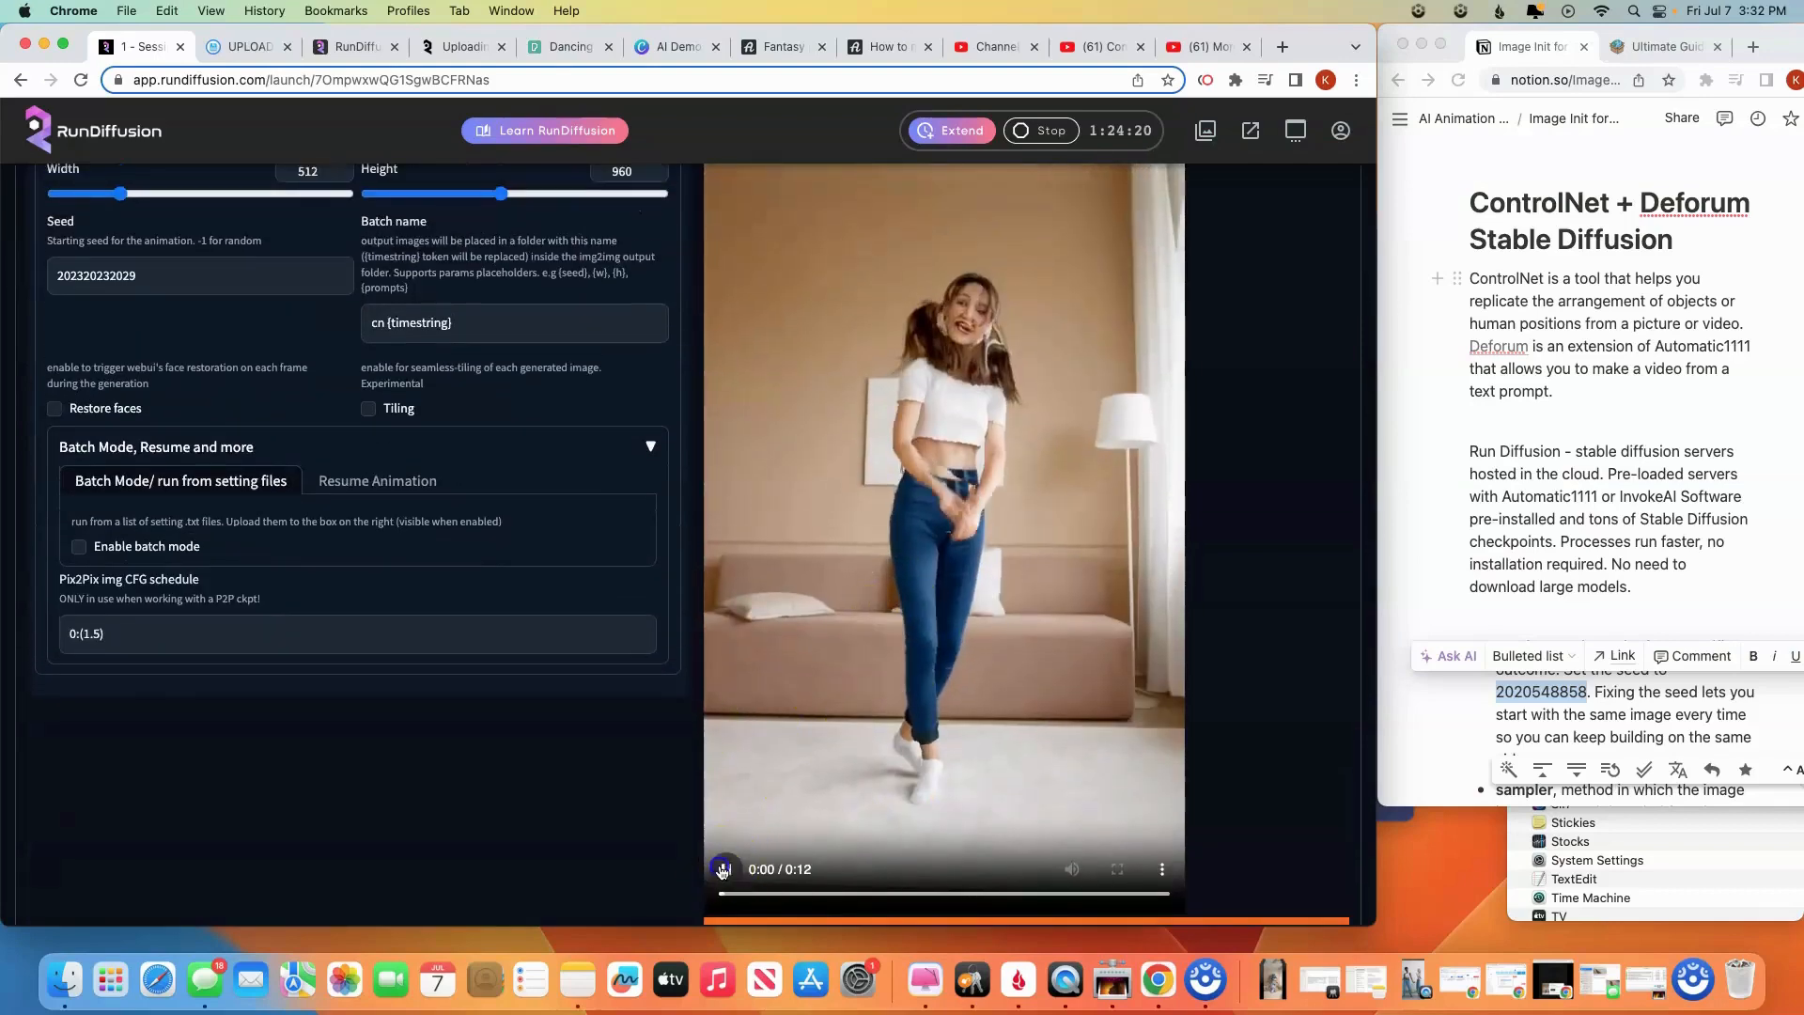
click(723, 868)
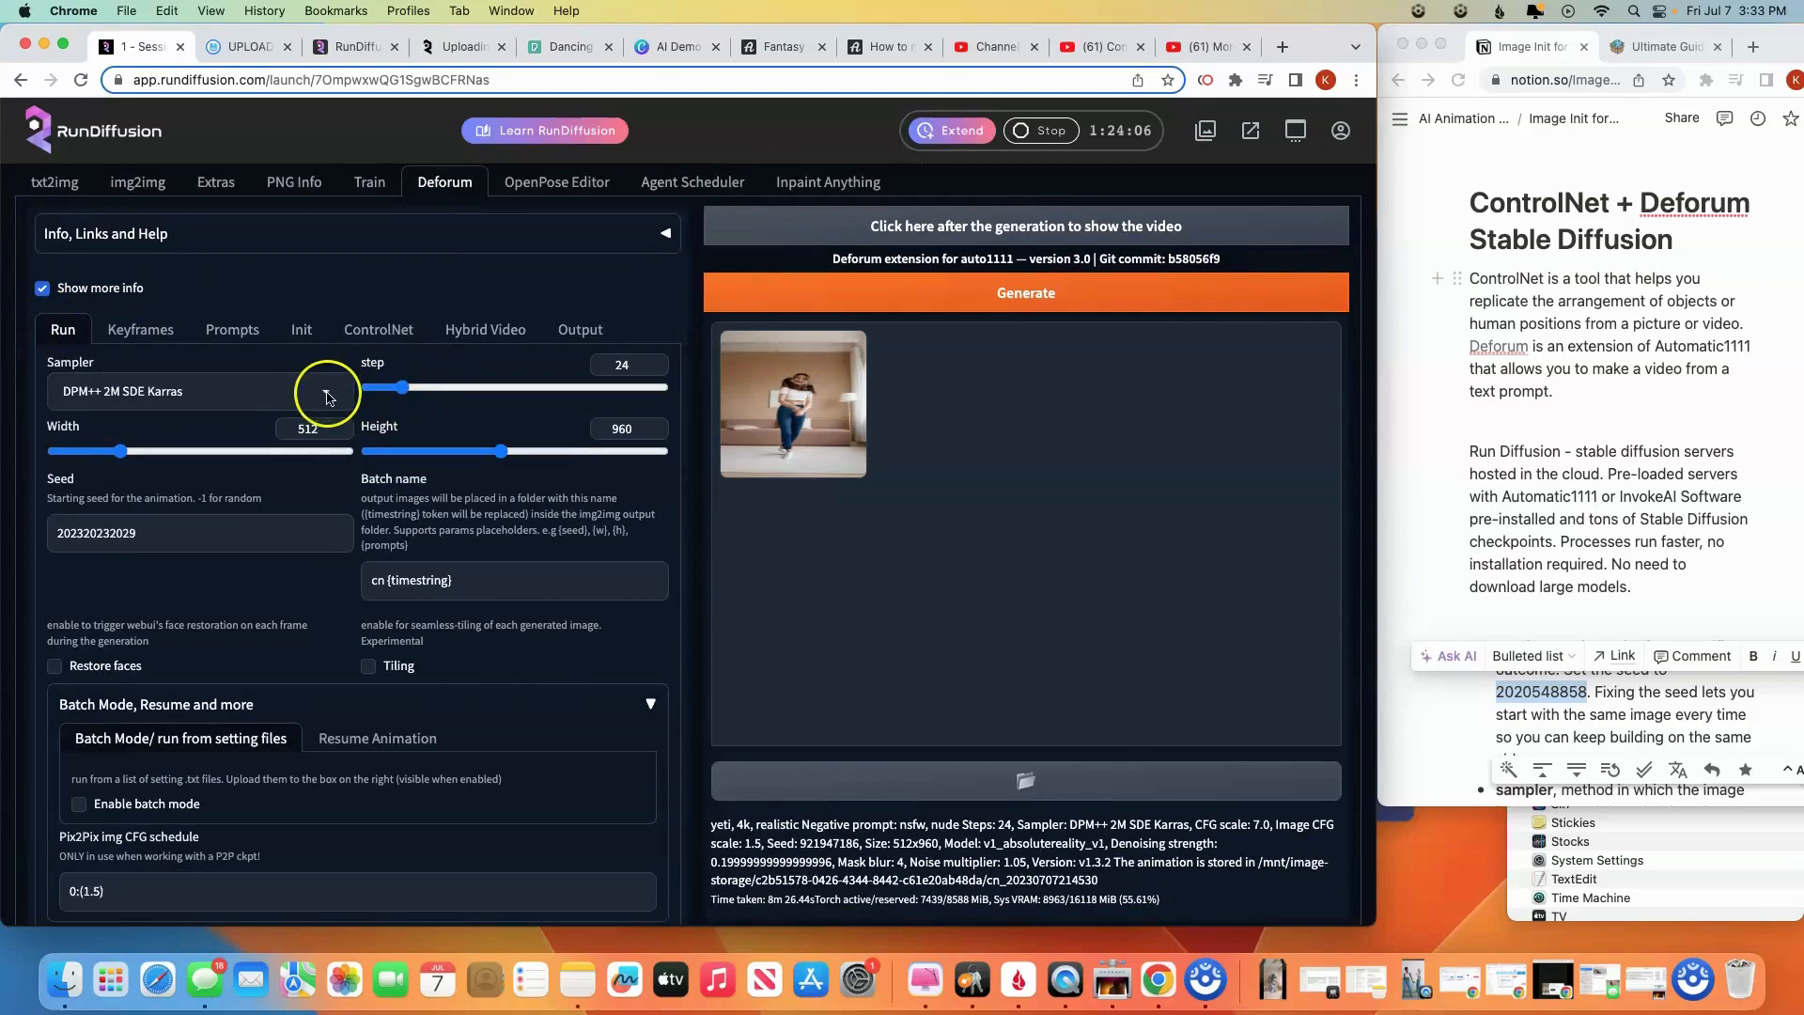
click(196, 391)
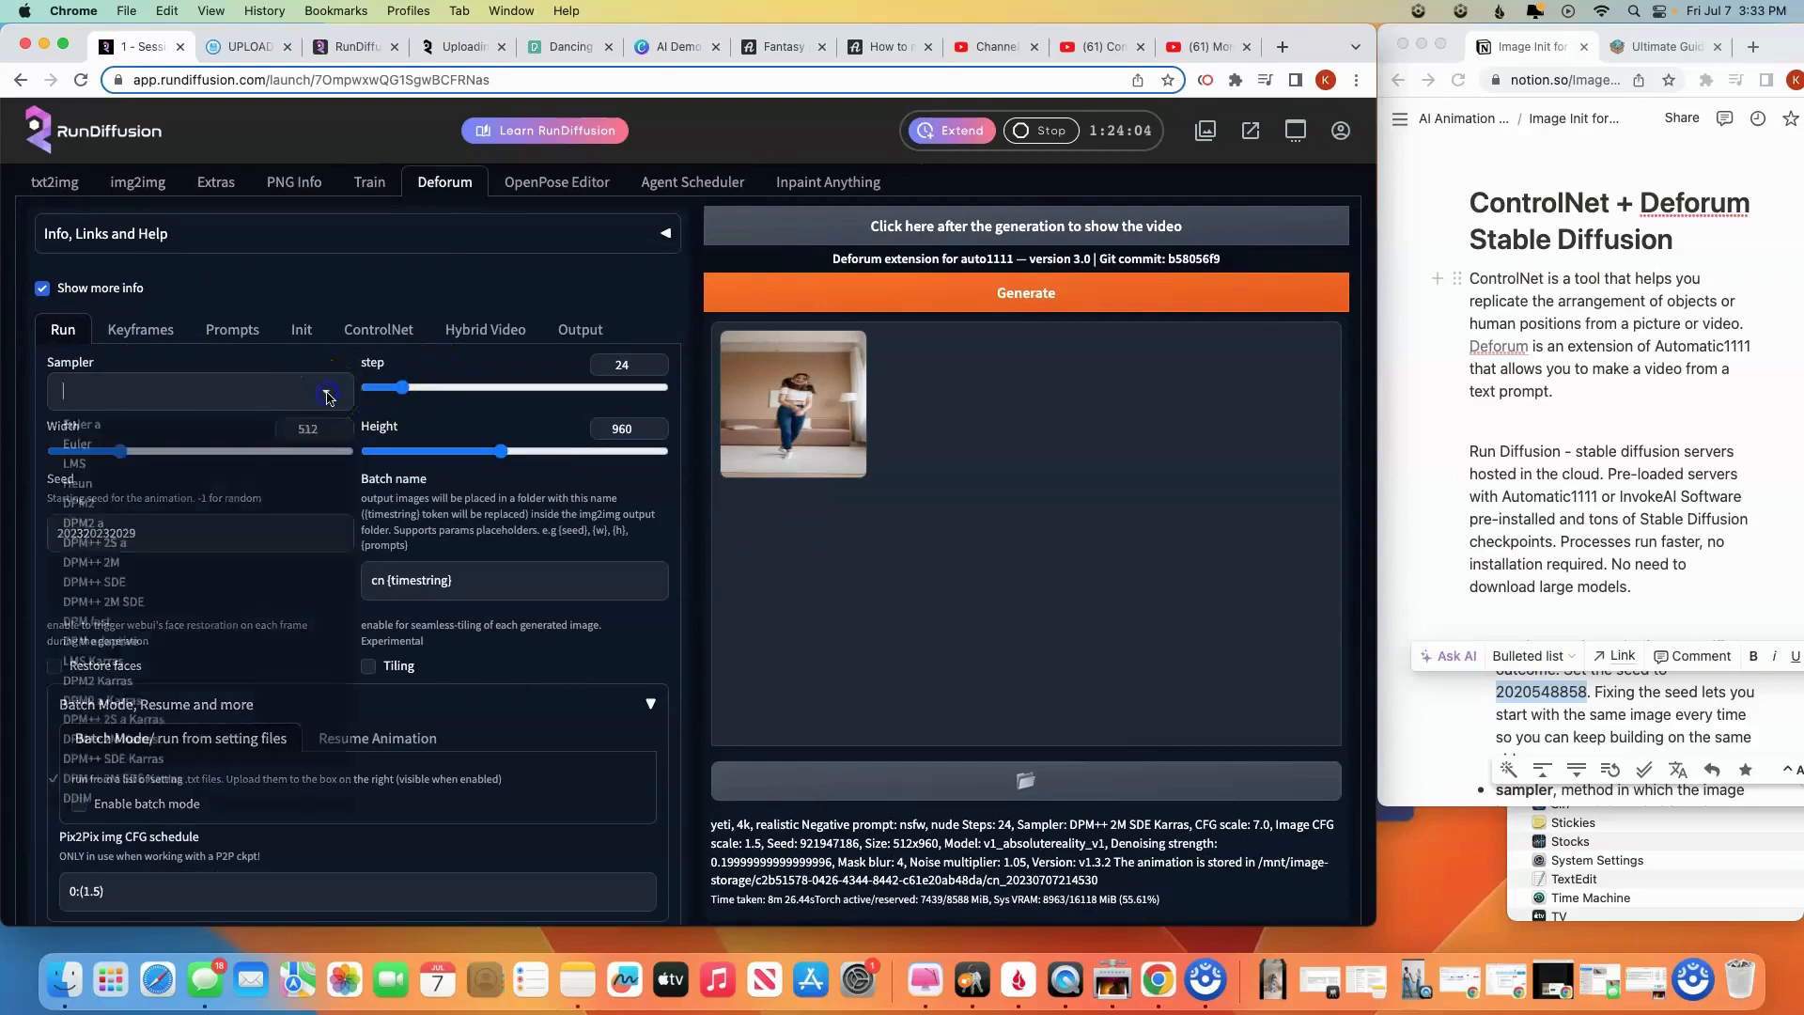
click(325, 390)
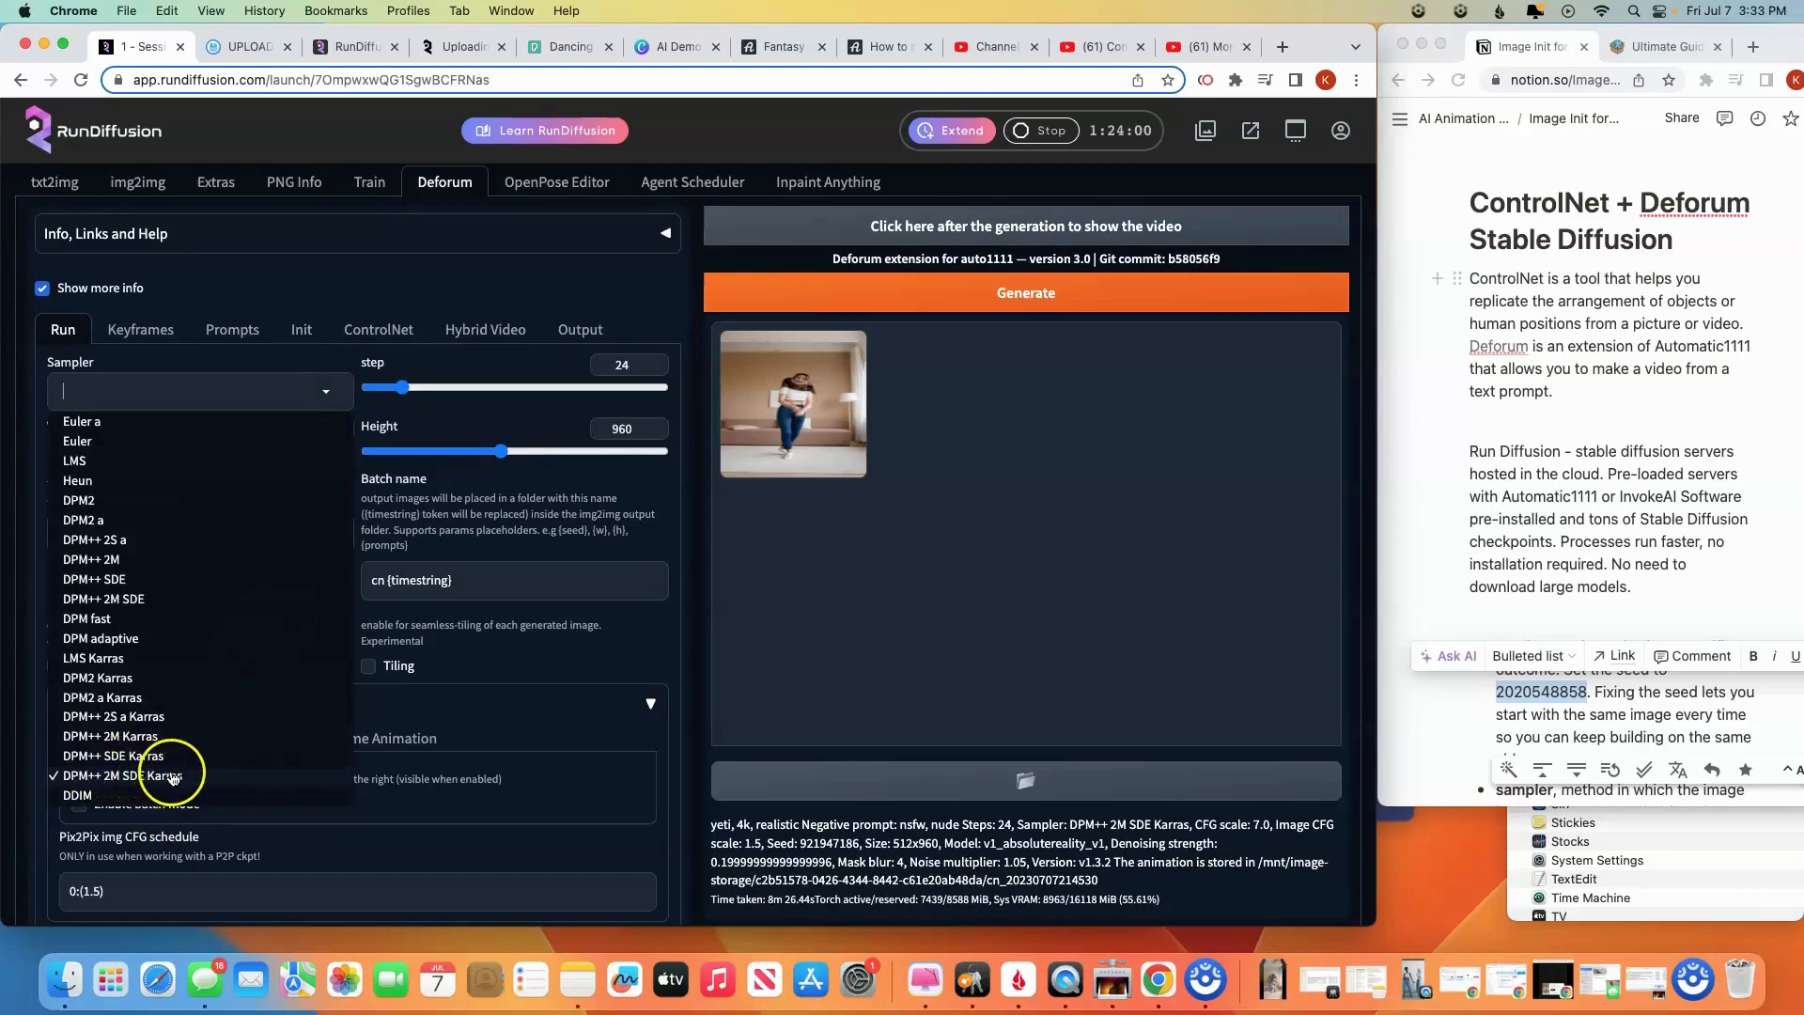
mouse_move(191, 776)
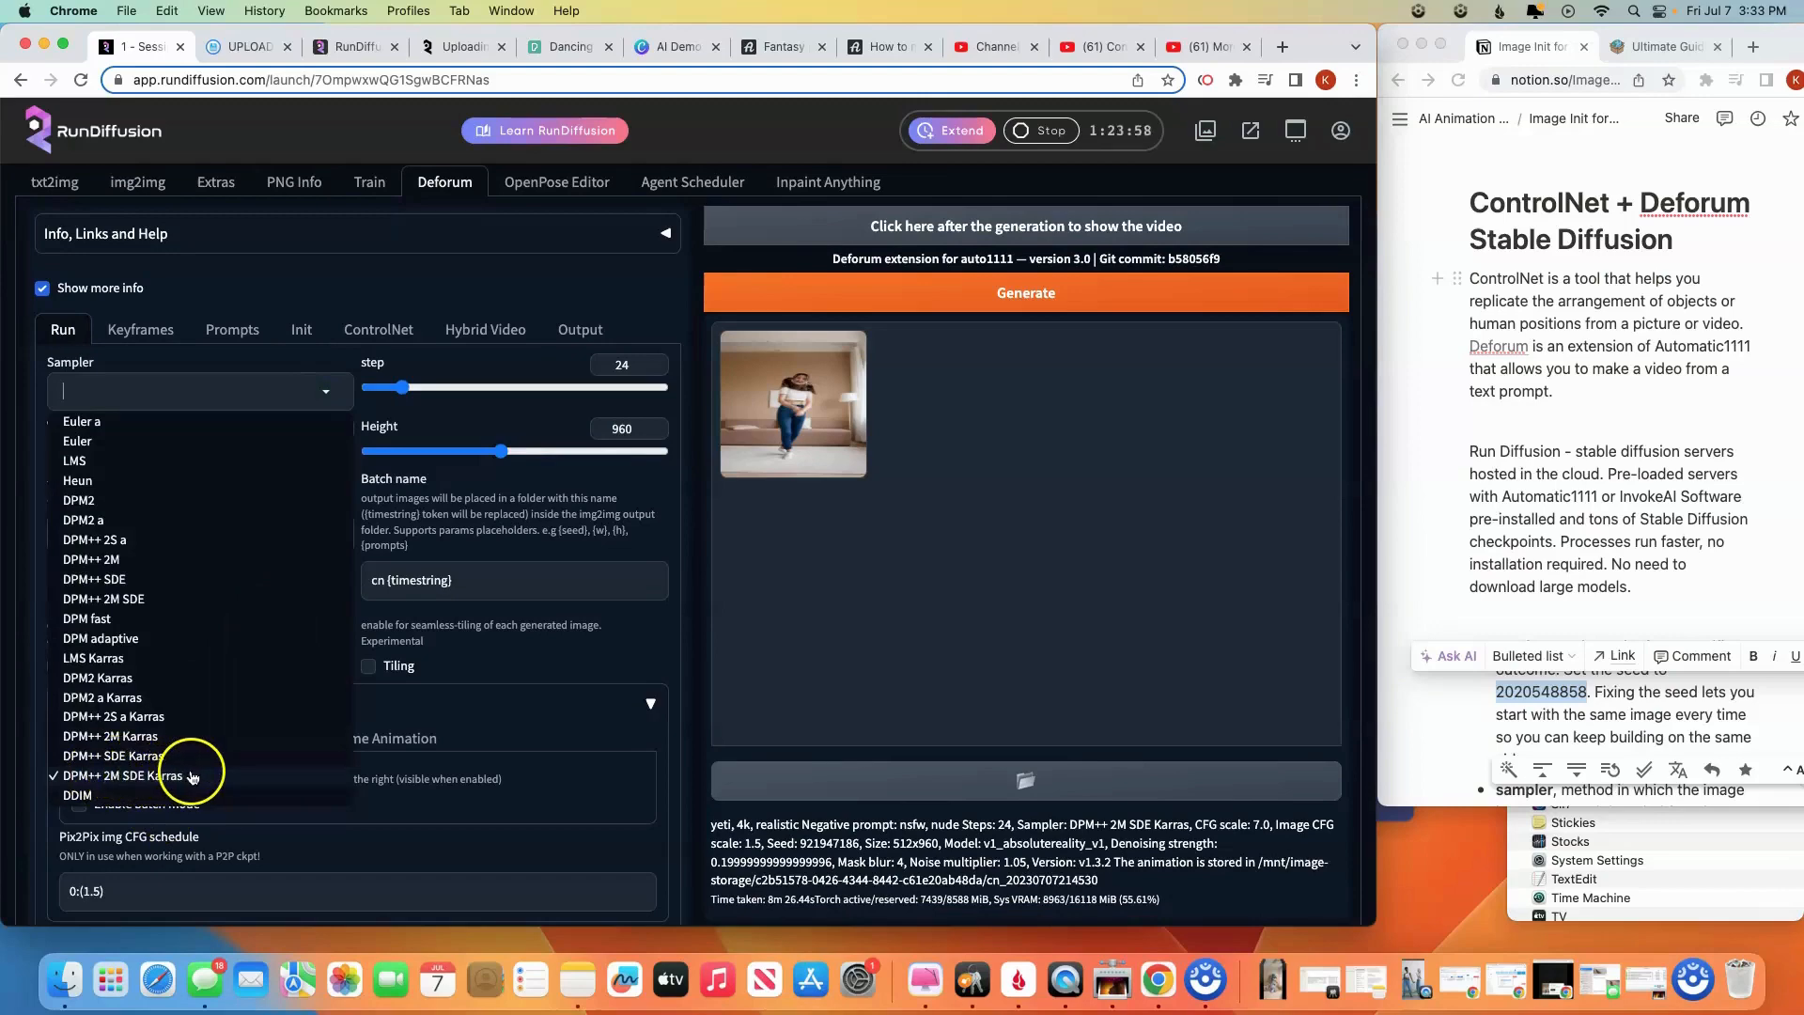
click(126, 774)
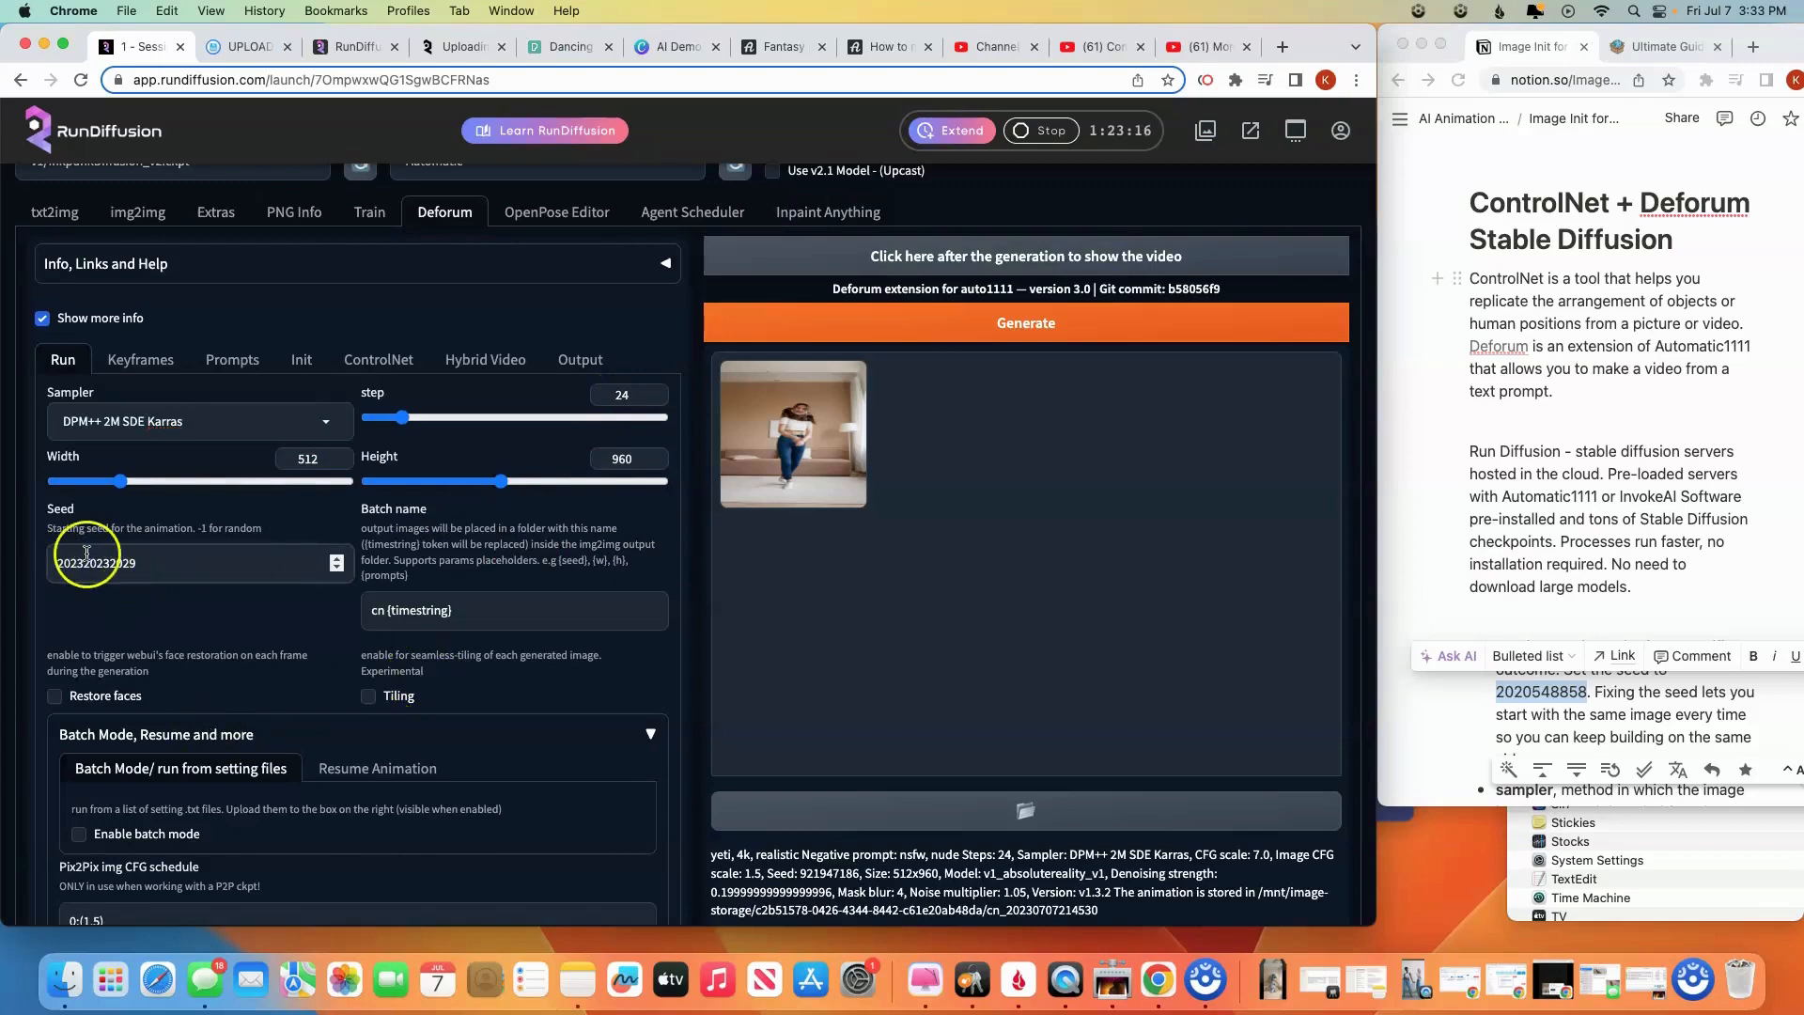
mouse_move(1431, 484)
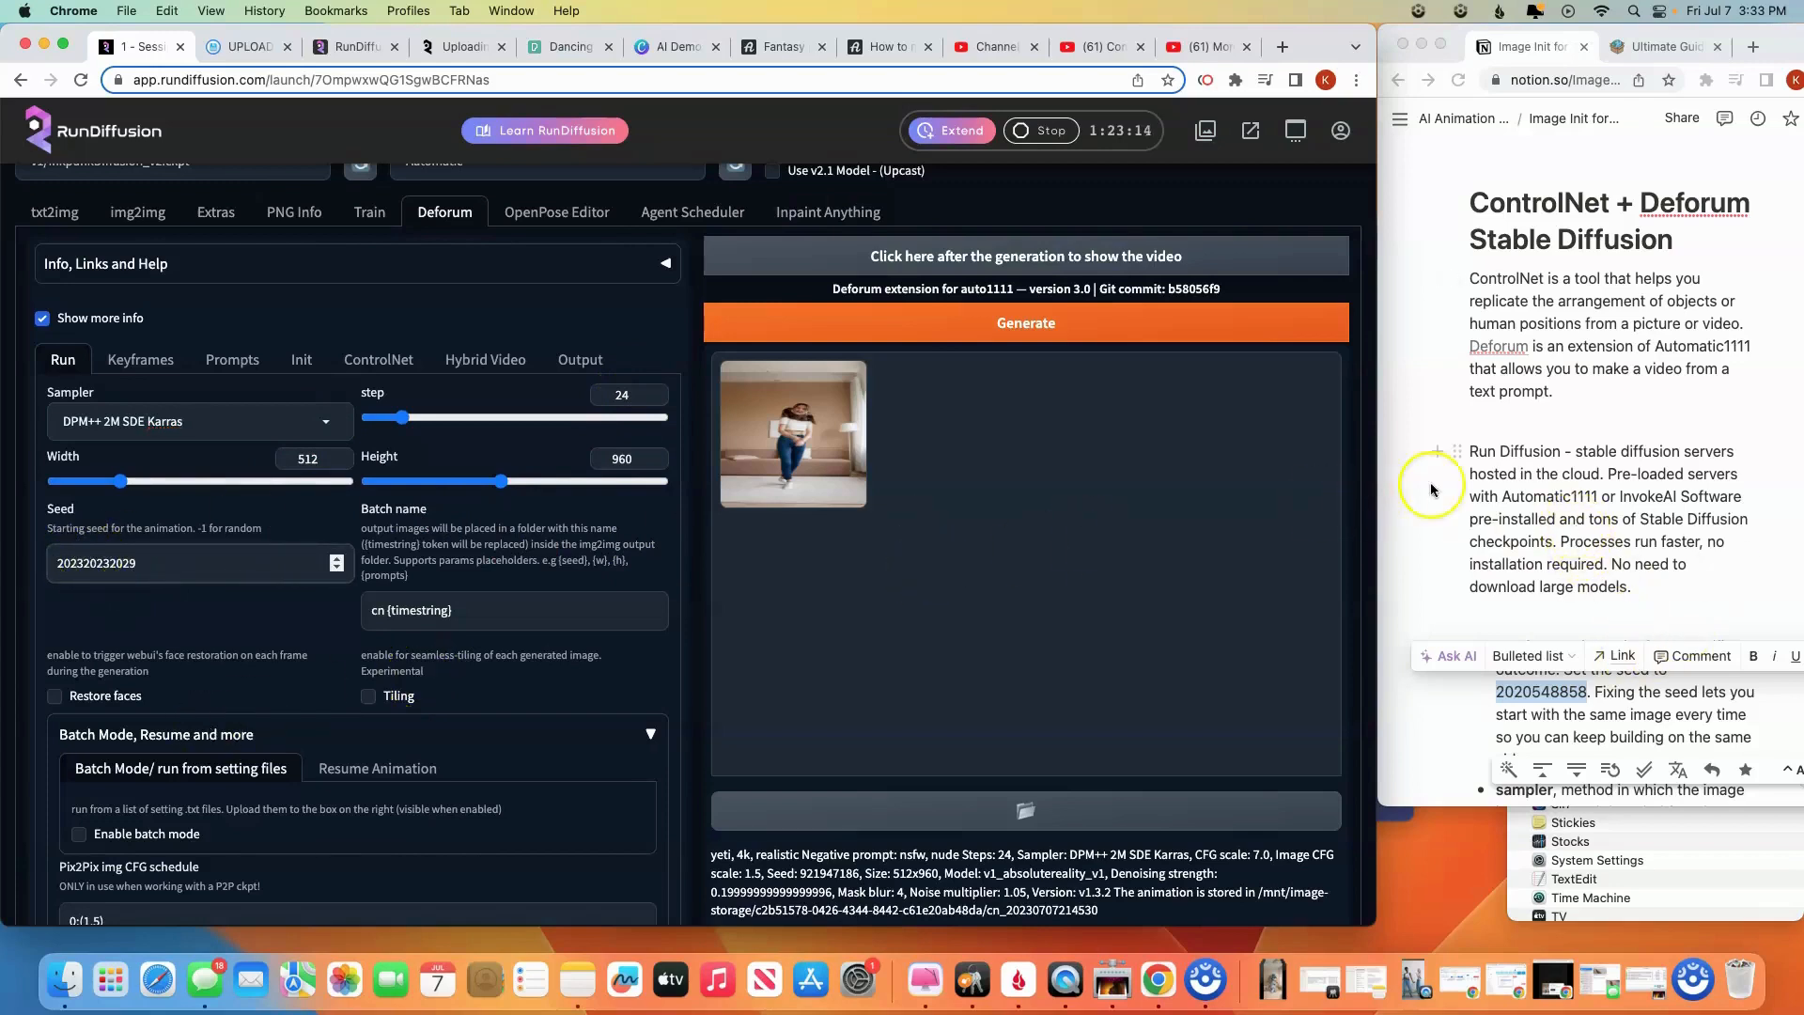
scroll(down, 3)
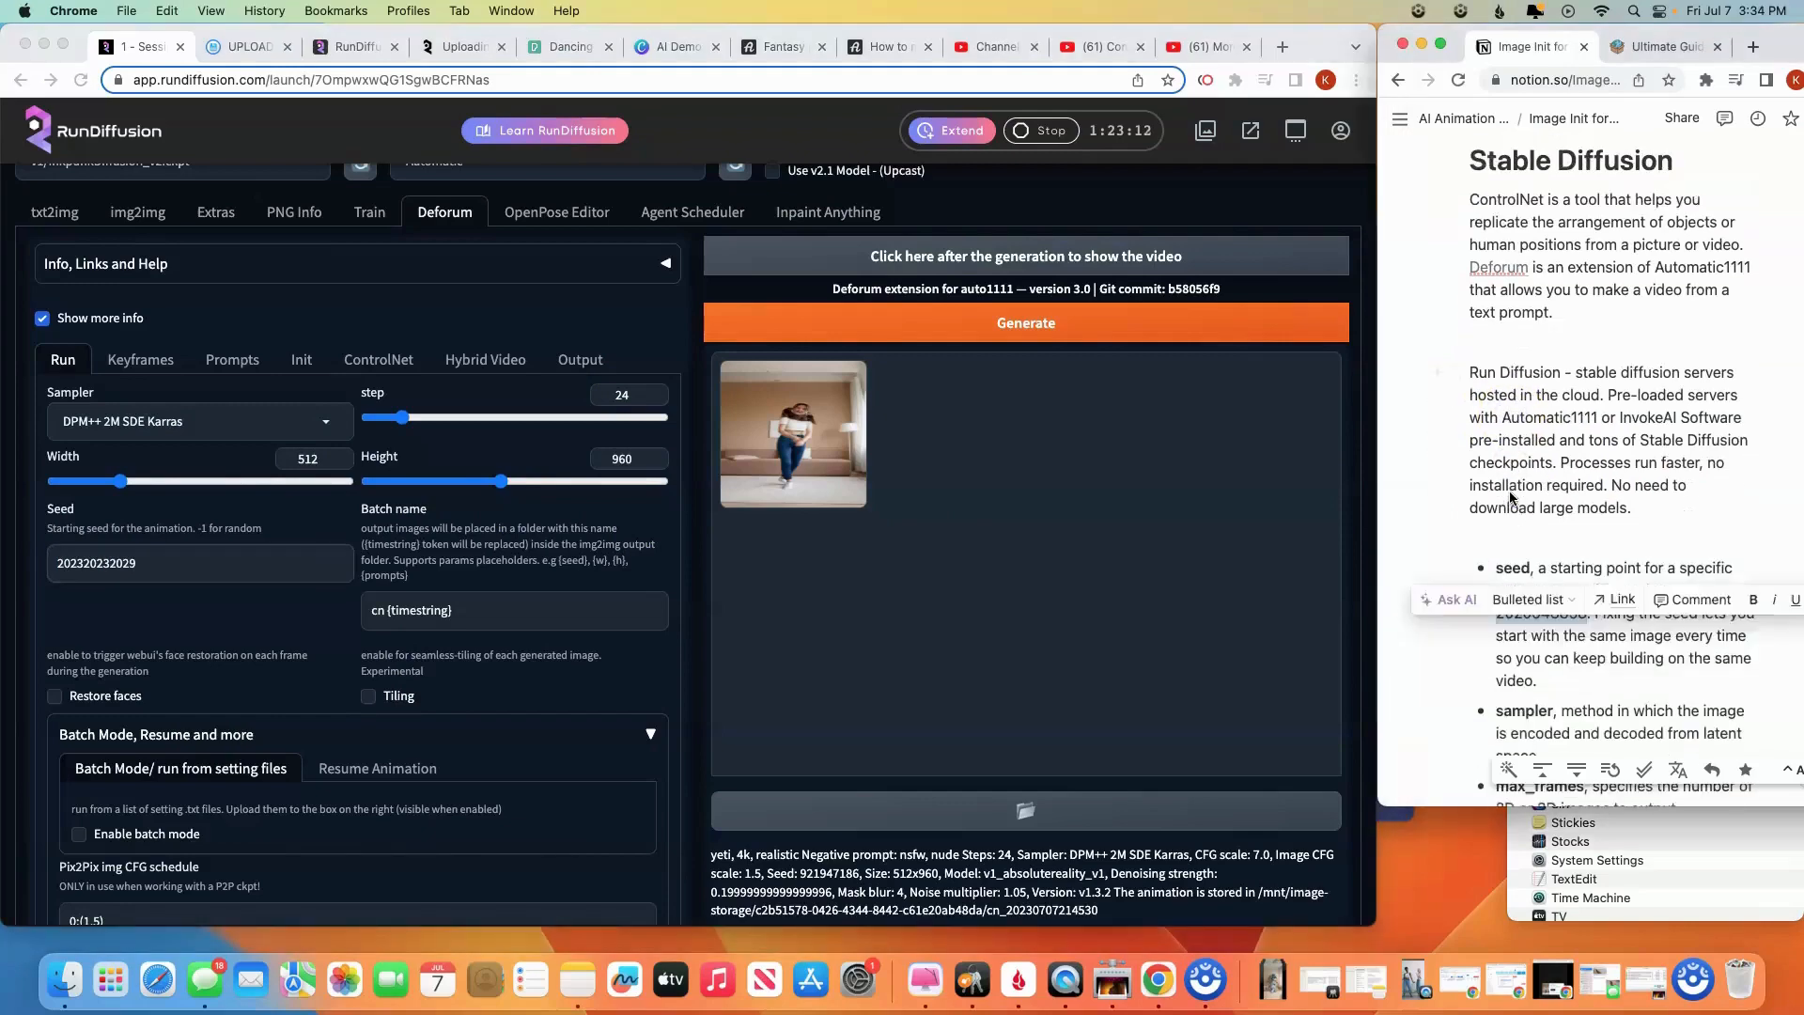
scroll(up, 3)
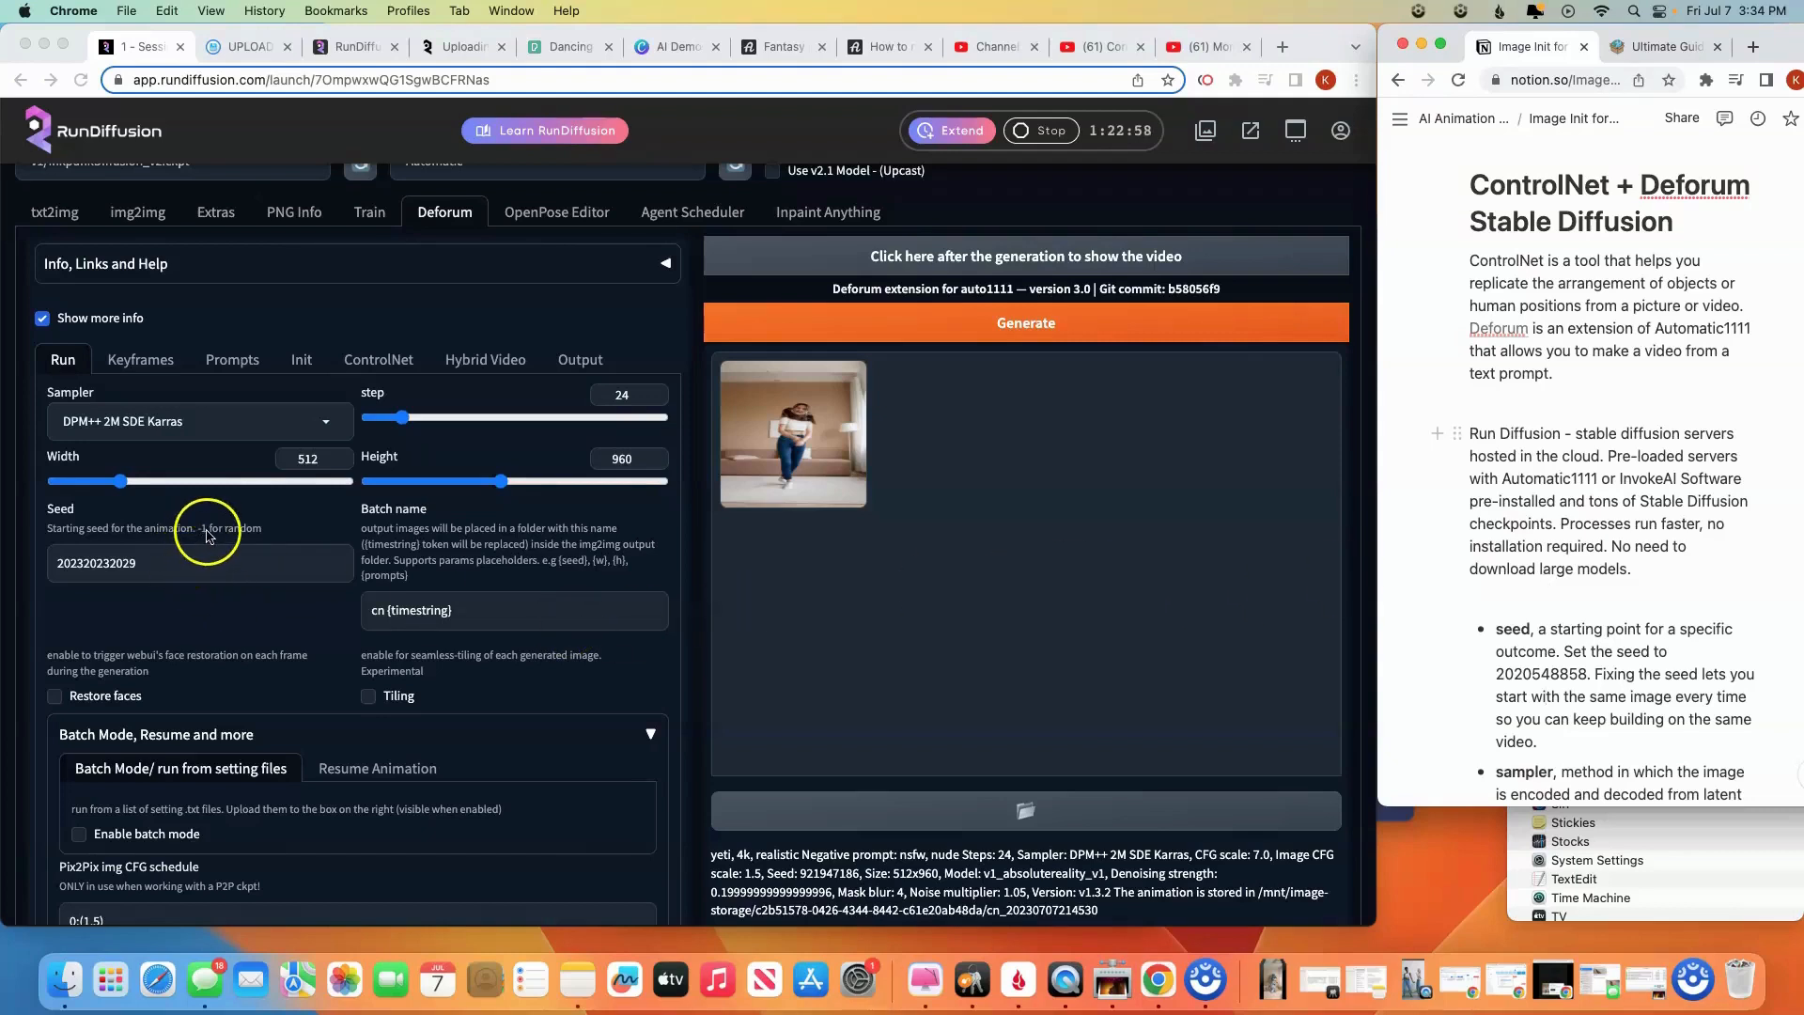
mouse_move(205, 540)
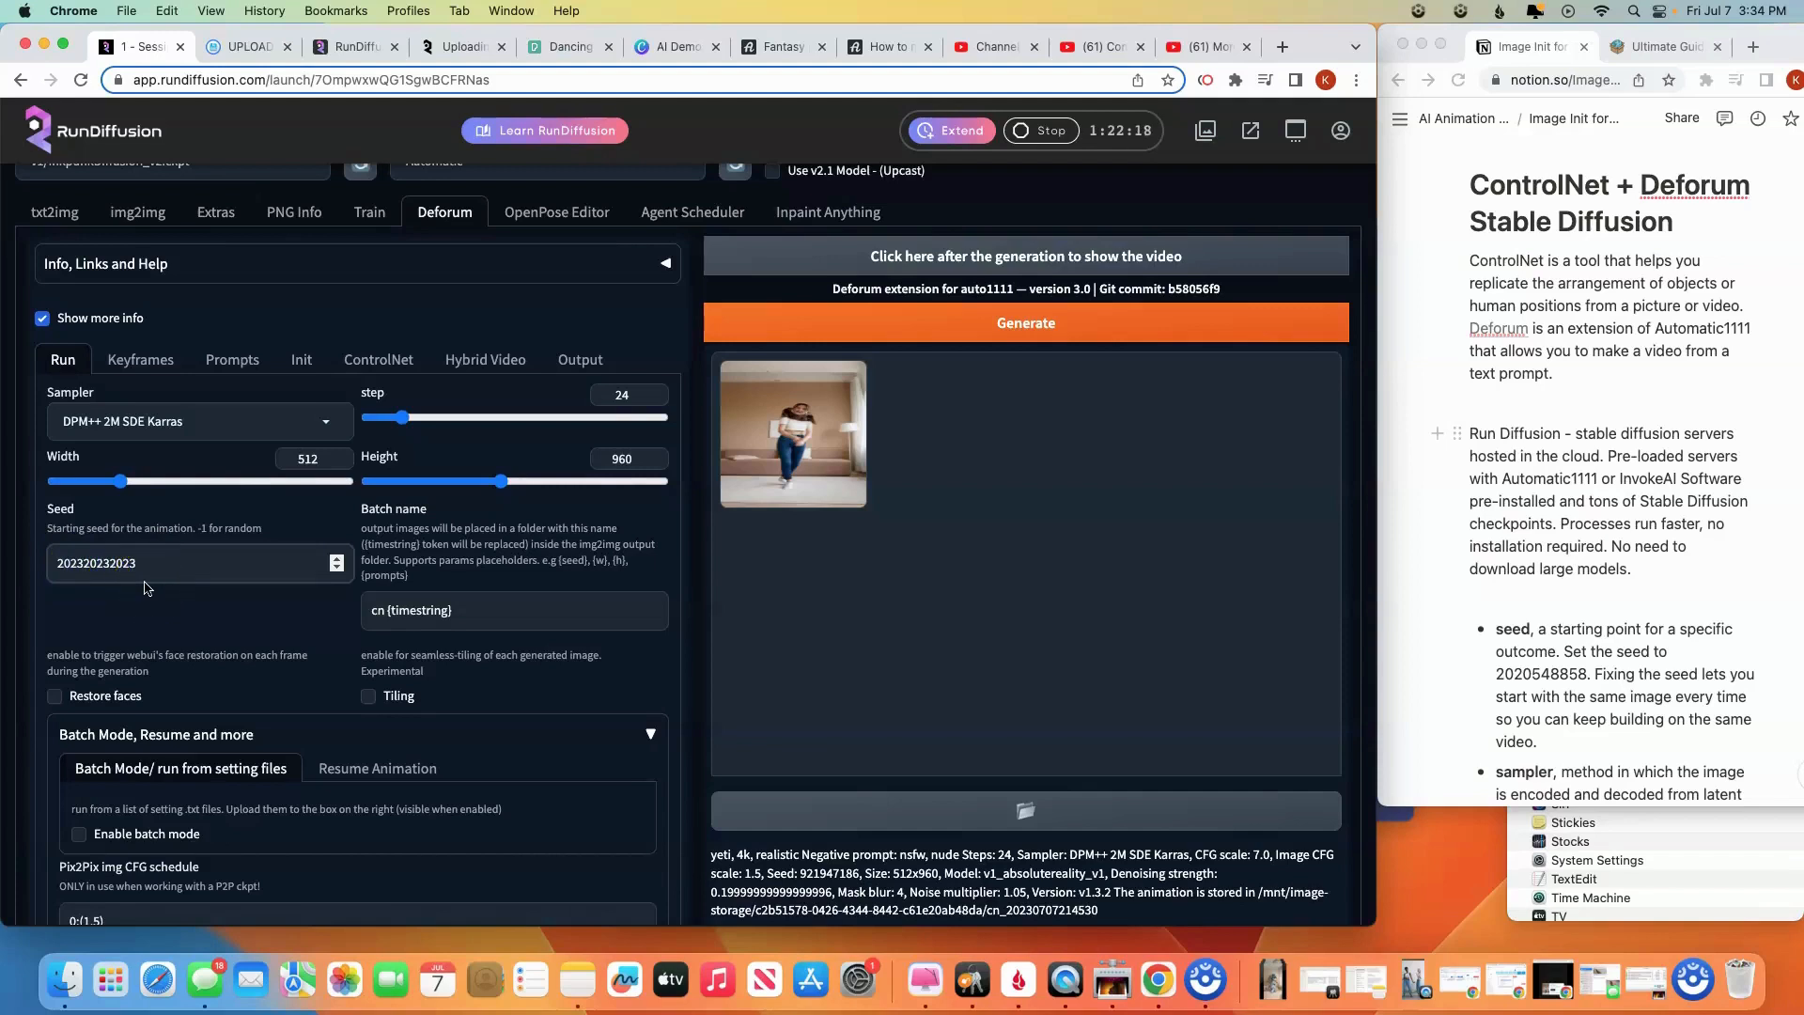
click(144, 562)
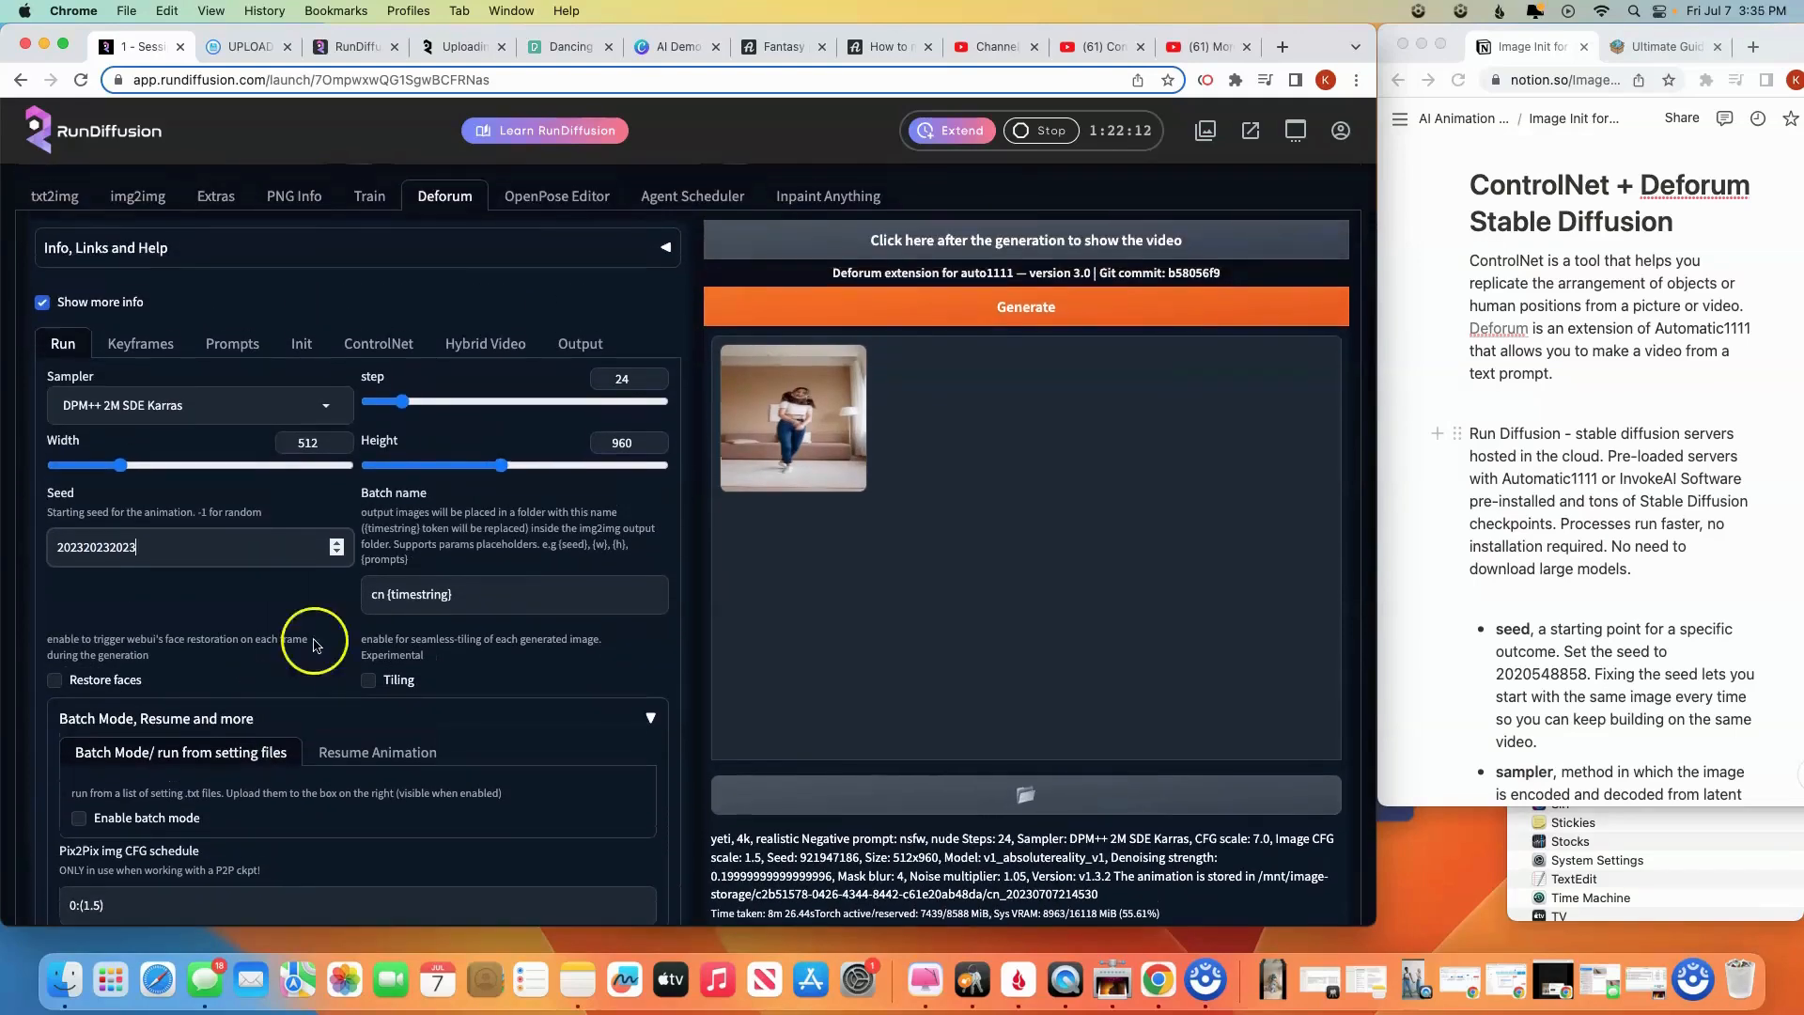
click(139, 342)
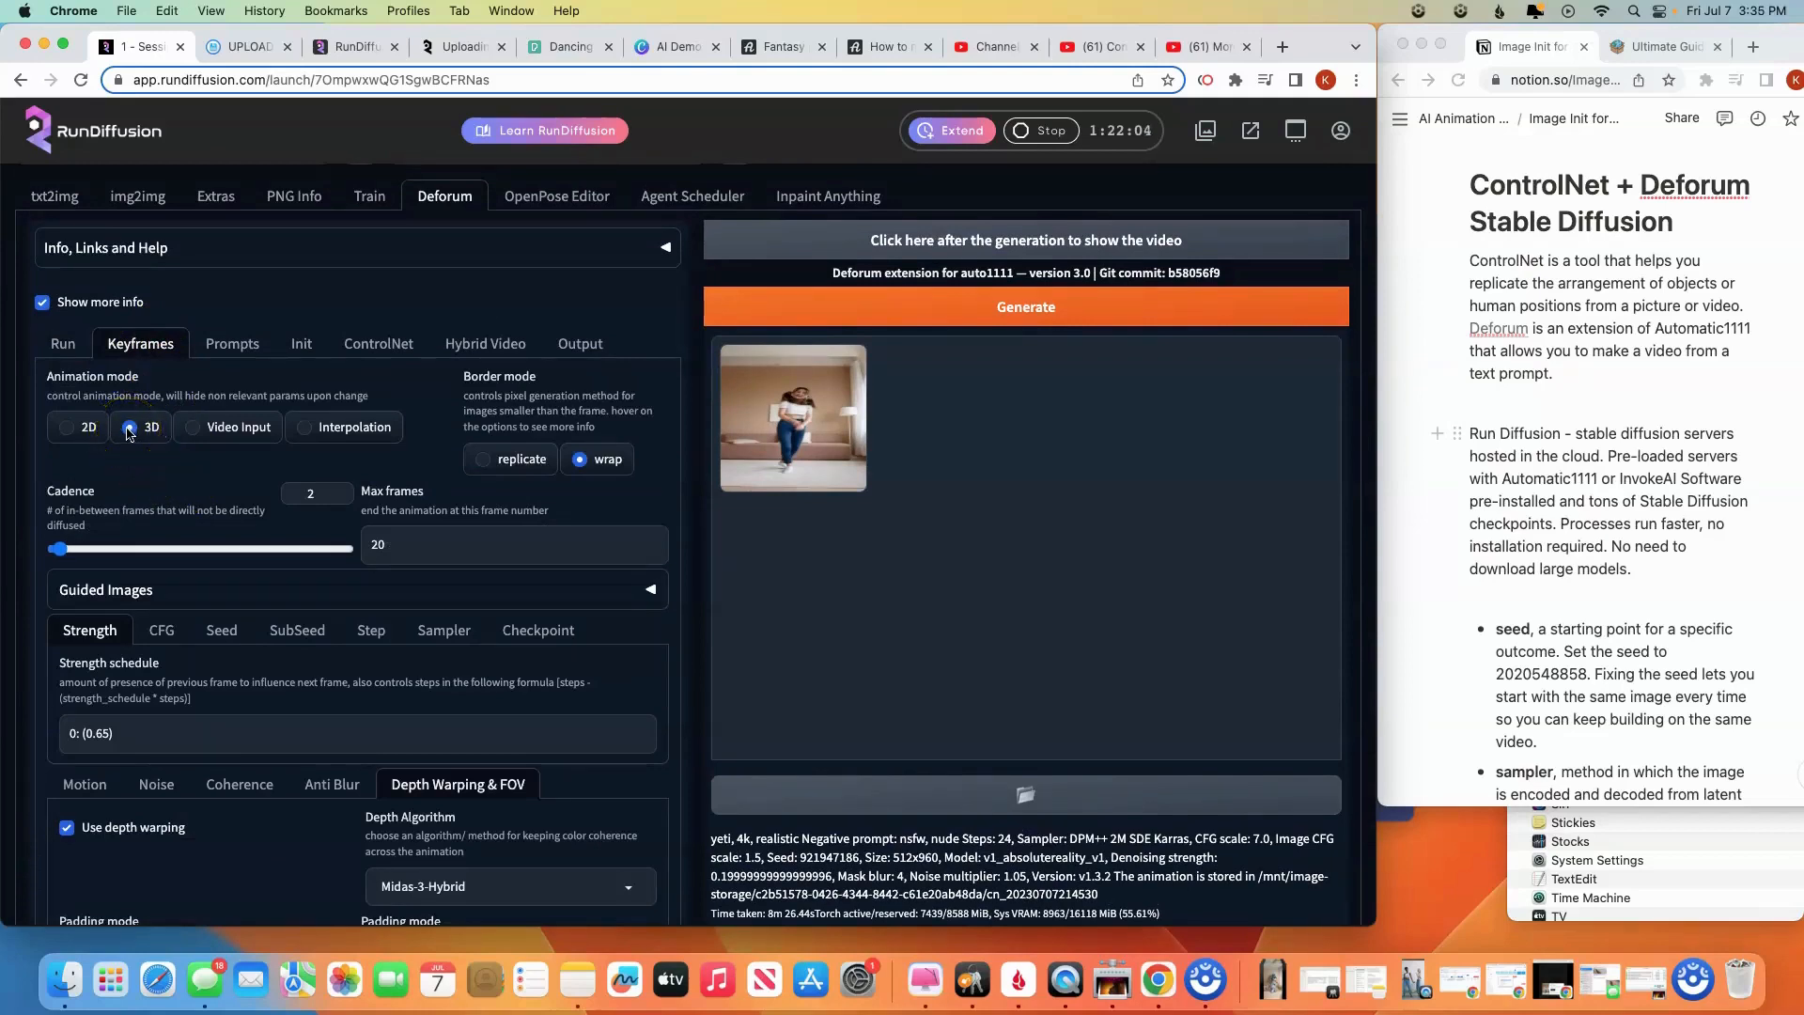
mouse_move(524, 451)
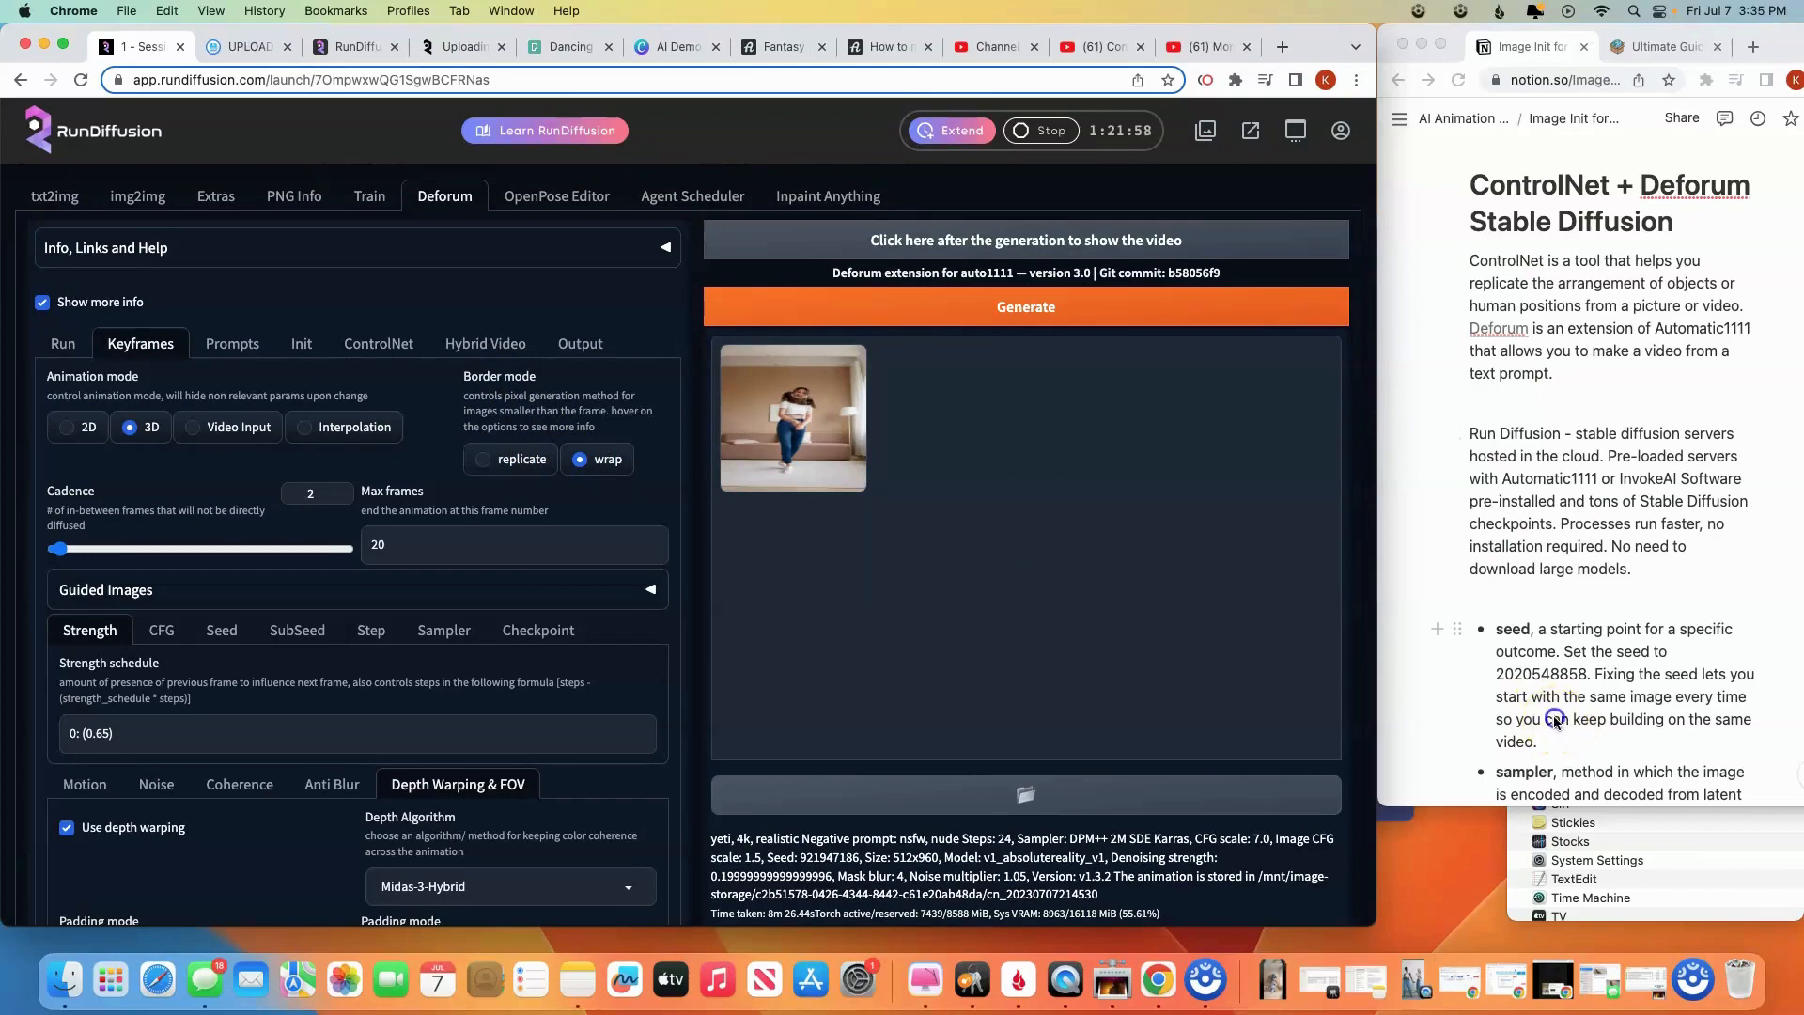
scroll(down, 3)
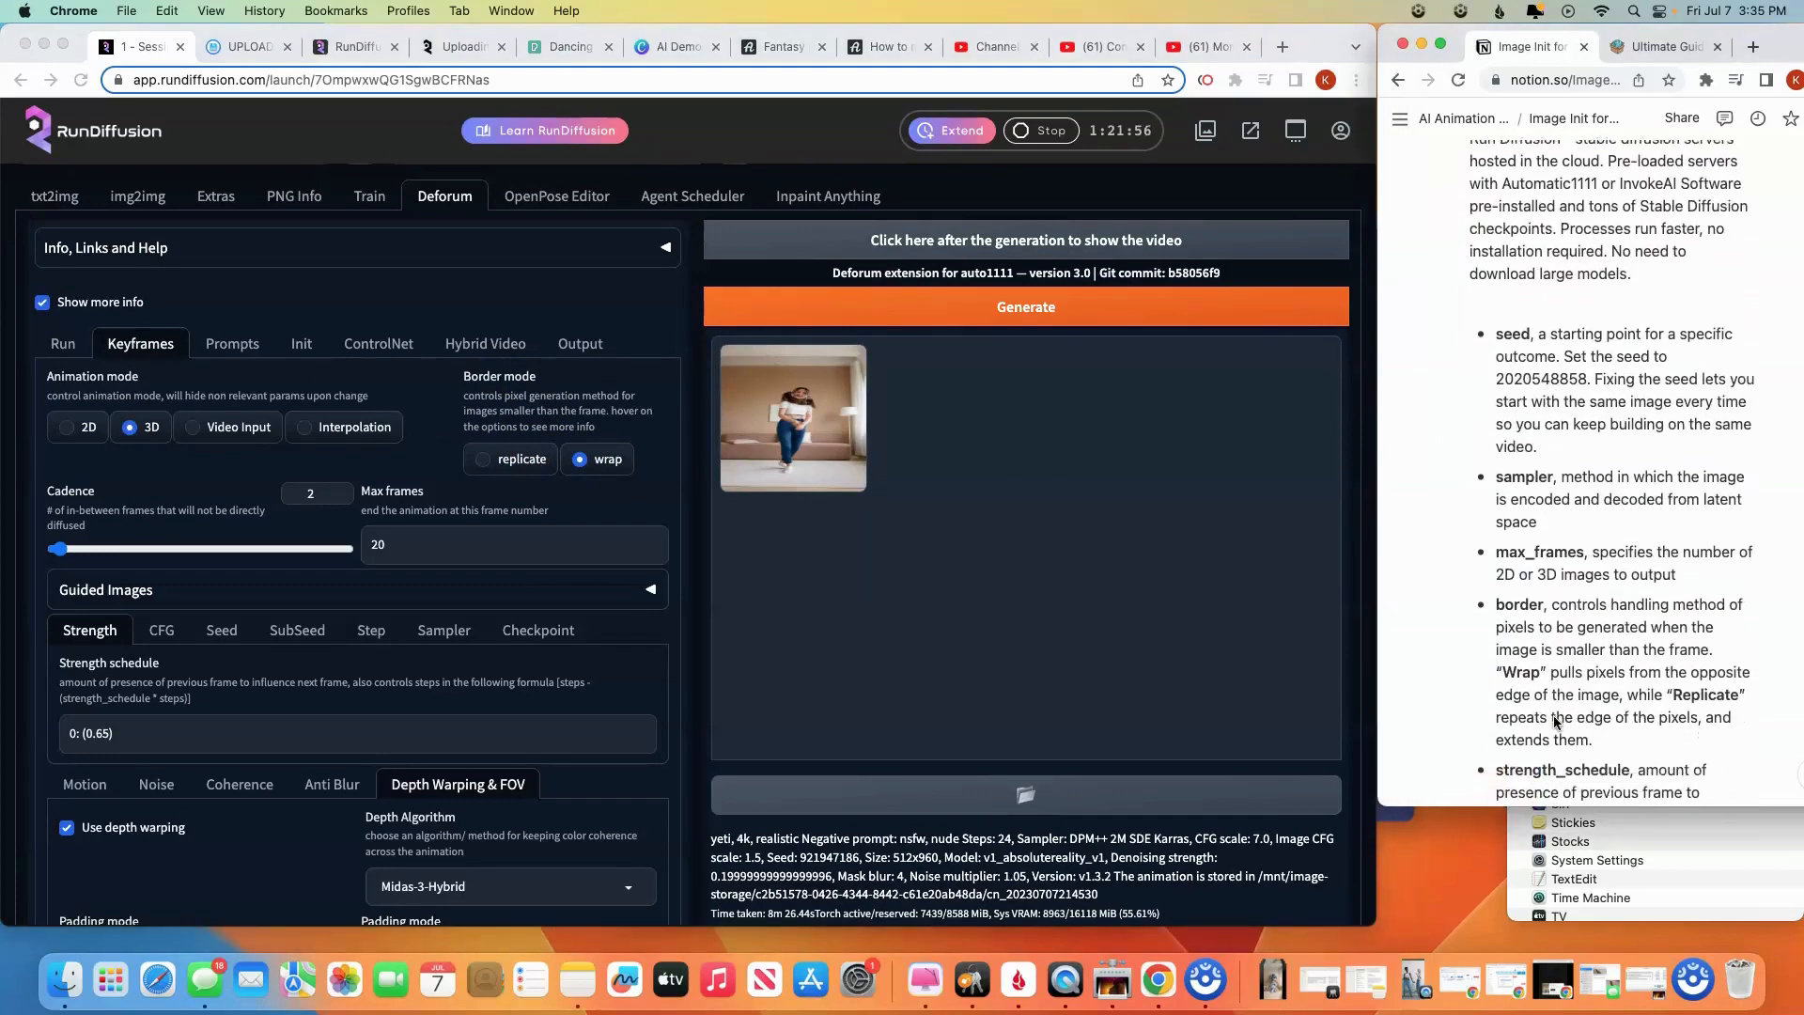
scroll(up, 3)
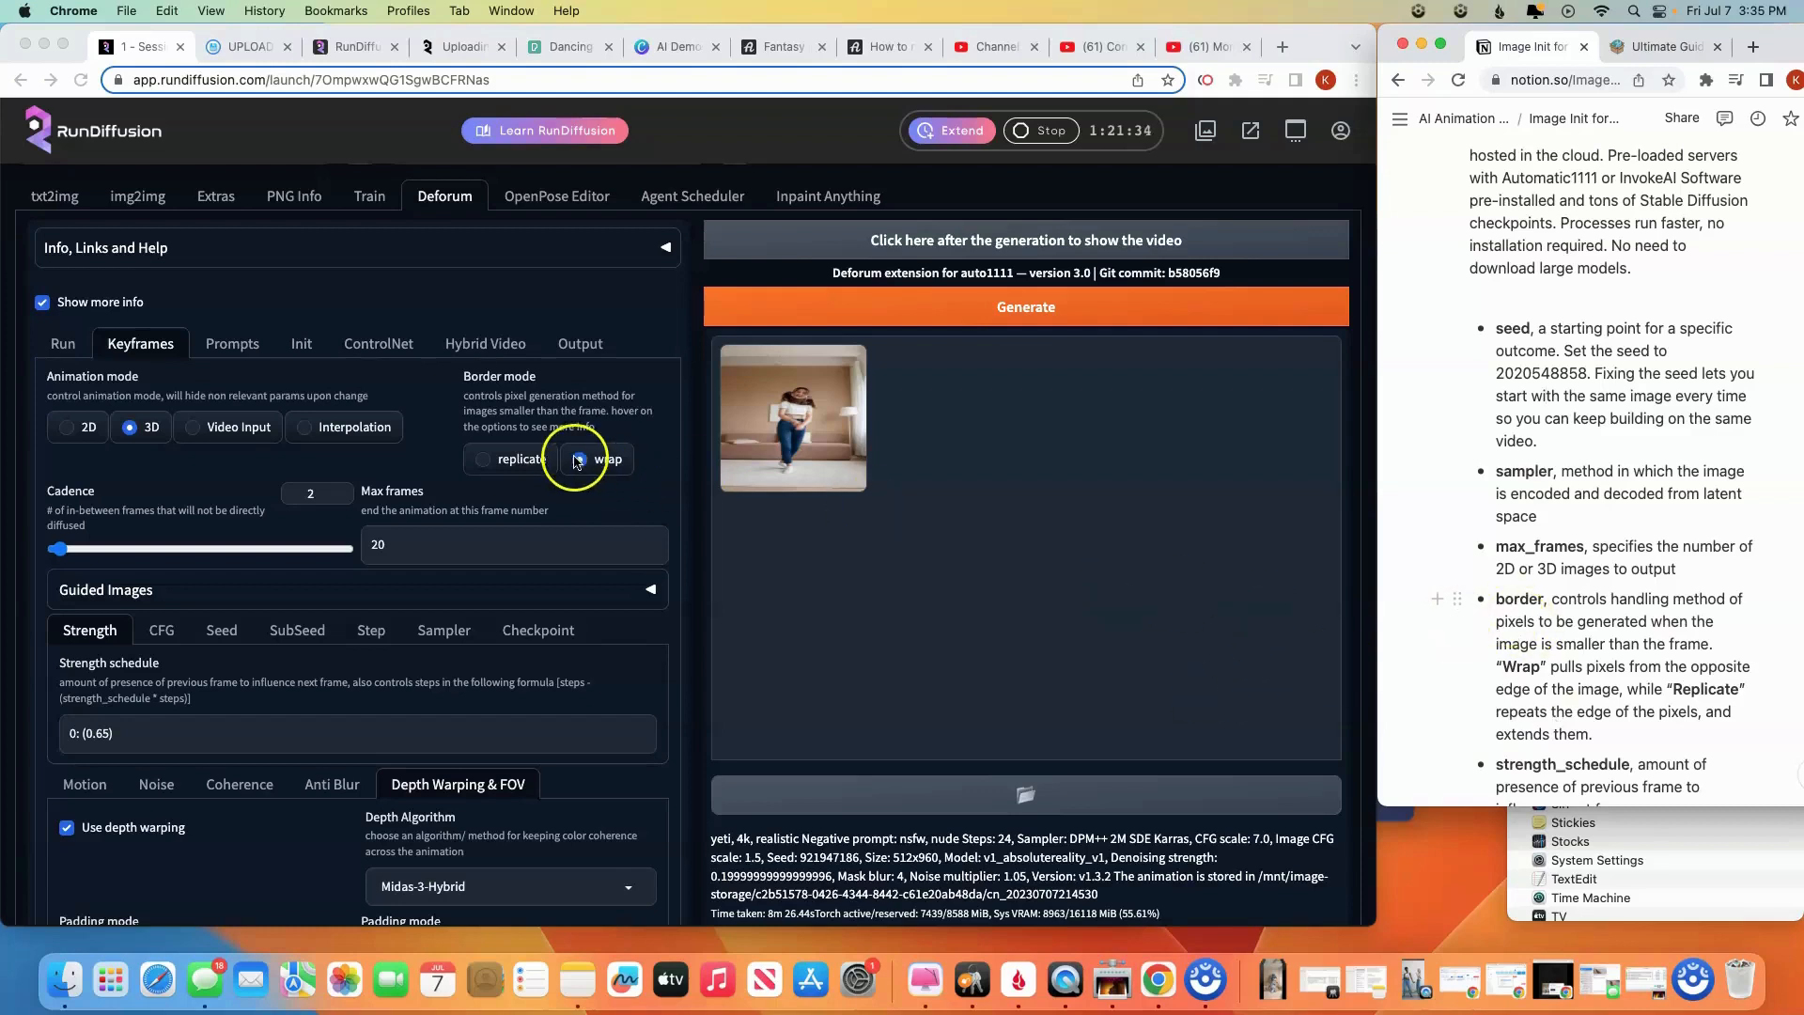
click(581, 459)
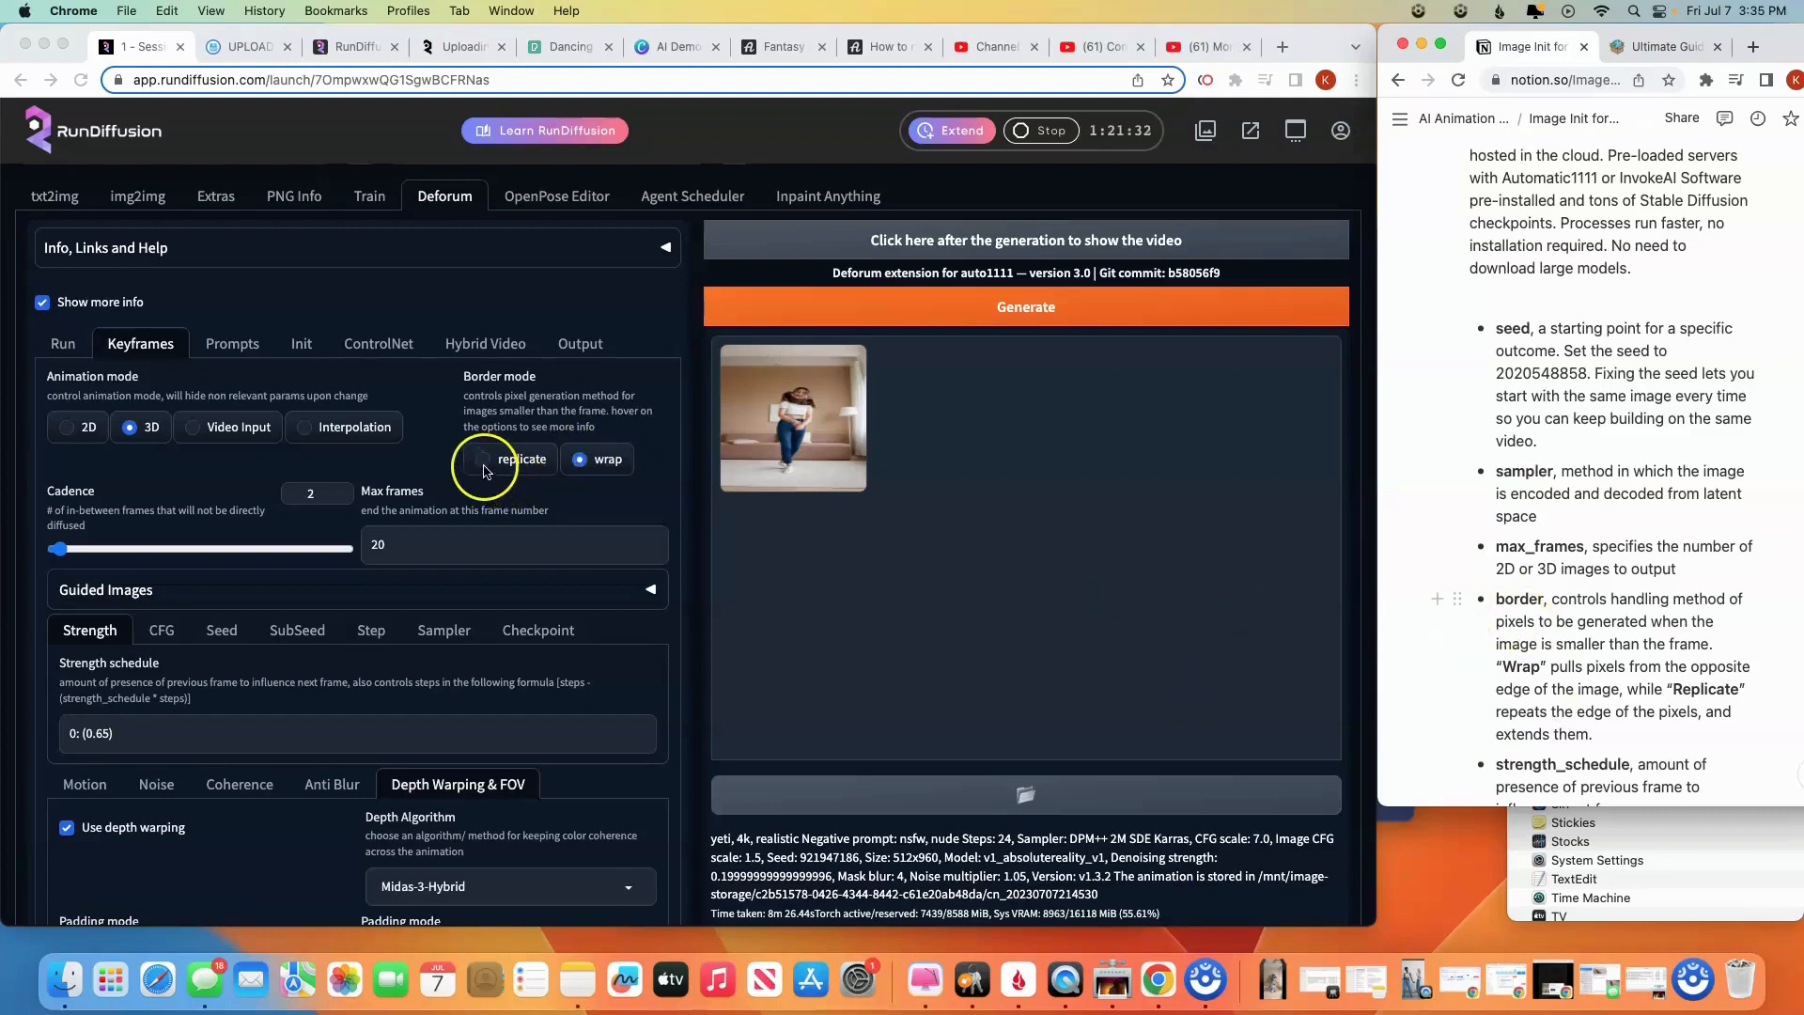
mouse_move(300, 577)
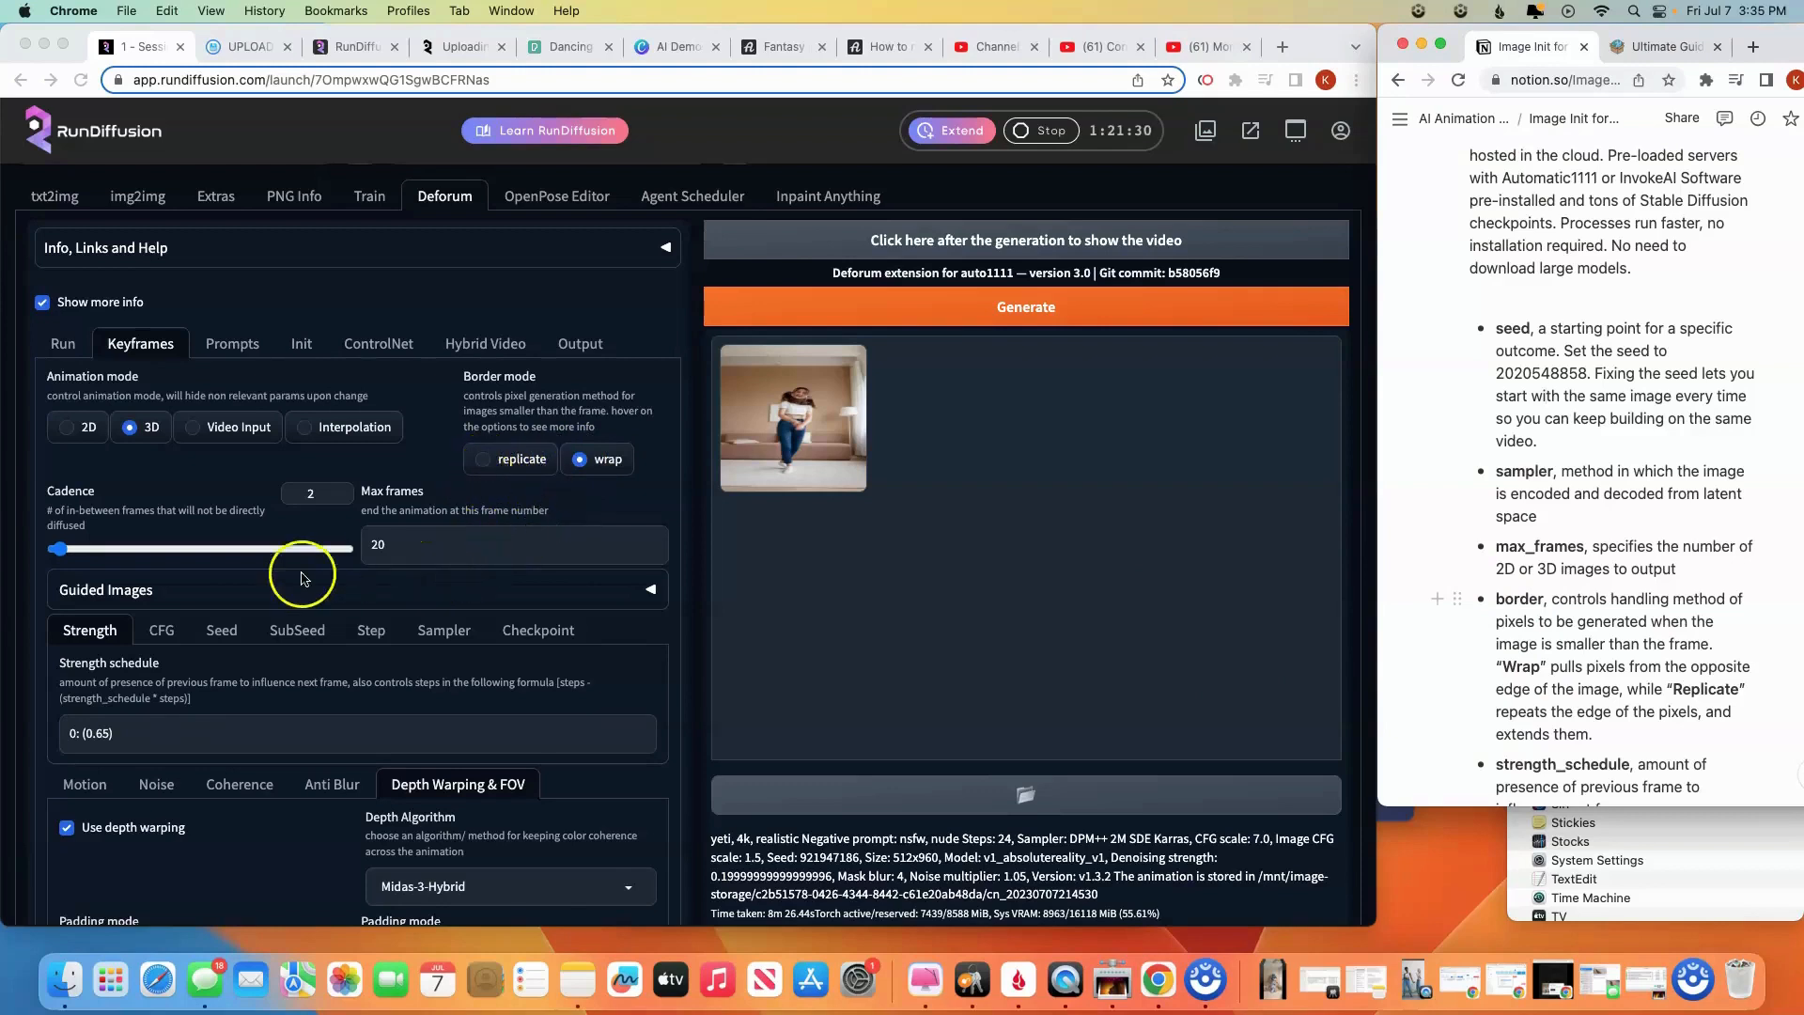
mouse_move(141, 526)
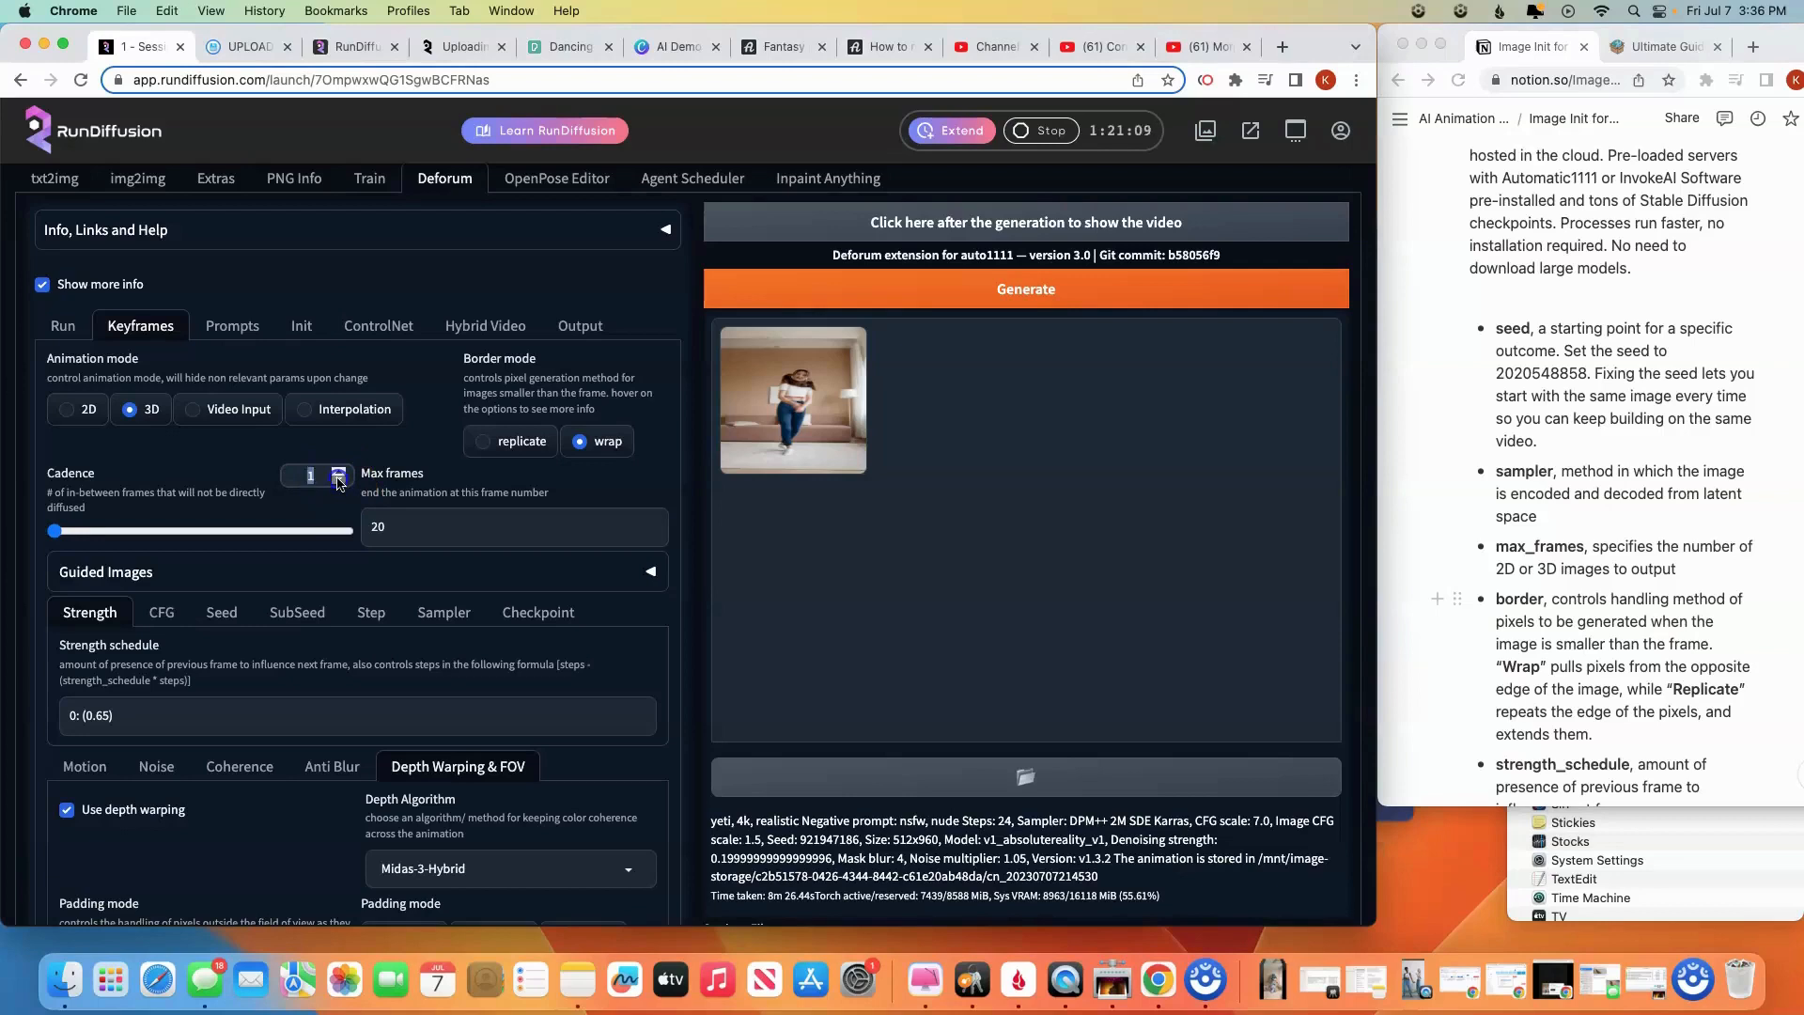
Set Deforum cadence to 1, leaving max frames at 20
triple_click(310, 475)
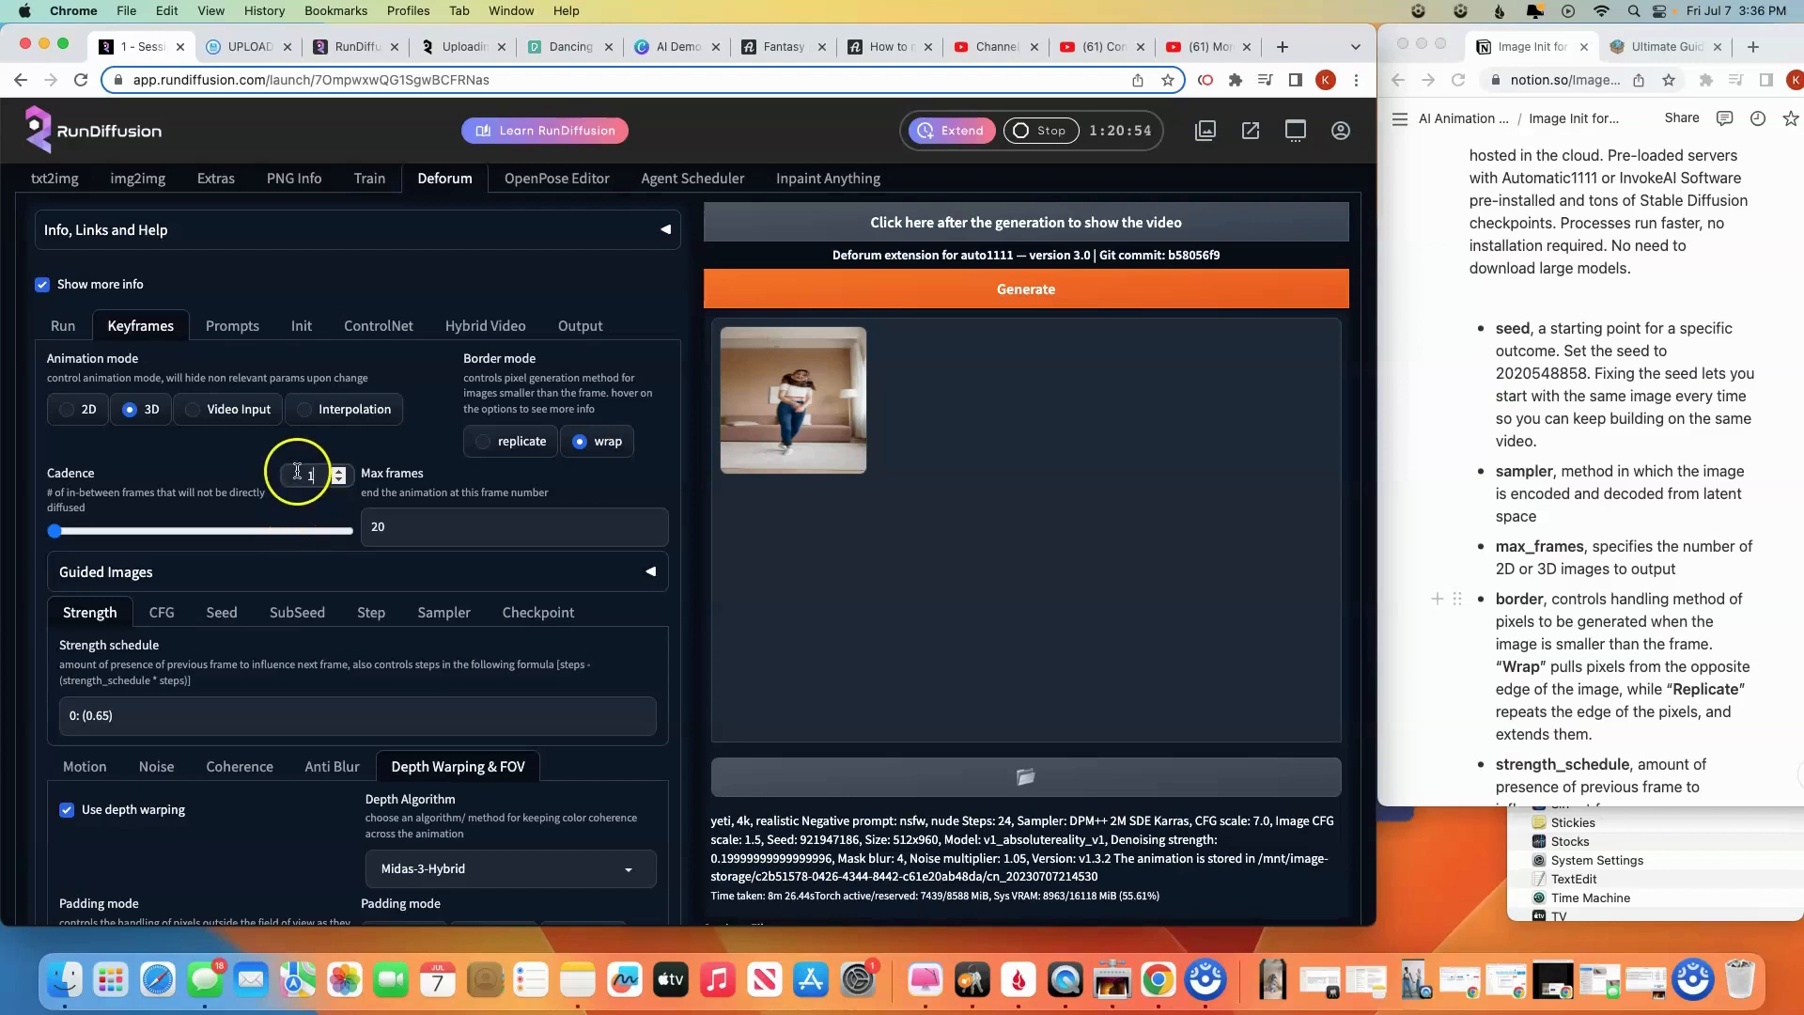
click(461, 526)
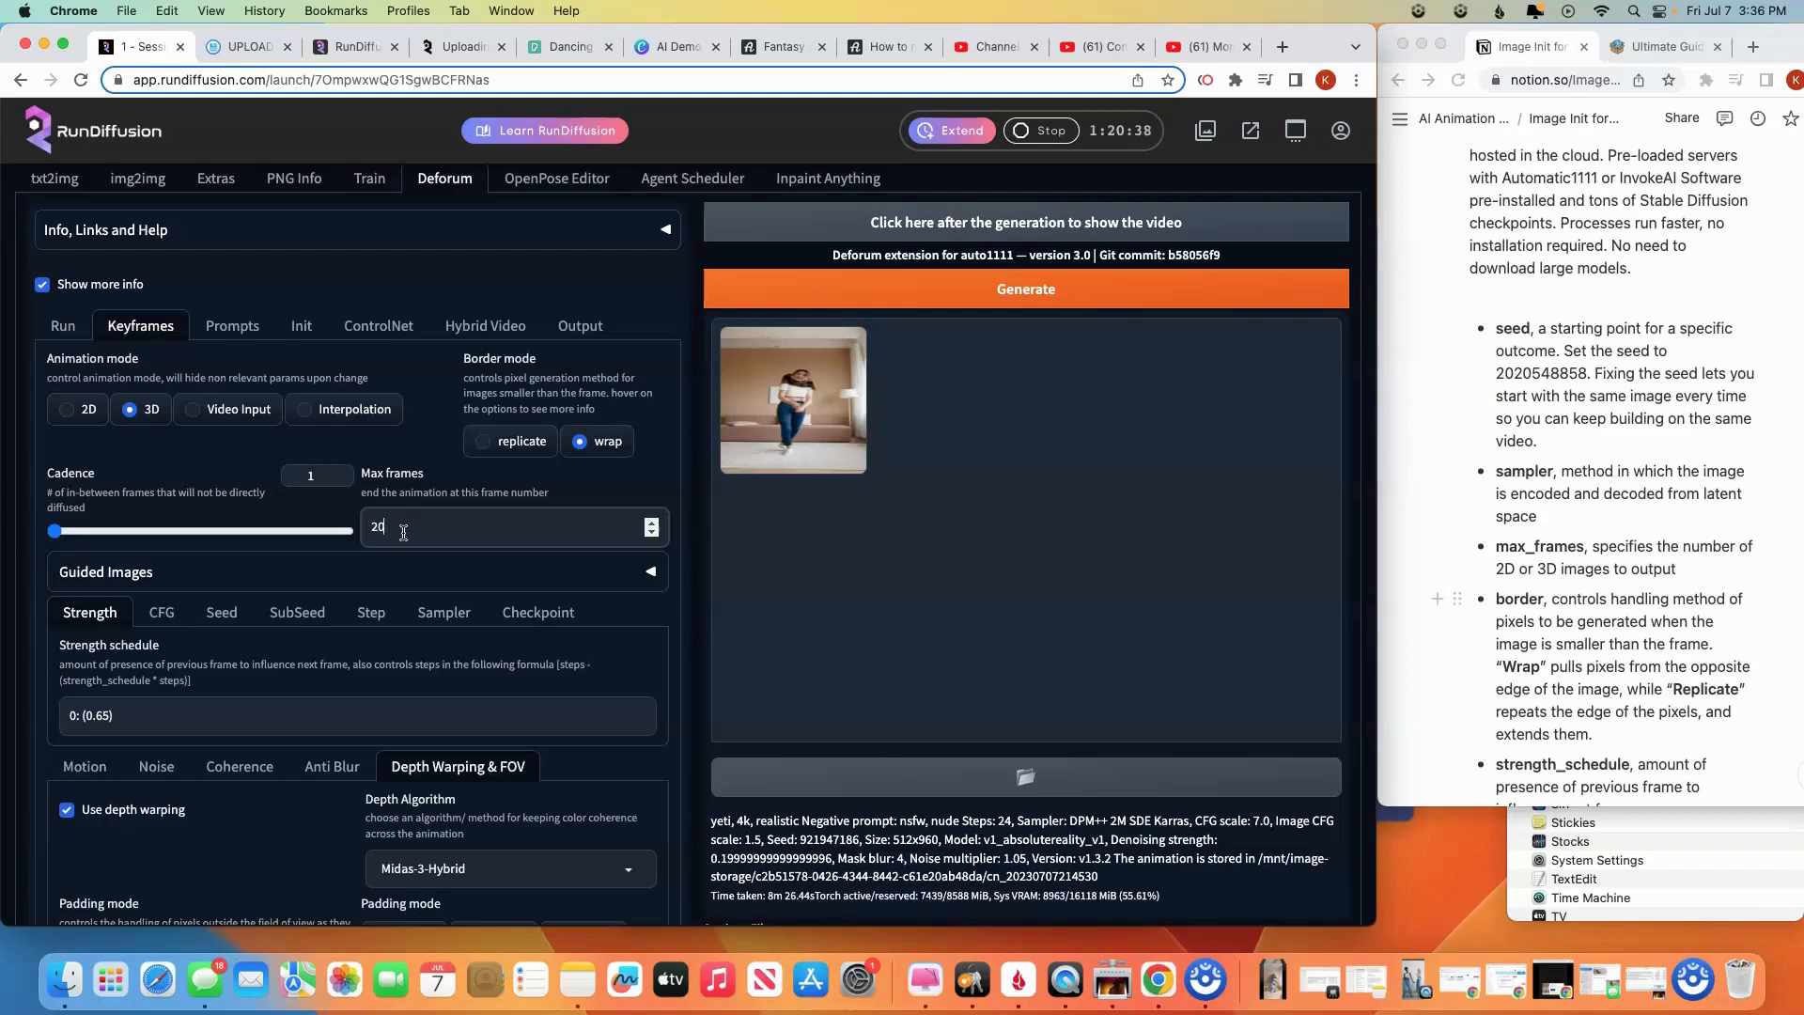
mouse_move(964, 448)
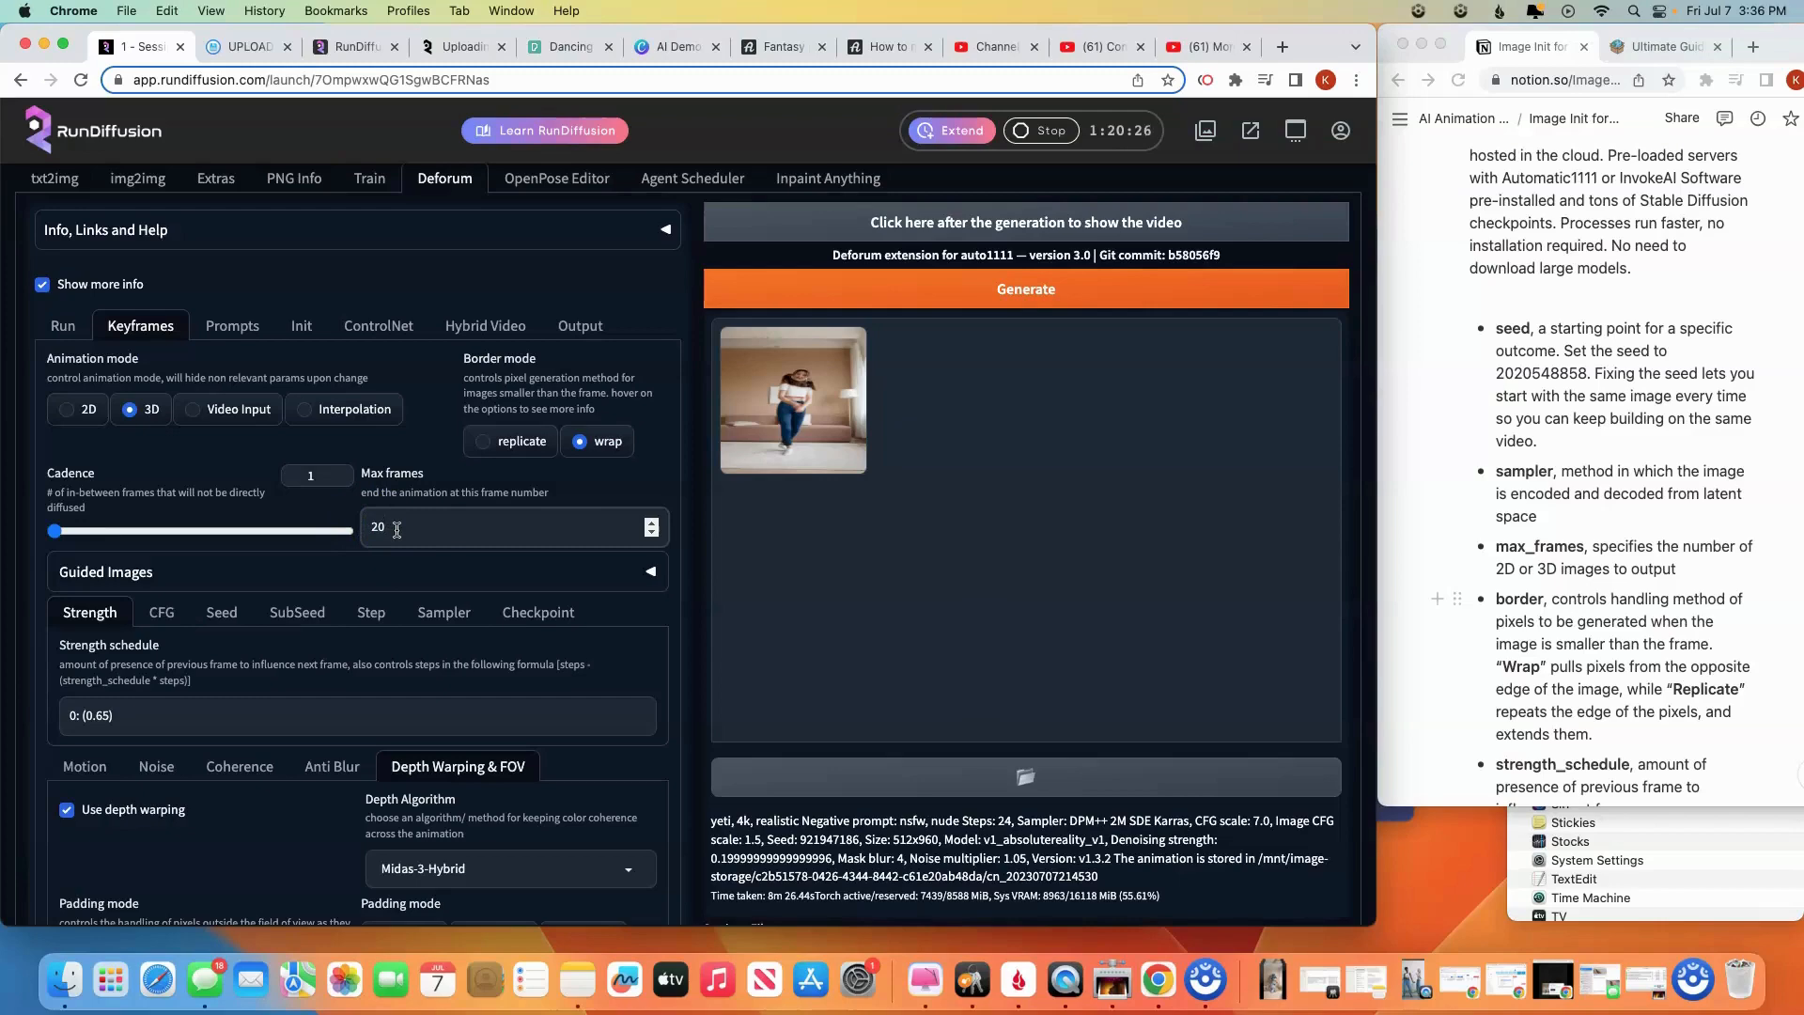
scroll(down, 3)
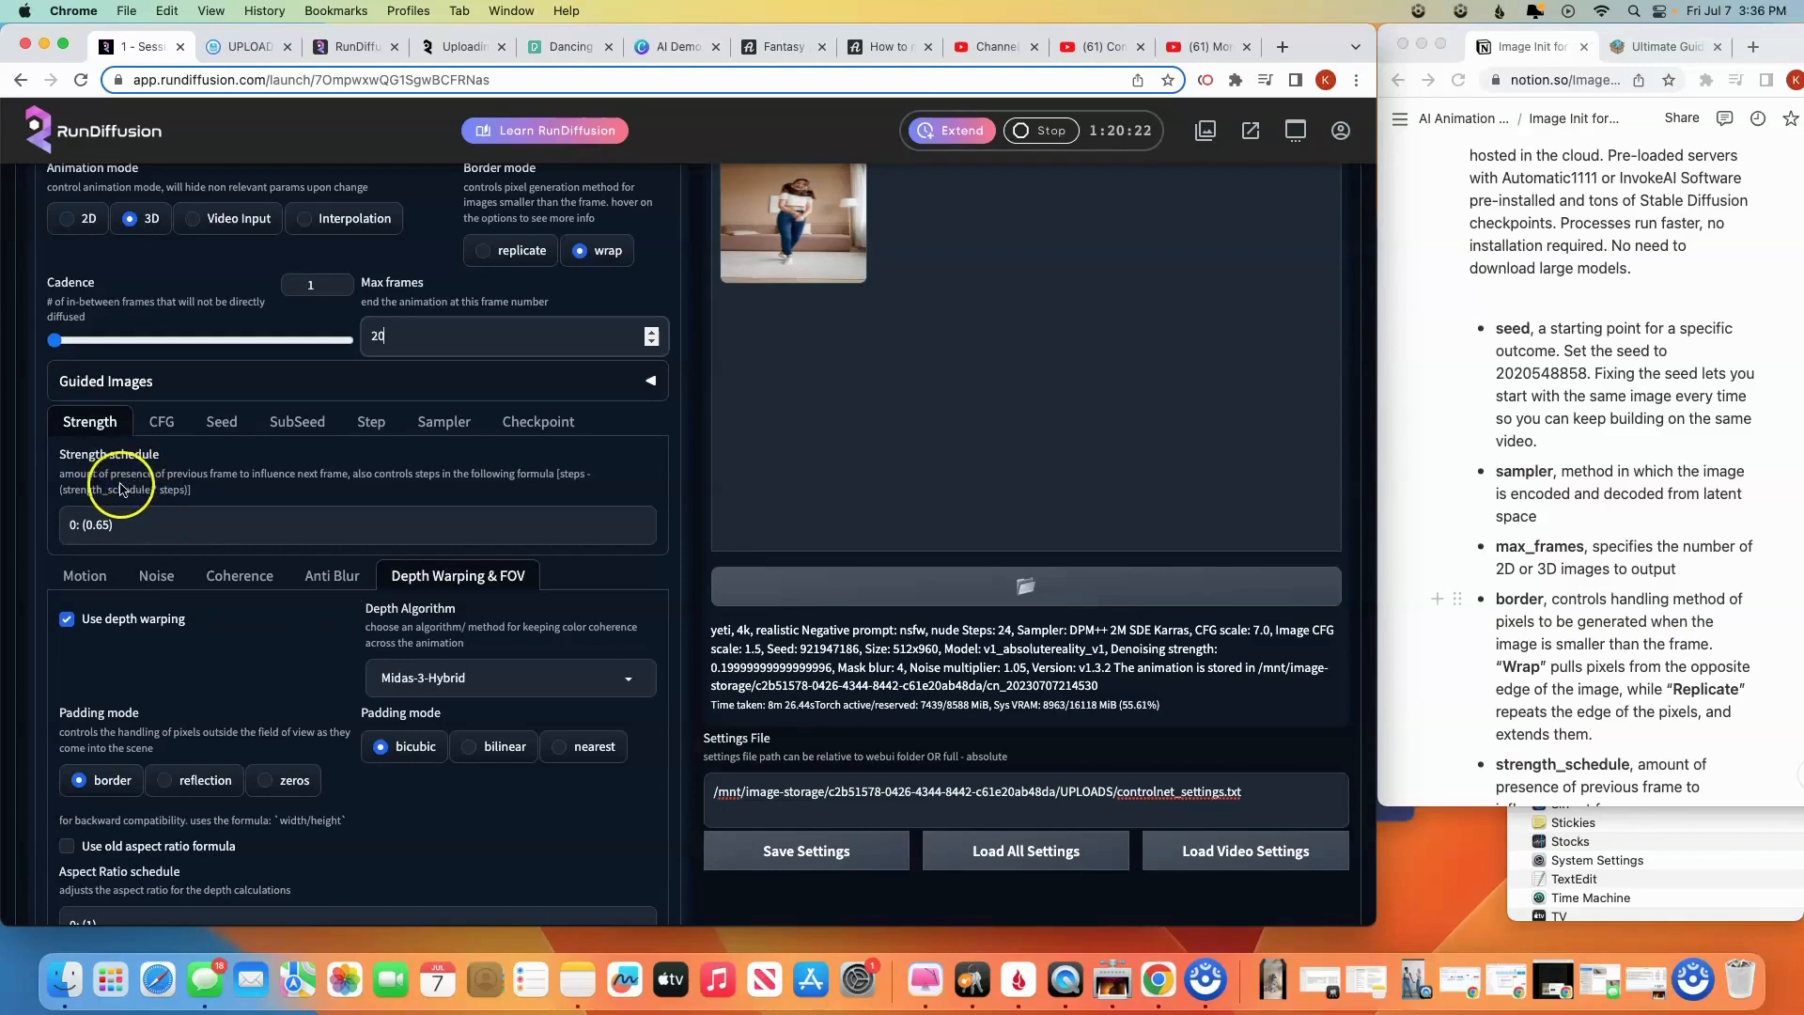
mouse_move(224, 486)
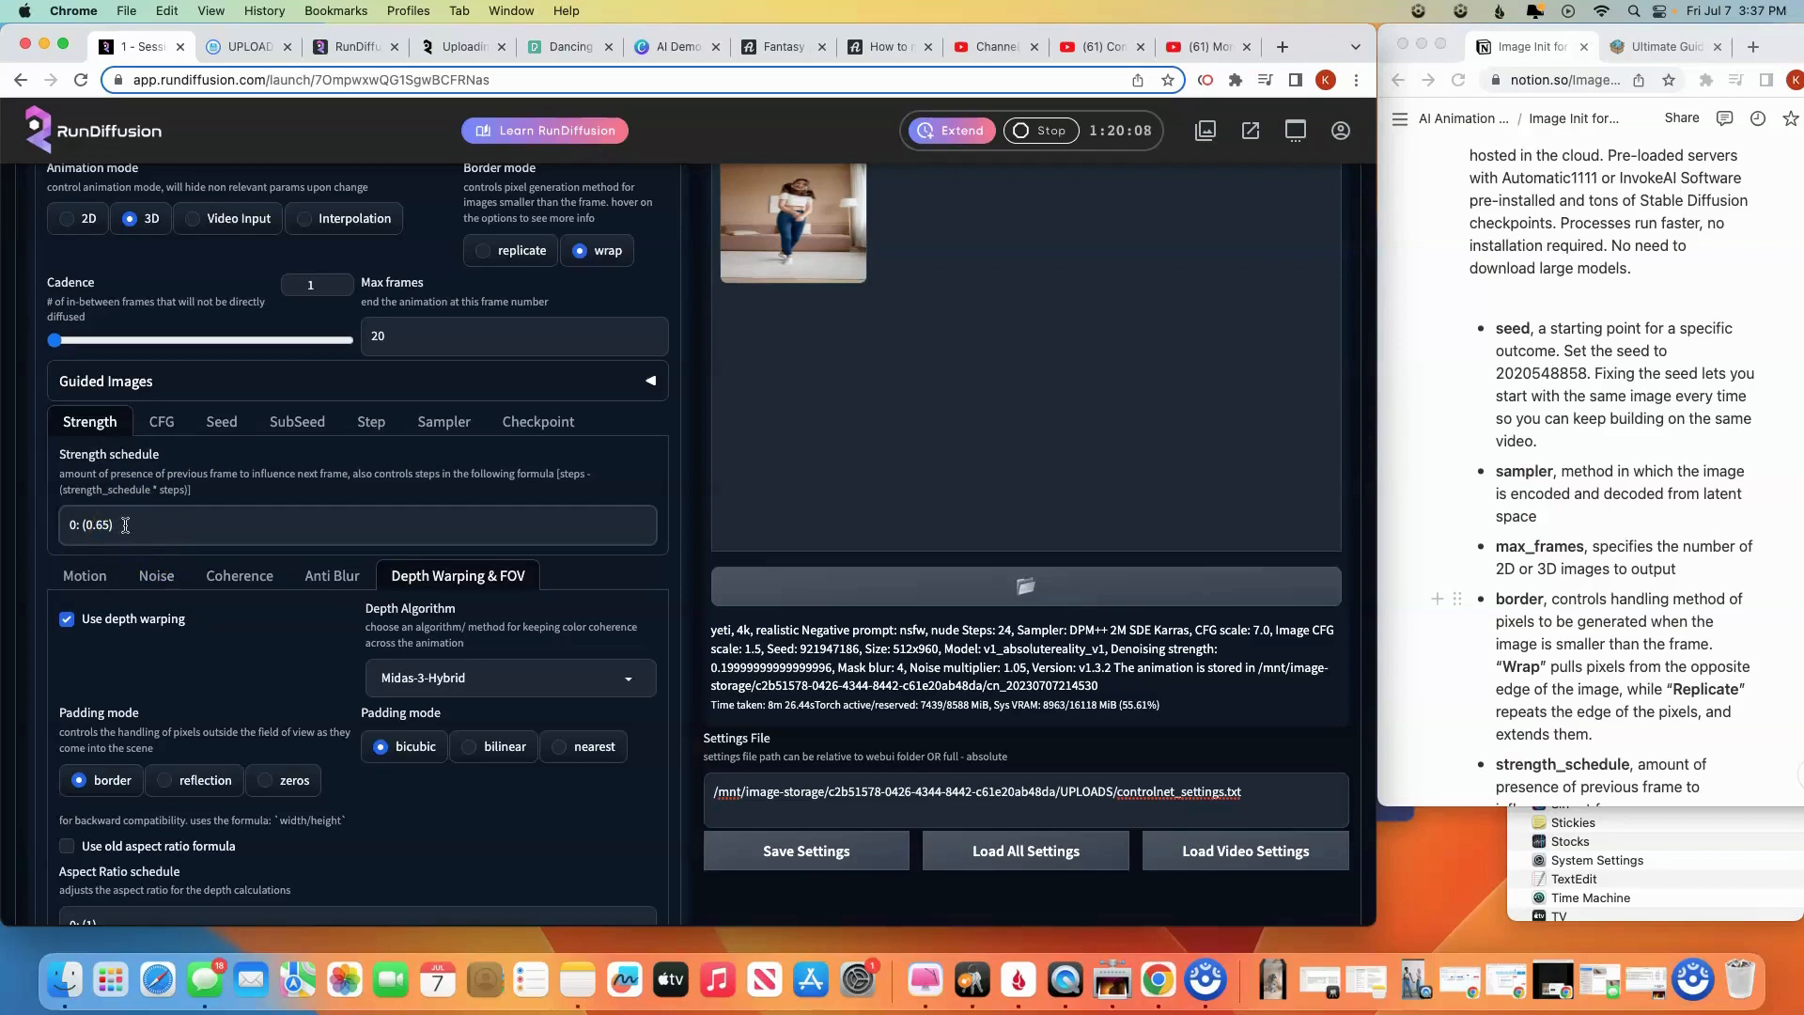
mouse_move(192, 599)
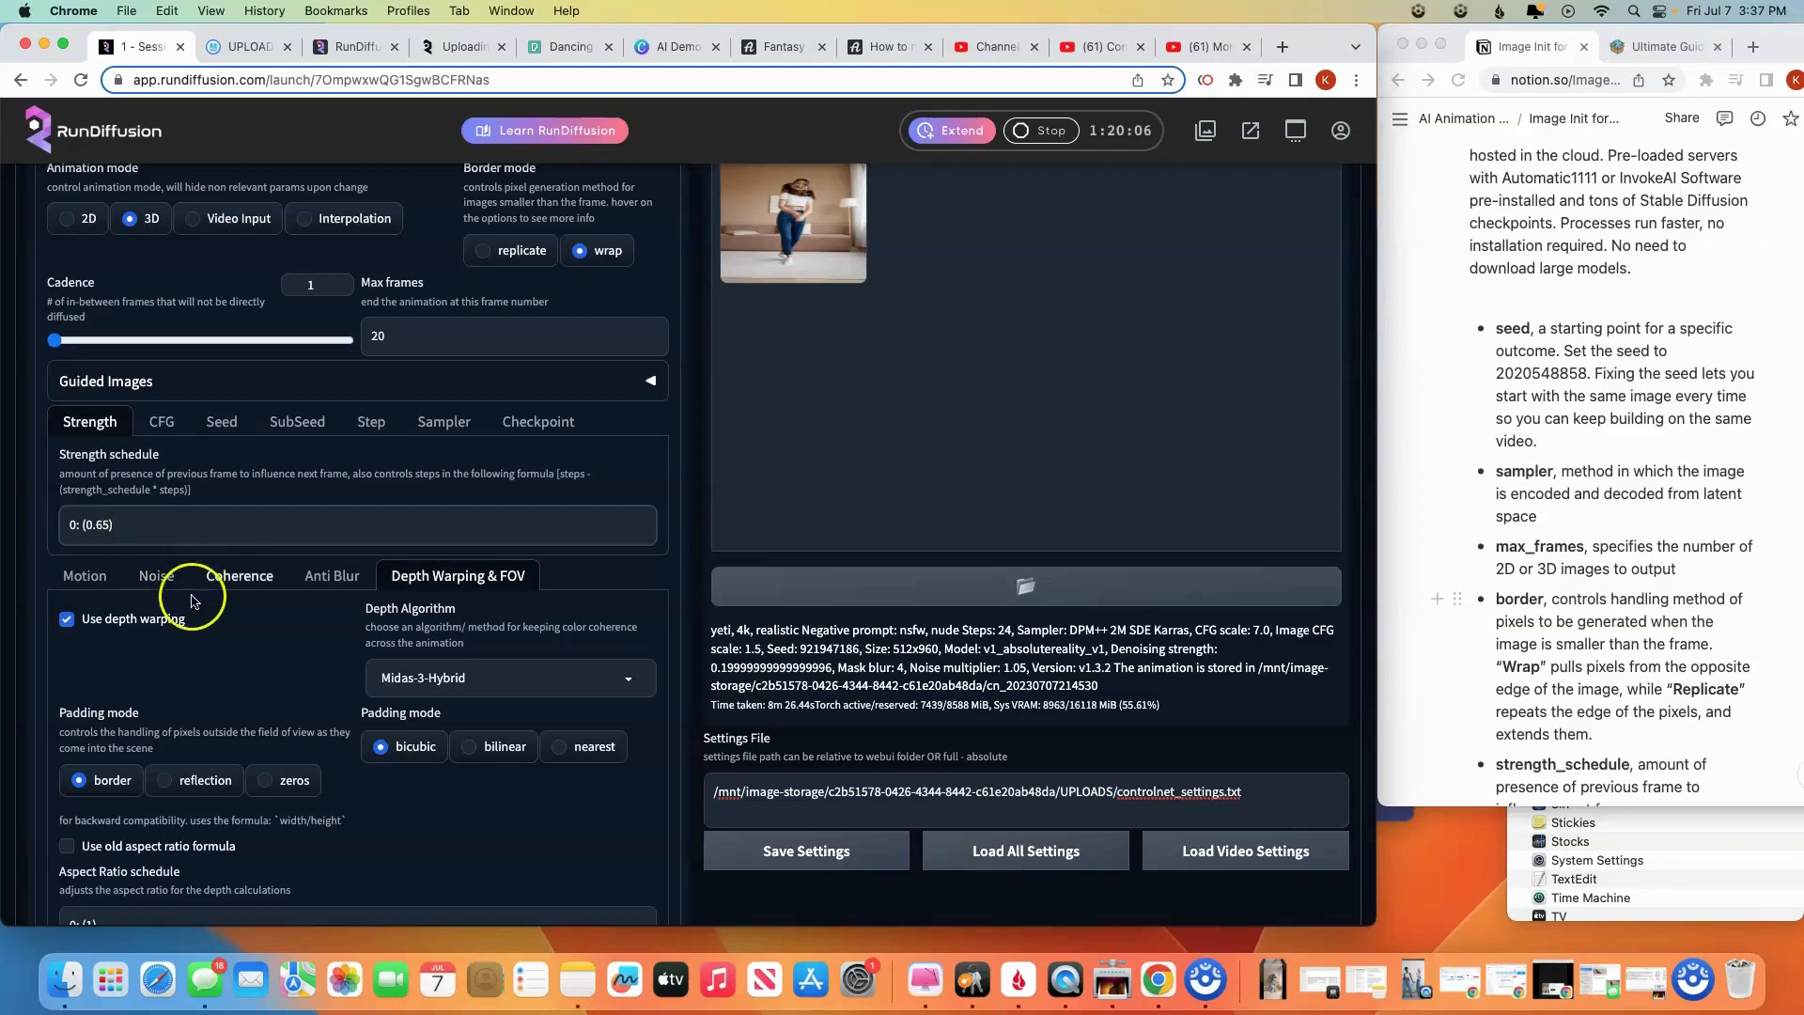
Review the Coherence, Anti Blur and Motion keyframe settings, with translation X and Y at 0
scroll(down, 3)
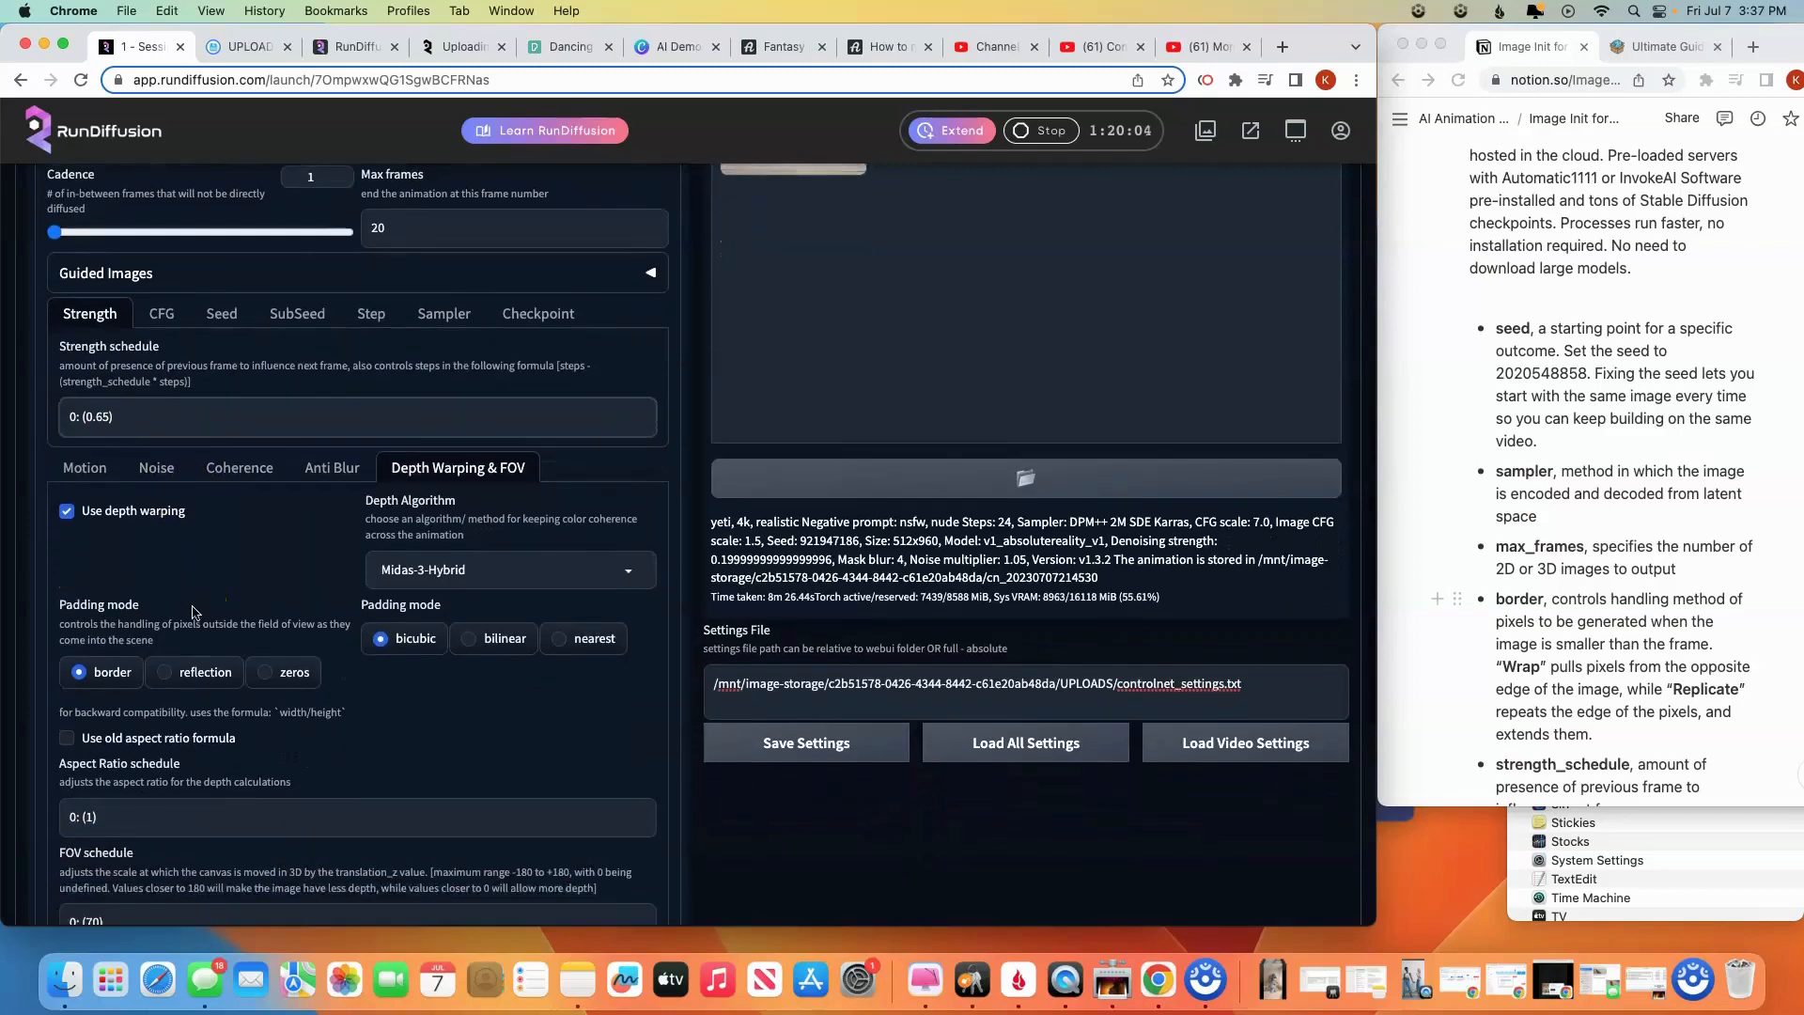
scroll(down, 3)
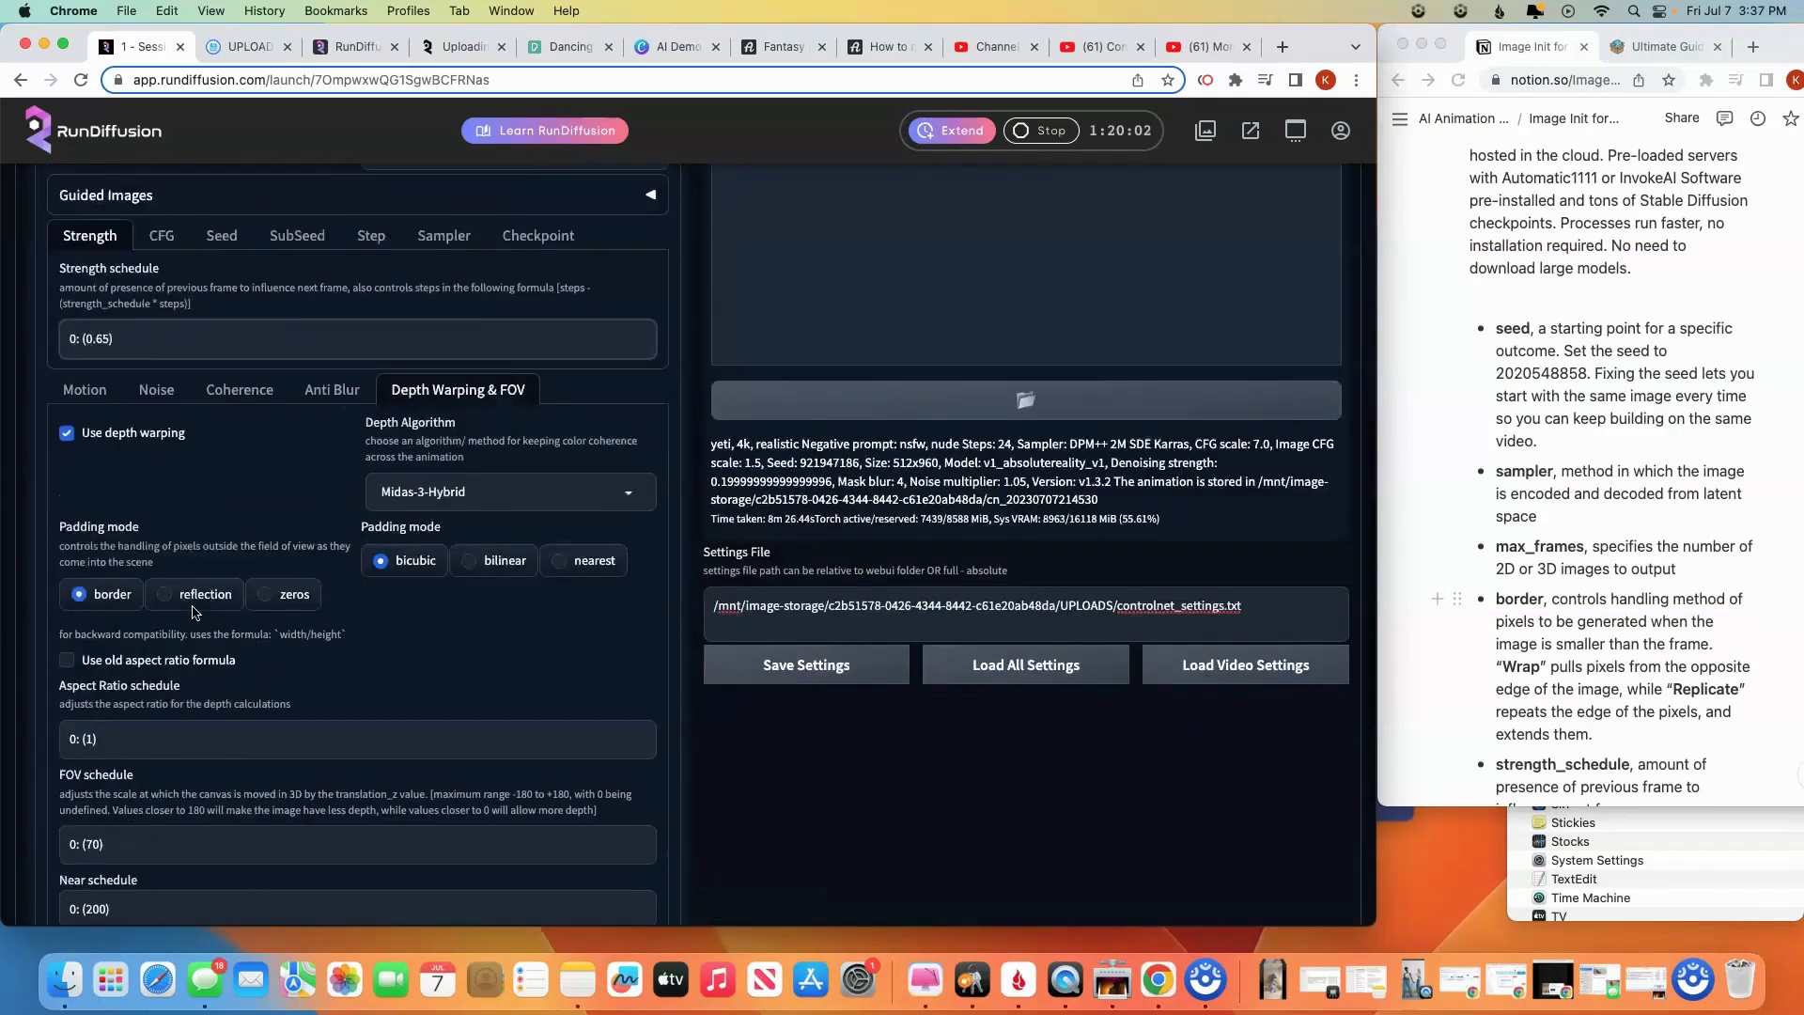
scroll(up, 3)
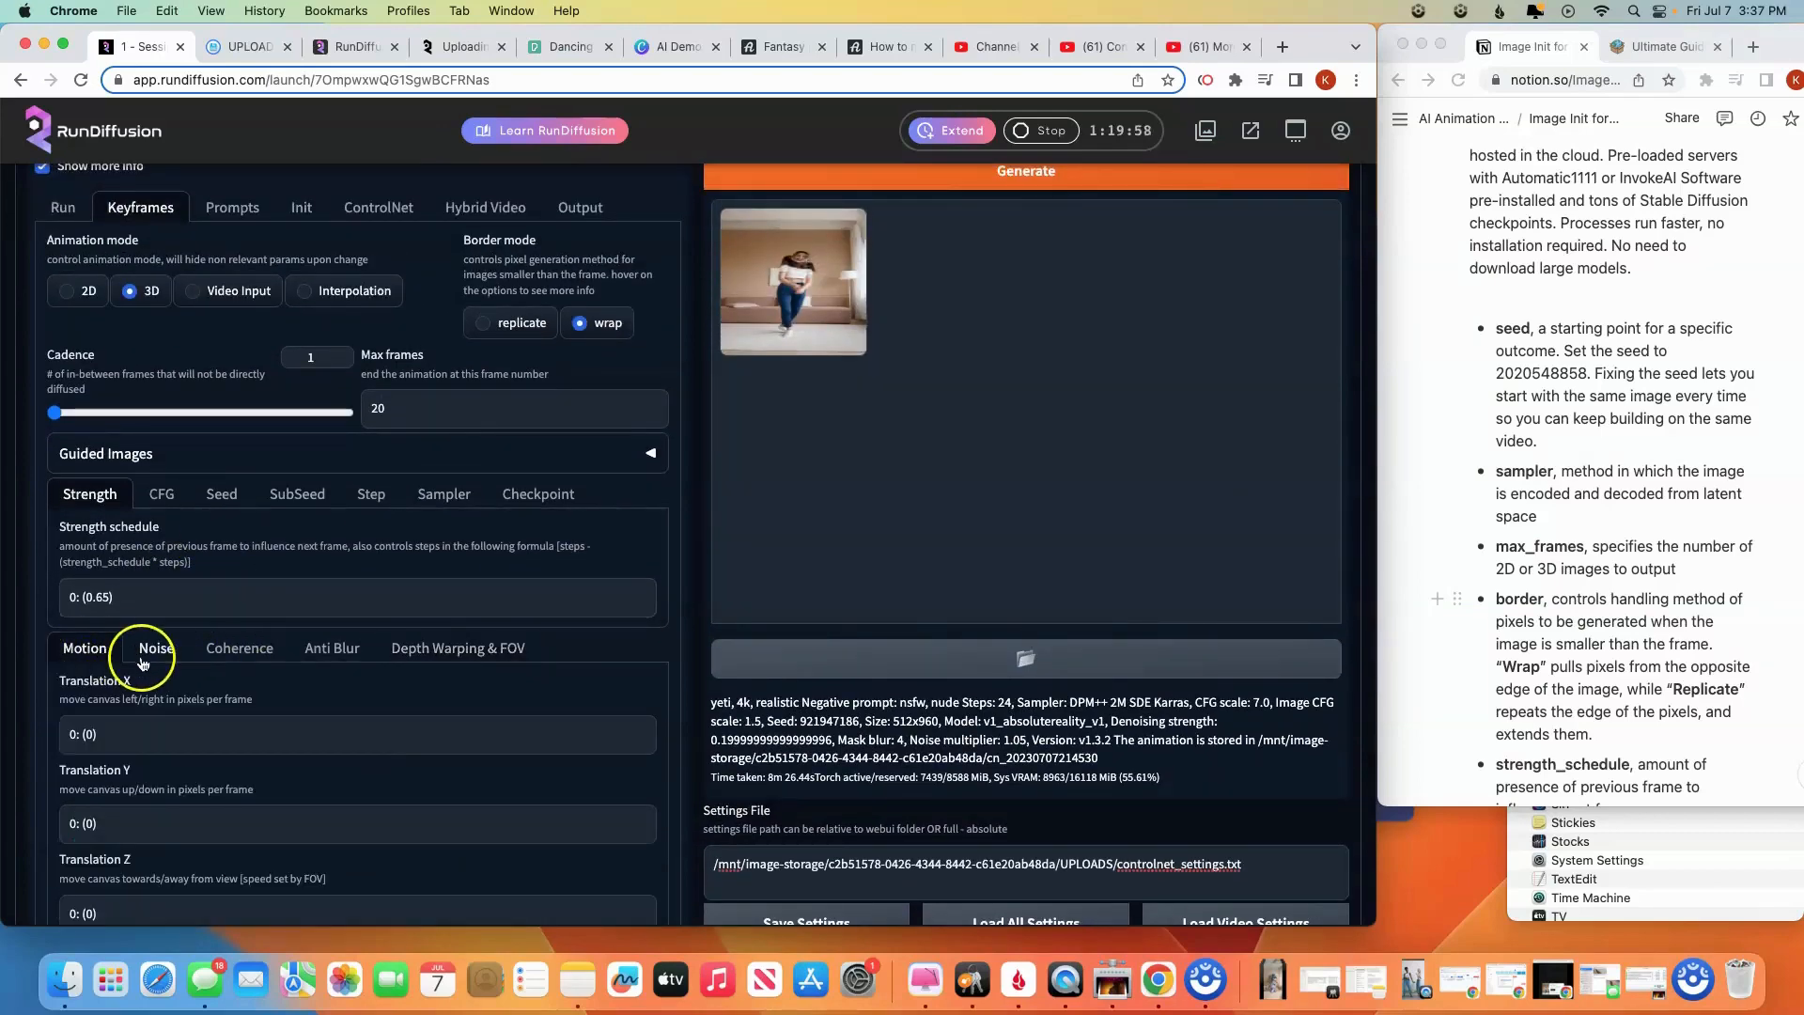
click(238, 648)
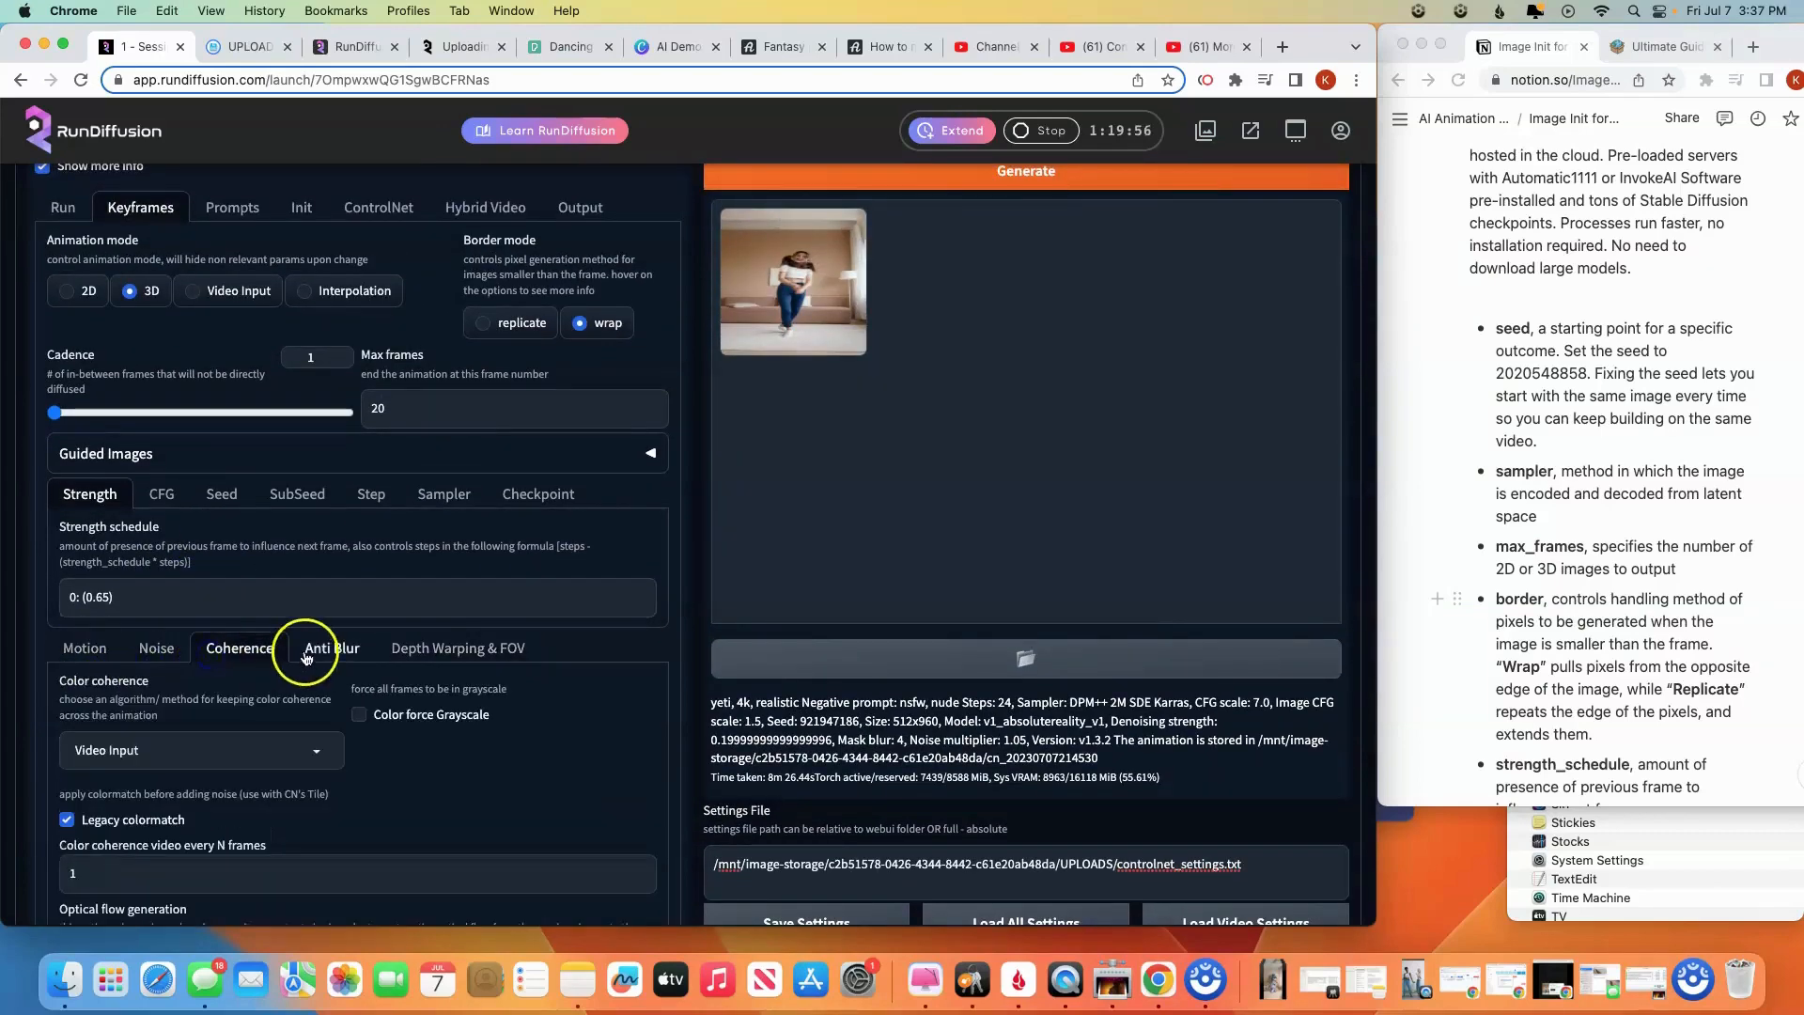
click(330, 648)
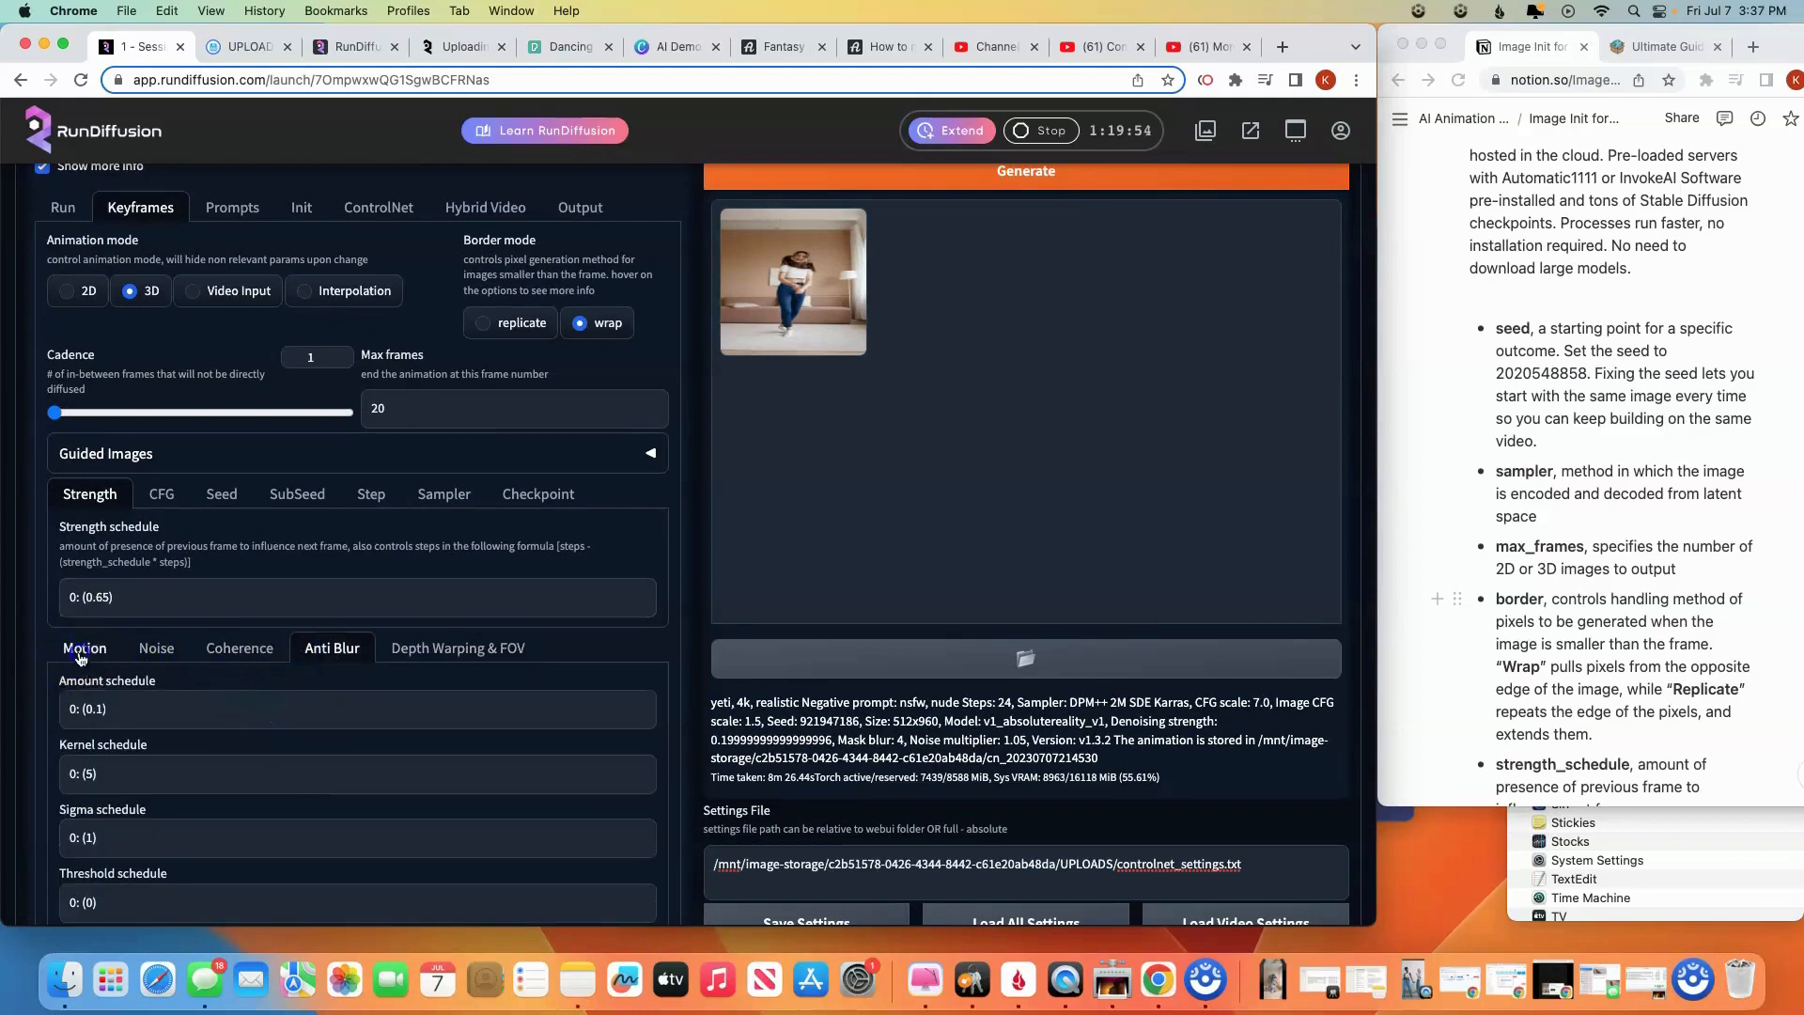
click(84, 647)
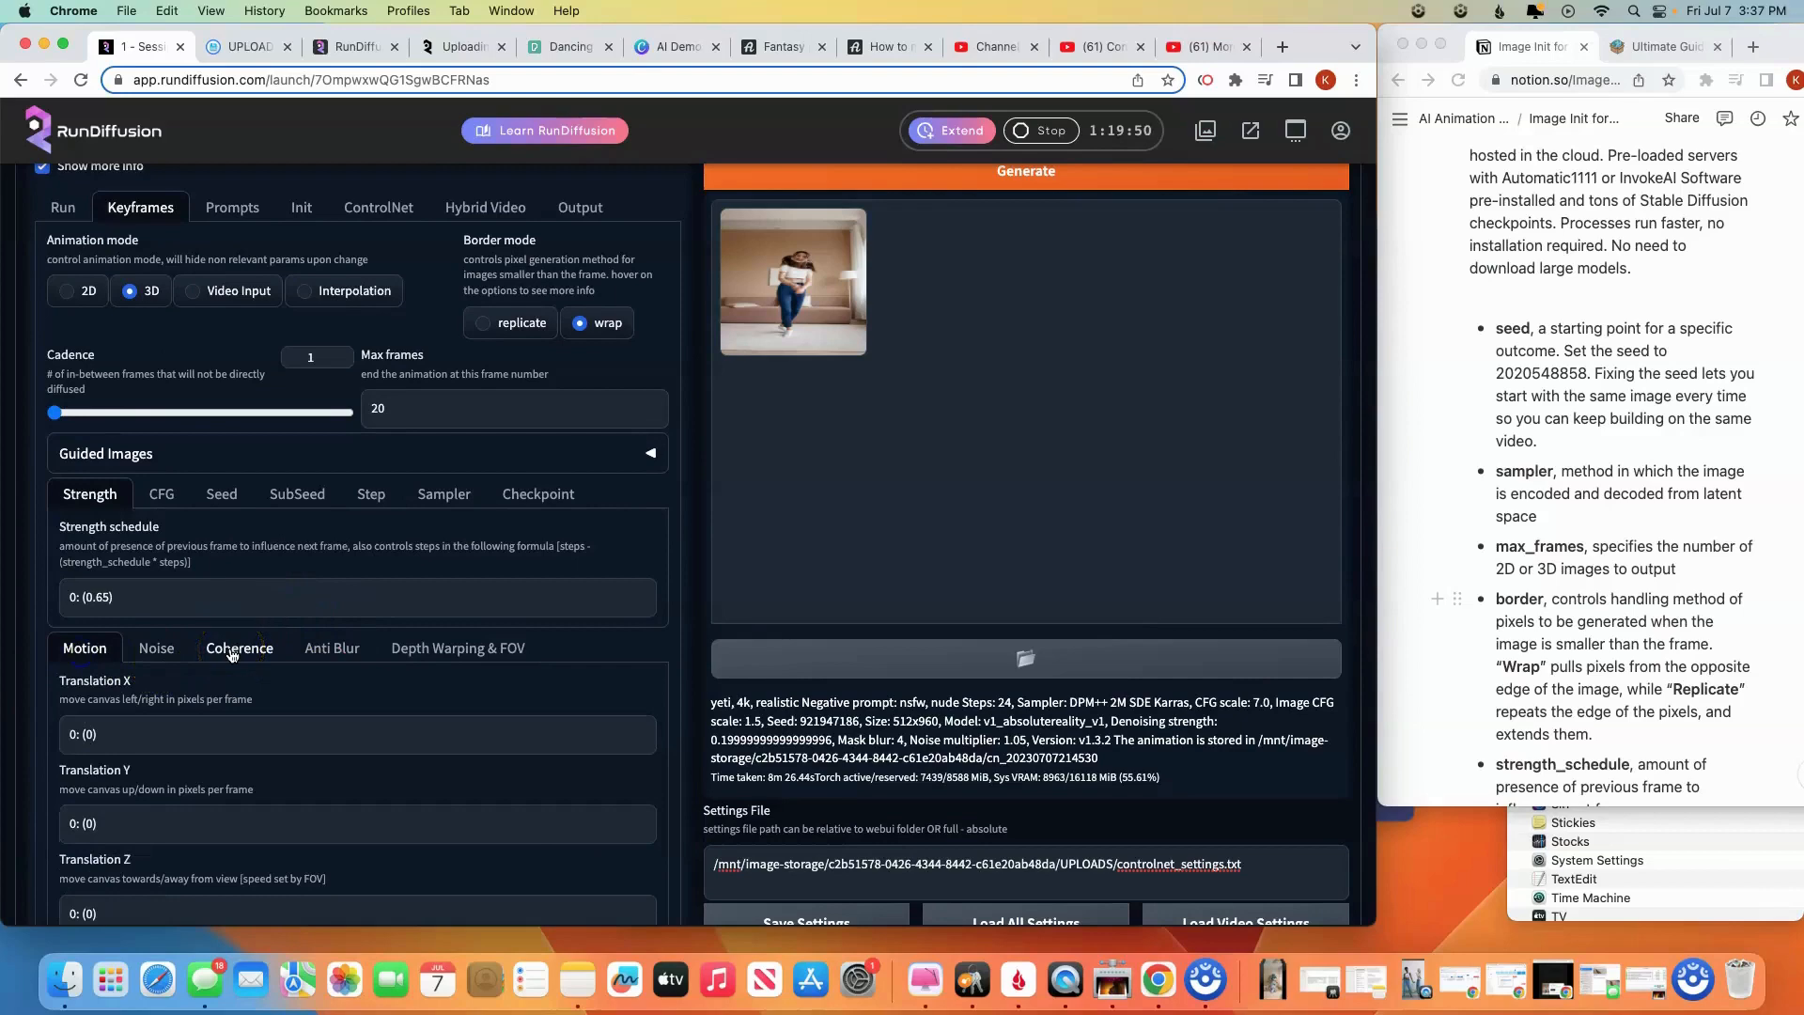
scroll(up, 3)
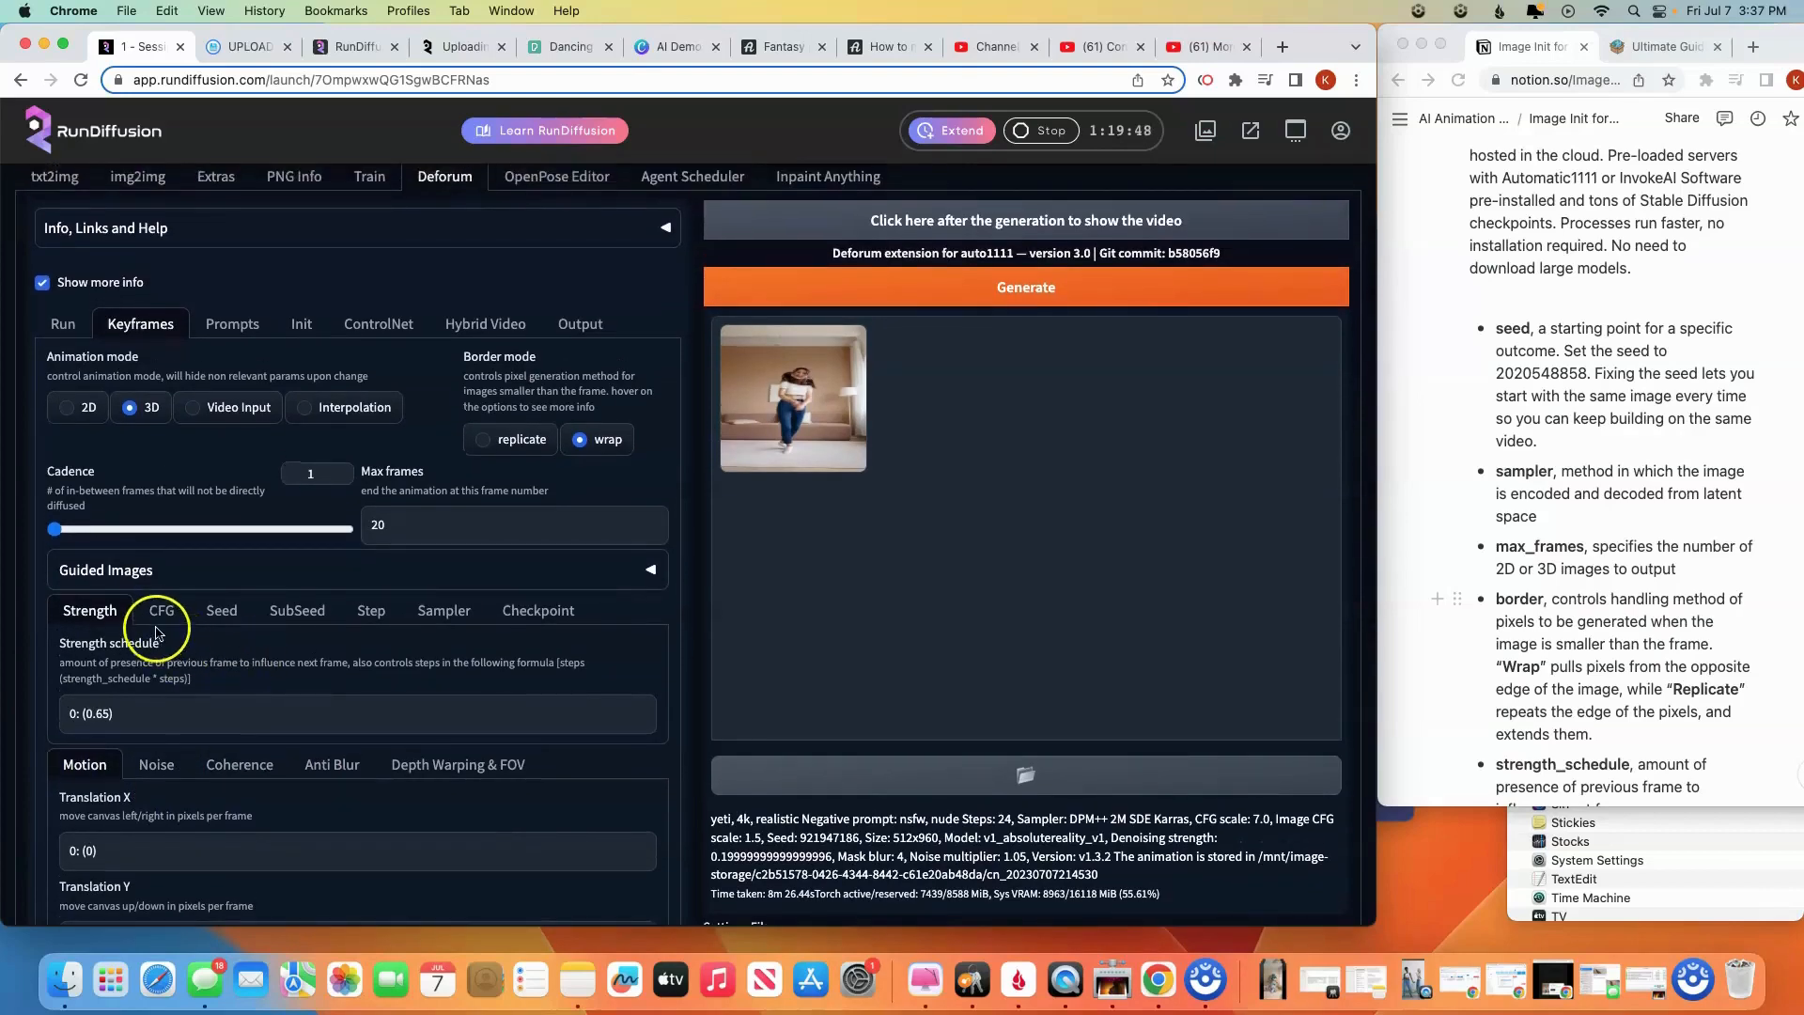
mouse_move(541, 621)
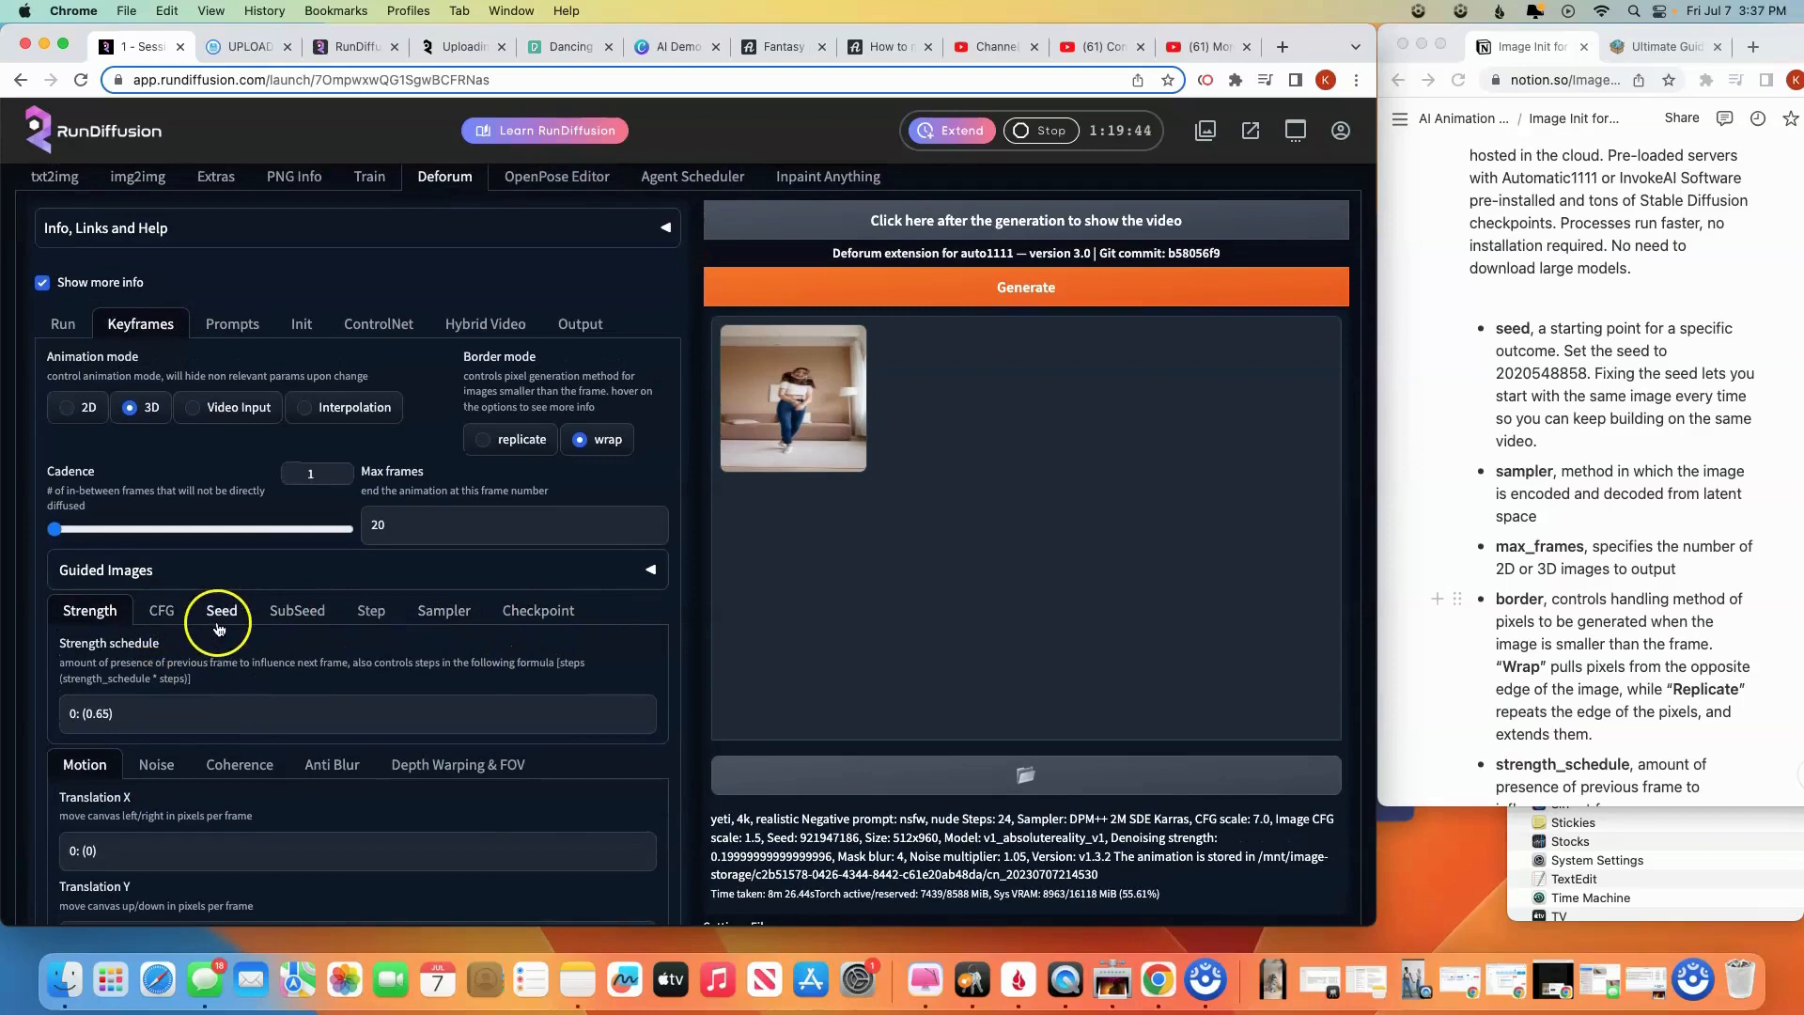
scroll(up, 3)
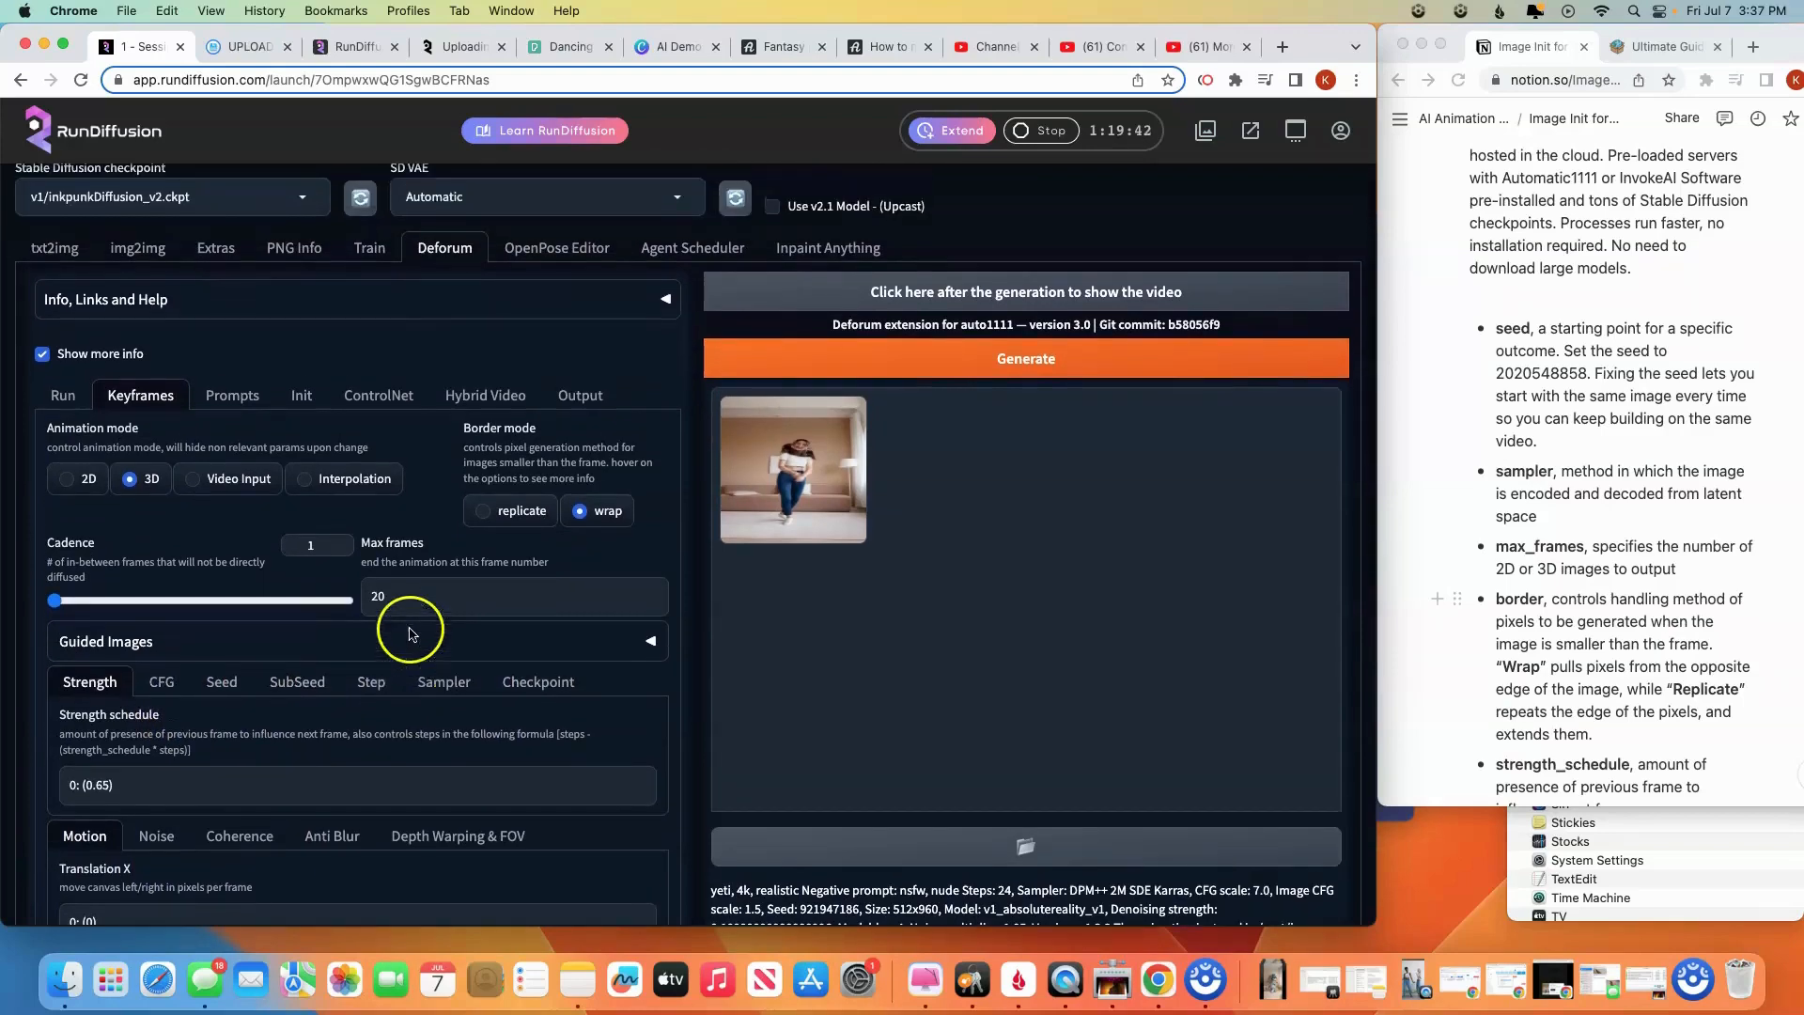
Show the Deforum prompts "yeti, 4k, realistic" with negative "nsfw, nude" and scroll the Notion notes
click(231, 395)
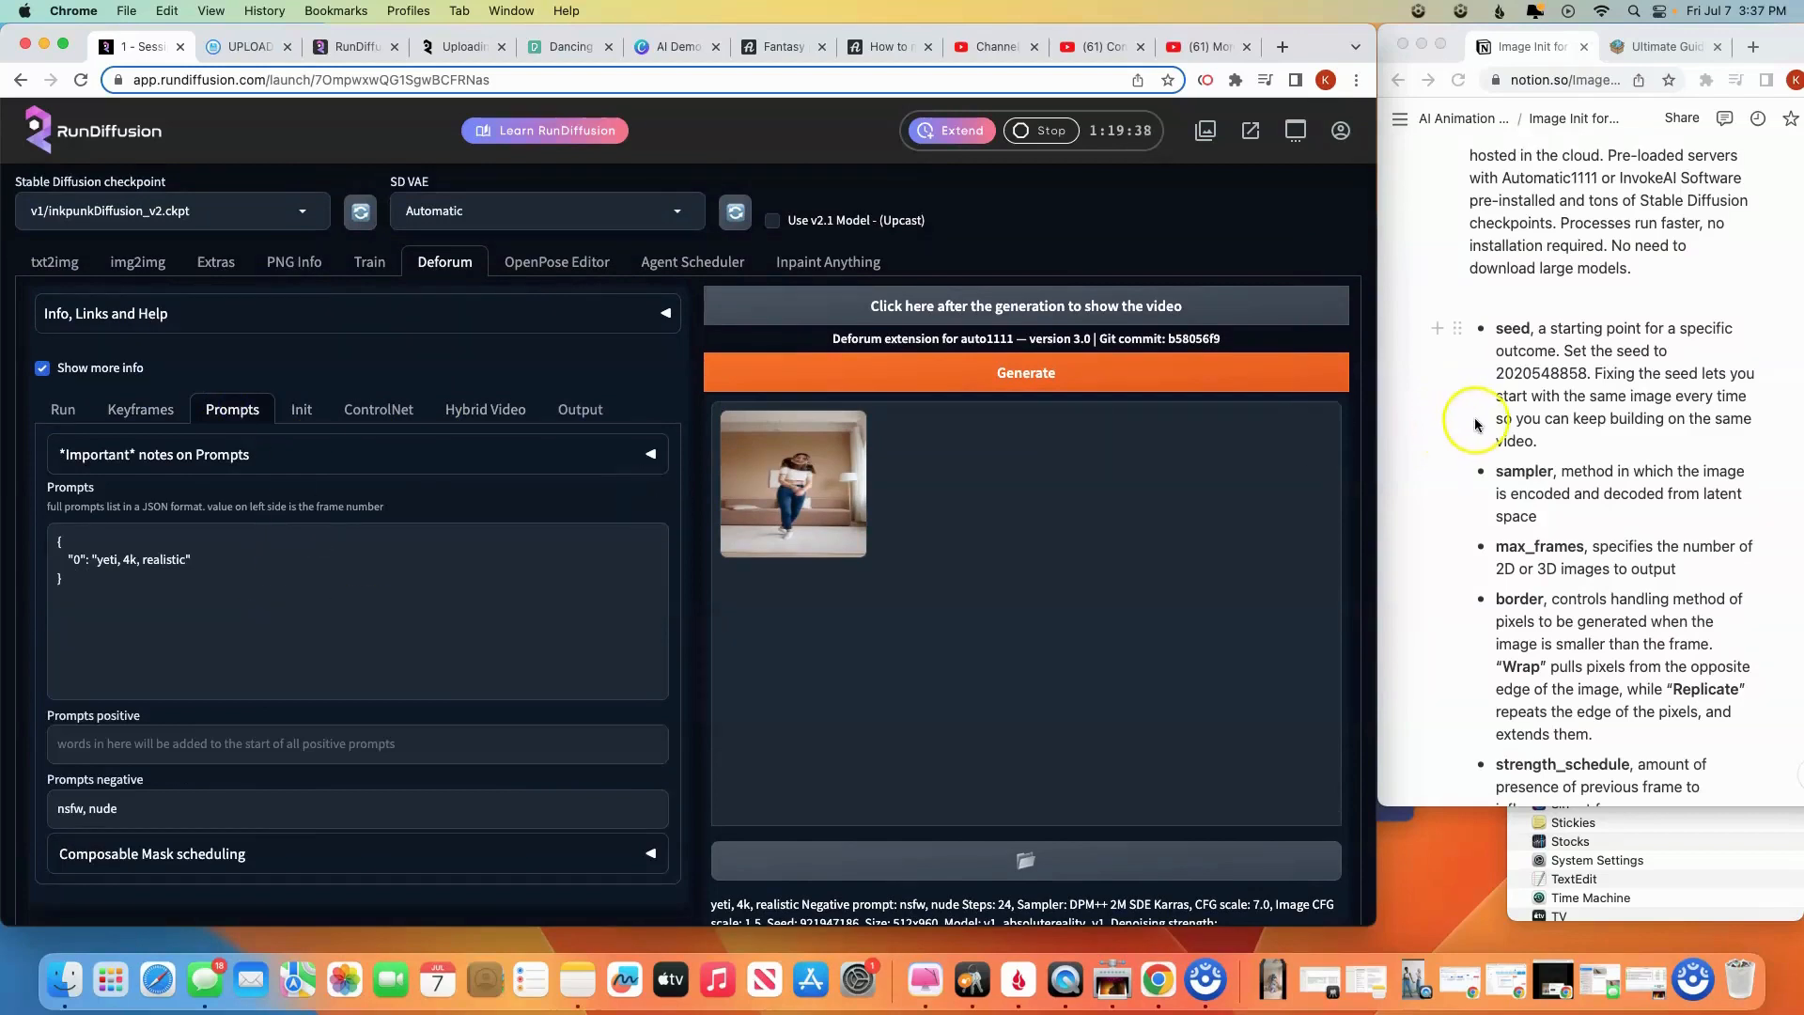
scroll(down, 3)
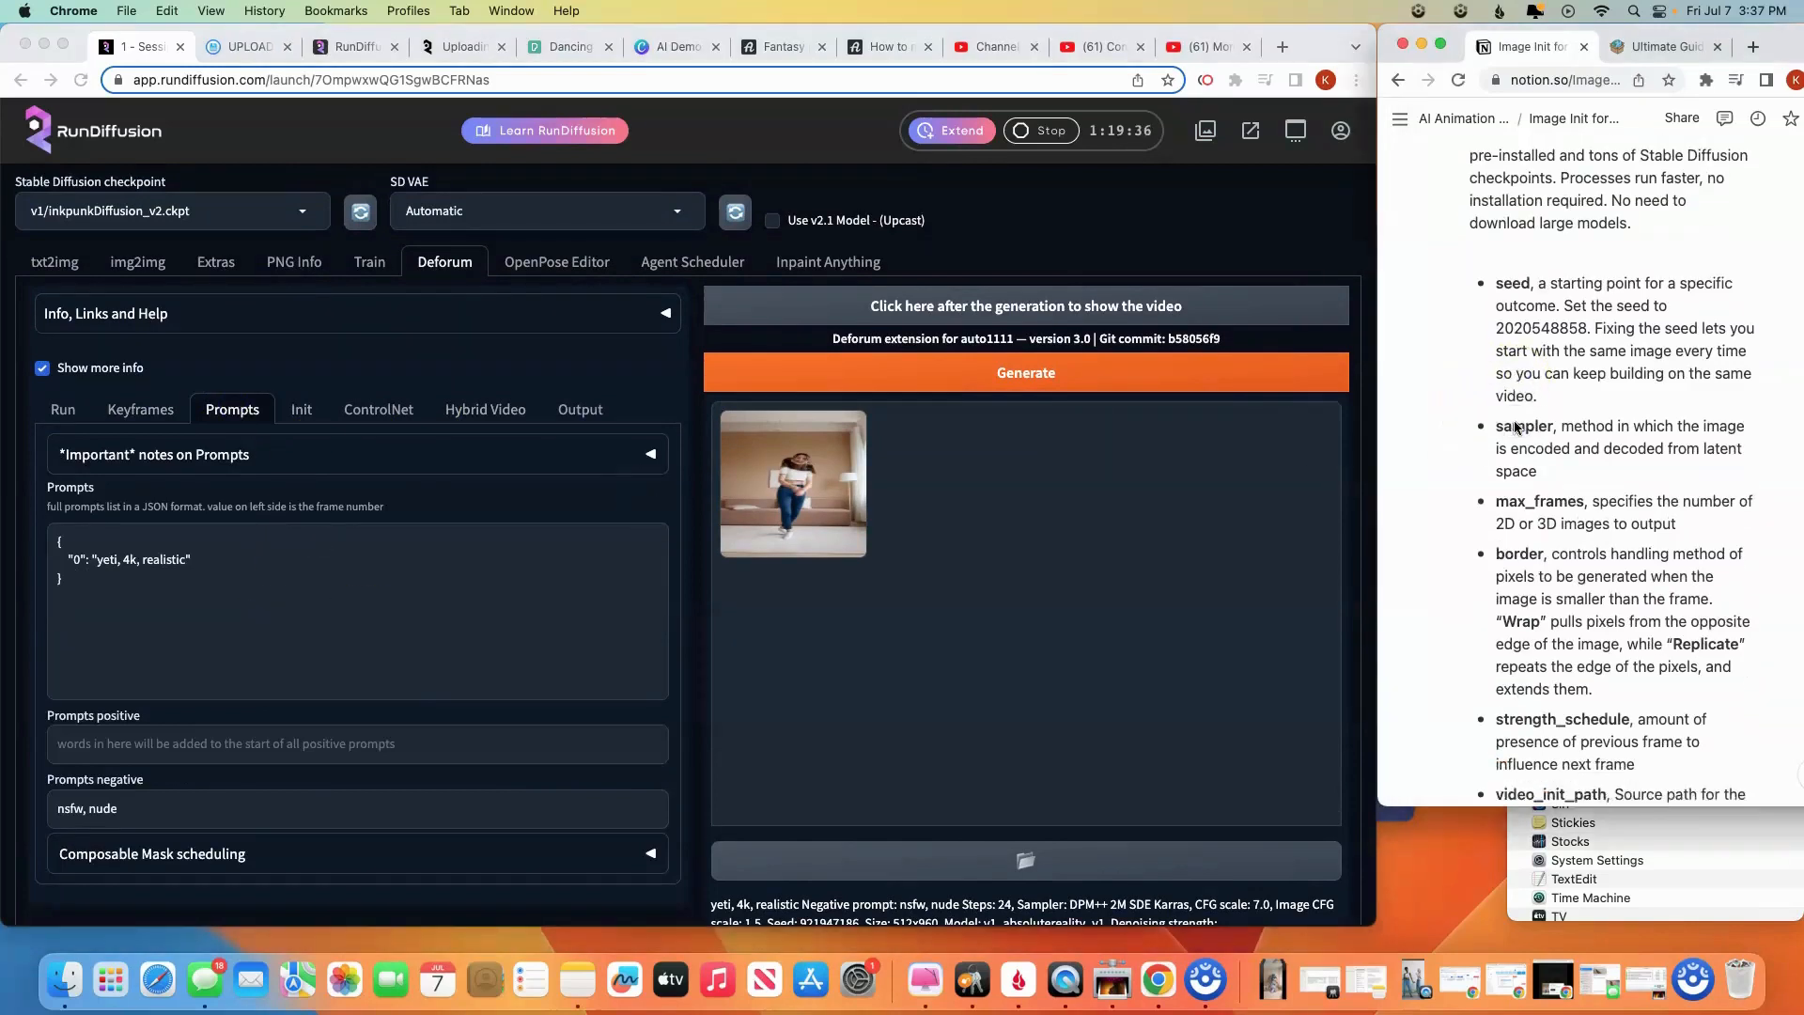
scroll(down, 3)
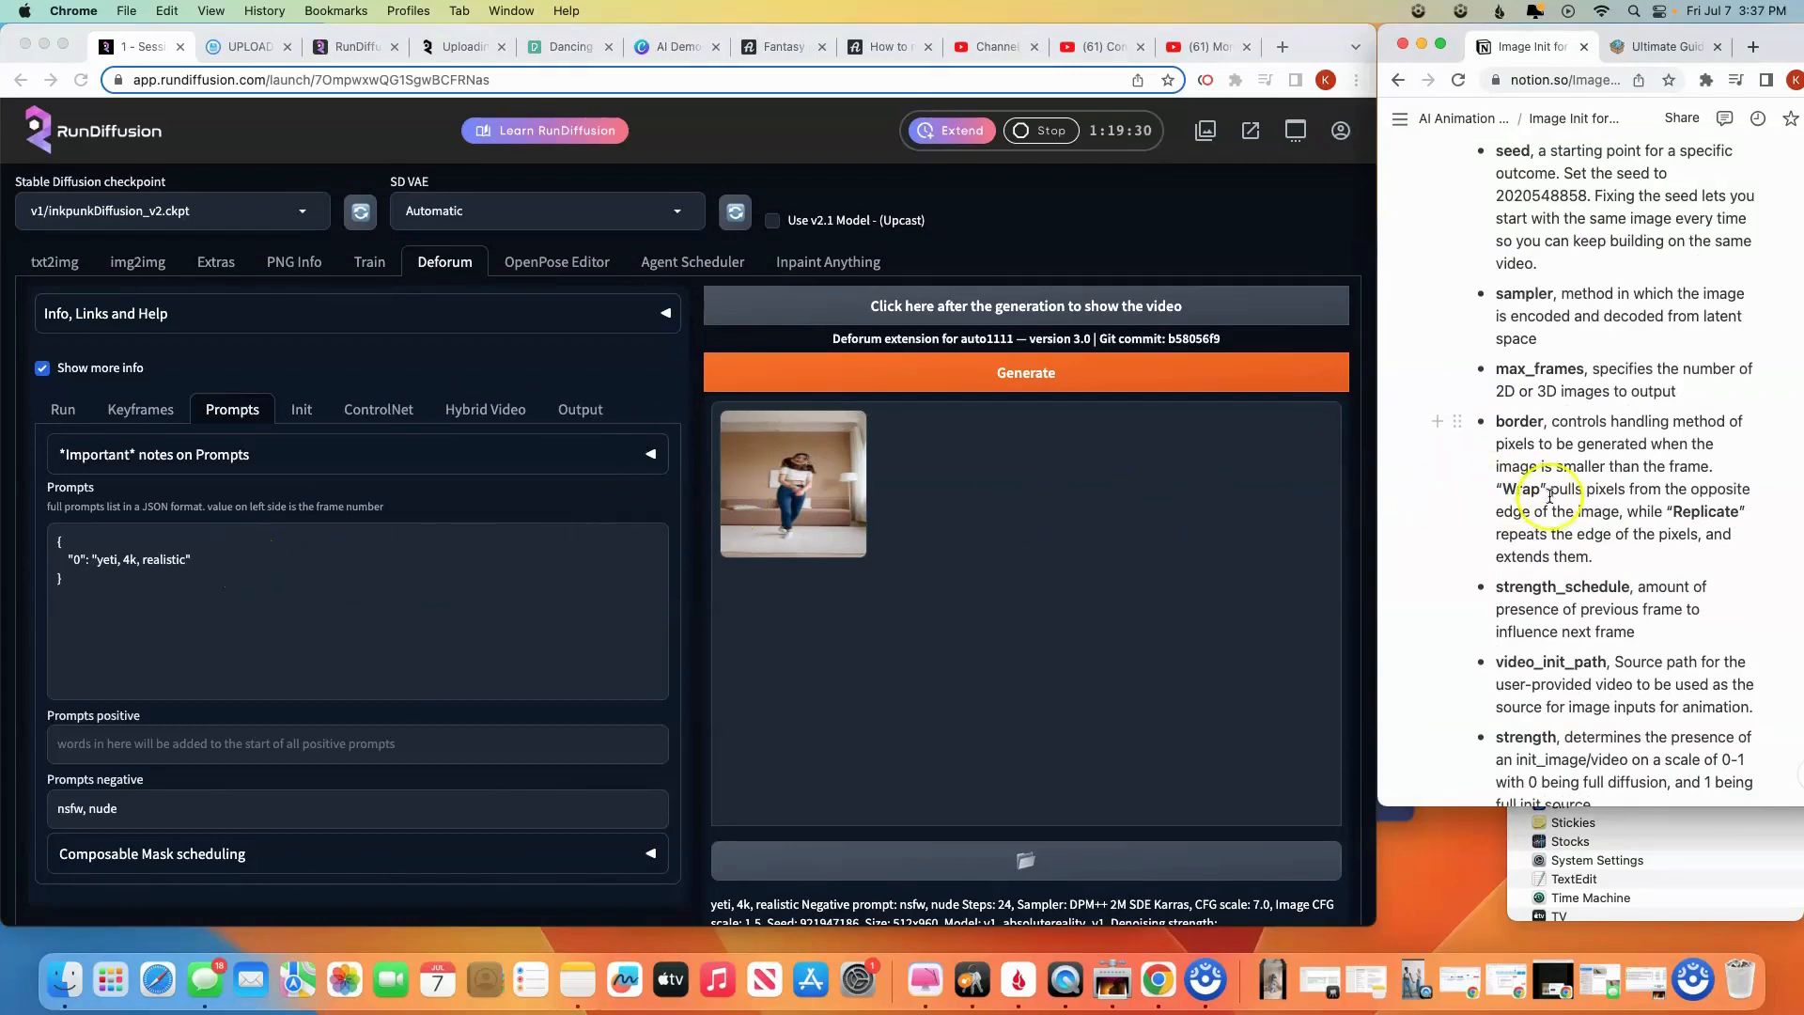
scroll(down, 3)
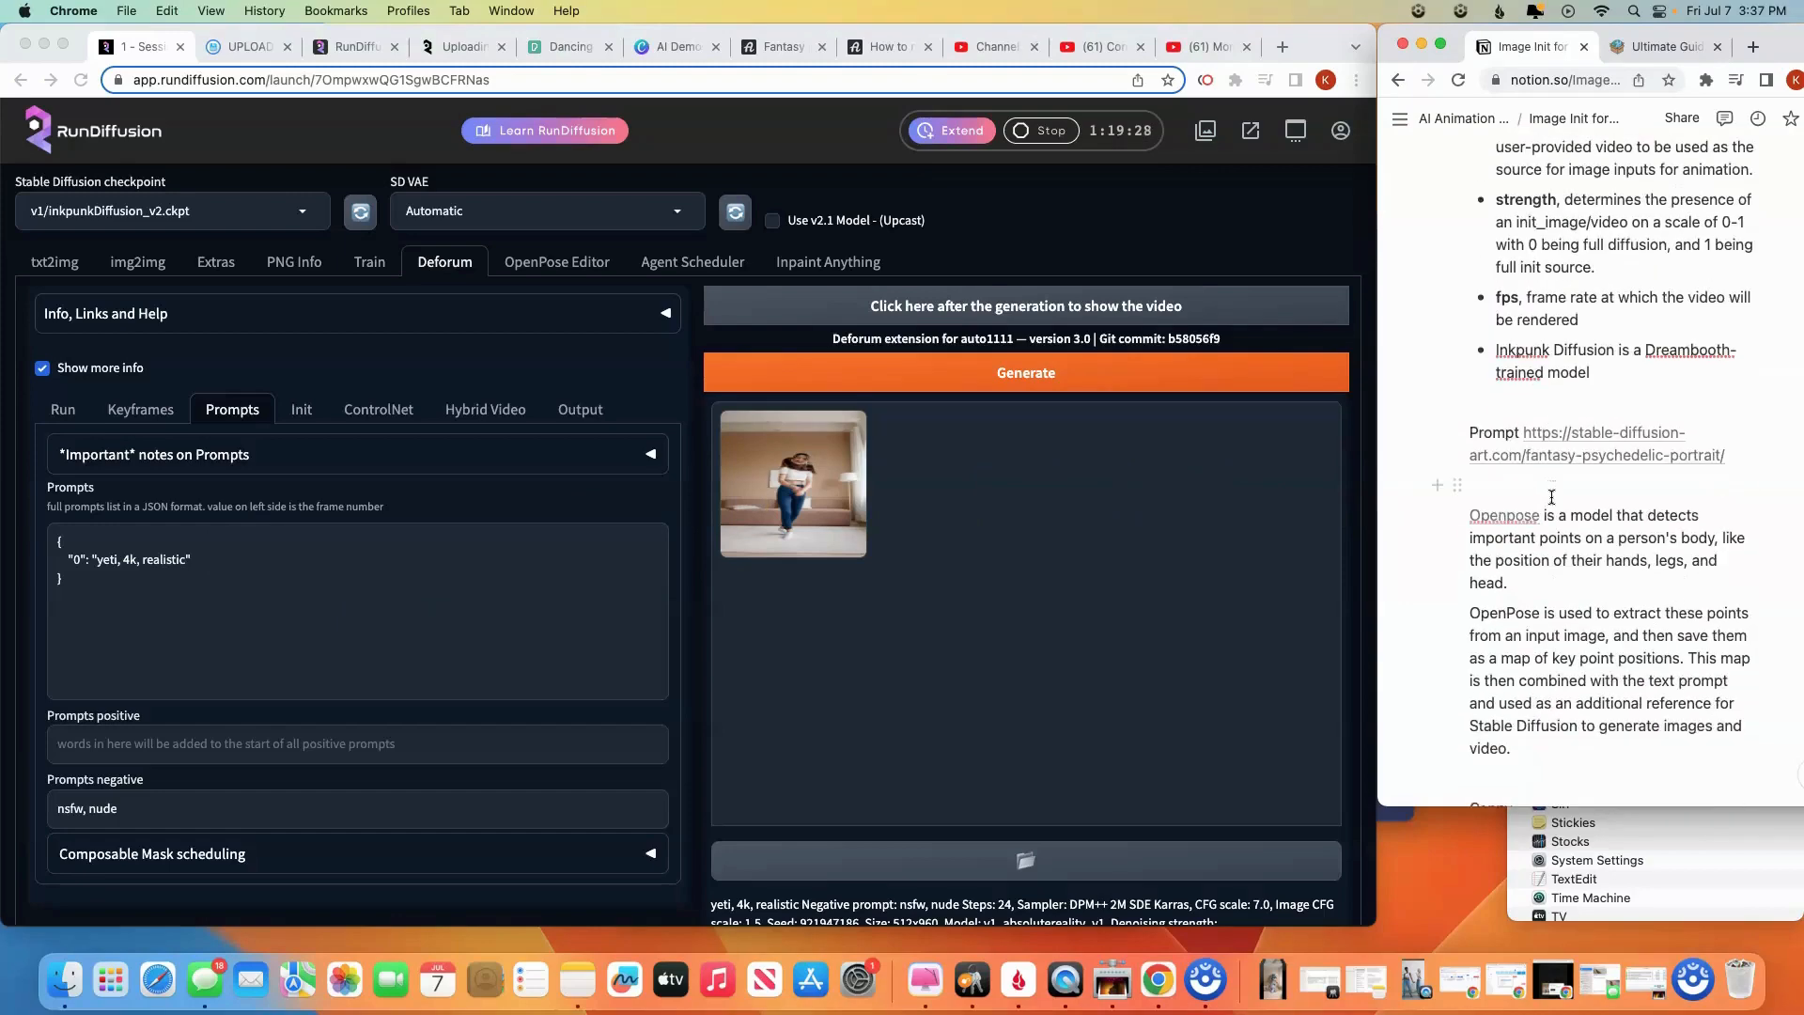
scroll(up, 3)
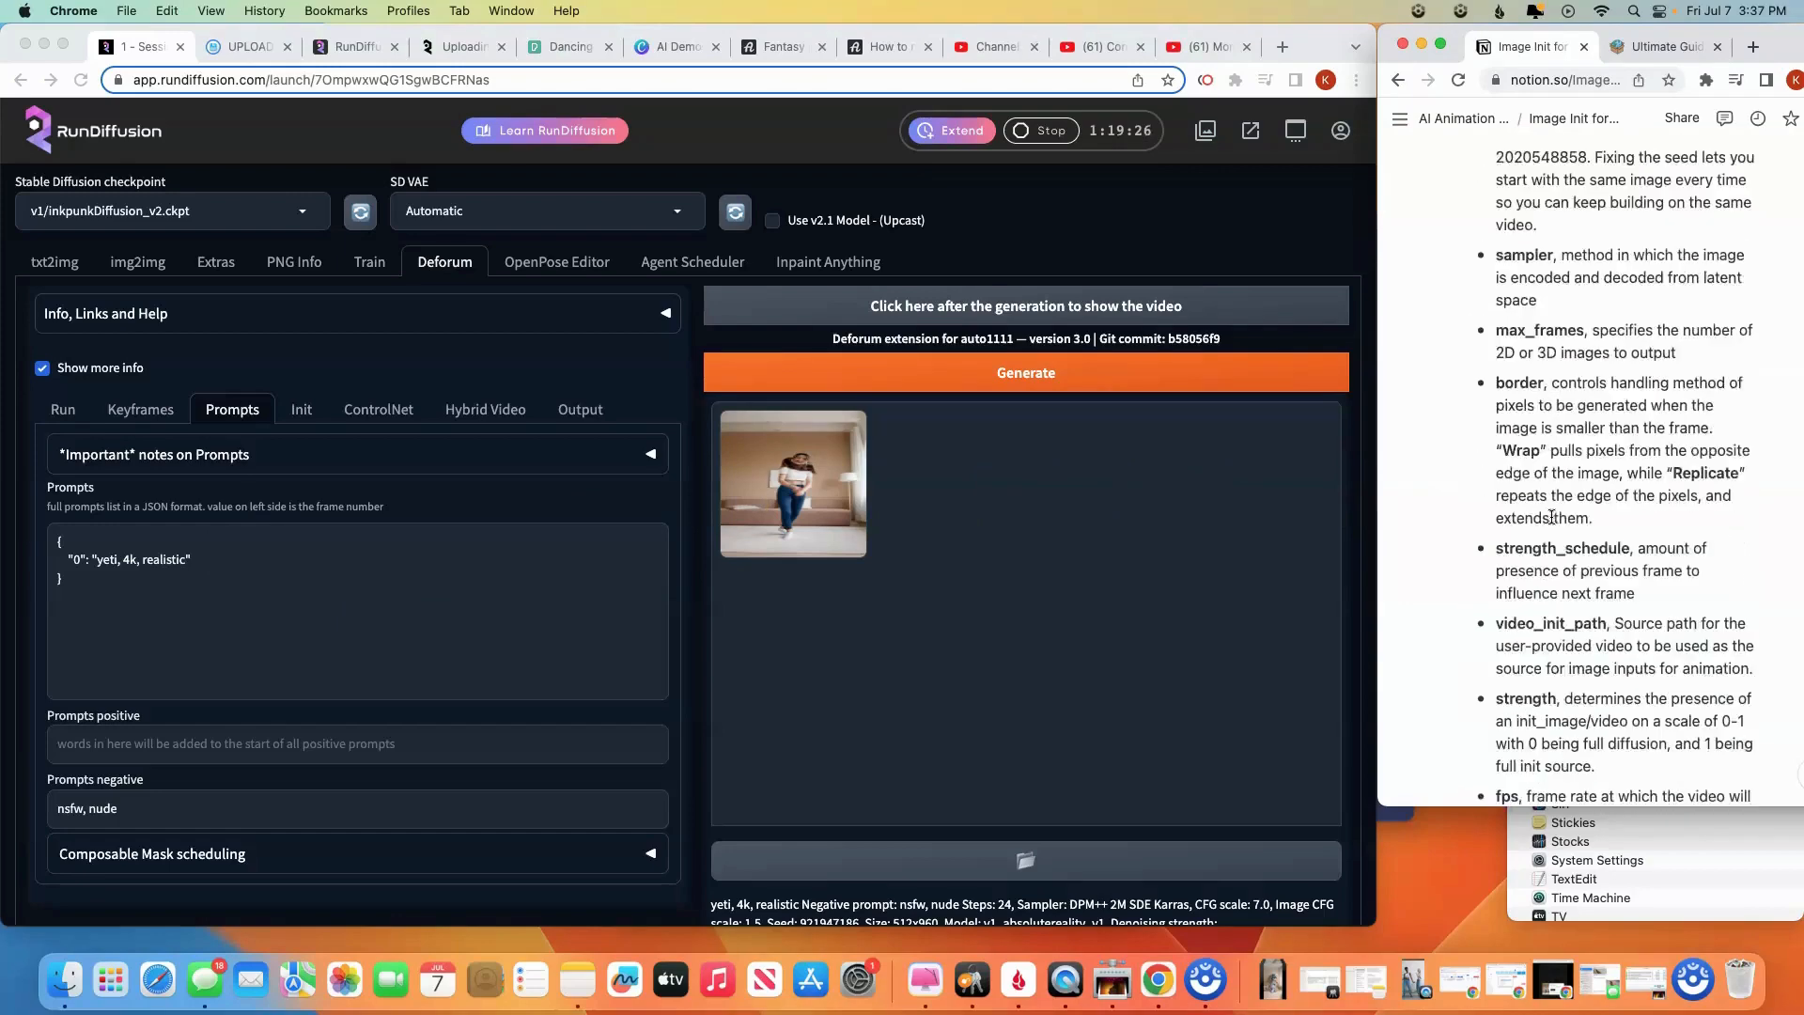
scroll(up, 3)
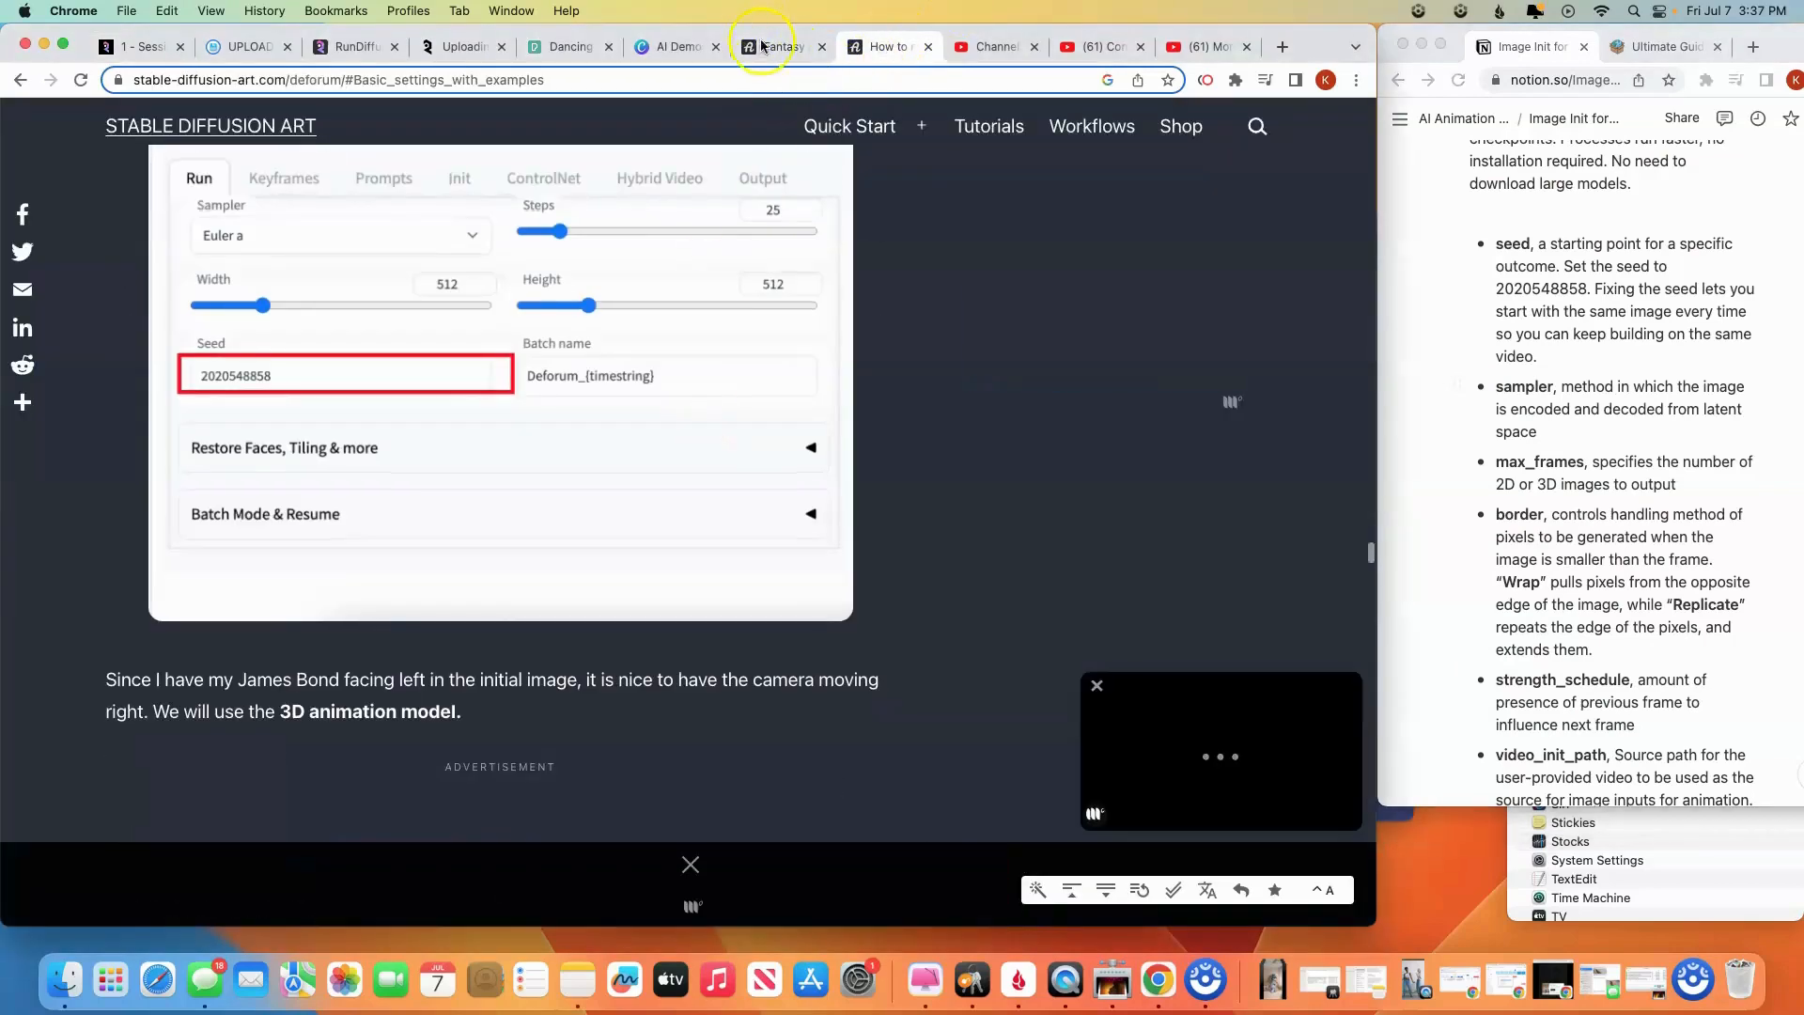
Scroll the fantasy portrait article to its positive prompt "fully body fantasy female, heavenly, epic…"
click(765, 45)
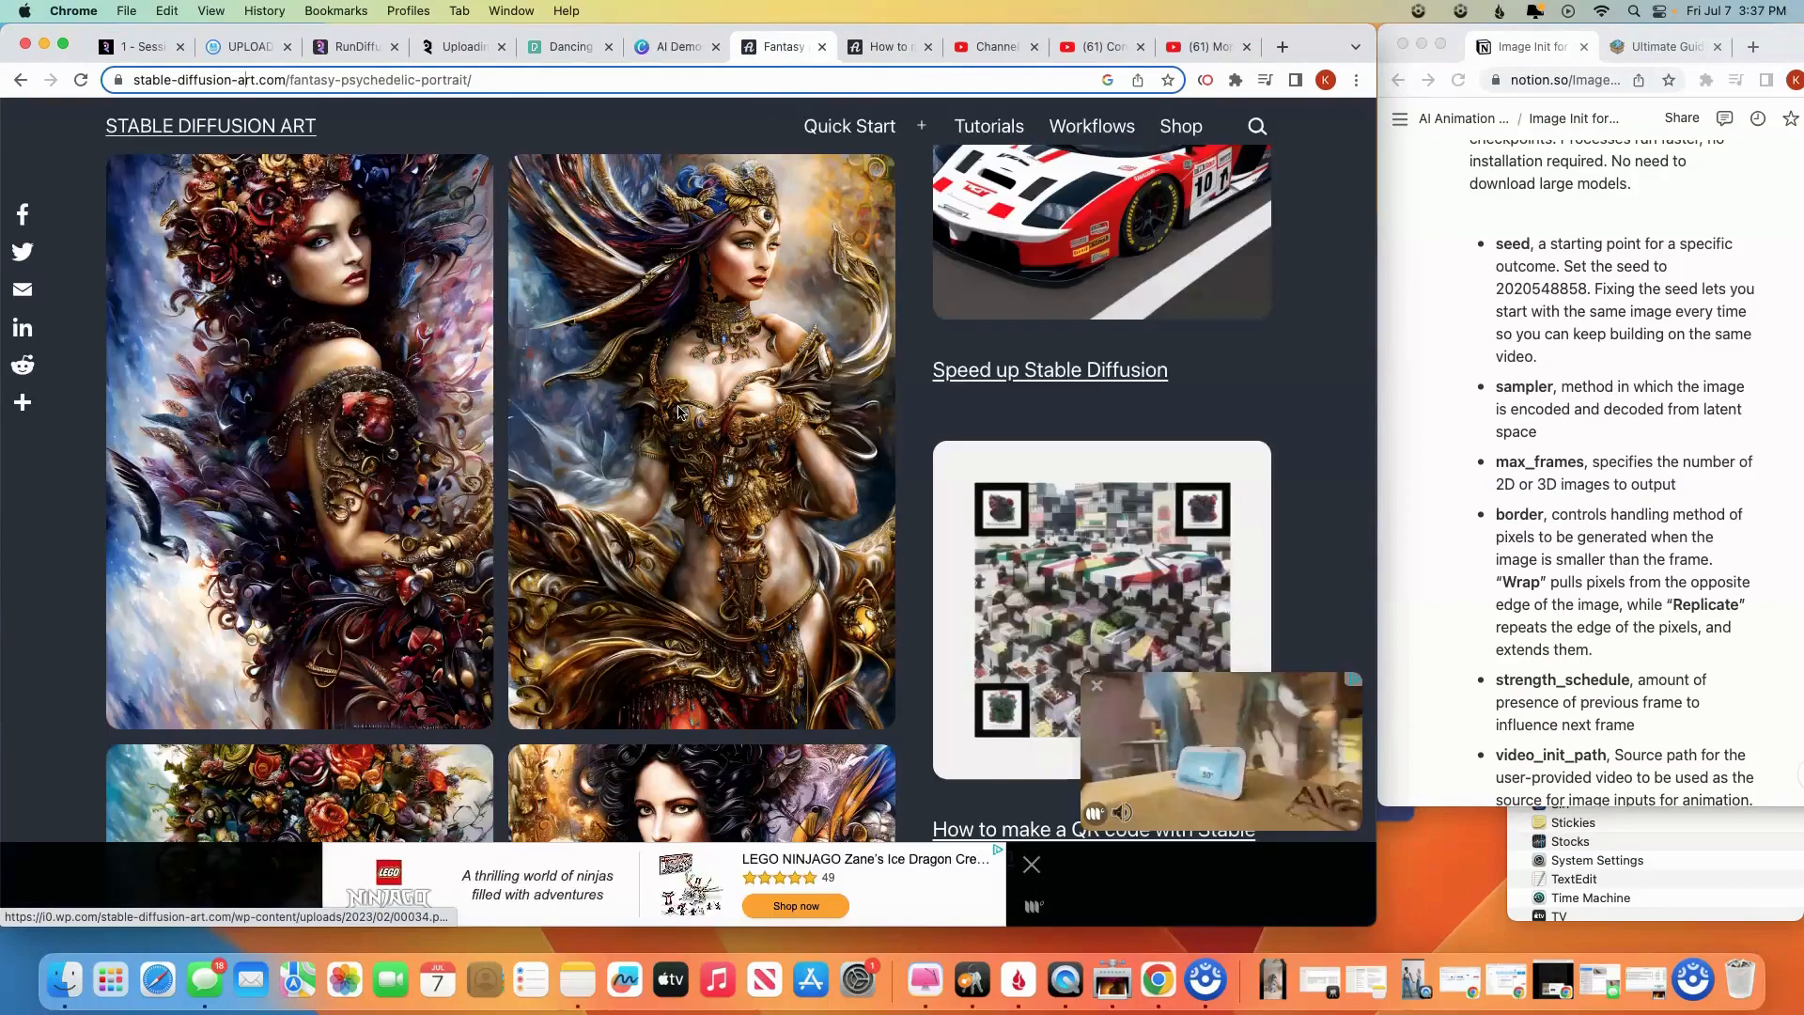
scroll(down, 3)
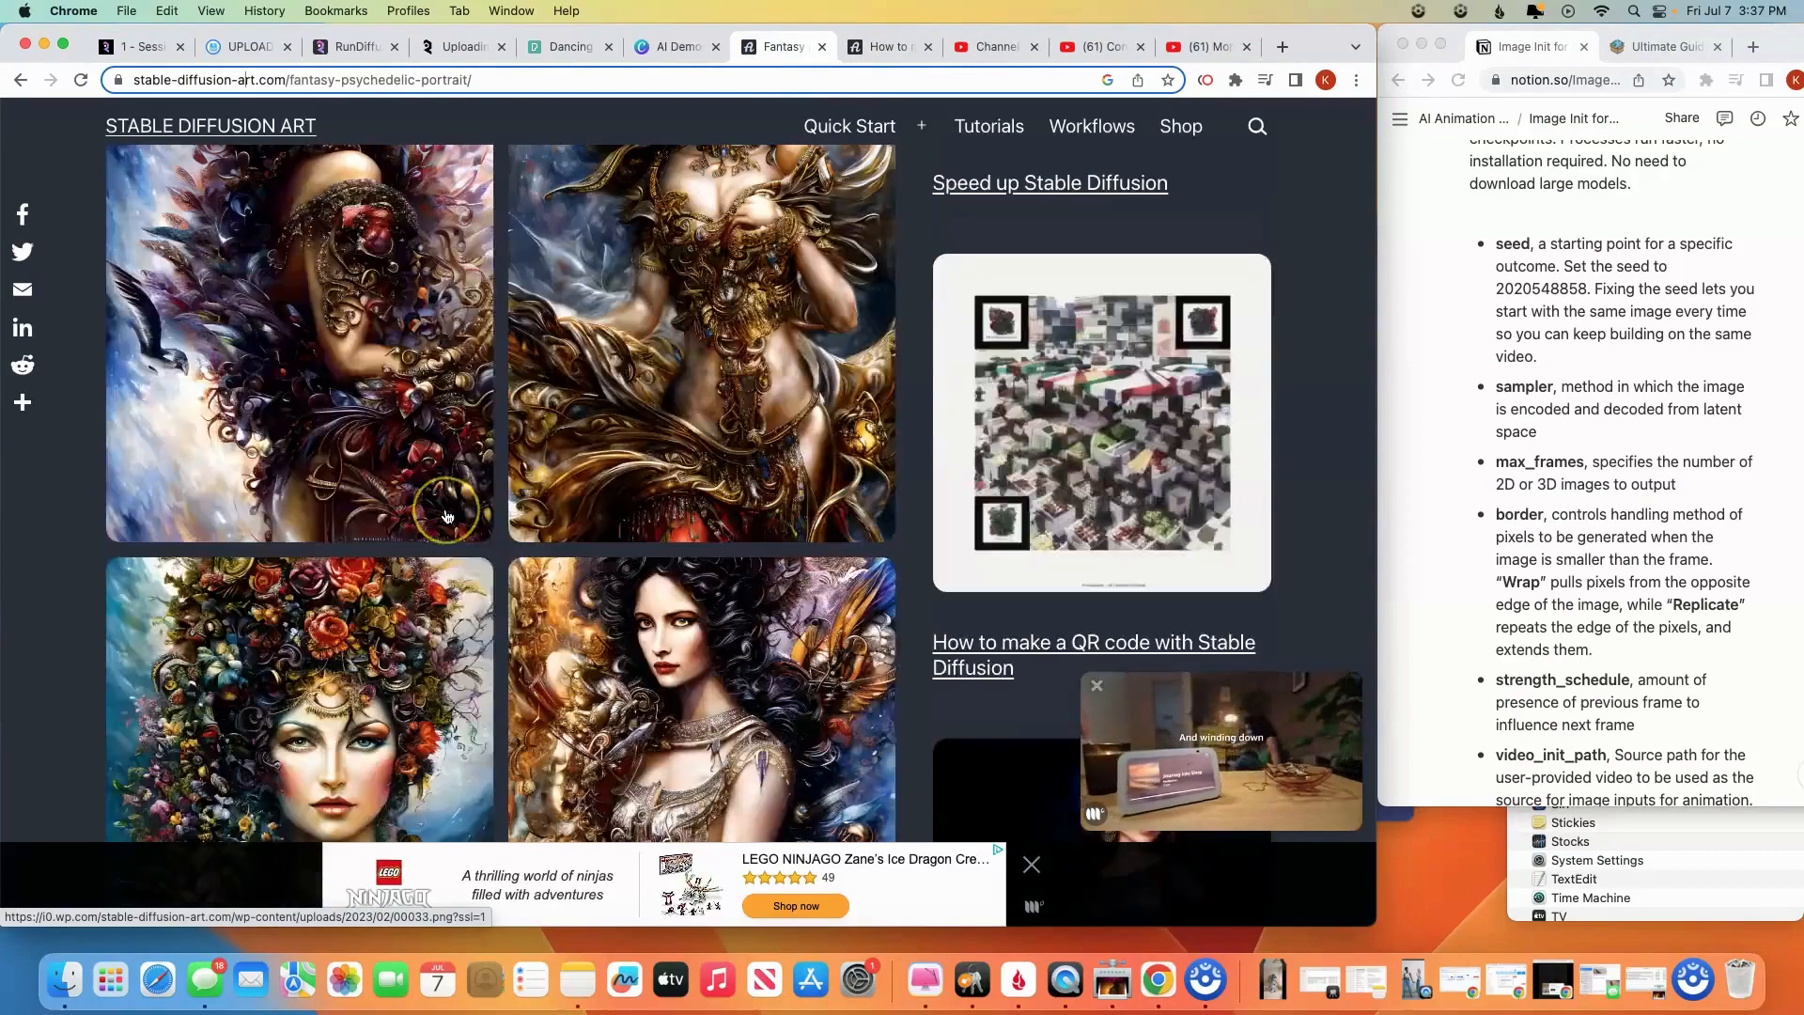
scroll(down, 3)
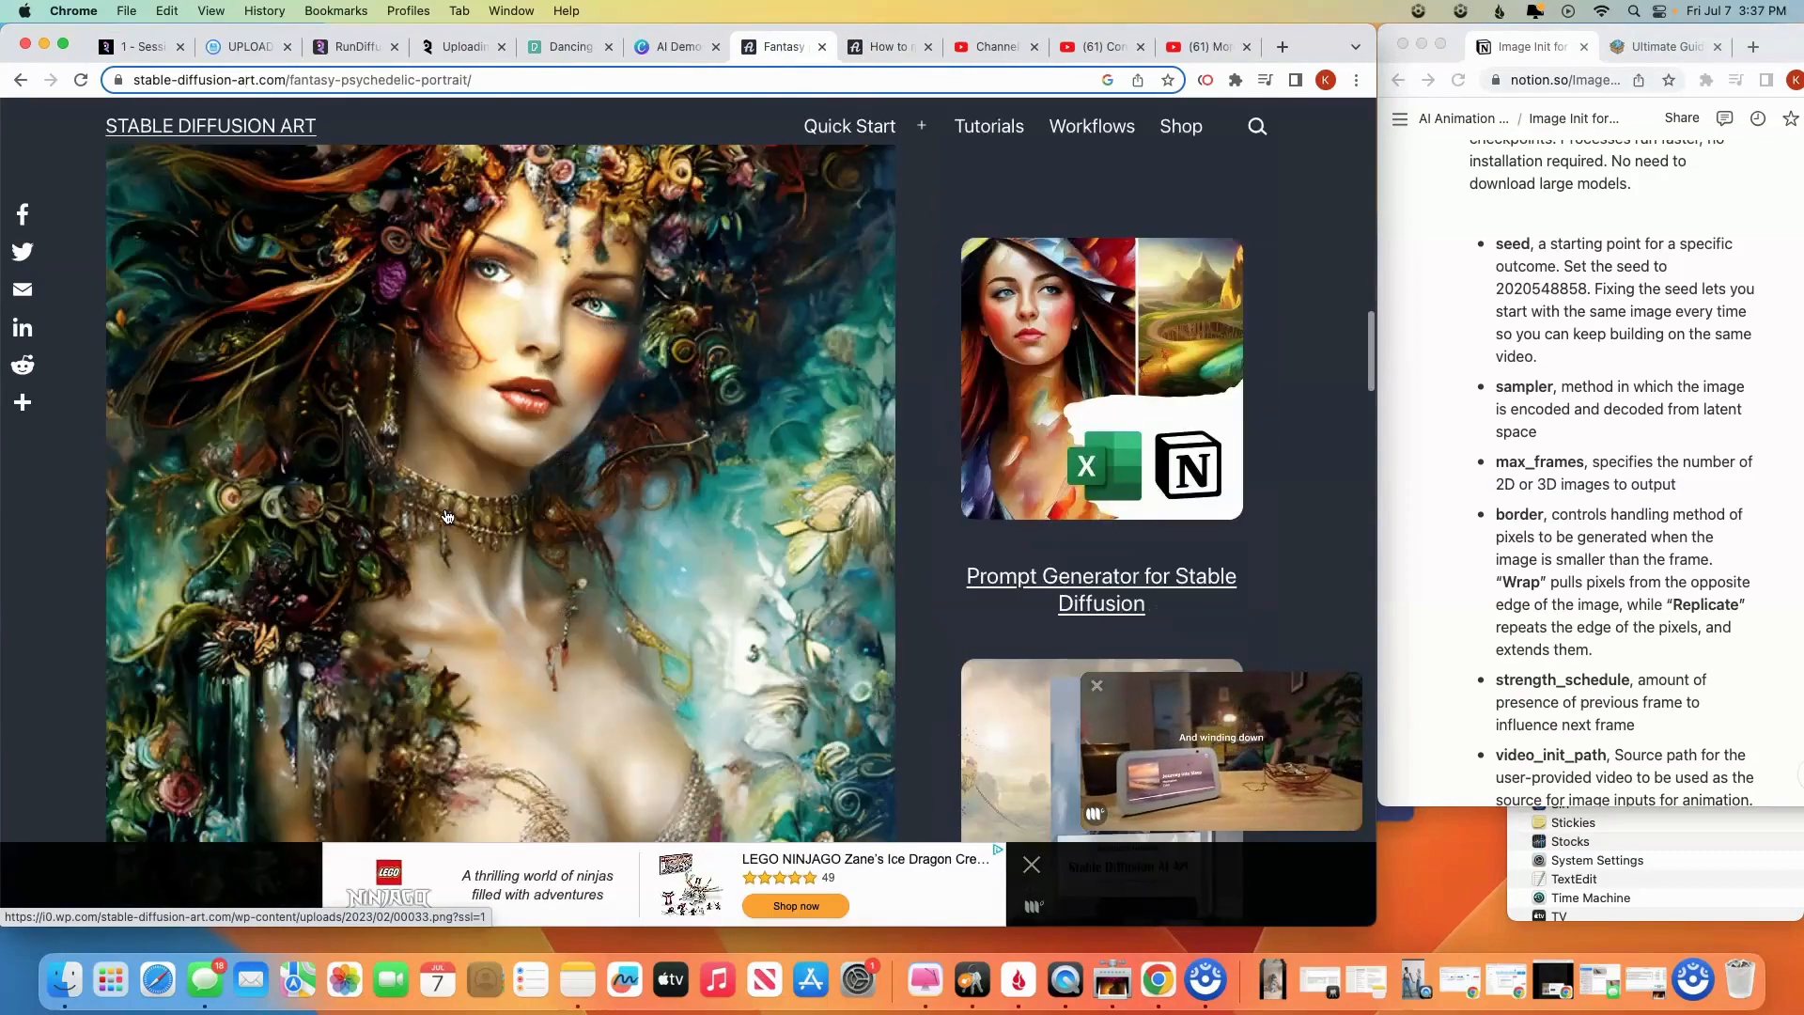
scroll(down, 3)
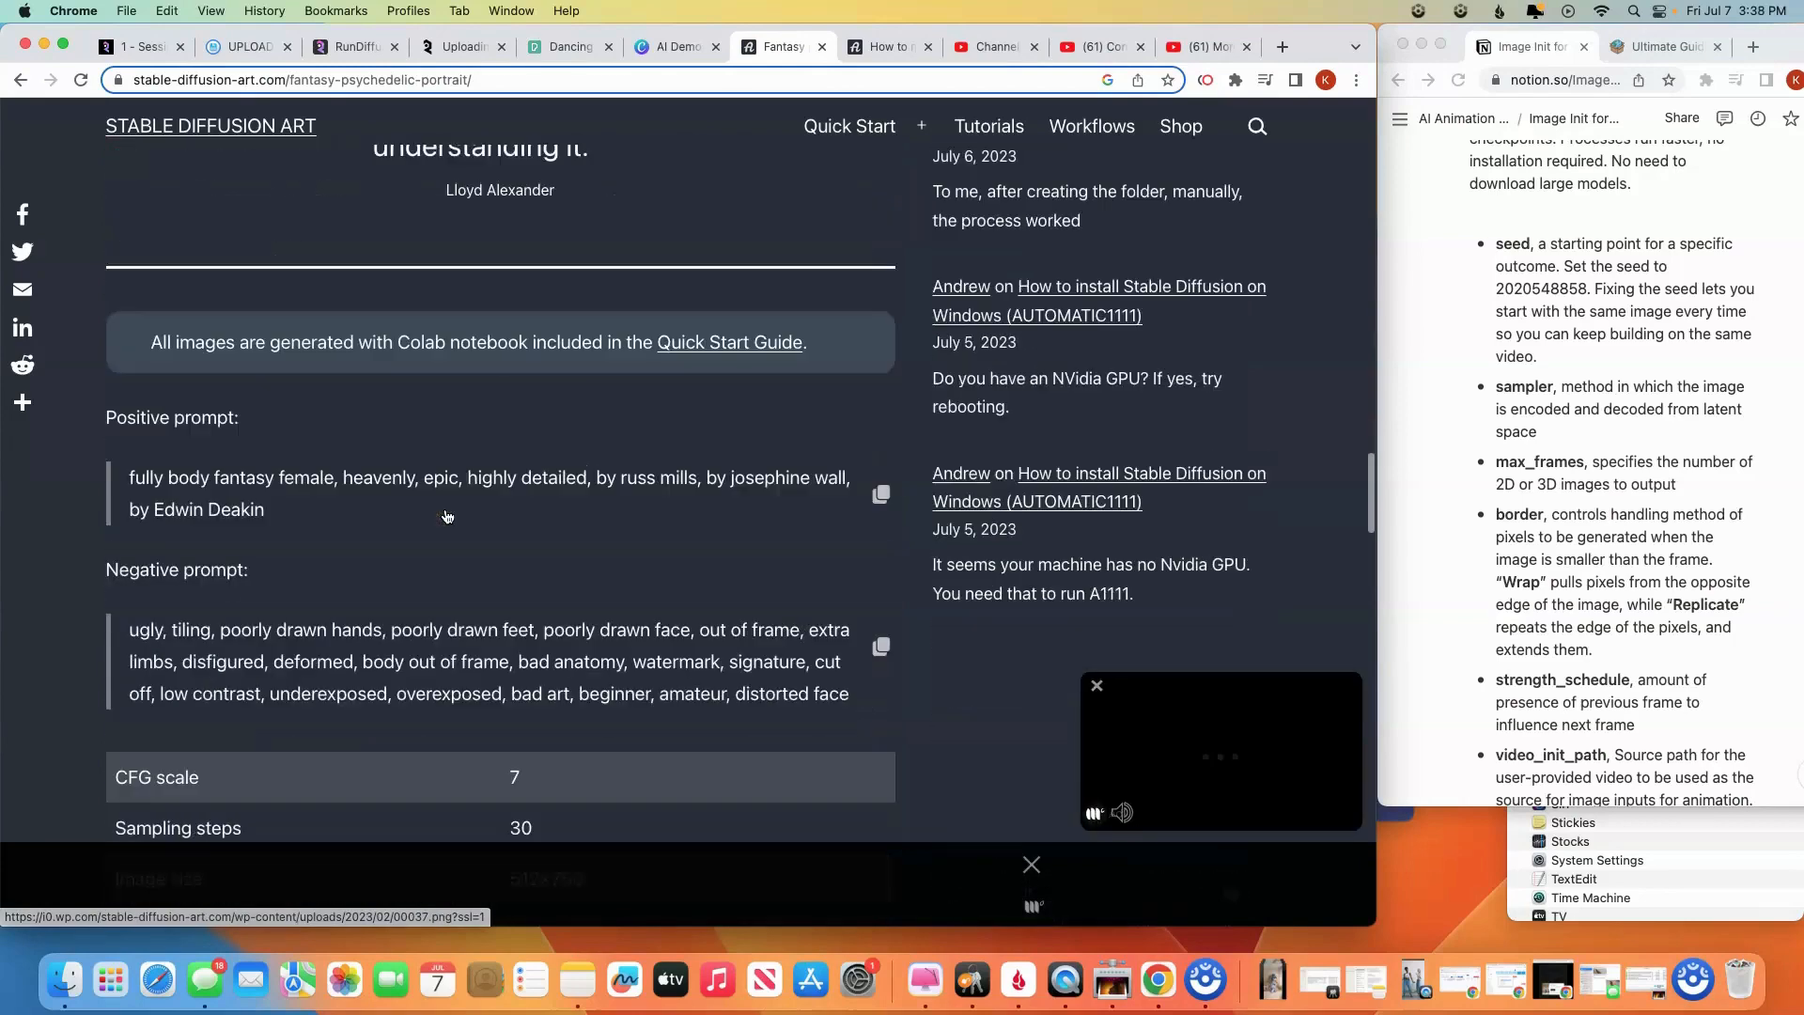
scroll(down, 3)
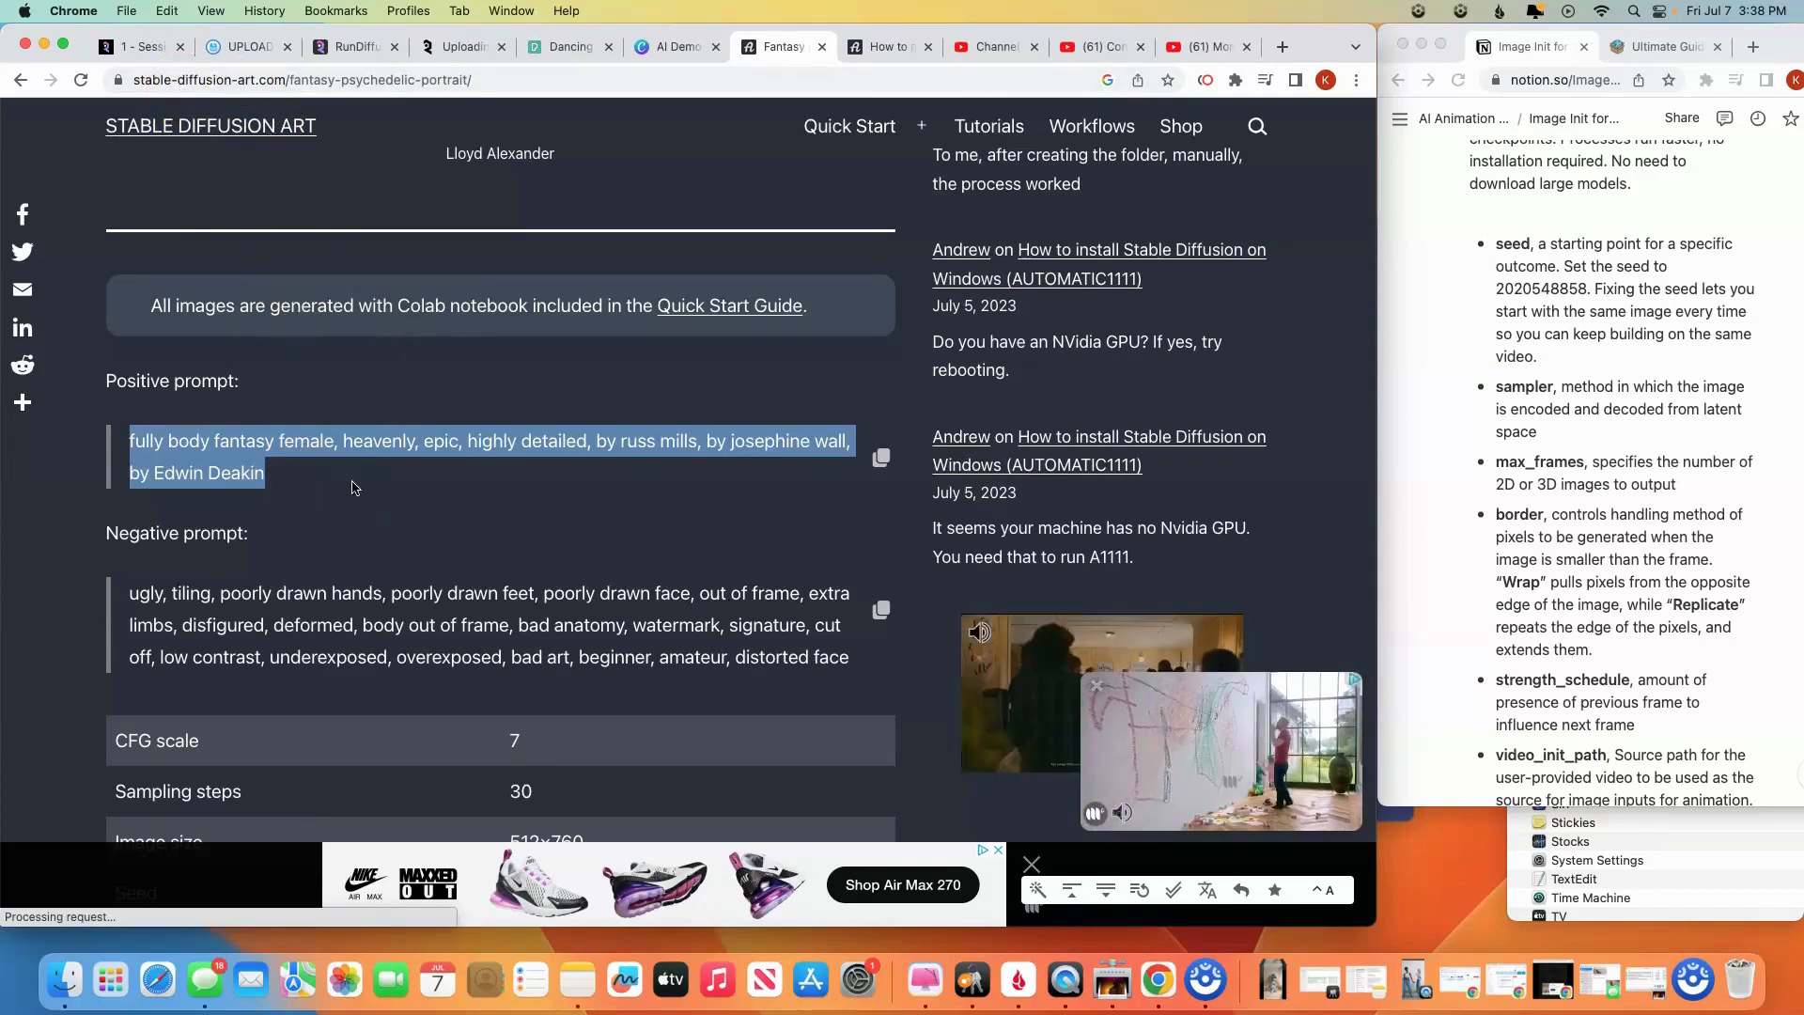
mouse_move(355, 45)
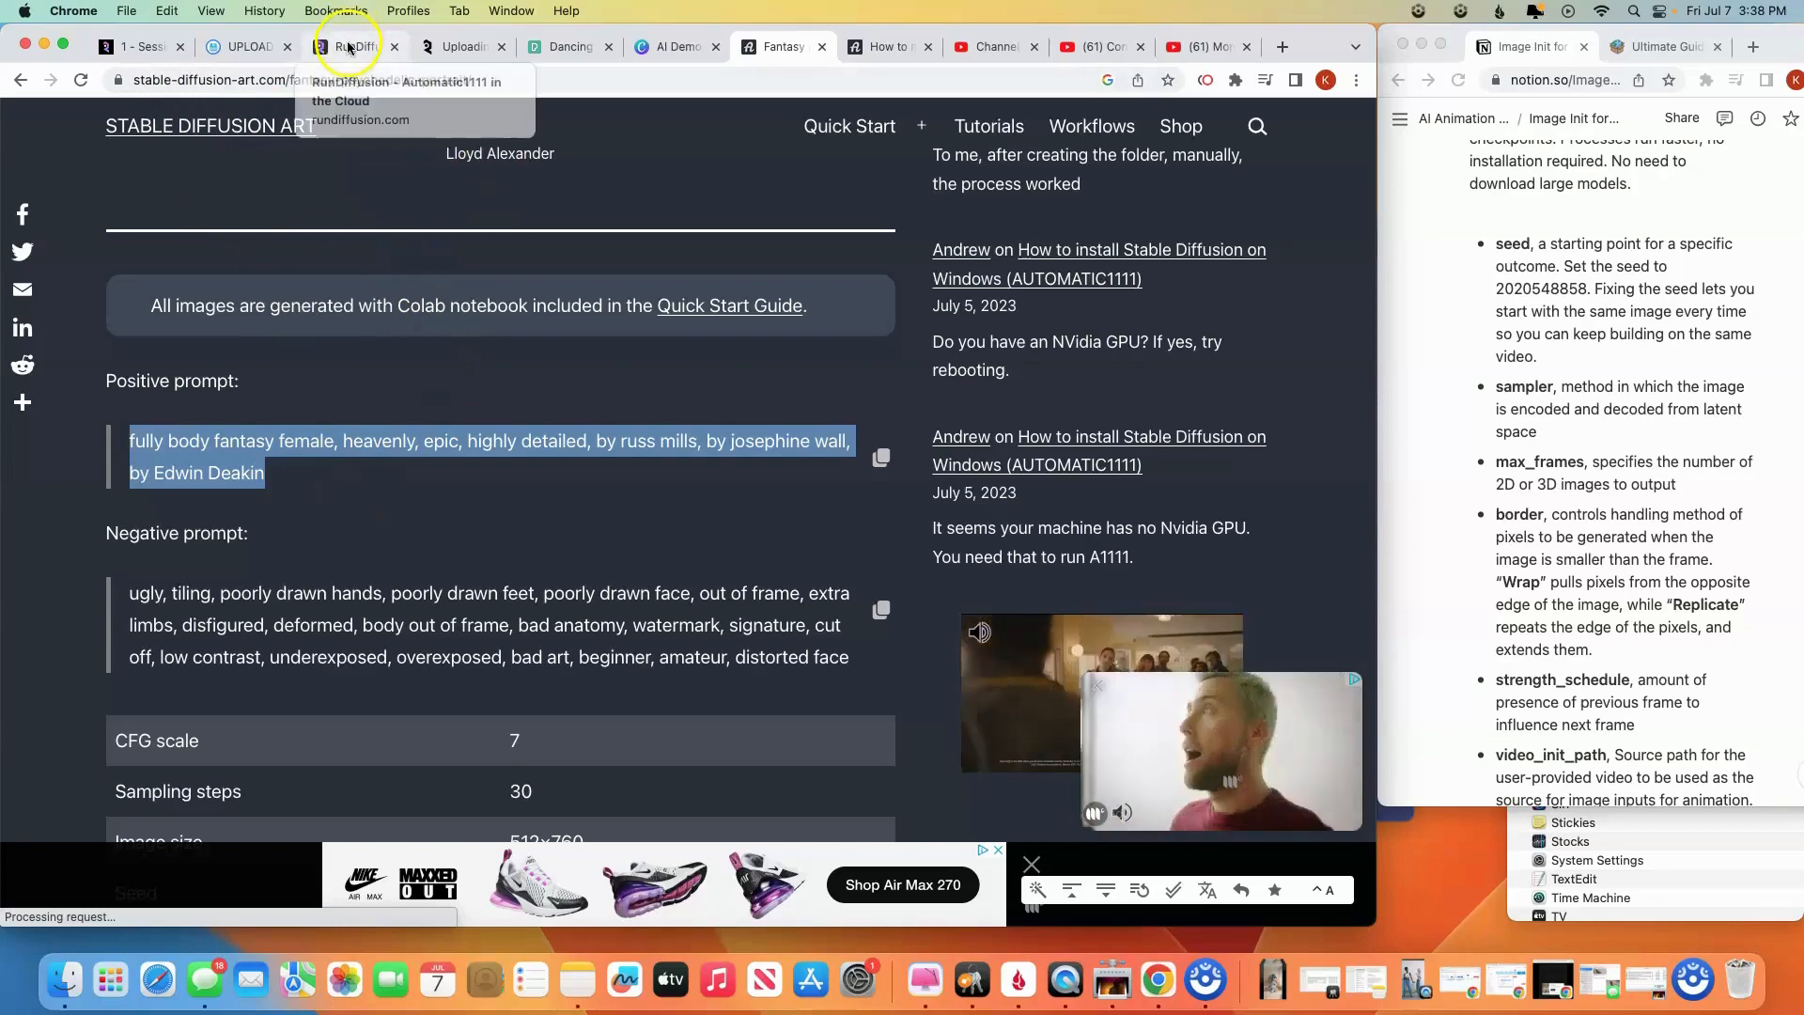
Replace the yeti prompt with 'fully body fantasy female, heavenly, epic, highly detailed, by russ mills…'
click(351, 45)
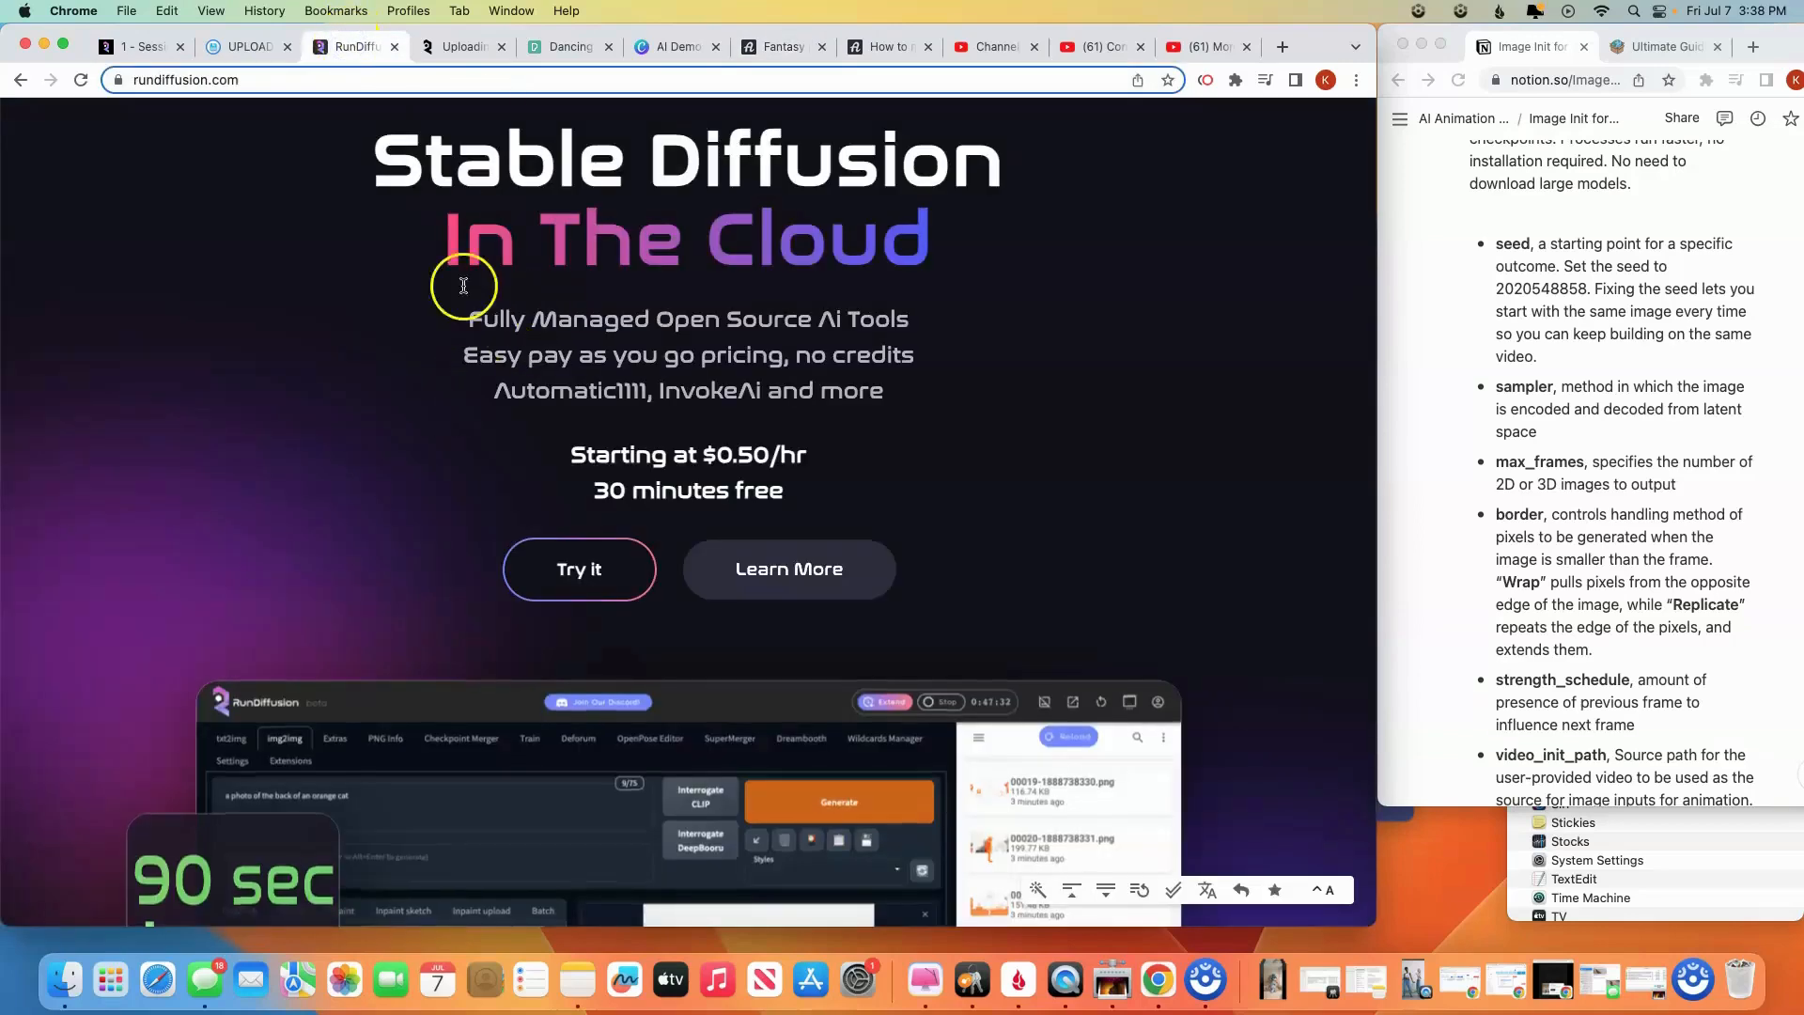
click(579, 568)
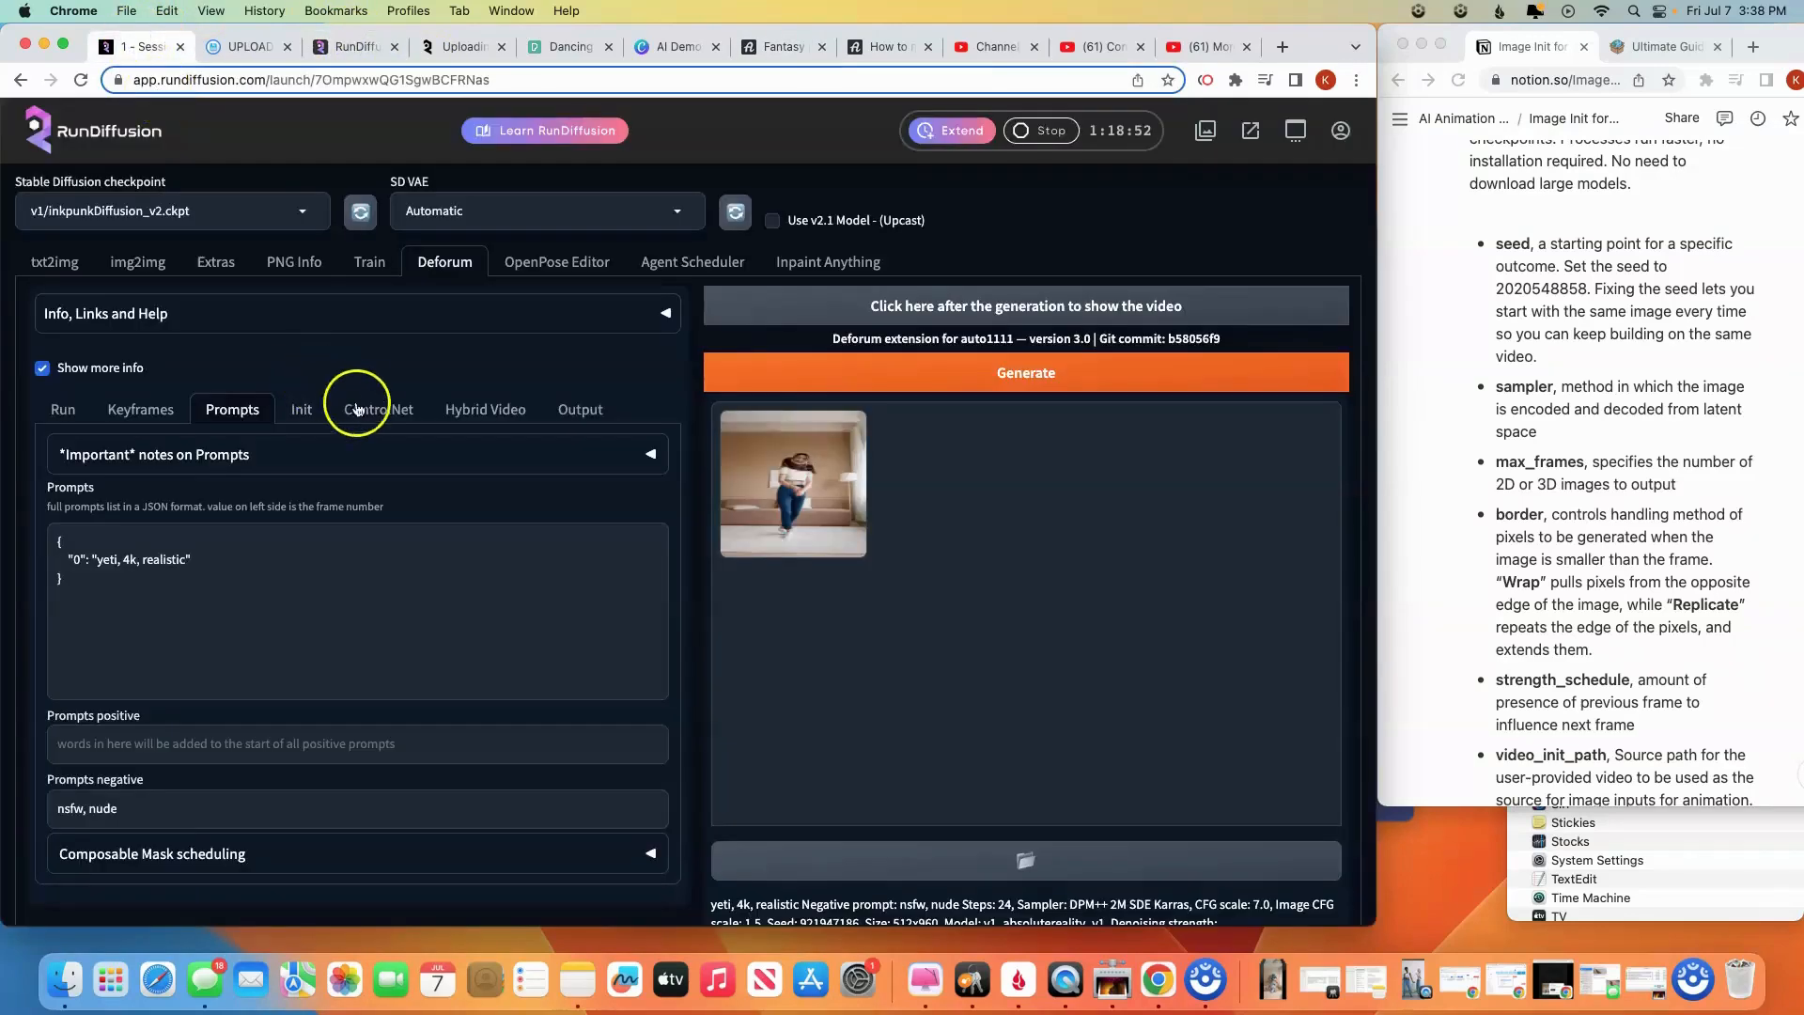
double_click(141, 560)
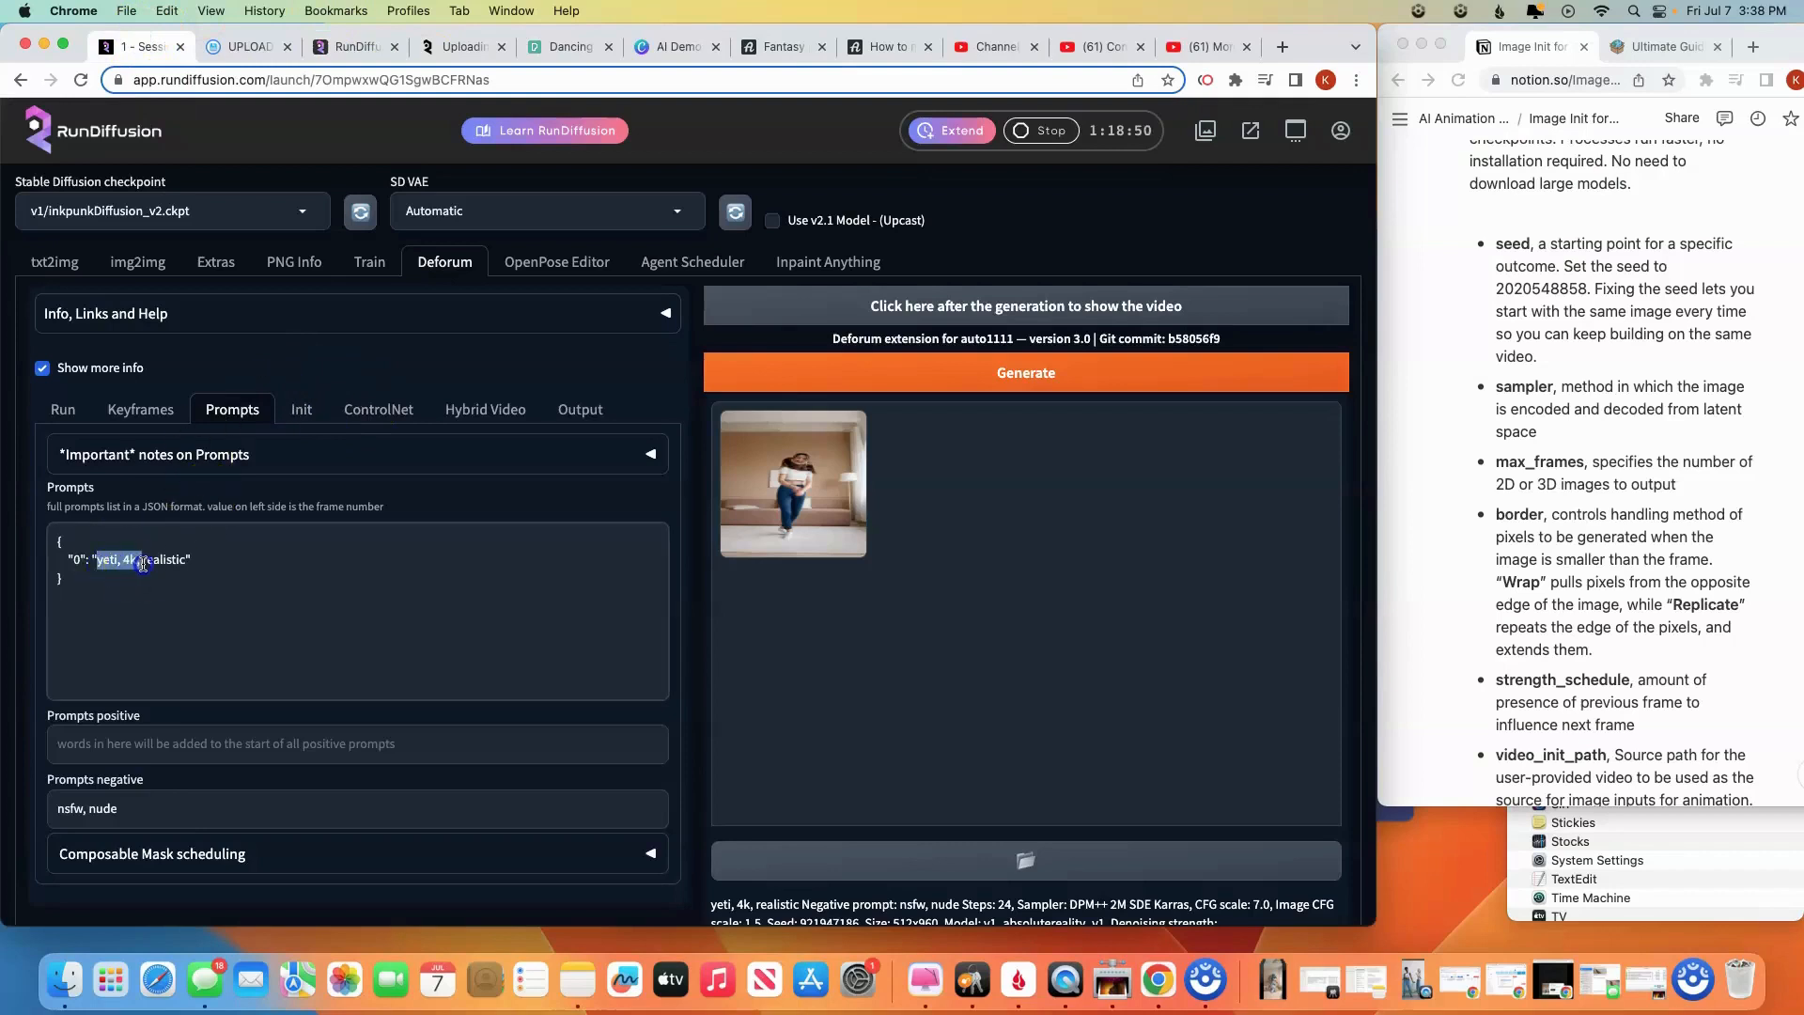
text(fully body fantasy female, heavenly, epic, highly detailed, by russ mills, by josephine wall, by Edwin Deakin)
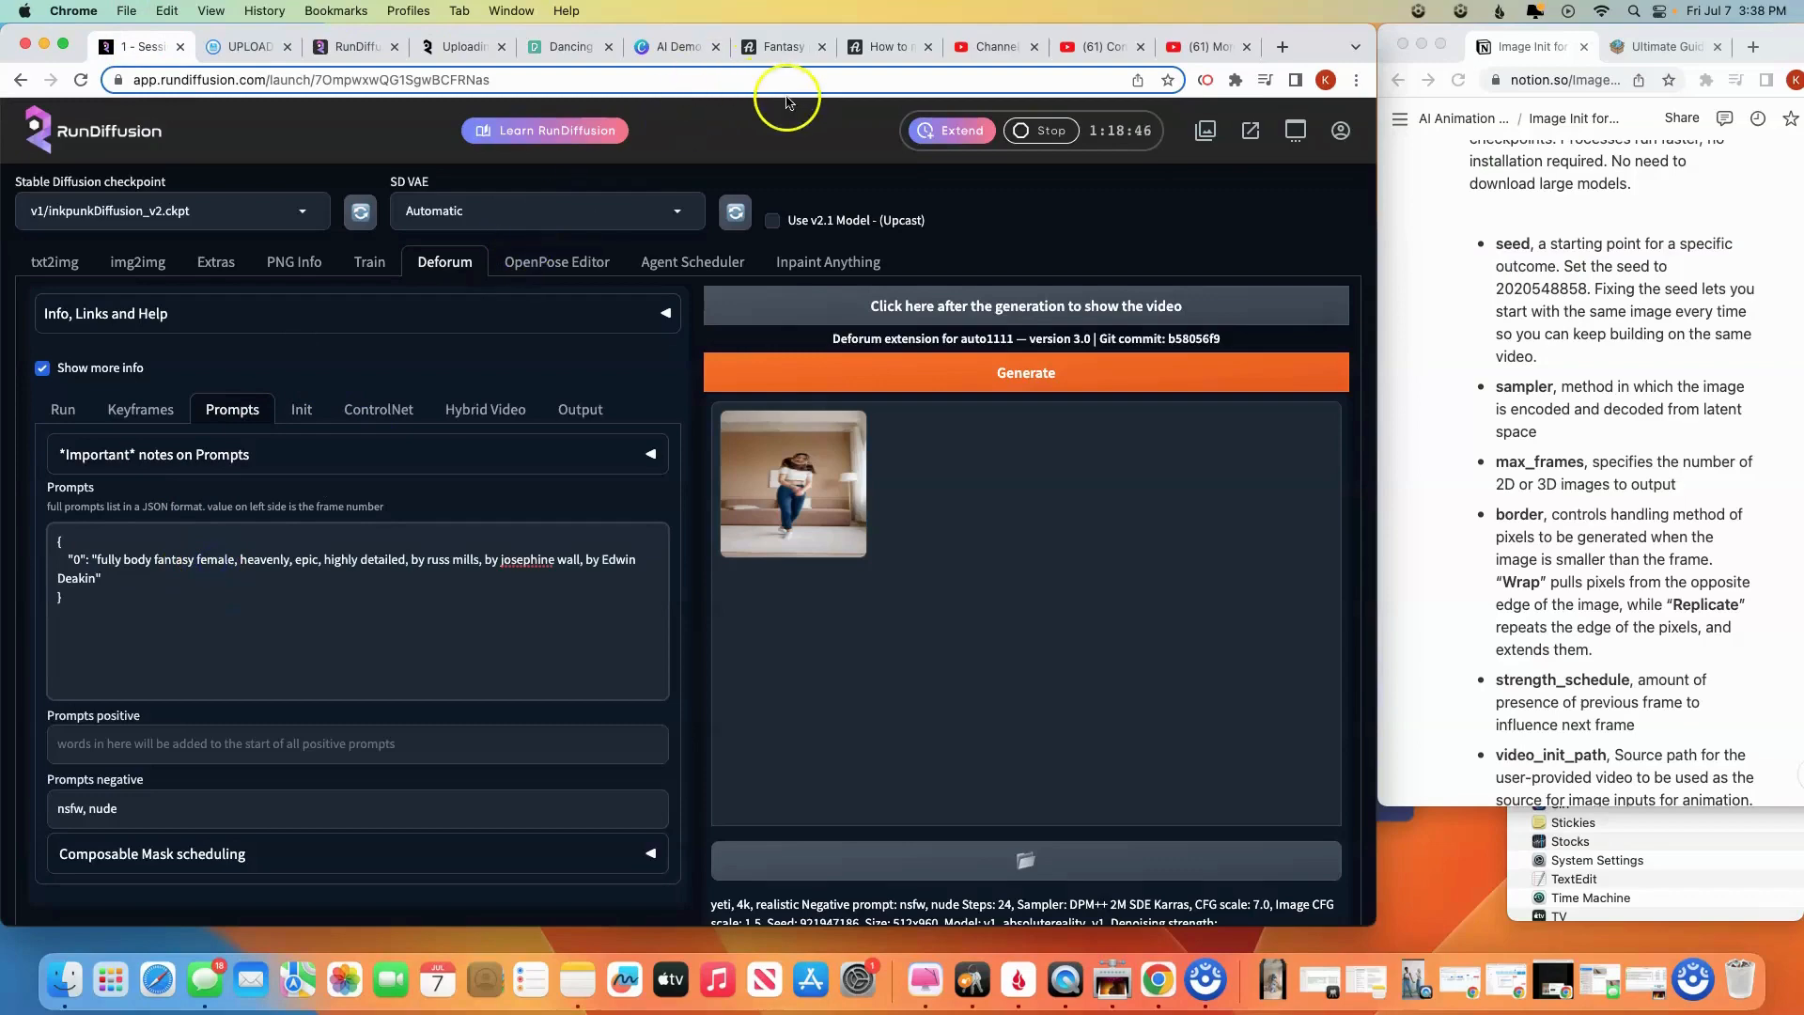
Bring the article's 'ugly, tiling…' negative prompt back into the Deforum negative prompt field
click(782, 47)
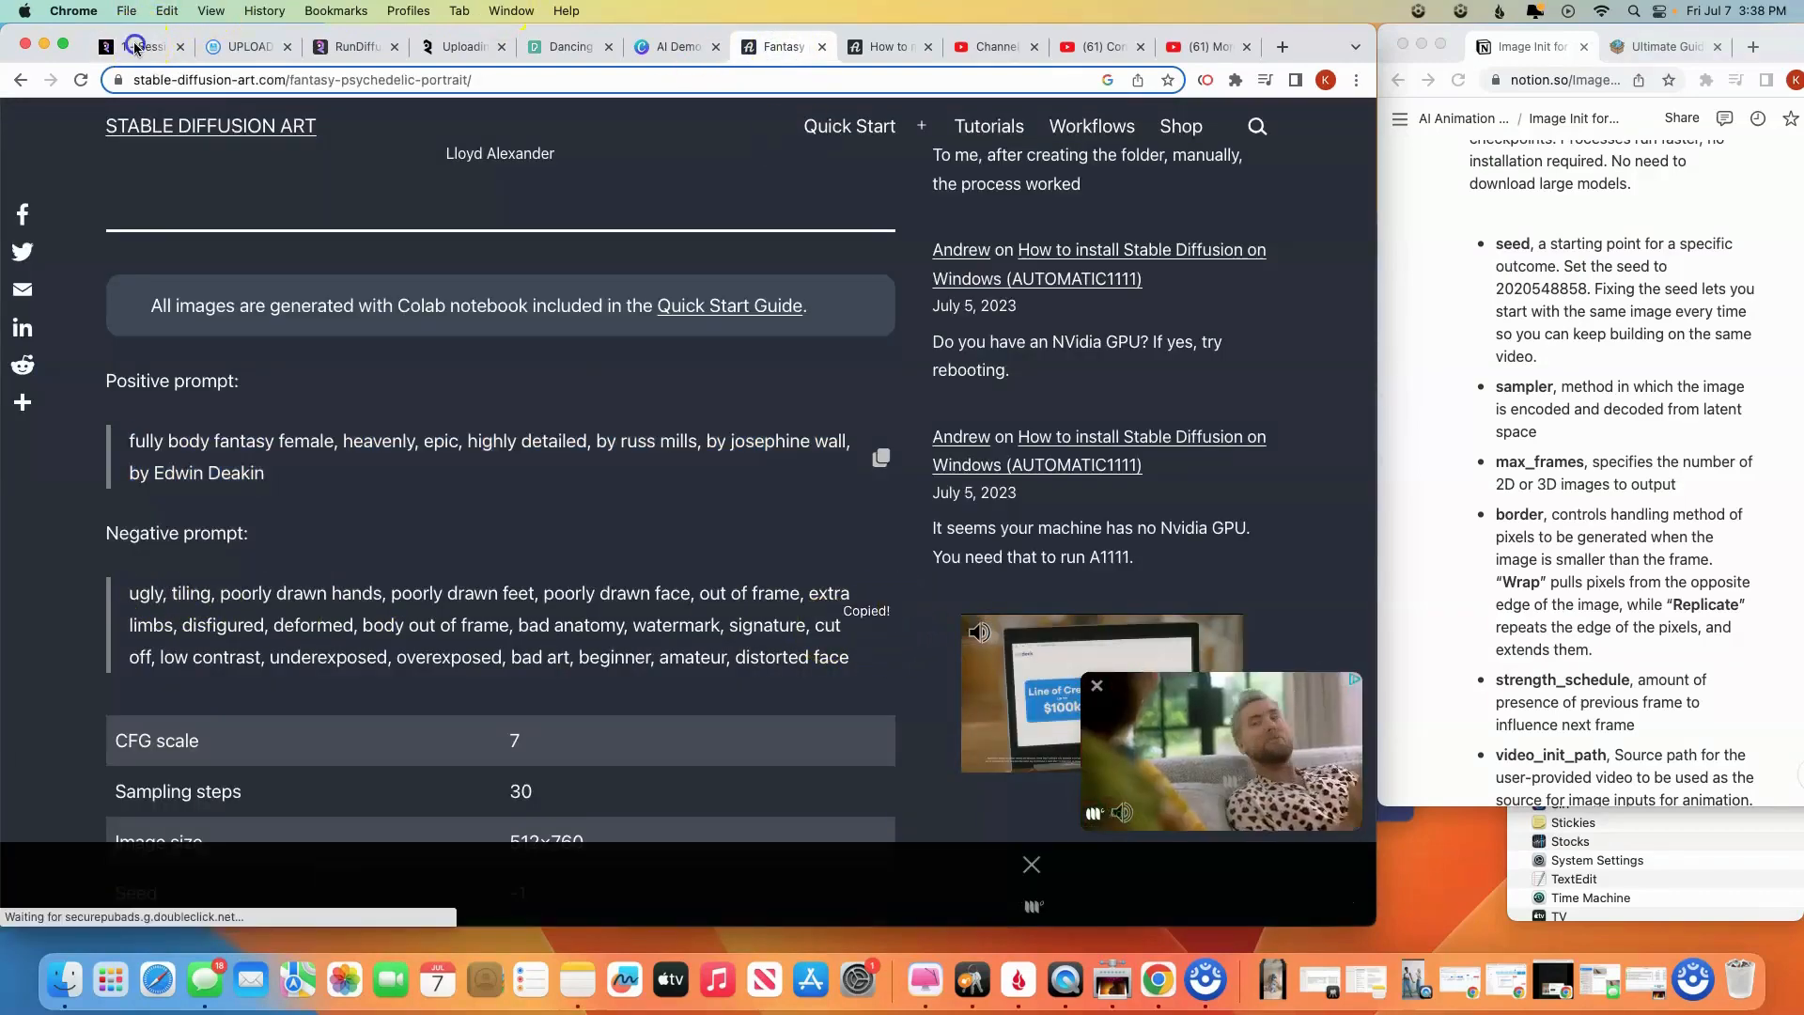
click(135, 45)
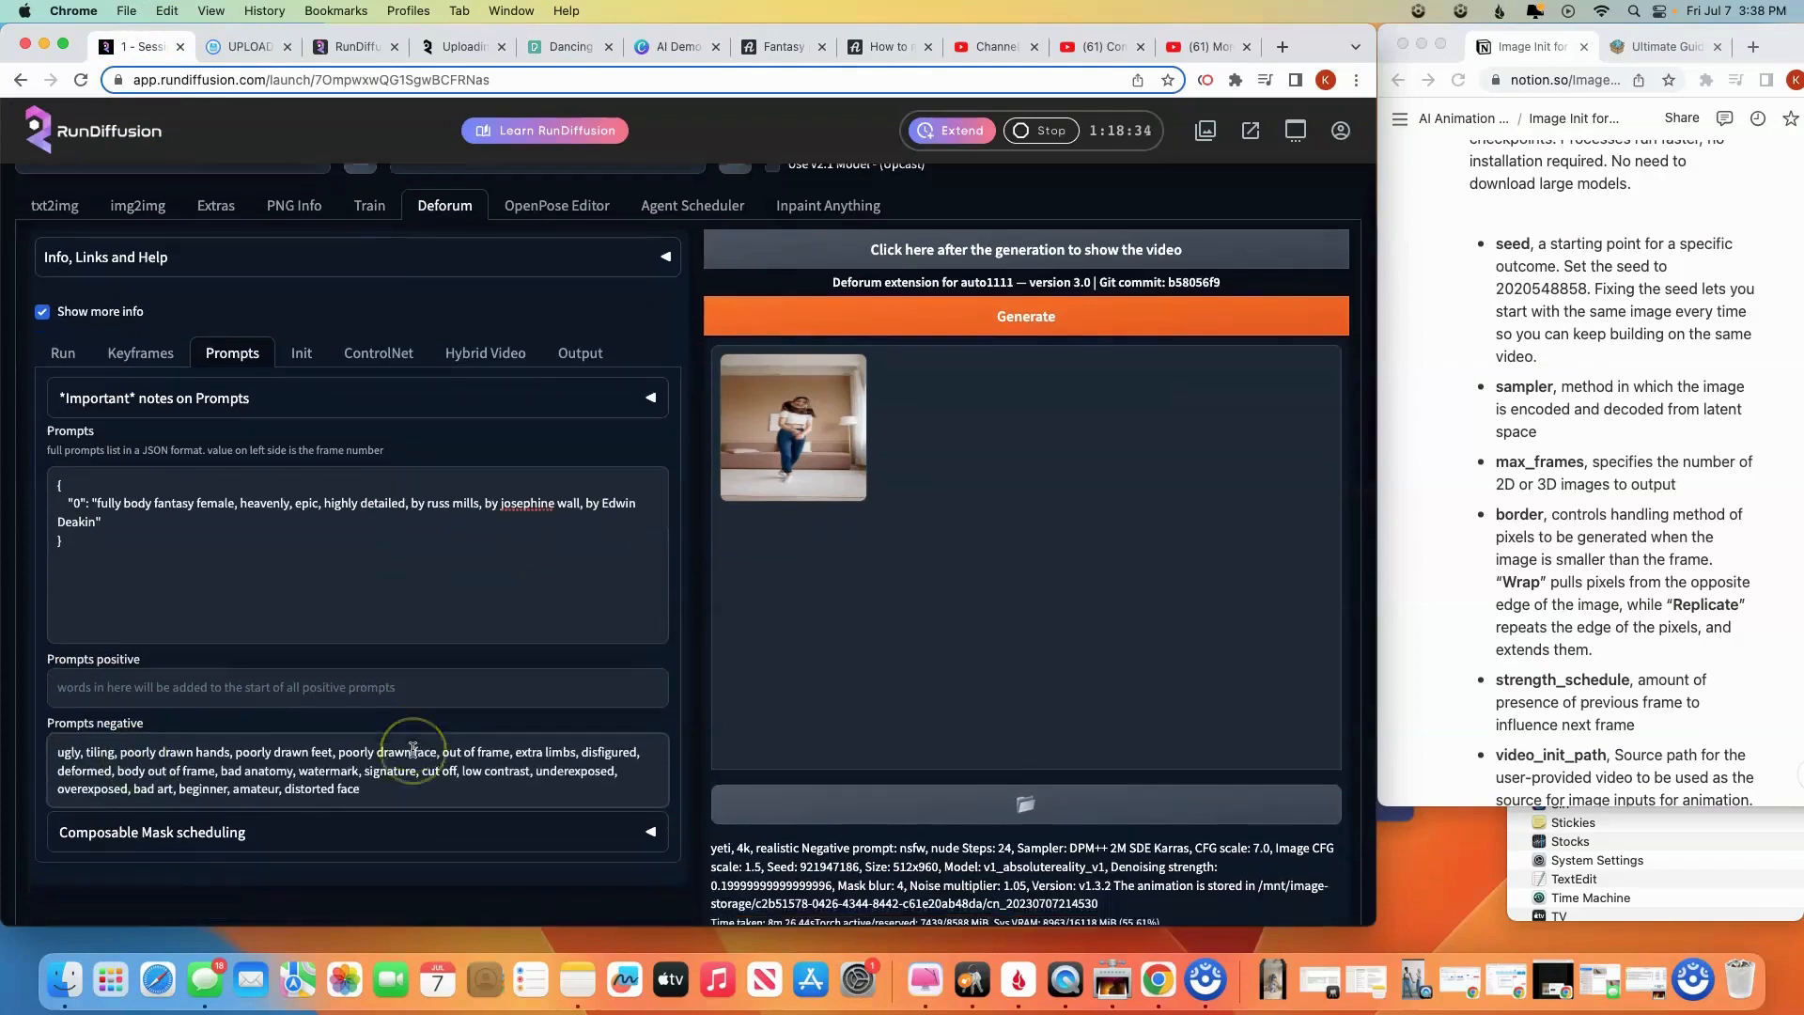
scroll(up, 3)
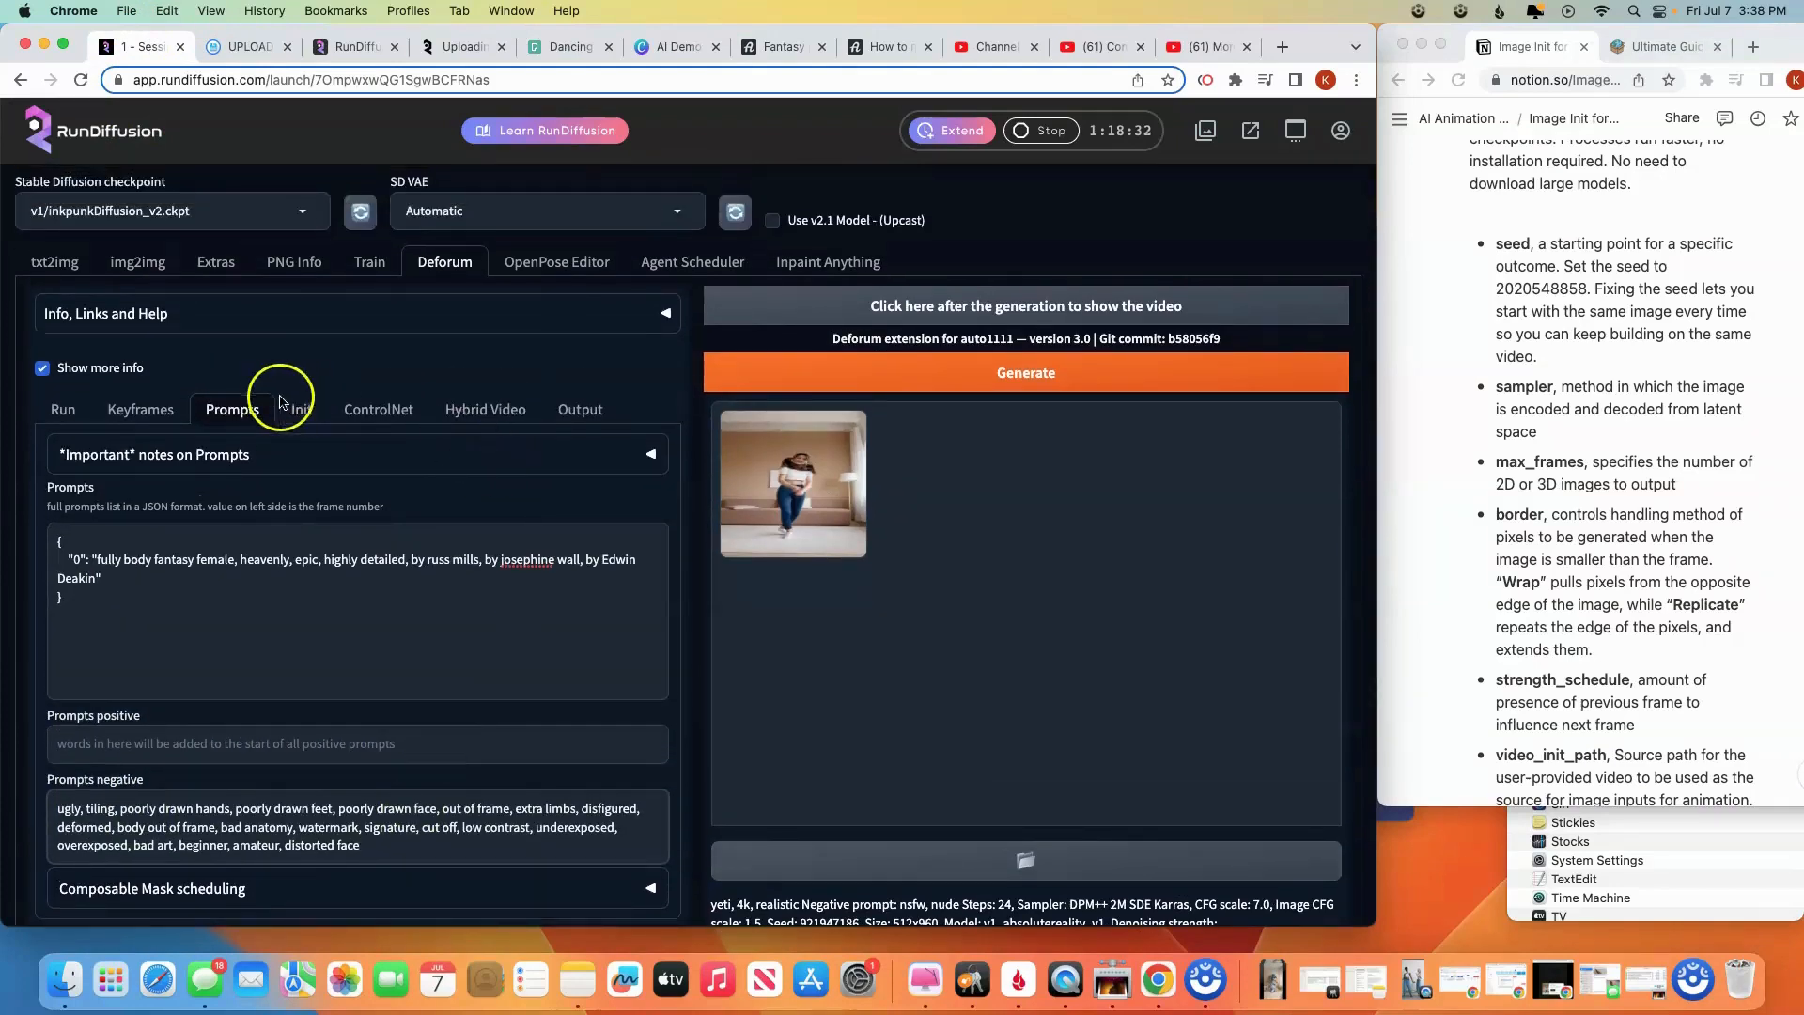
Show the Video Init settings with the path pointing to dancer-girl.mp4 in UPLOADS
click(299, 407)
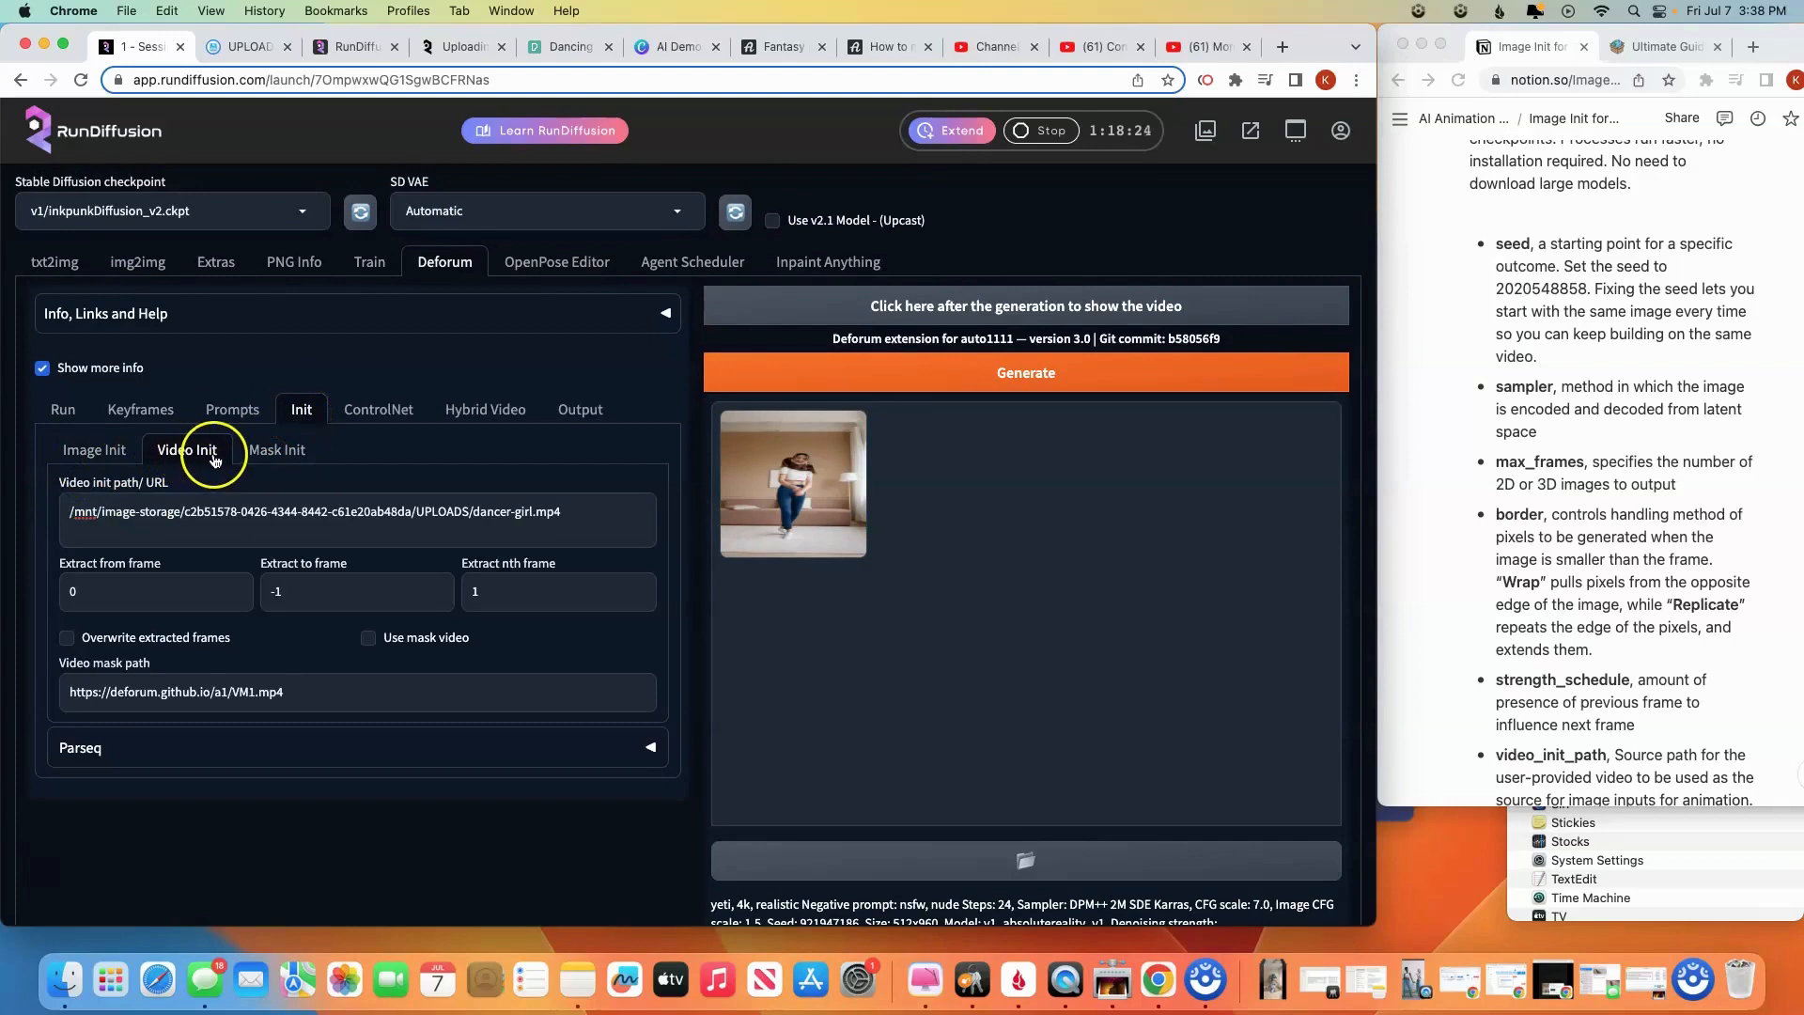
mouse_move(210, 511)
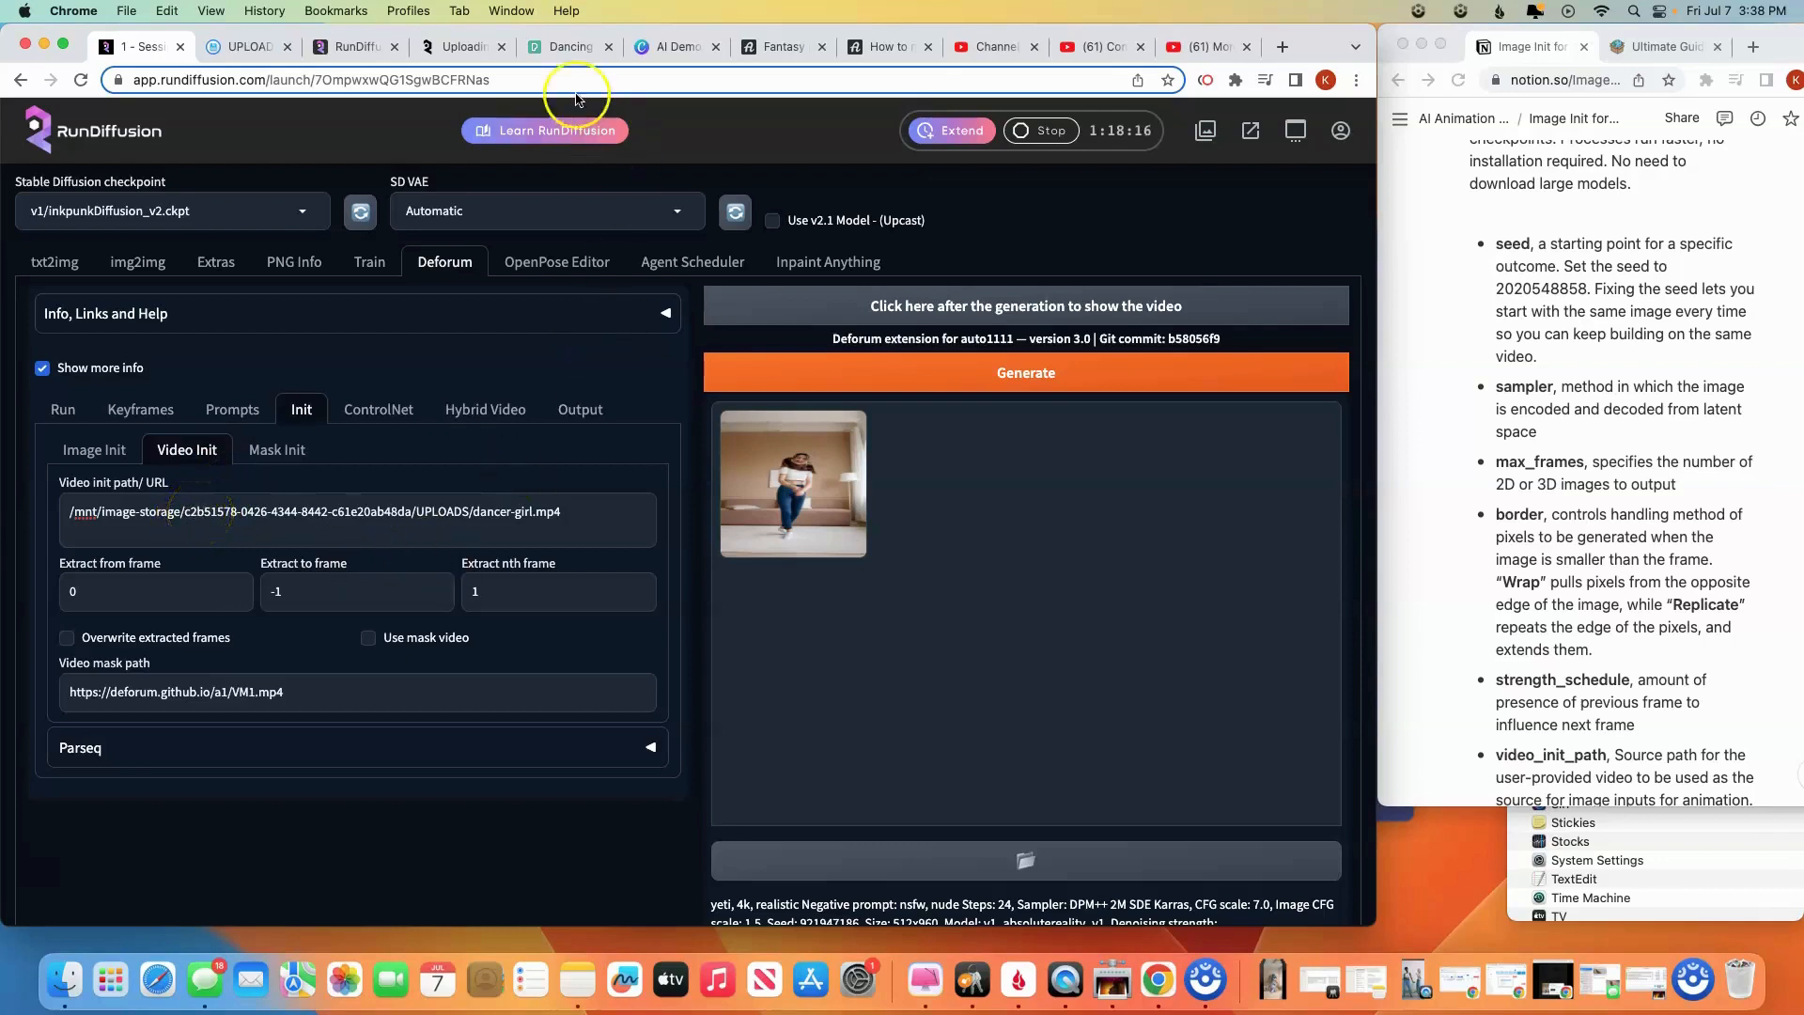
Filter the Pexels dancing video search to vertical orientation
click(564, 47)
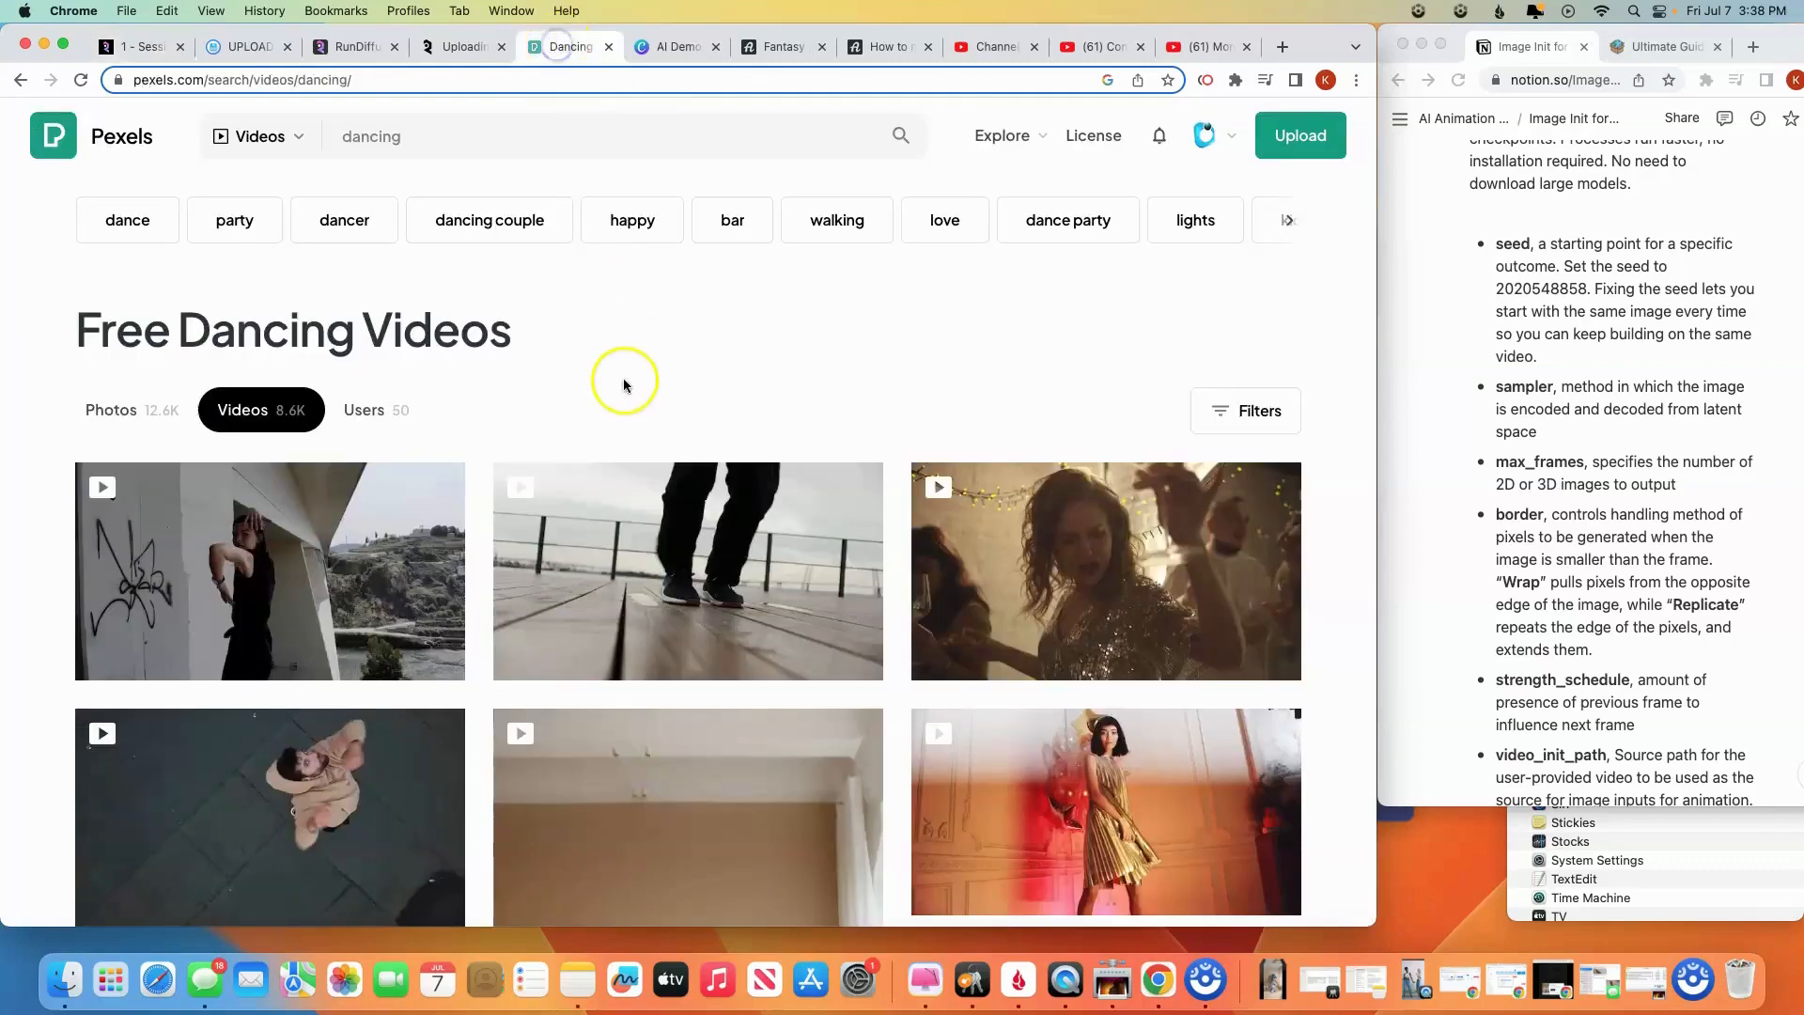
scroll(down, 3)
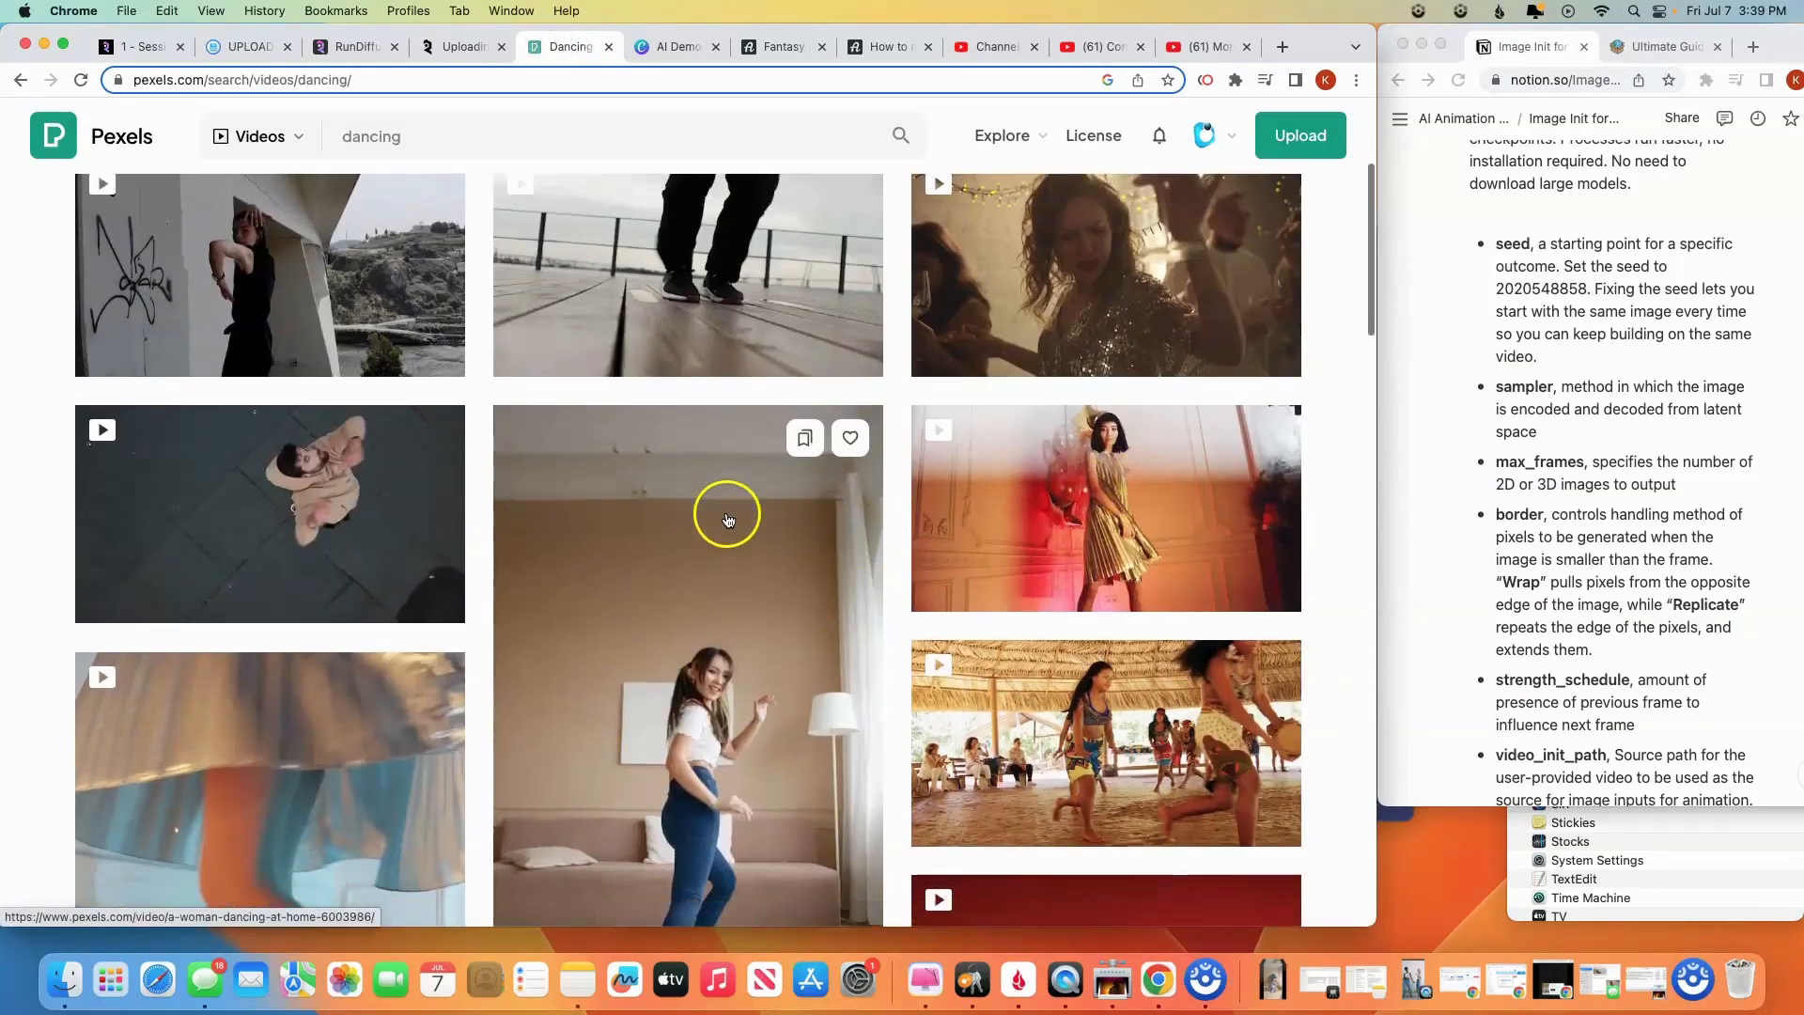
scroll(down, 3)
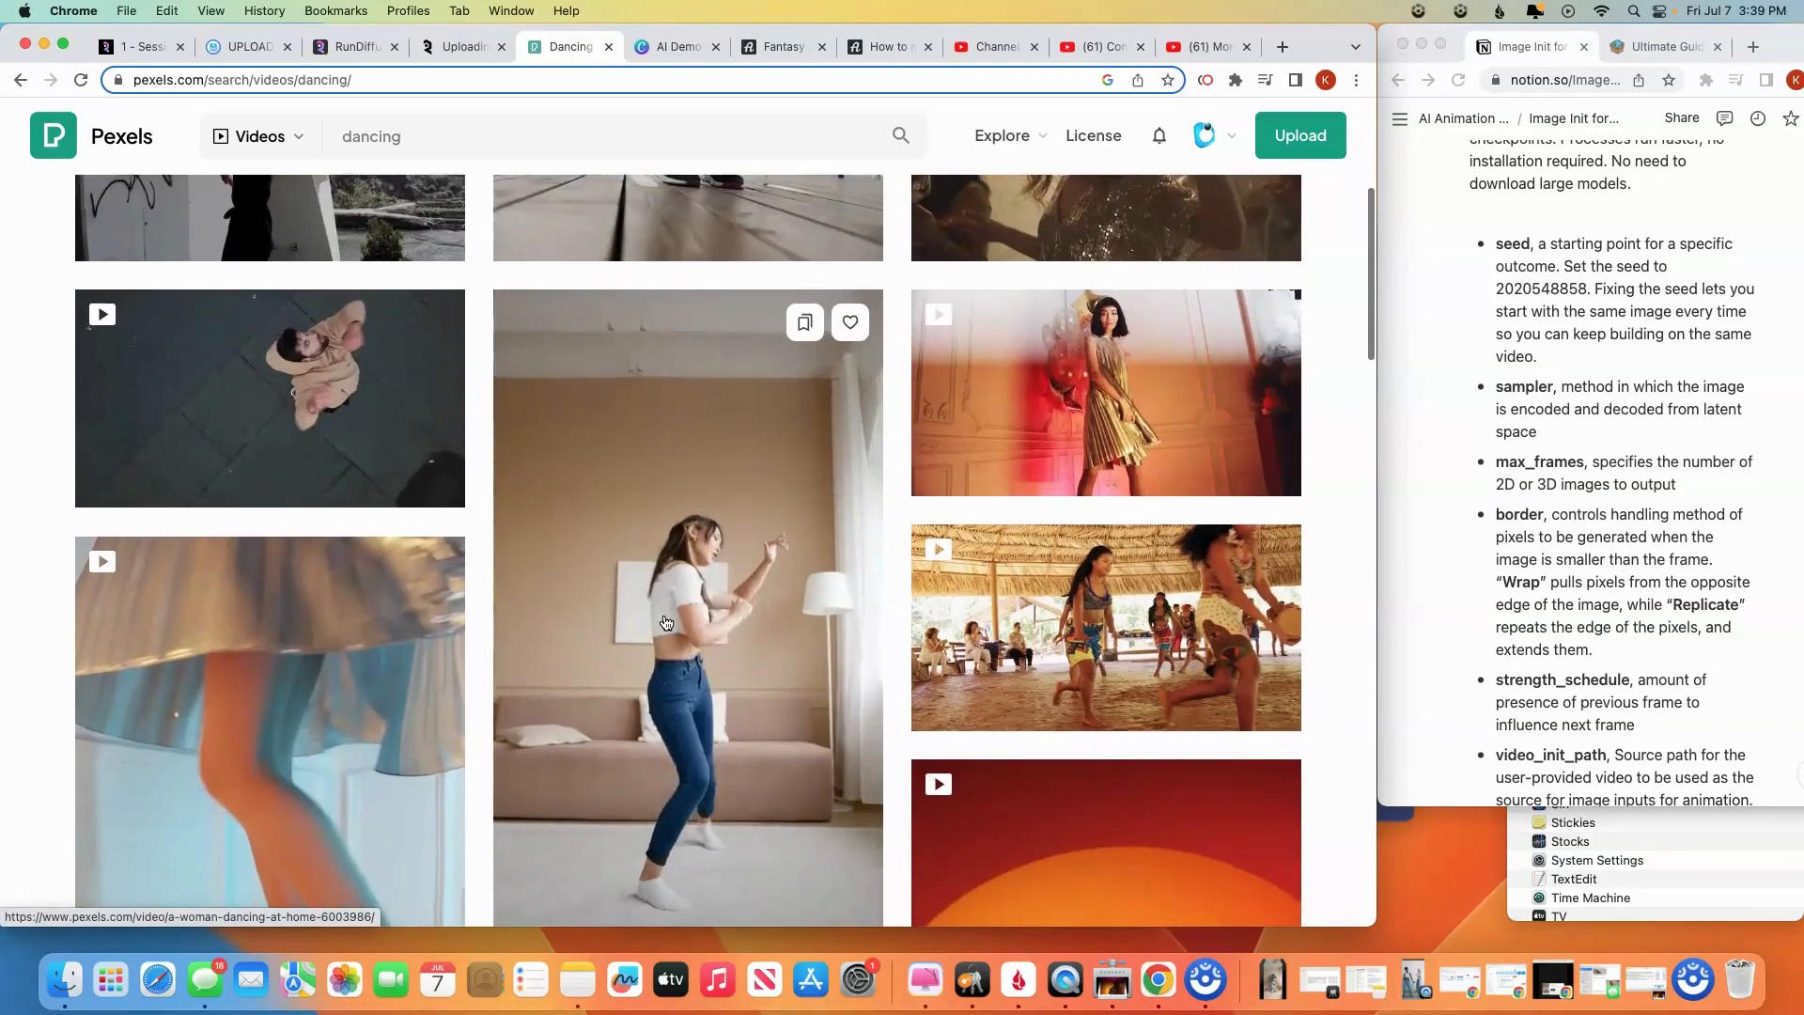
scroll(up, 3)
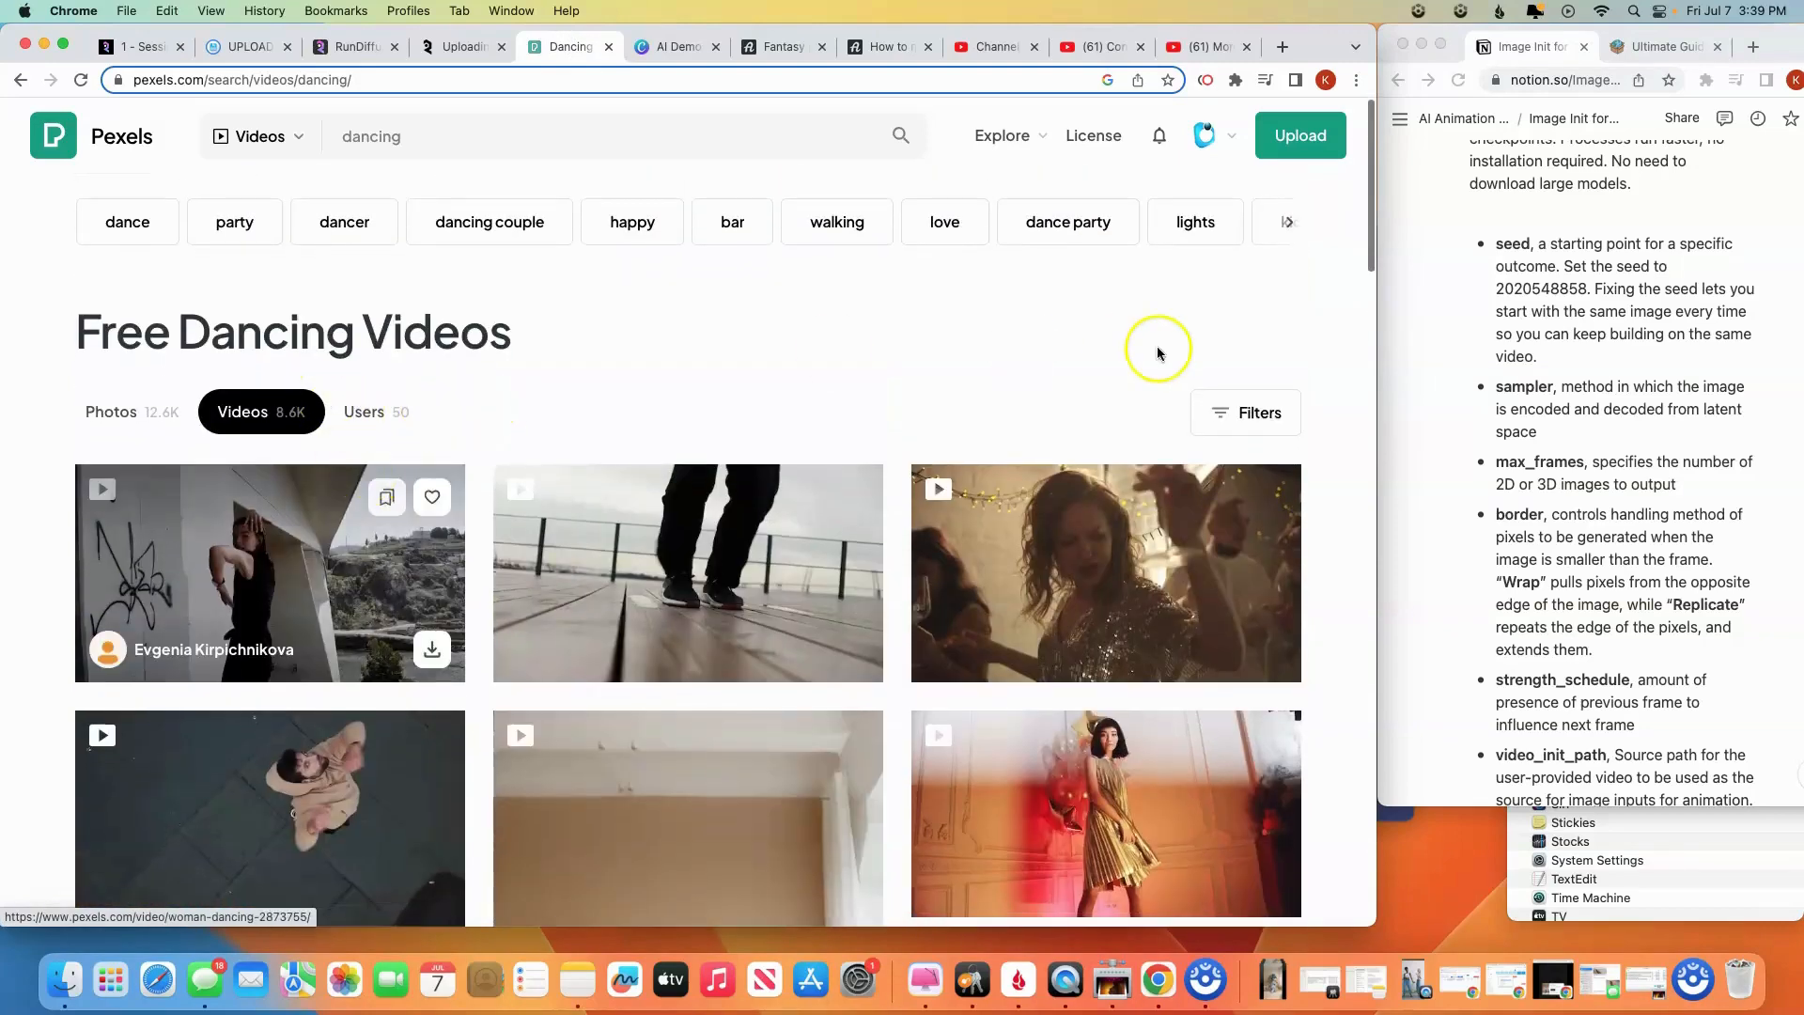
click(1243, 412)
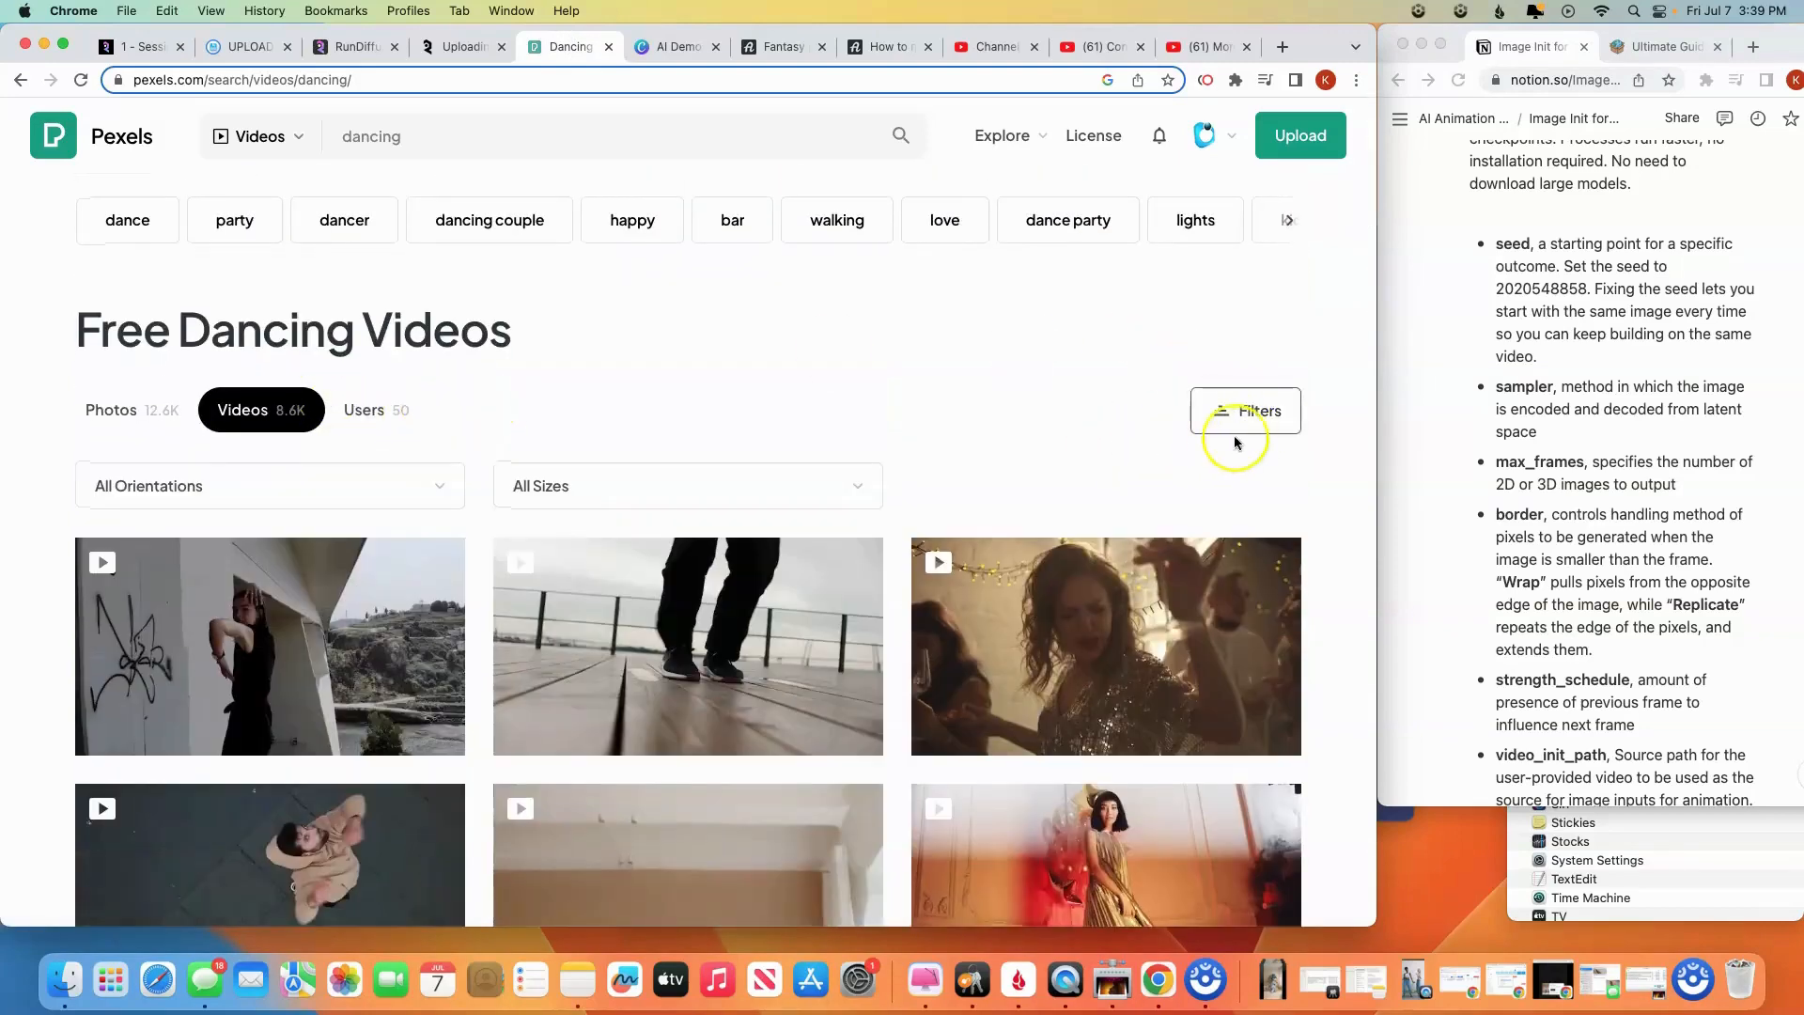
click(269, 485)
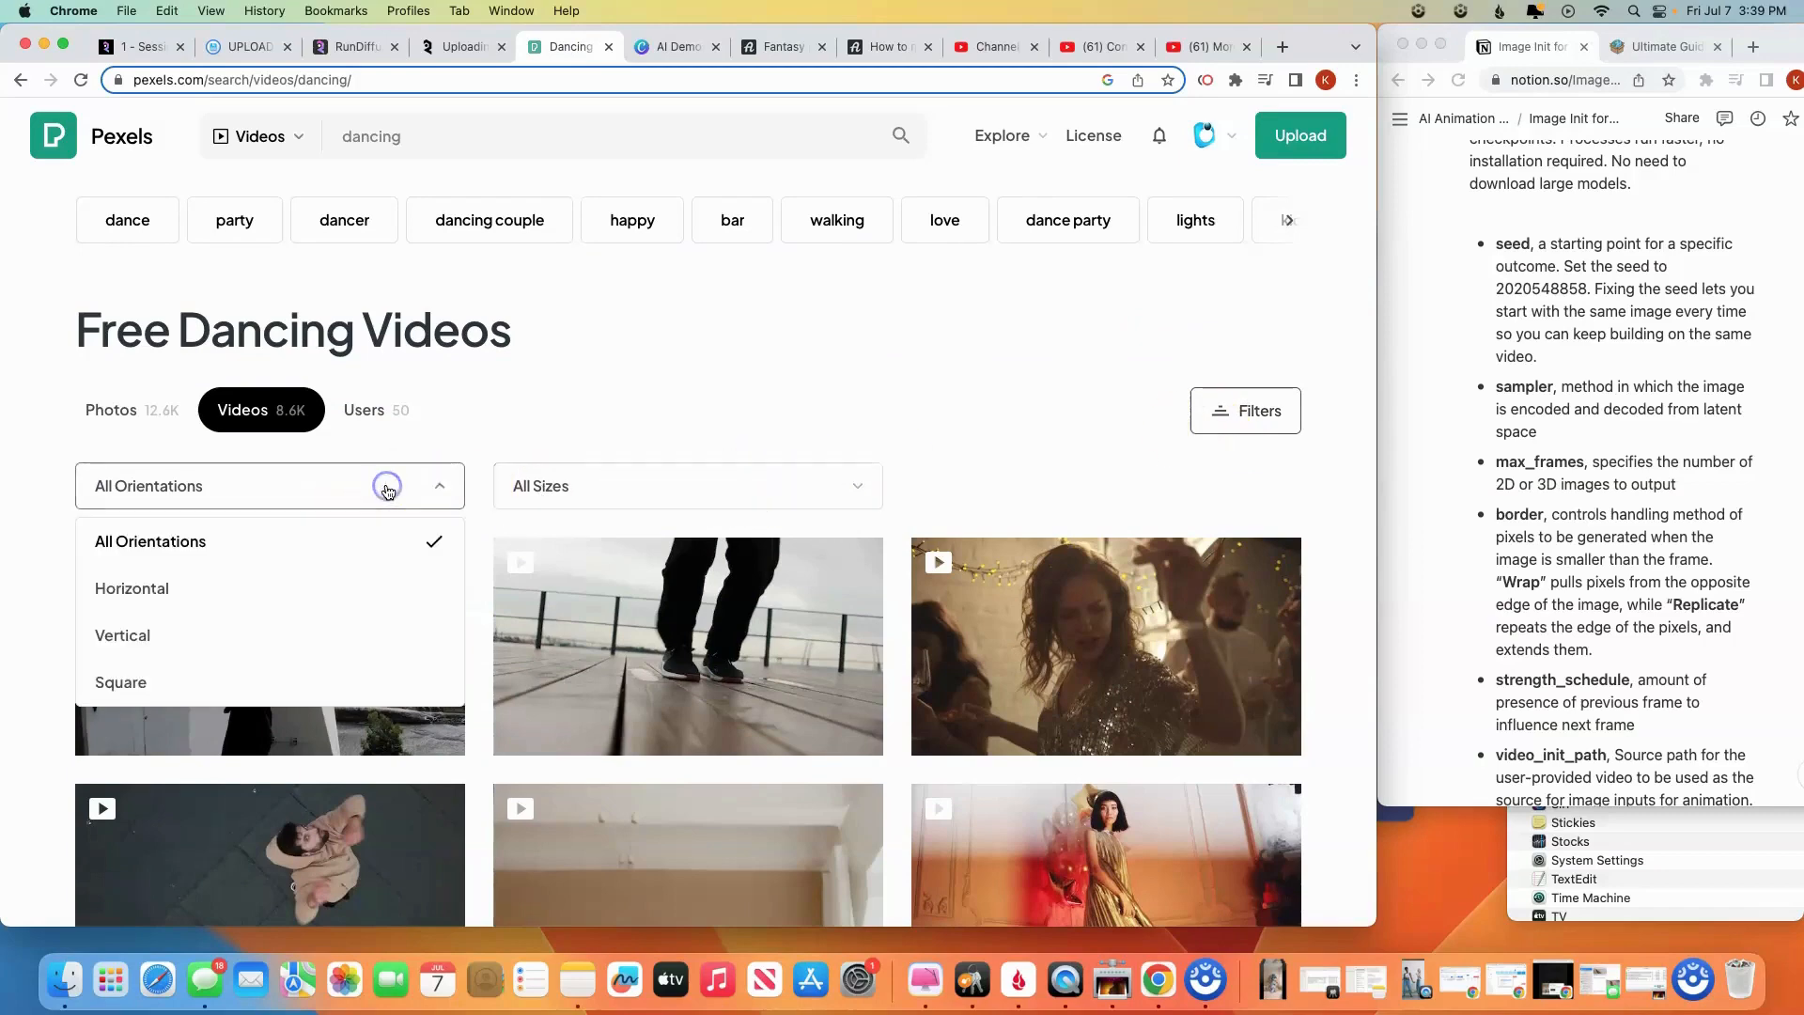
click(122, 635)
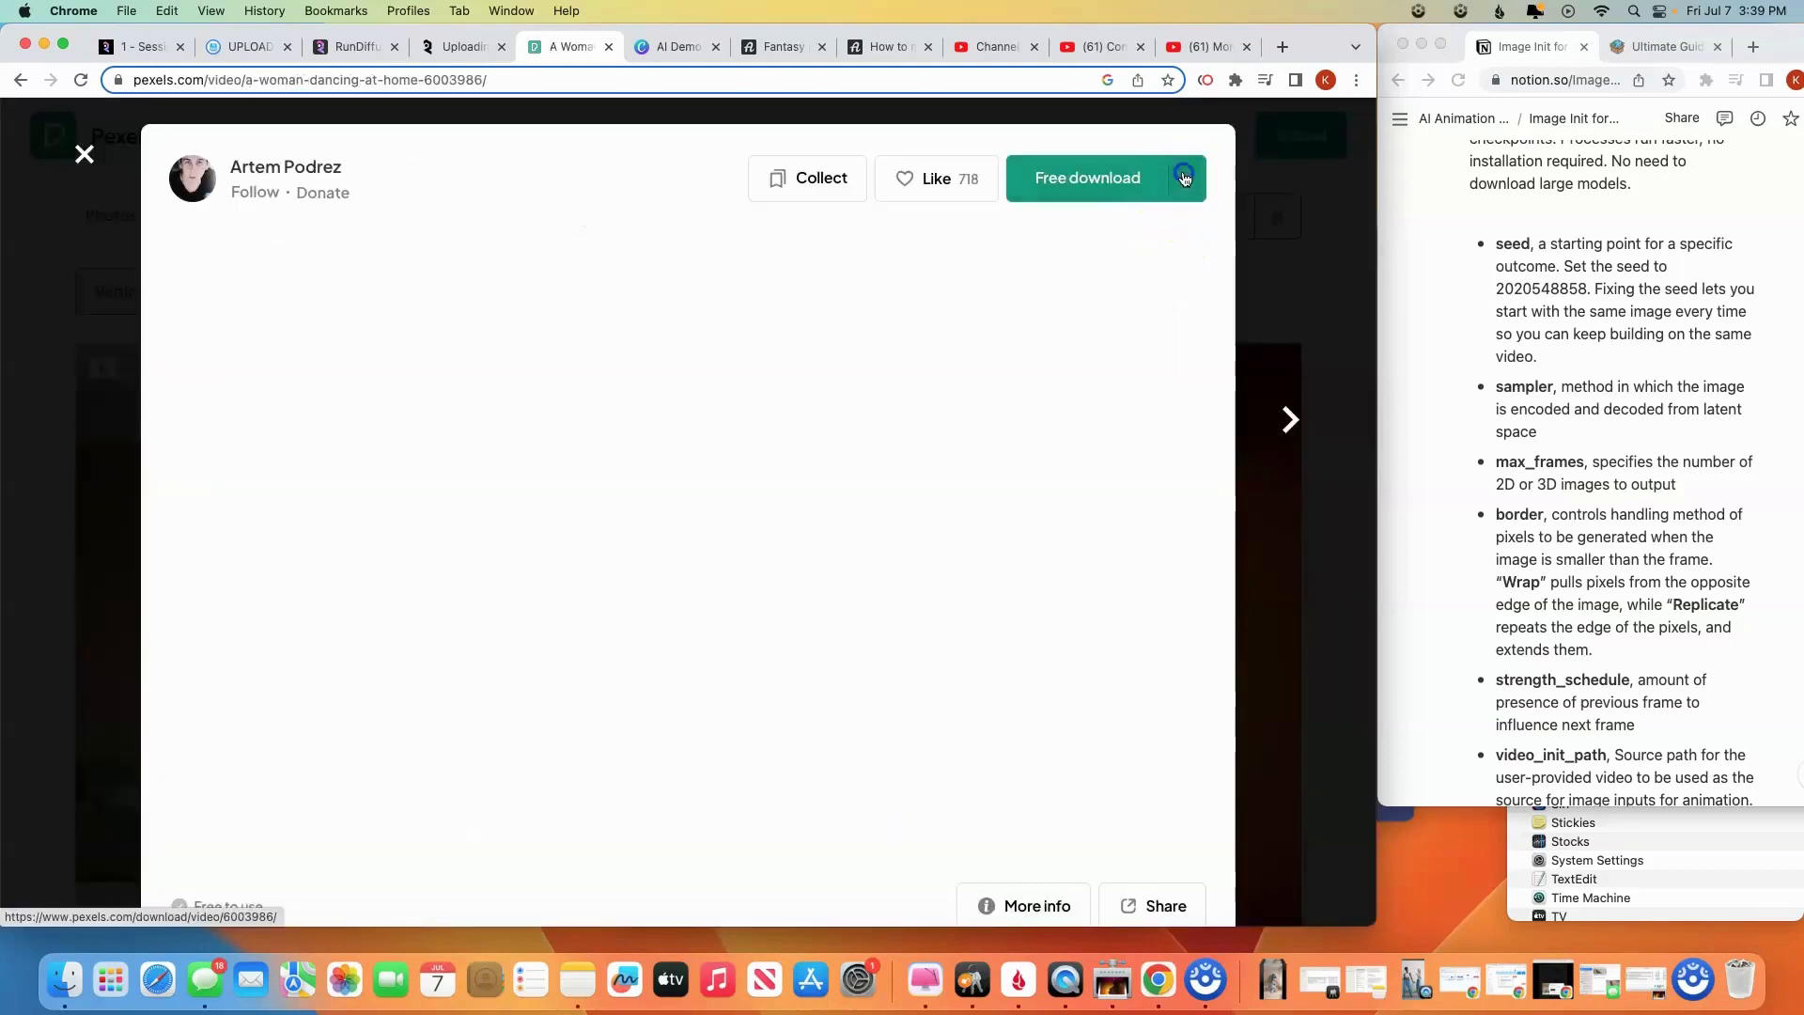
View a video's free download size list, then close the preview
click(1184, 177)
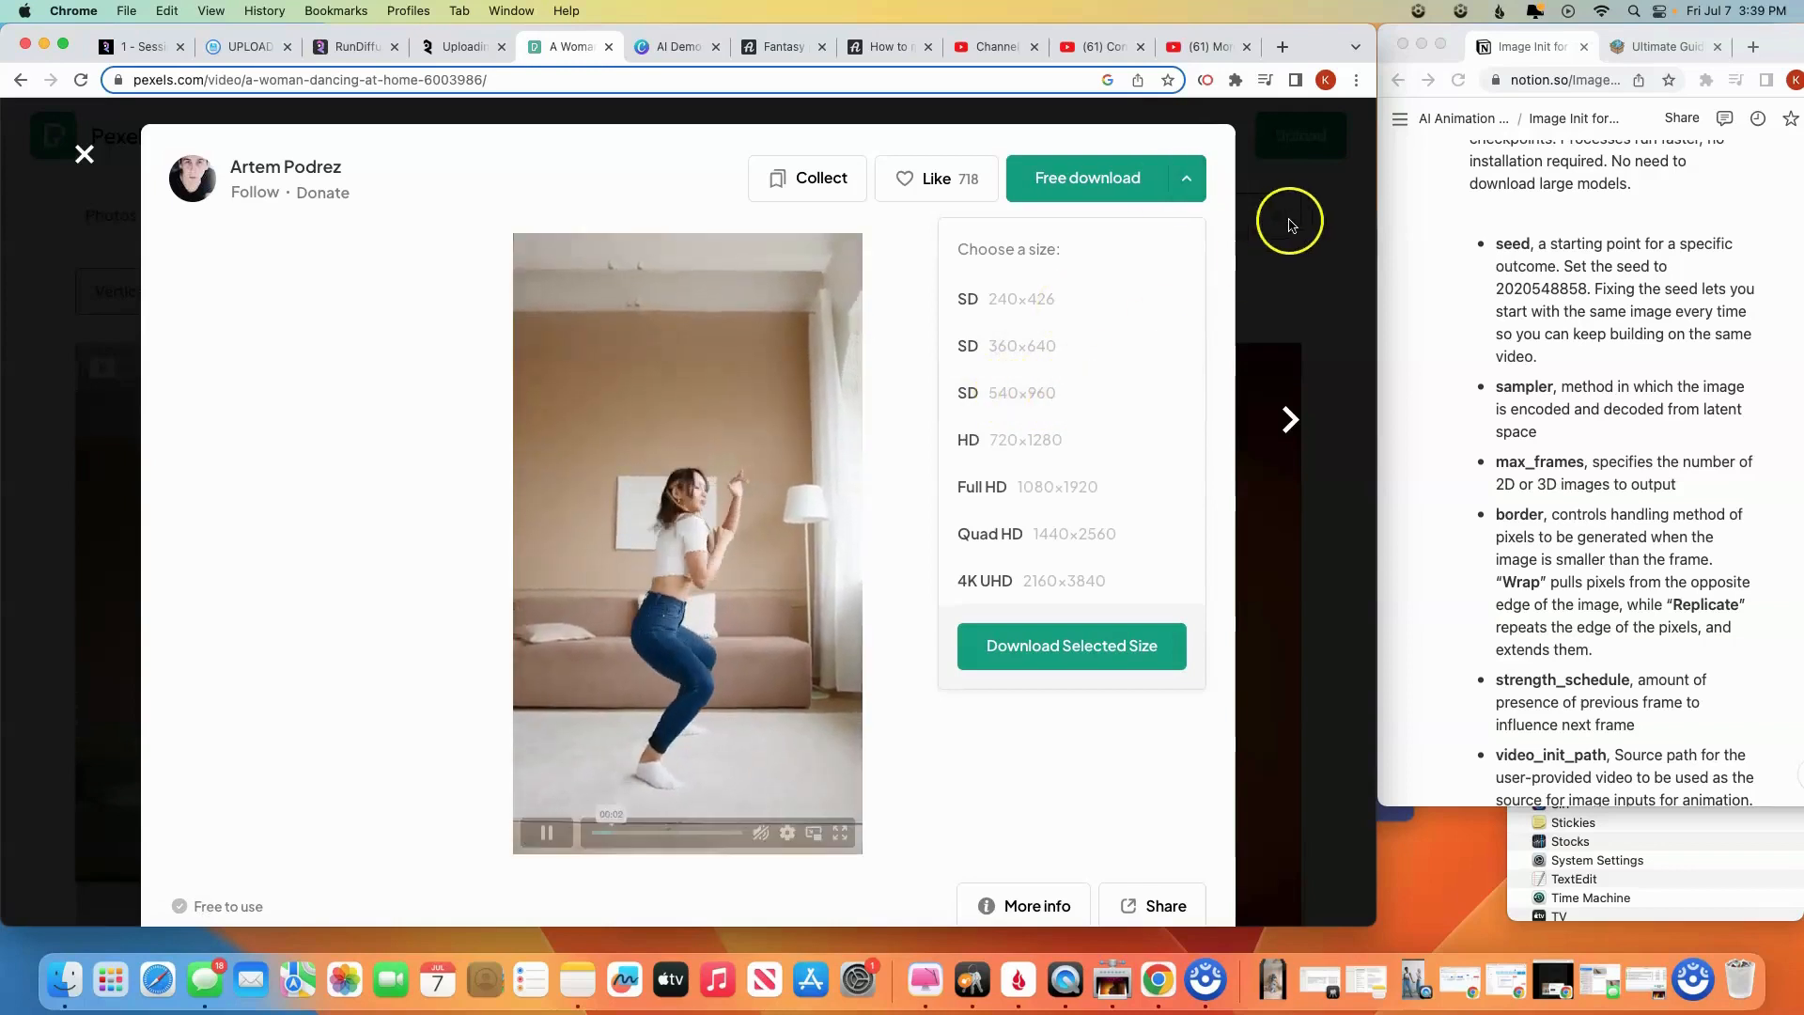
click(83, 152)
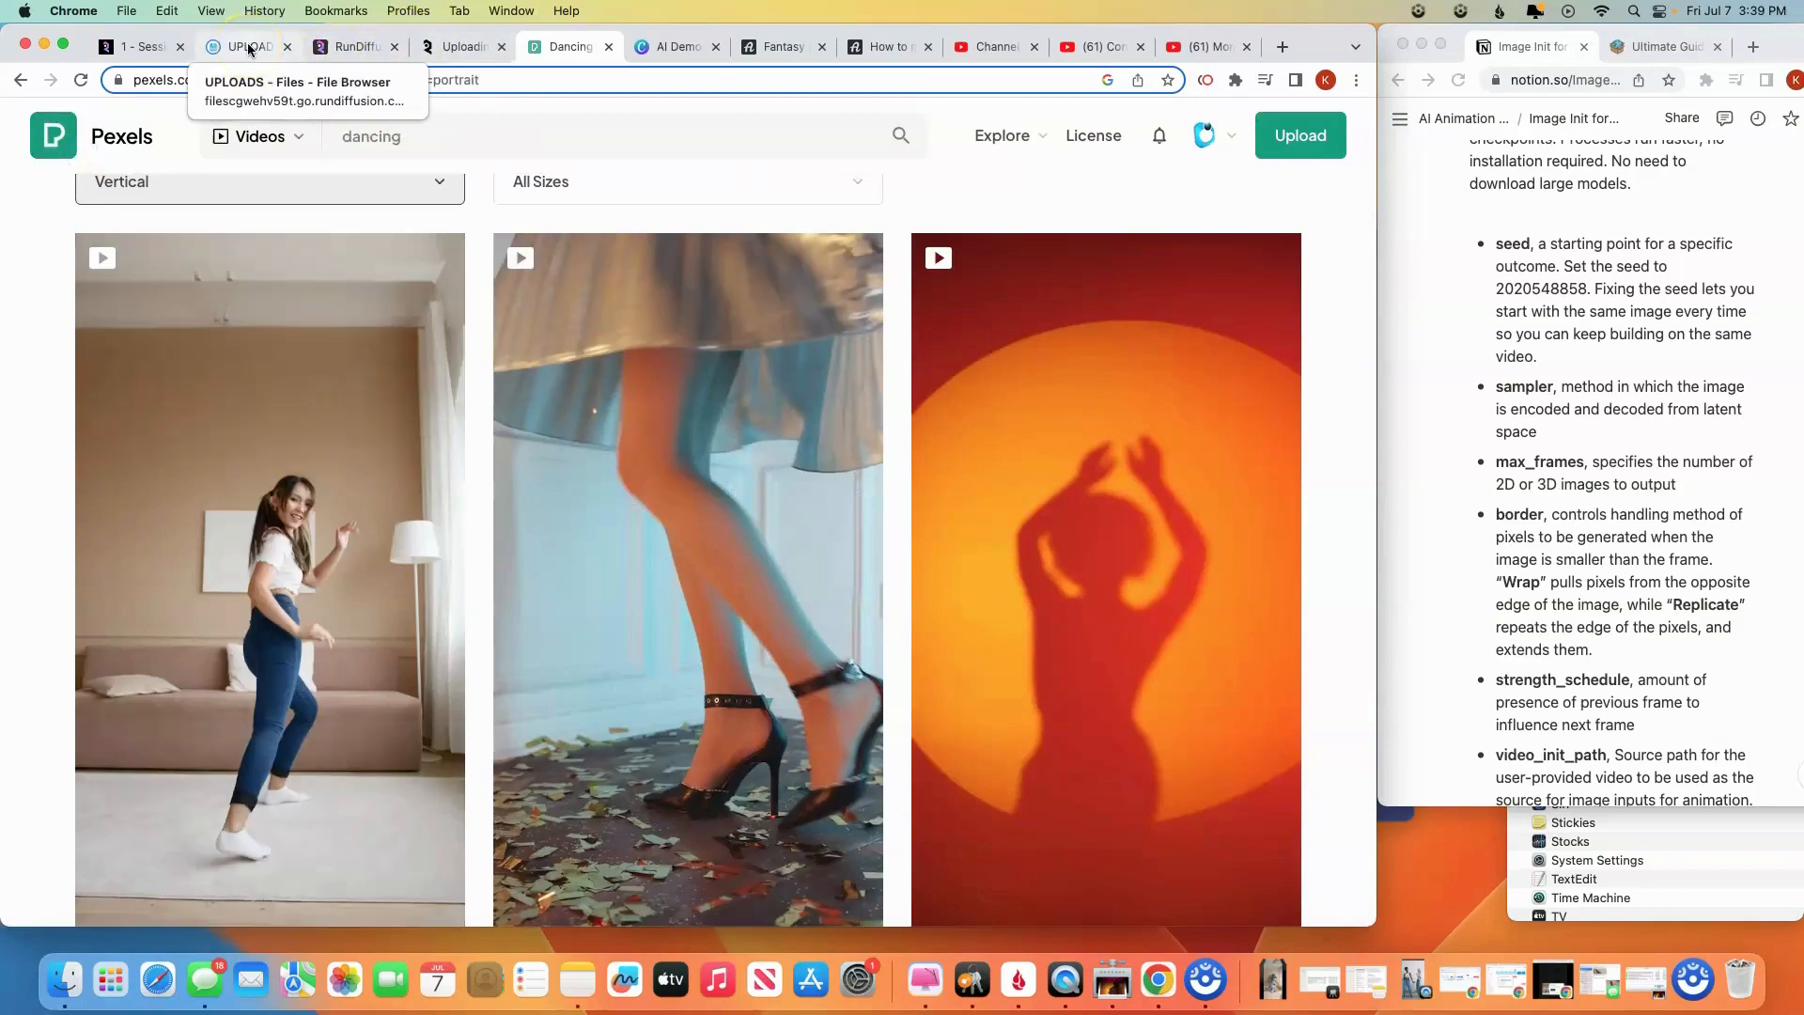
Open the 'Uploading Videos for use in Deforum' documentation article at its shared server users section
click(242, 47)
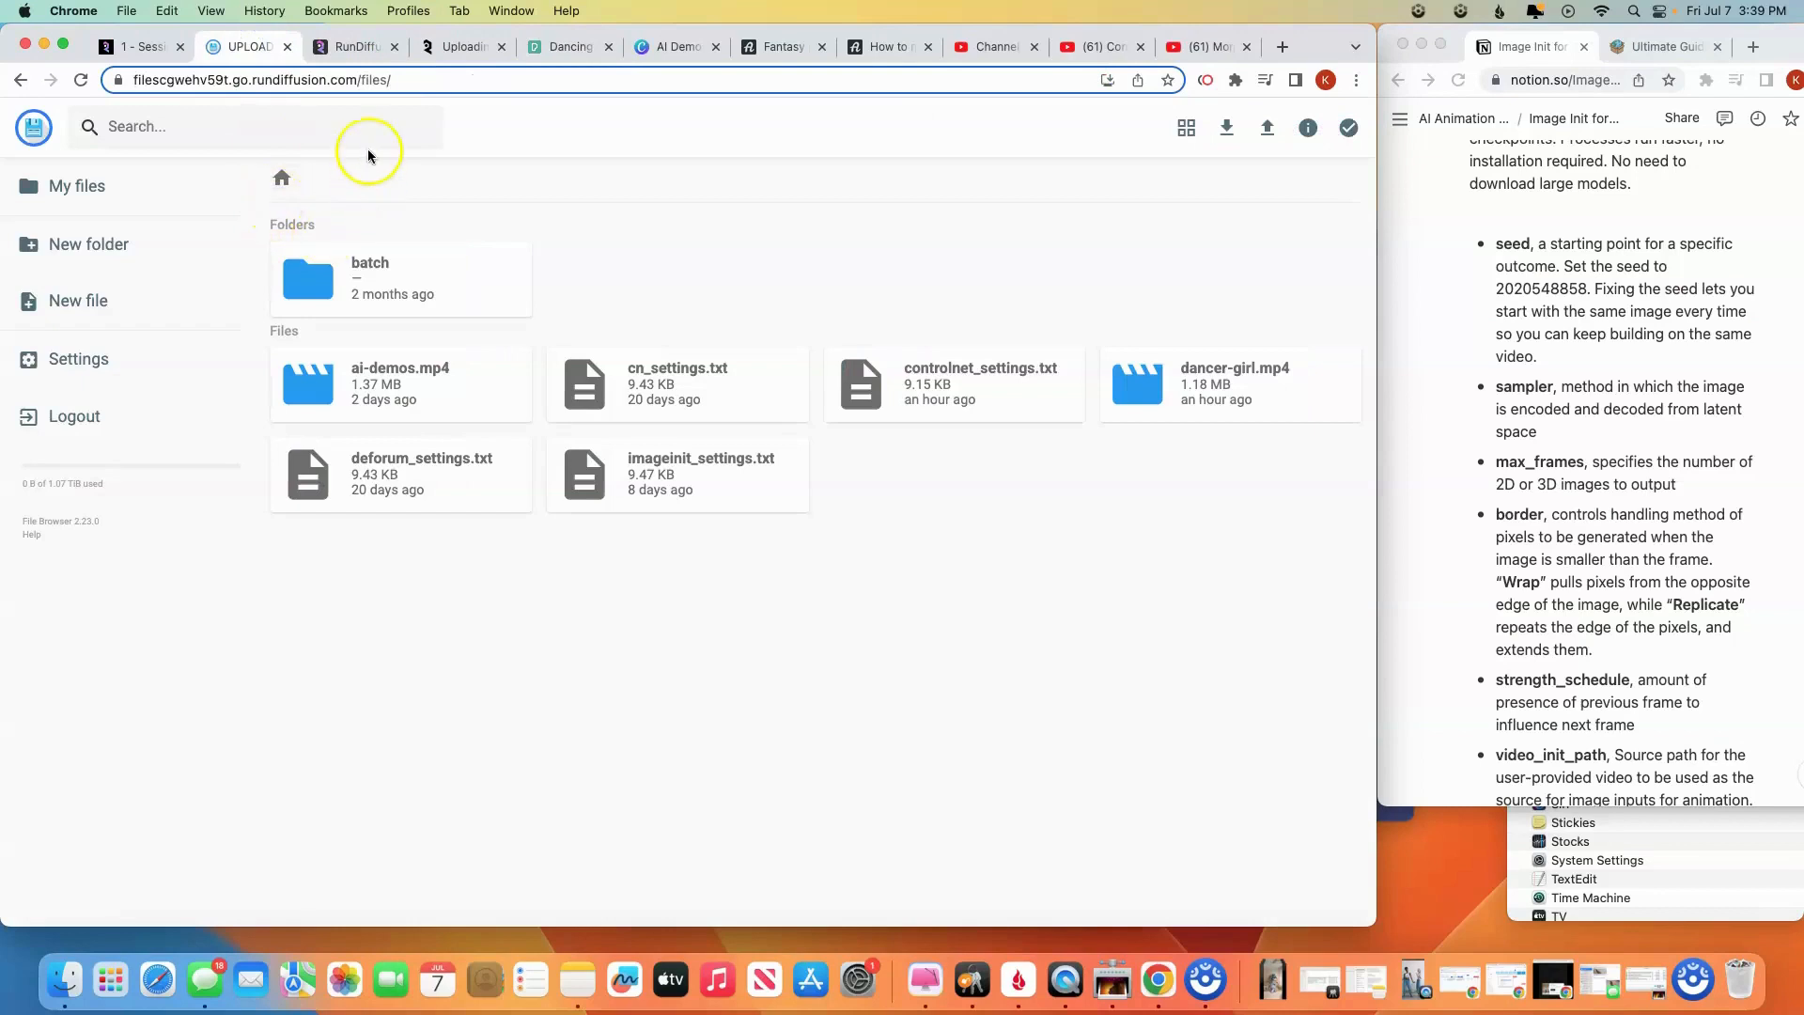
click(458, 47)
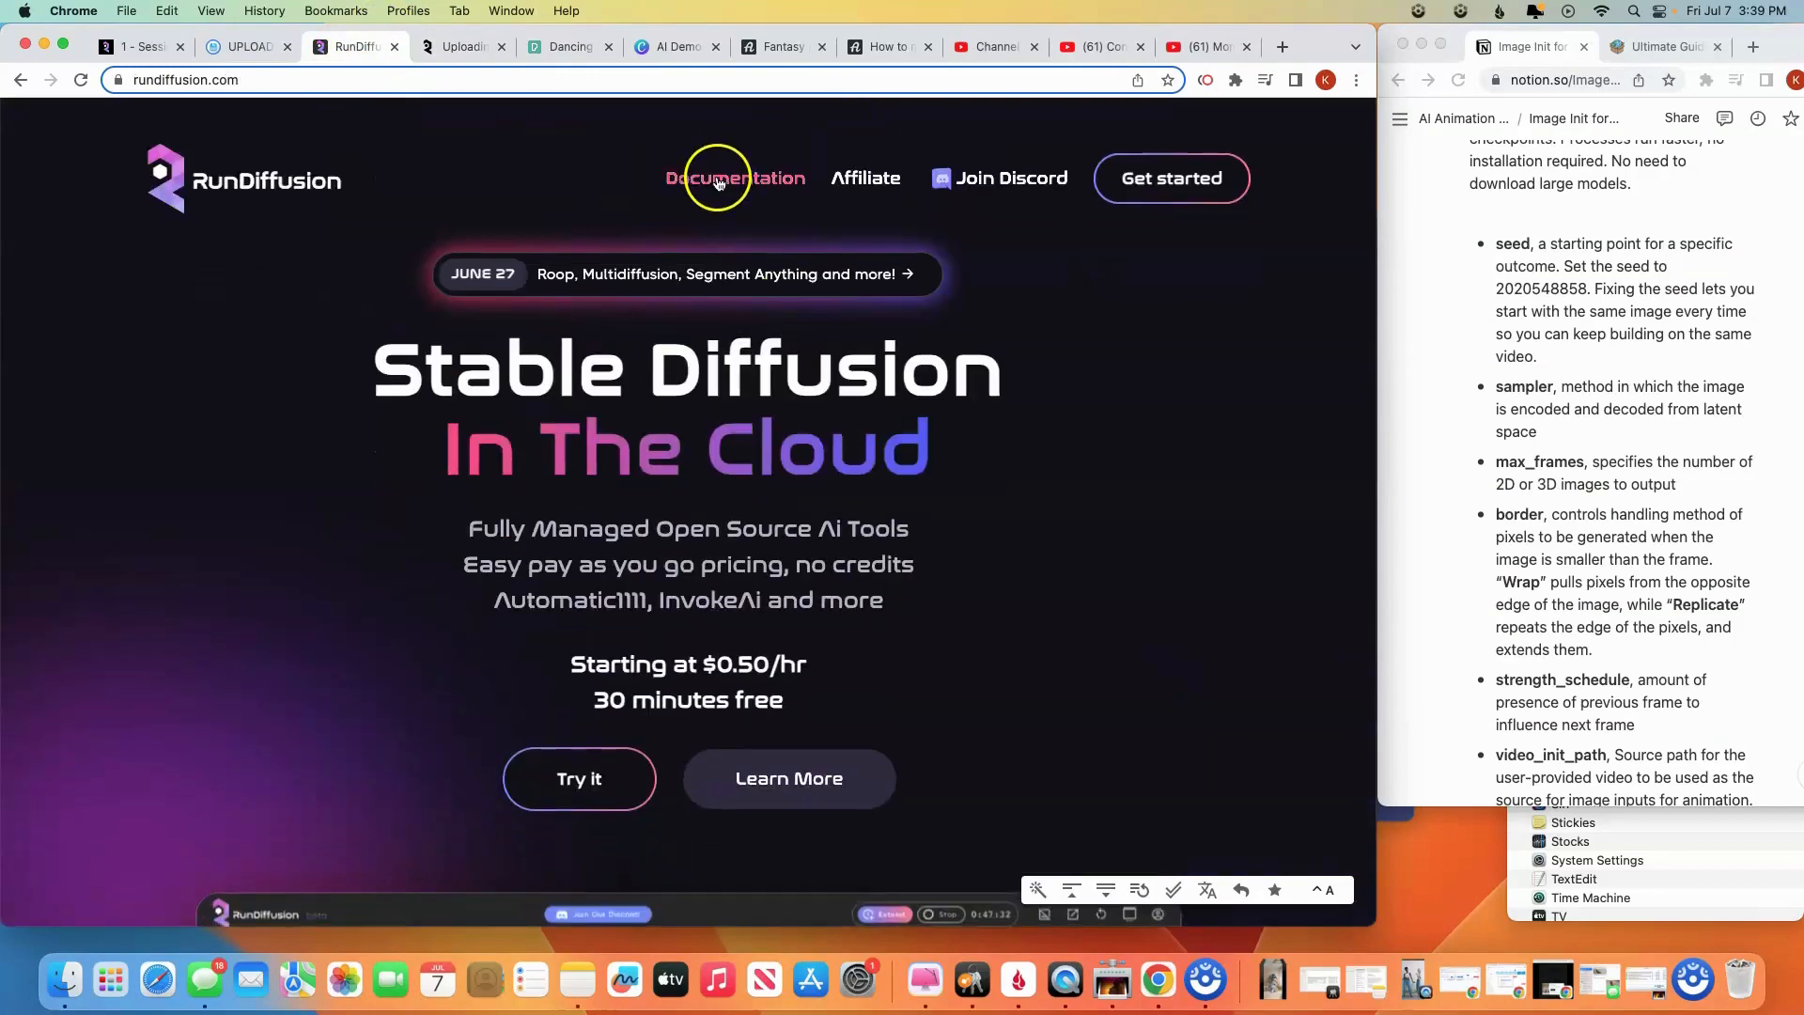
click(460, 47)
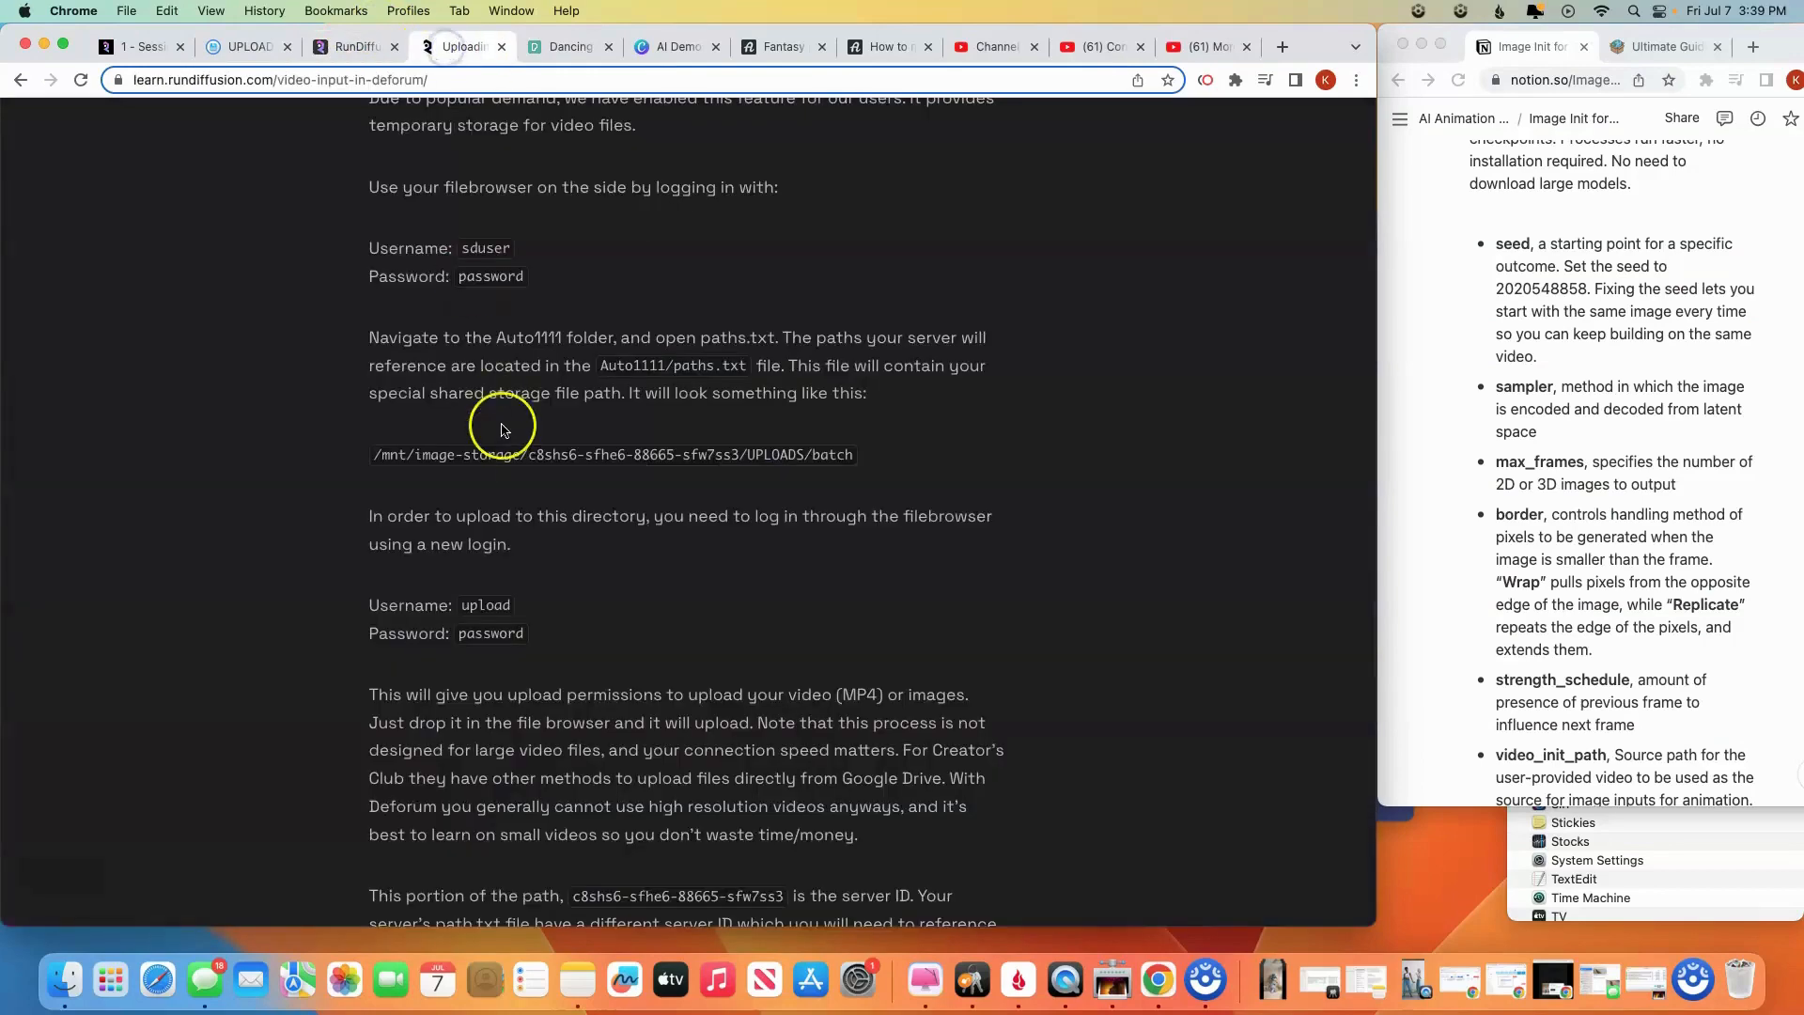
scroll(up, 3)
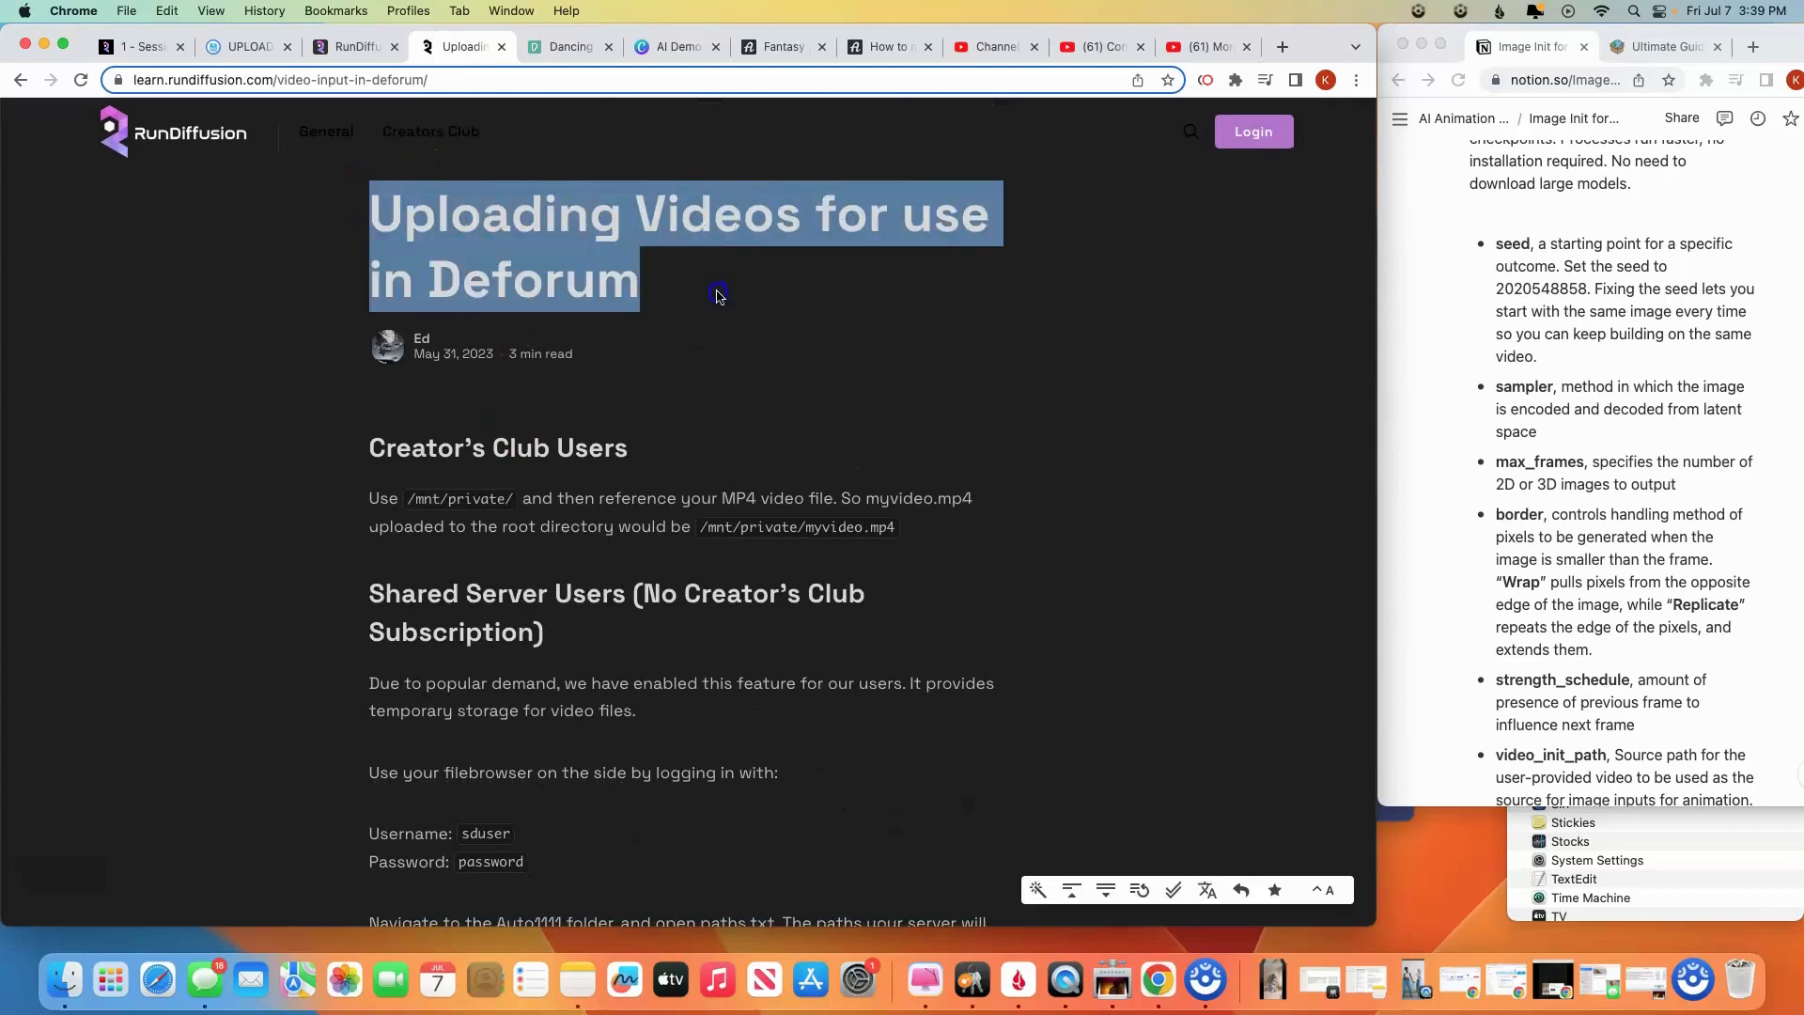
click(616, 592)
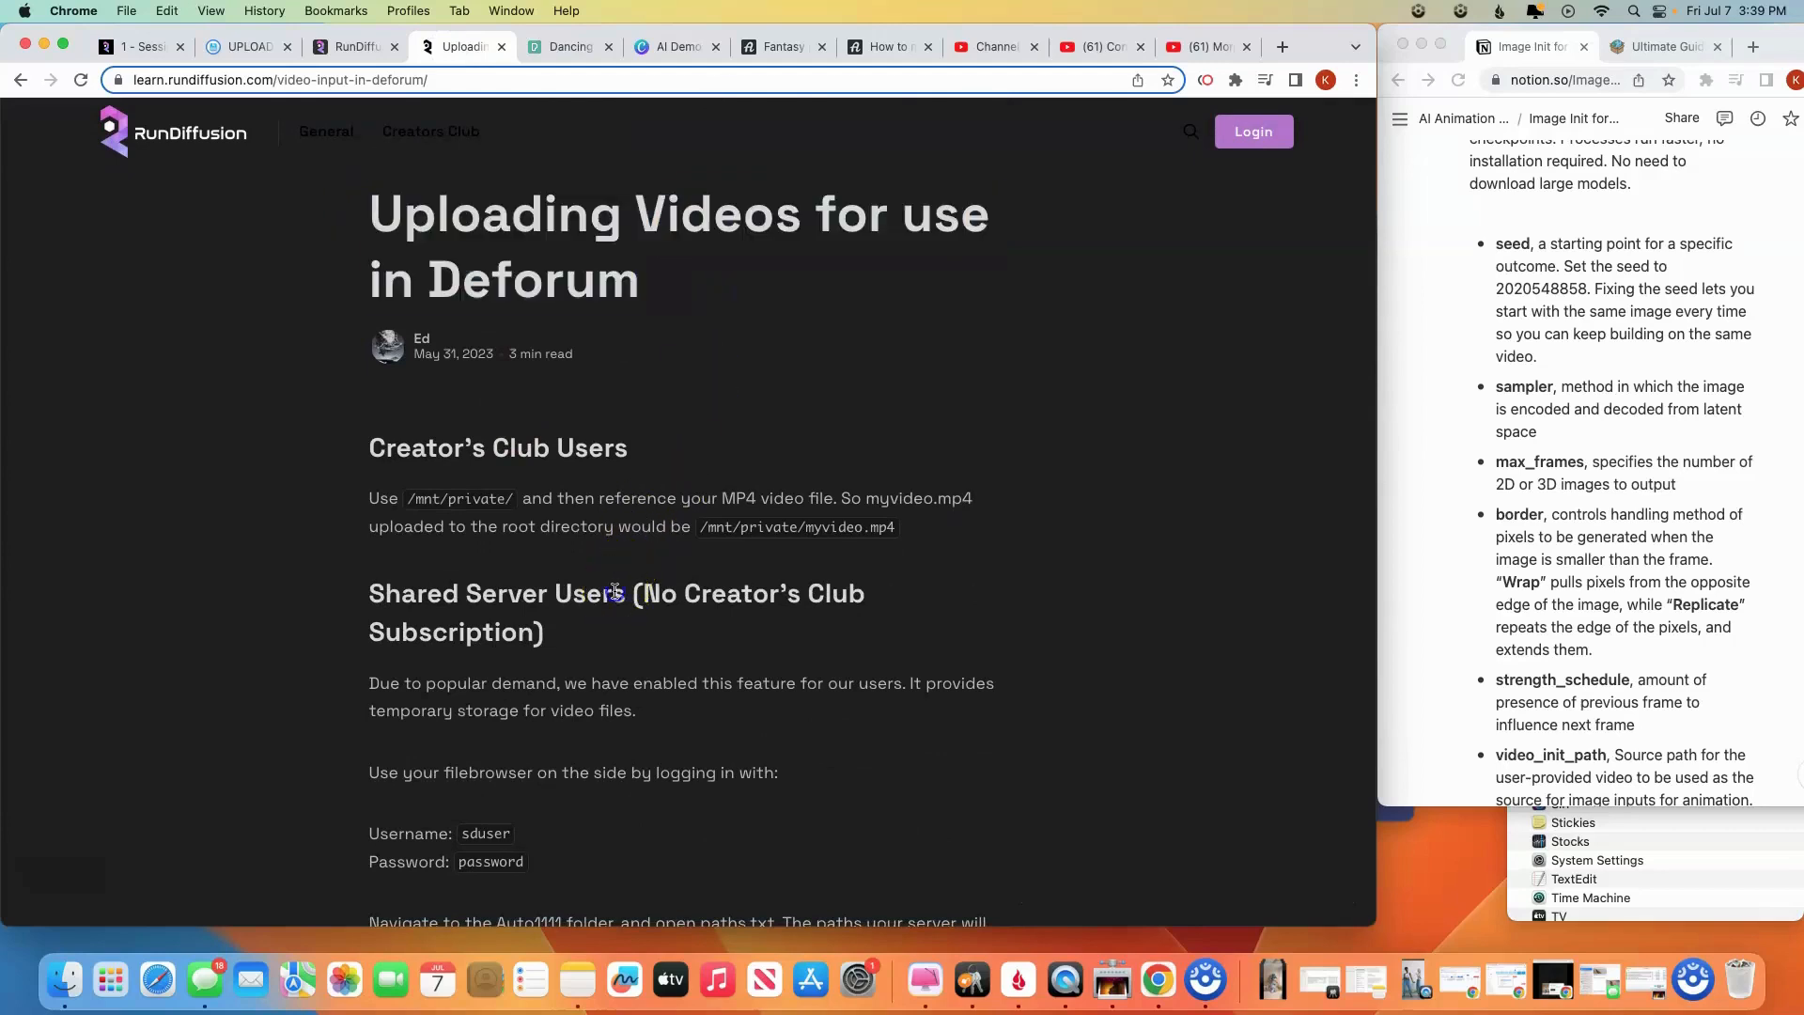
scroll(down, 3)
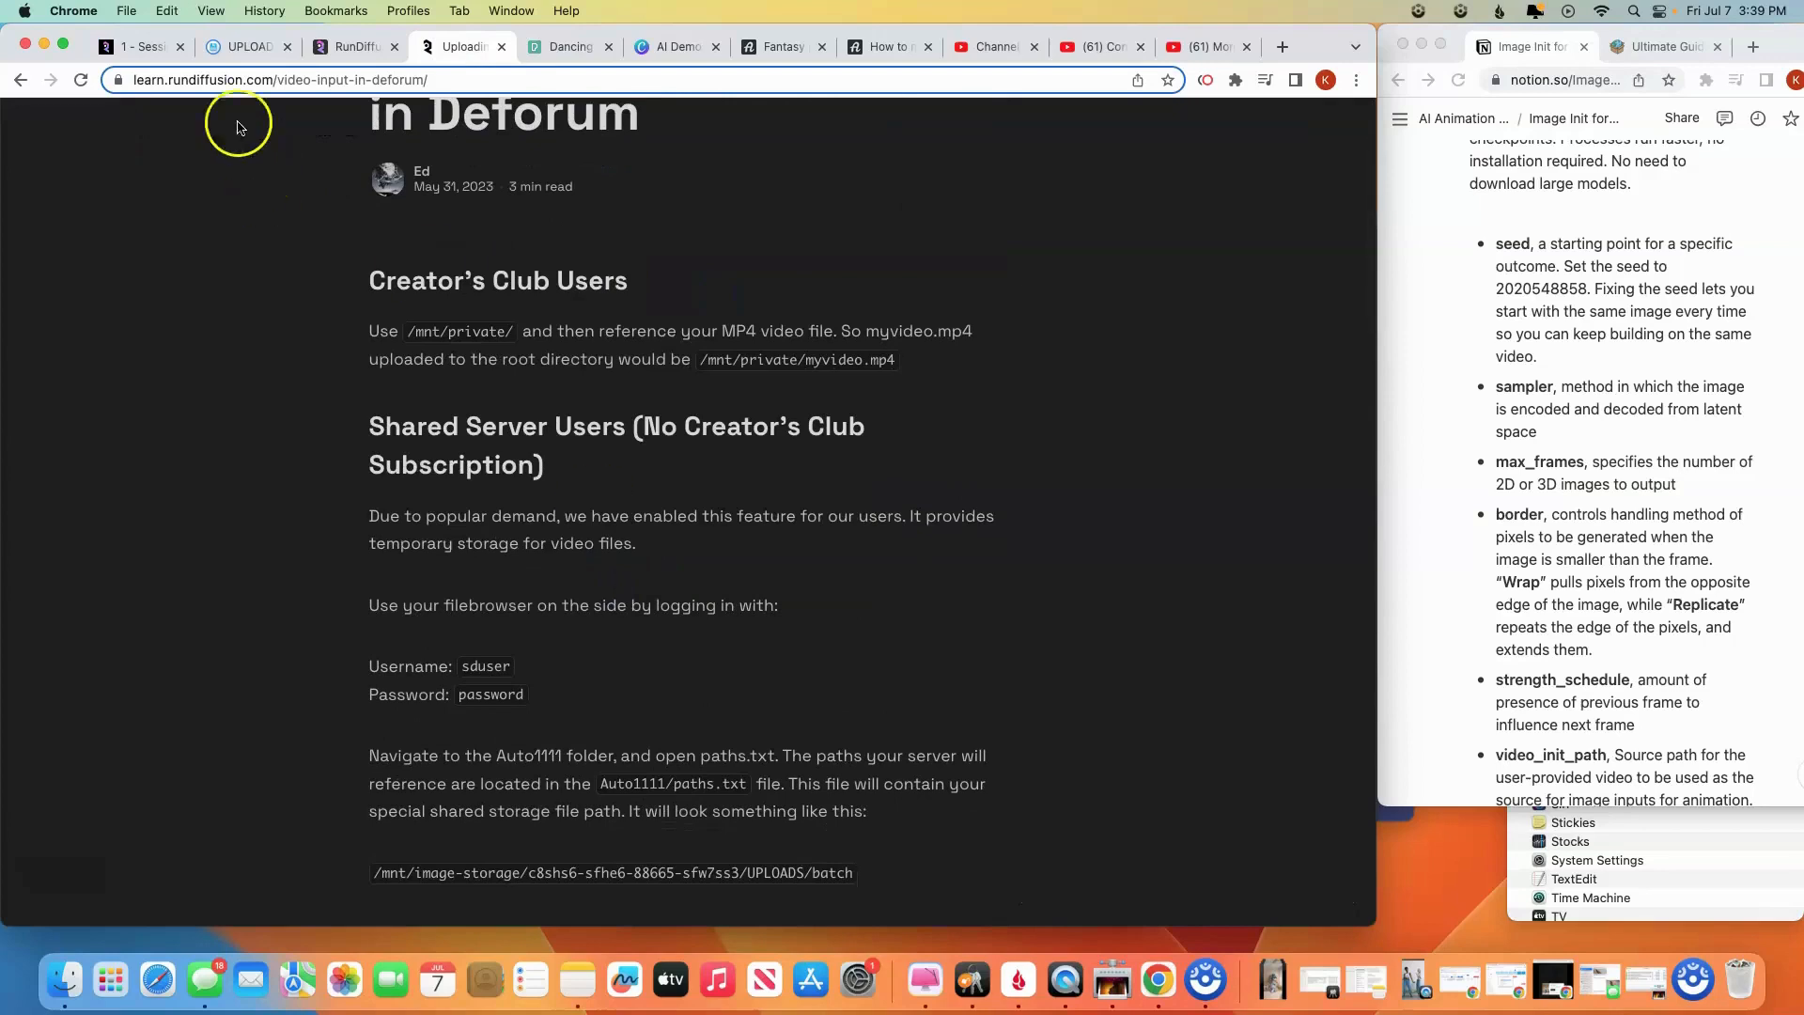
mouse_move(137, 45)
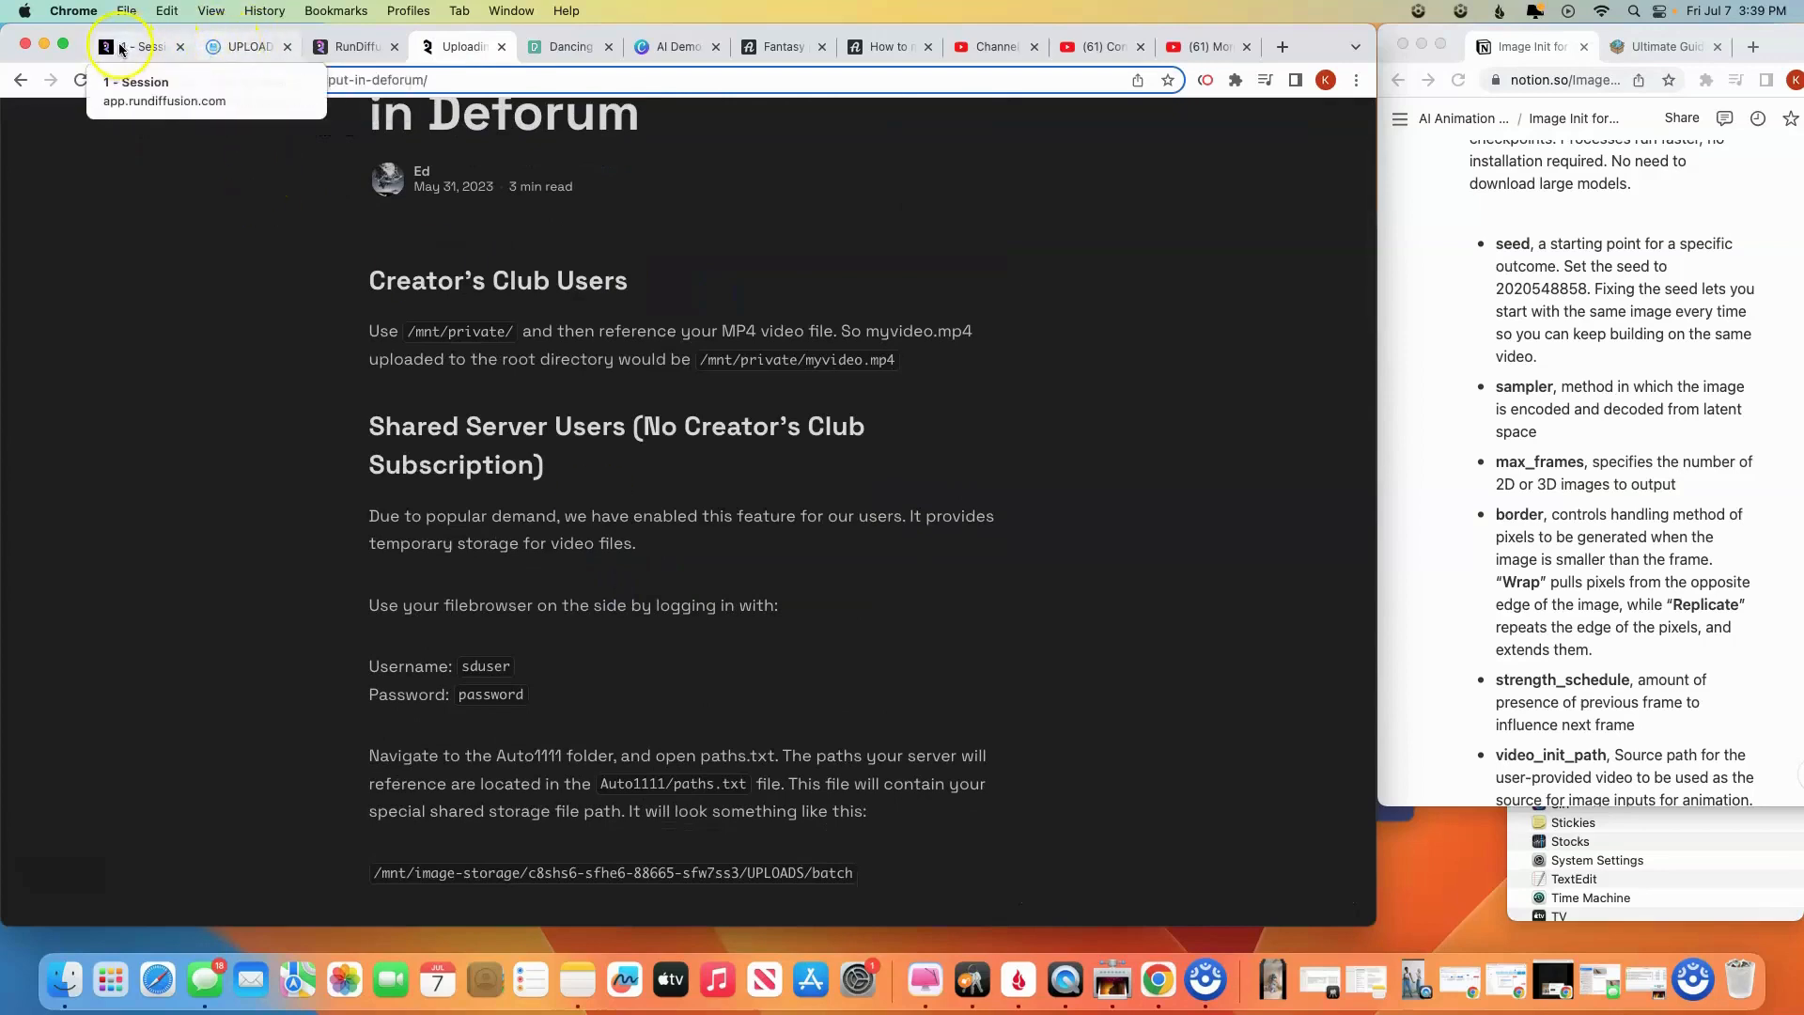
Enable Deforum's first ControlNet unit with canny preprocessing and dancer-girl.mp4 as input video
click(135, 47)
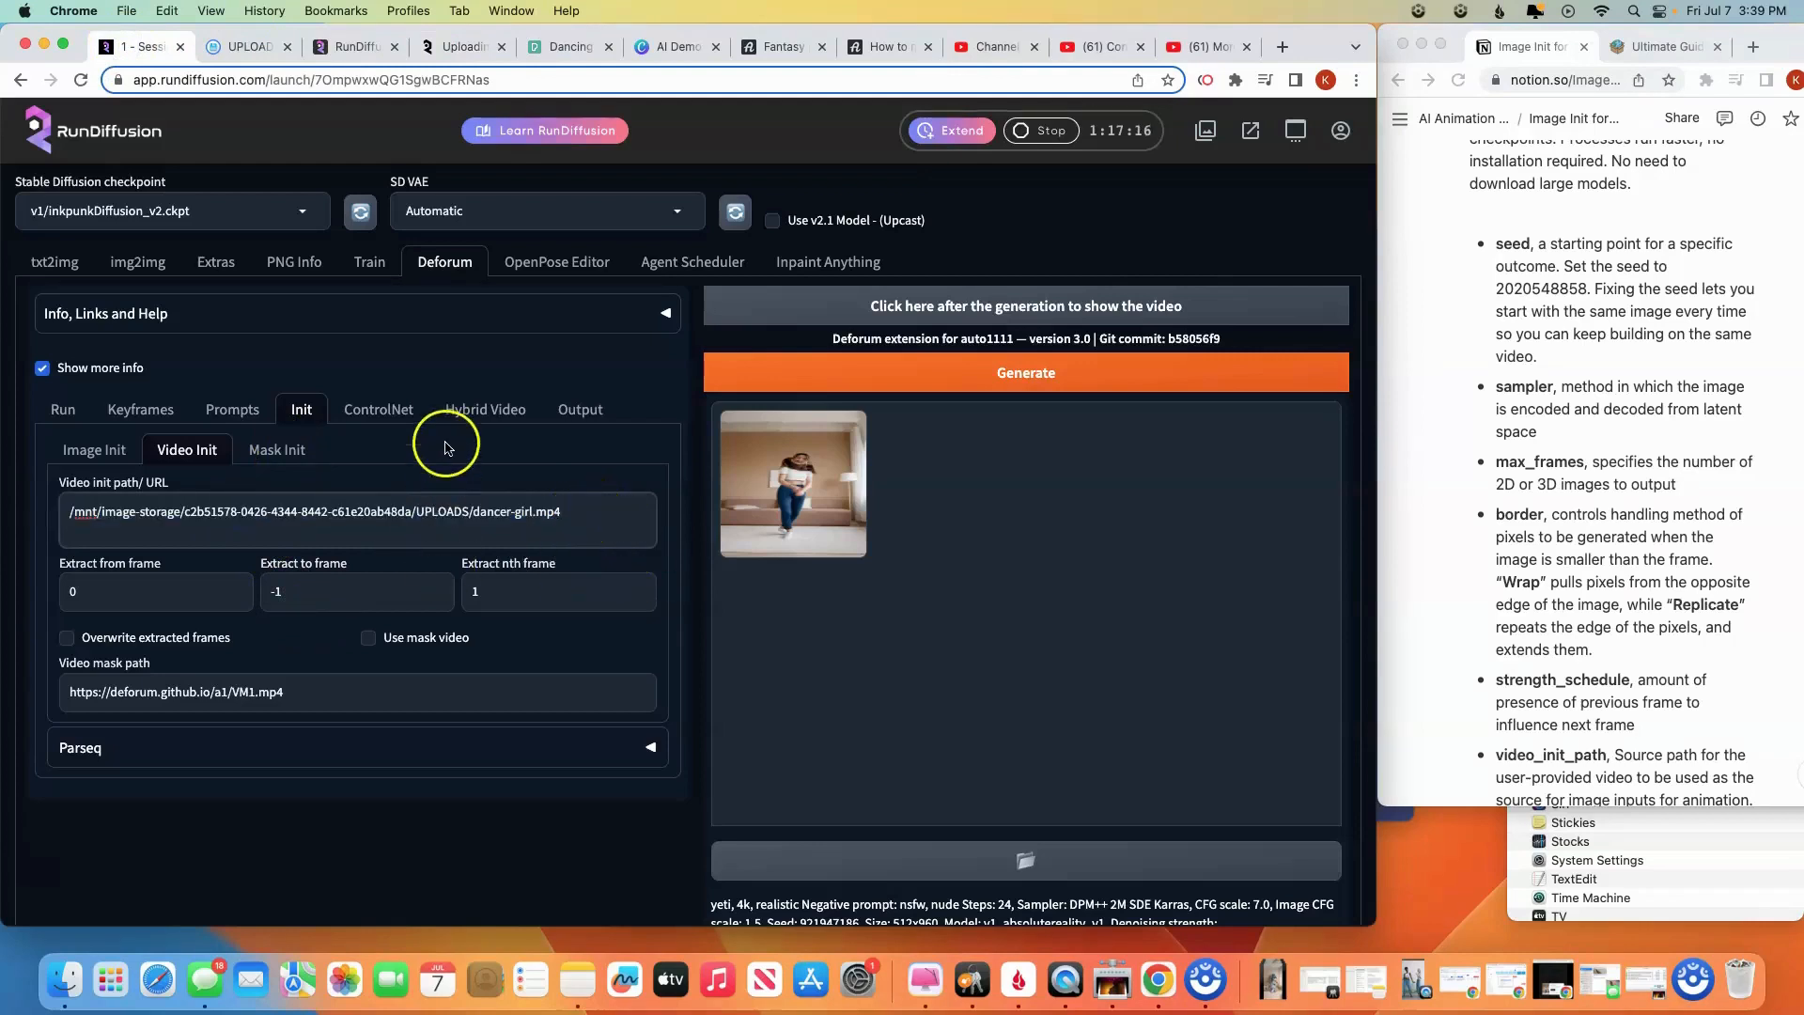
click(378, 408)
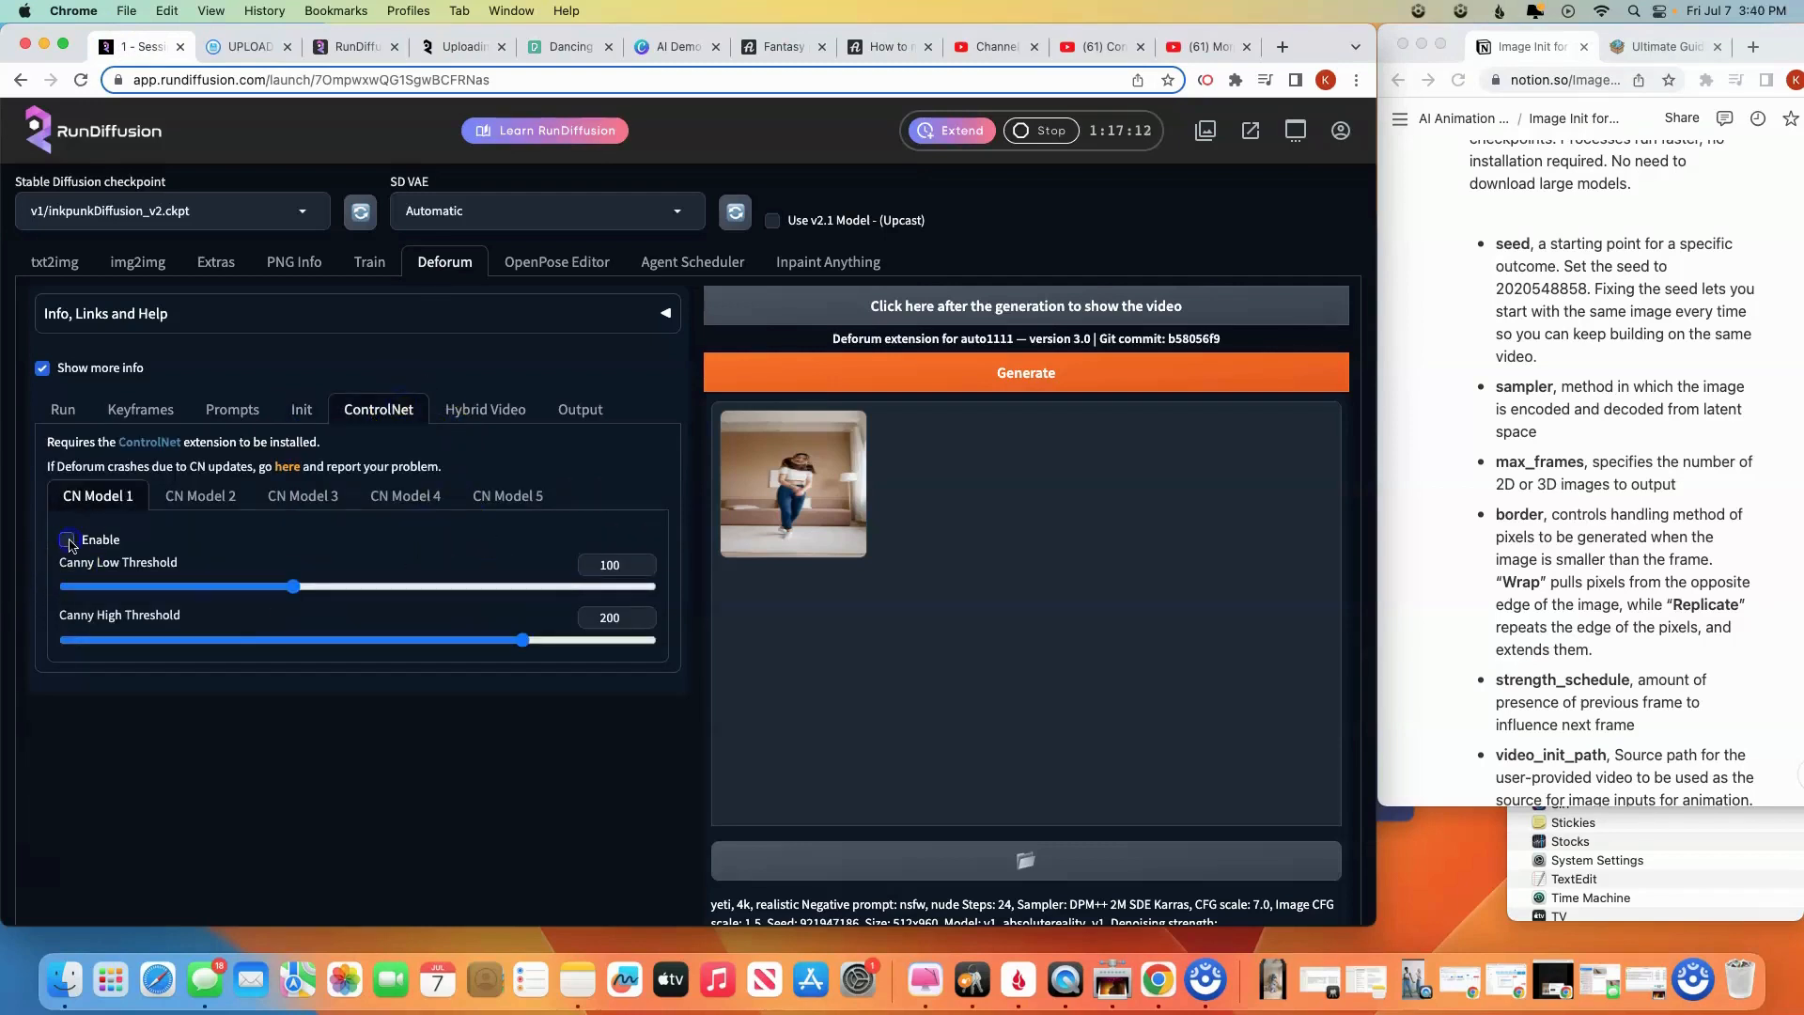
click(68, 539)
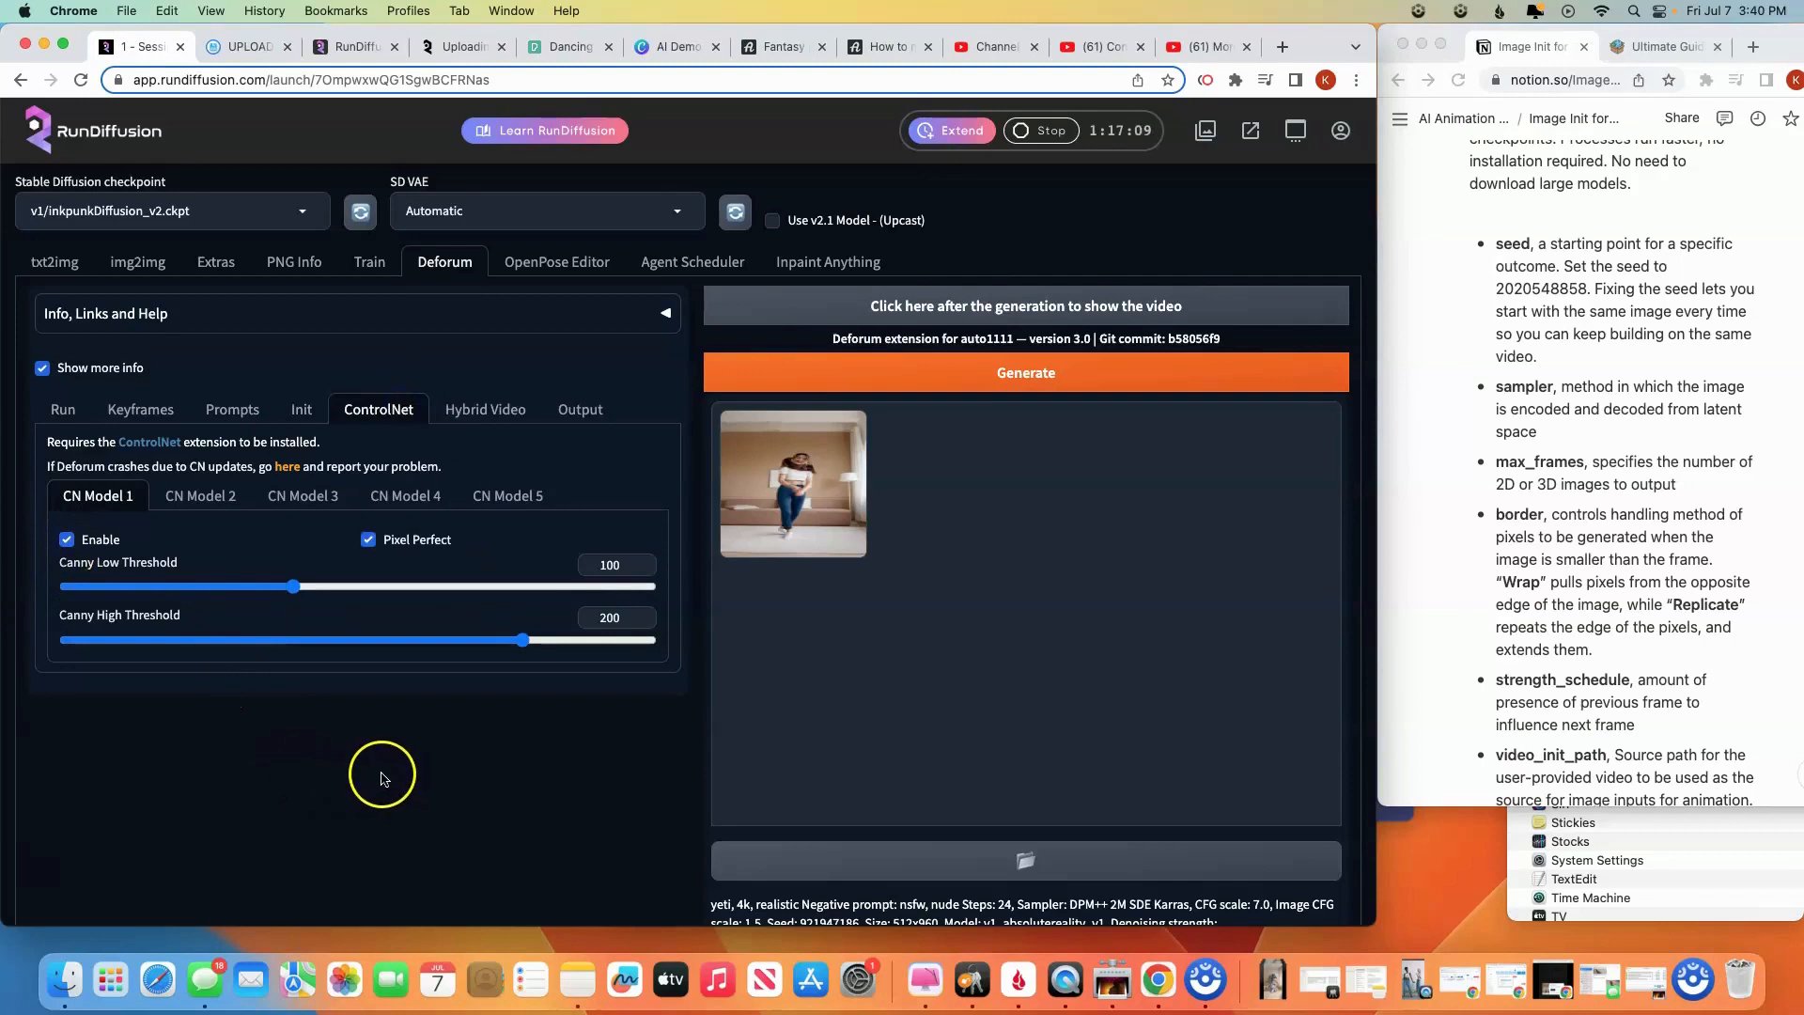
mouse_move(387, 768)
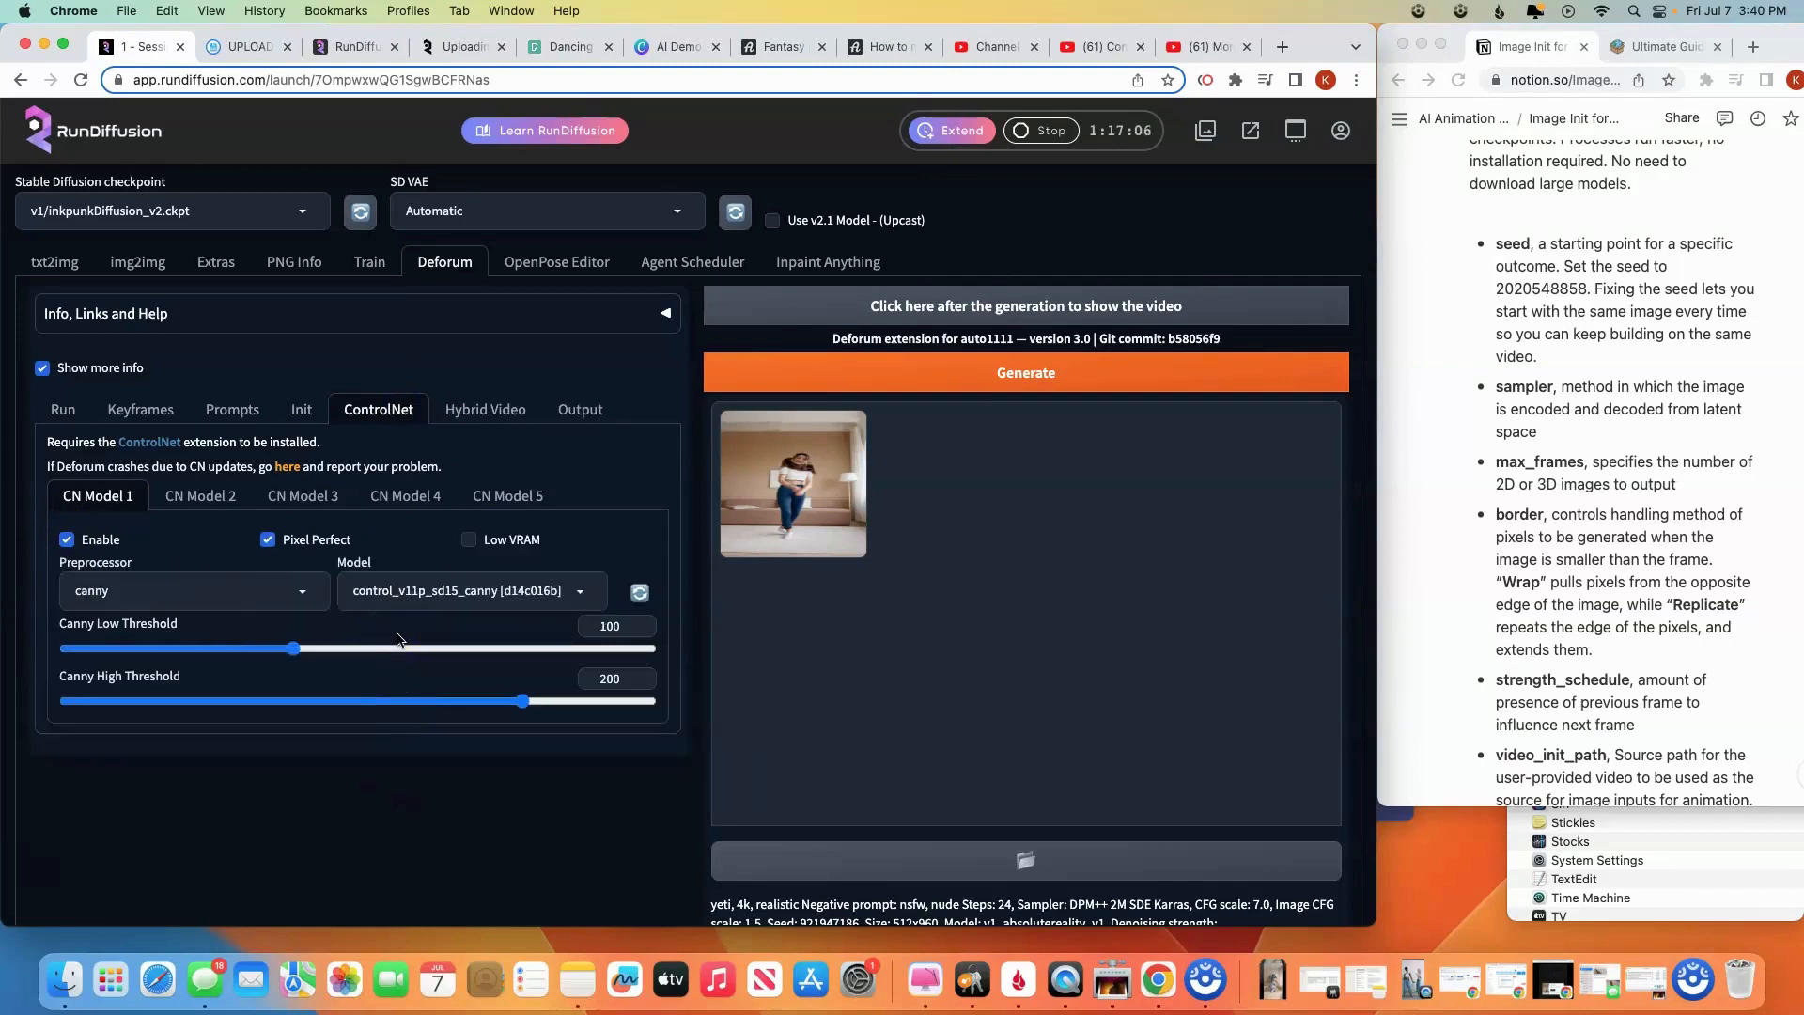
scroll(down, 3)
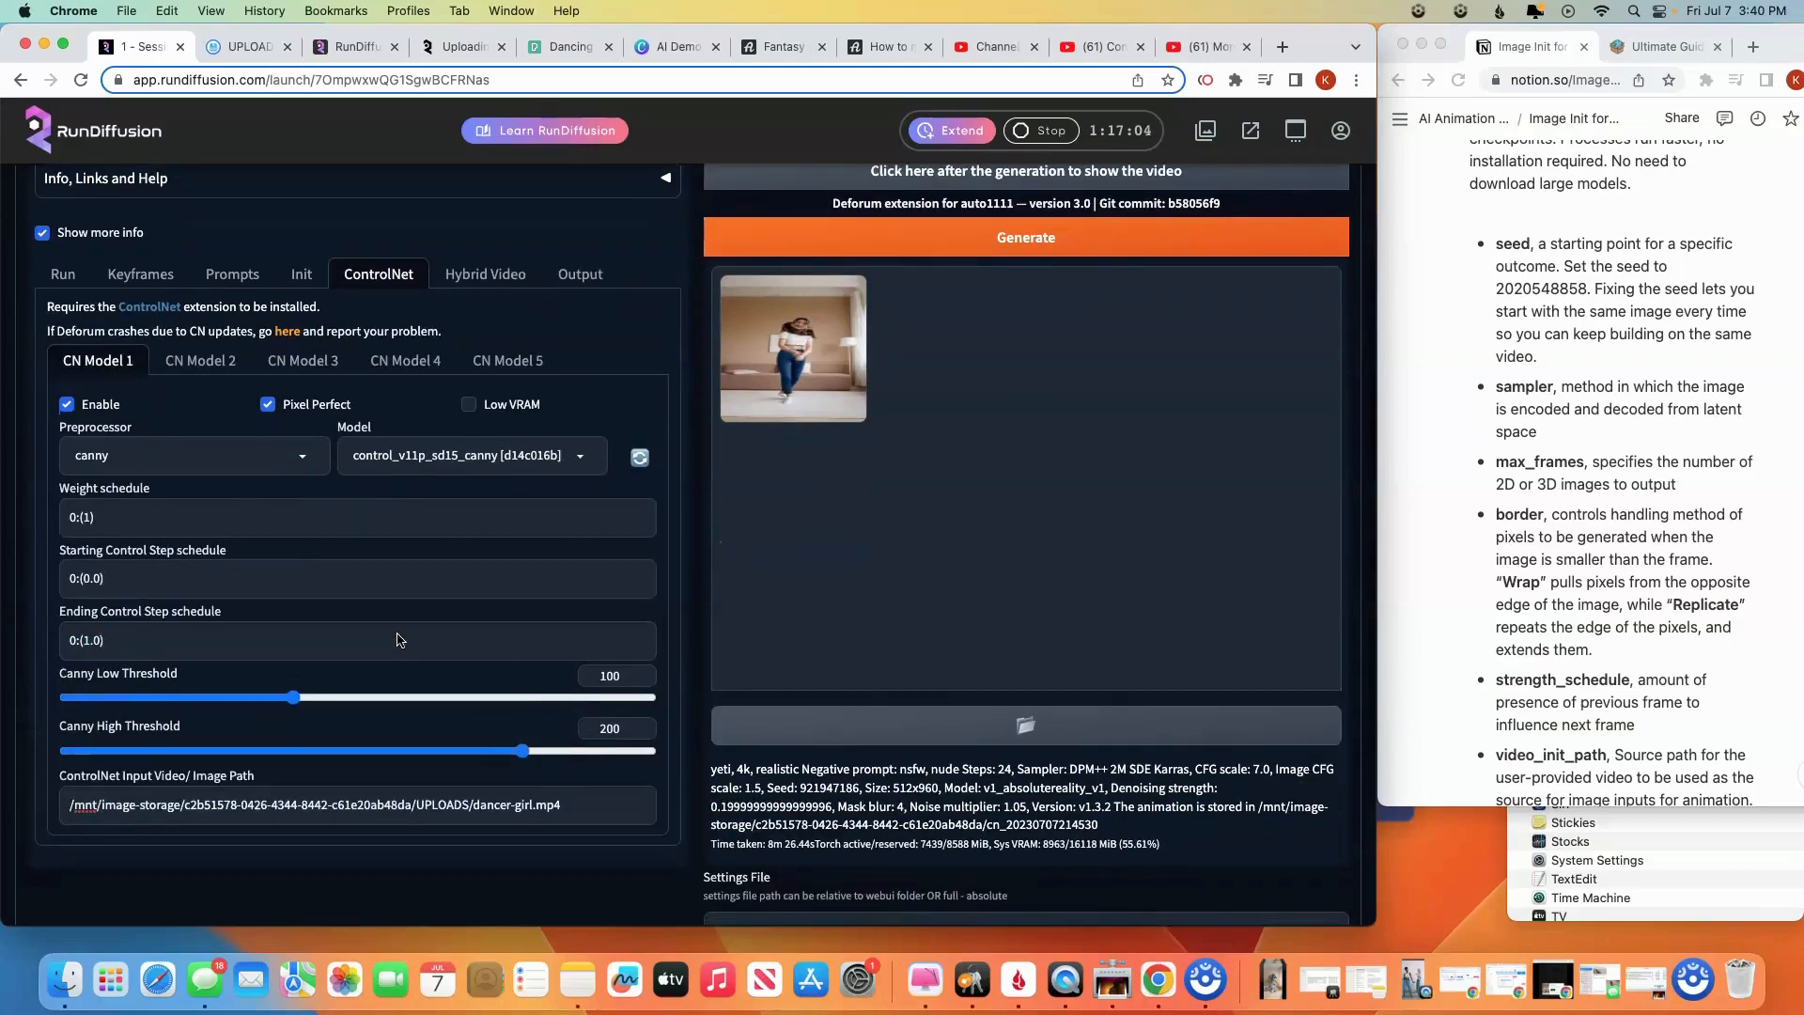
scroll(down, 3)
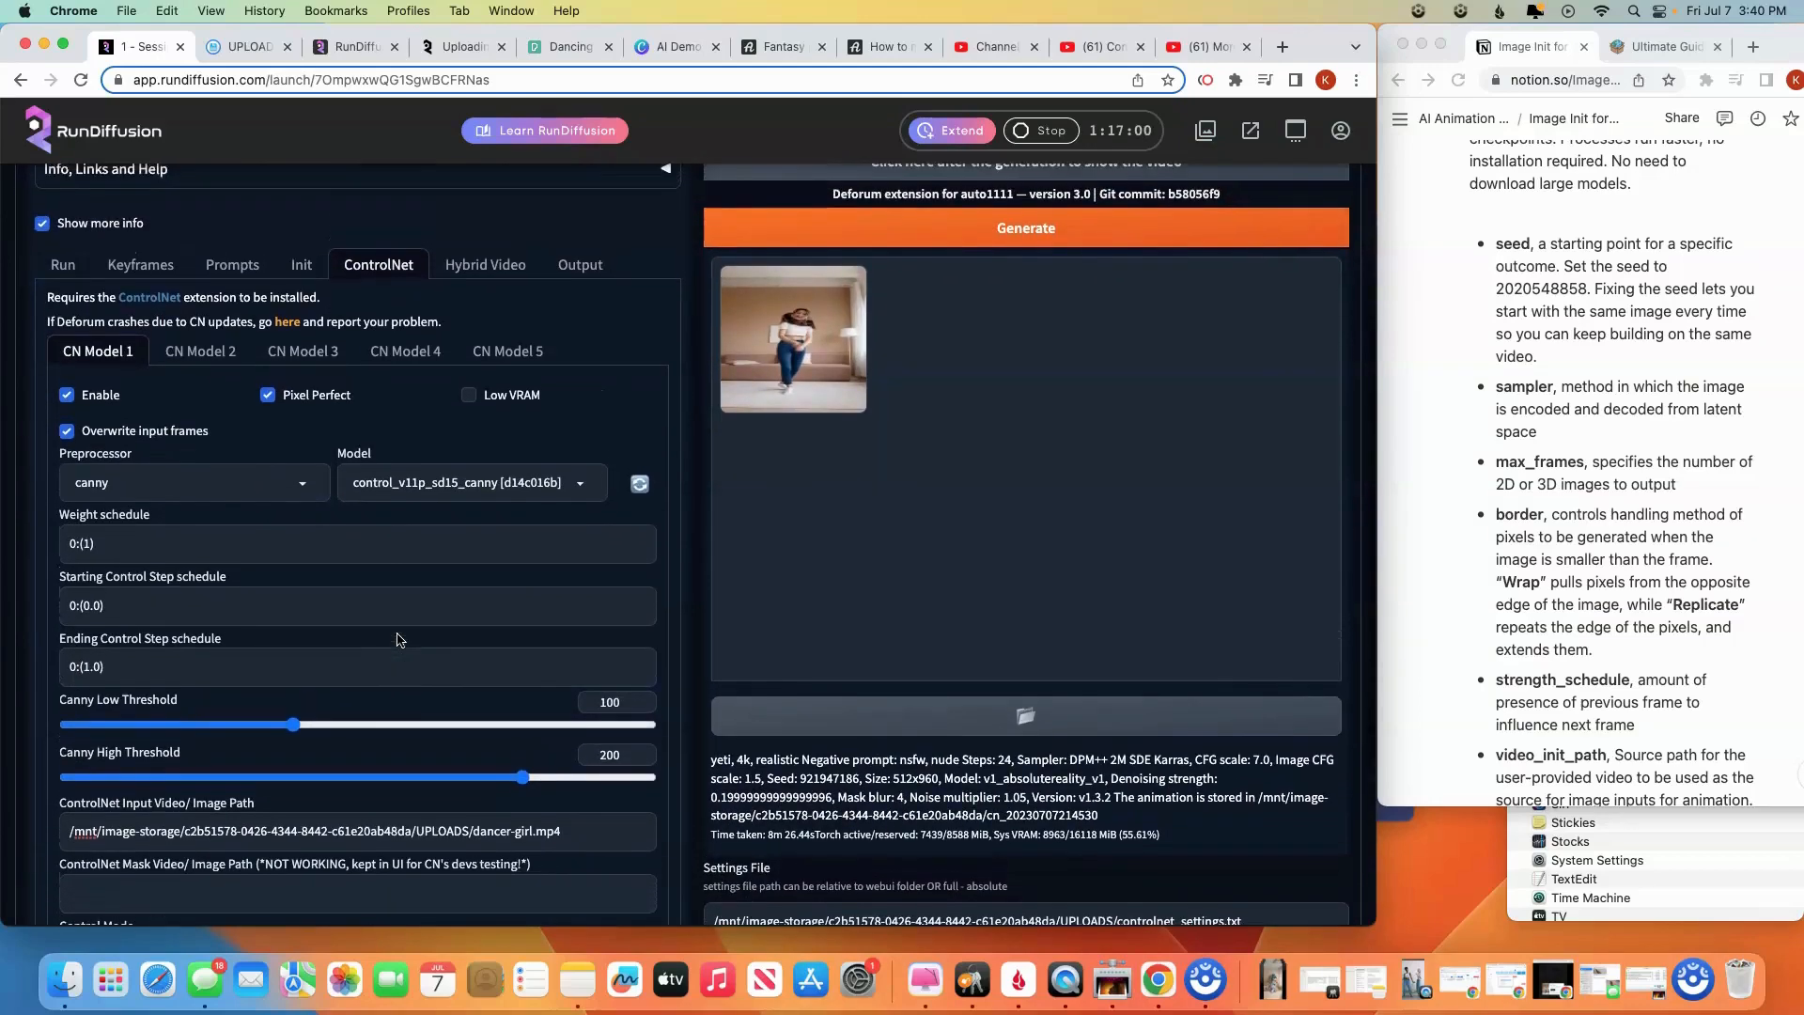
mouse_move(281, 492)
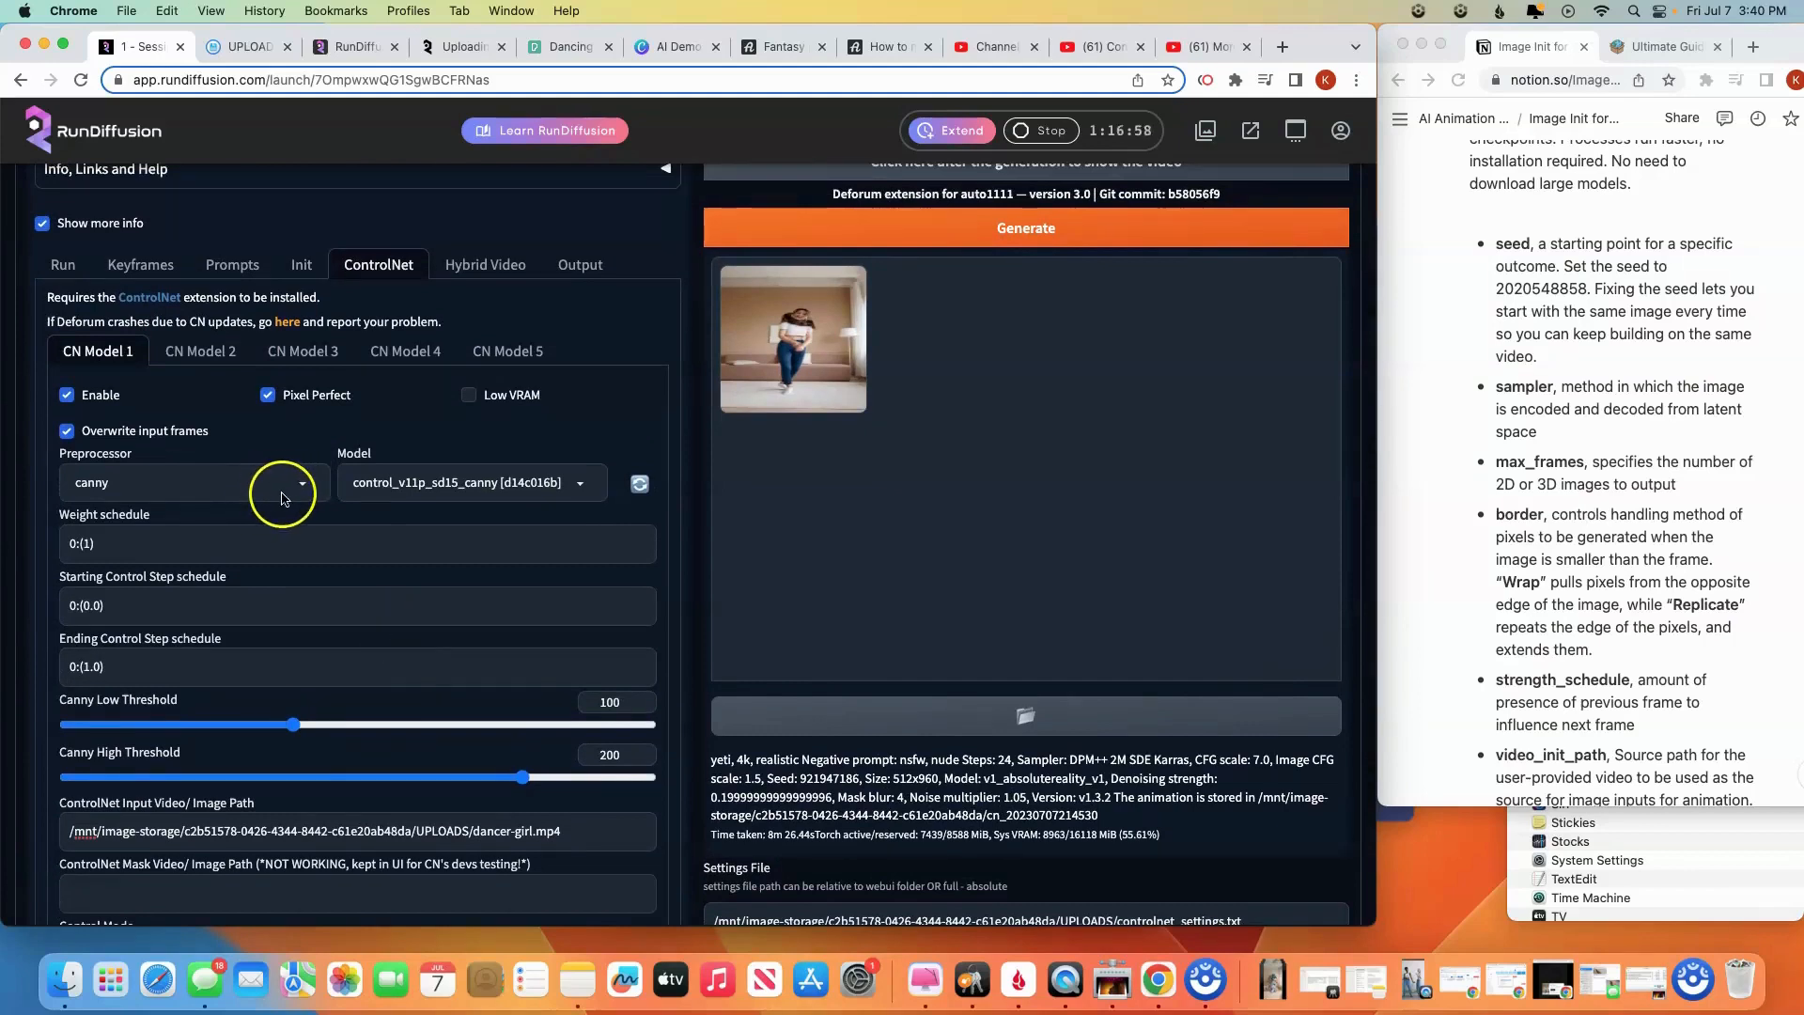
mouse_move(65, 394)
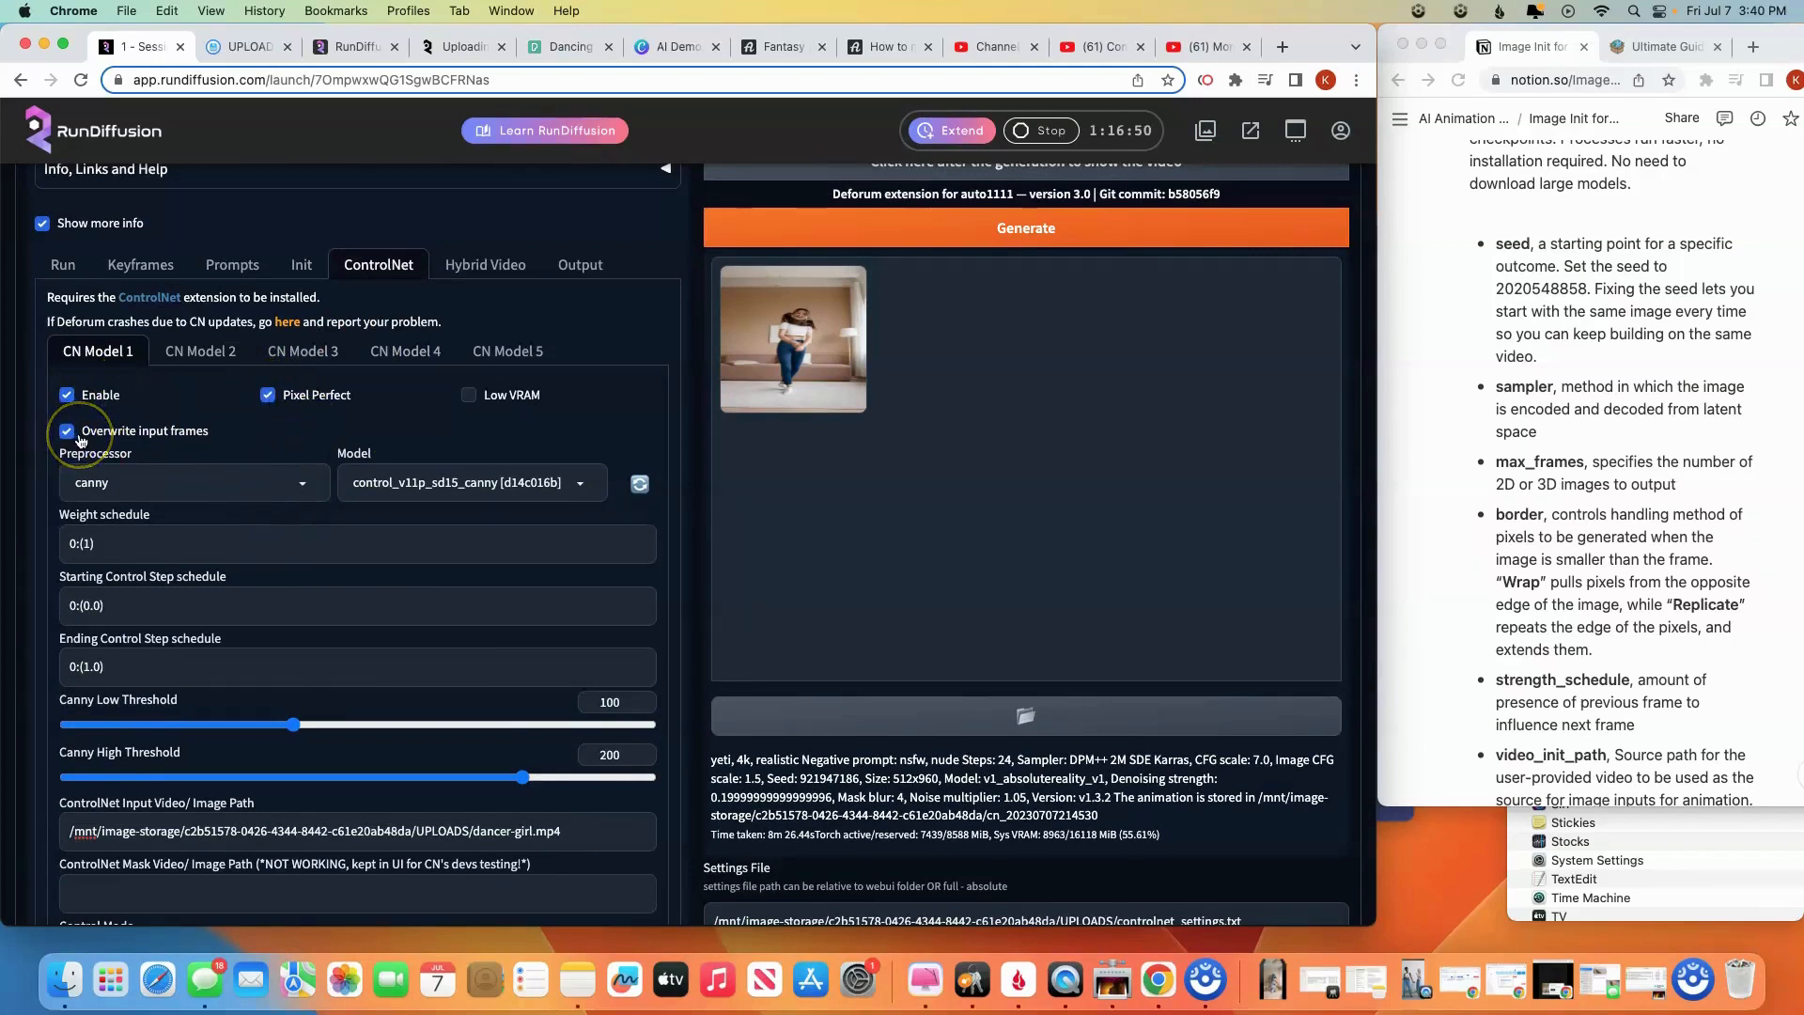
mouse_move(258, 524)
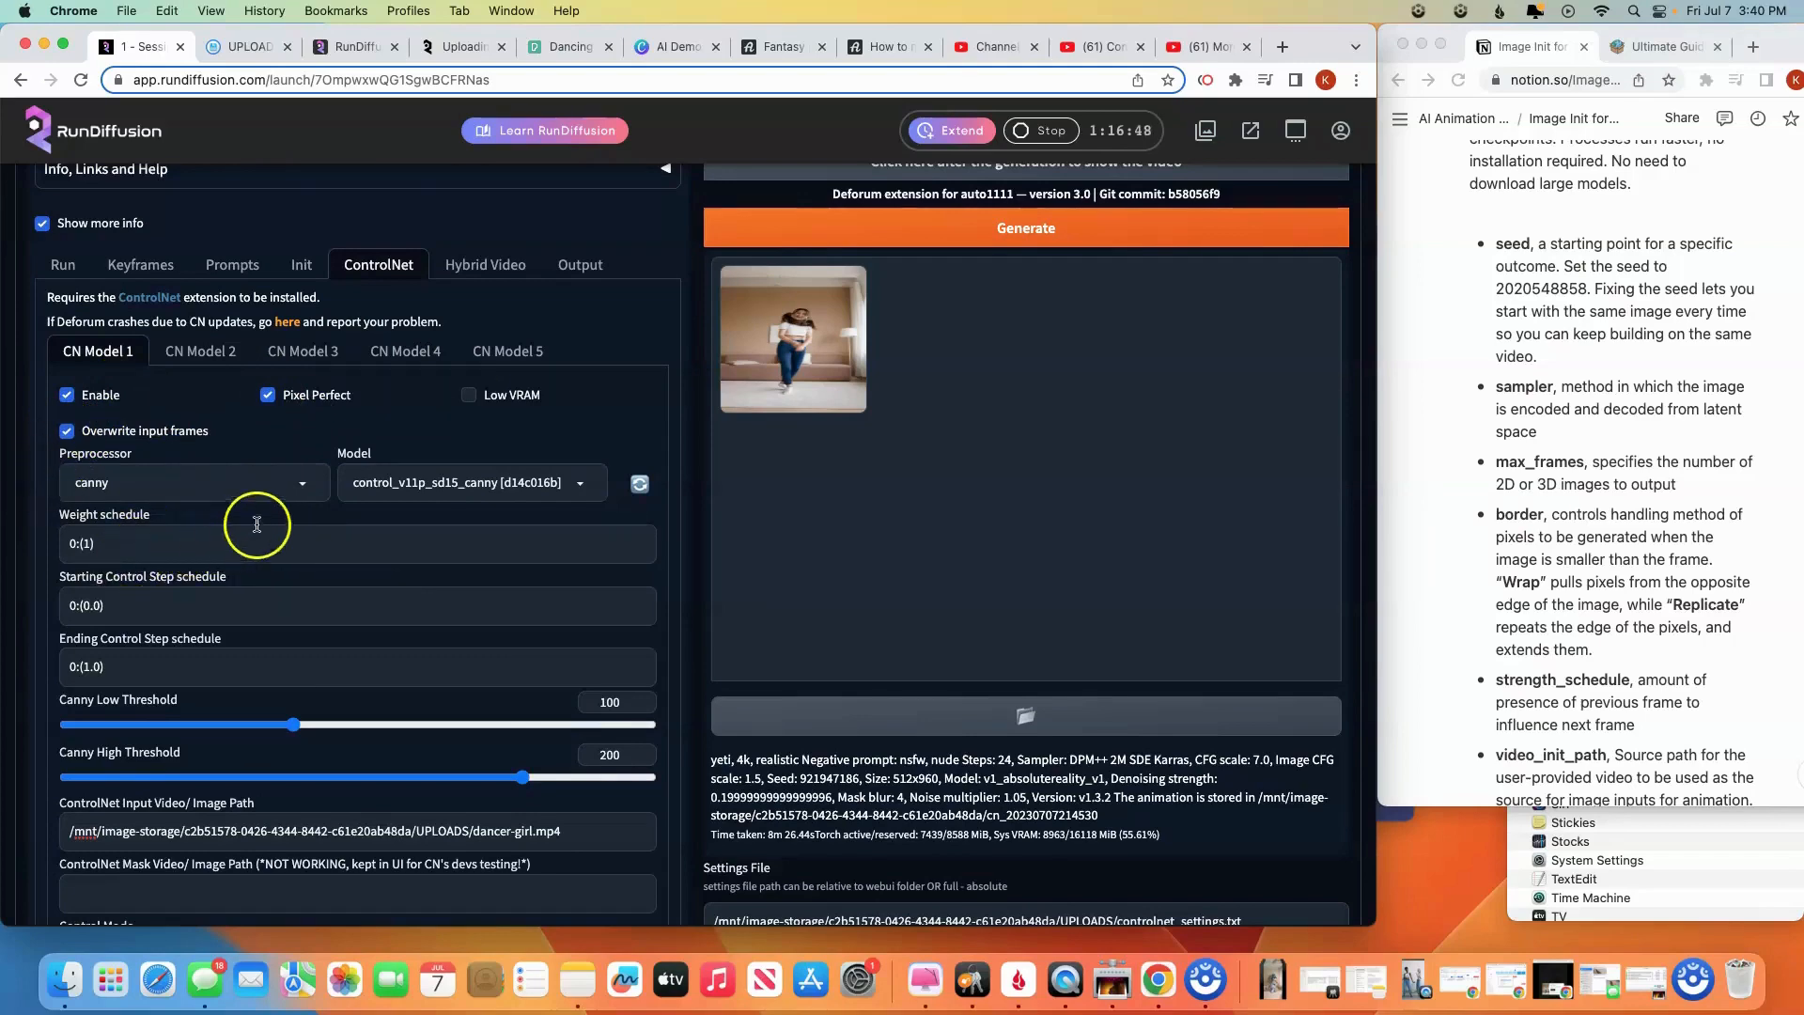
mouse_move(297, 486)
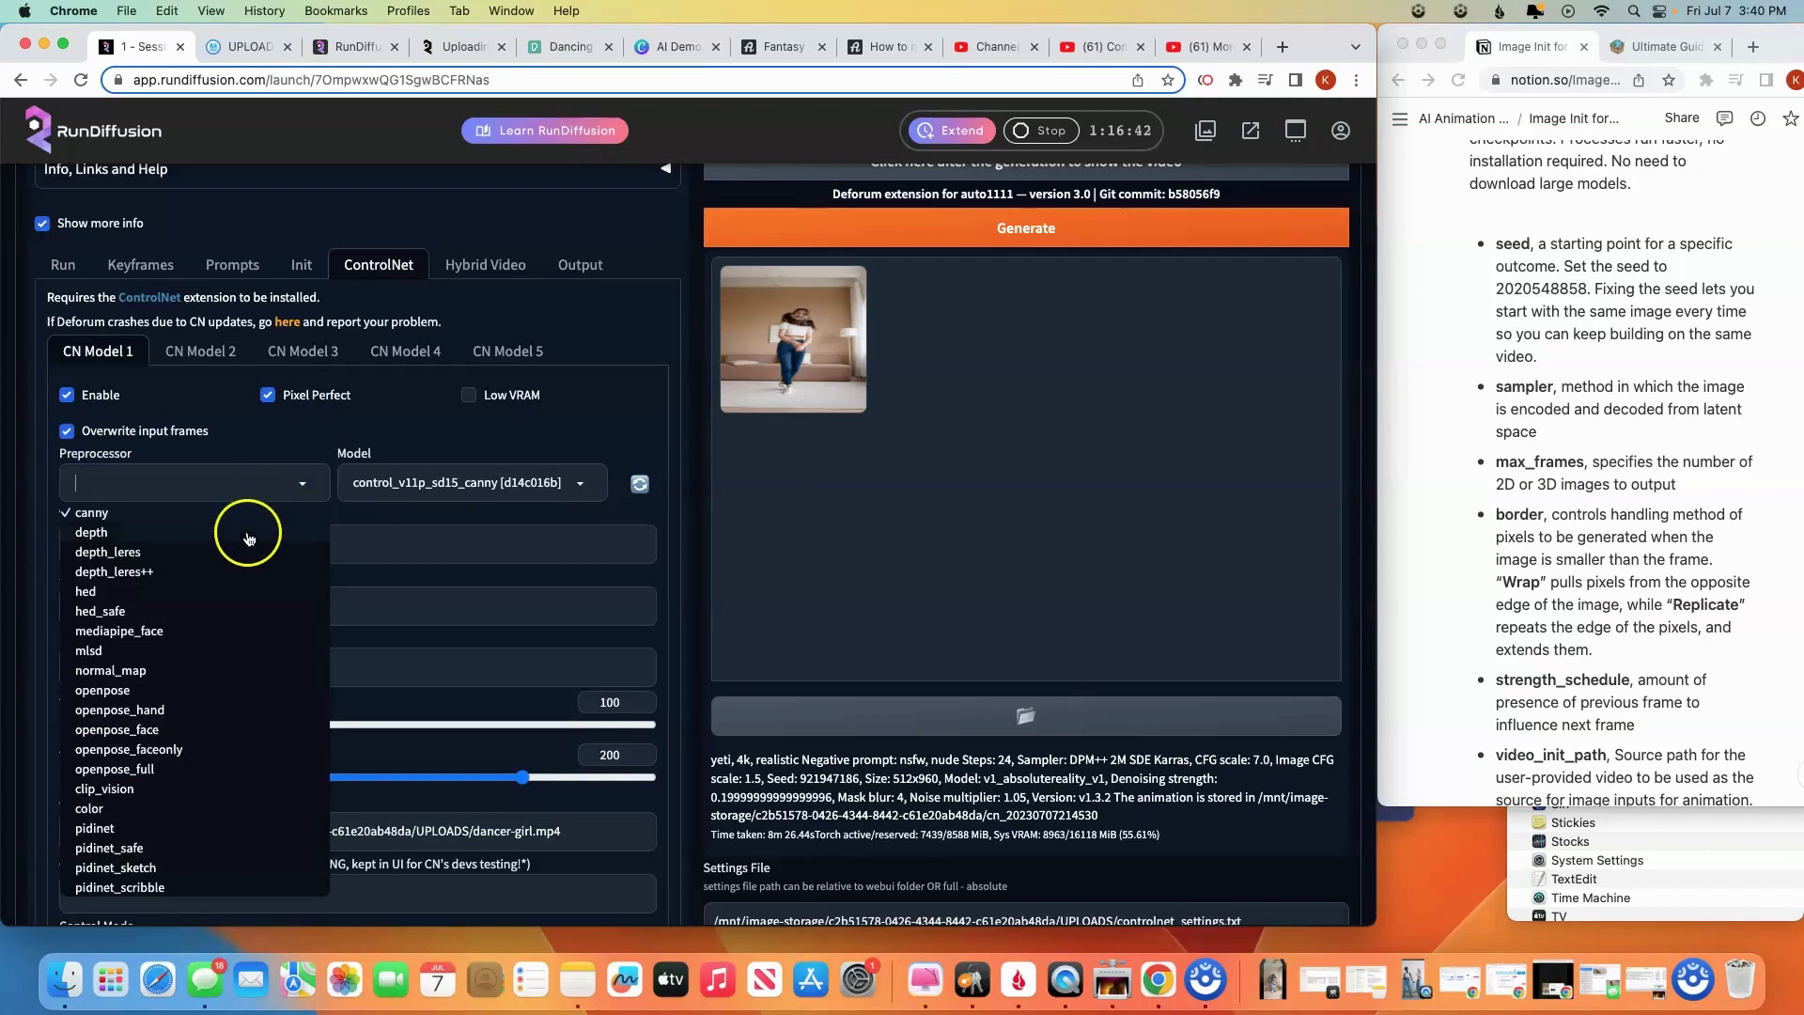
mouse_move(208, 693)
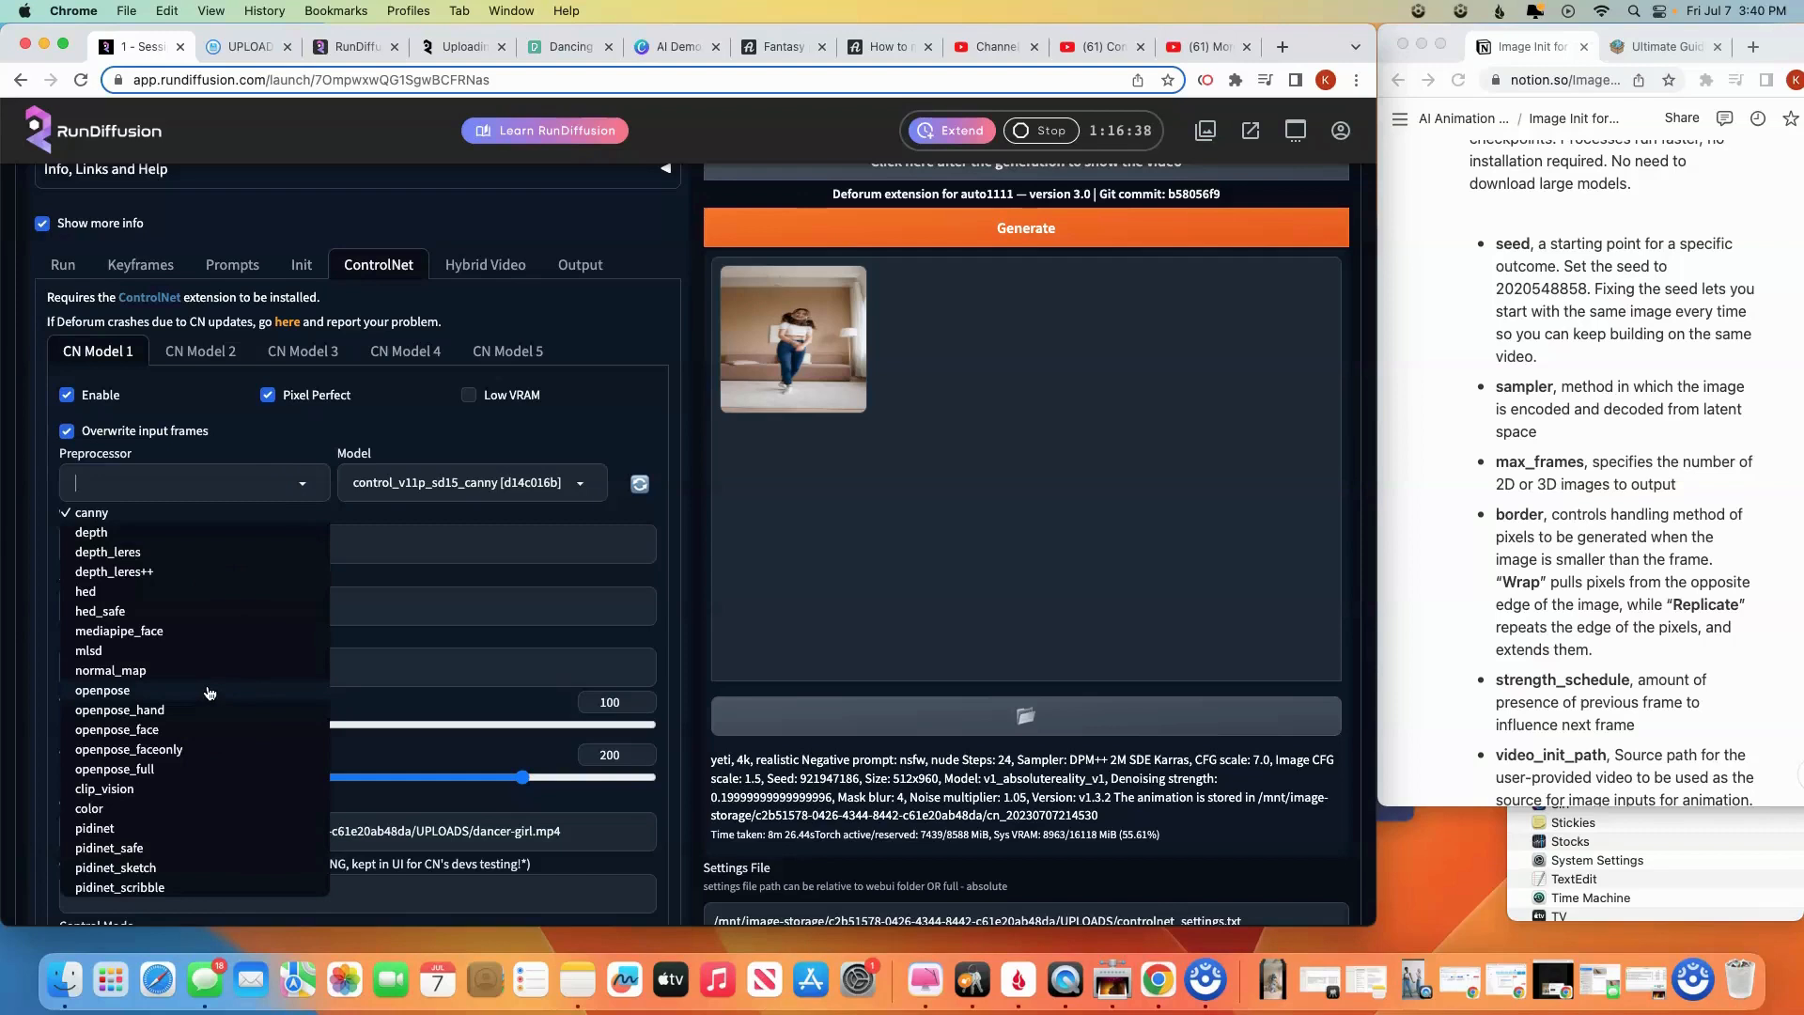
mouse_move(295, 690)
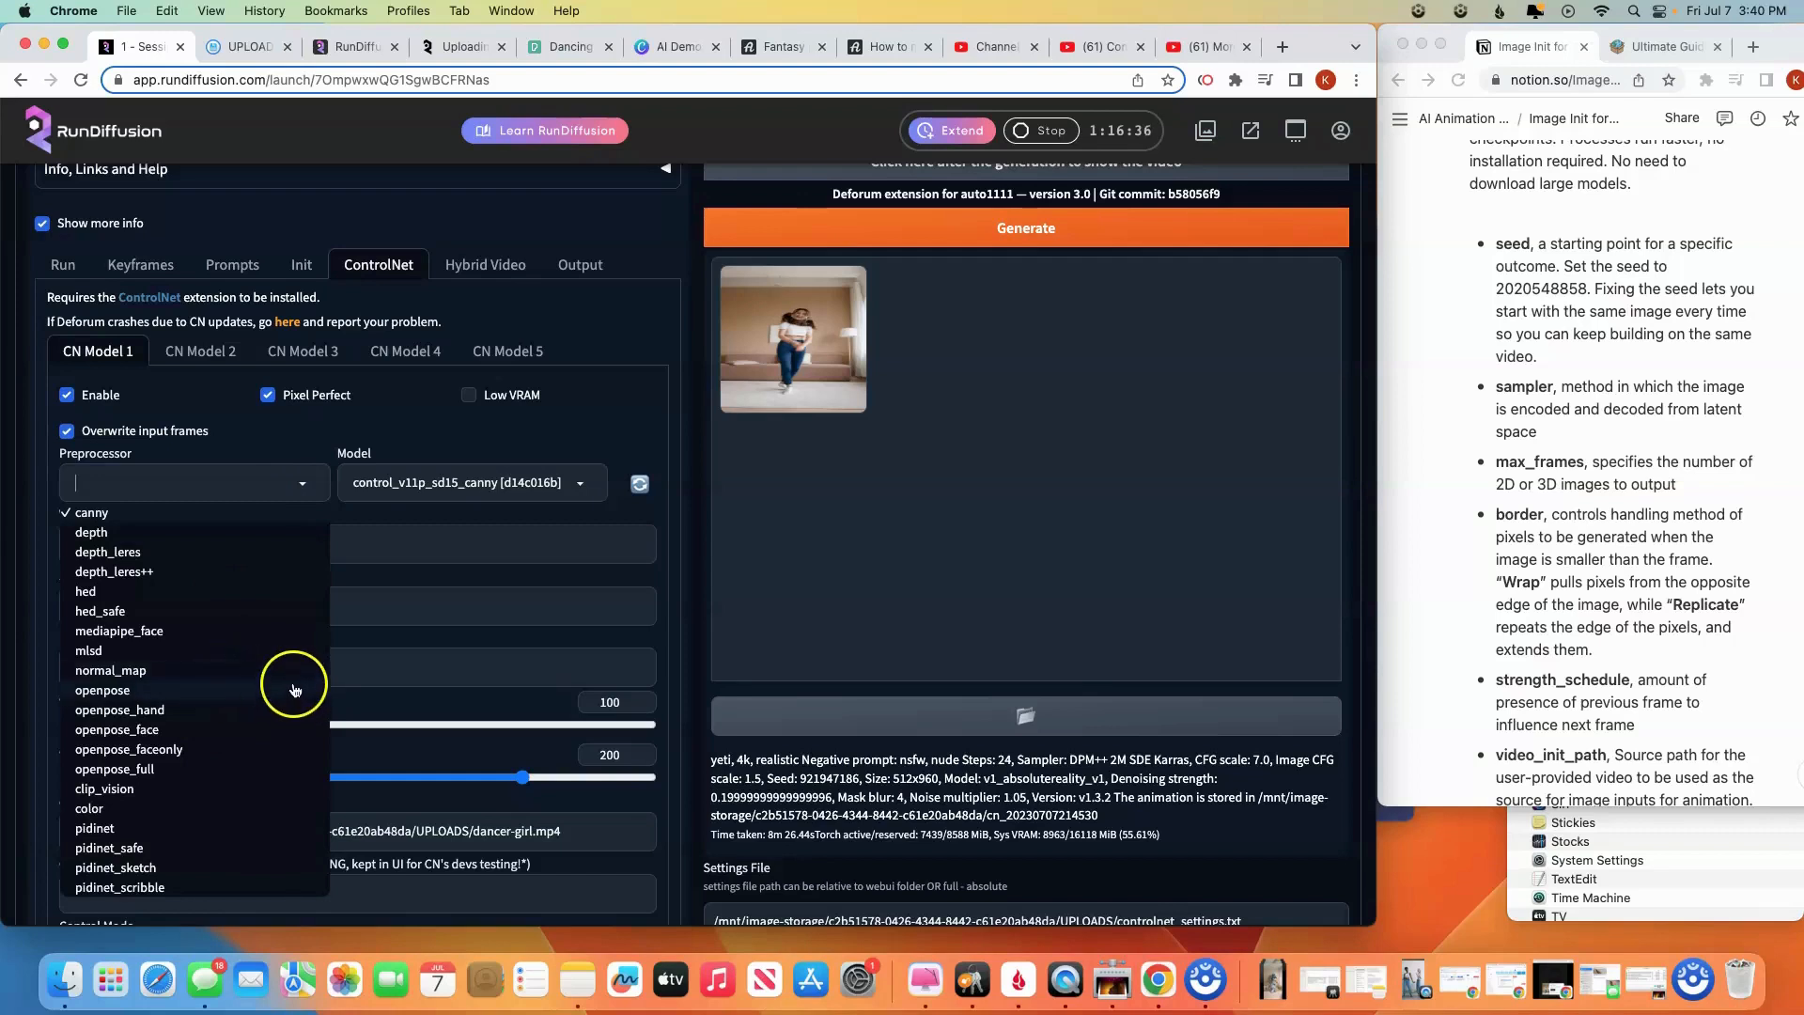
mouse_move(156, 521)
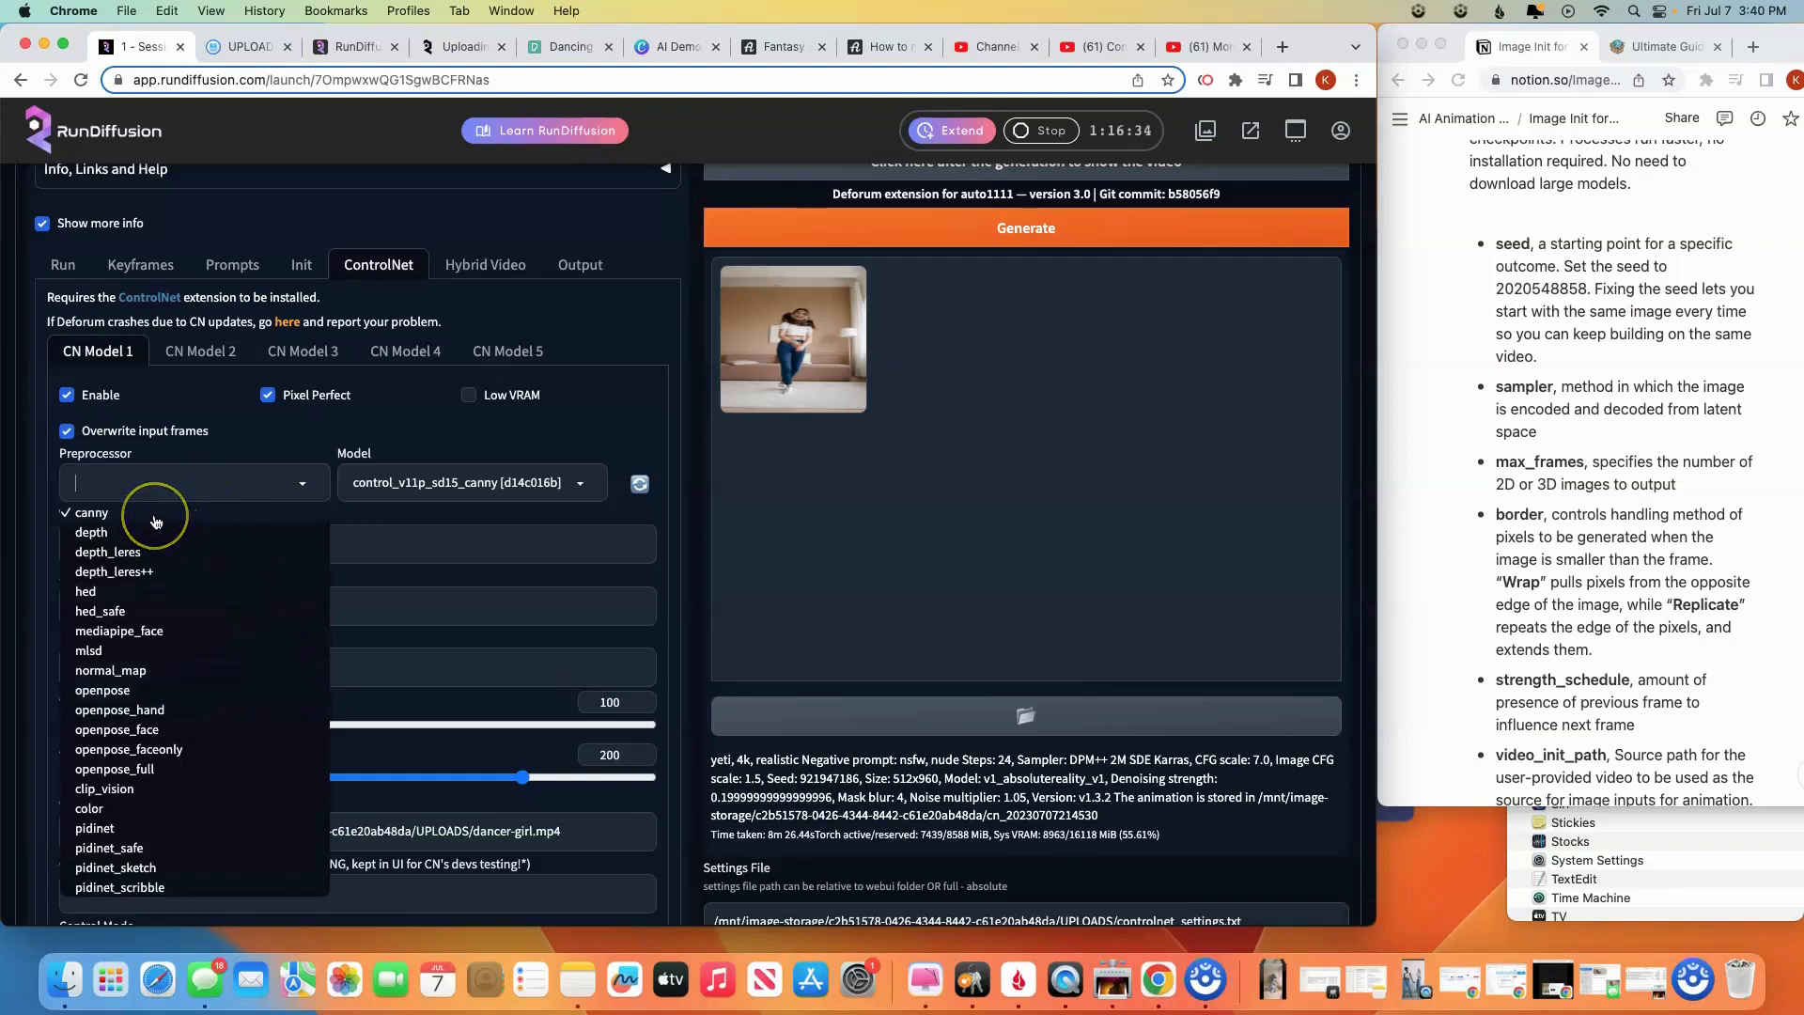
mouse_move(150, 563)
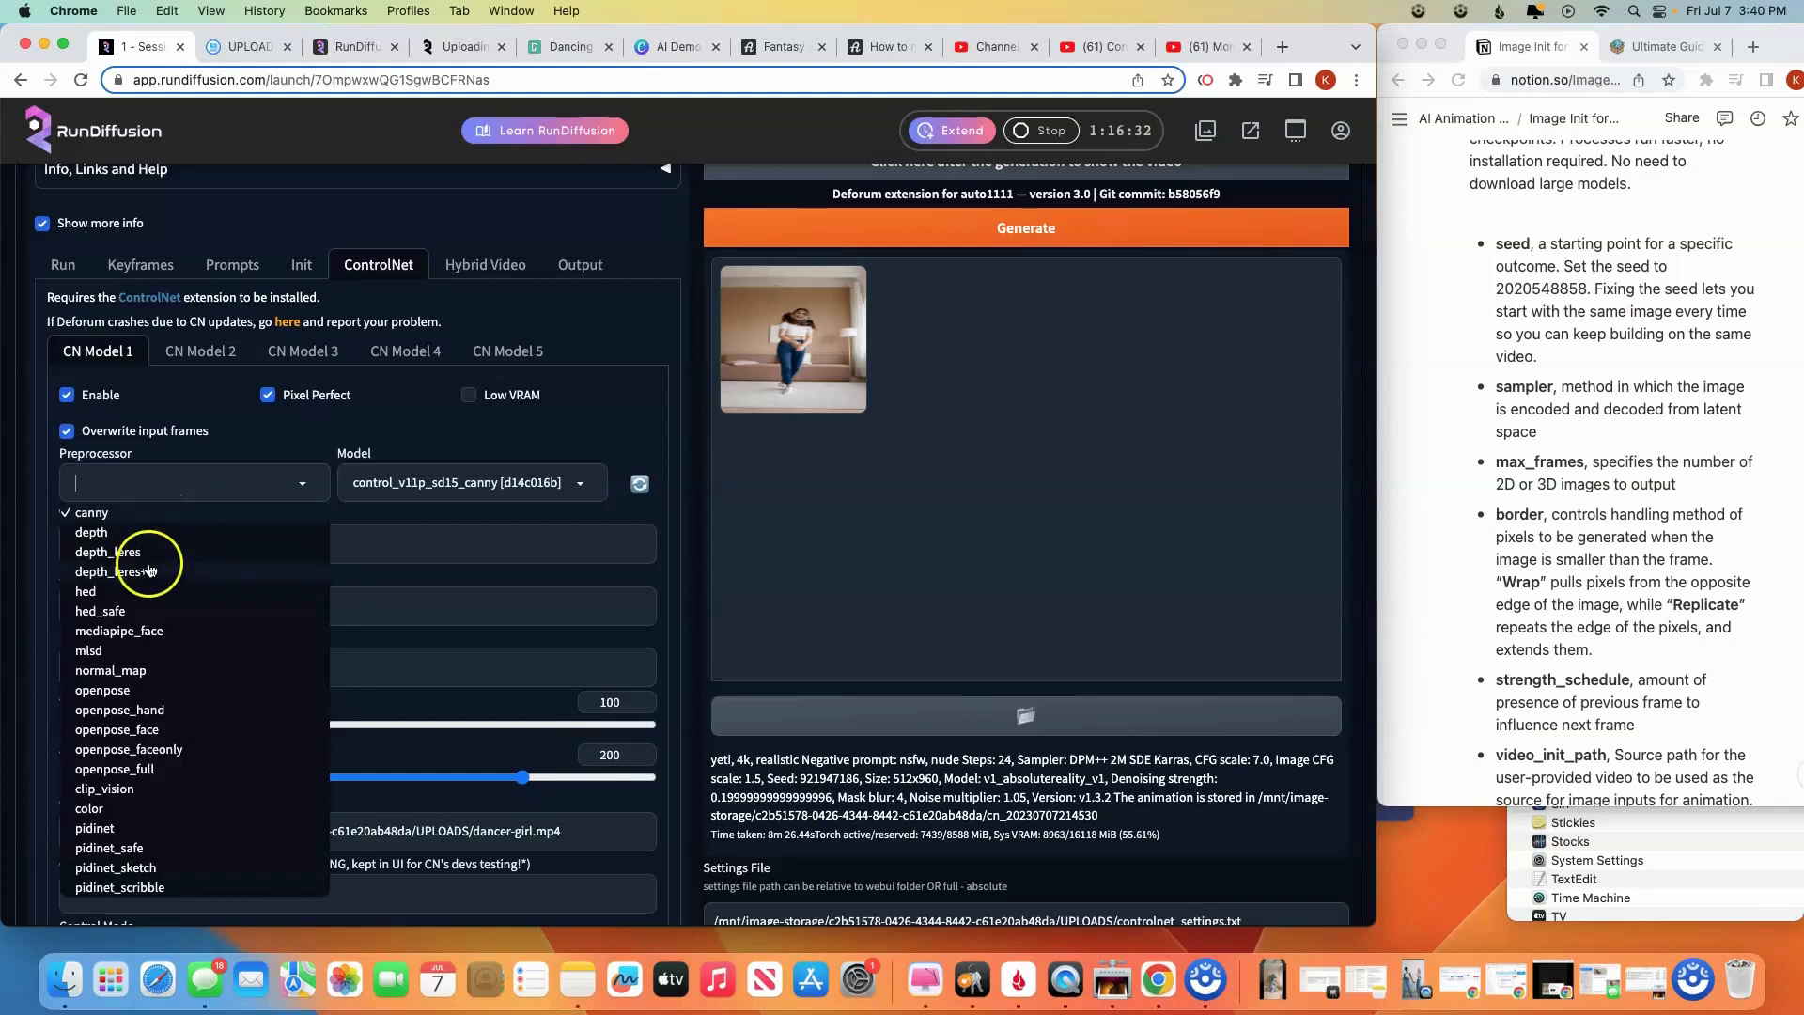
mouse_move(100, 819)
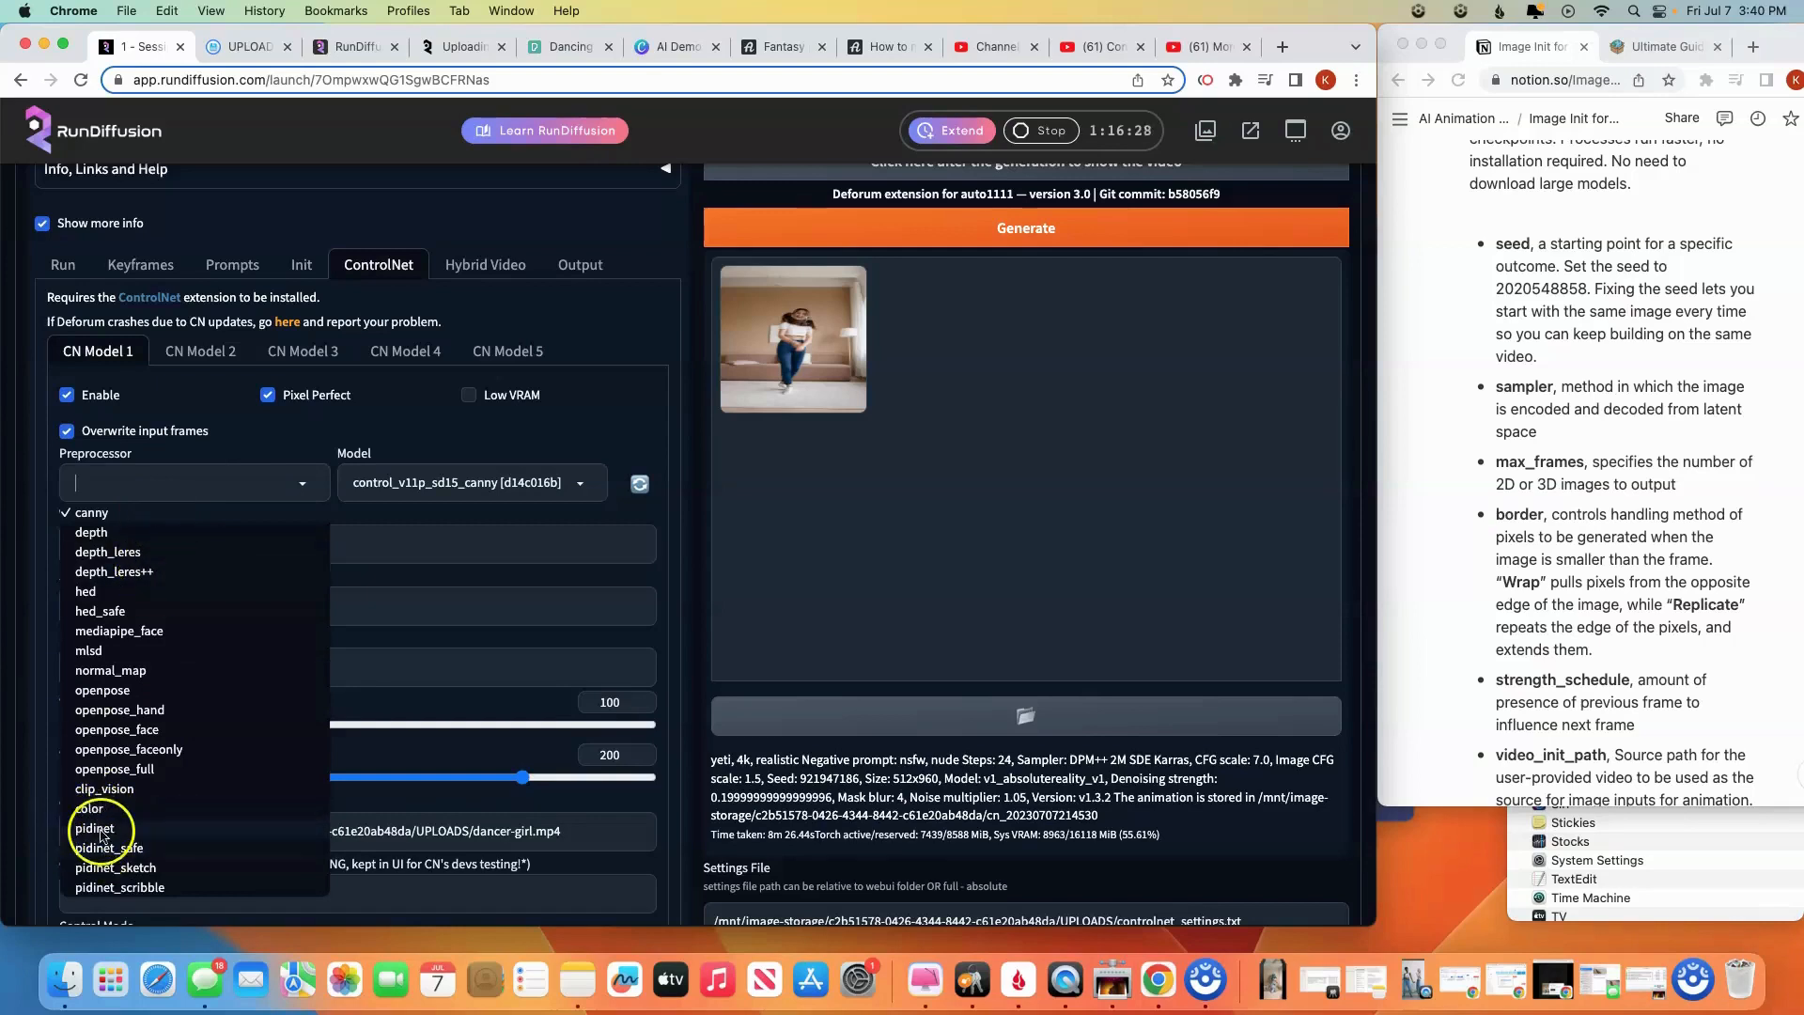
mouse_move(135, 632)
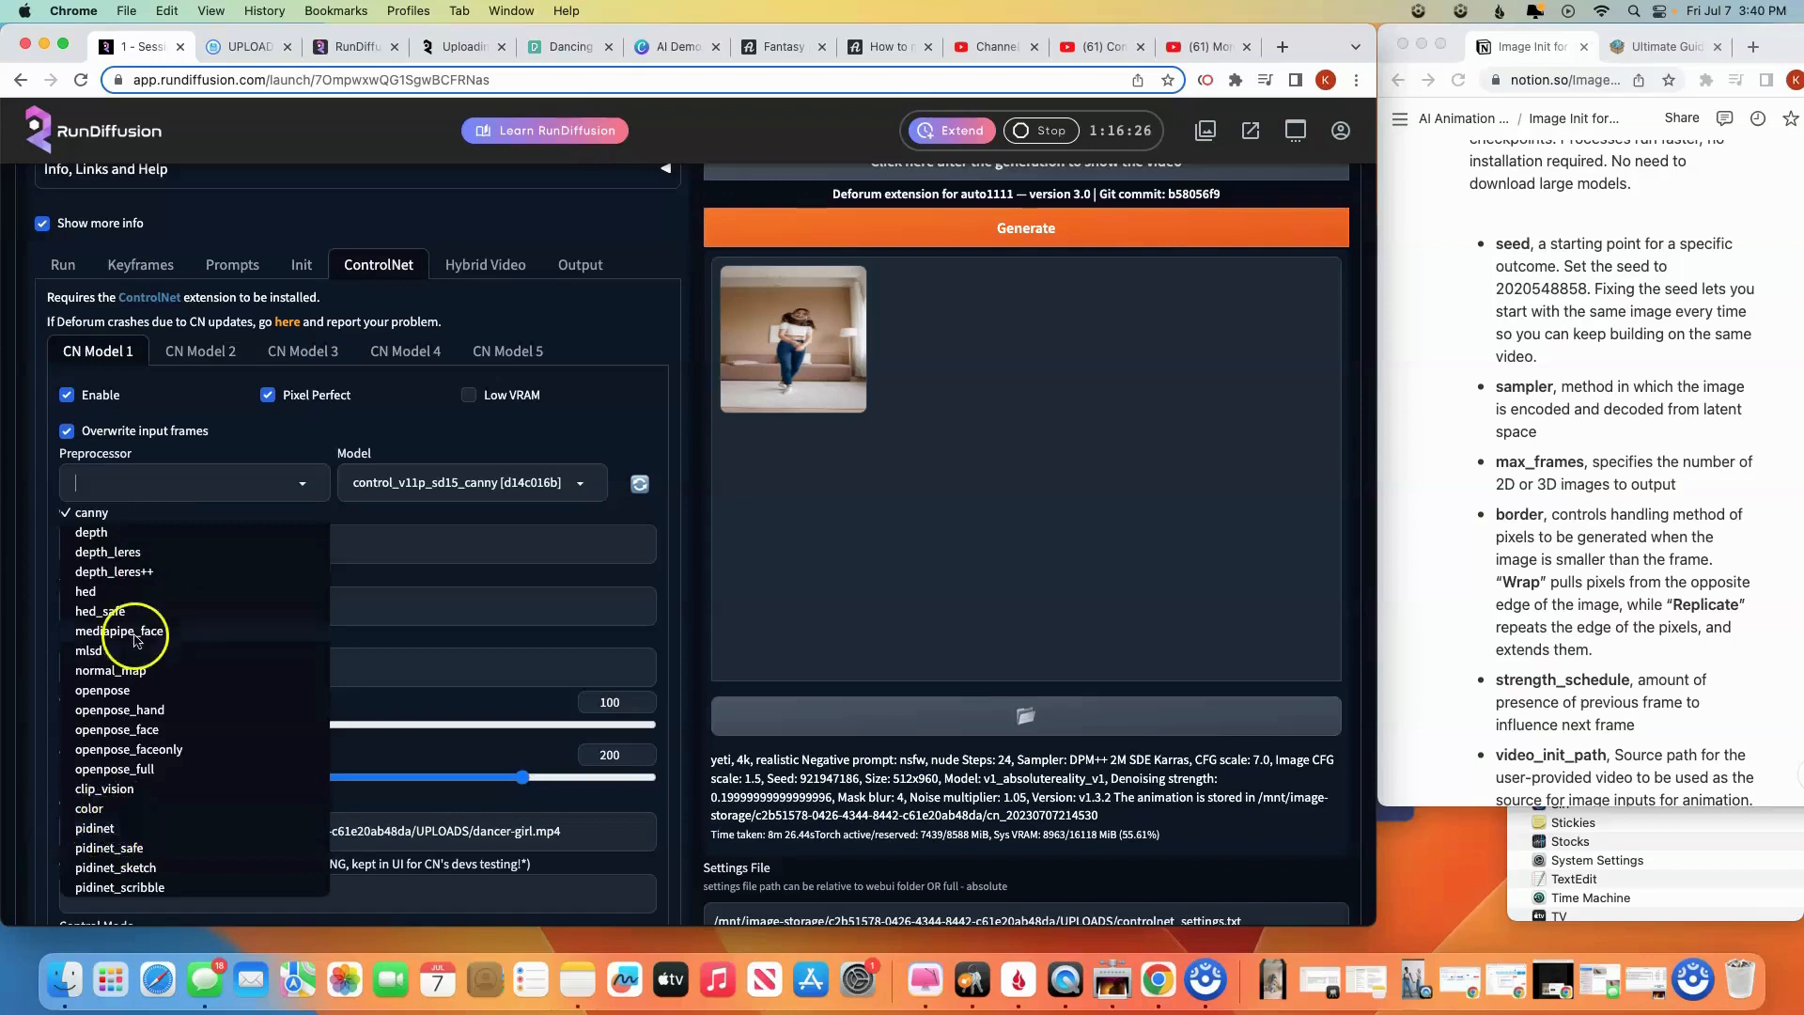
mouse_move(96, 515)
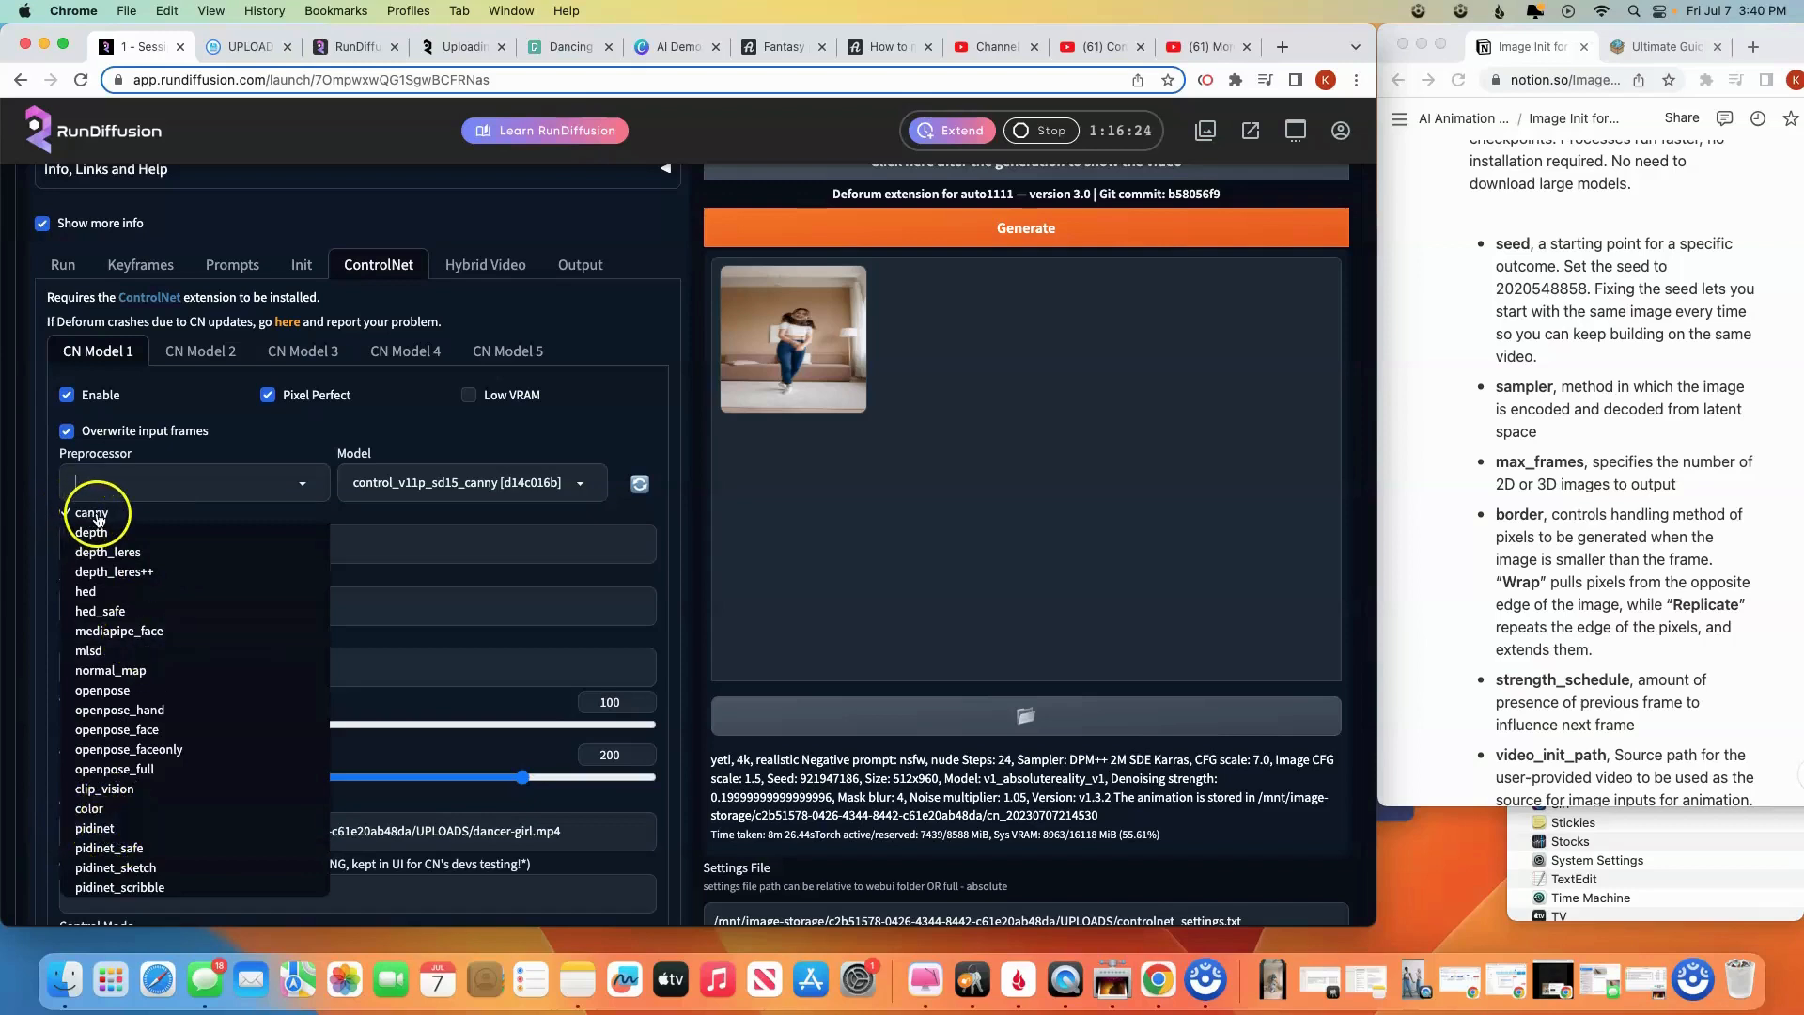
click(93, 513)
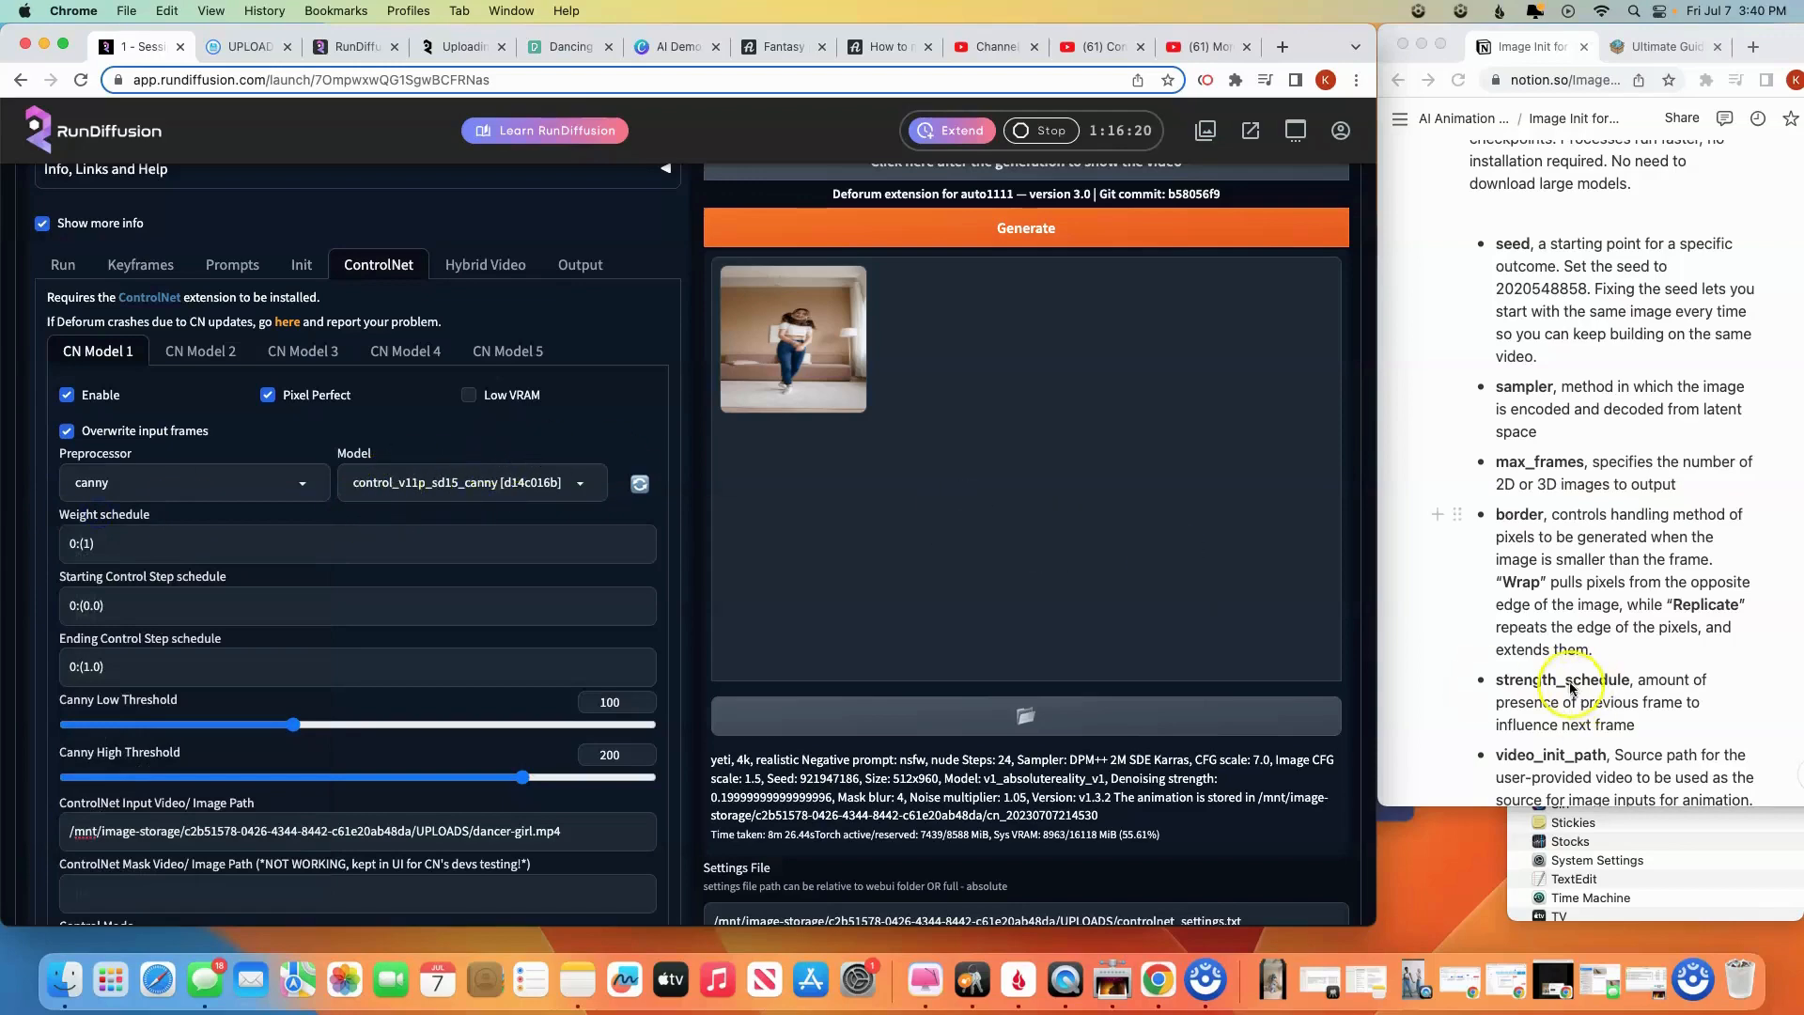
scroll(down, 3)
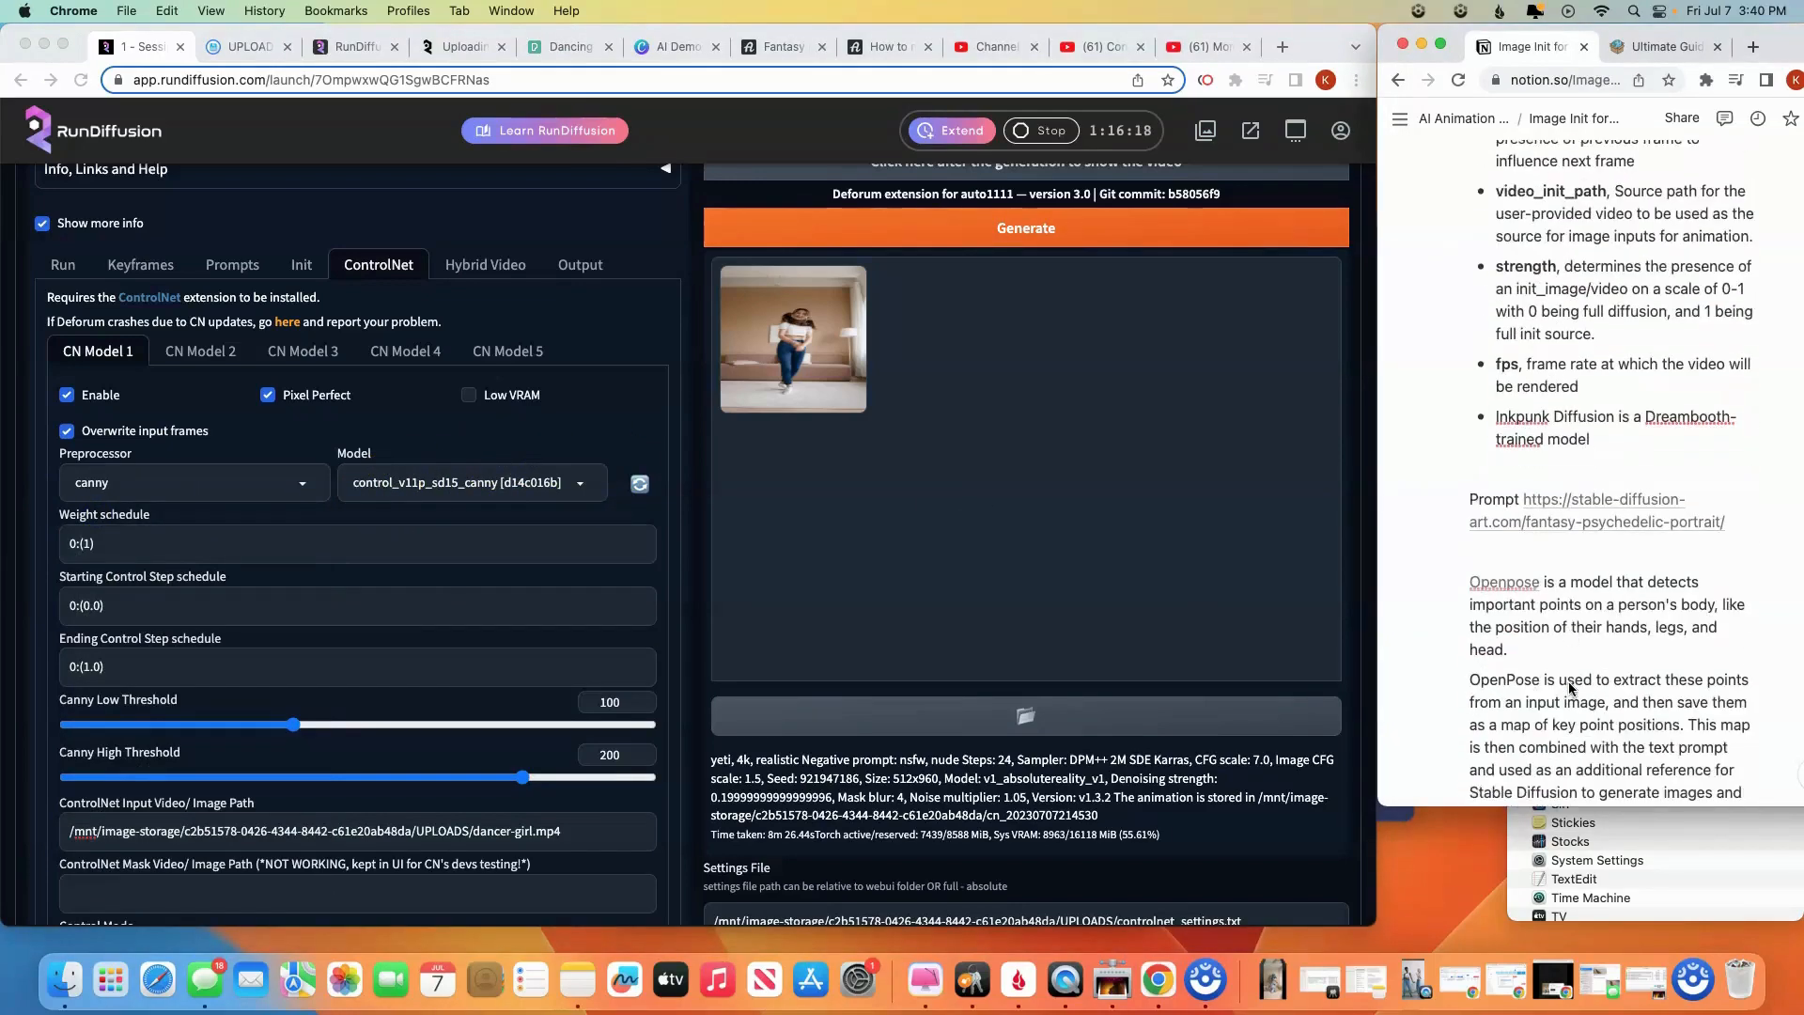
scroll(down, 3)
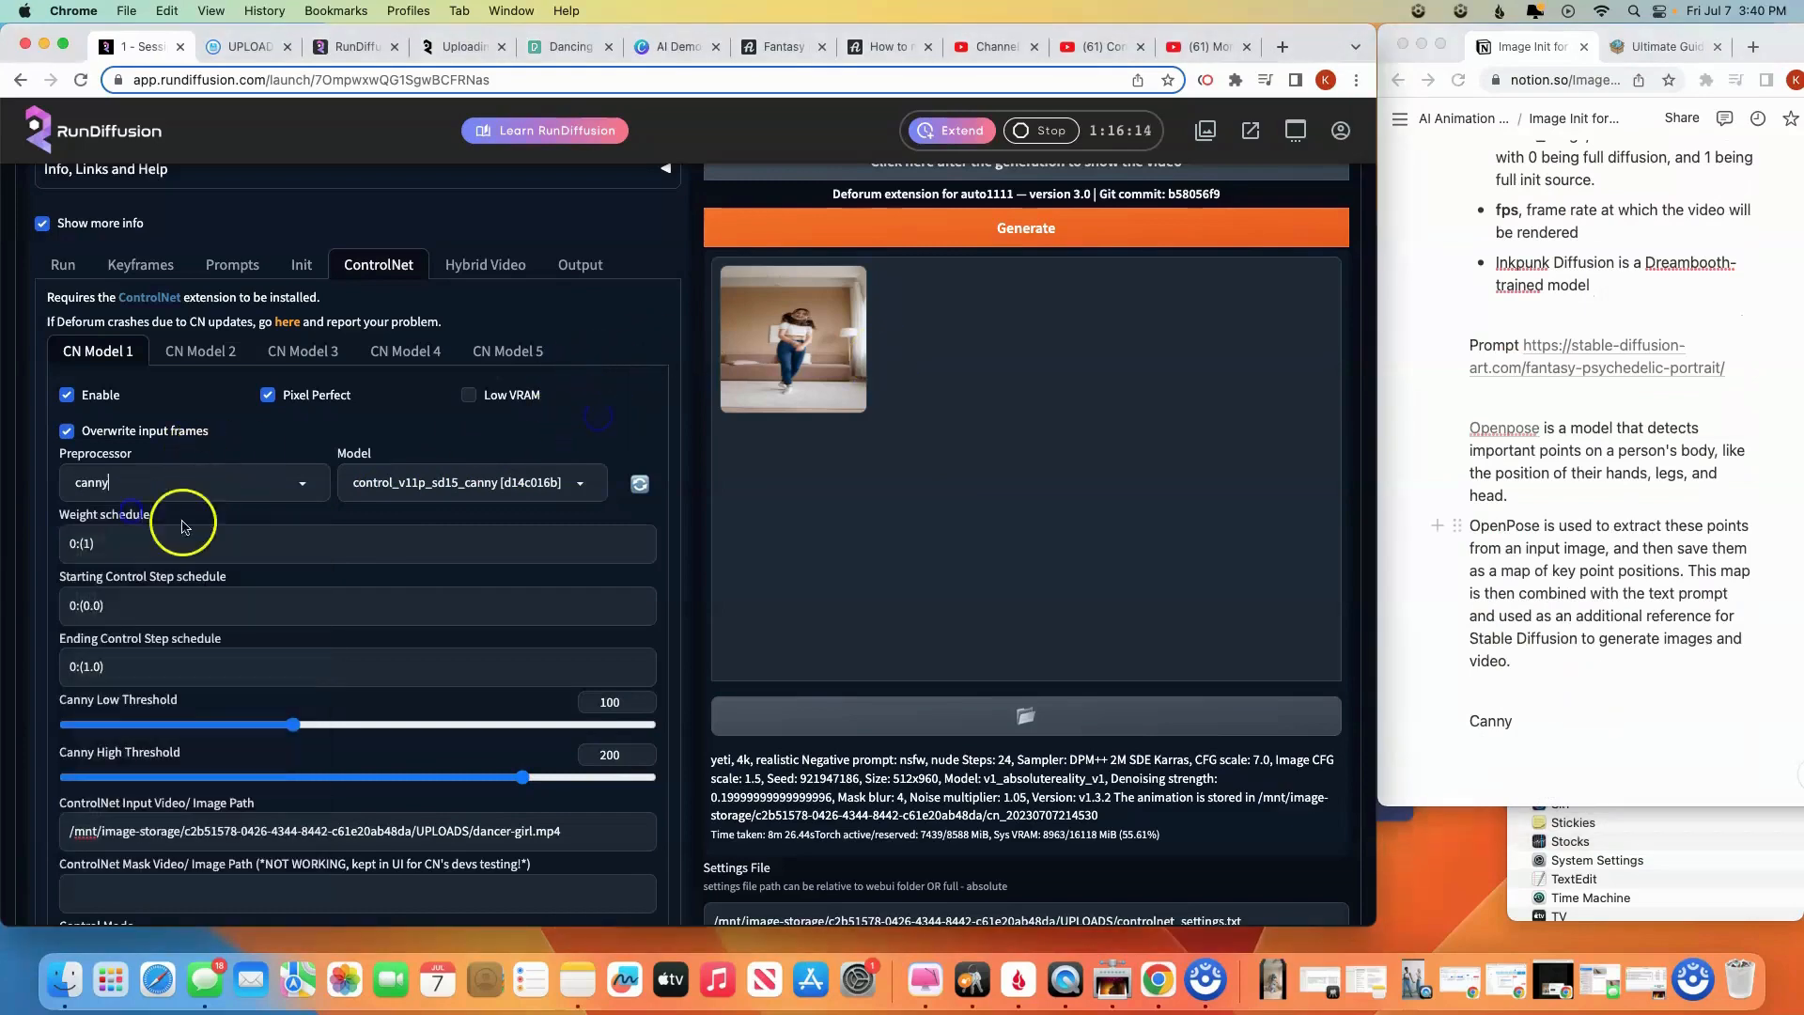
scroll(down, 3)
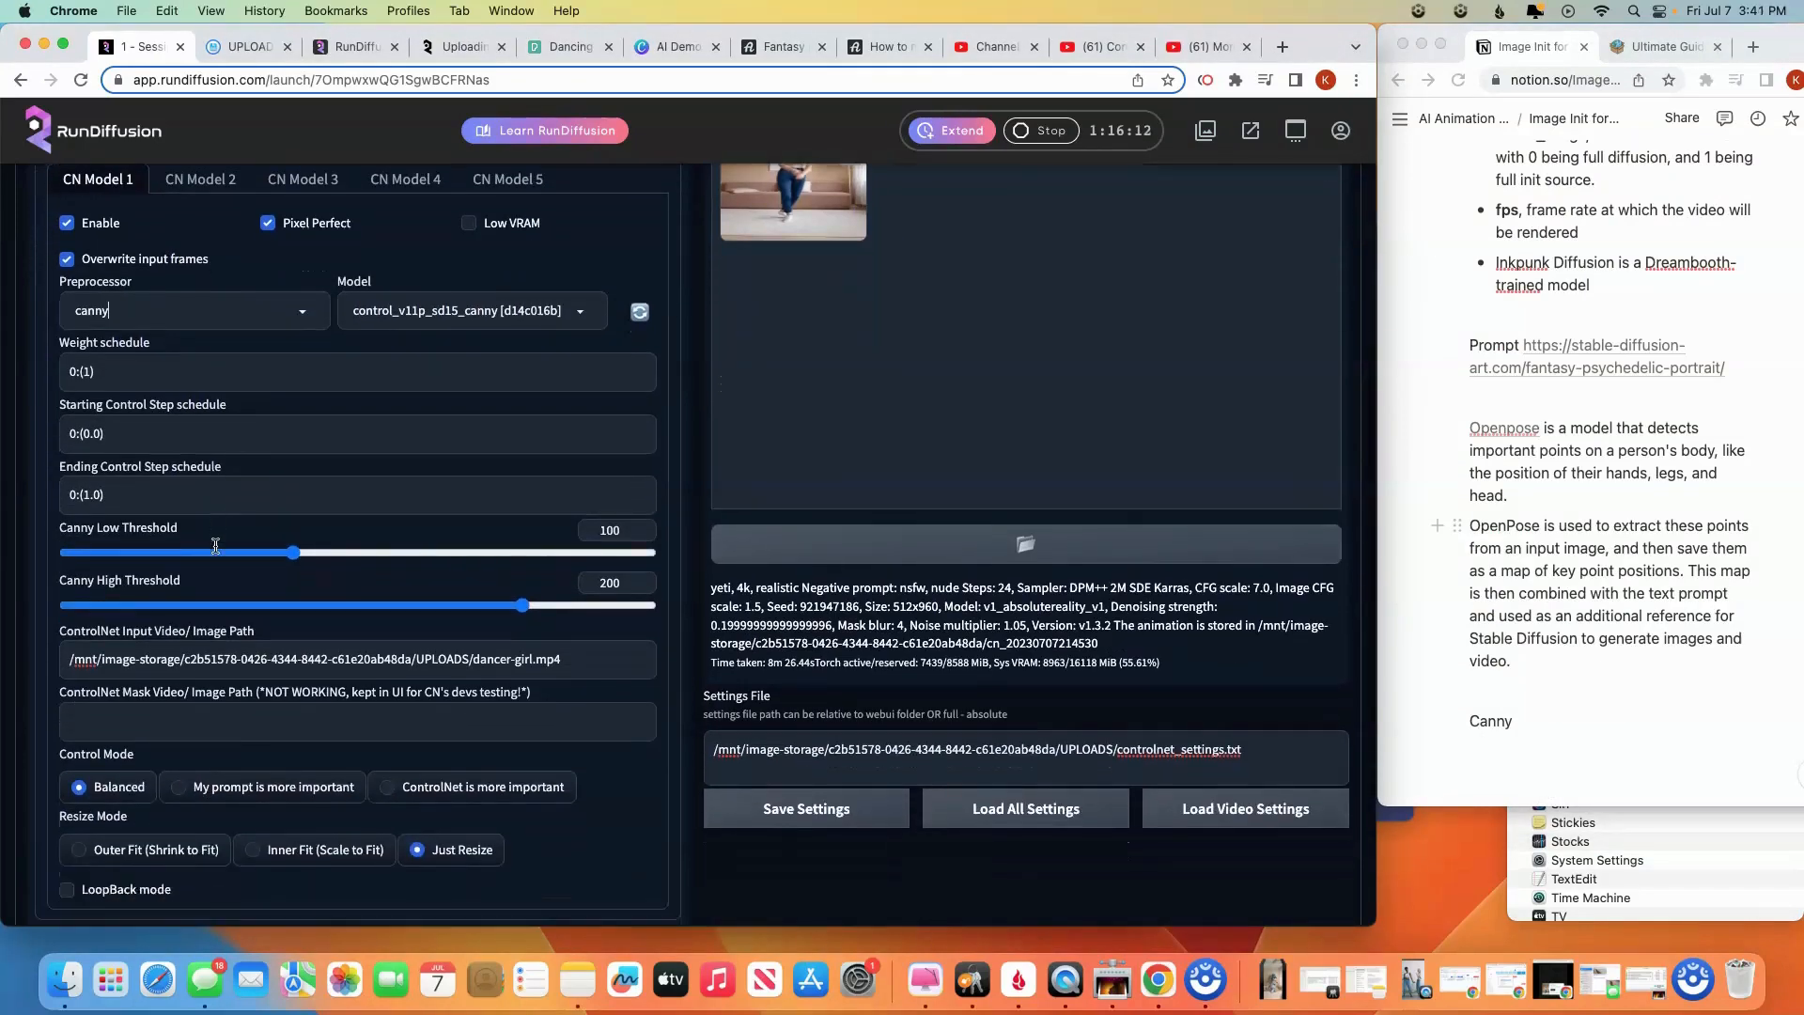
scroll(down, 3)
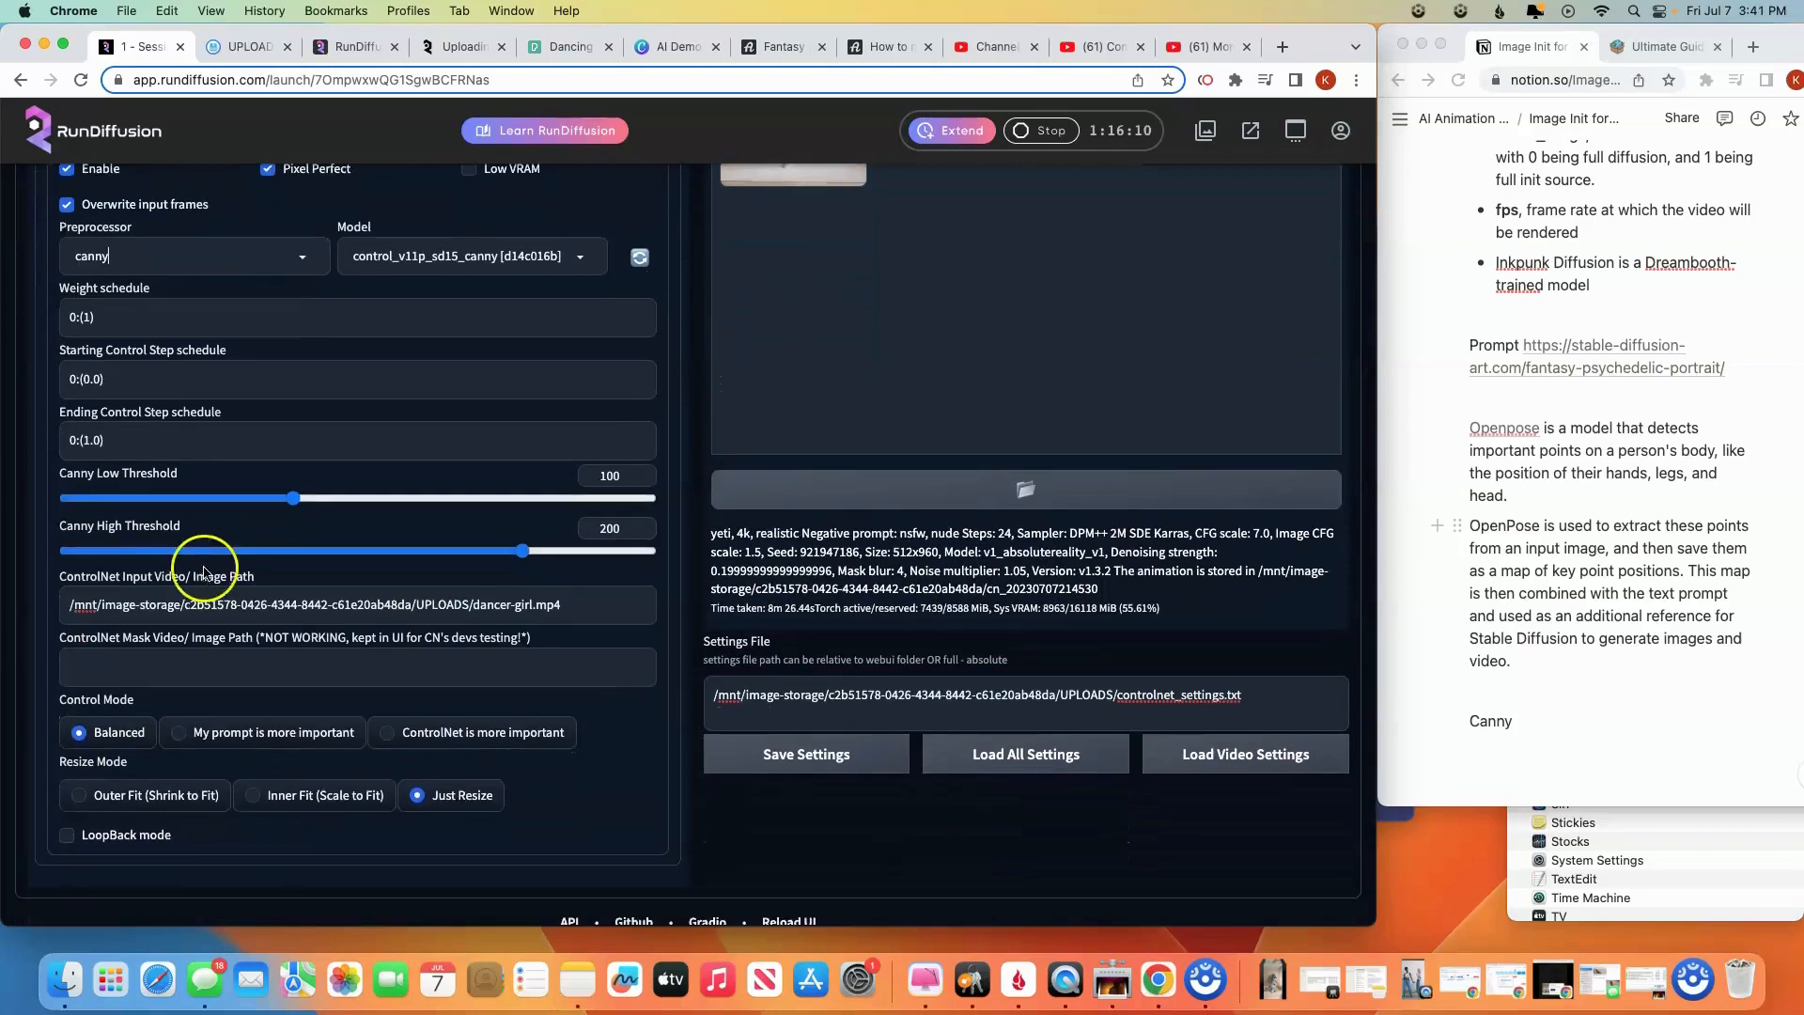
mouse_move(141, 607)
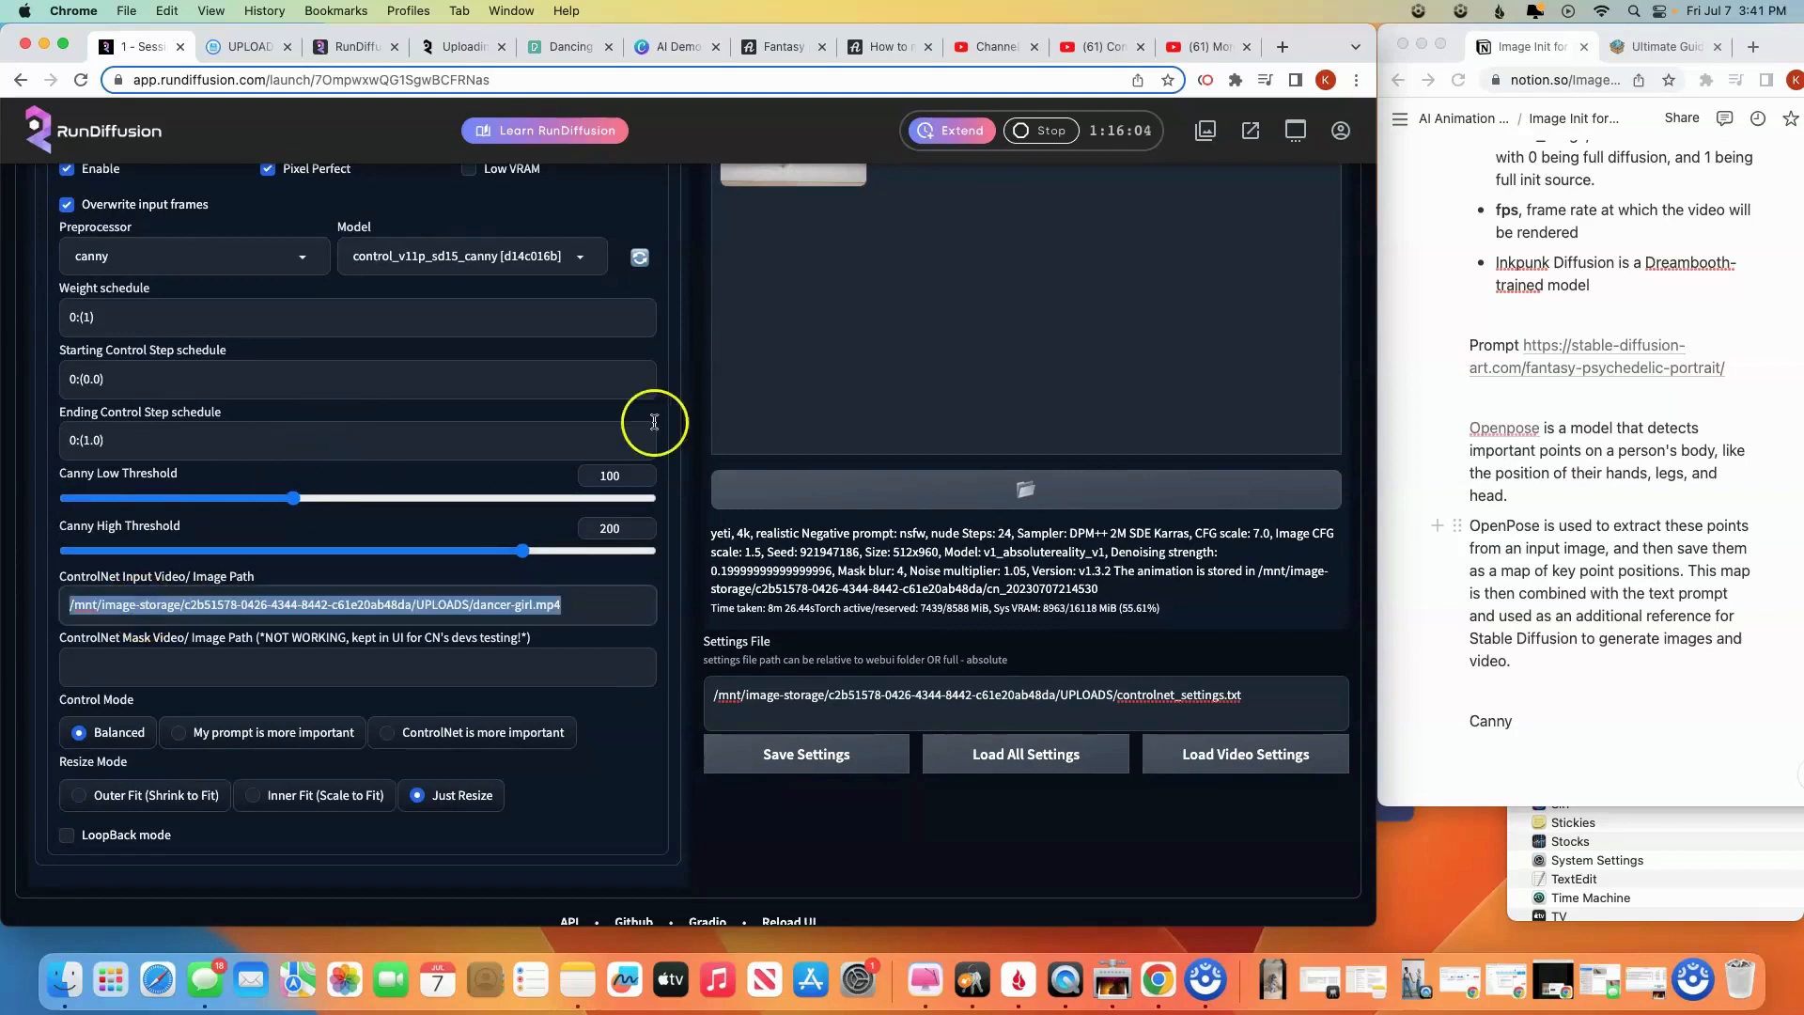
scroll(up, 3)
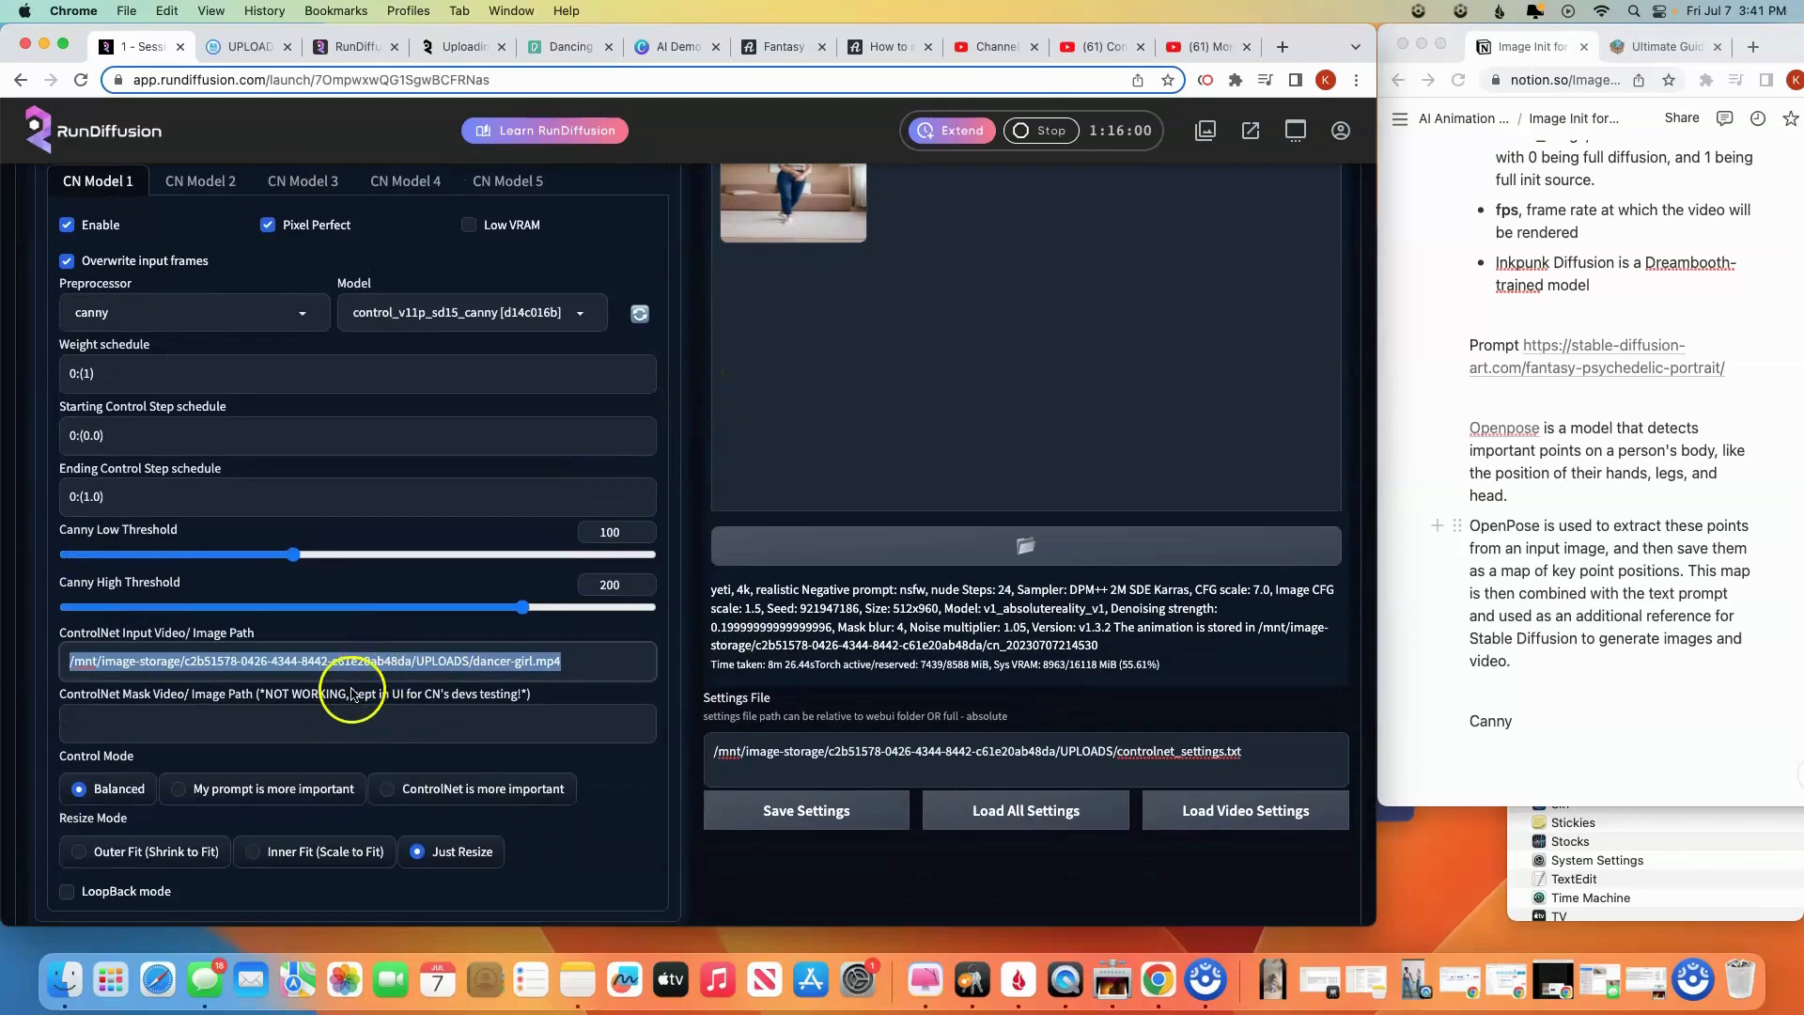
scroll(down, 3)
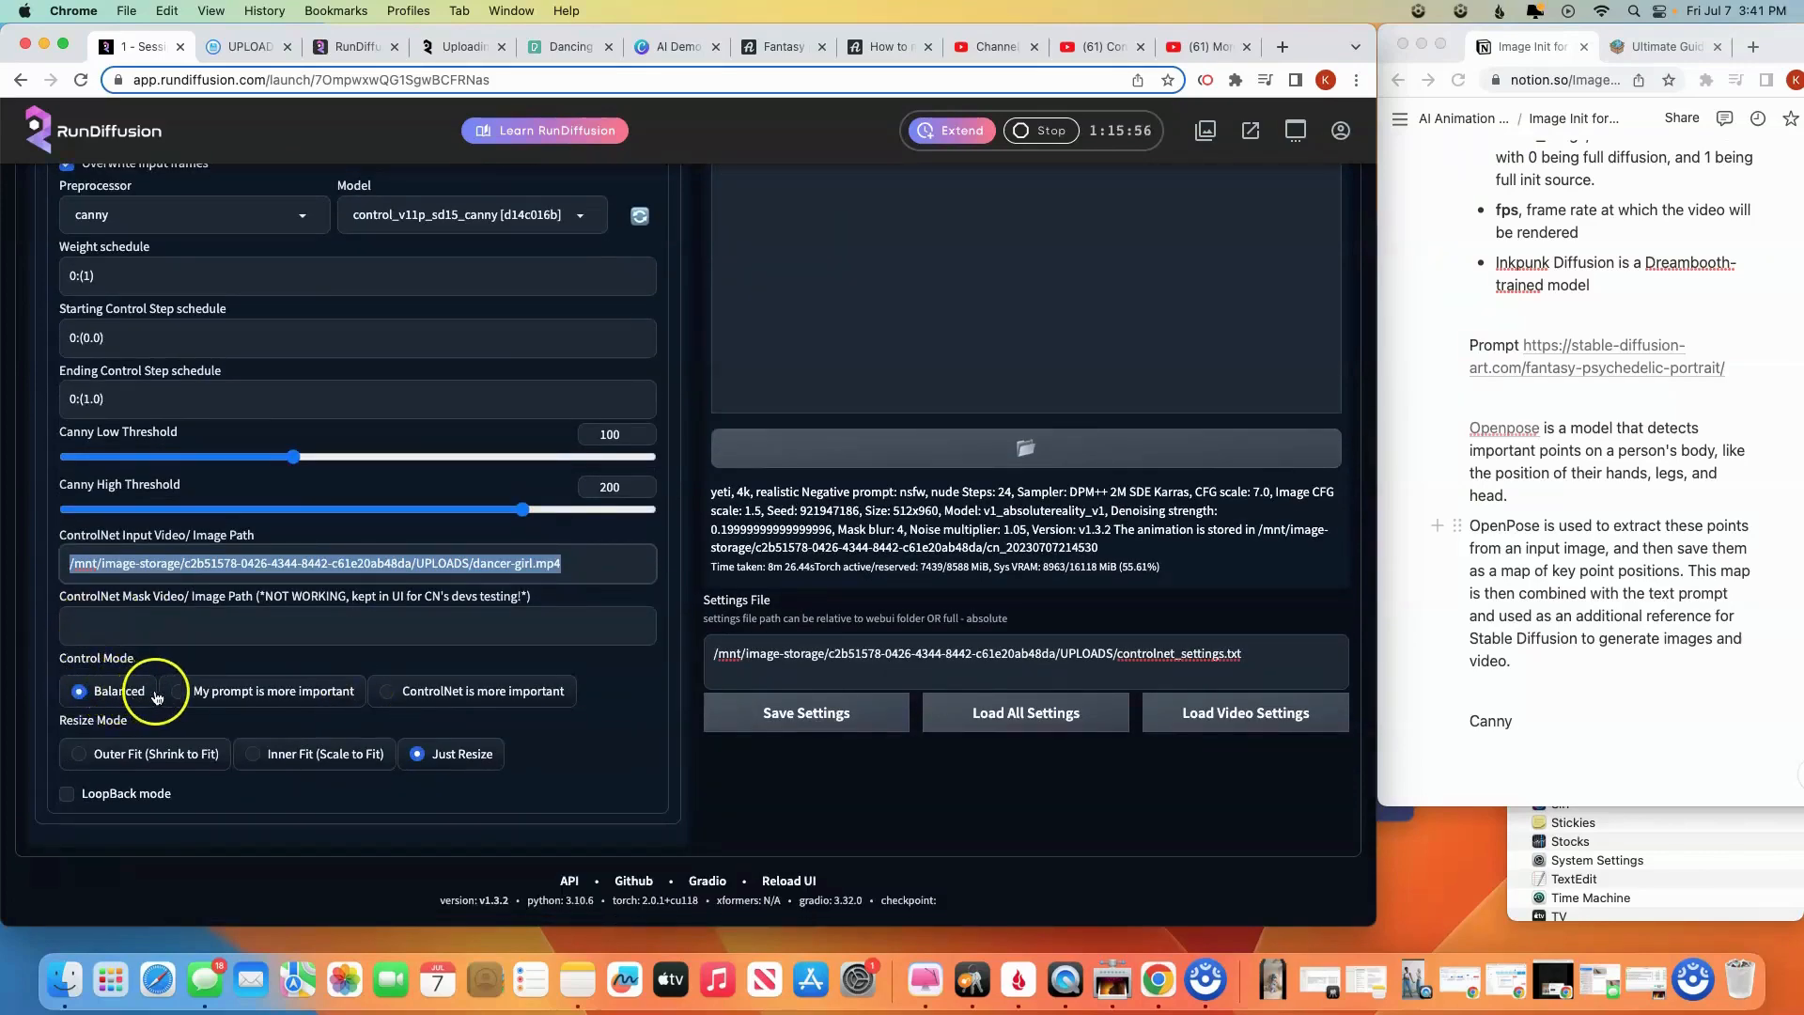
mouse_move(223, 678)
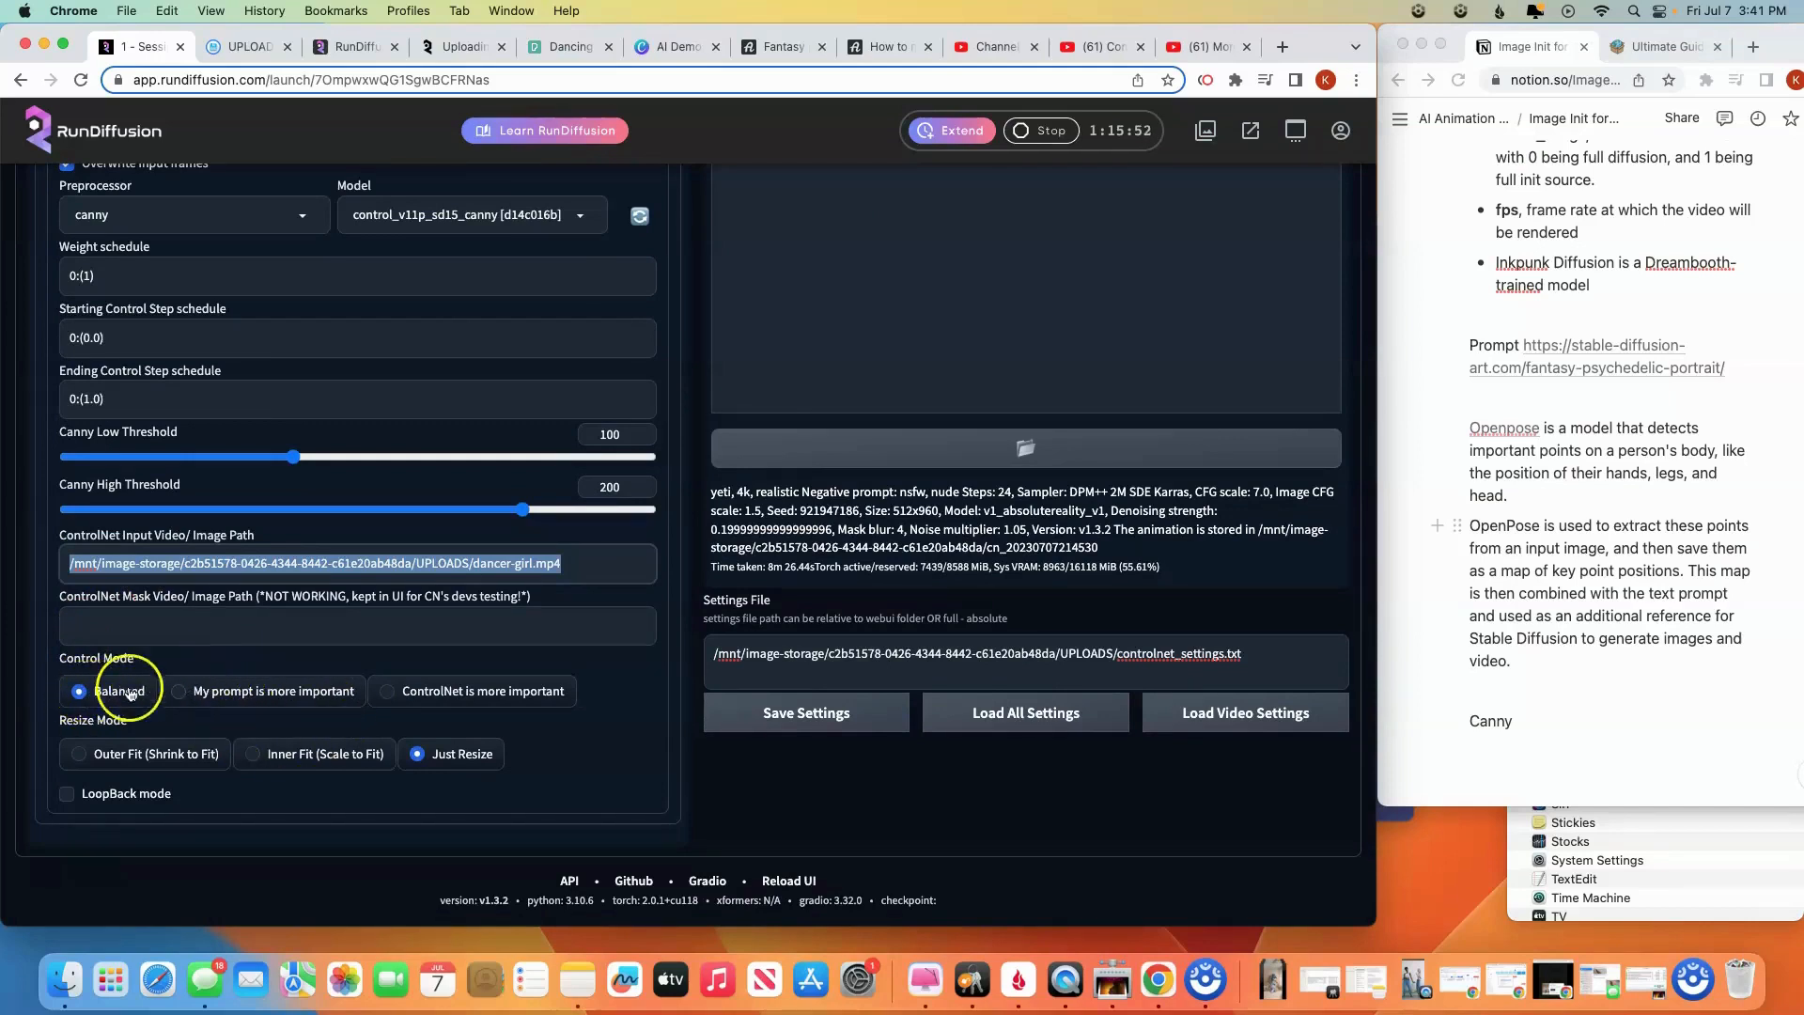
mouse_move(177, 695)
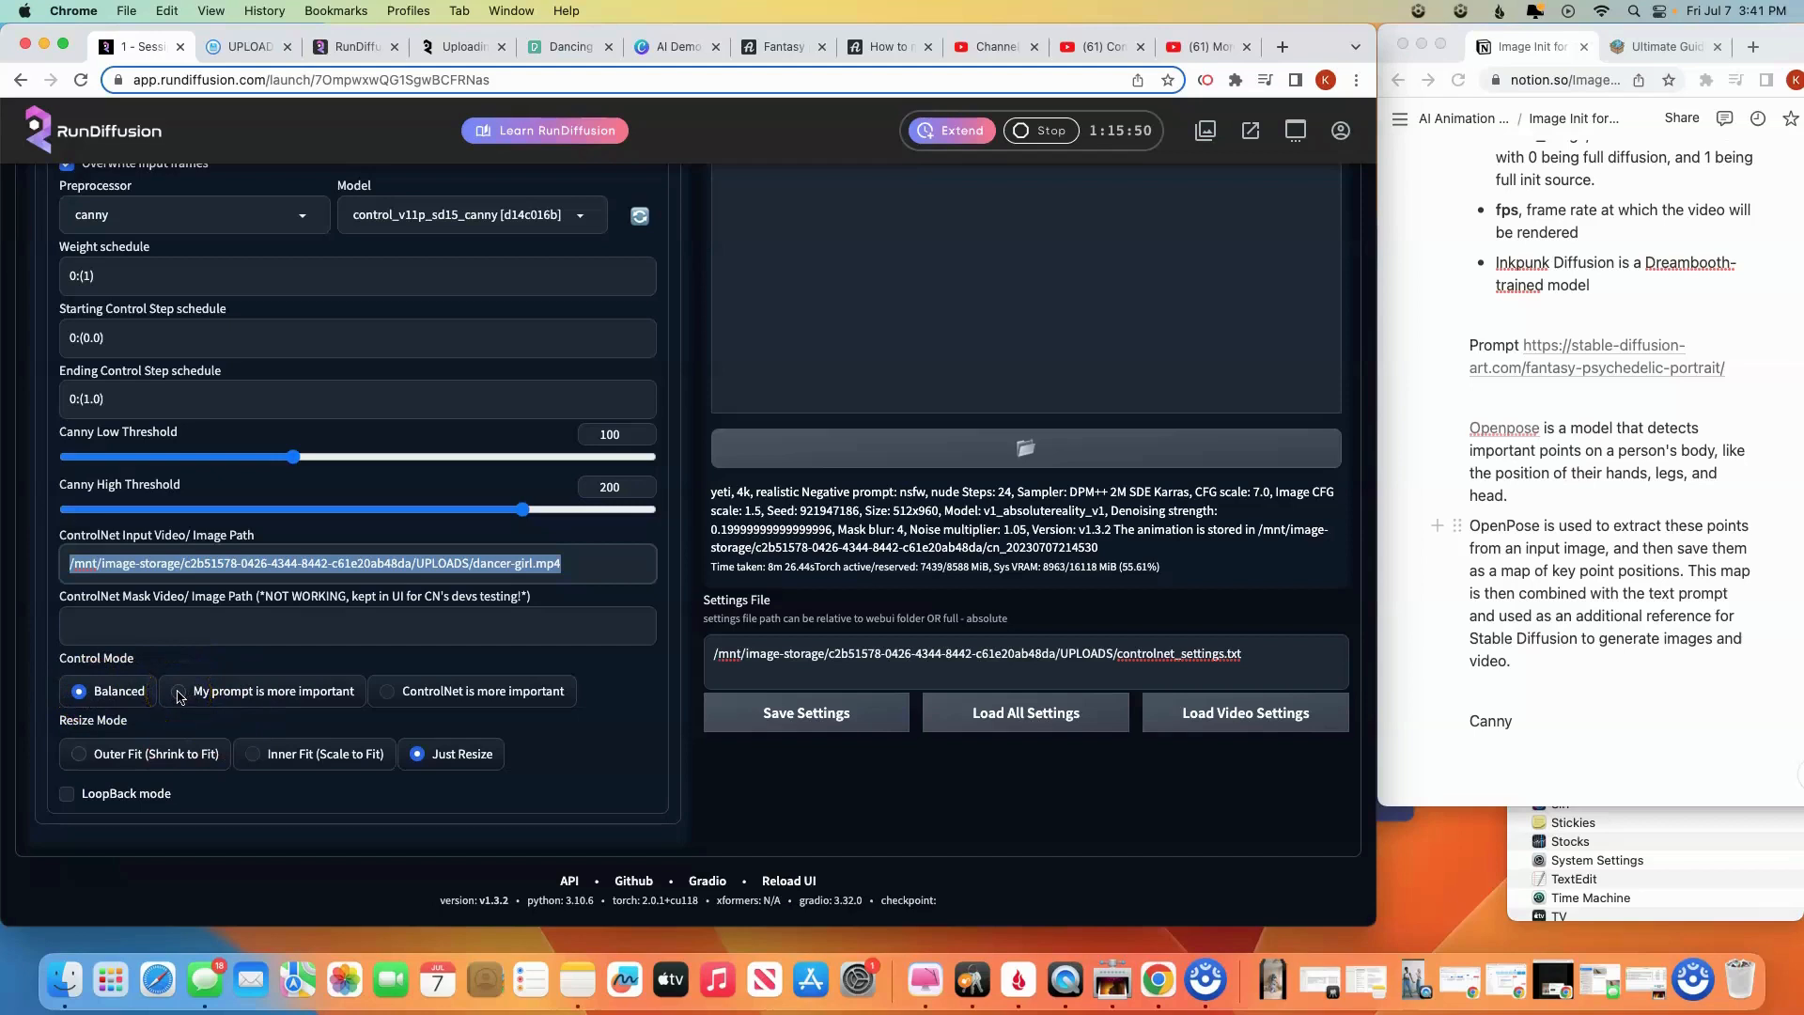
Set the first ControlNet unit's control mode to 'My prompt is more important'
click(179, 689)
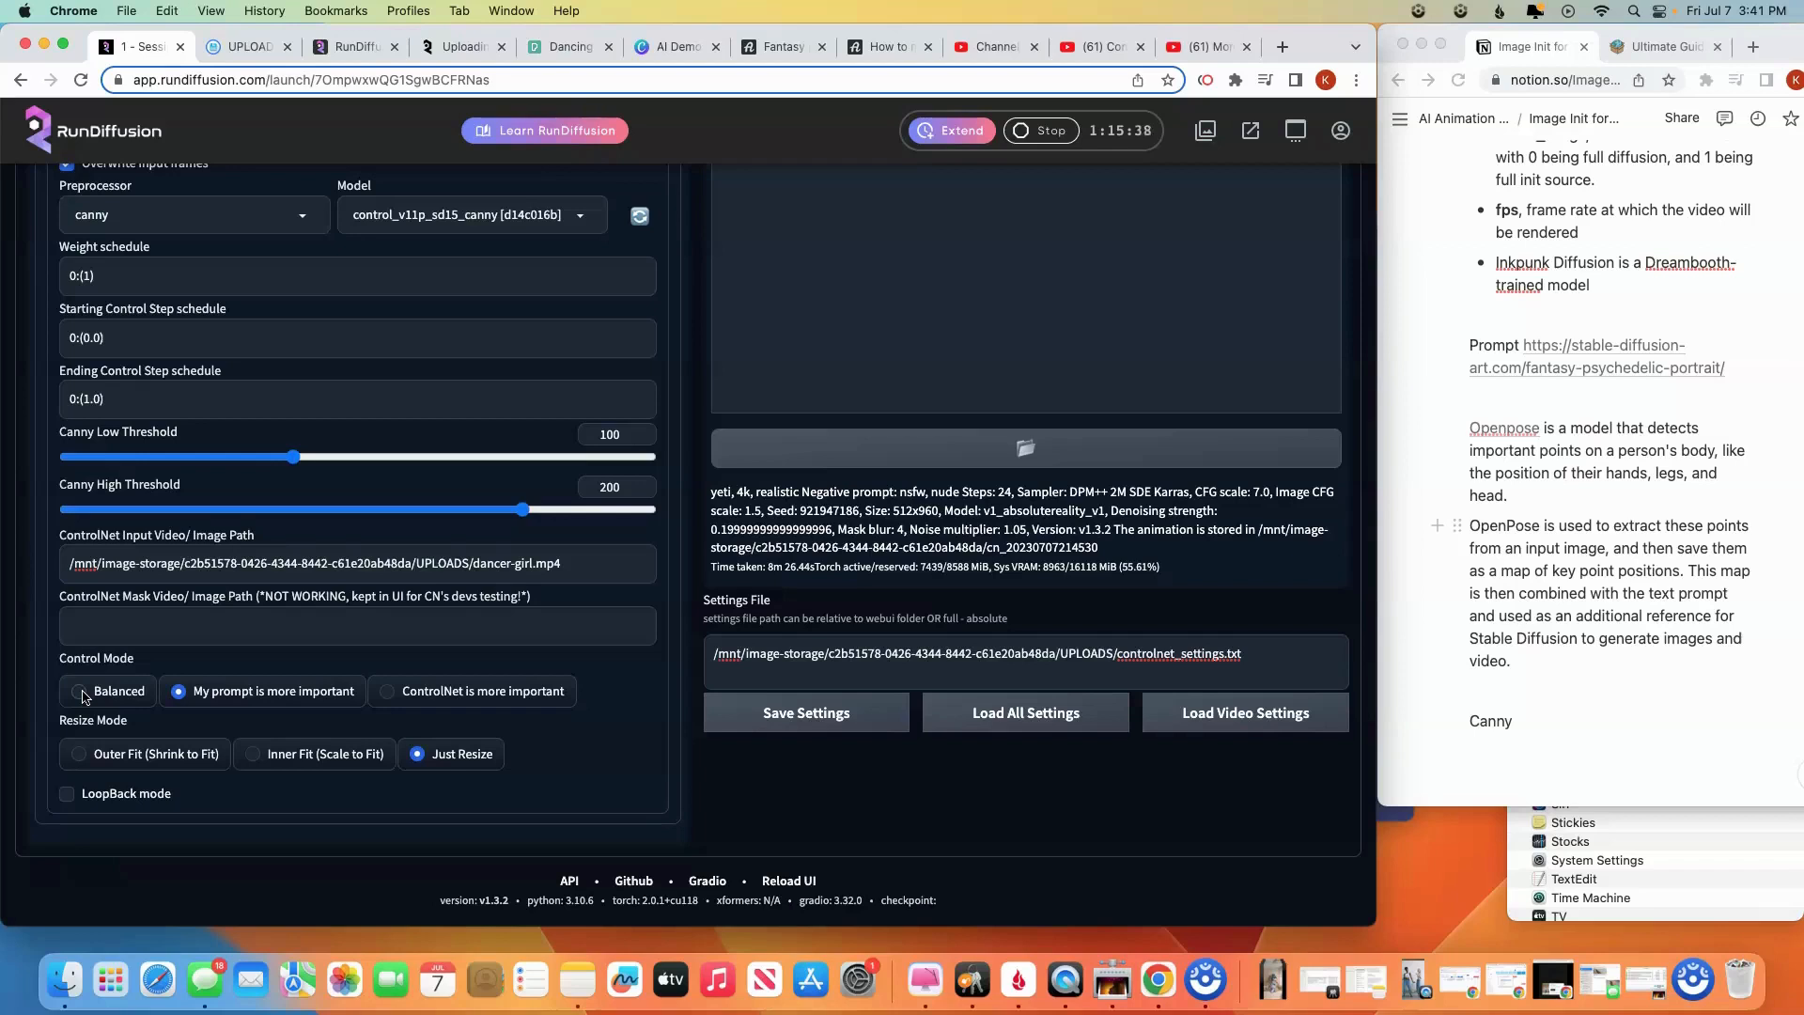
scroll(up, 3)
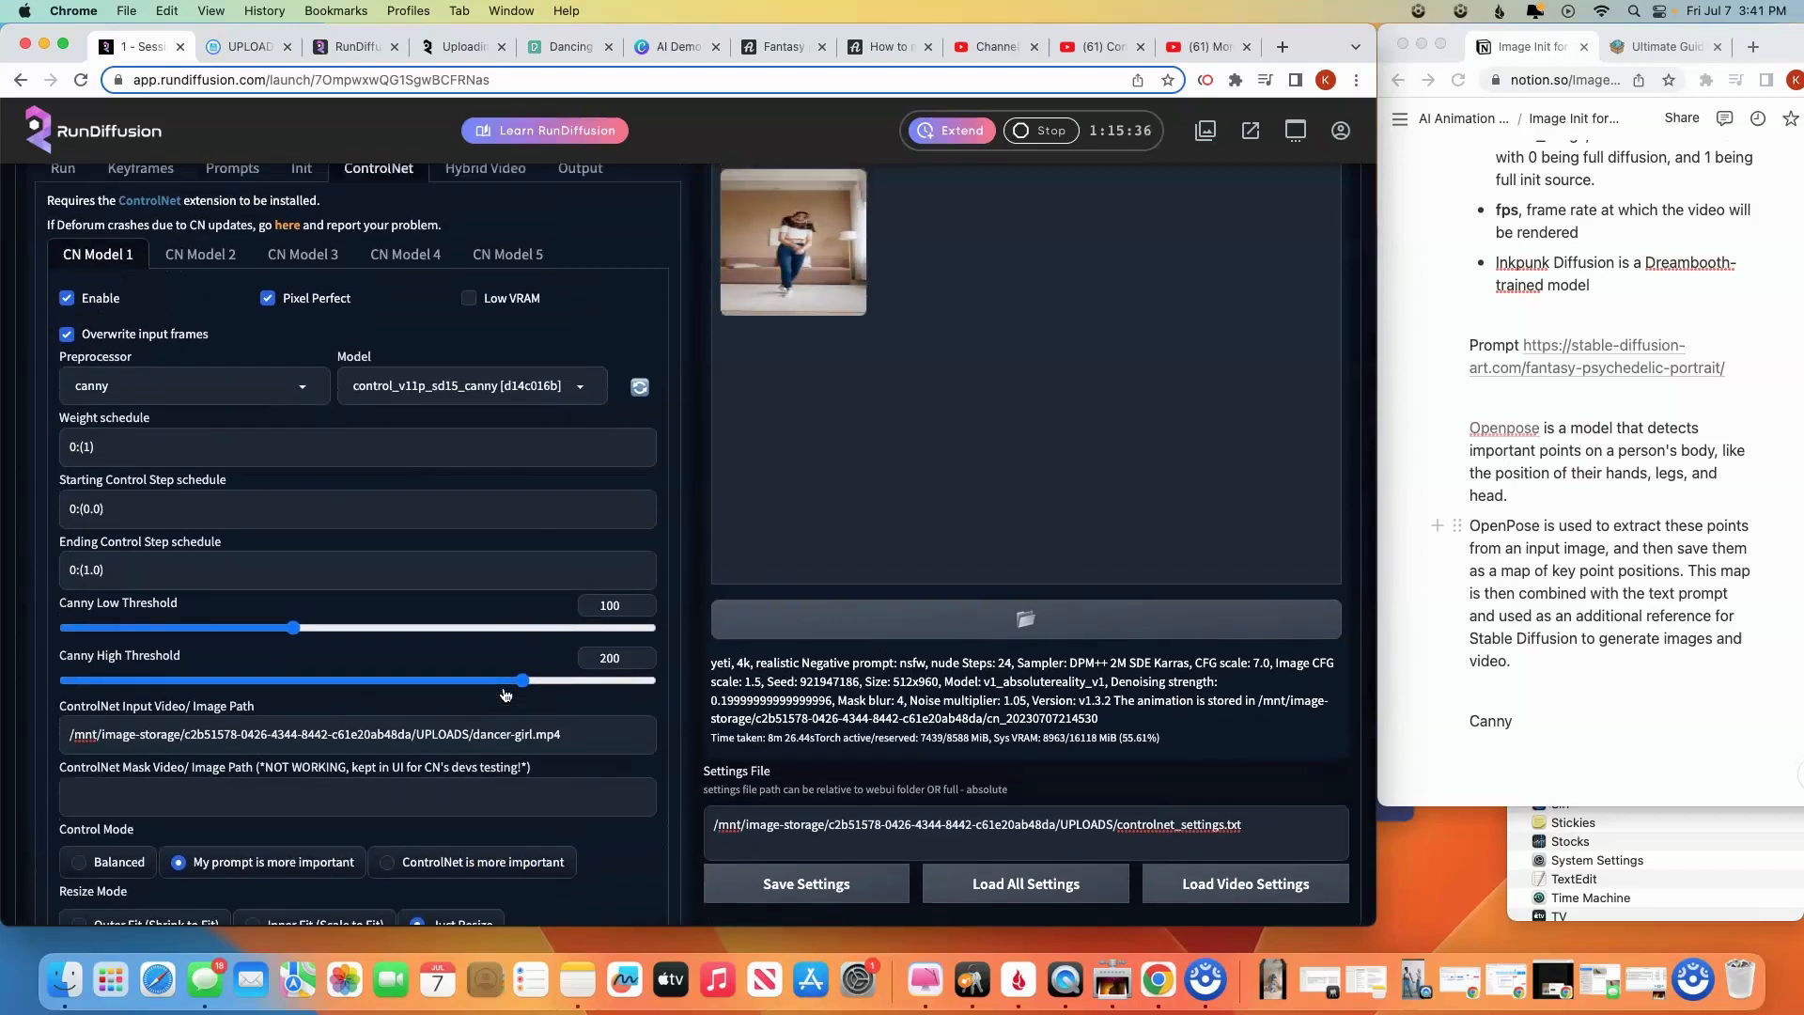
scroll(up, 3)
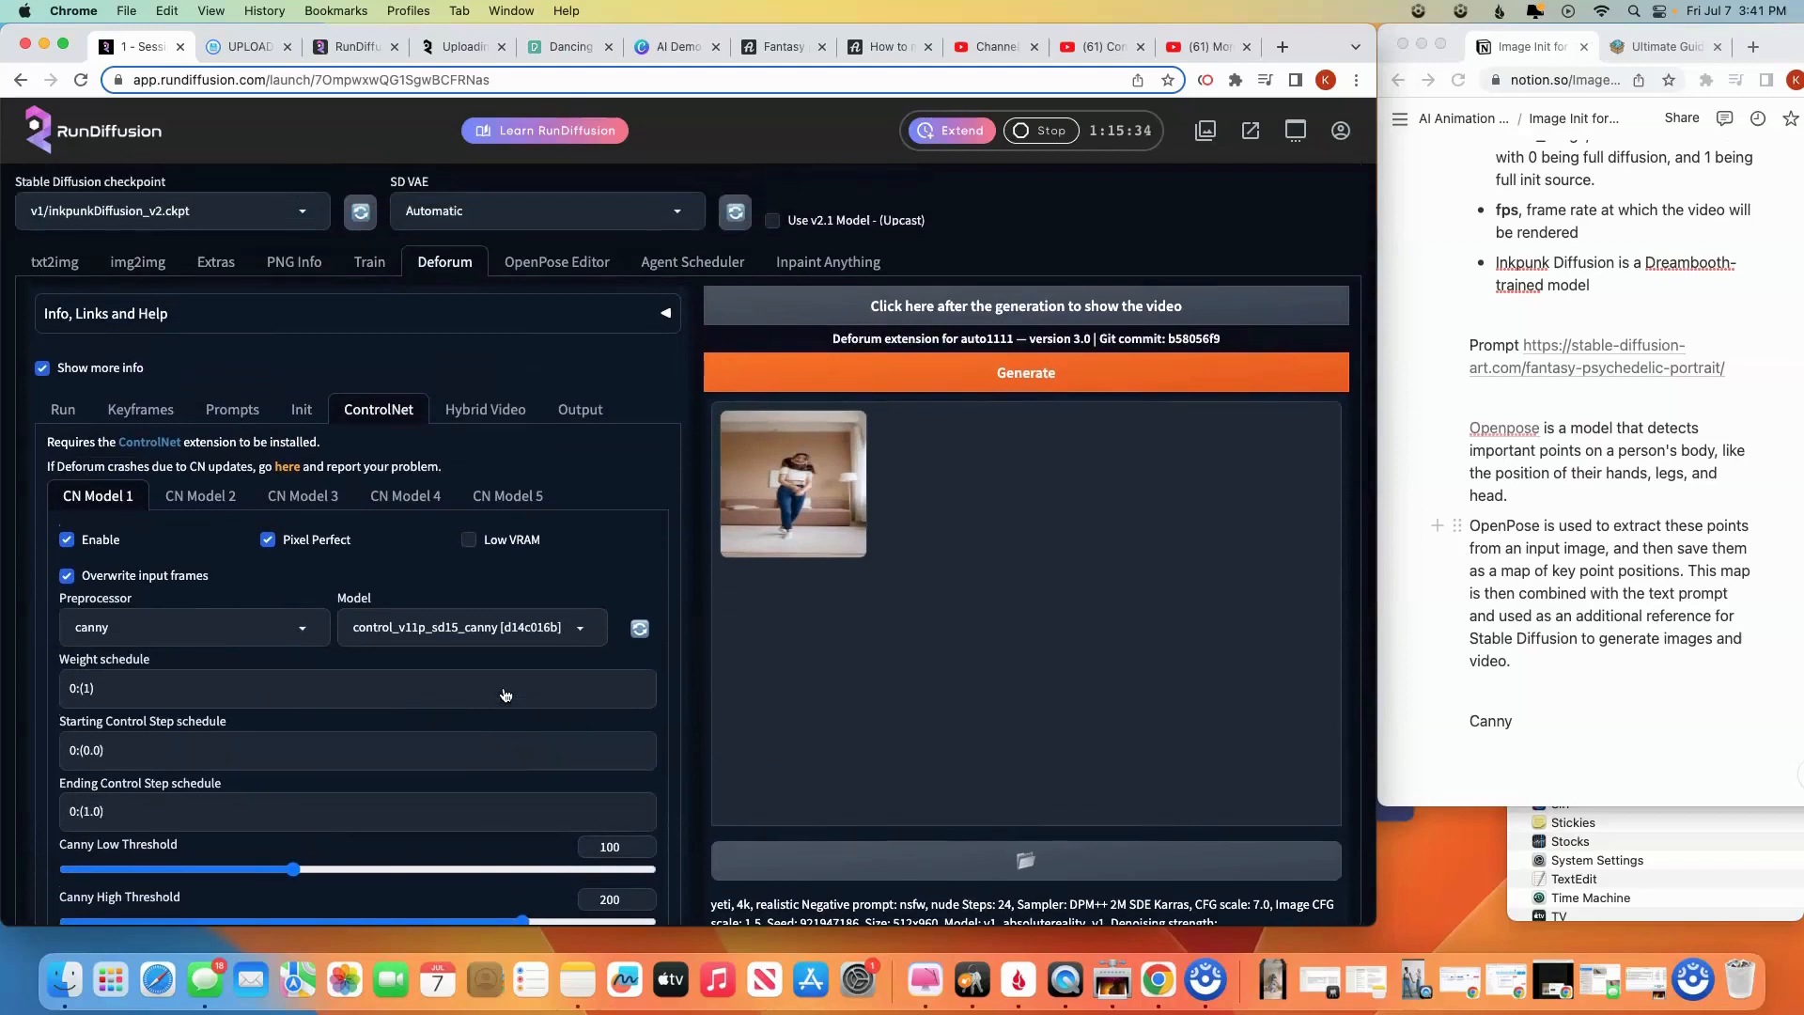
mouse_move(1294, 479)
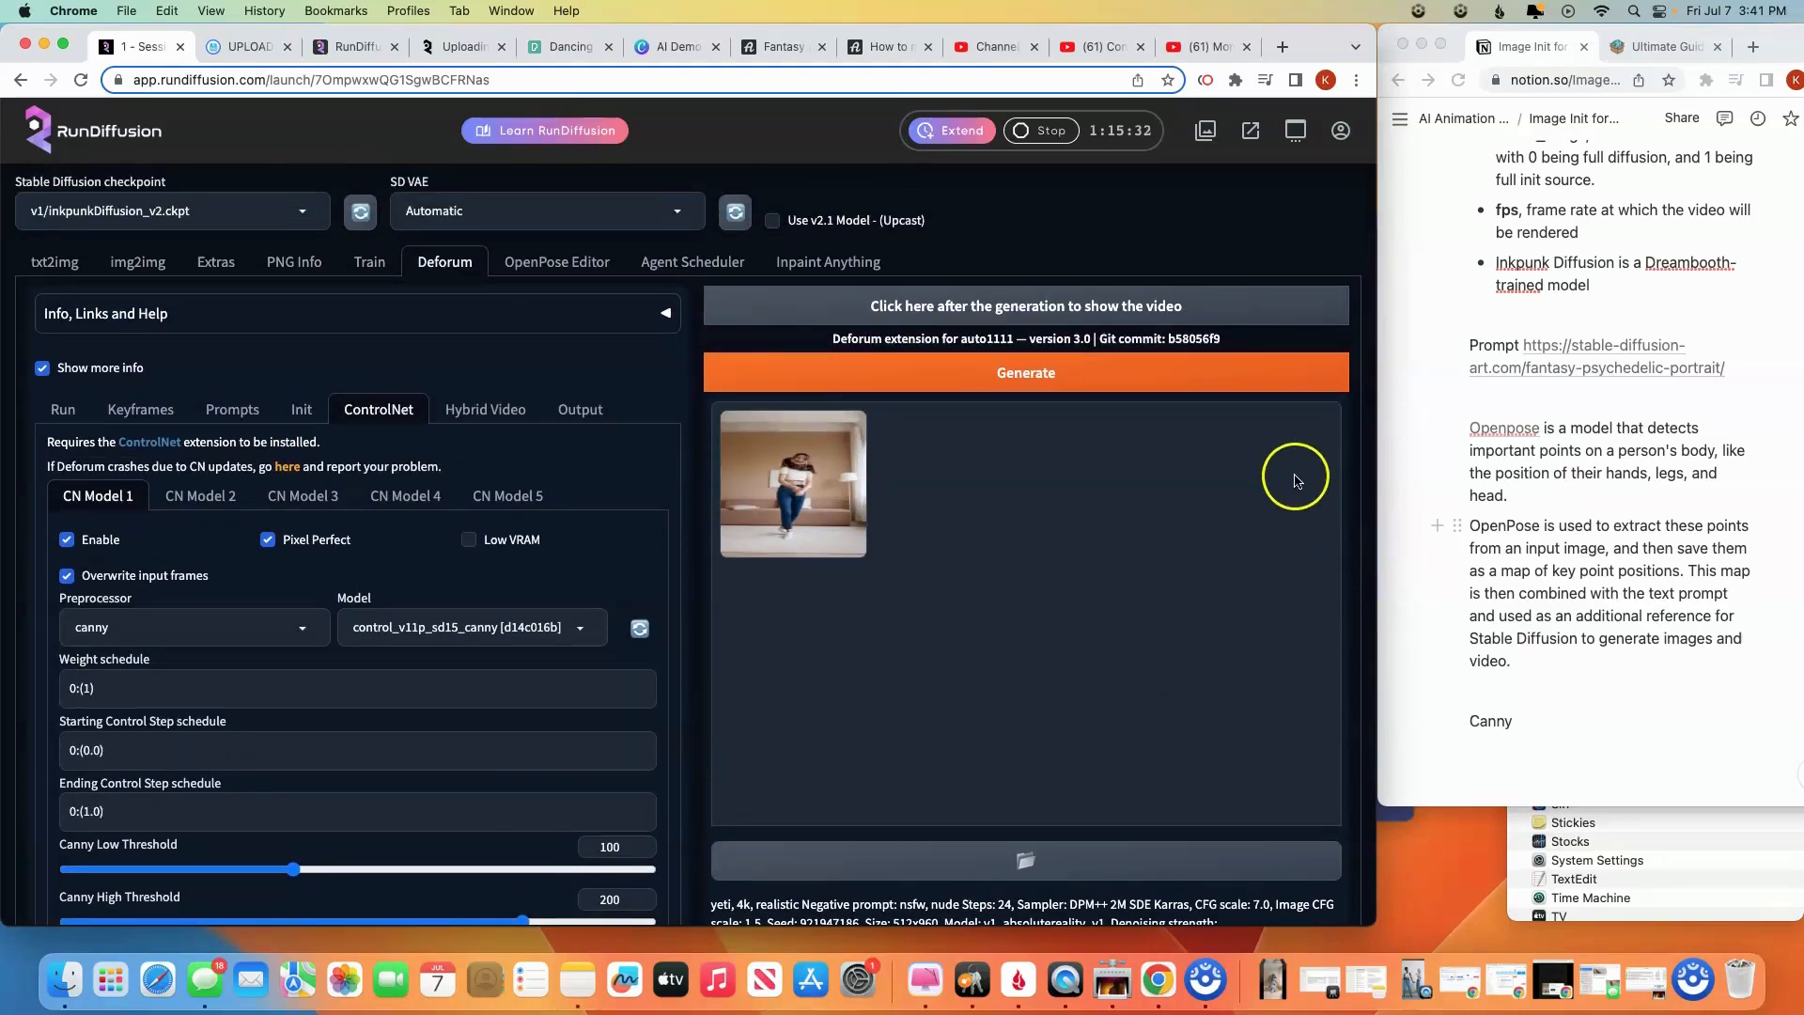
mouse_move(1022, 372)
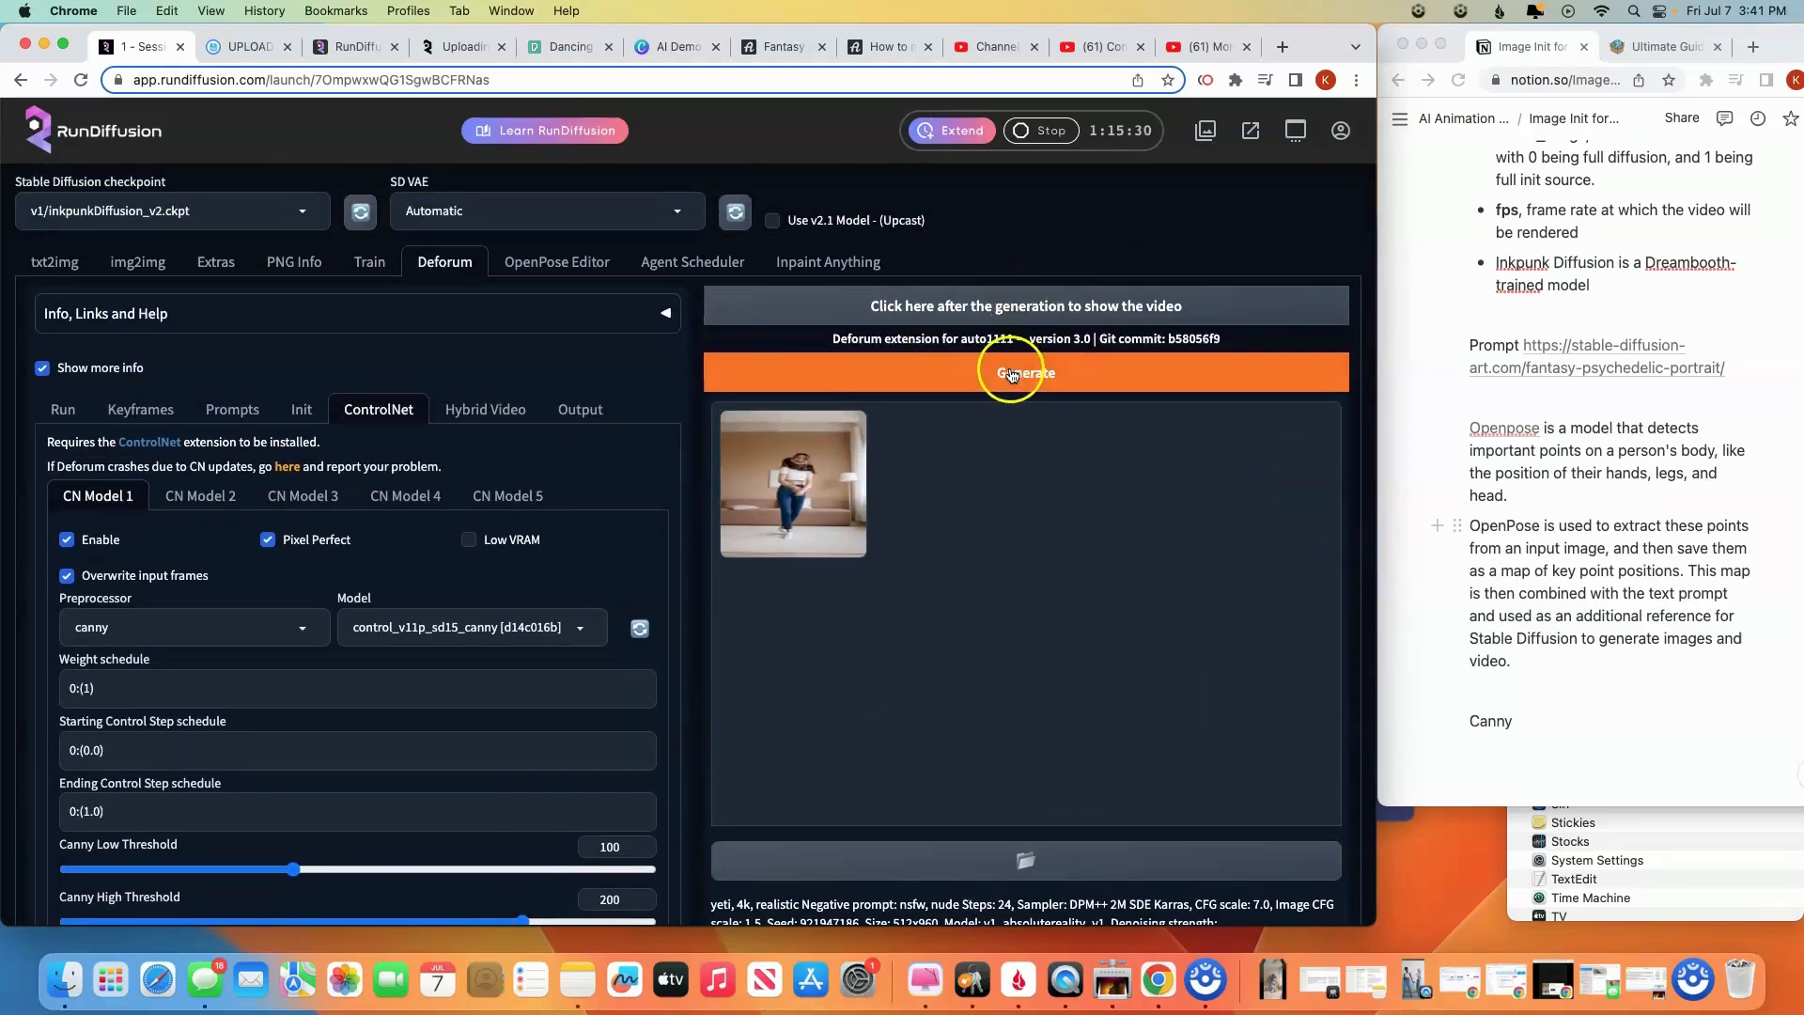
click(1022, 372)
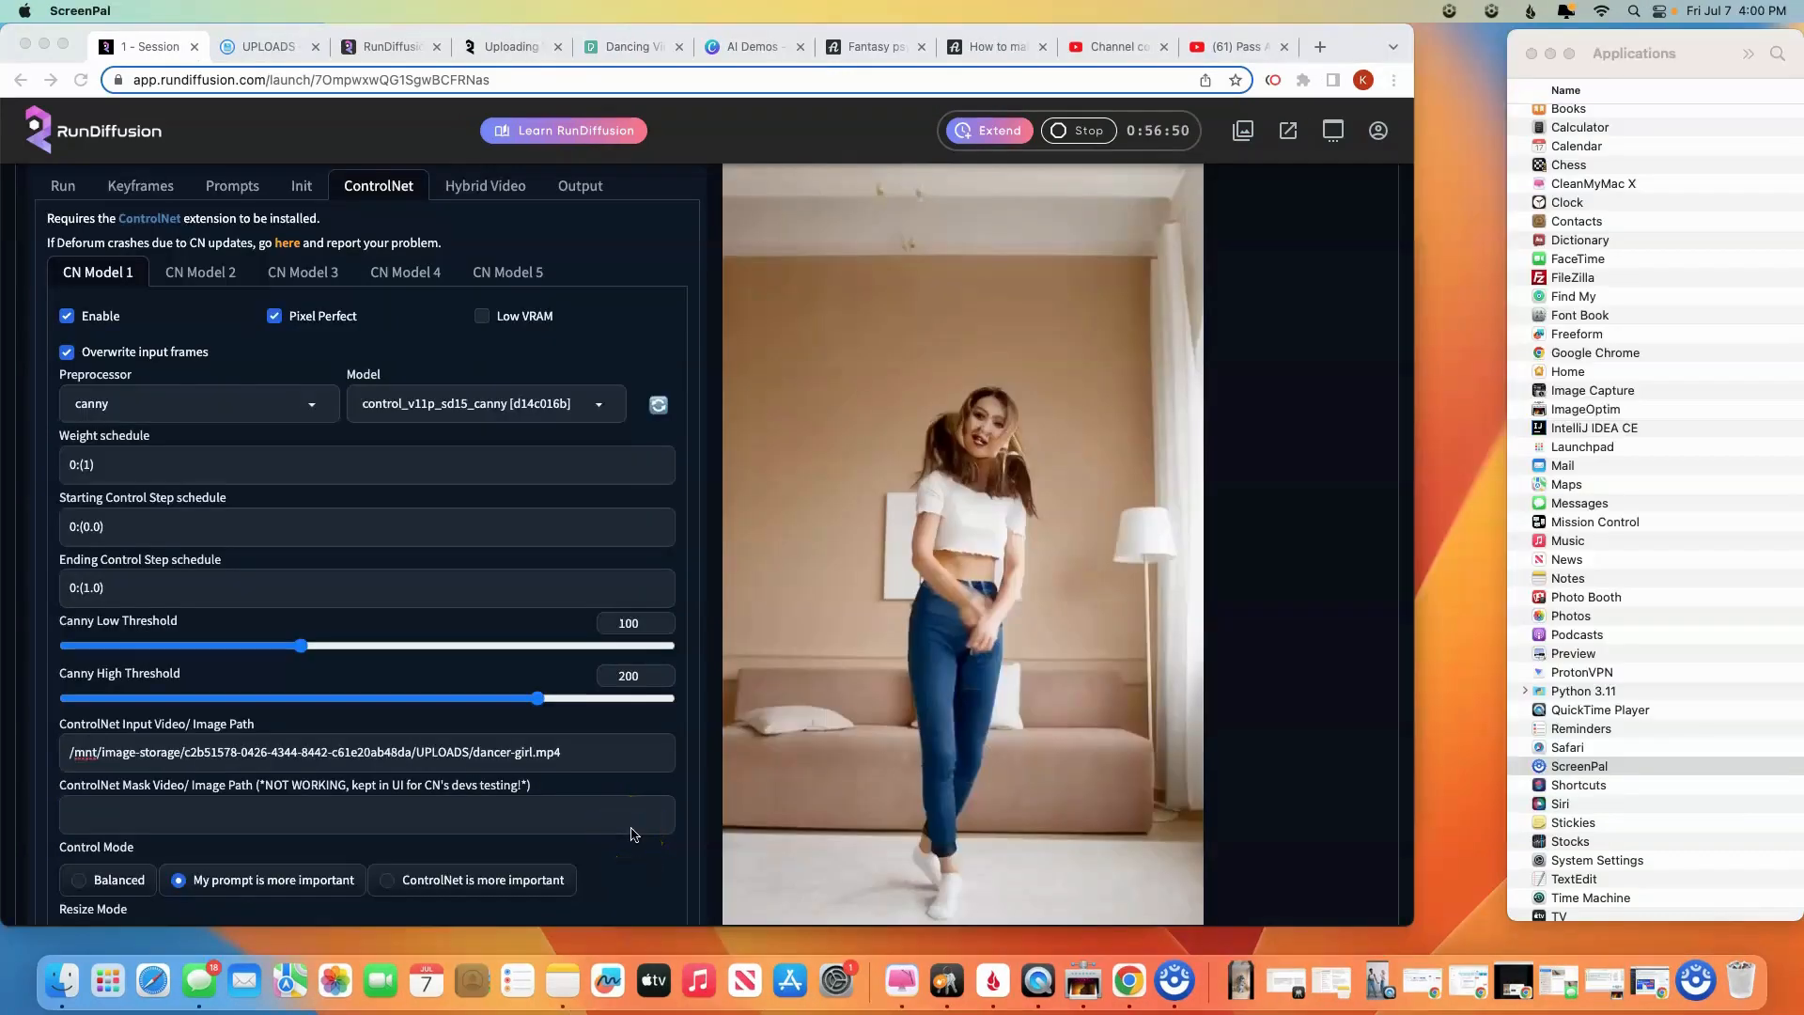
mouse_move(722, 808)
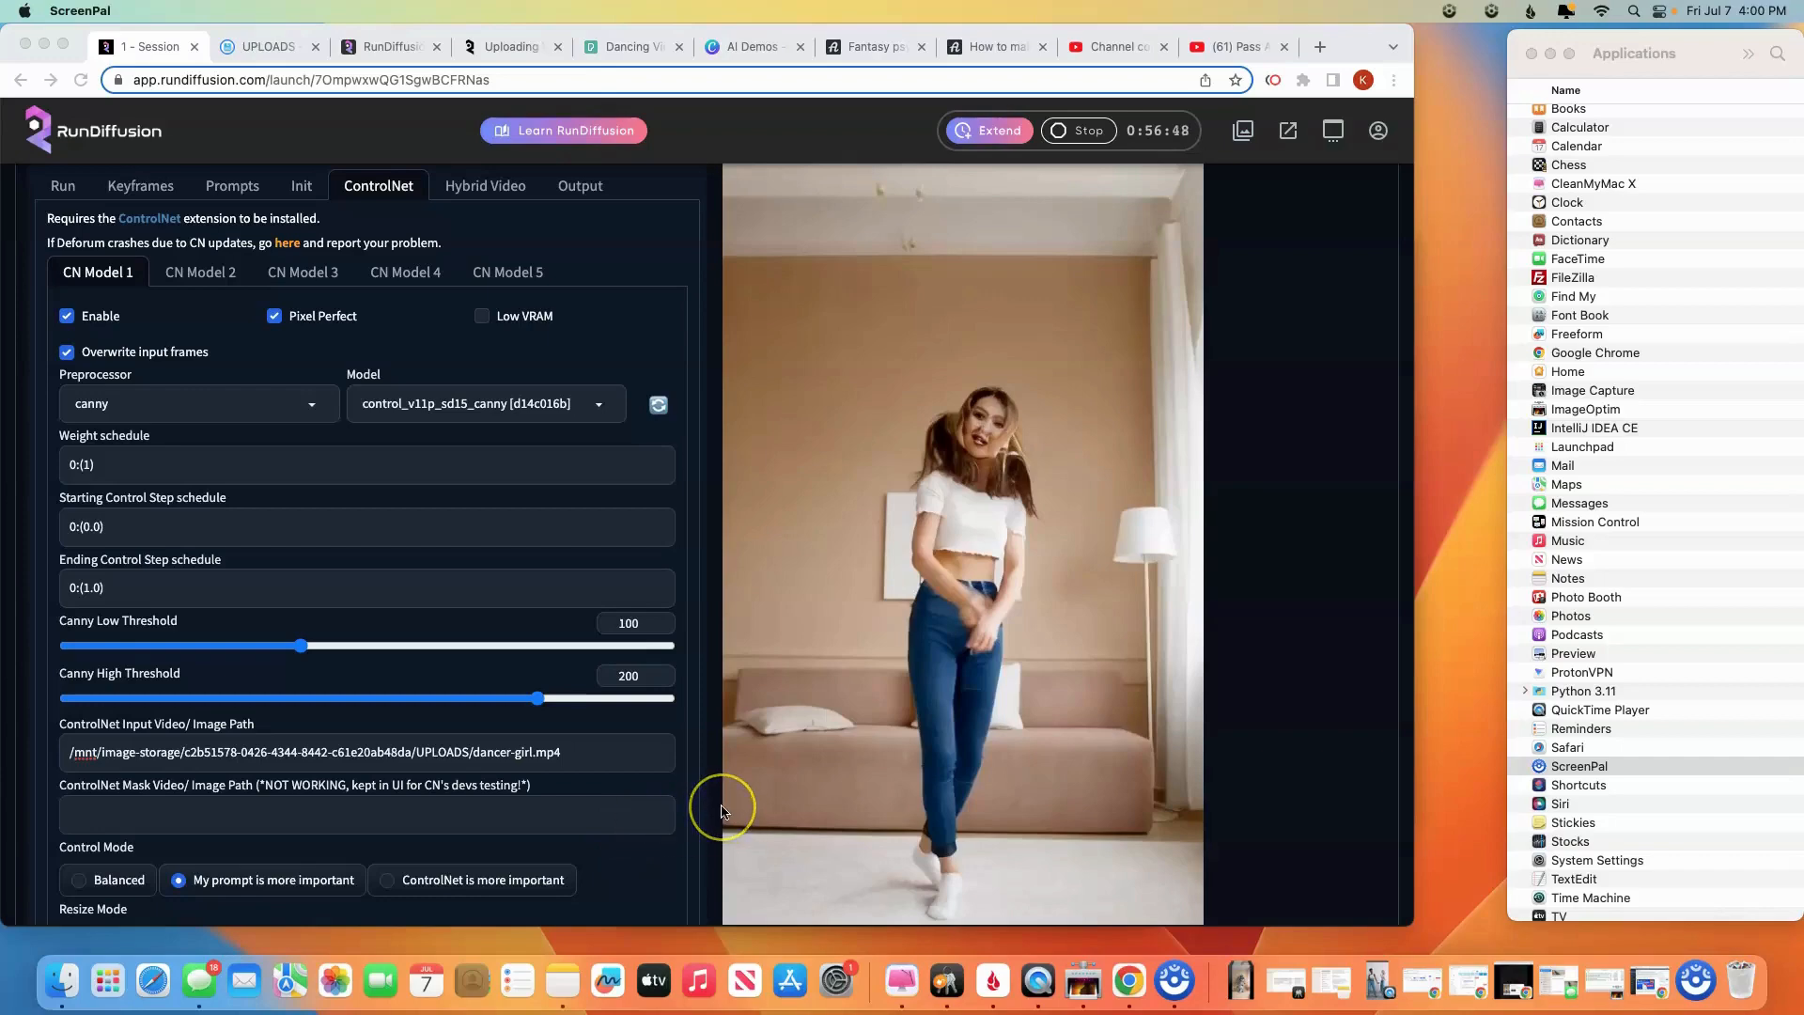
scroll(down, 3)
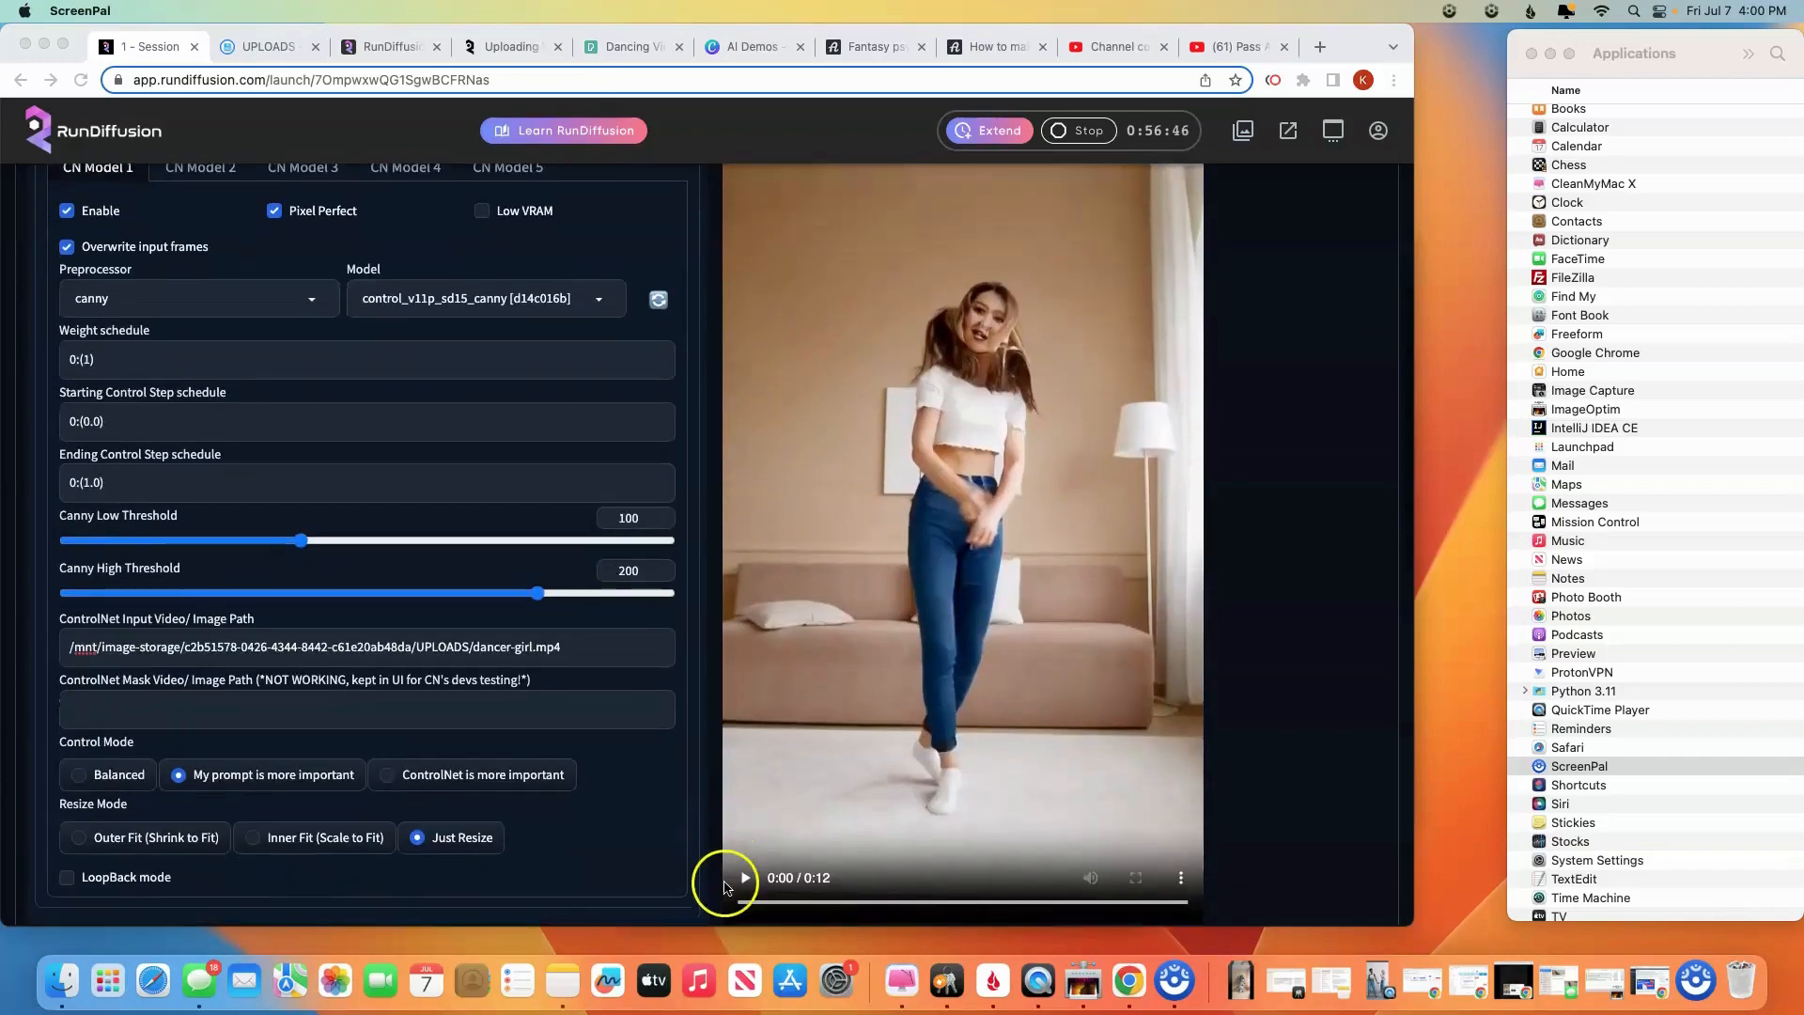
click(744, 878)
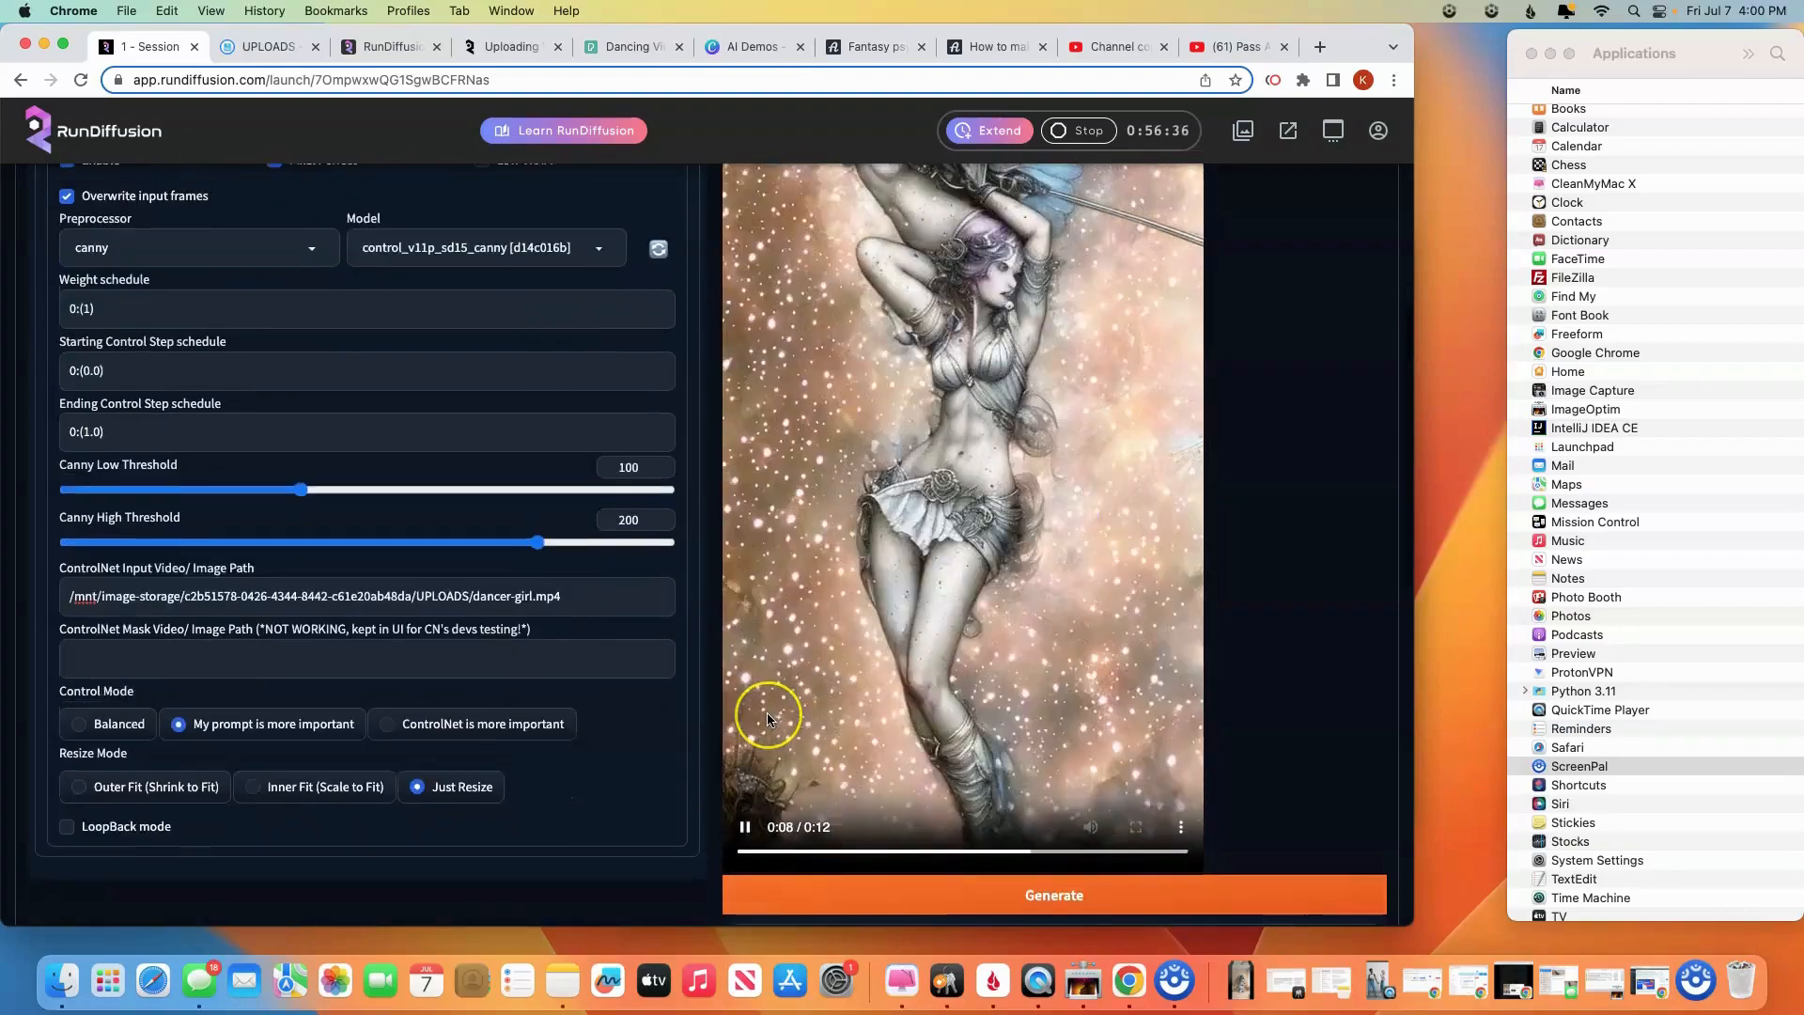
scroll(up, 3)
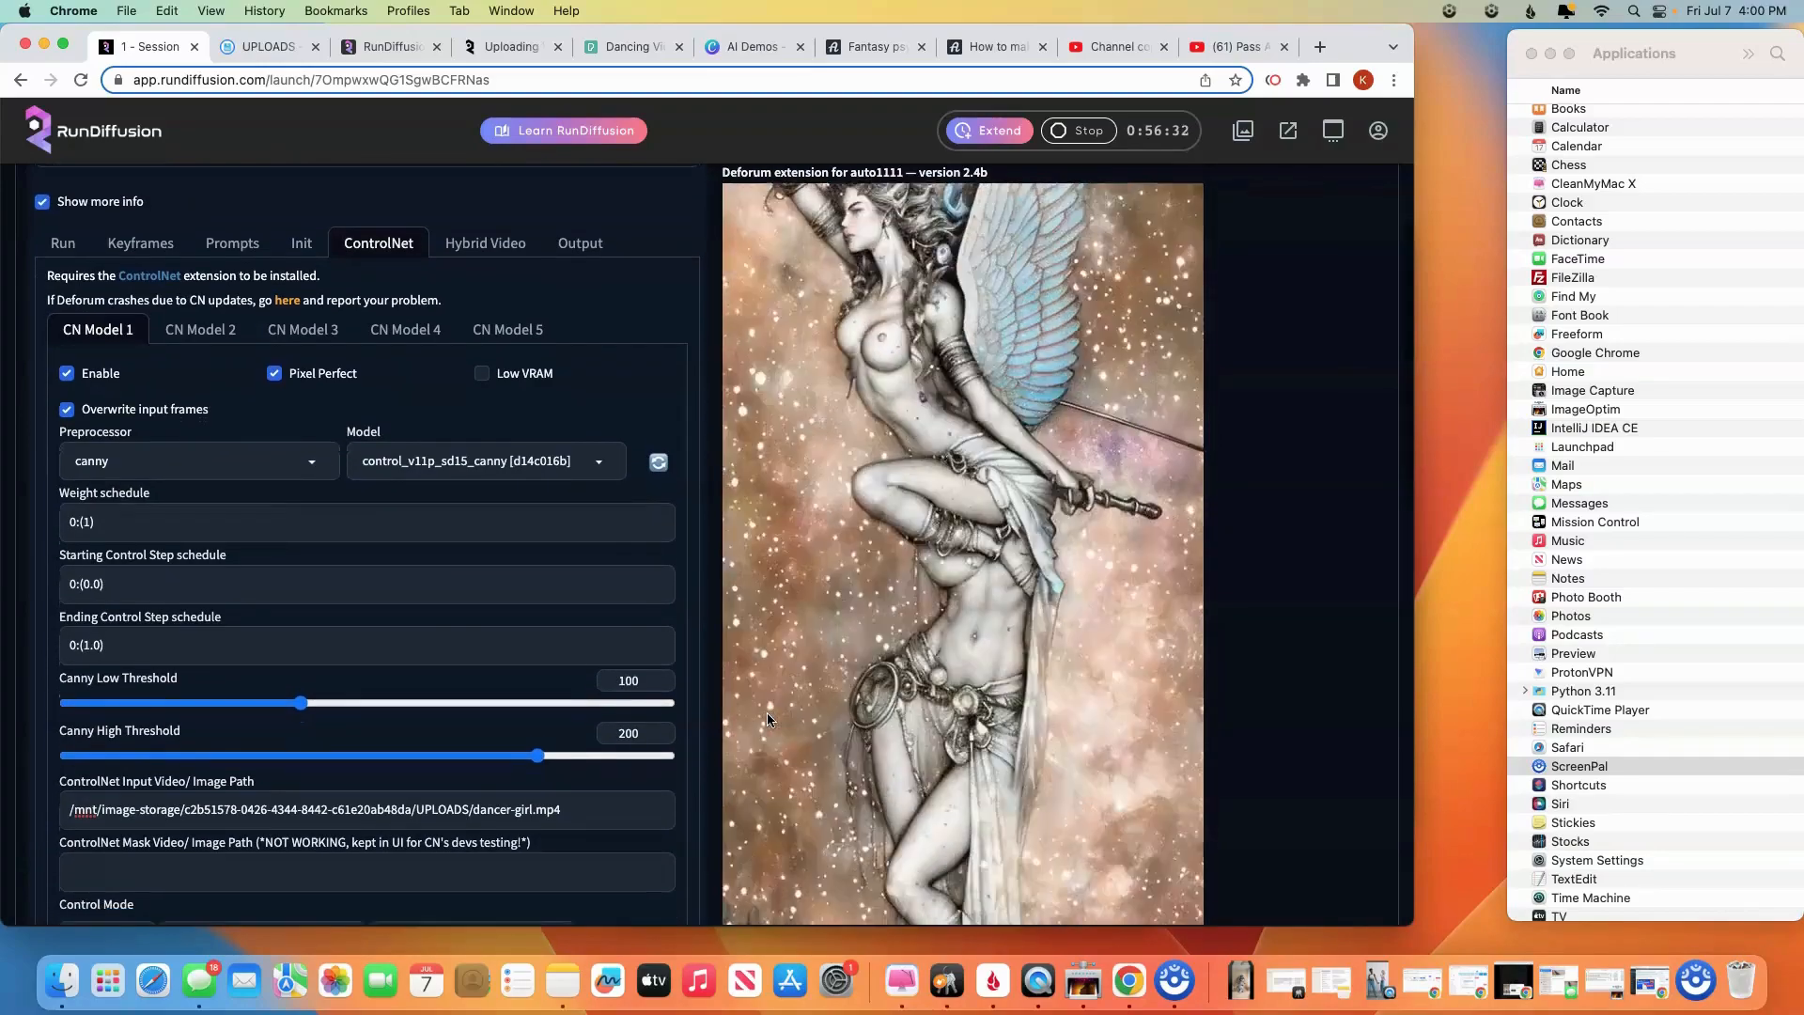
scroll(down, 3)
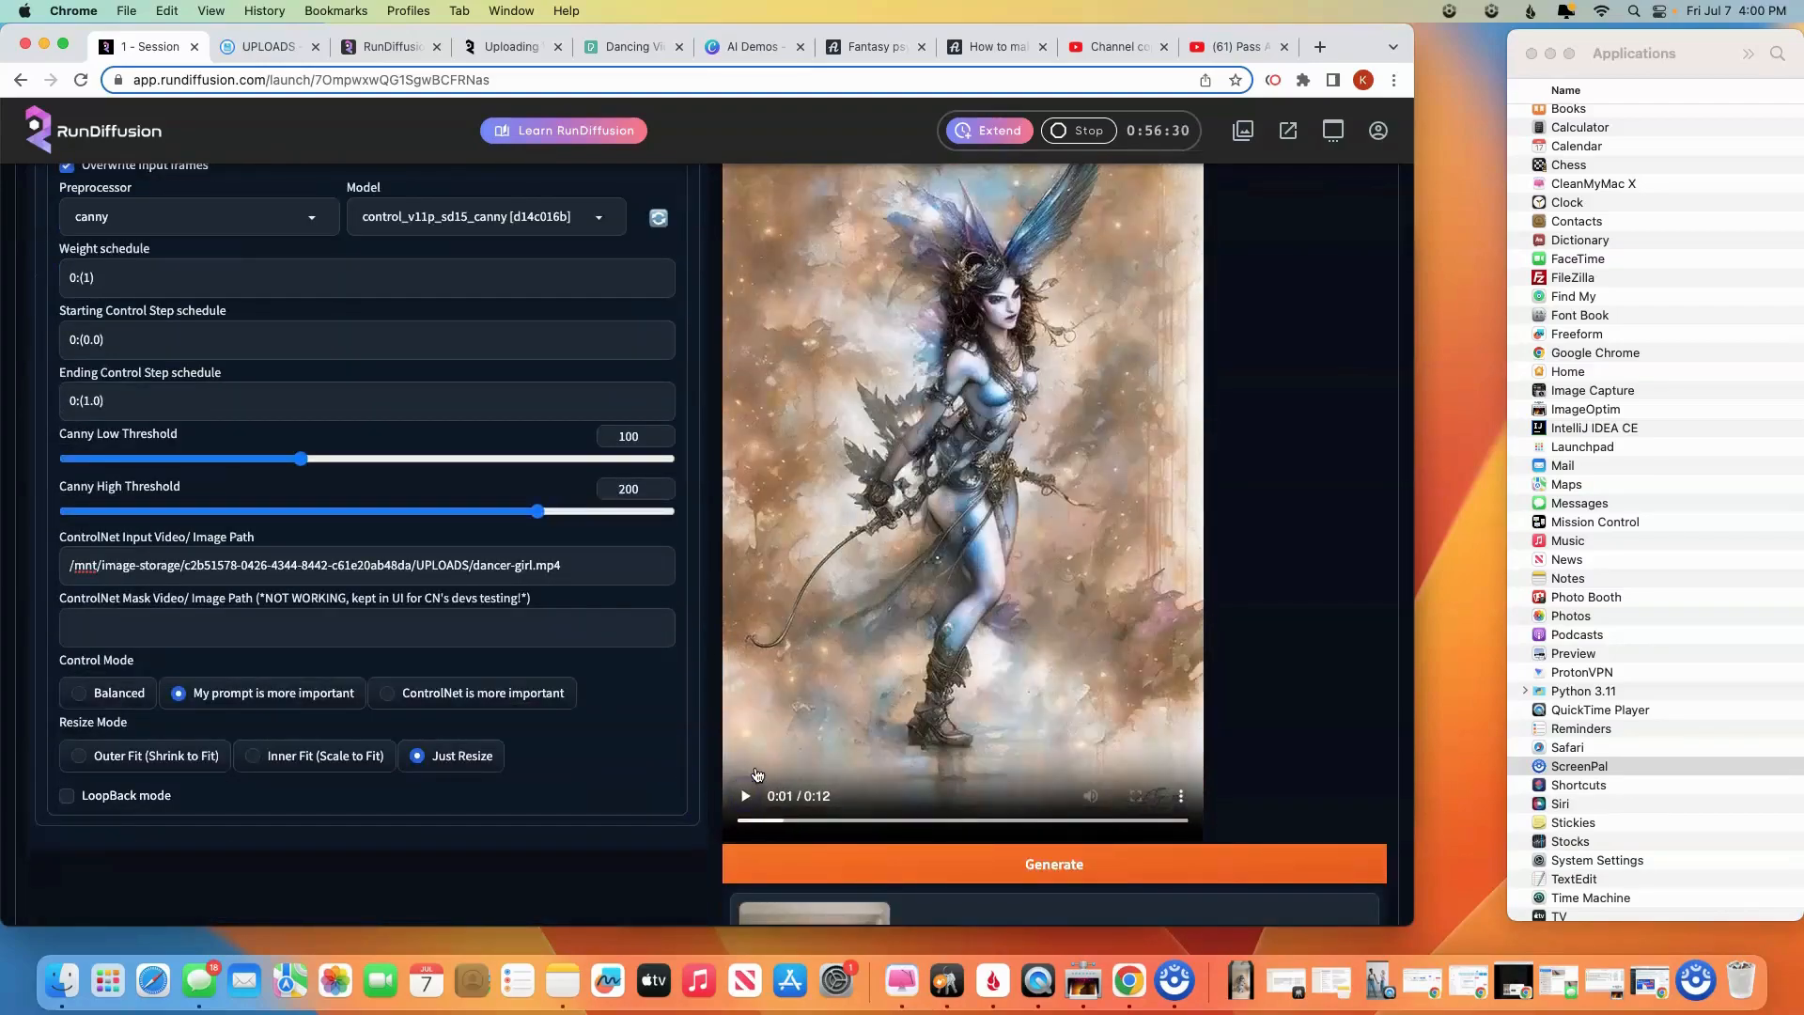
scroll(up, 3)
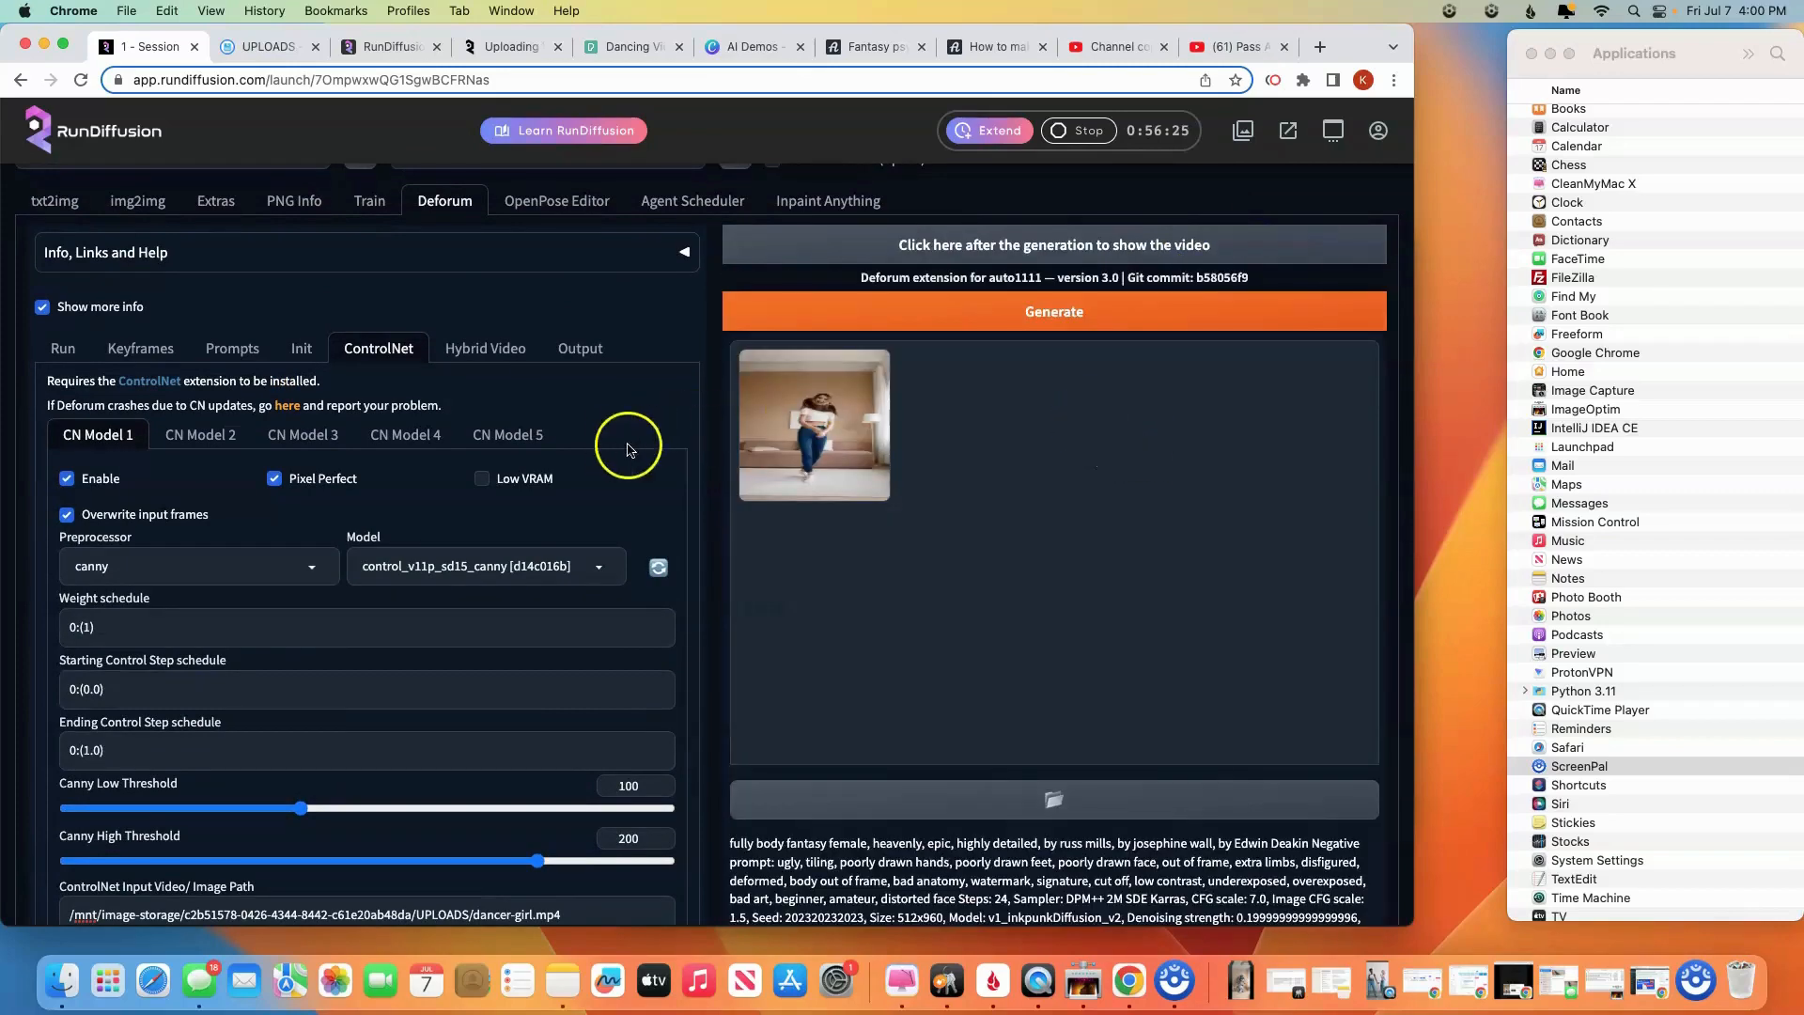
mouse_move(139, 348)
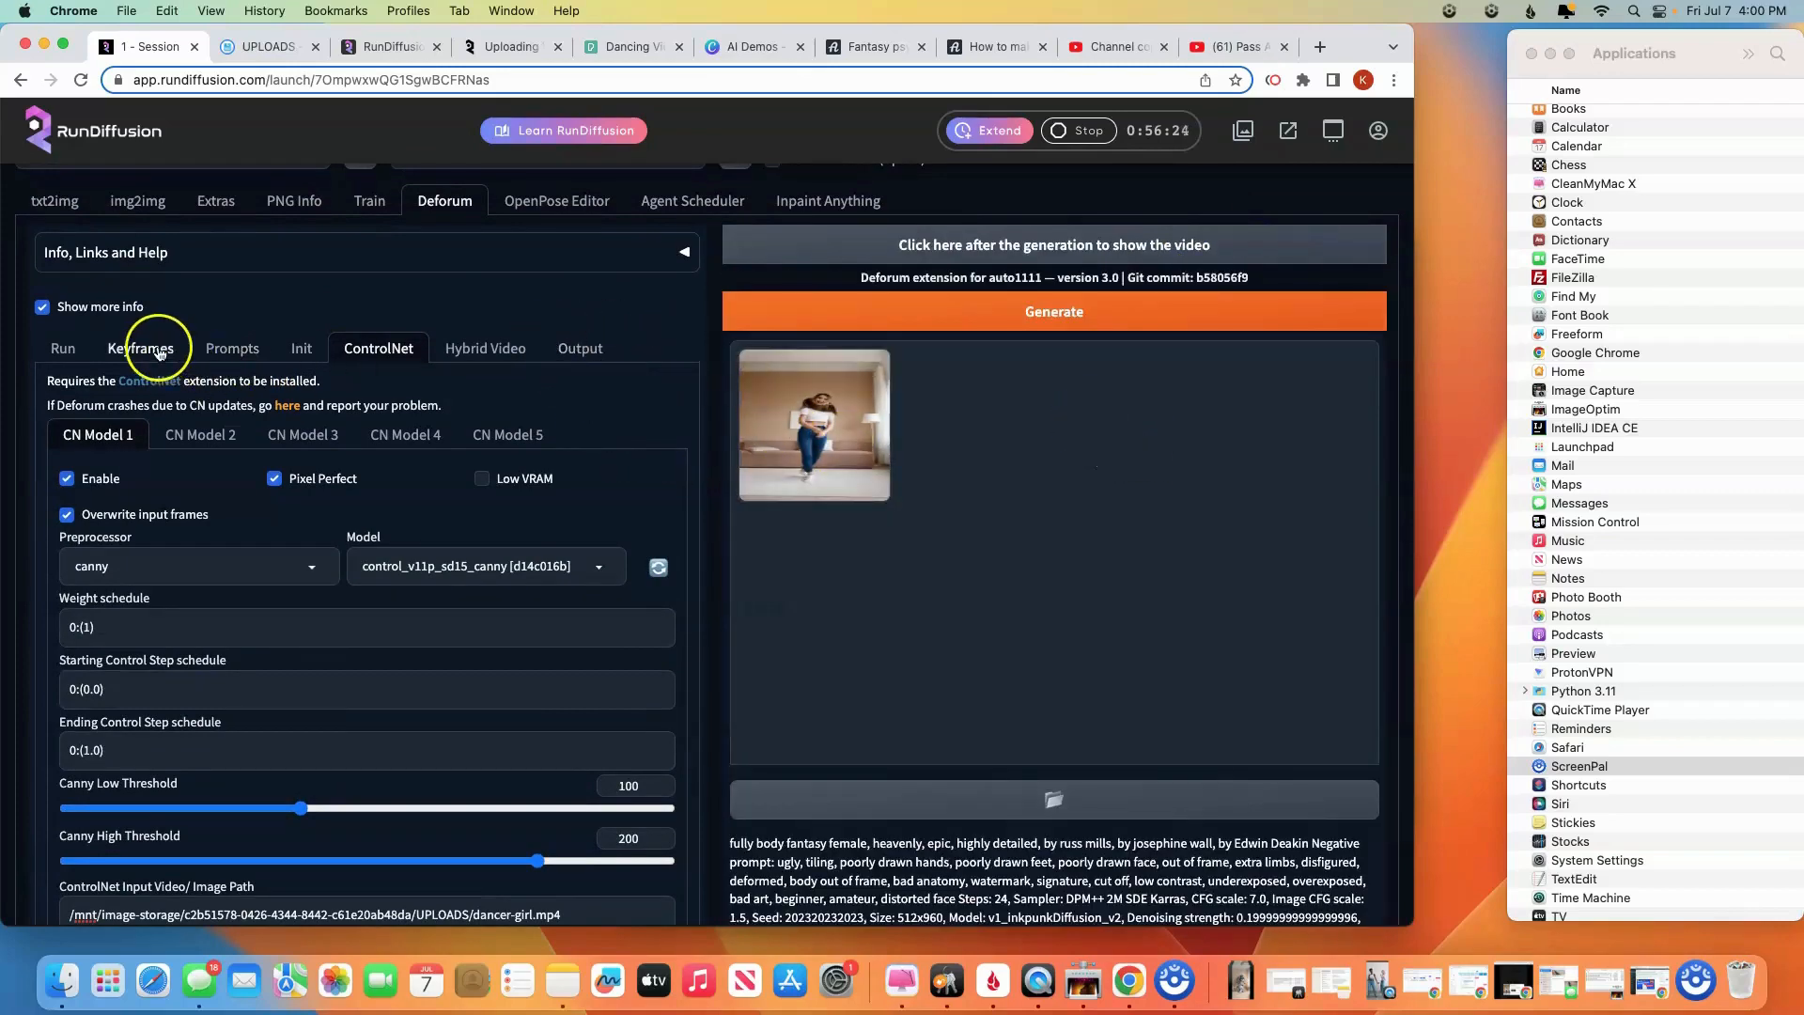
Set the Deforum seed to -1 for a random seed and generate a new animation
click(64, 348)
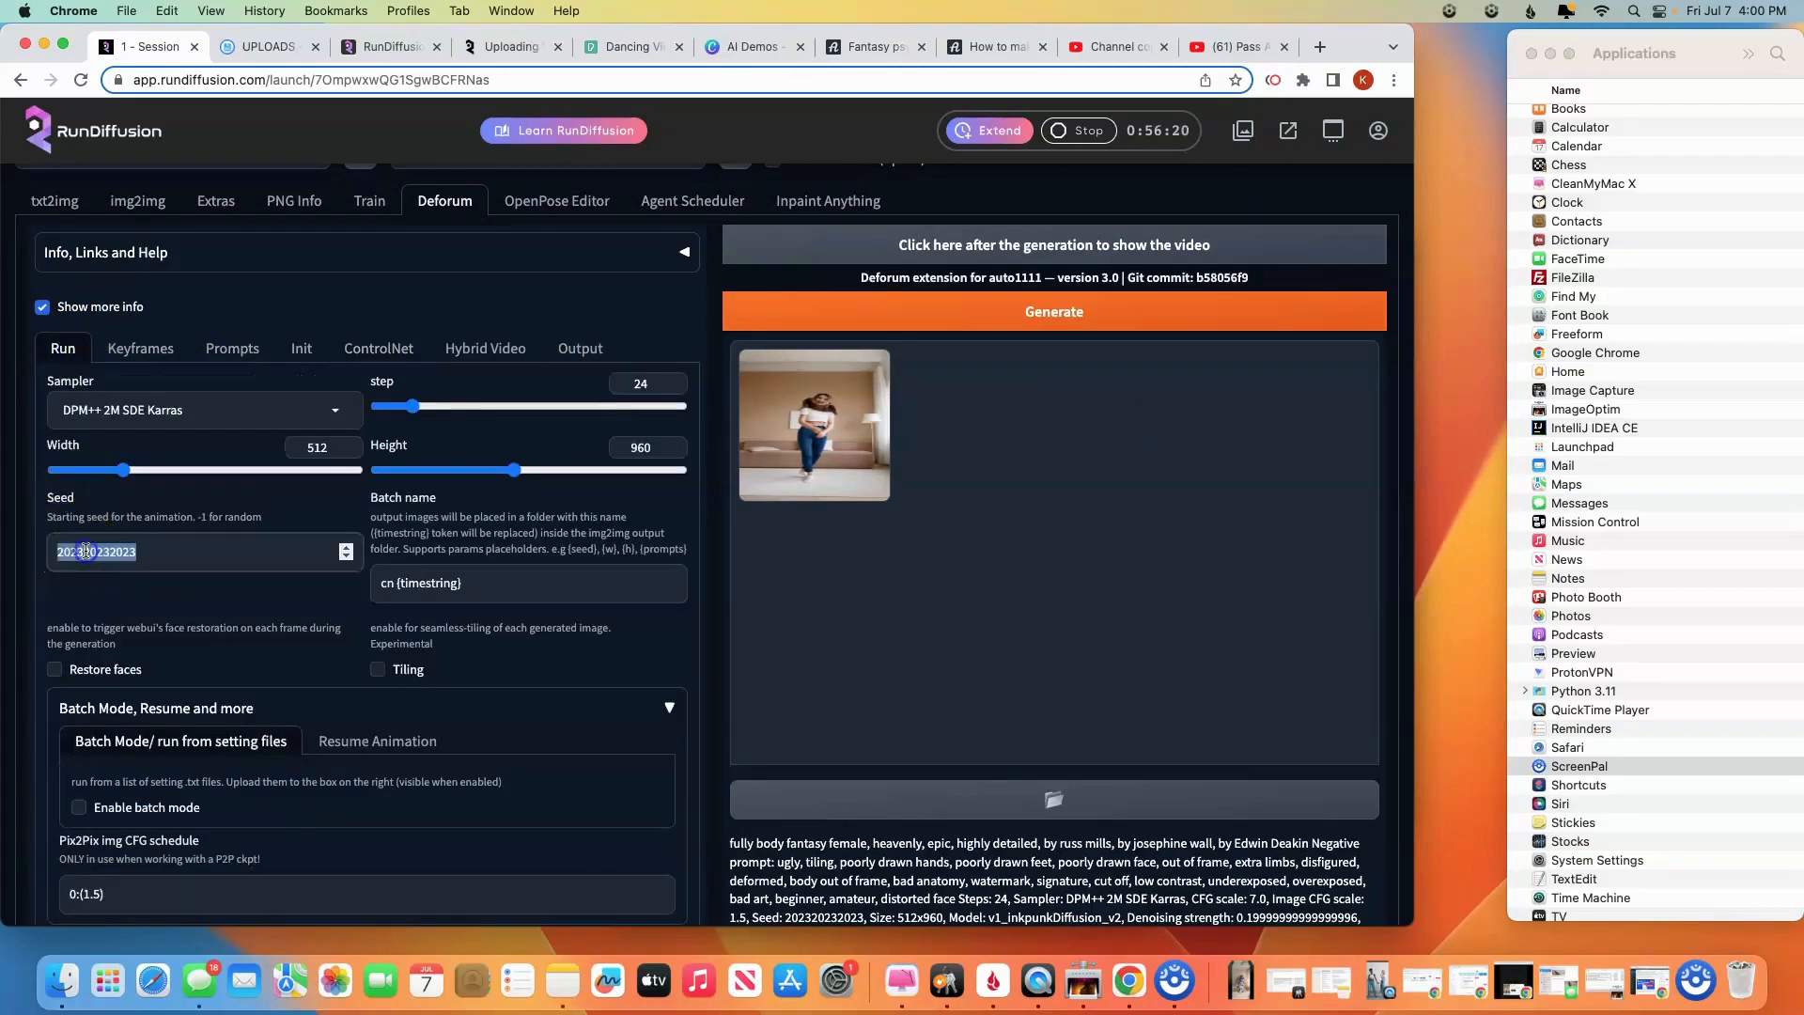
text(-1)
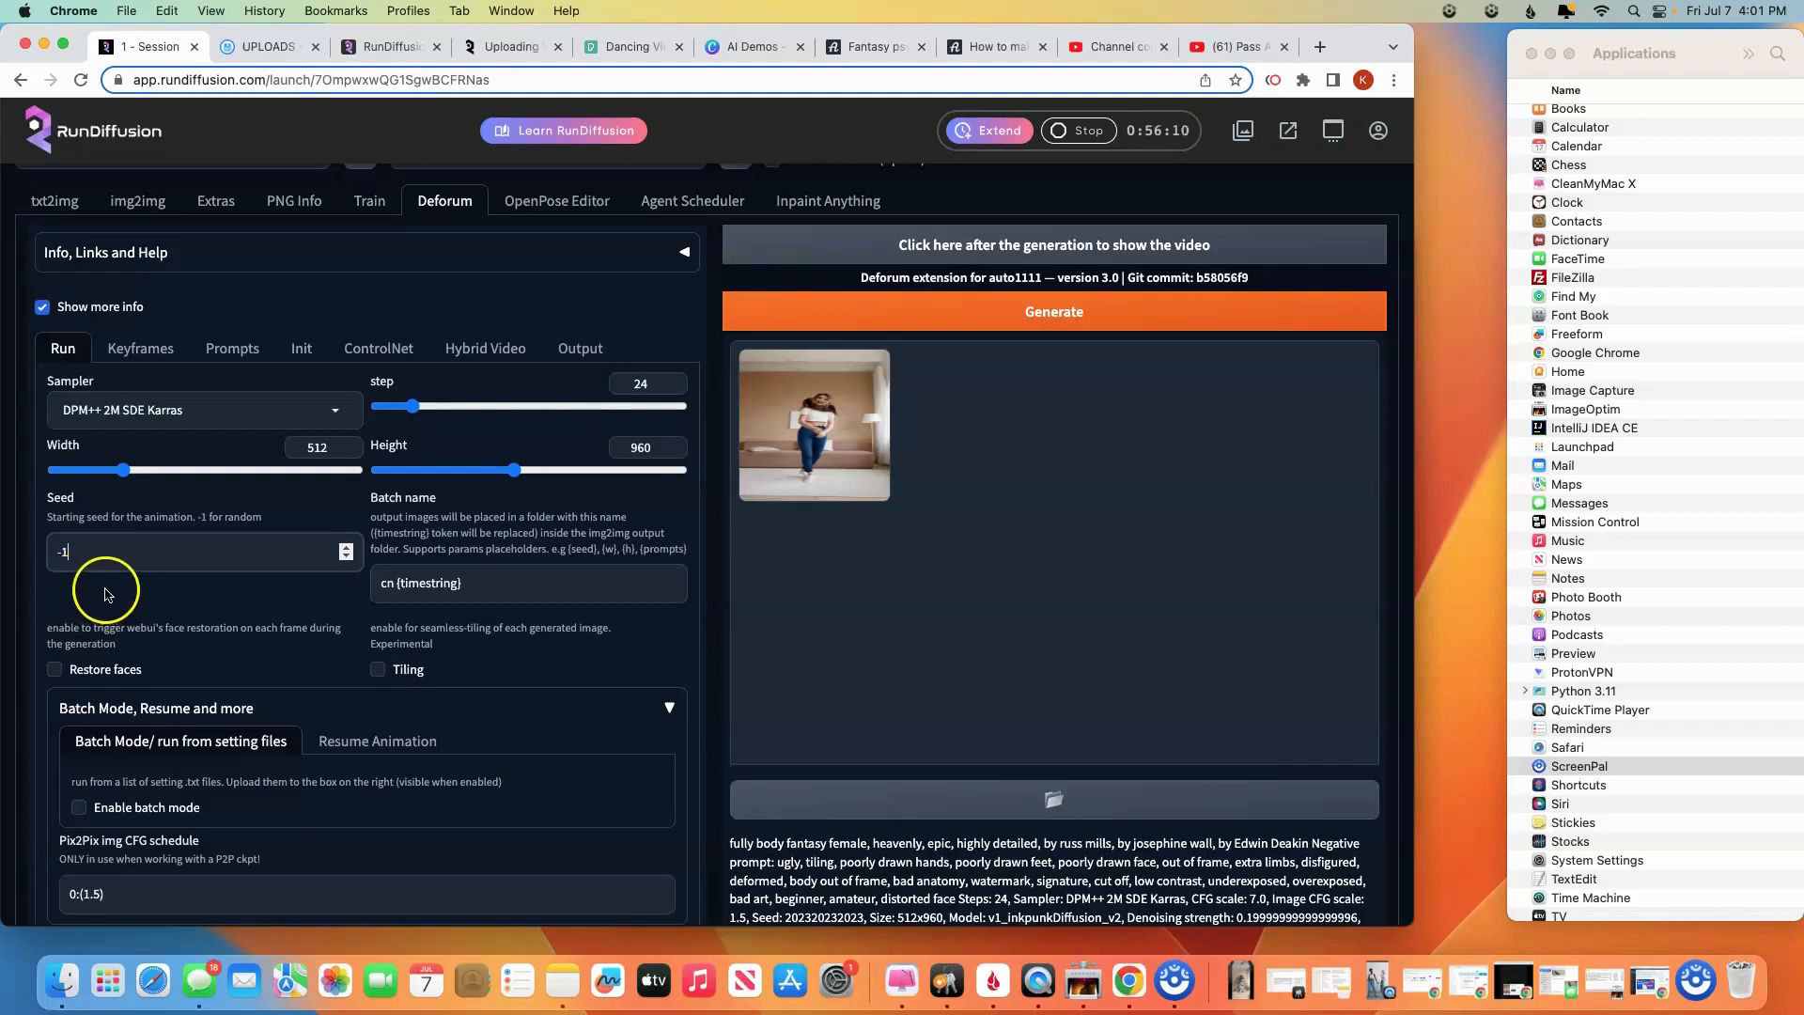
mouse_move(107, 594)
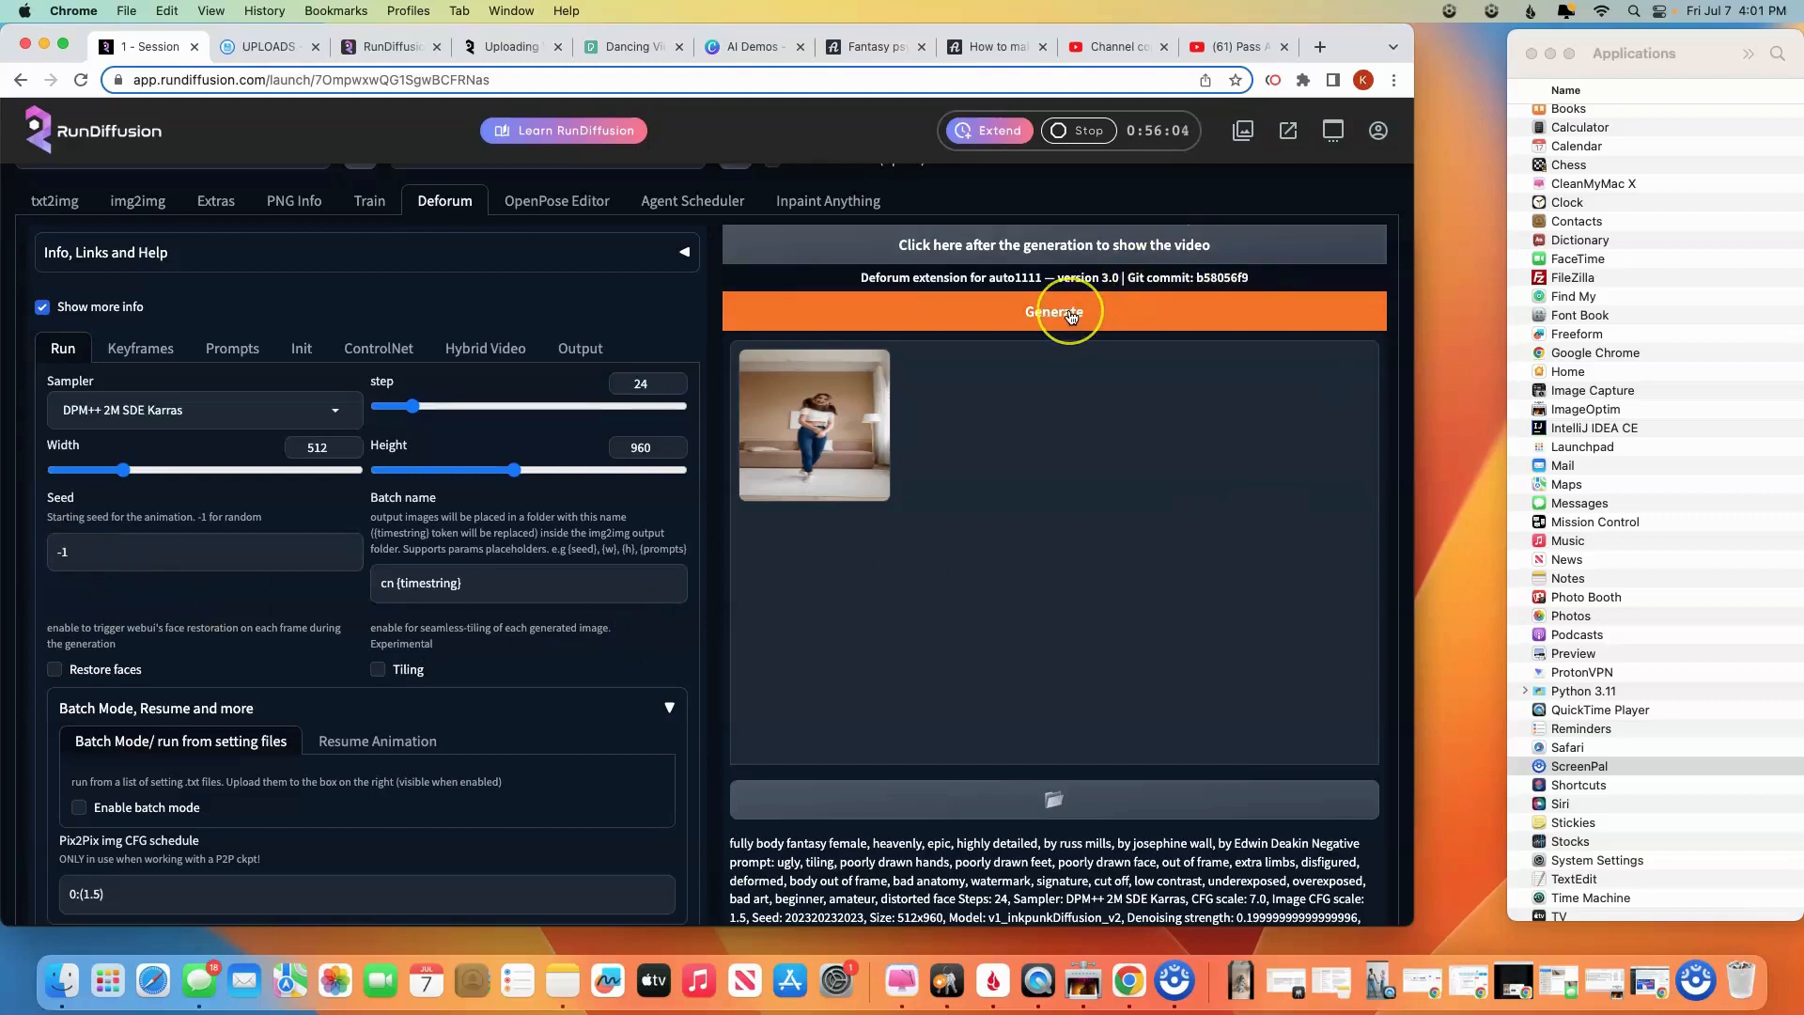
click(1052, 310)
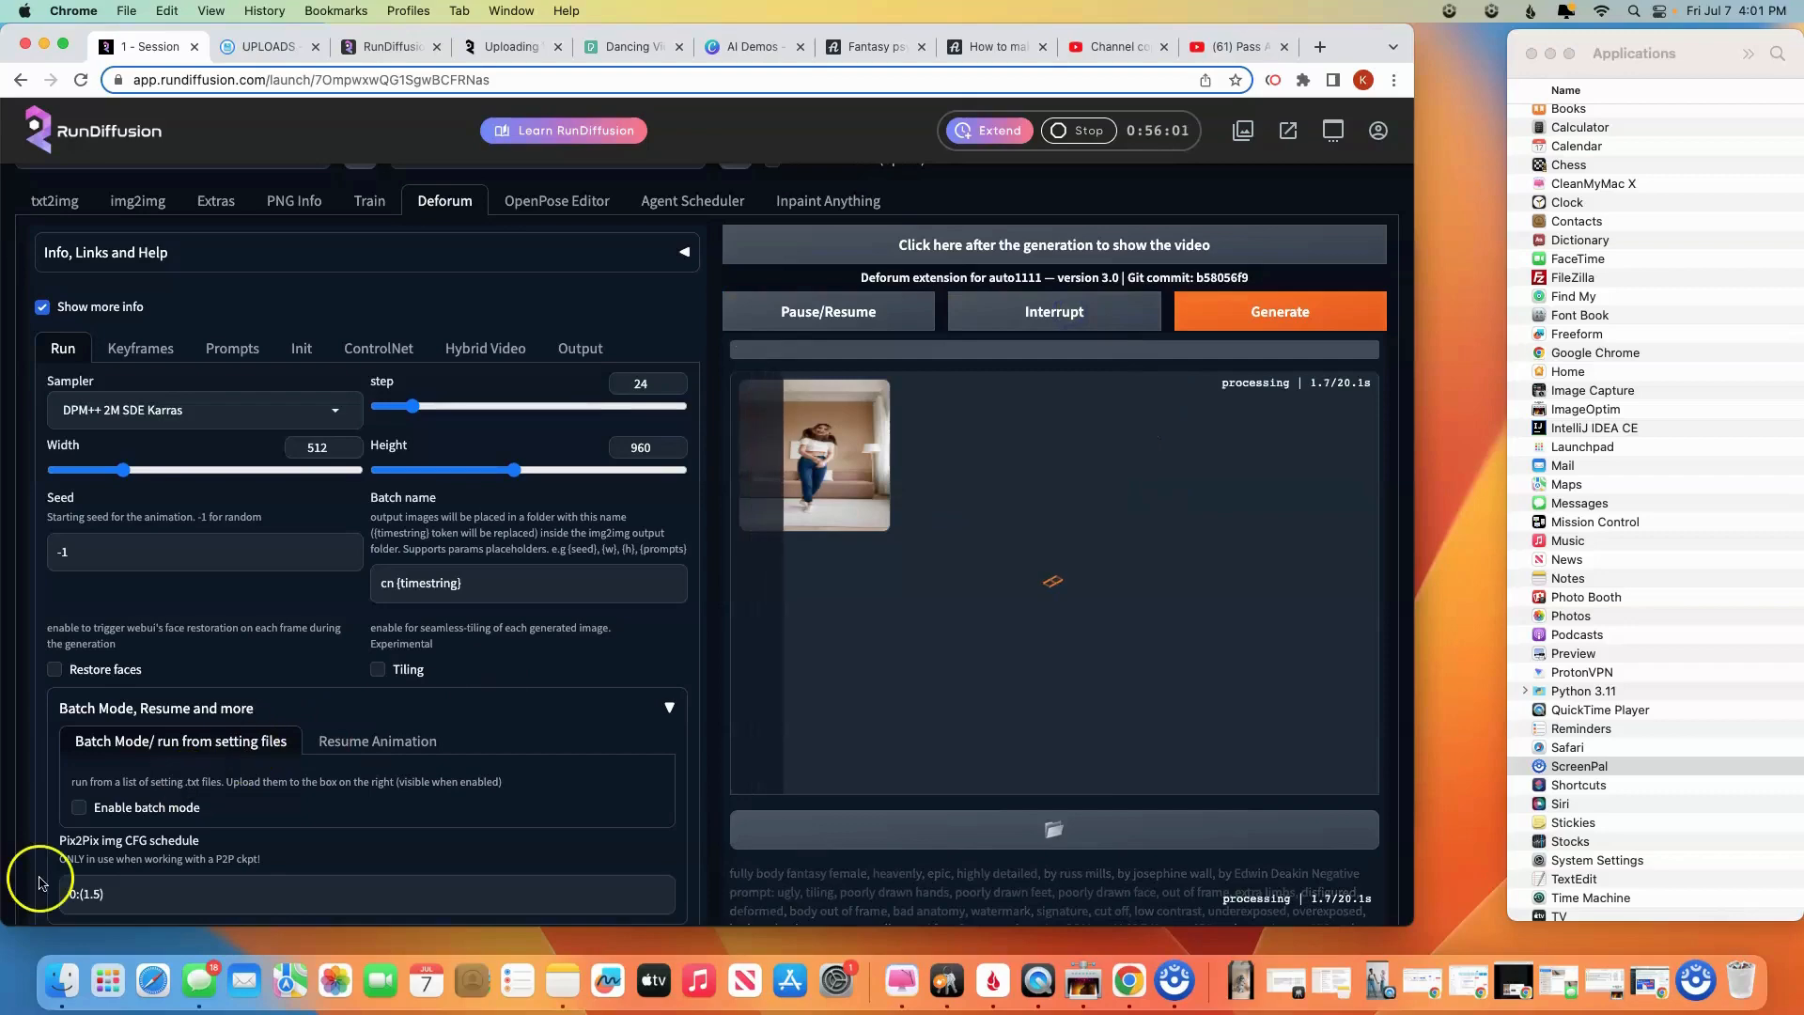
mouse_move(167, 862)
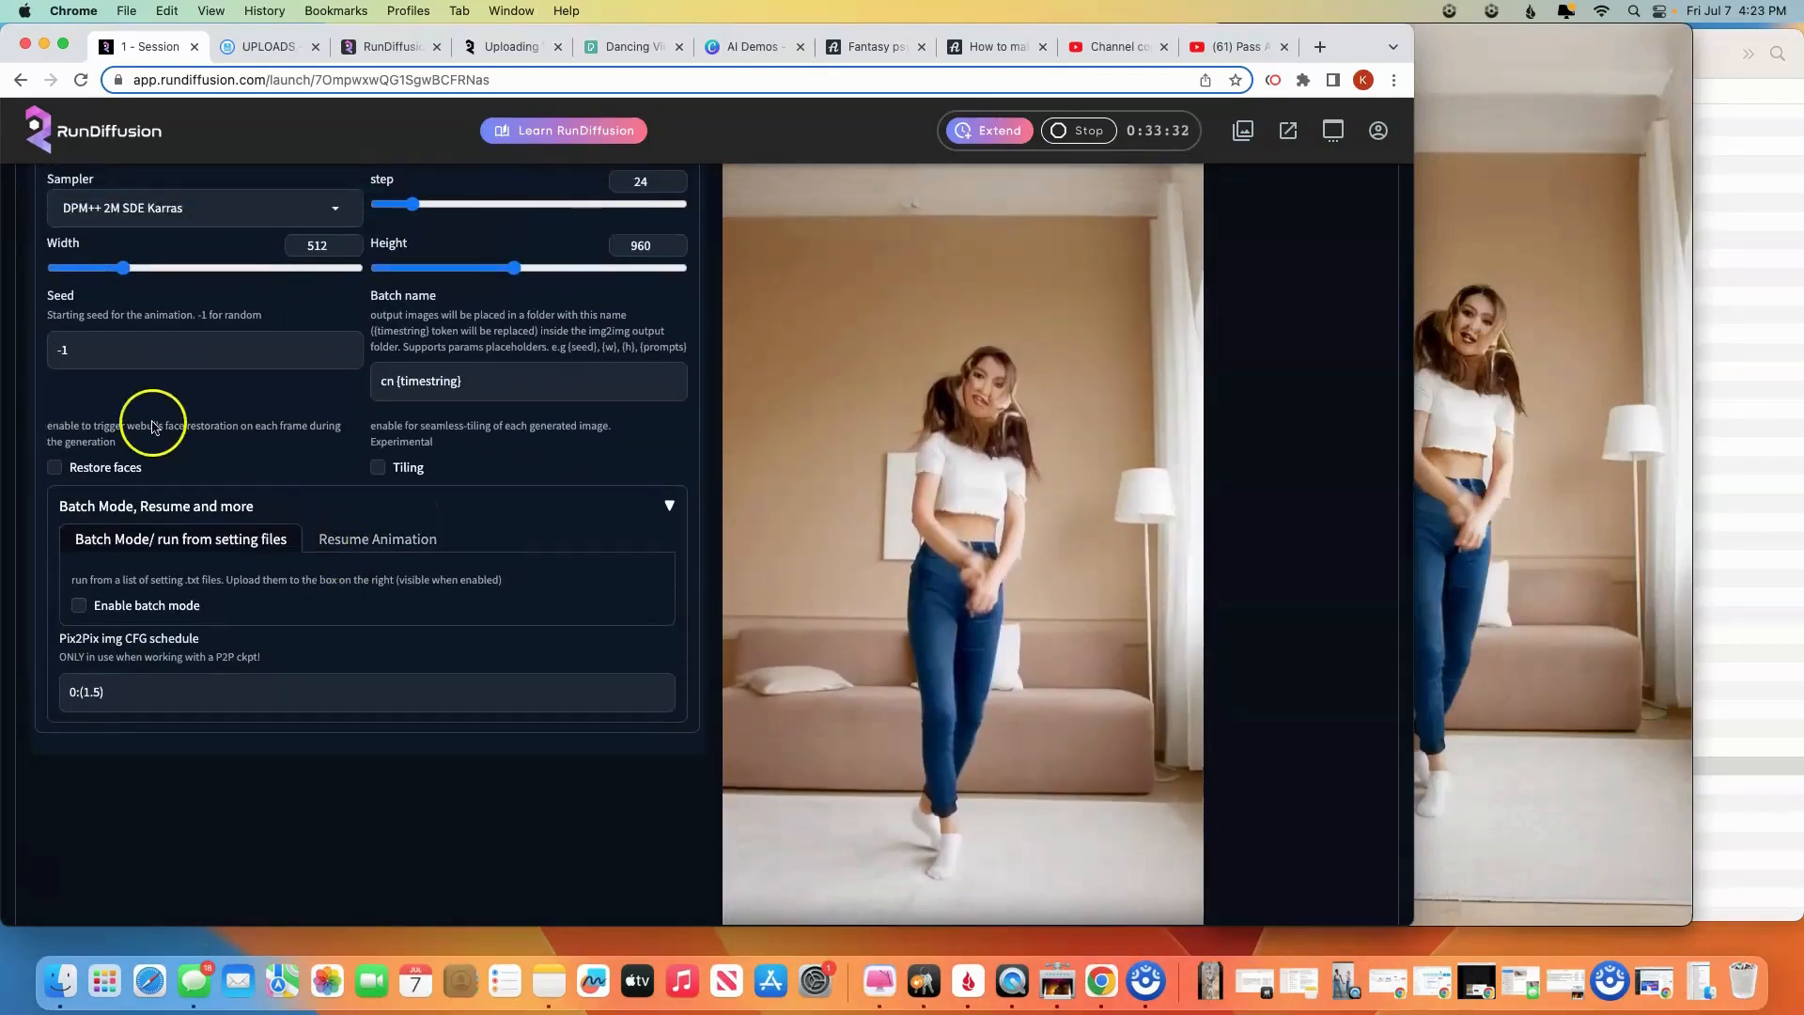
mouse_move(69, 305)
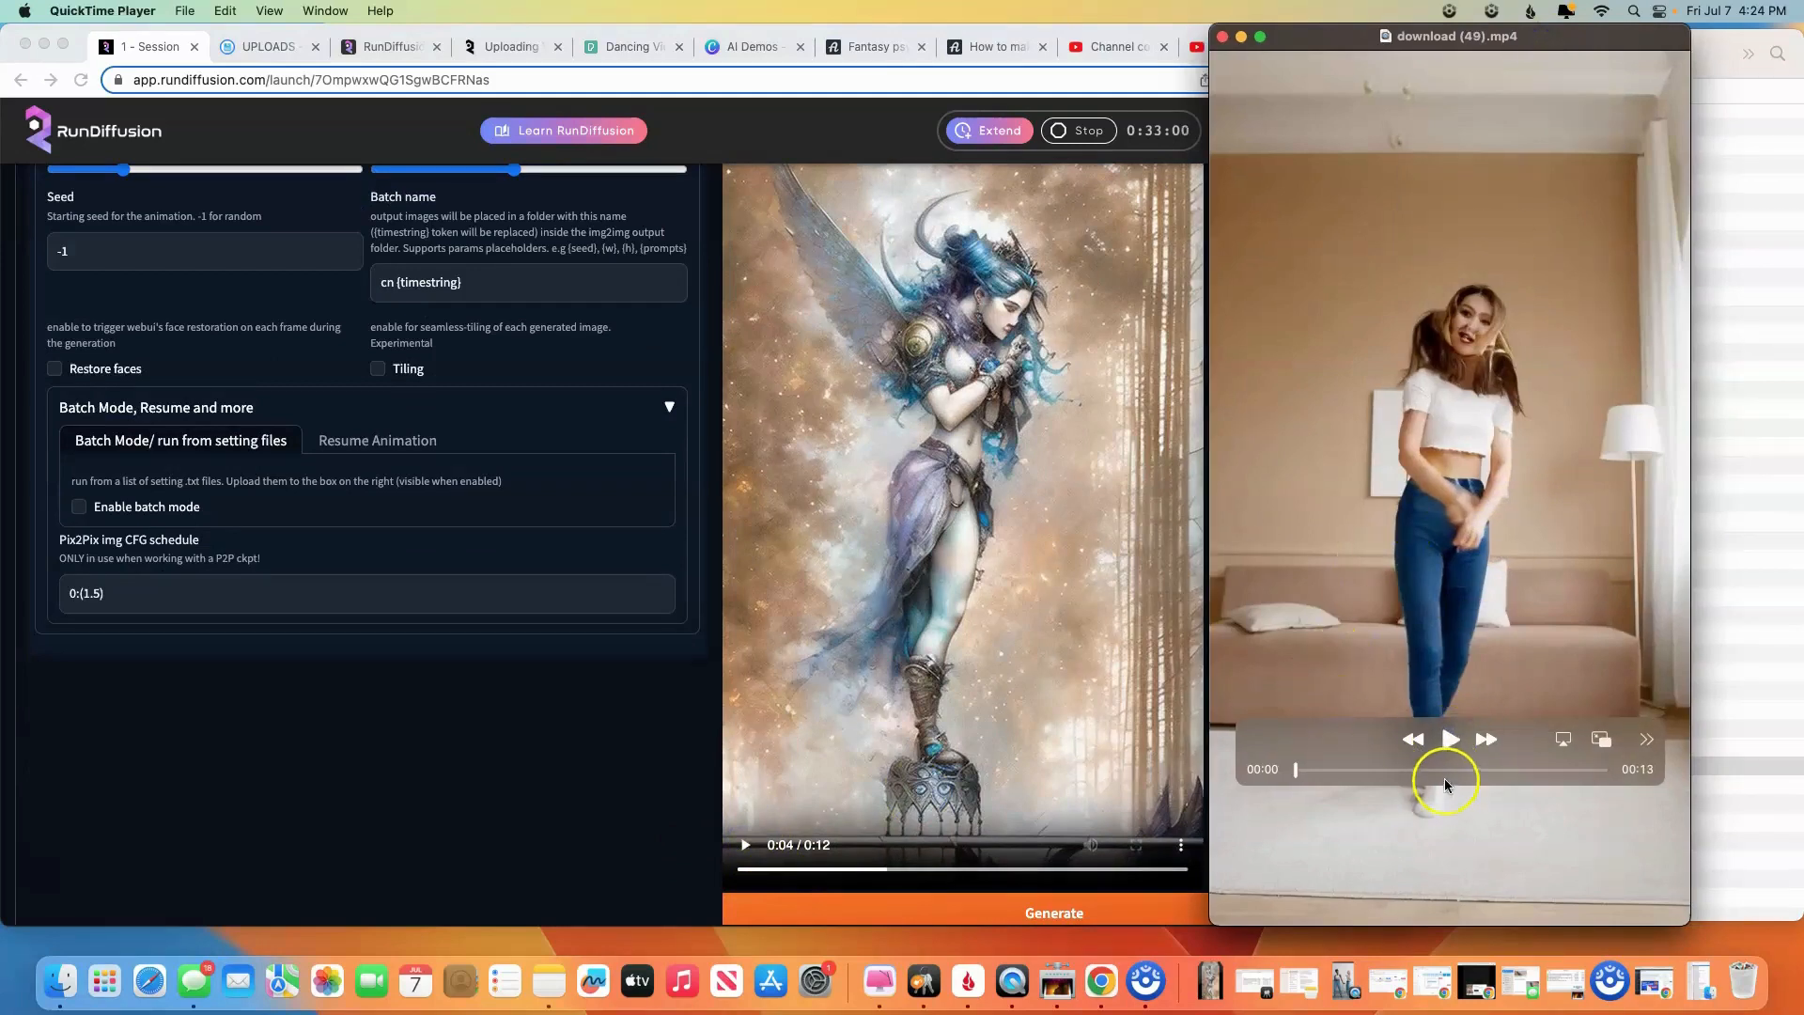
Play download (49).mp4 from dancer to winged ink-style woman, then close its window
click(1449, 738)
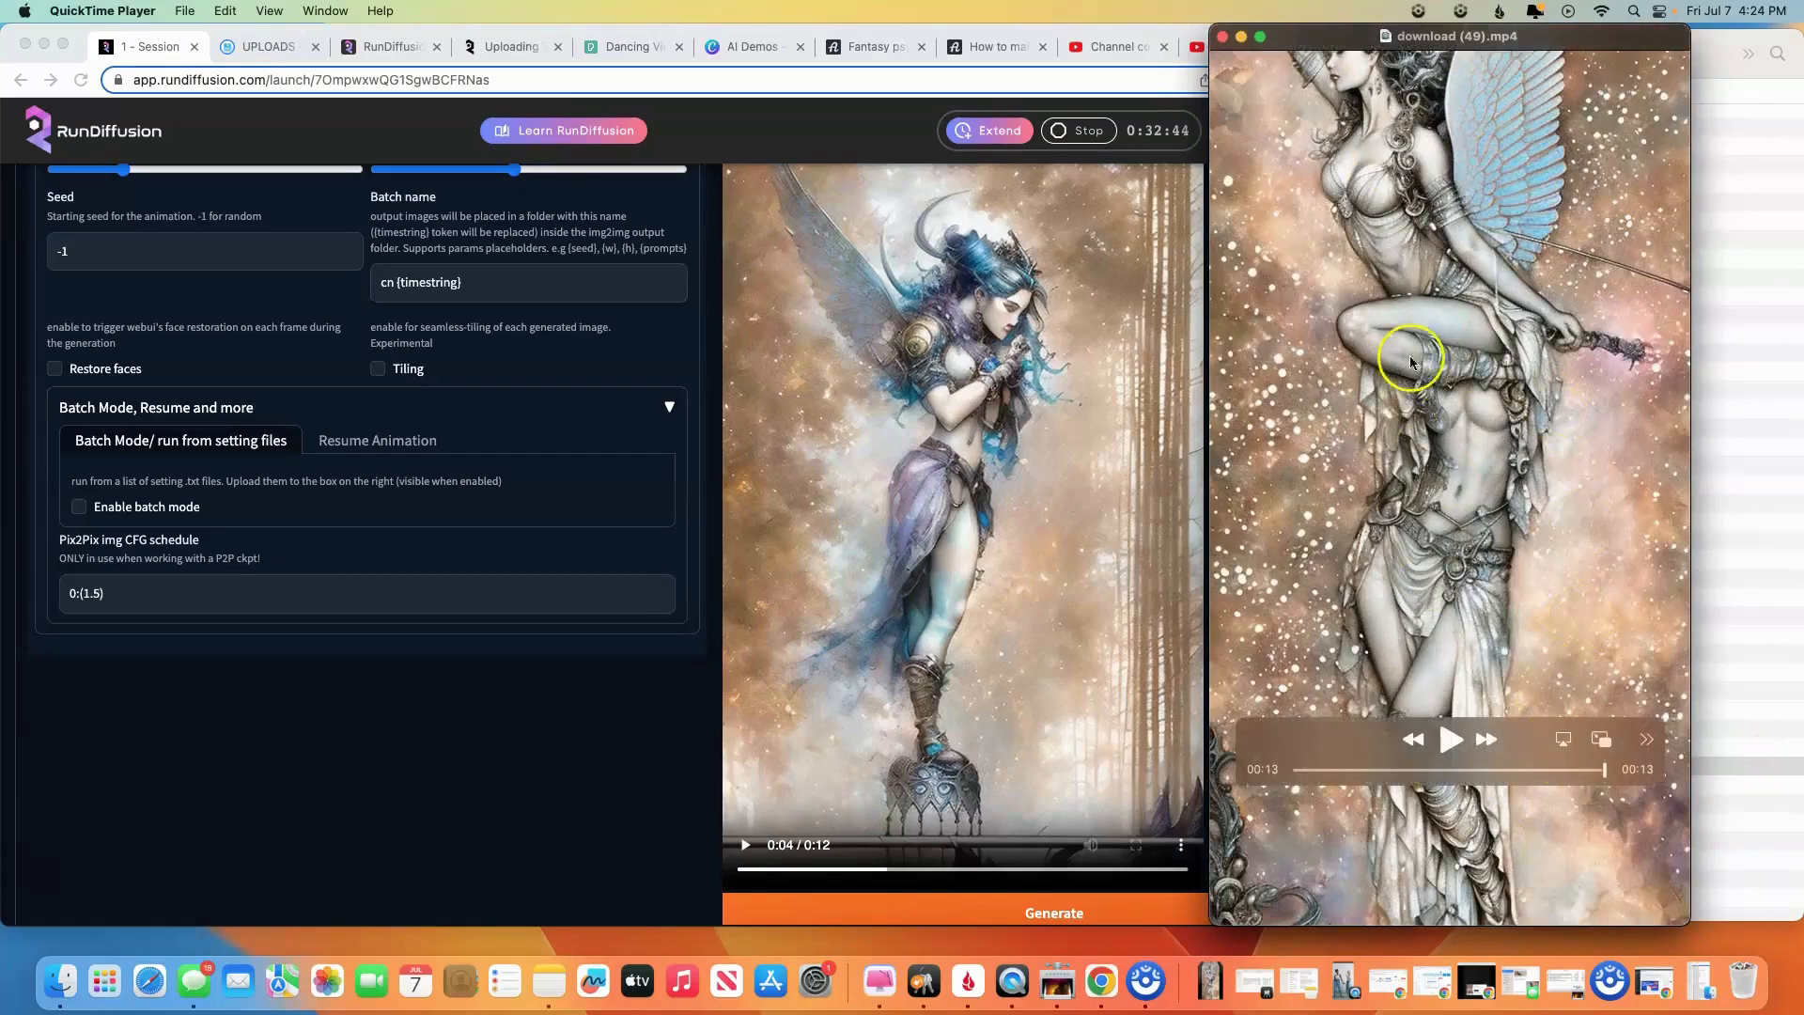
mouse_move(1236, 38)
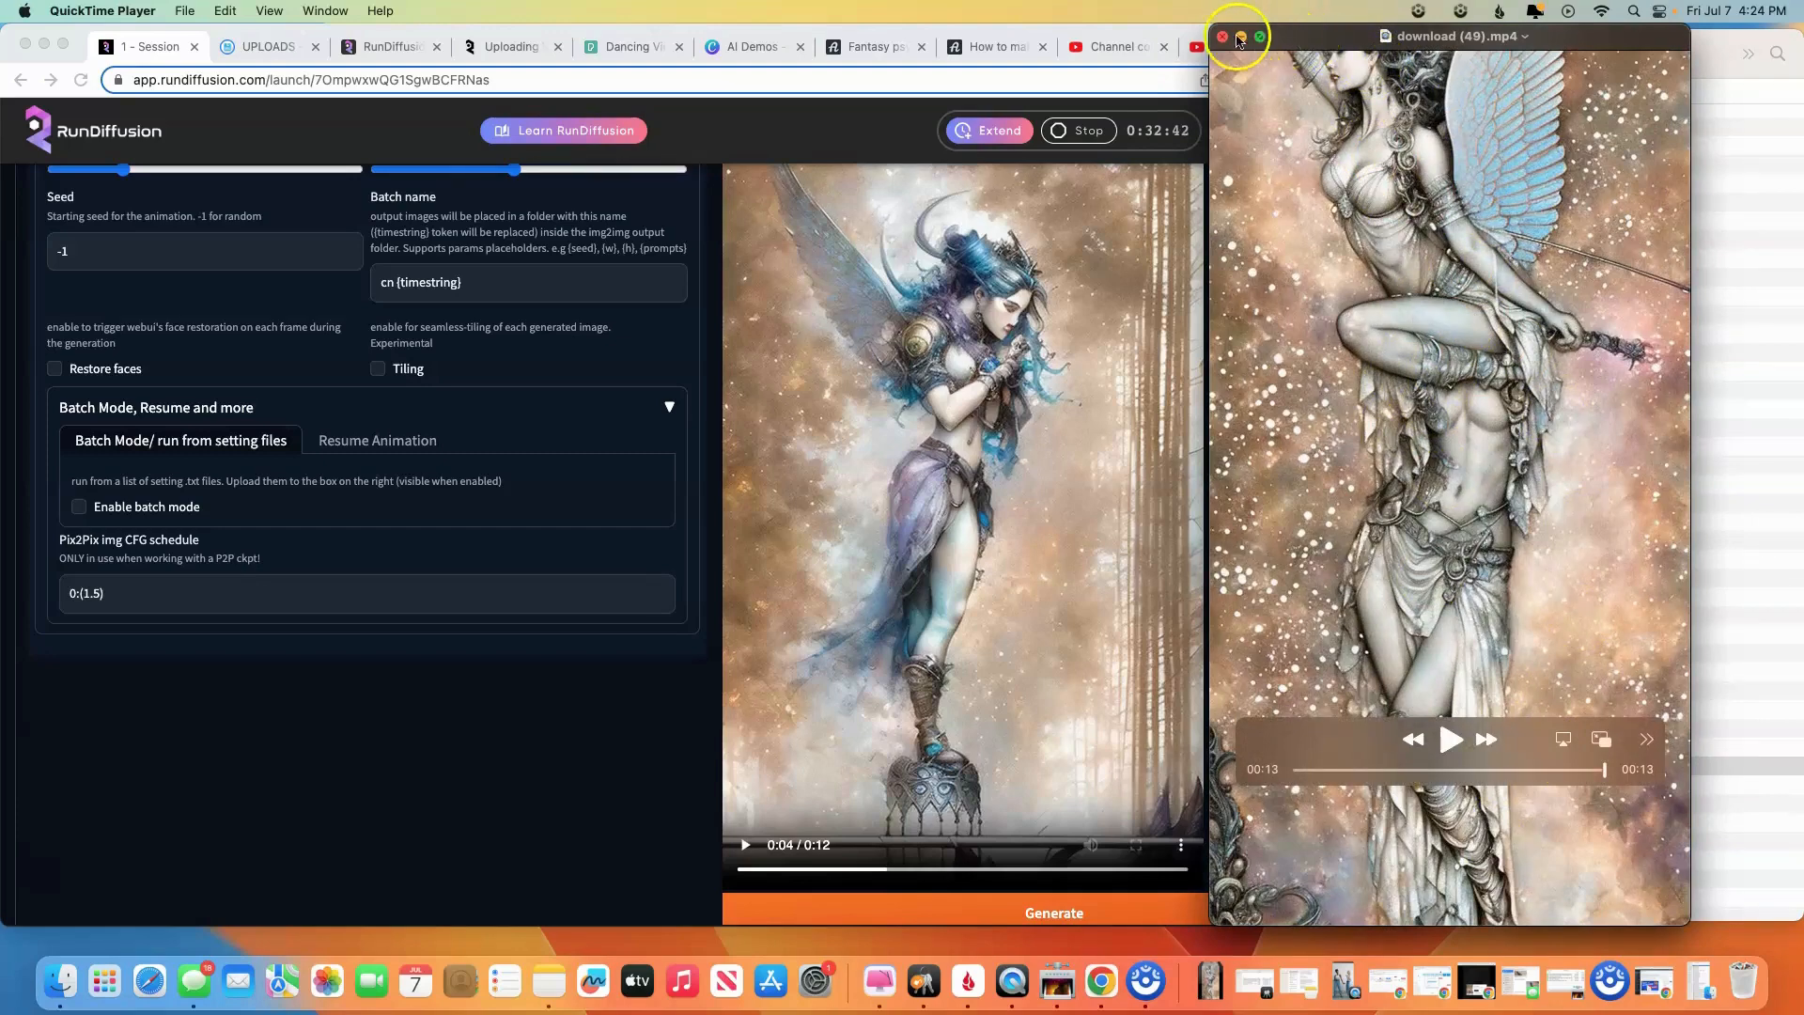
click(1221, 36)
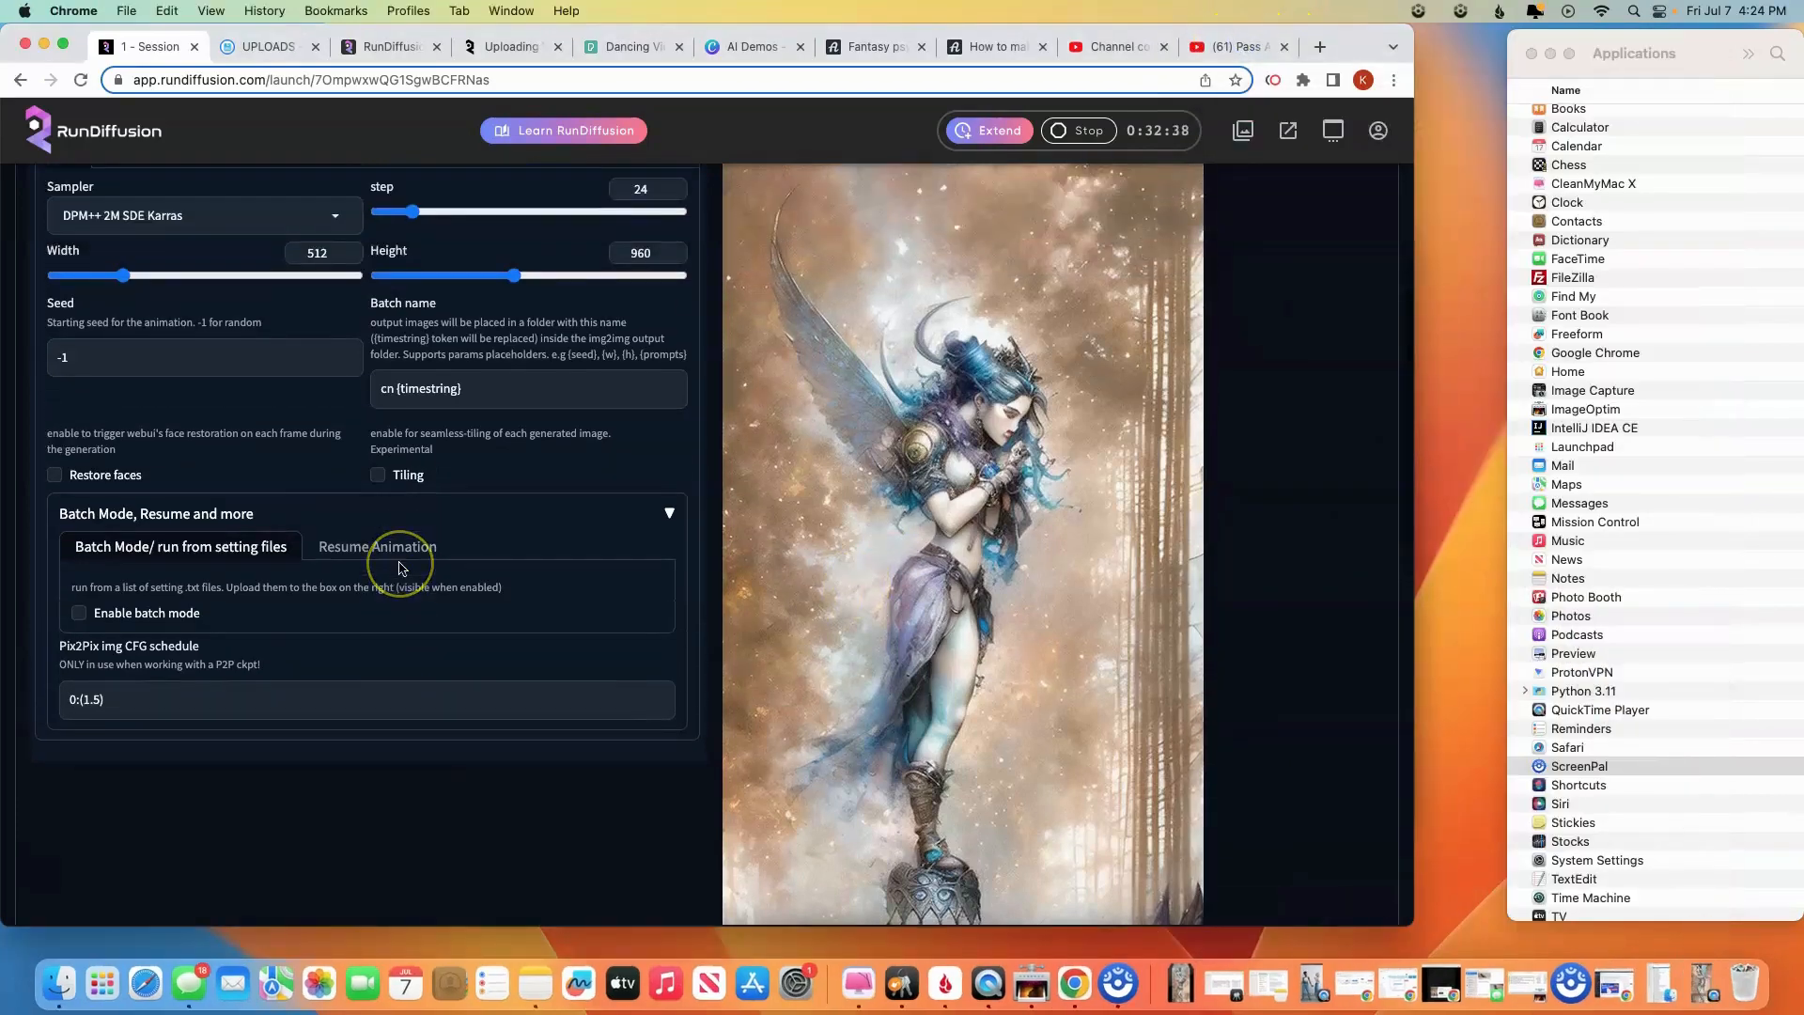
Append 'nsfw, nudity' to the end of the Deforum negative prompt
scroll(up, 3)
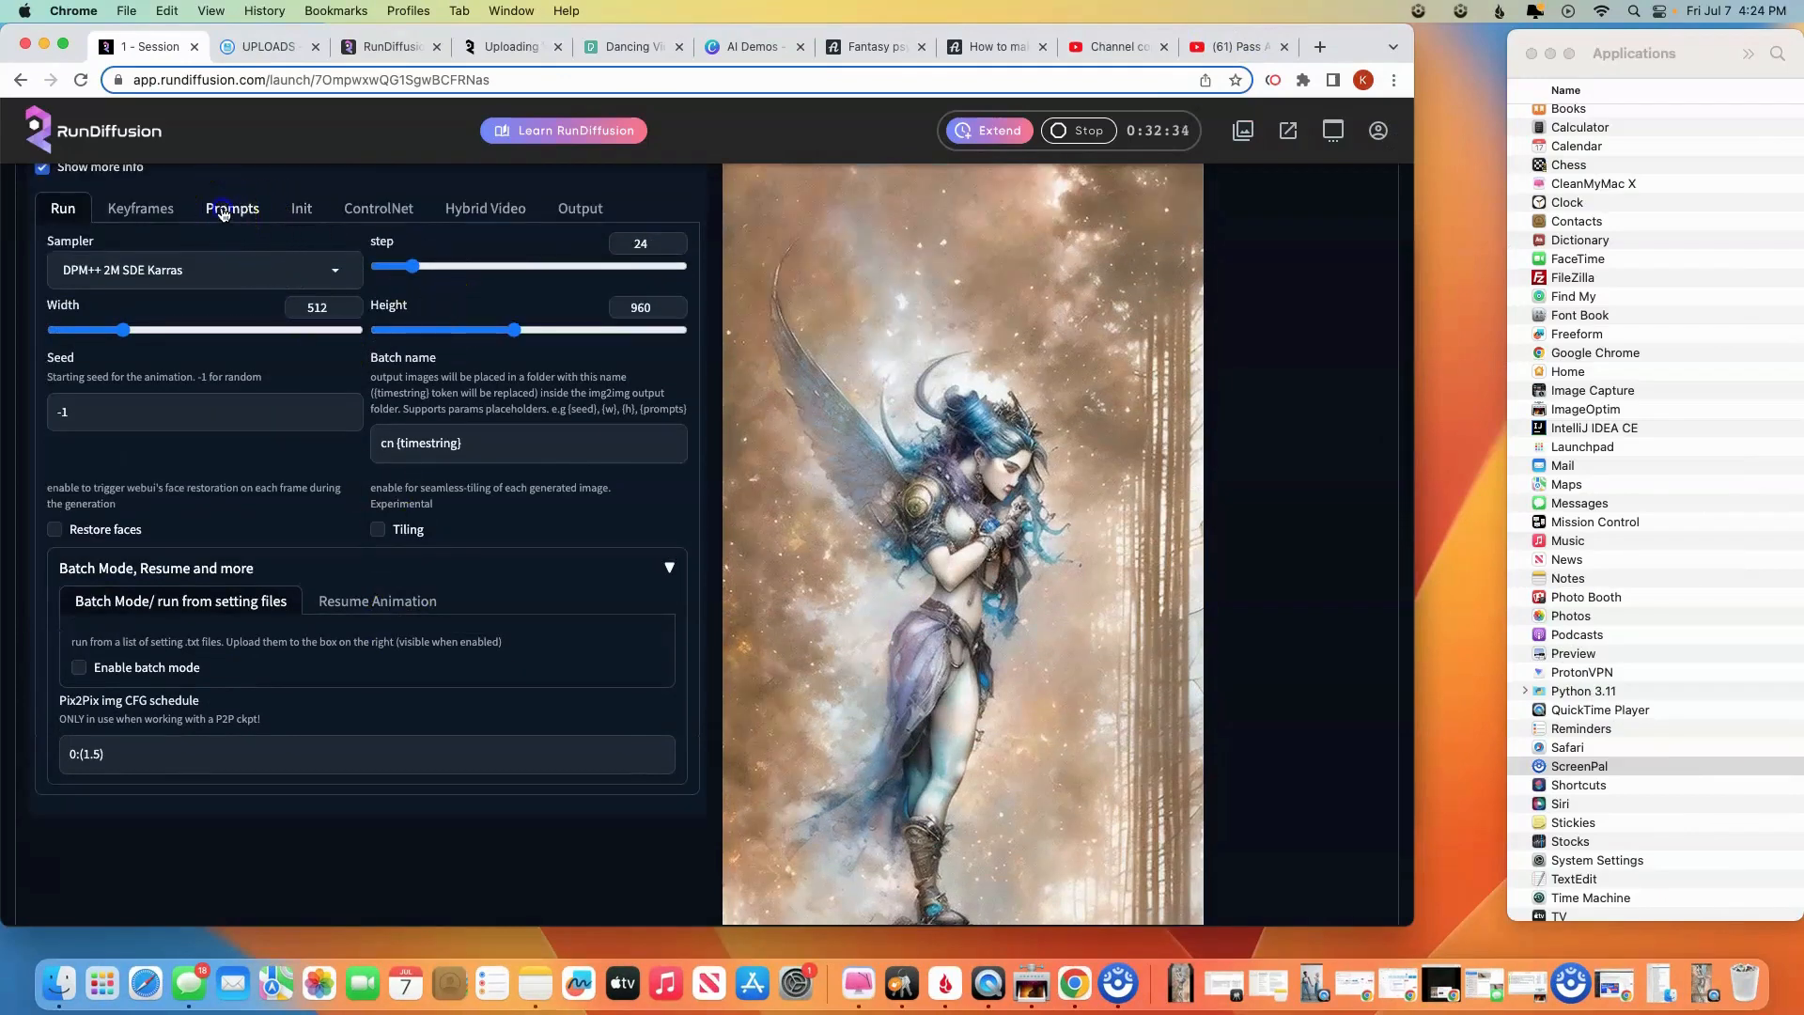
click(233, 208)
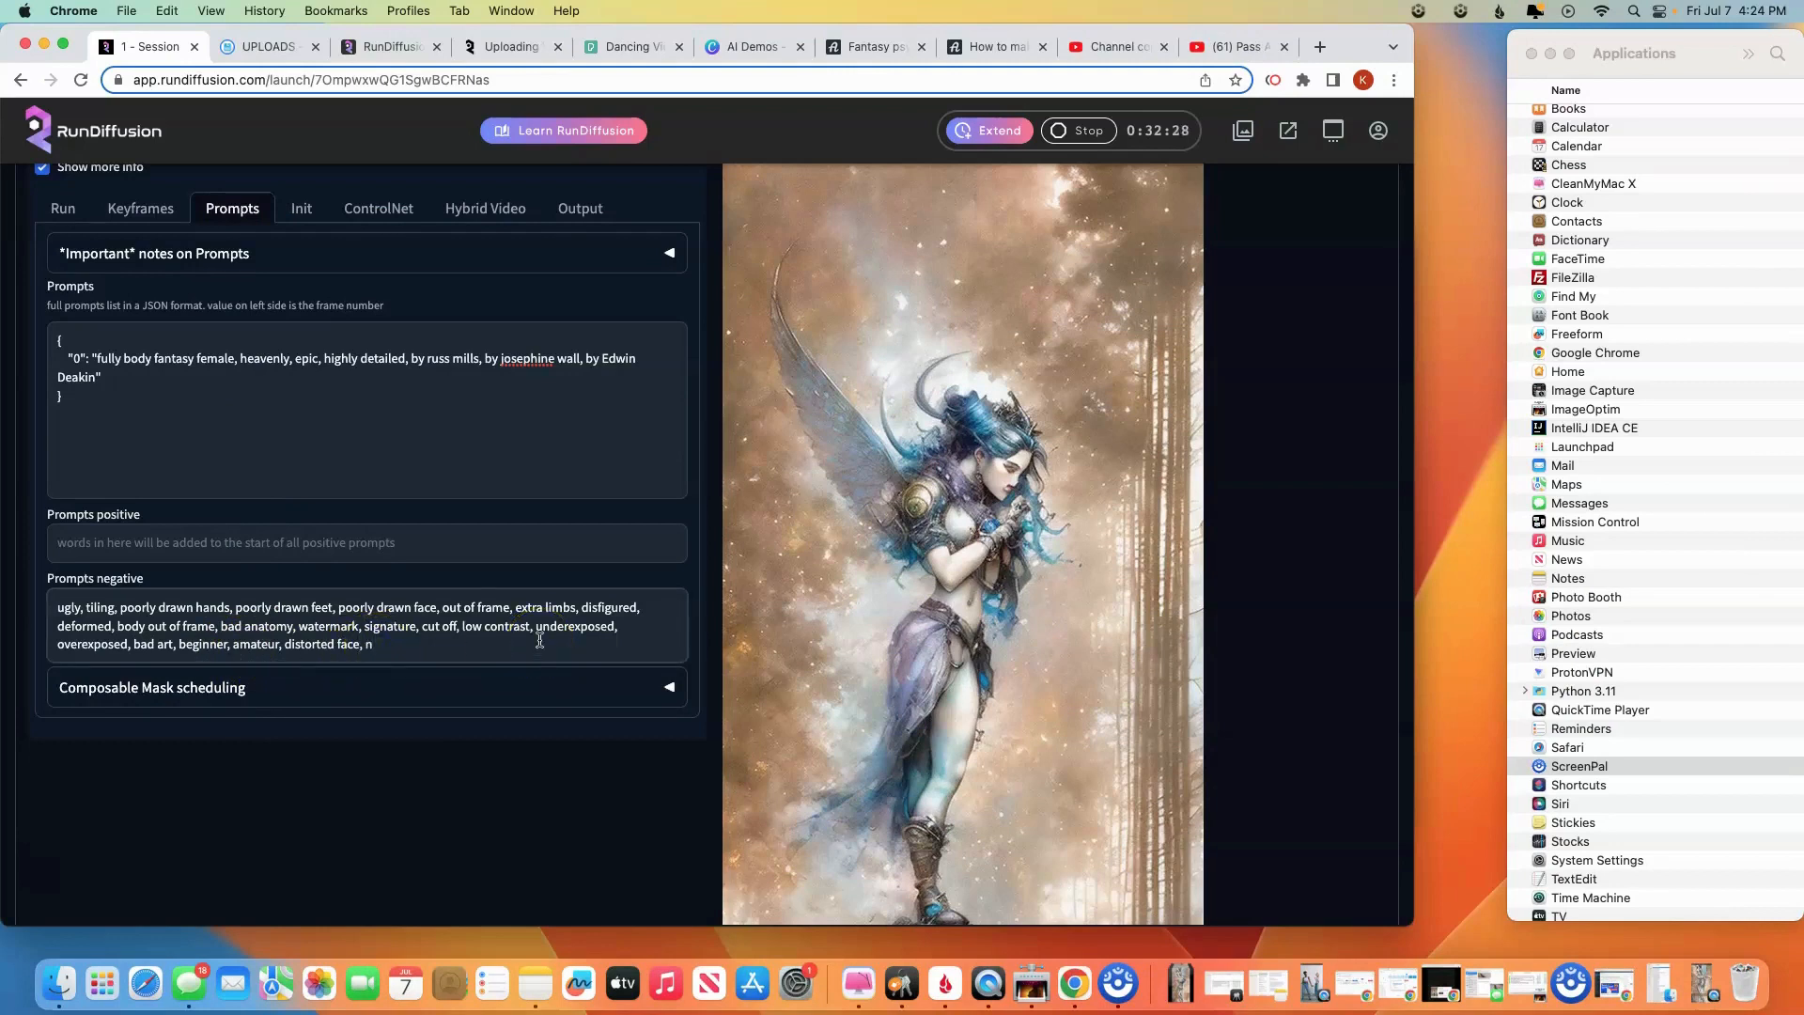
text(sfw,)
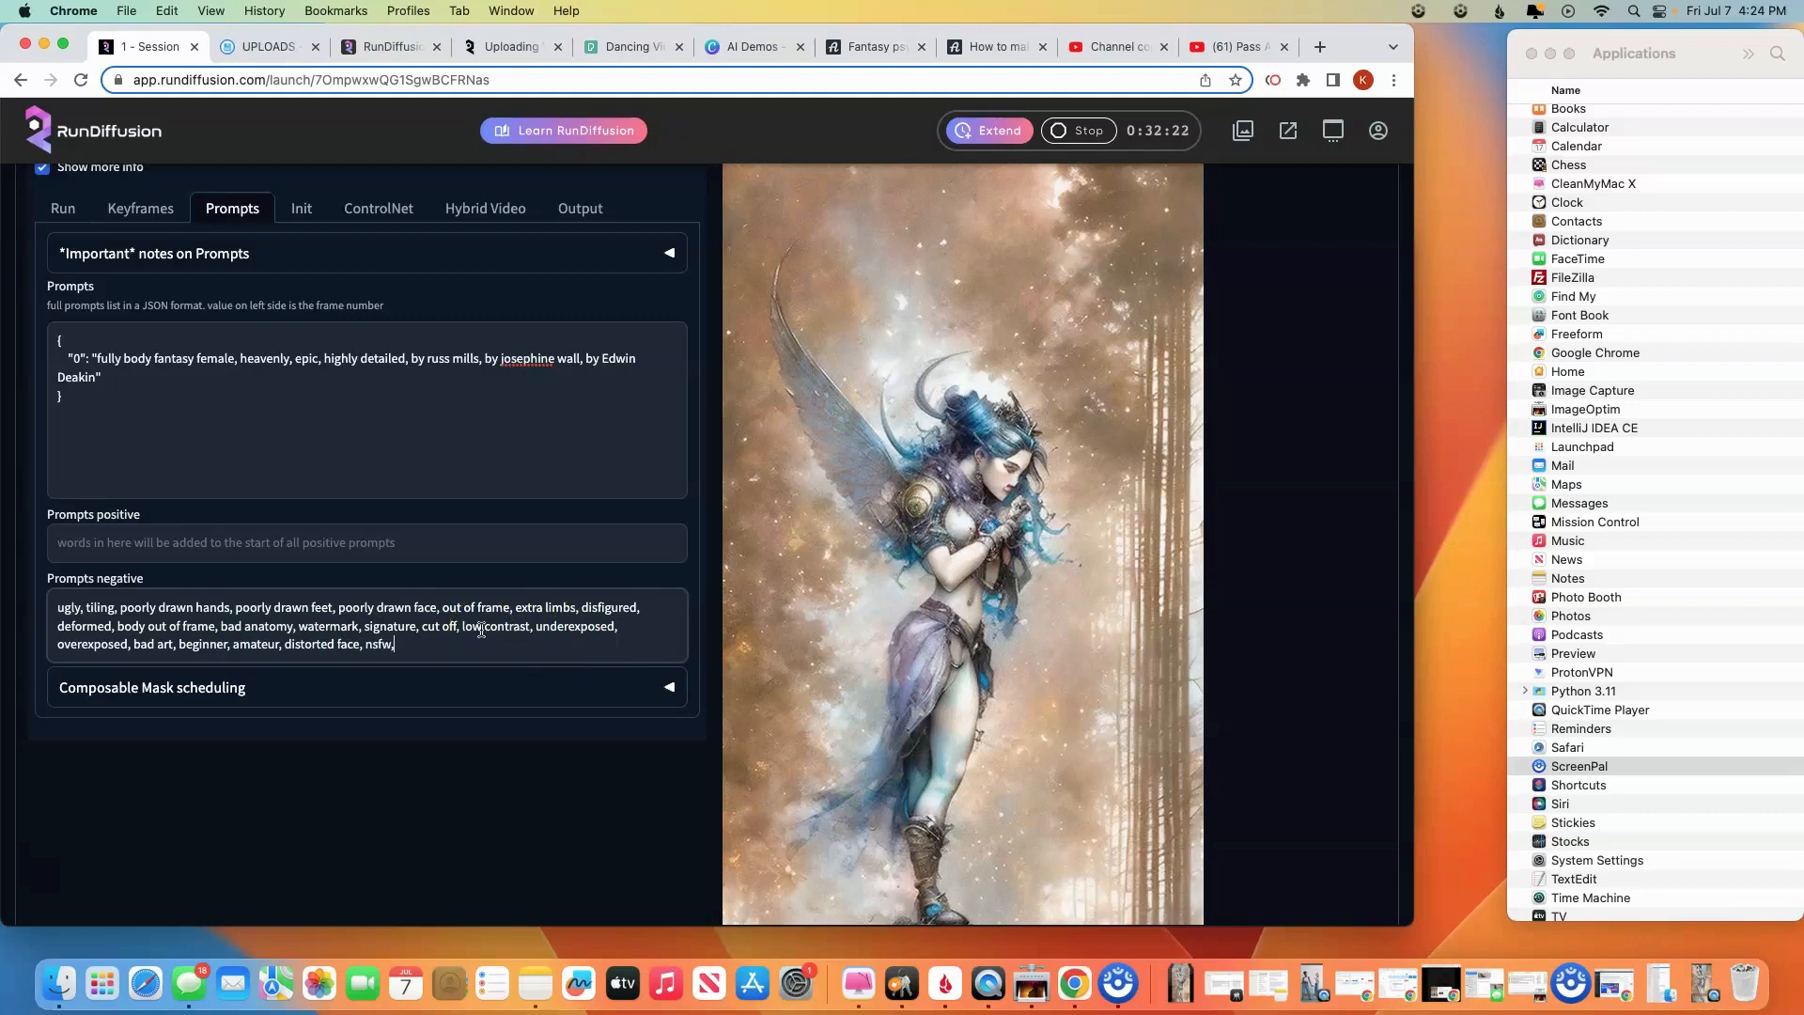
text(nudity)
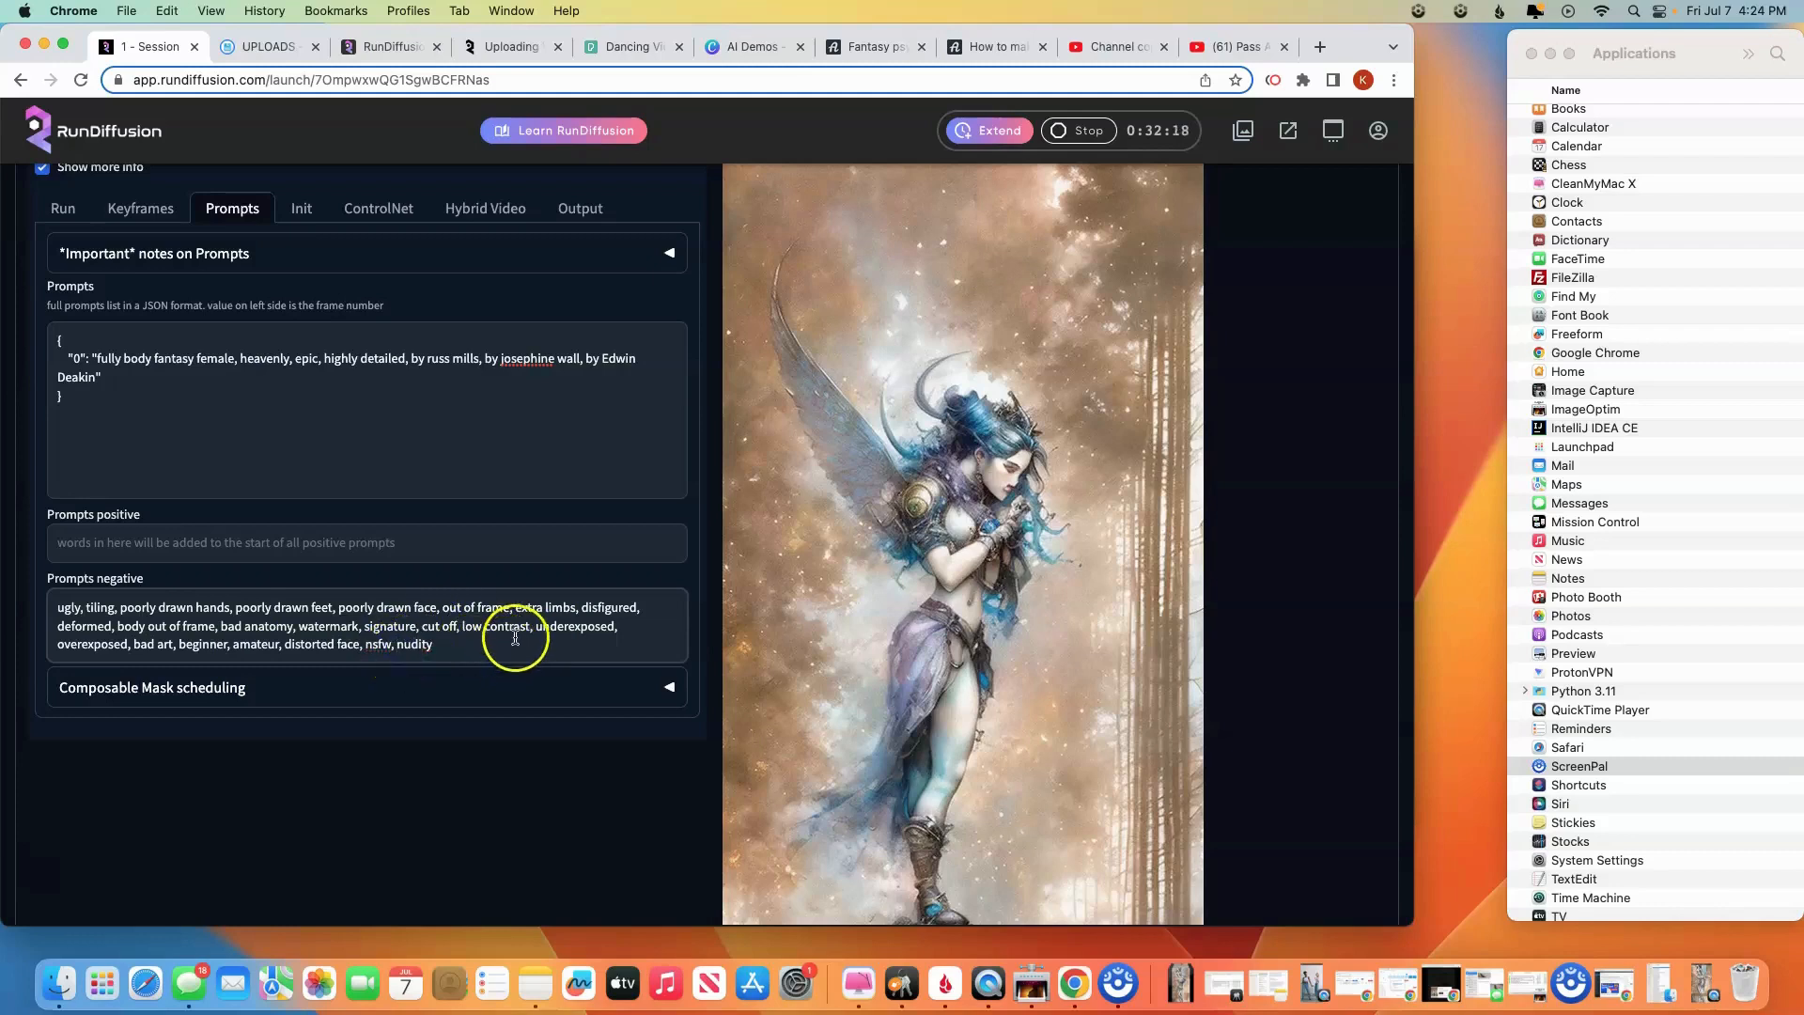
scroll(up, 3)
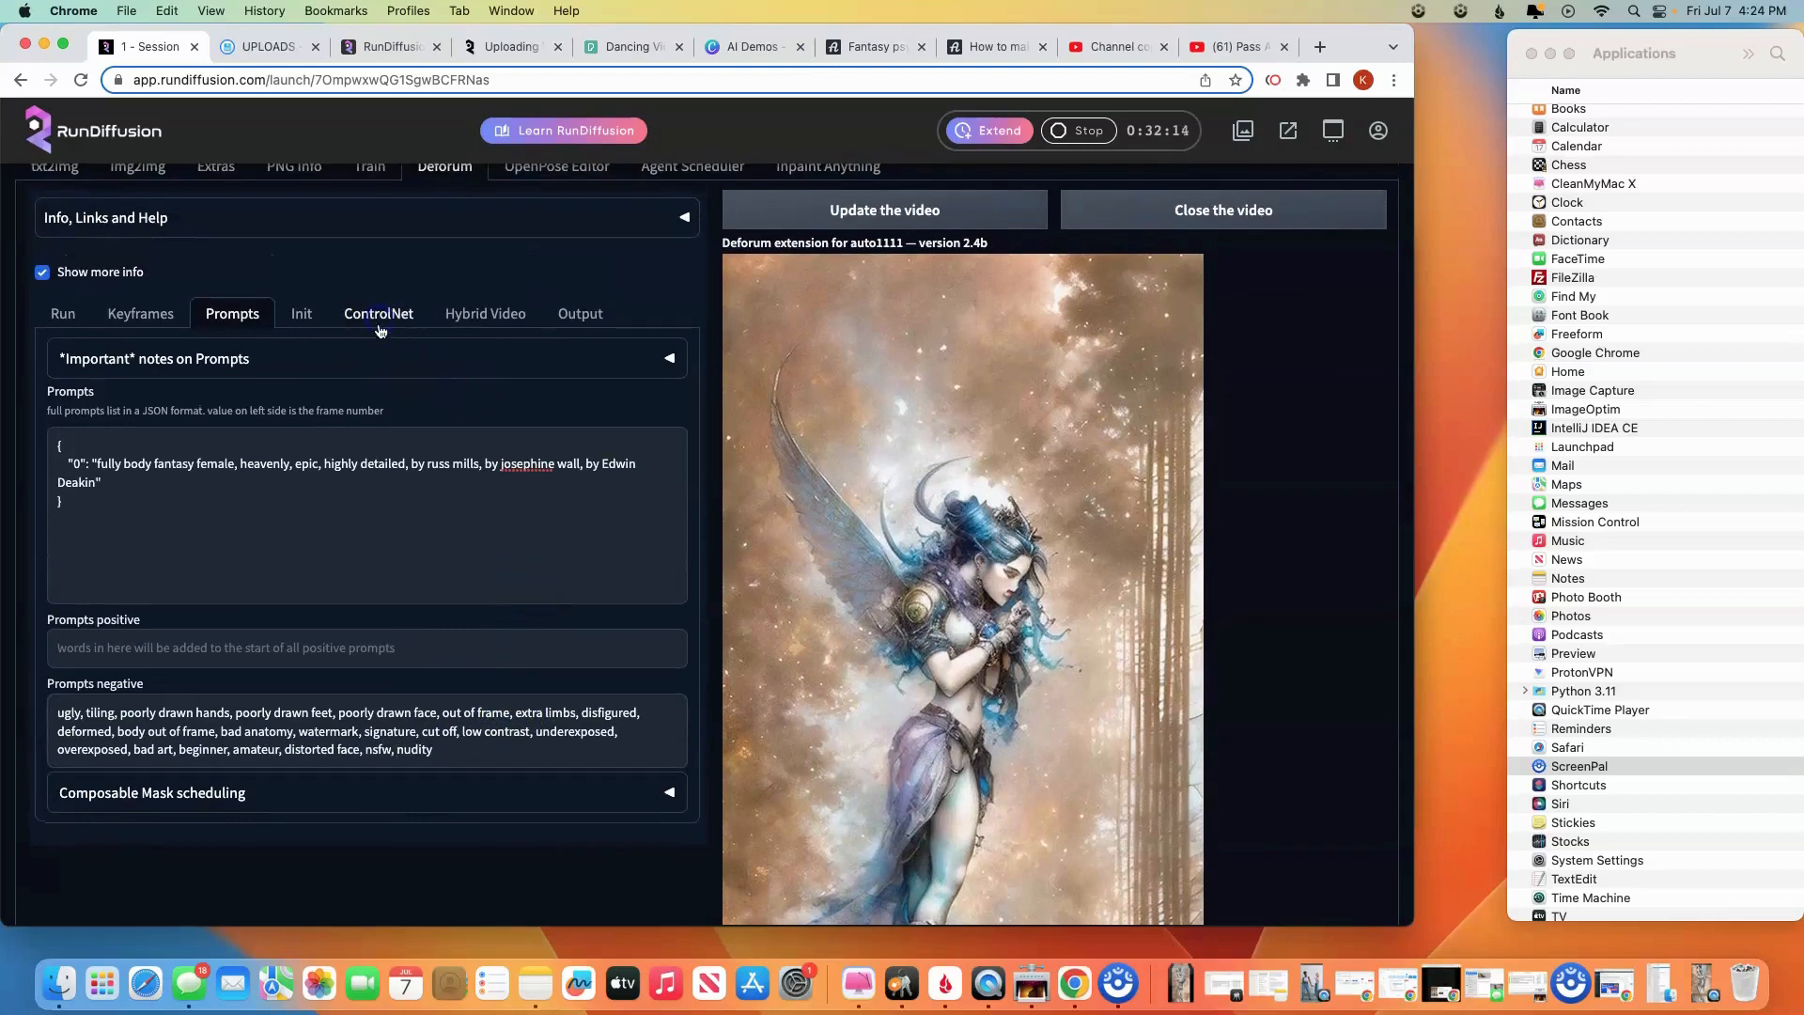
Set the first ControlNet unit back to Balanced control mode and show the second unit's settings
click(377, 314)
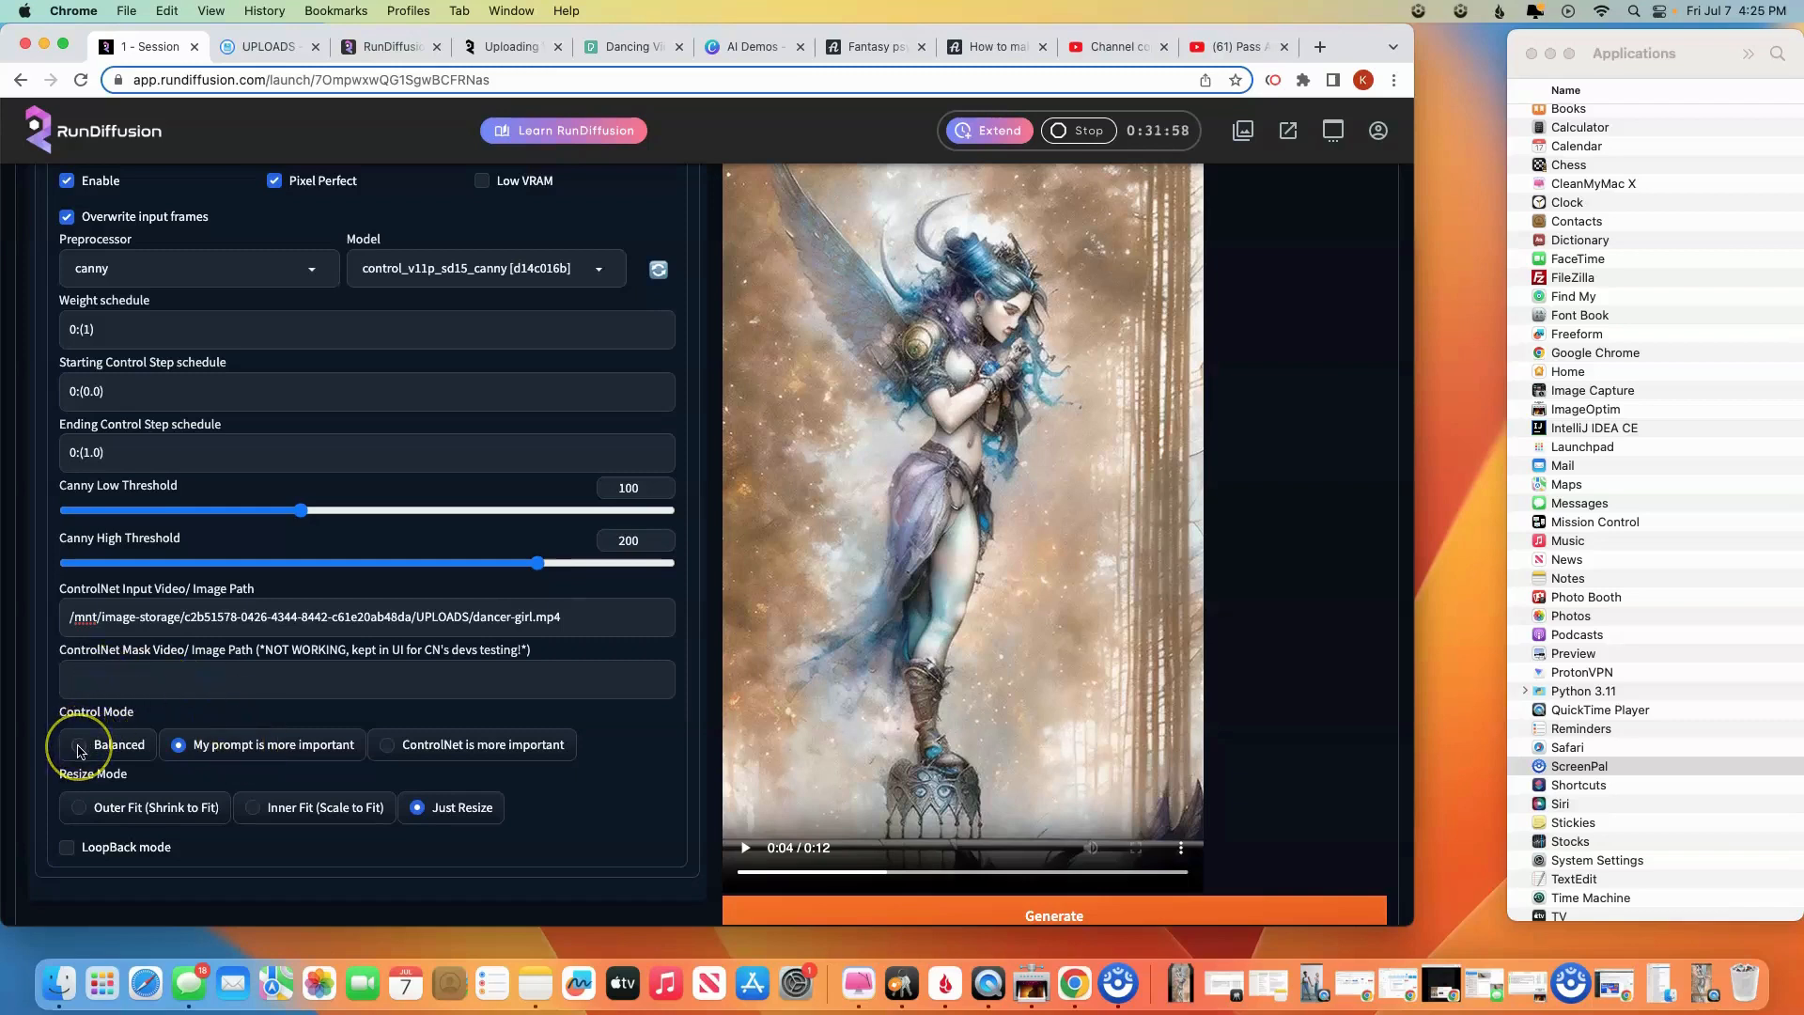
click(79, 744)
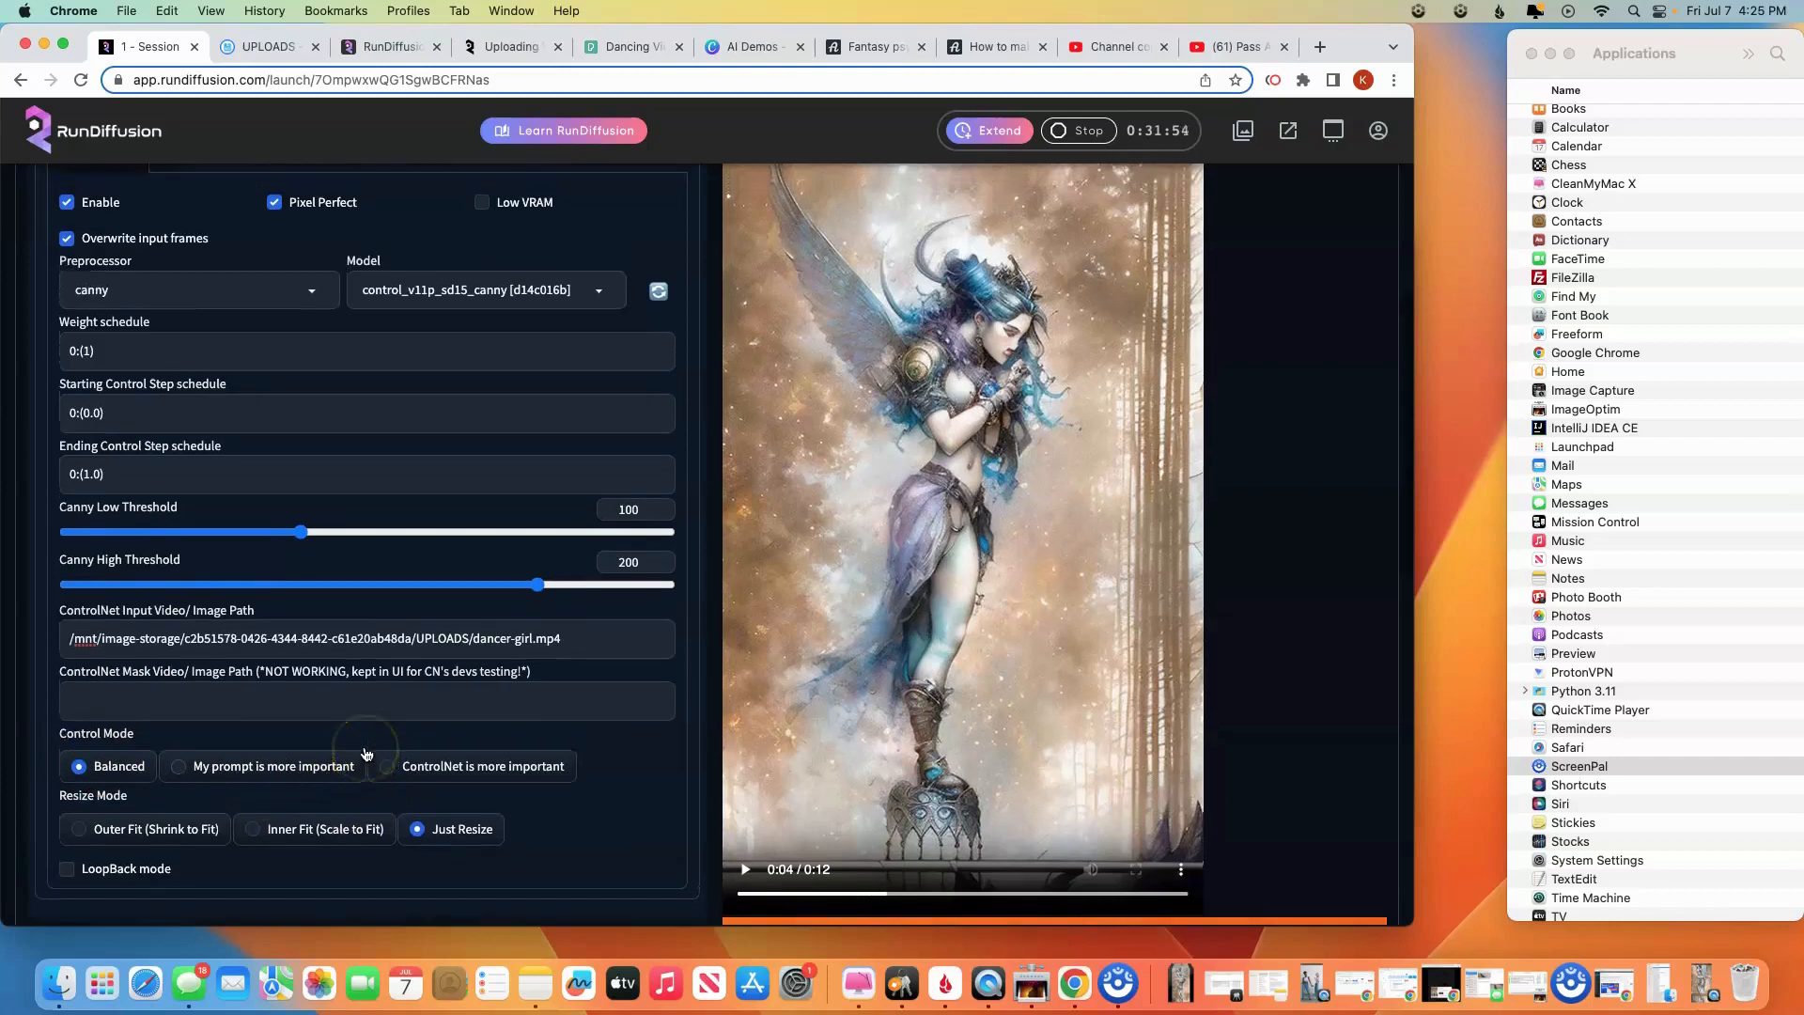
scroll(up, 3)
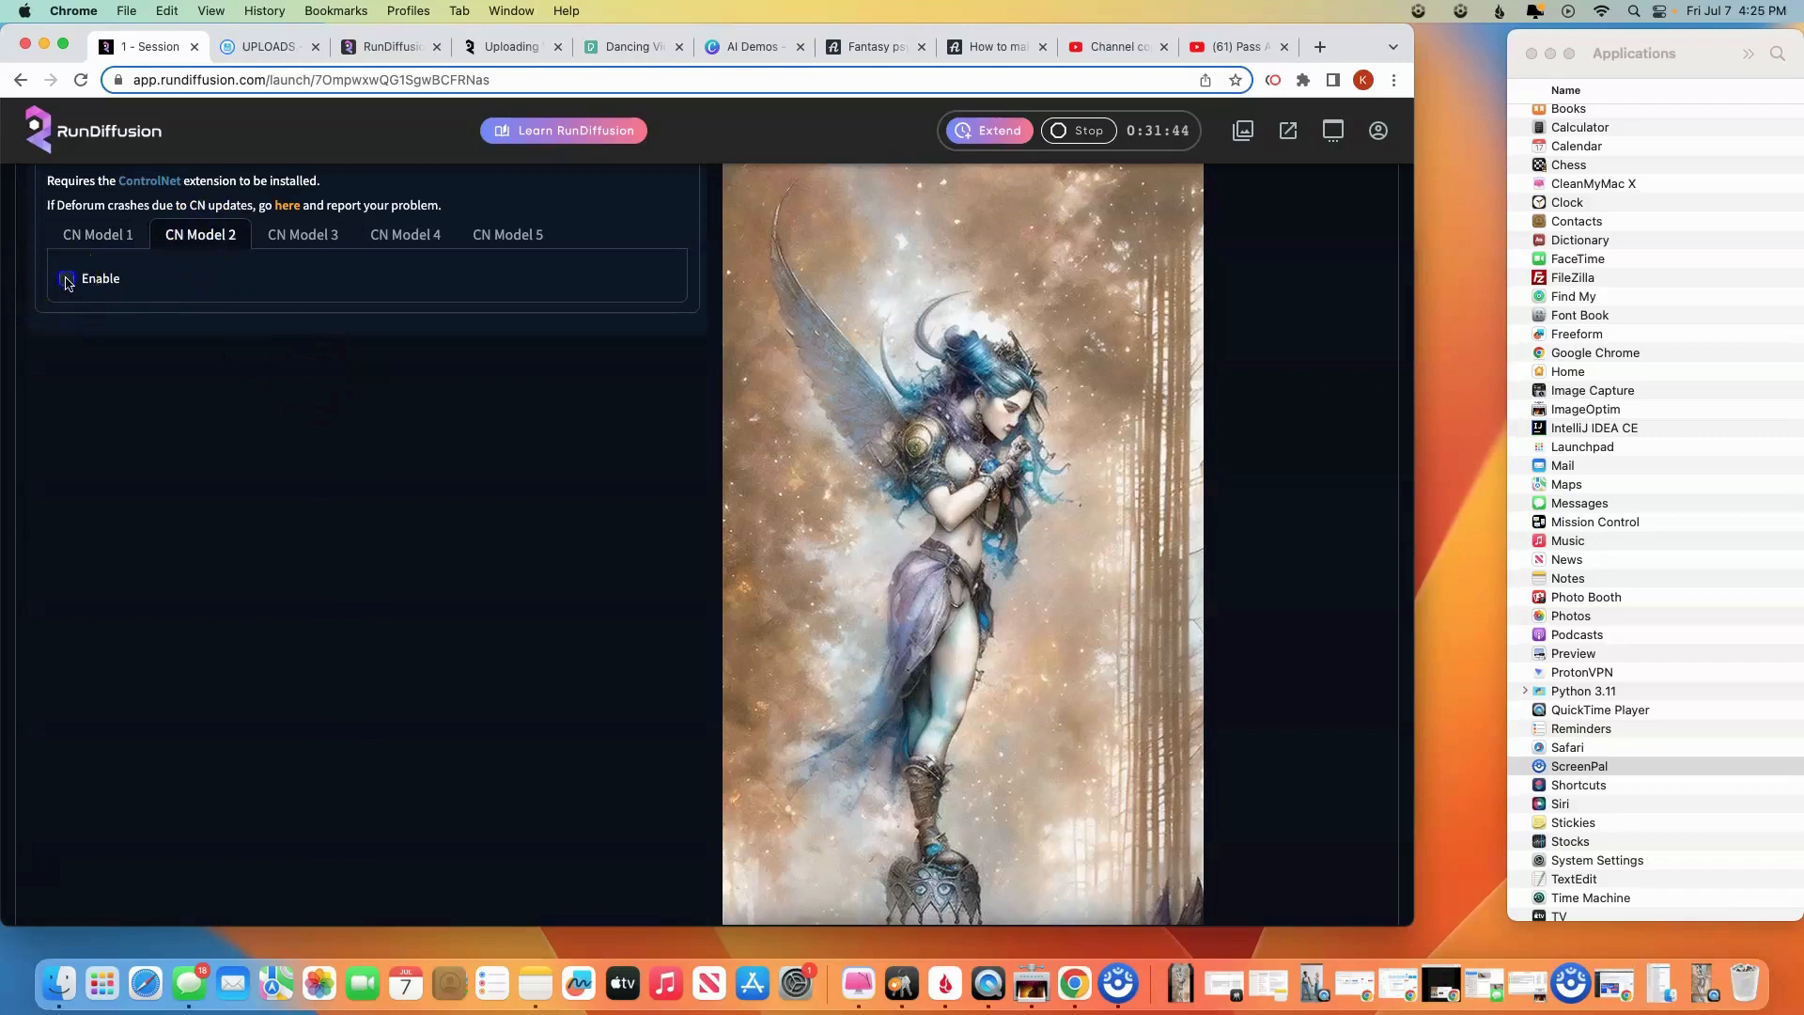
Enable the second ControlNet unit and keep the first on openpose with control_v11p_sd15_openpose
click(68, 278)
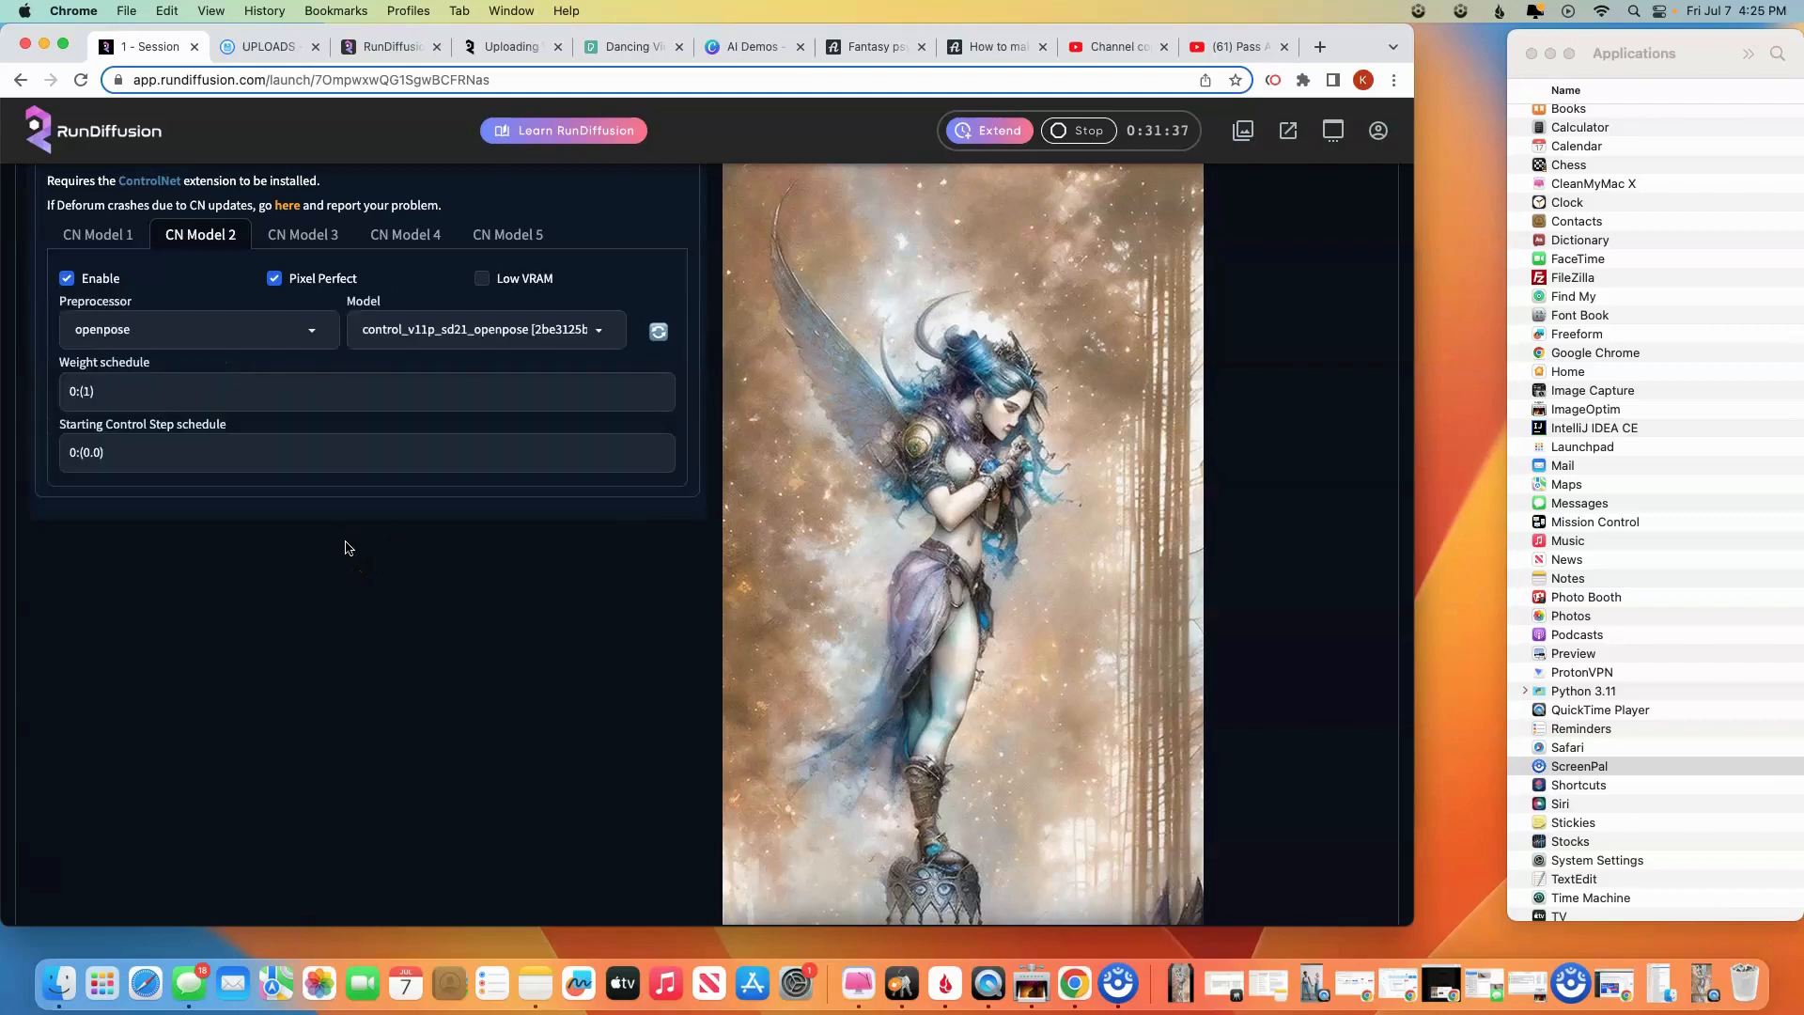
mouse_move(297, 347)
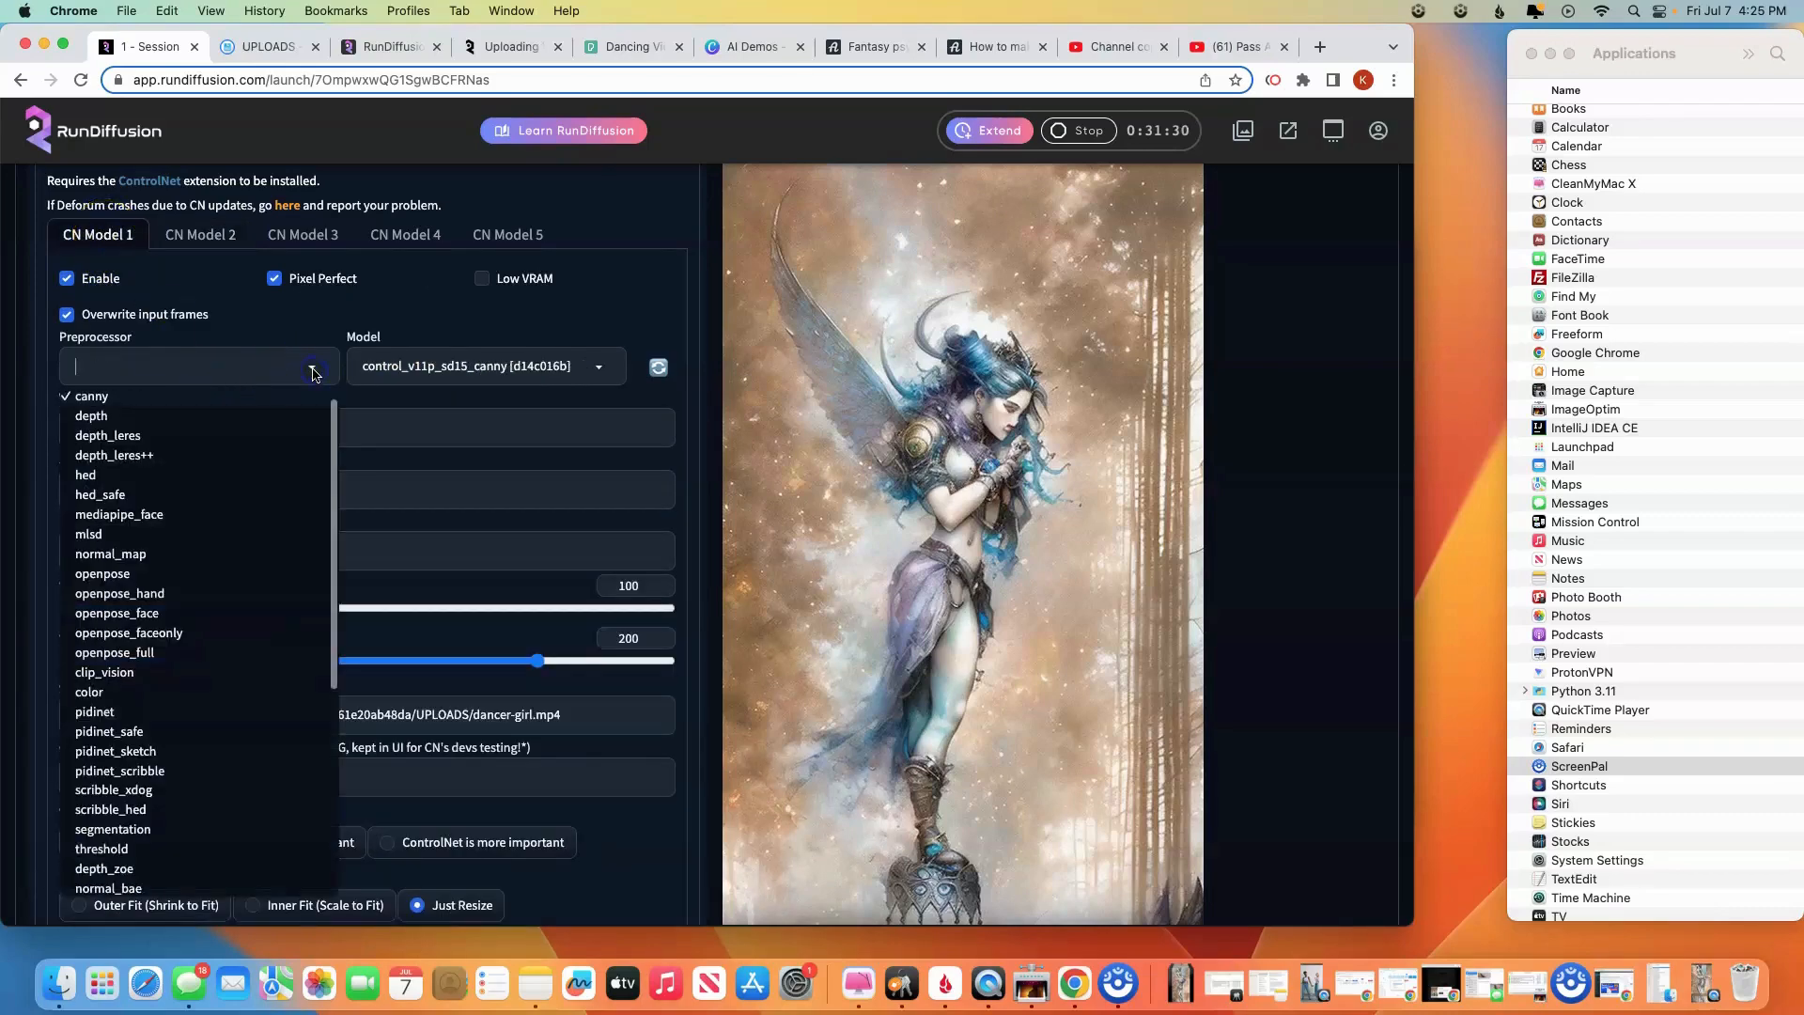
click(101, 573)
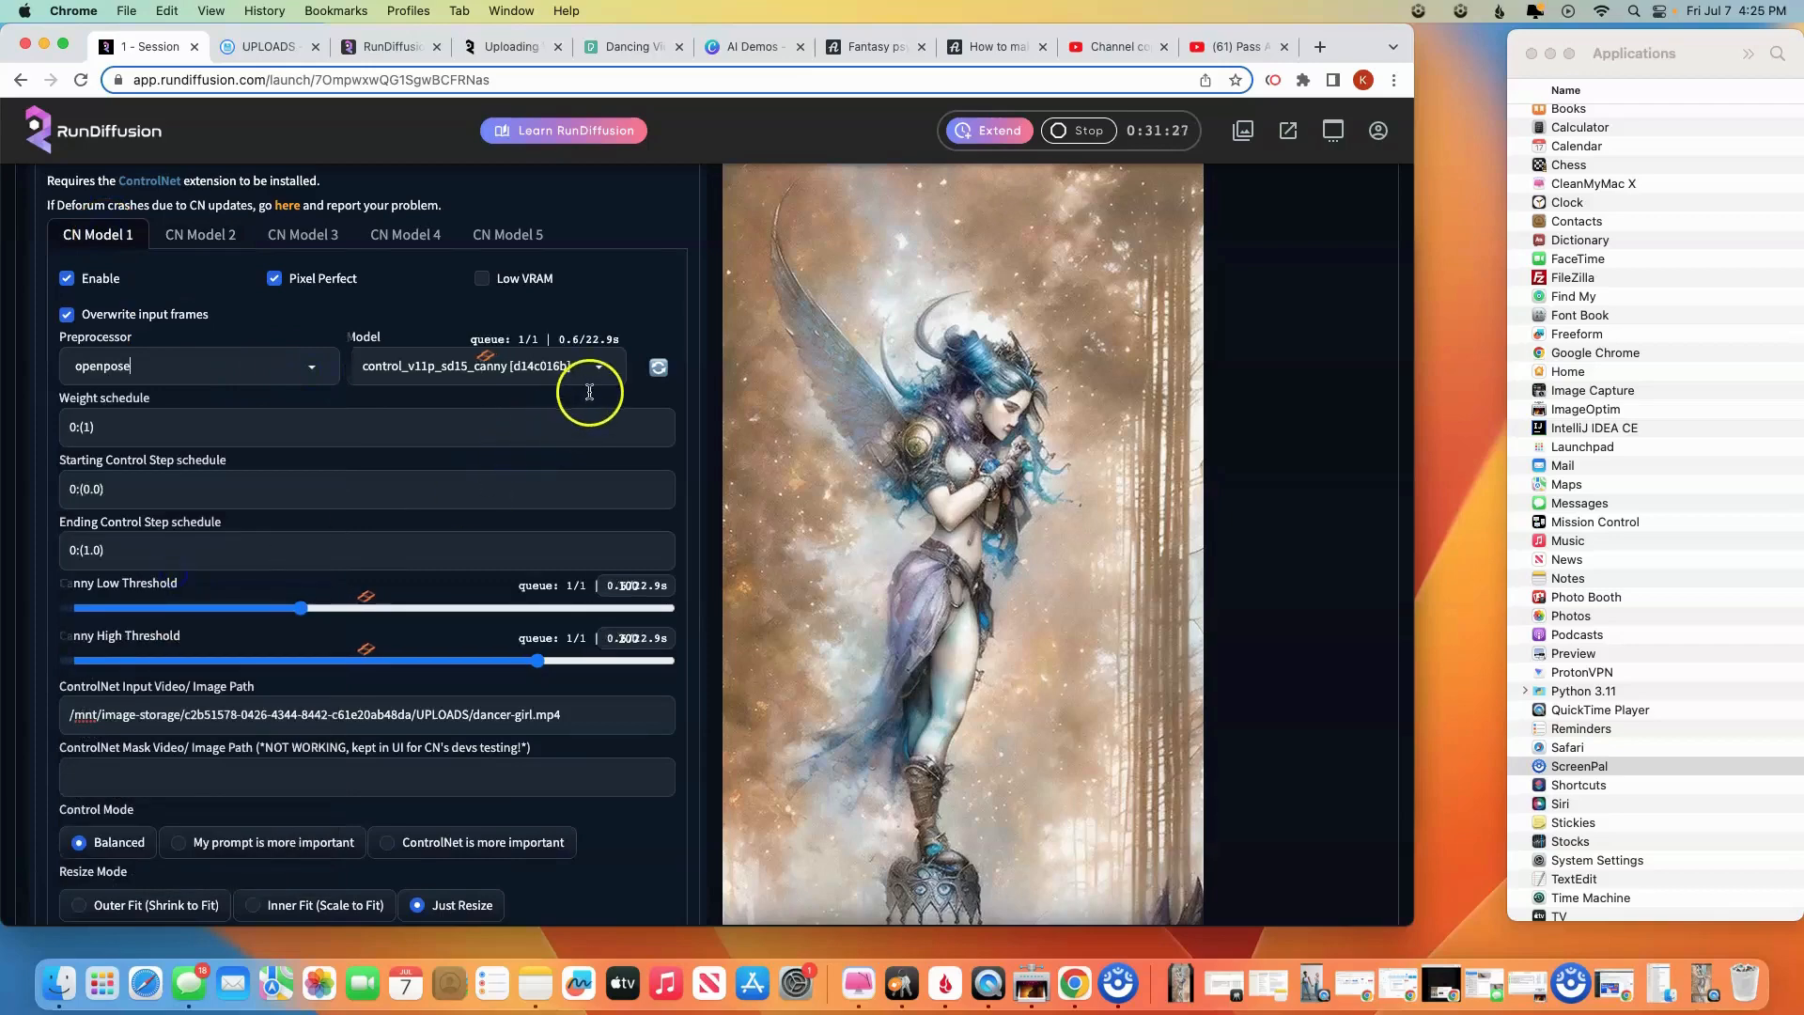
click(597, 366)
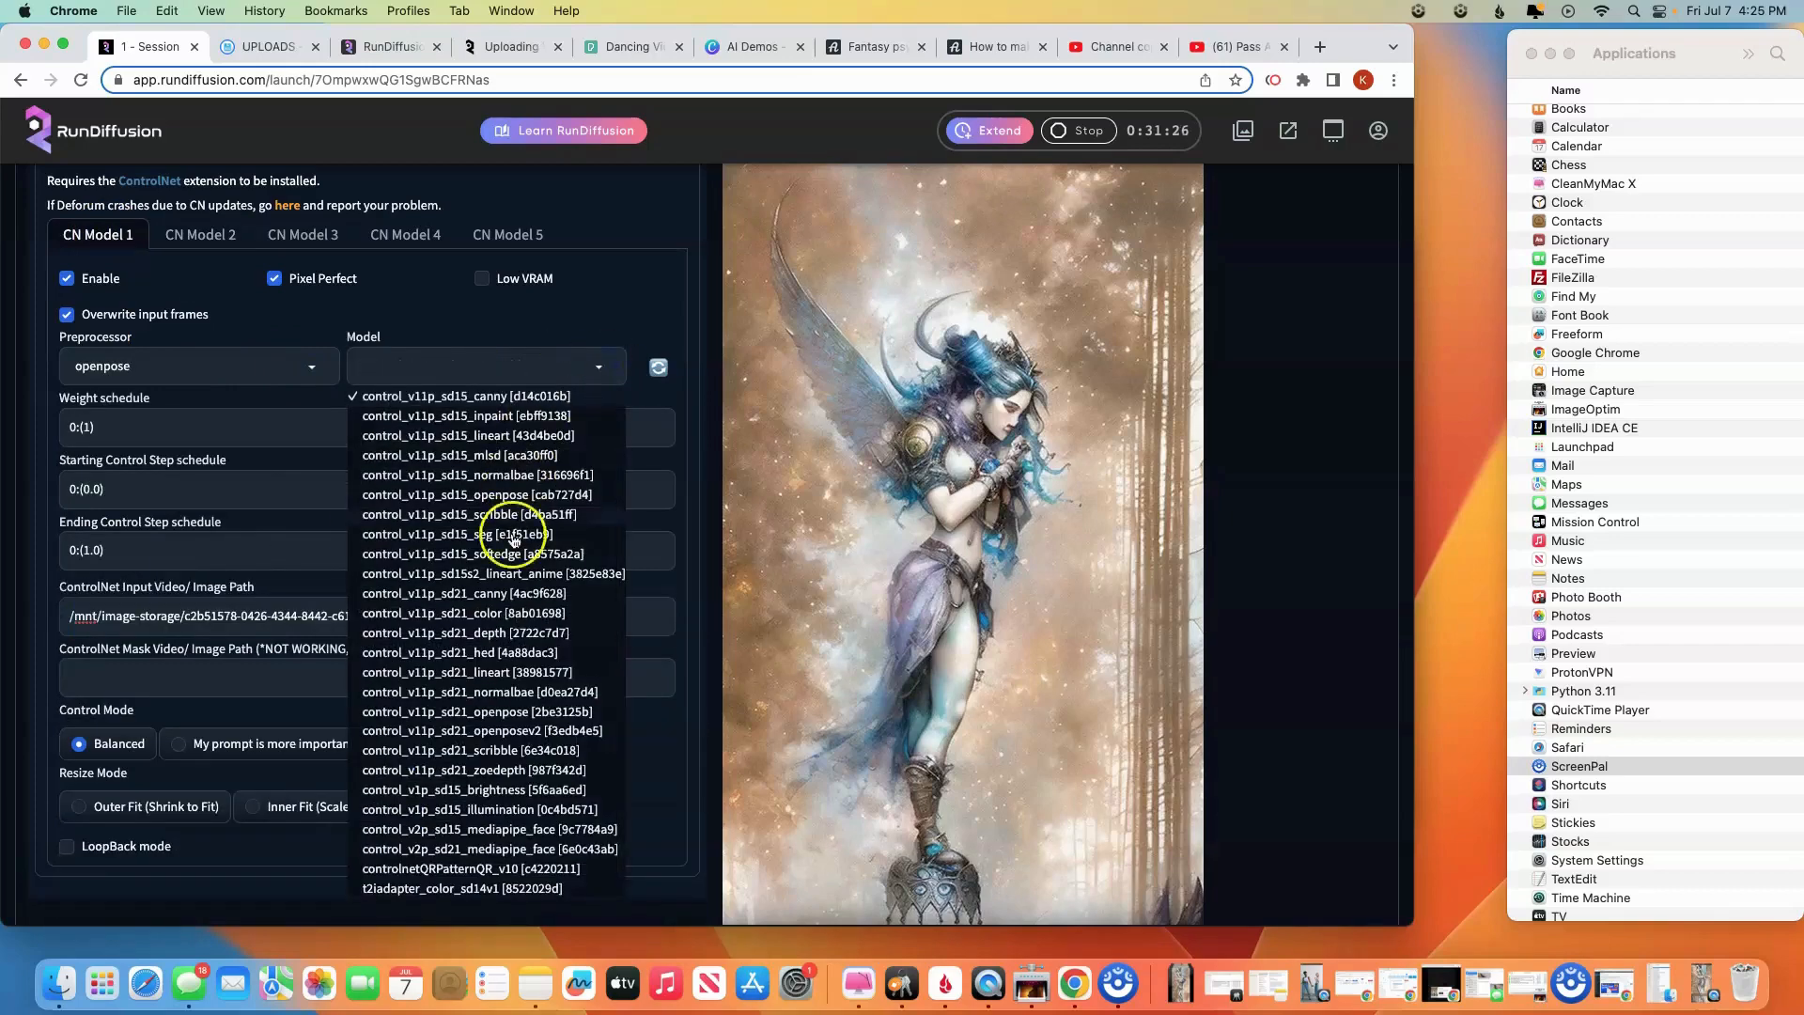
scroll(up, 3)
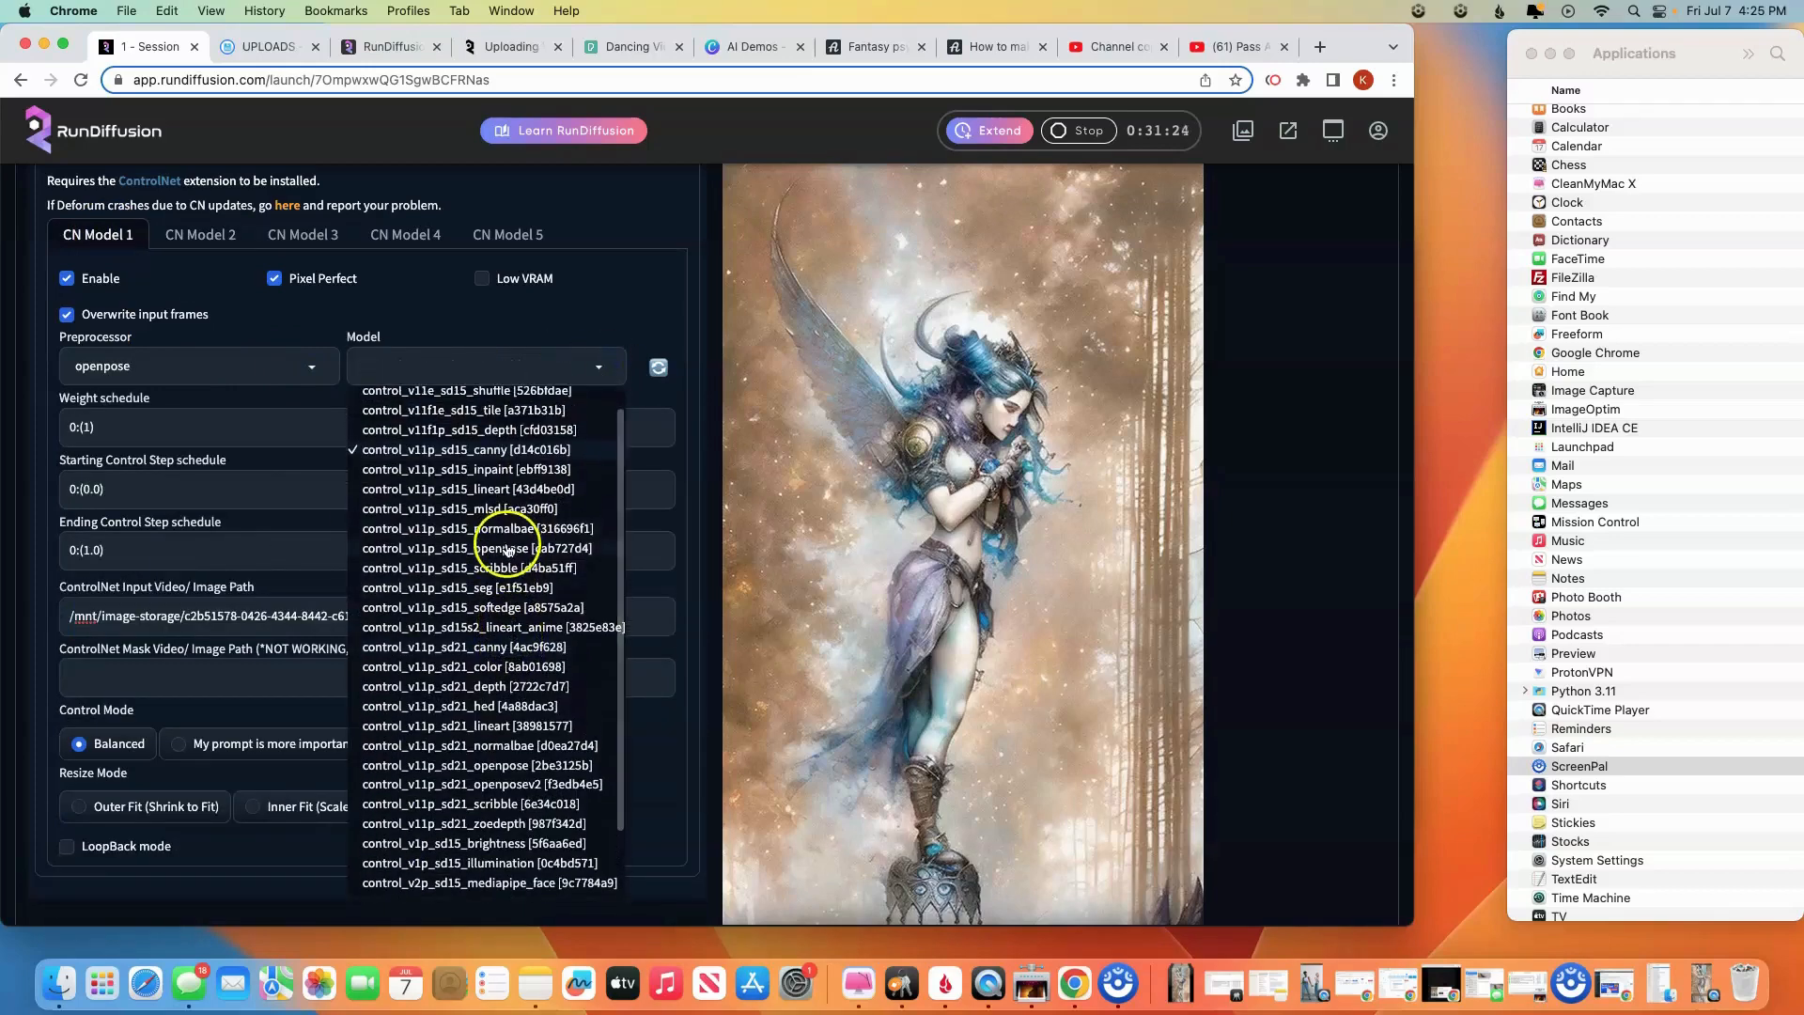
click(503, 547)
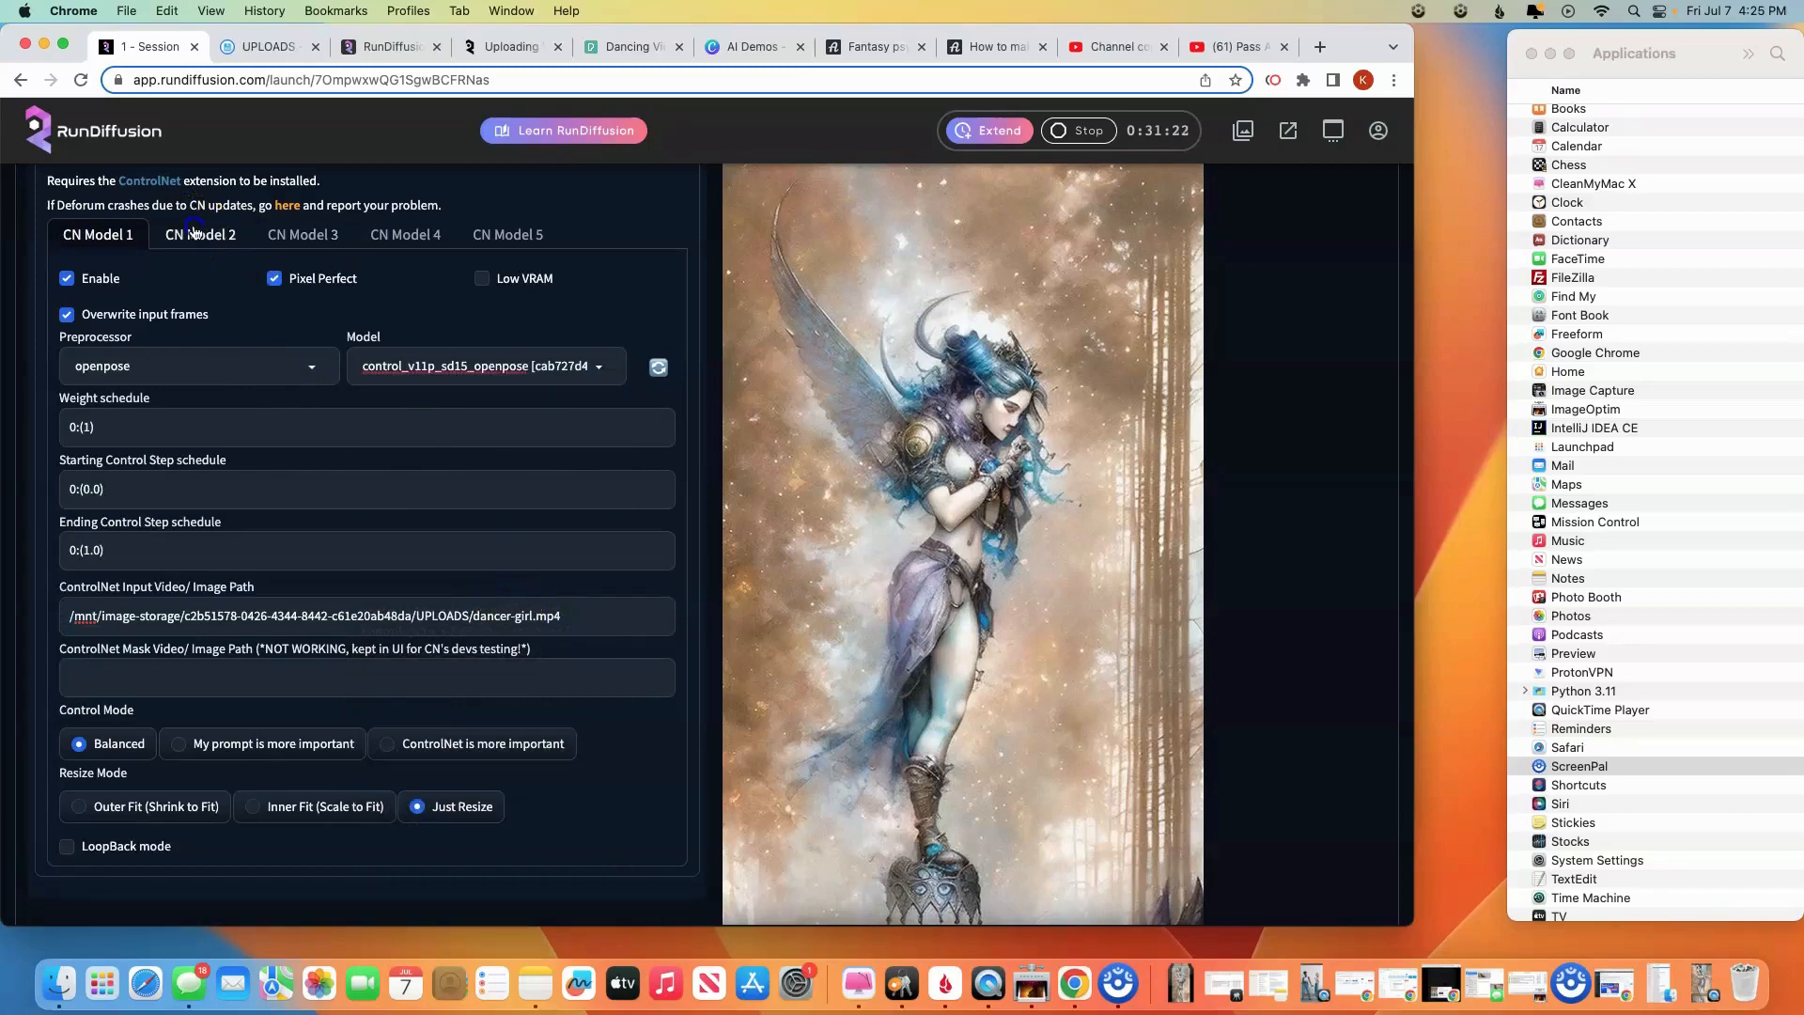
Set the second unit's preprocessor to canny with the control_v11p_sd15_canny model
click(201, 235)
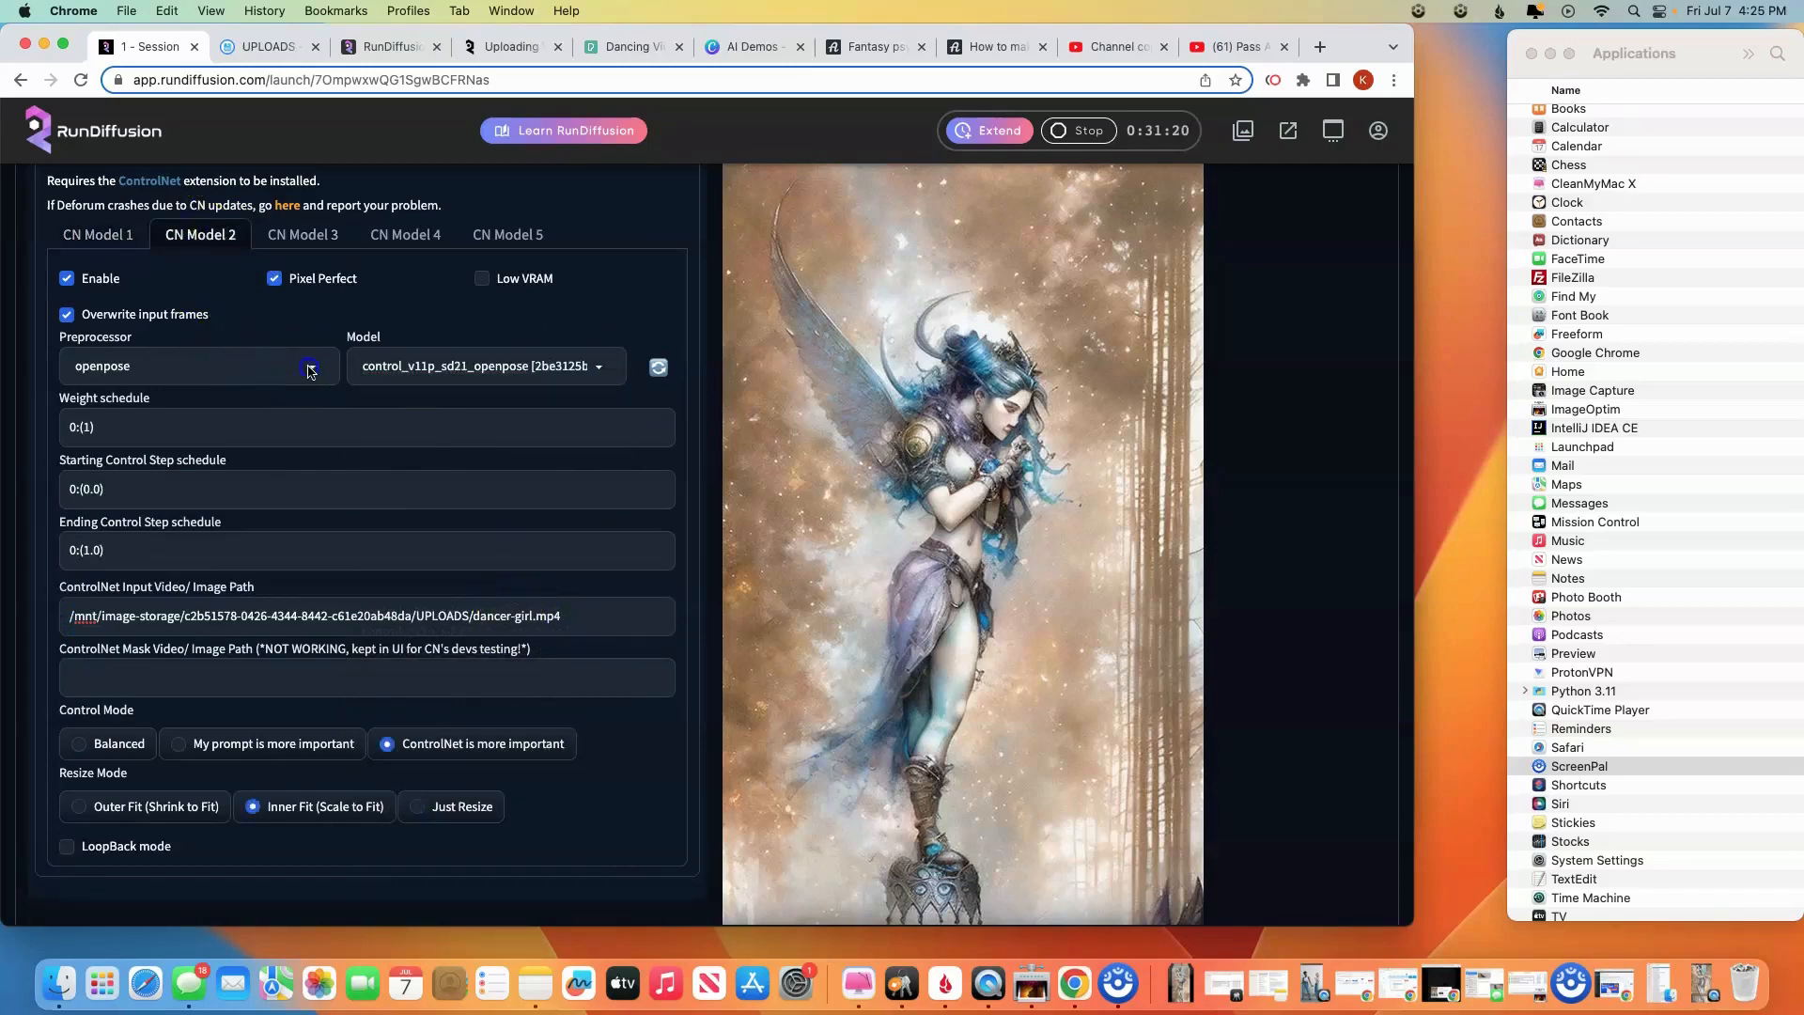
click(308, 366)
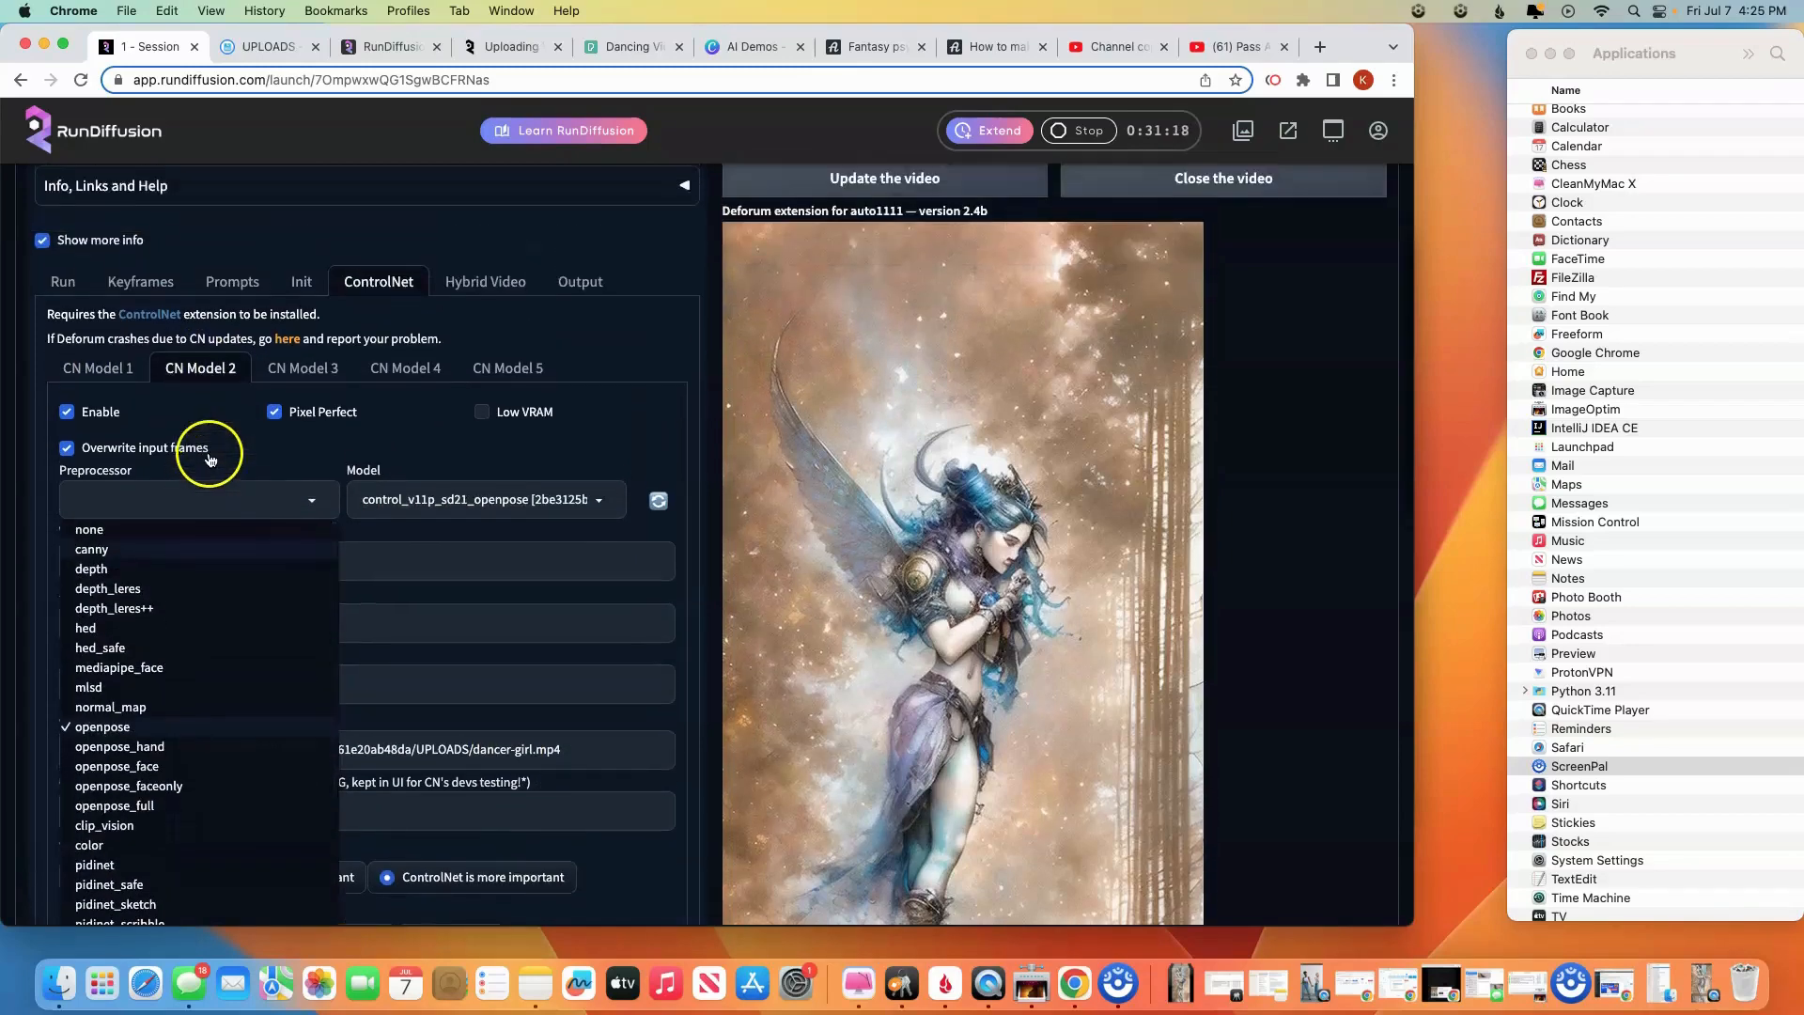
scroll(down, 3)
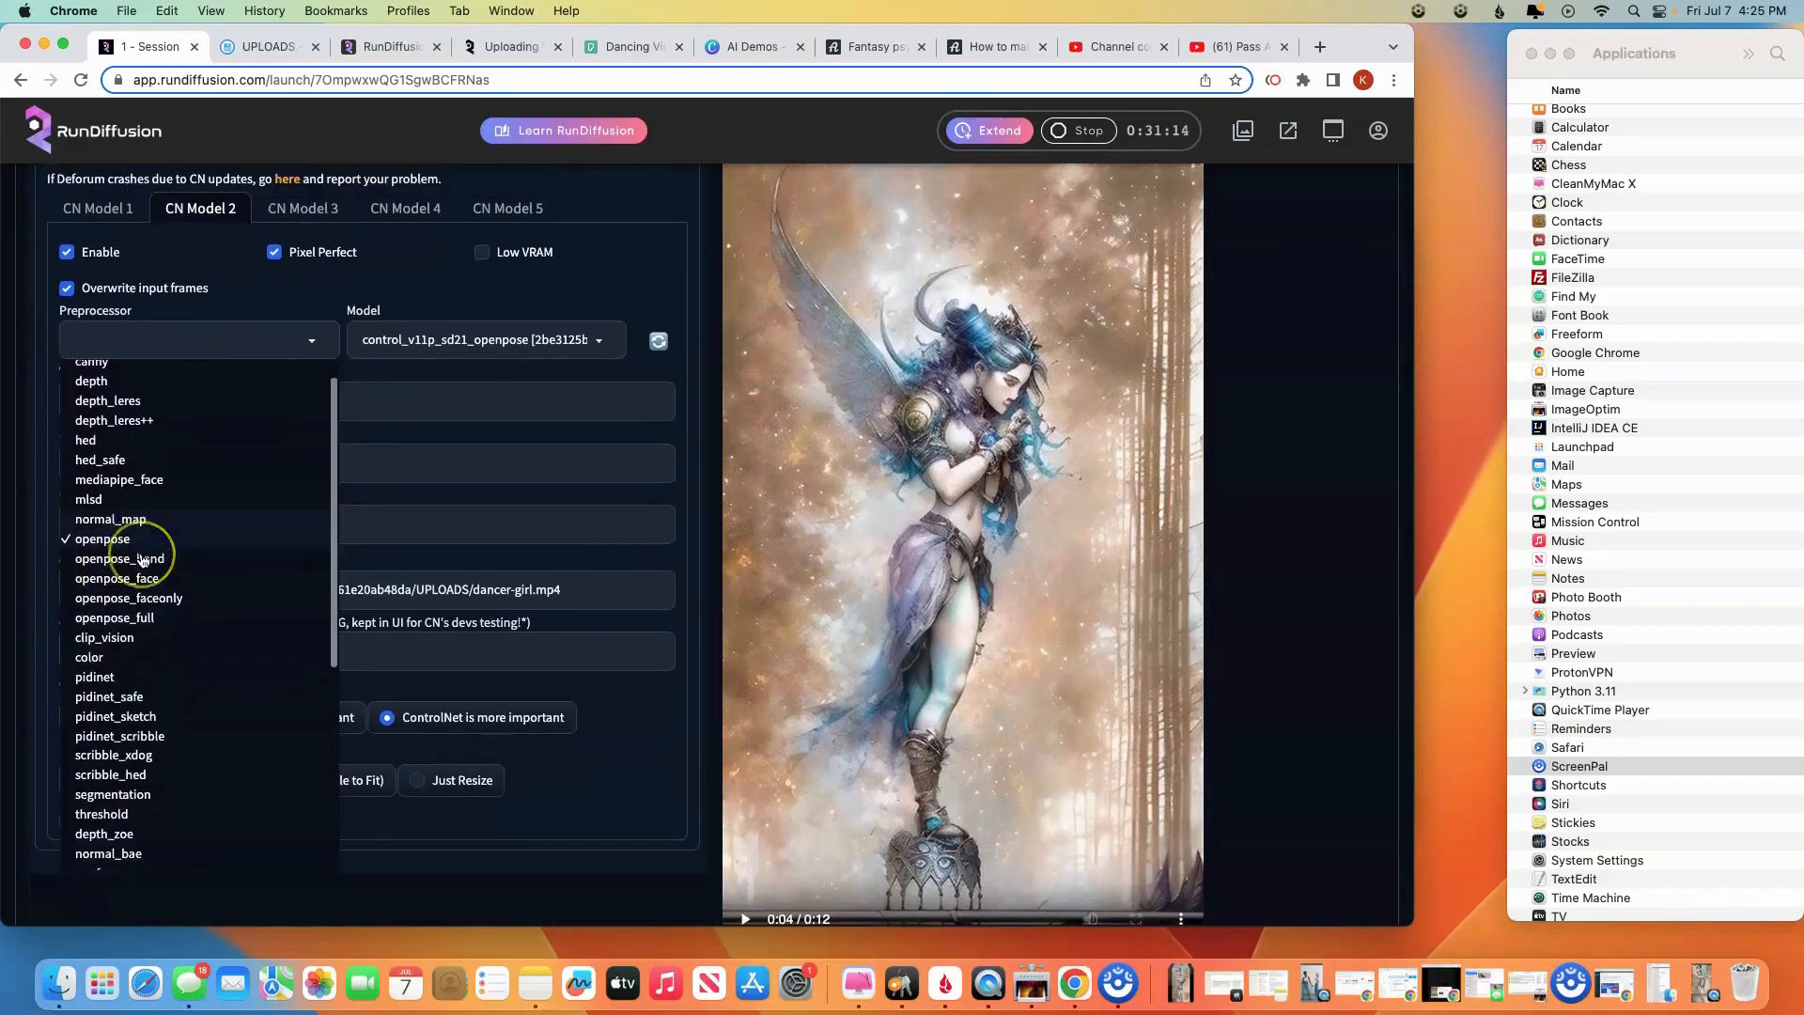
scroll(up, 3)
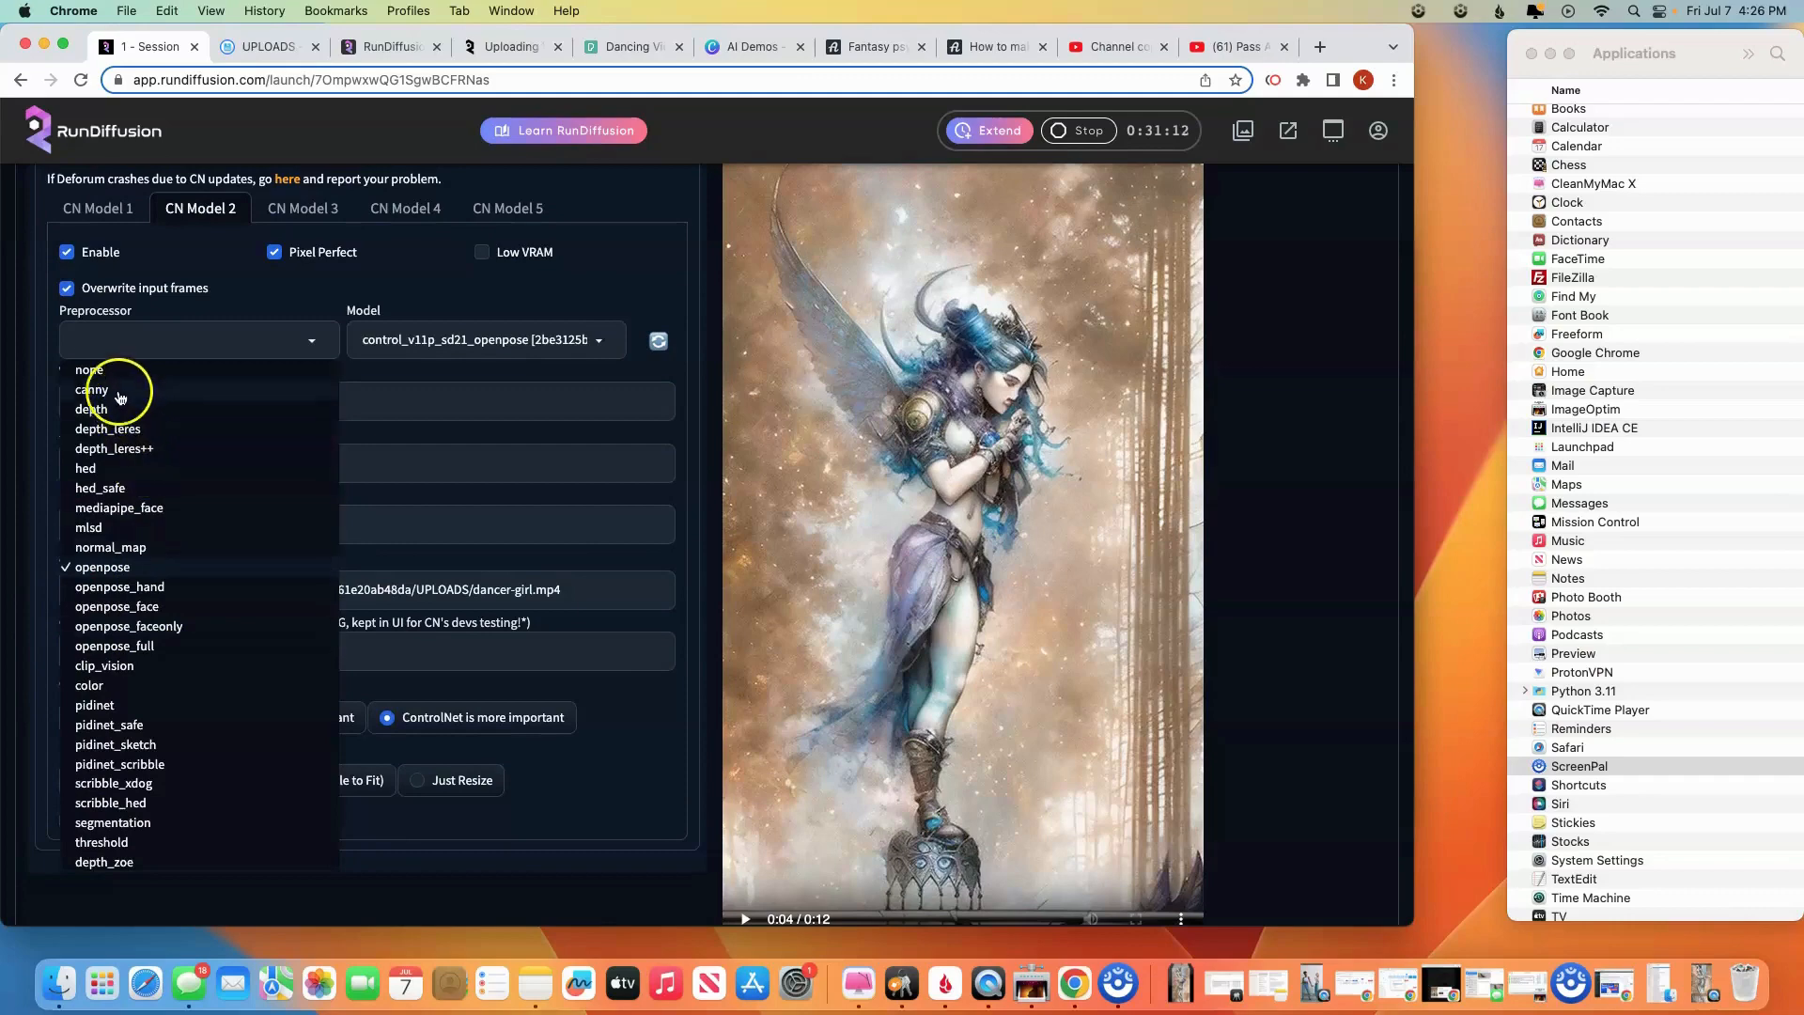
click(90, 389)
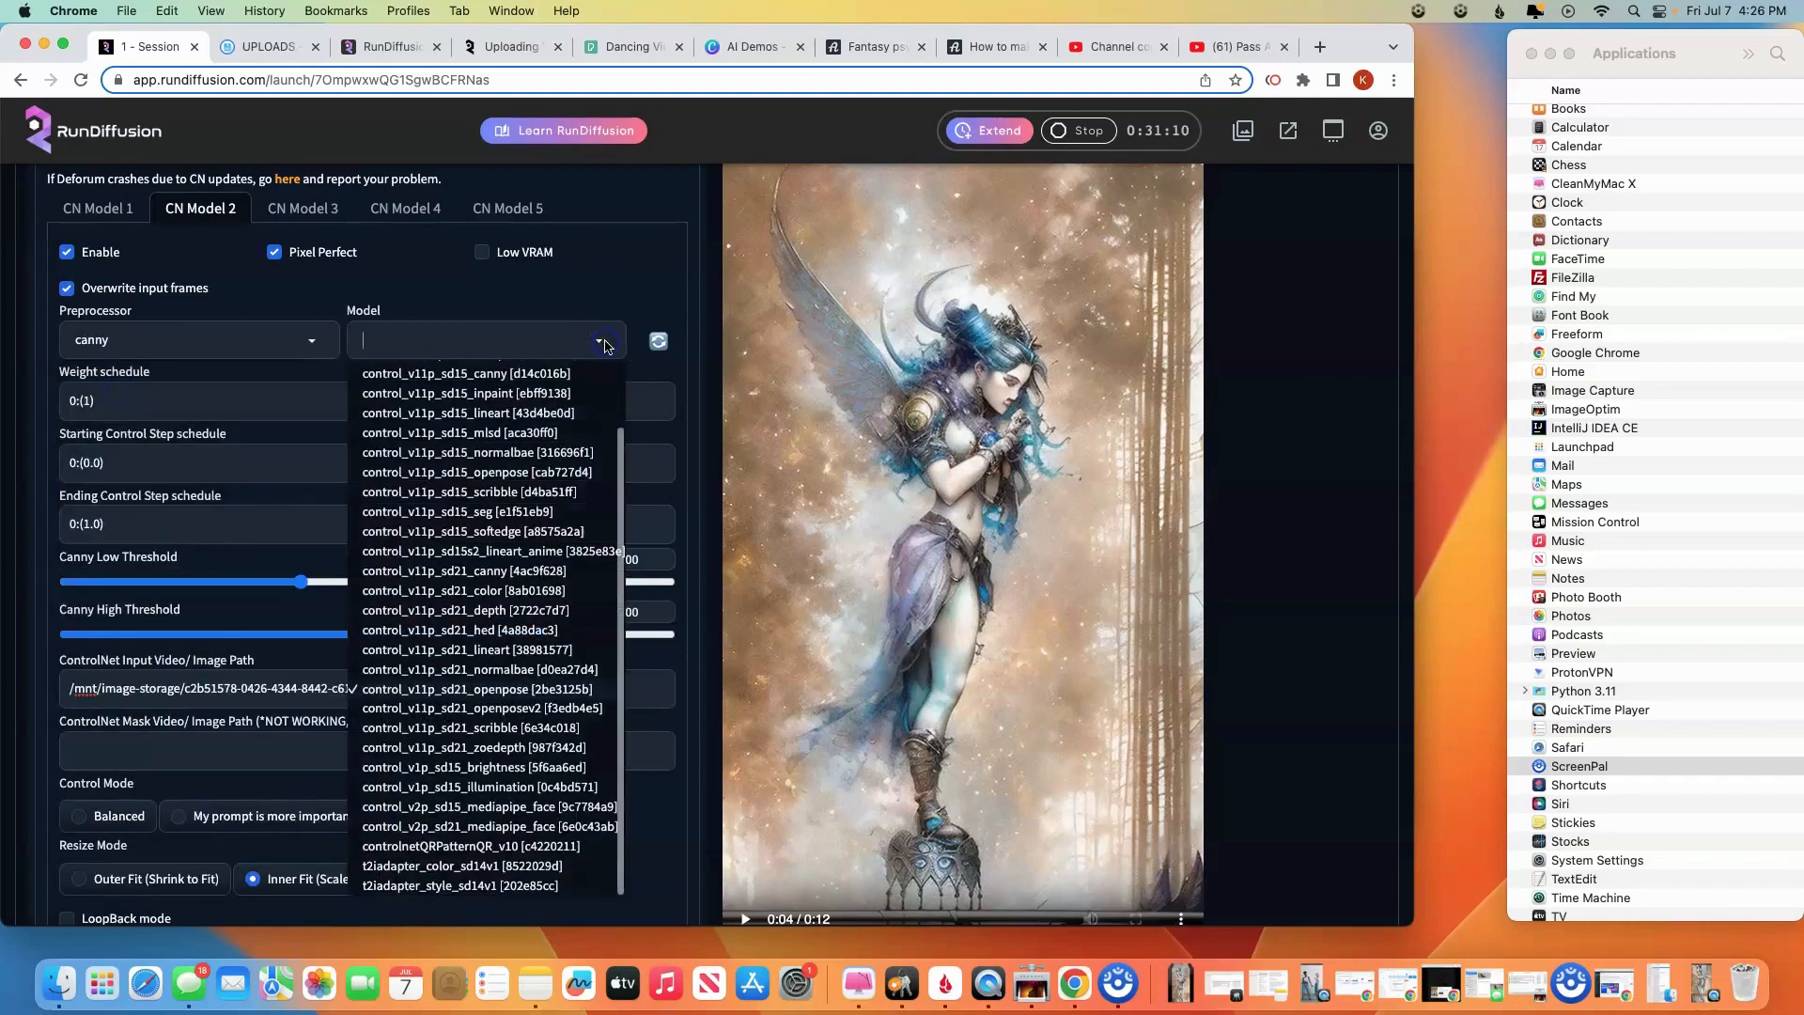
click(464, 372)
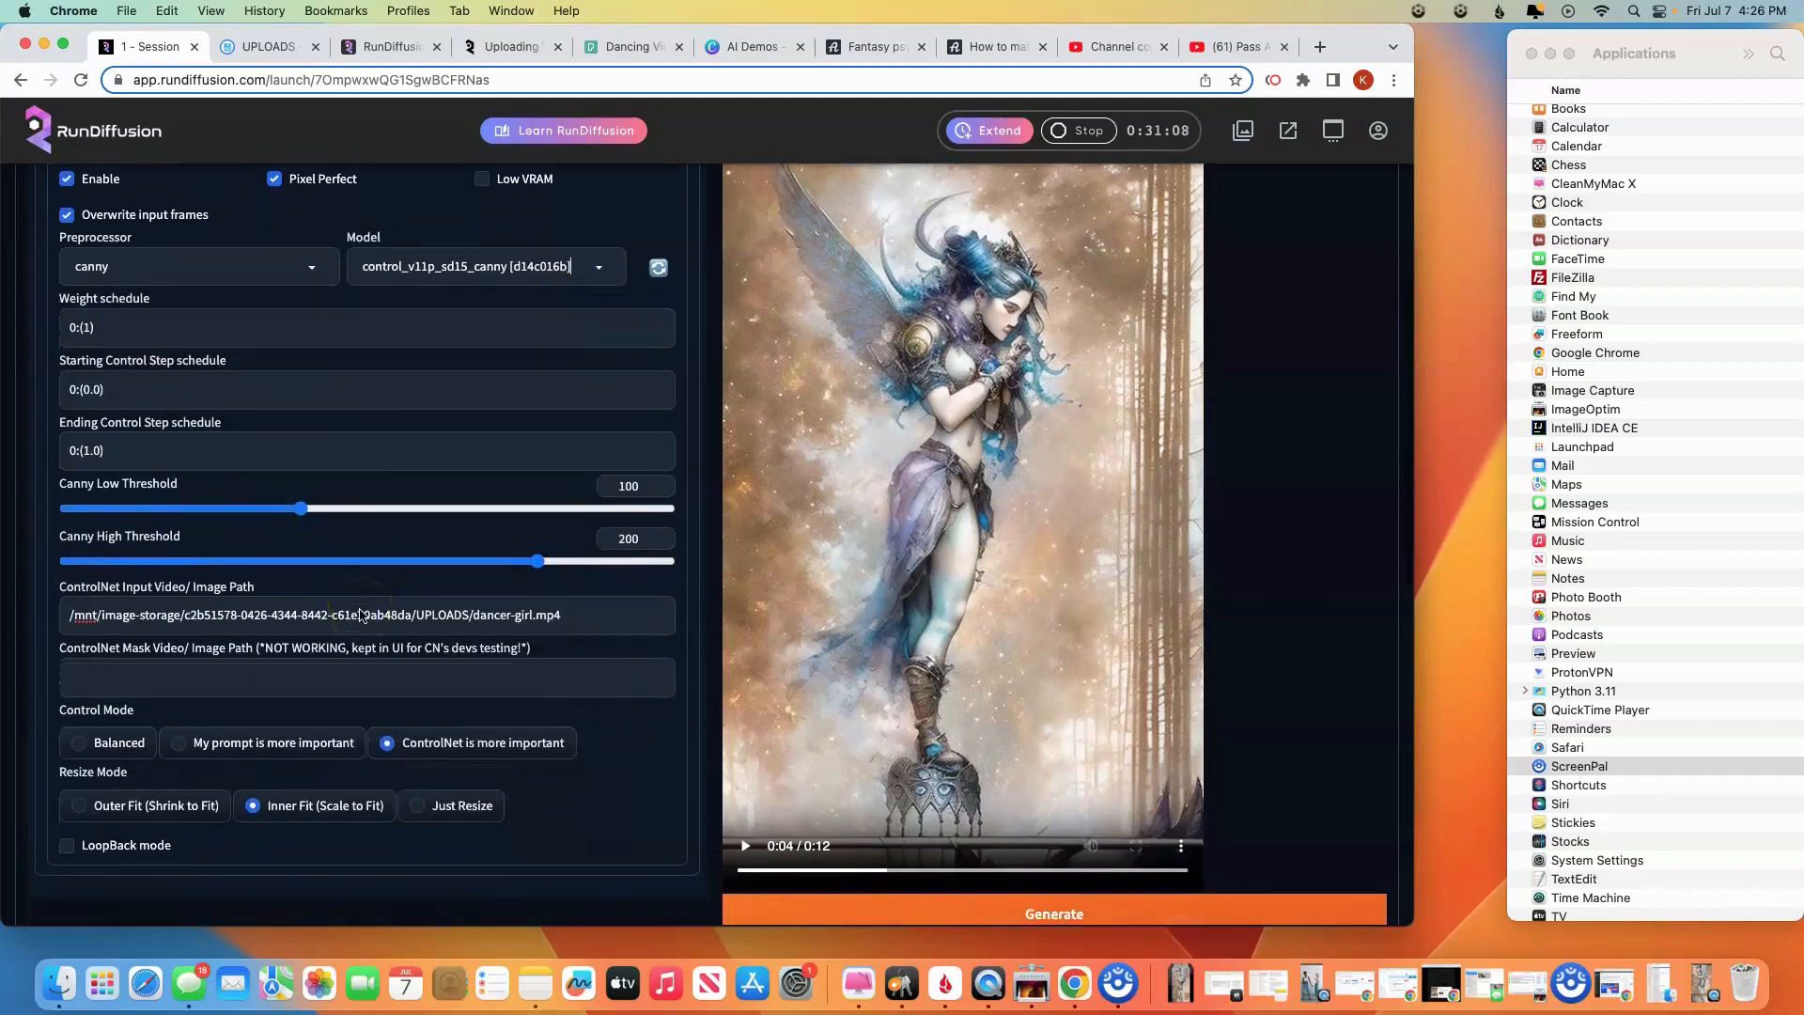
Start rendering a new Deforum animation with Generate
scroll(down, 3)
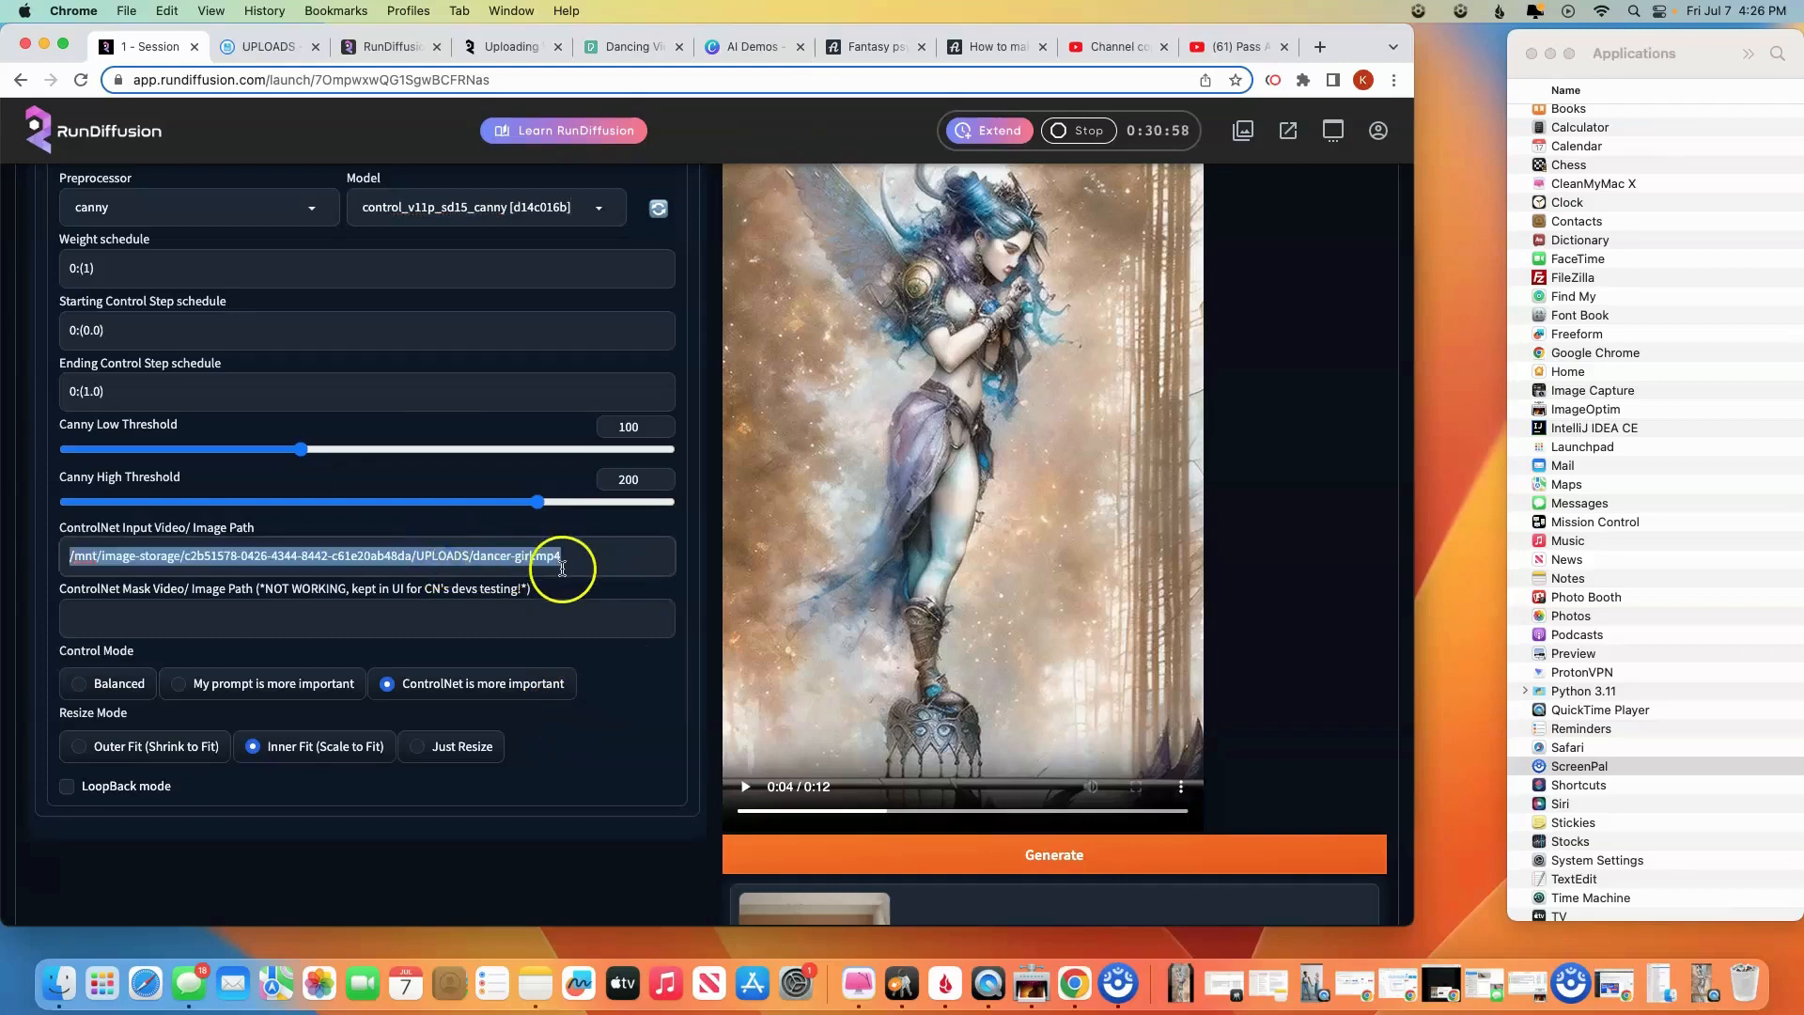
mouse_move(193, 530)
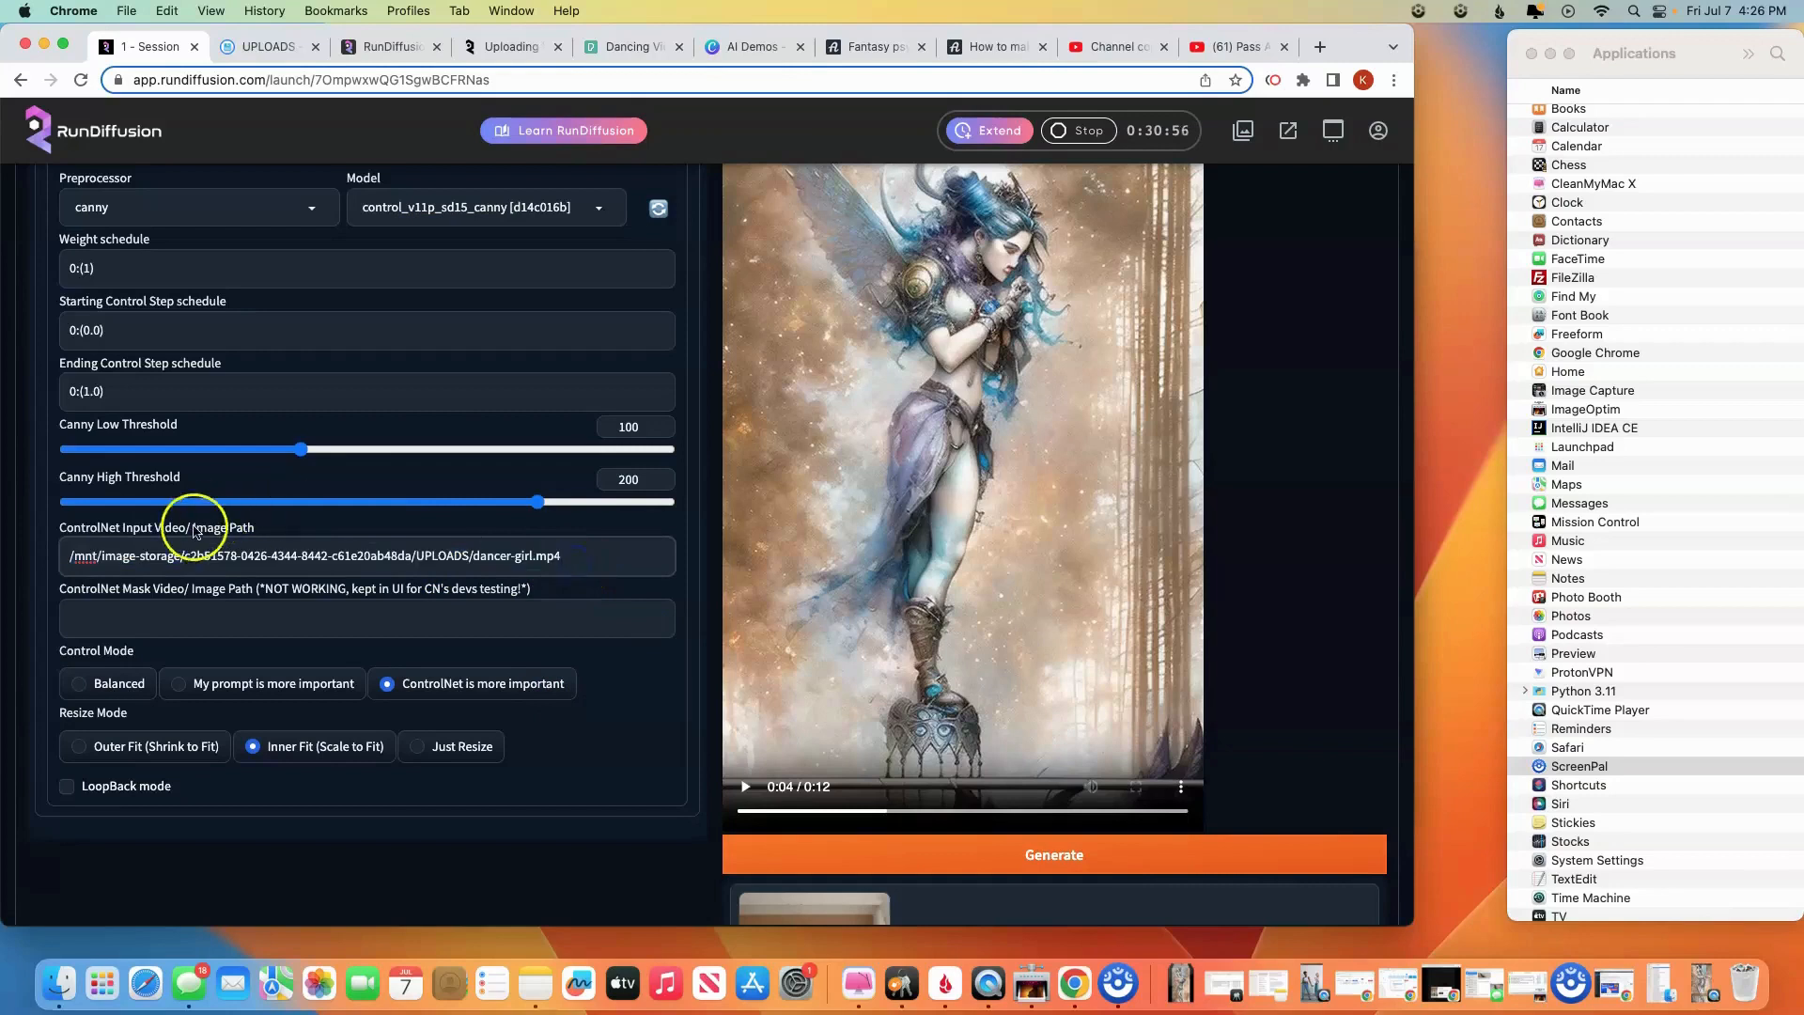
mouse_move(288, 560)
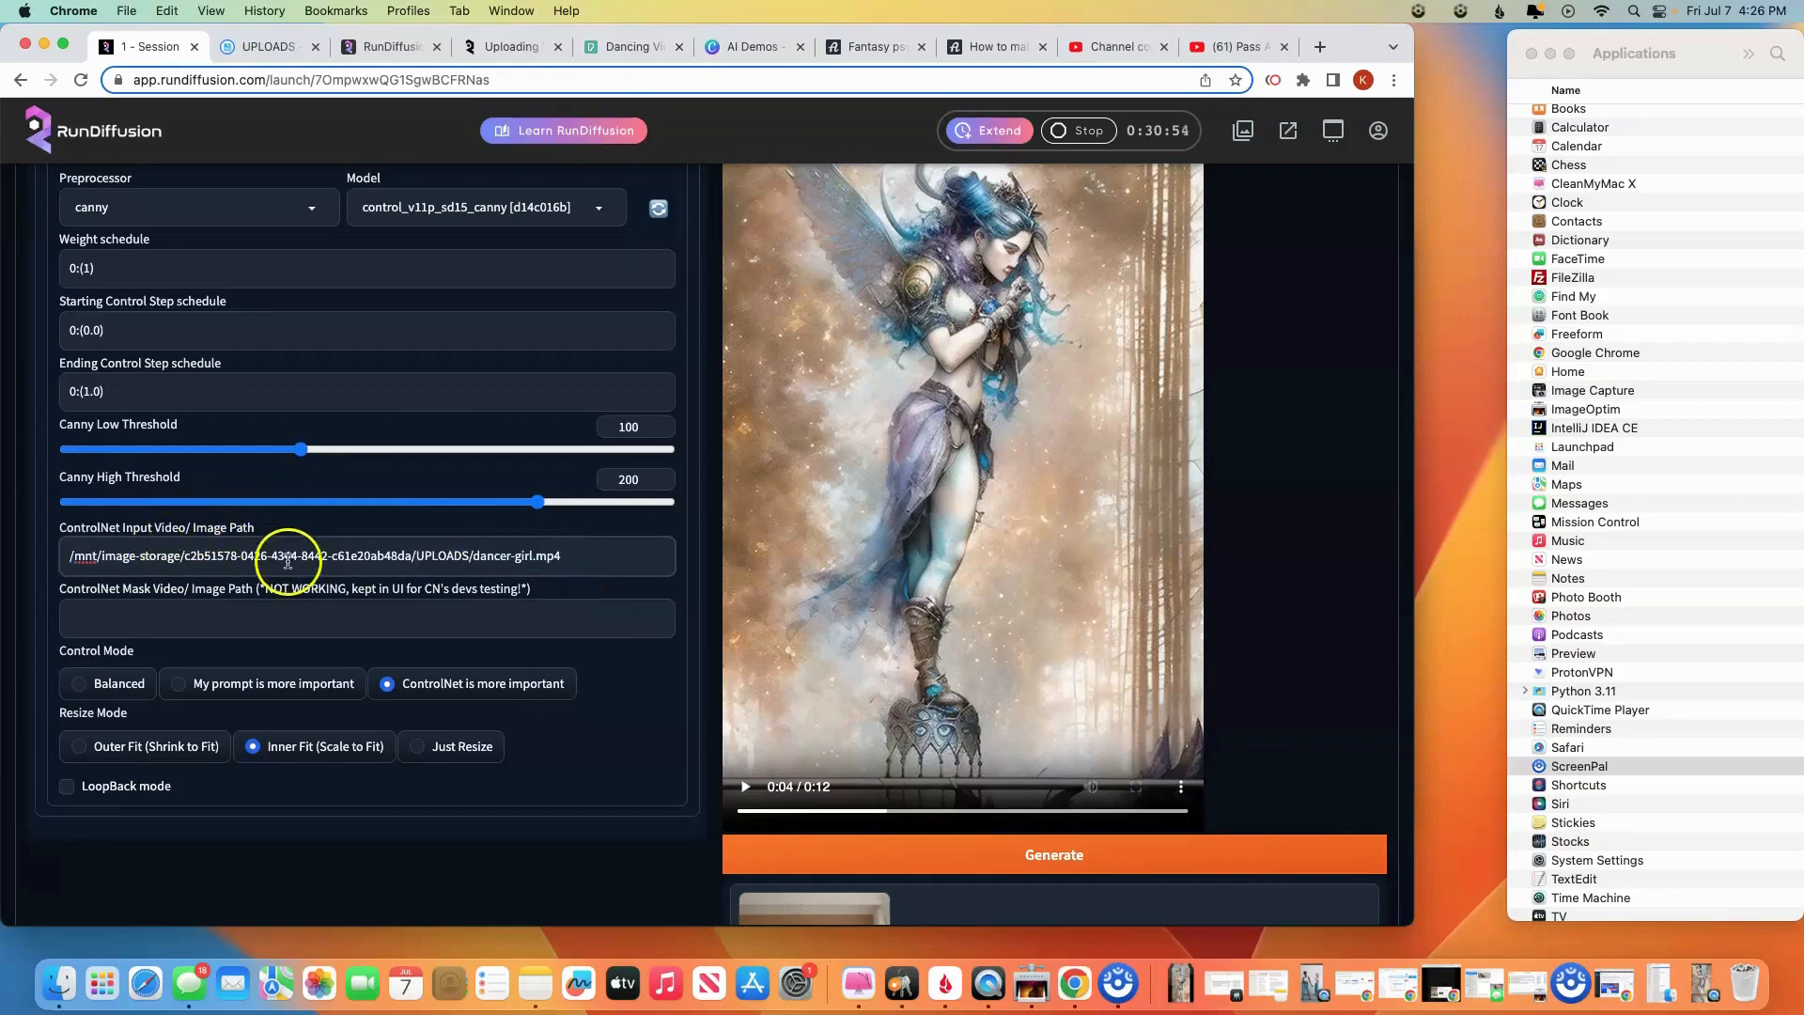
scroll(up, 3)
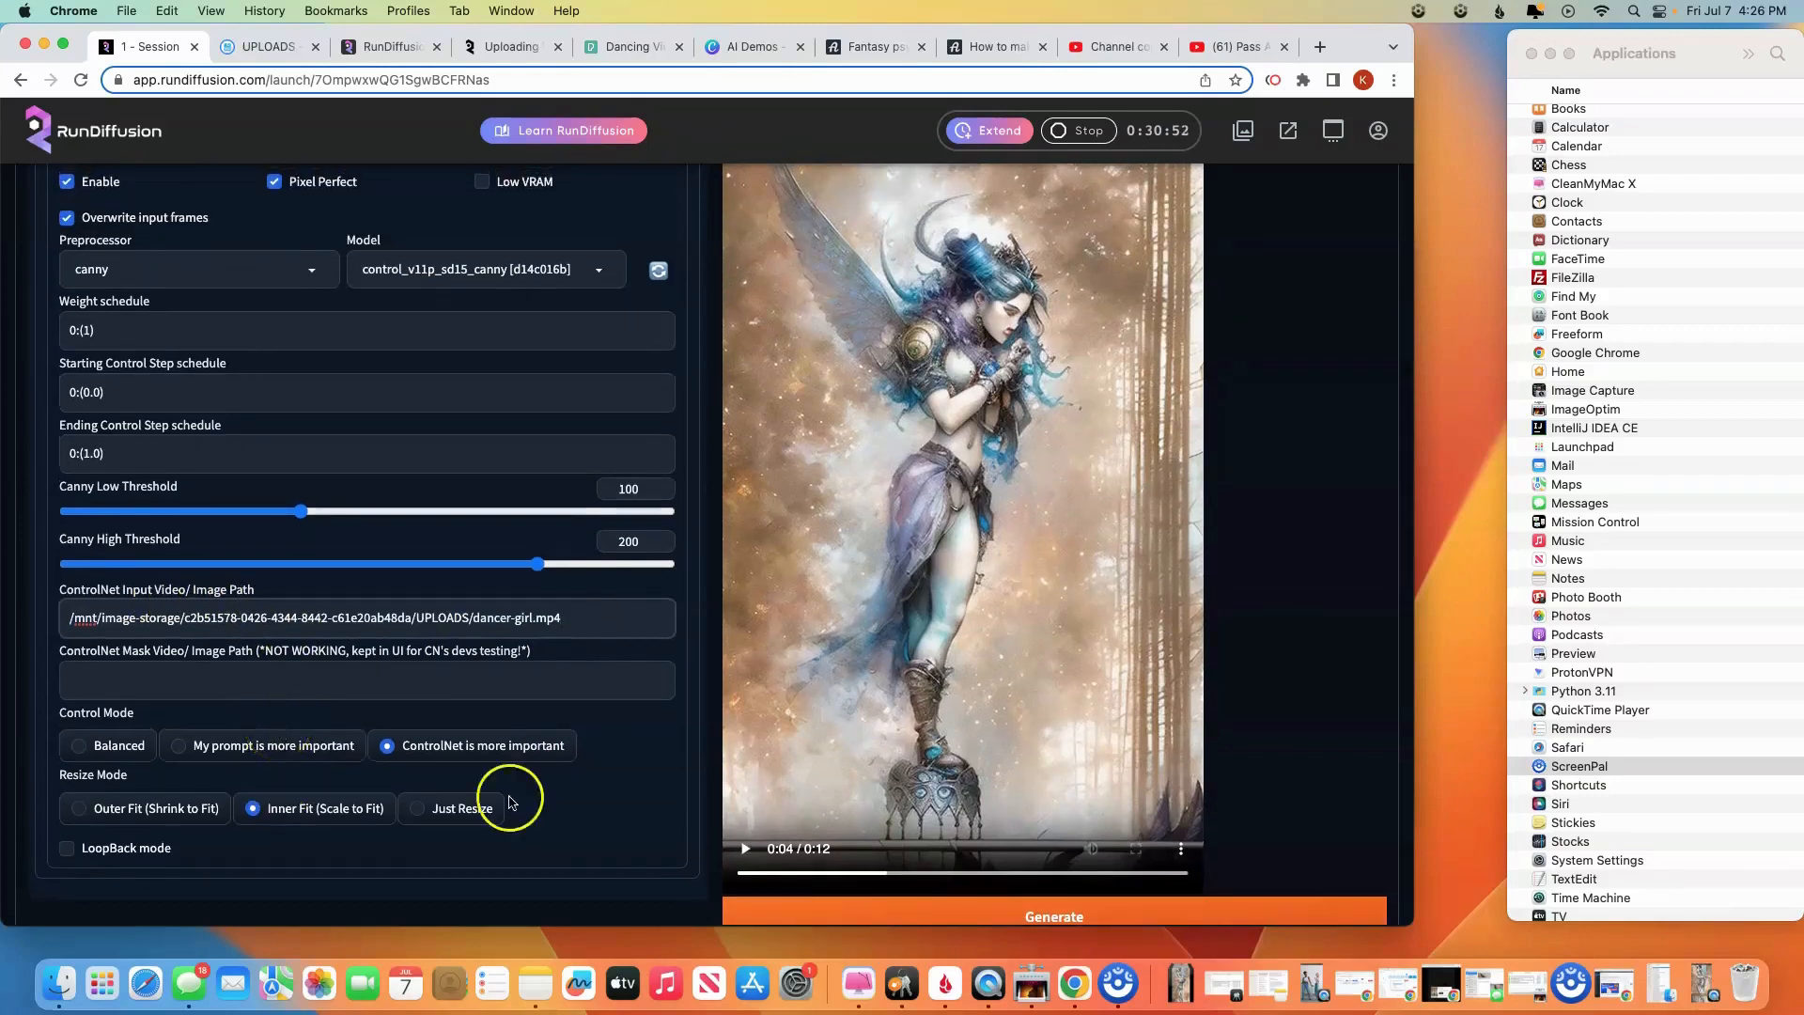
scroll(up, 3)
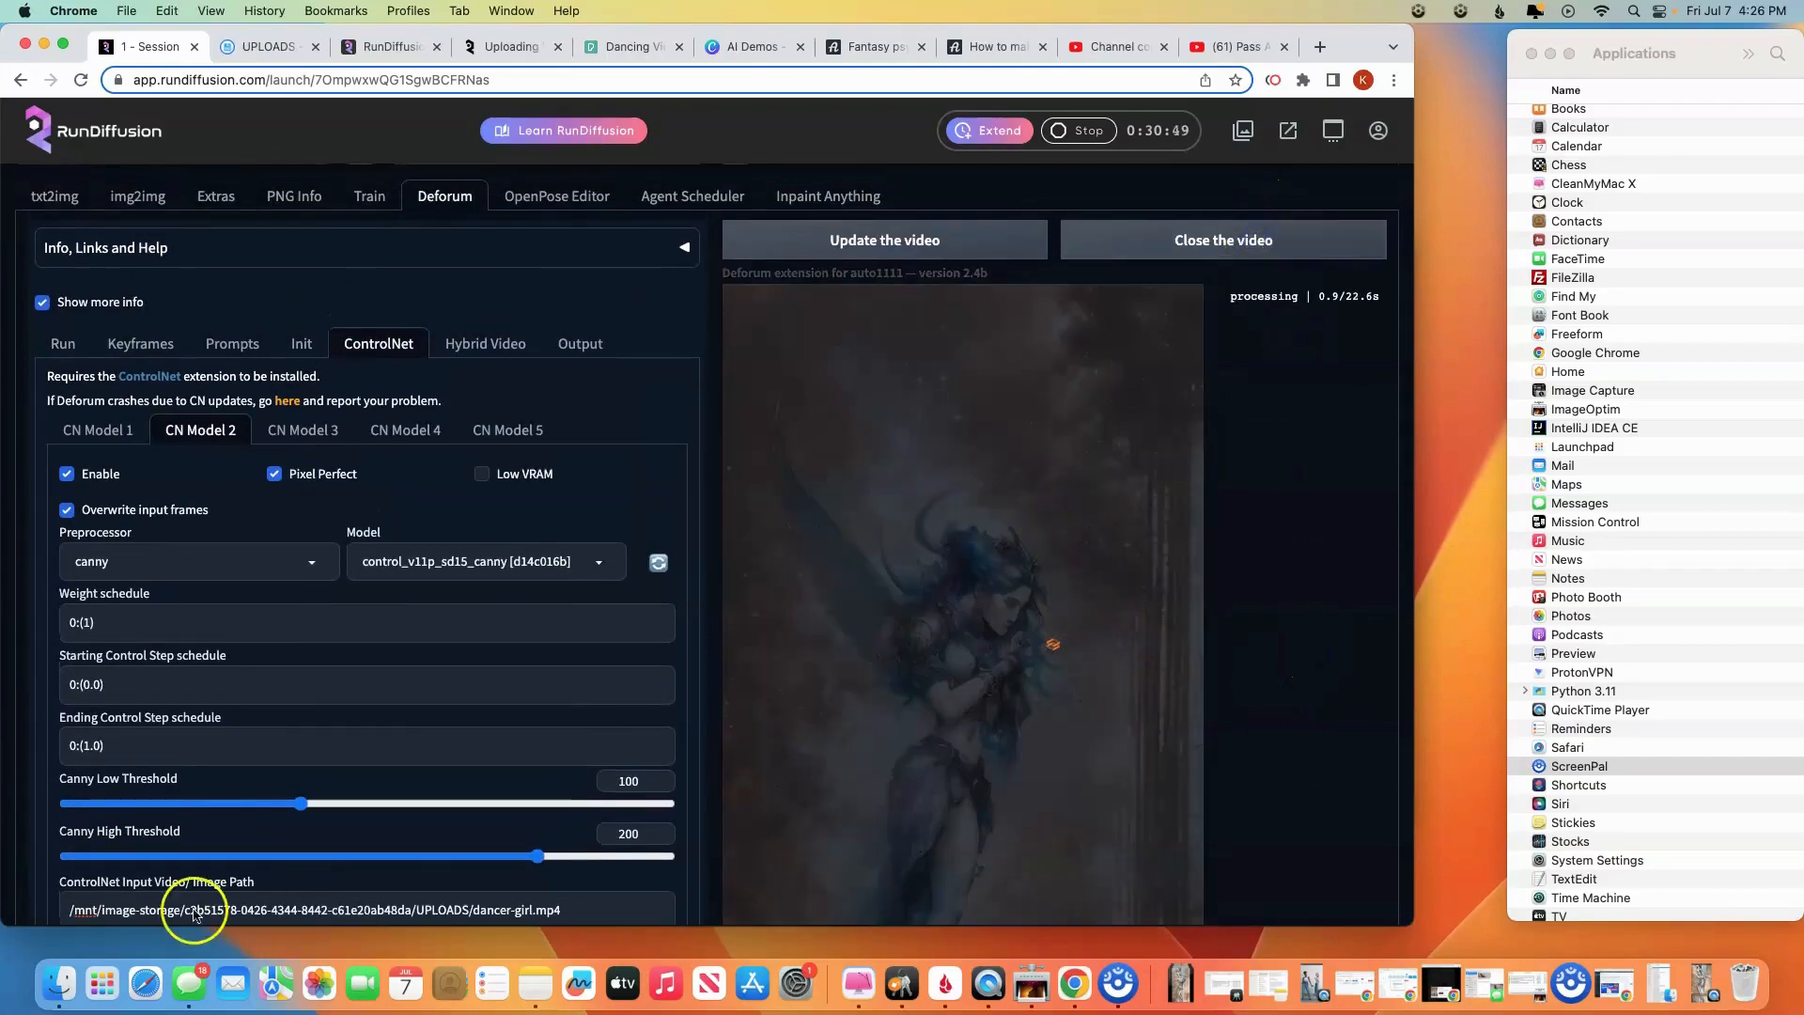
click(1052, 306)
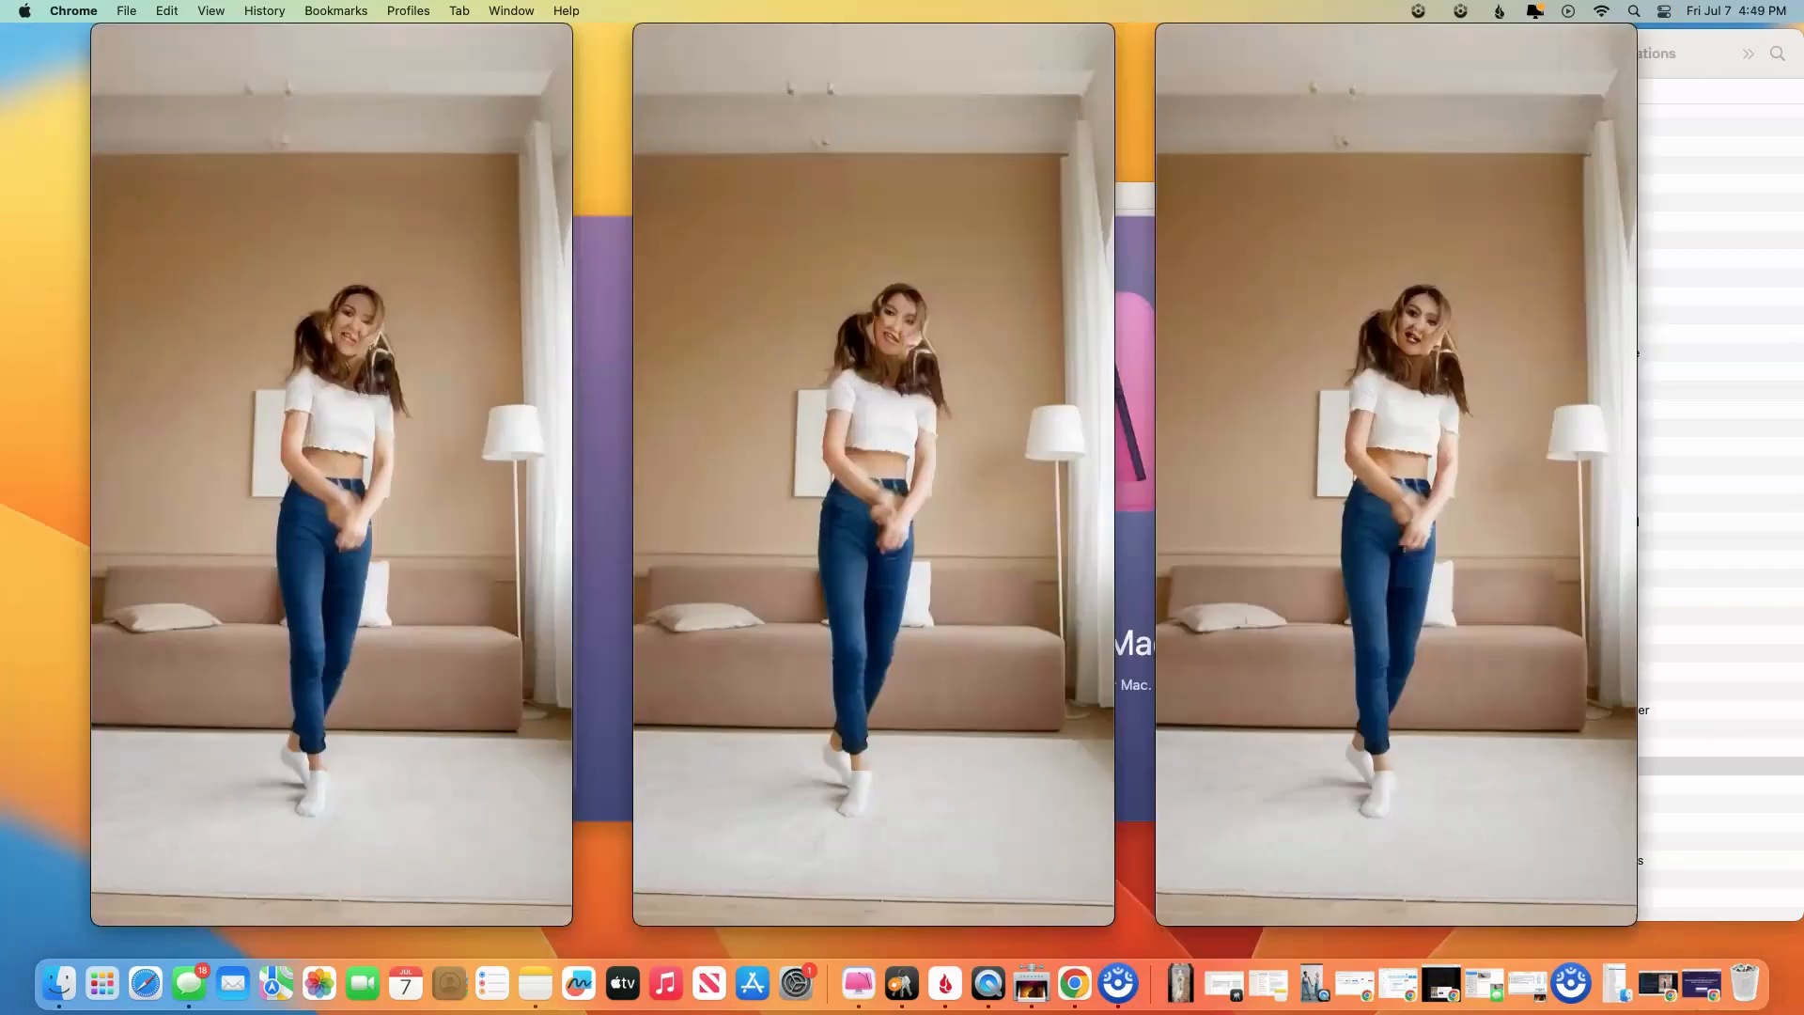
mouse_move(7, 748)
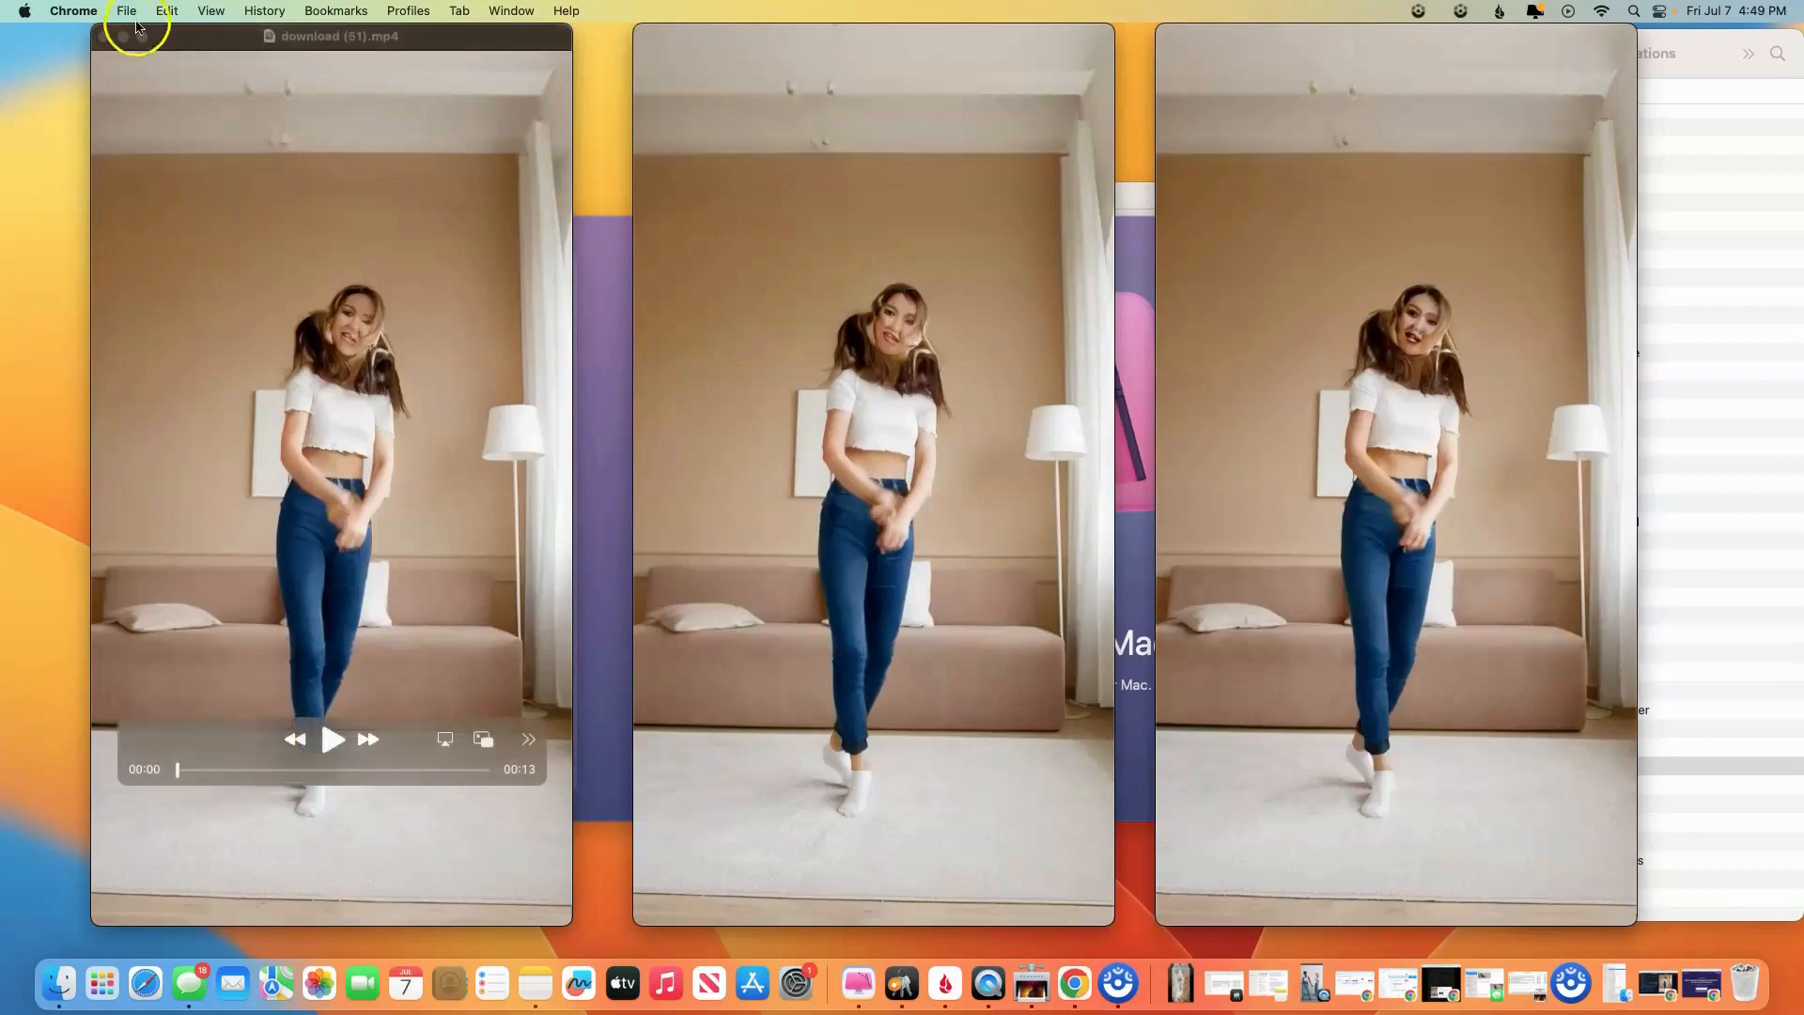
Play the three downloaded dancer clips one after another to compare the fantasy styles
click(330, 740)
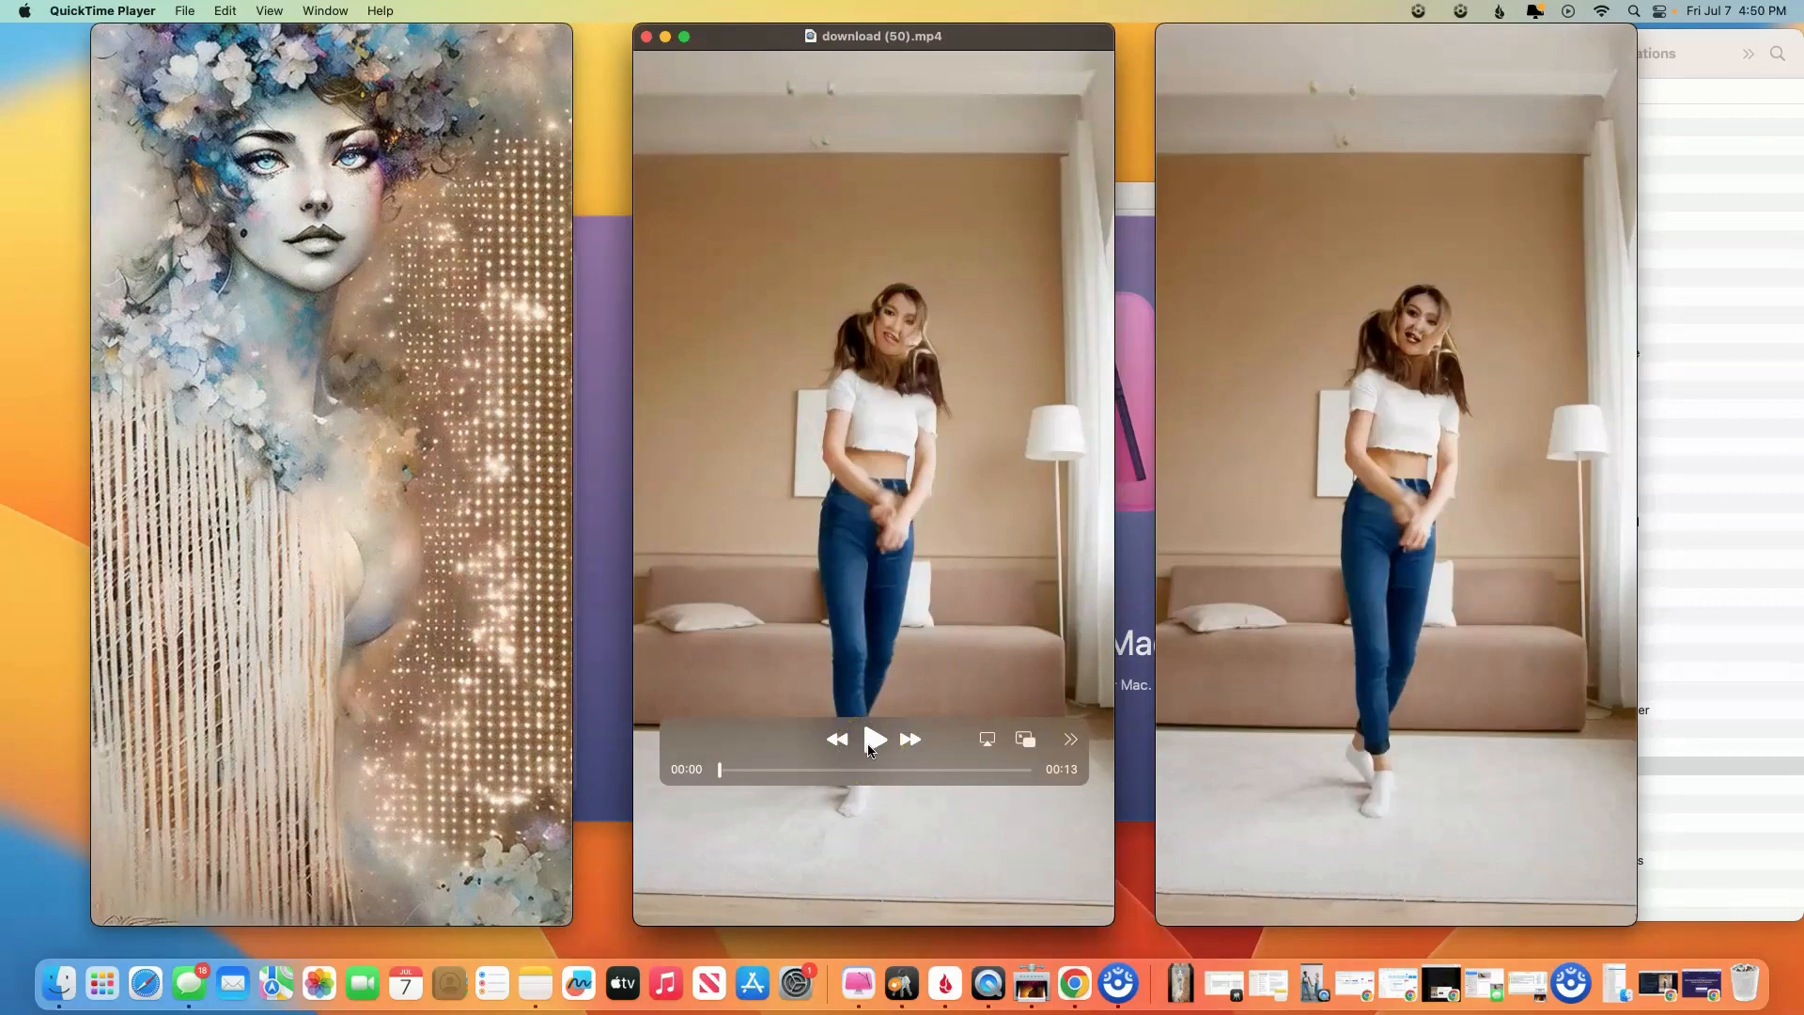
click(874, 739)
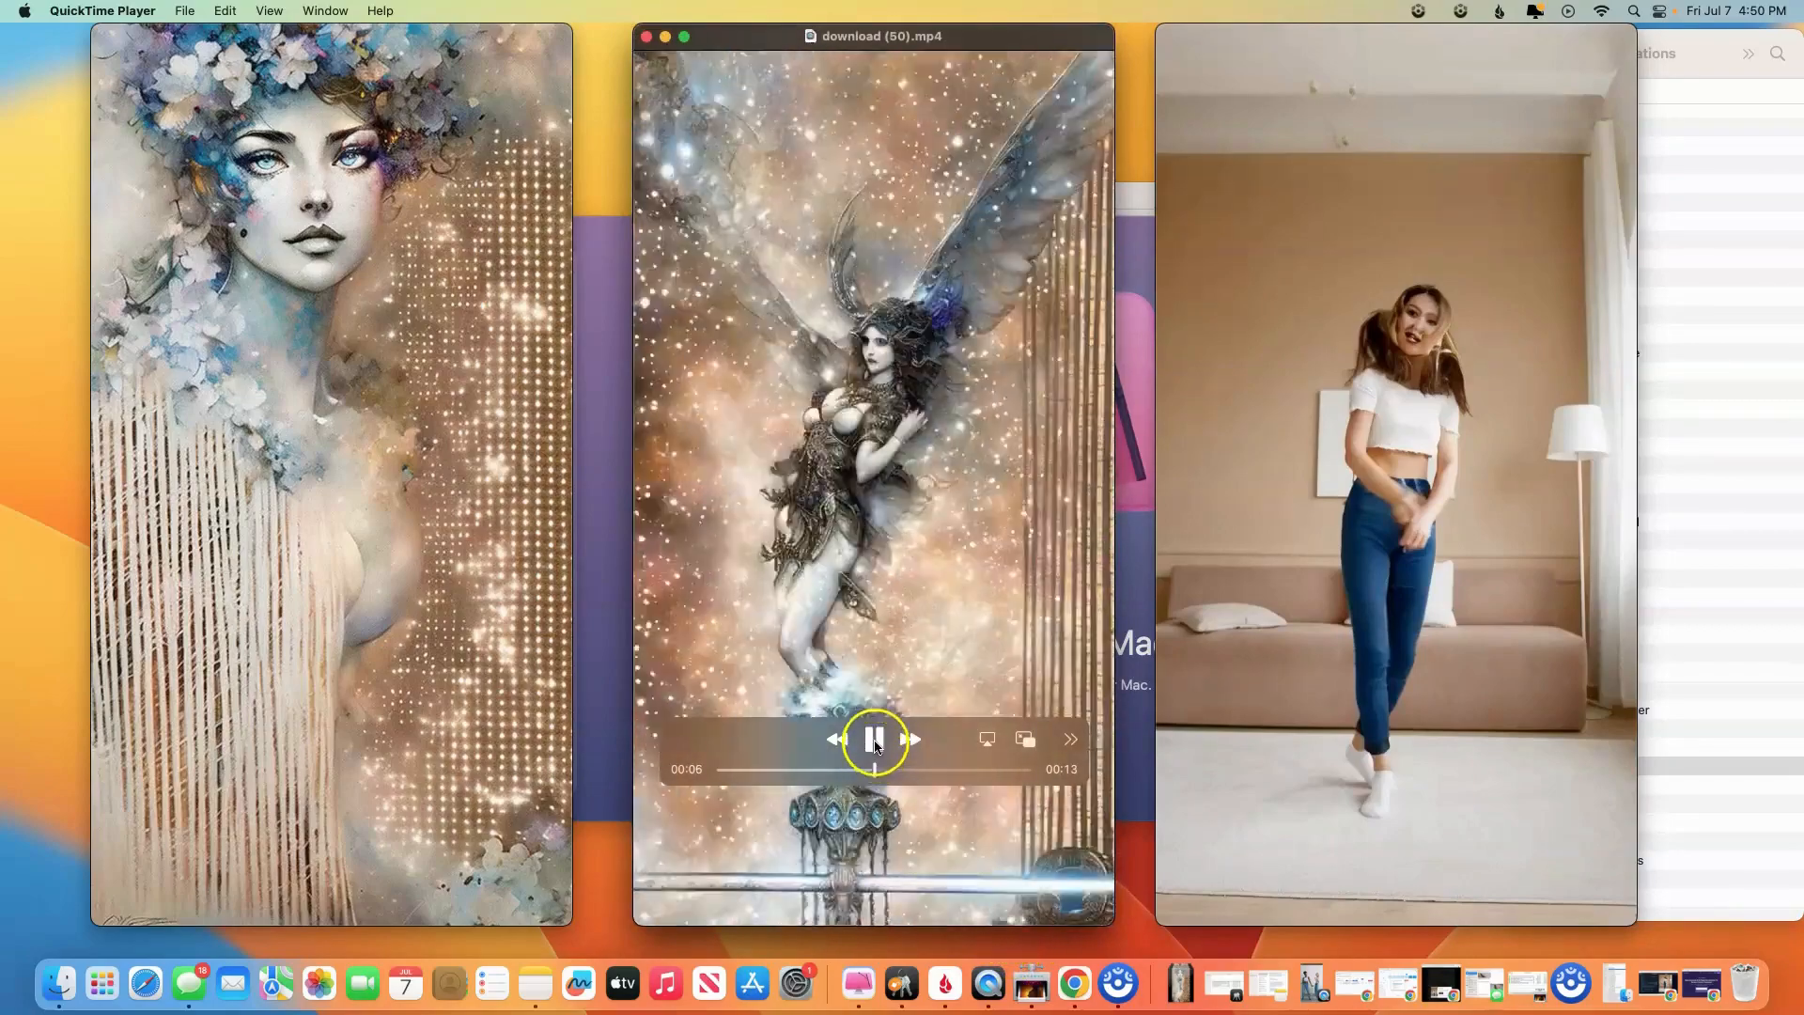
click(873, 739)
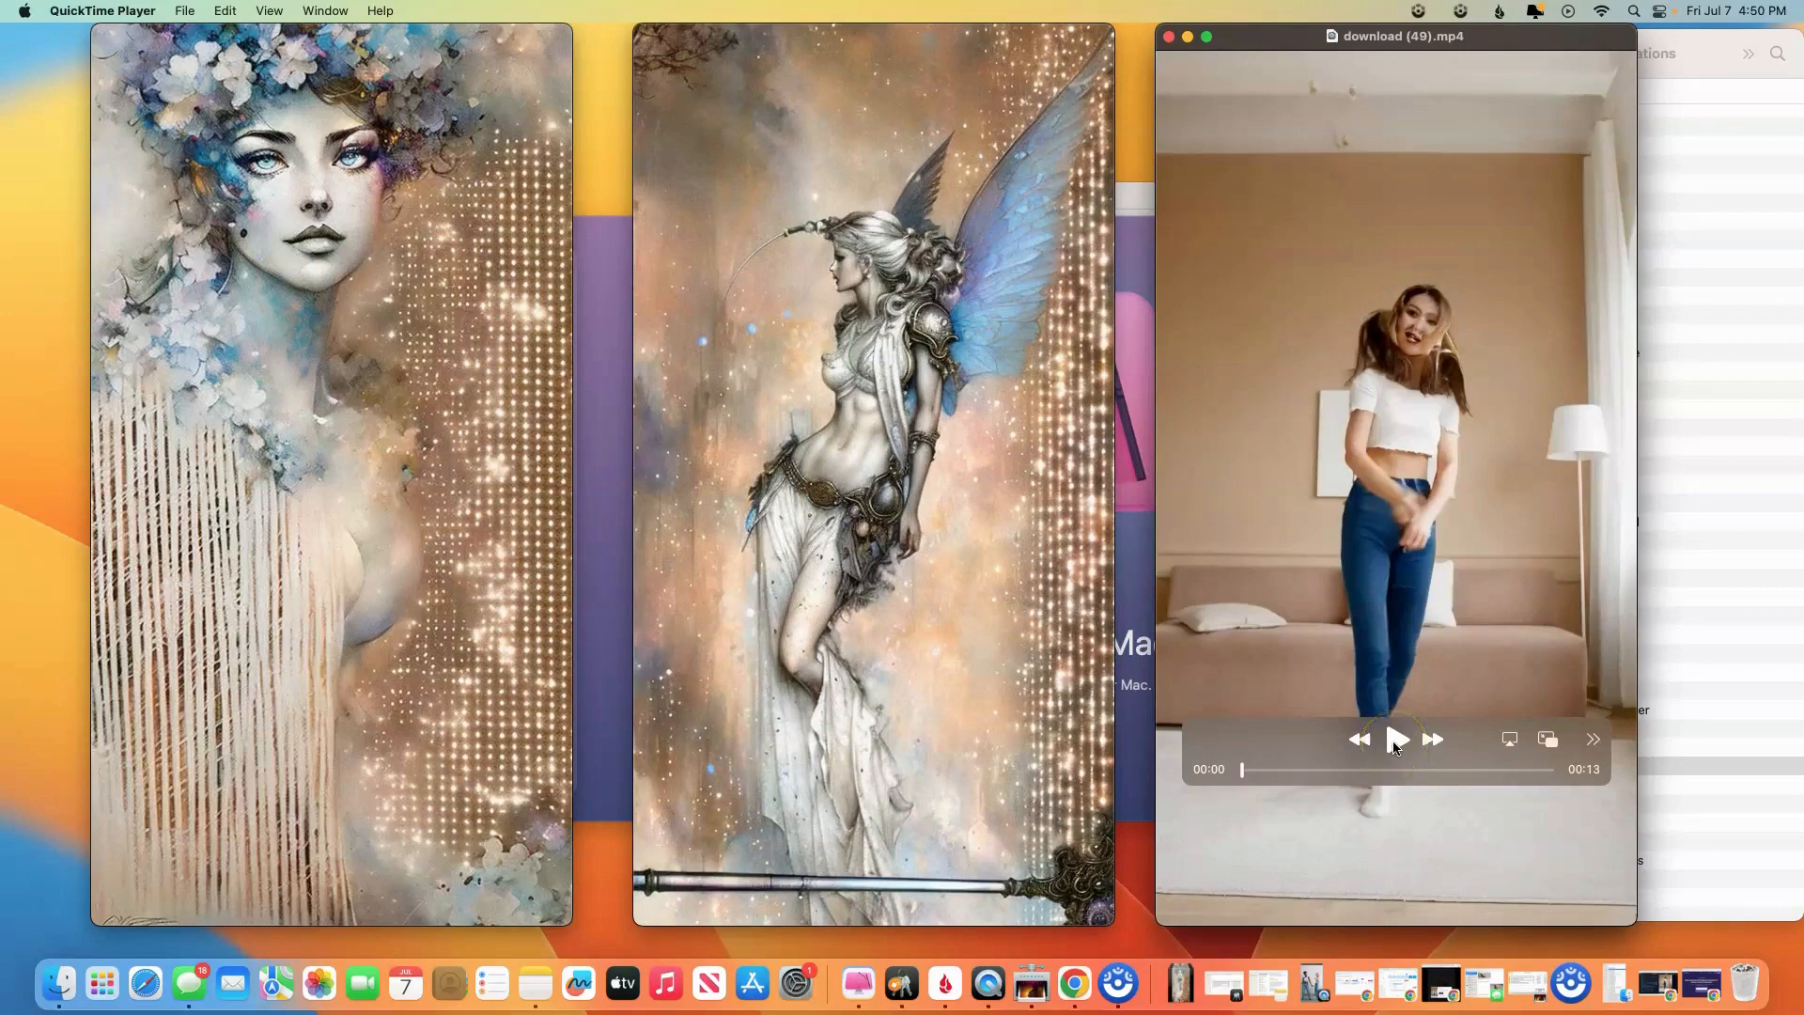
click(1394, 739)
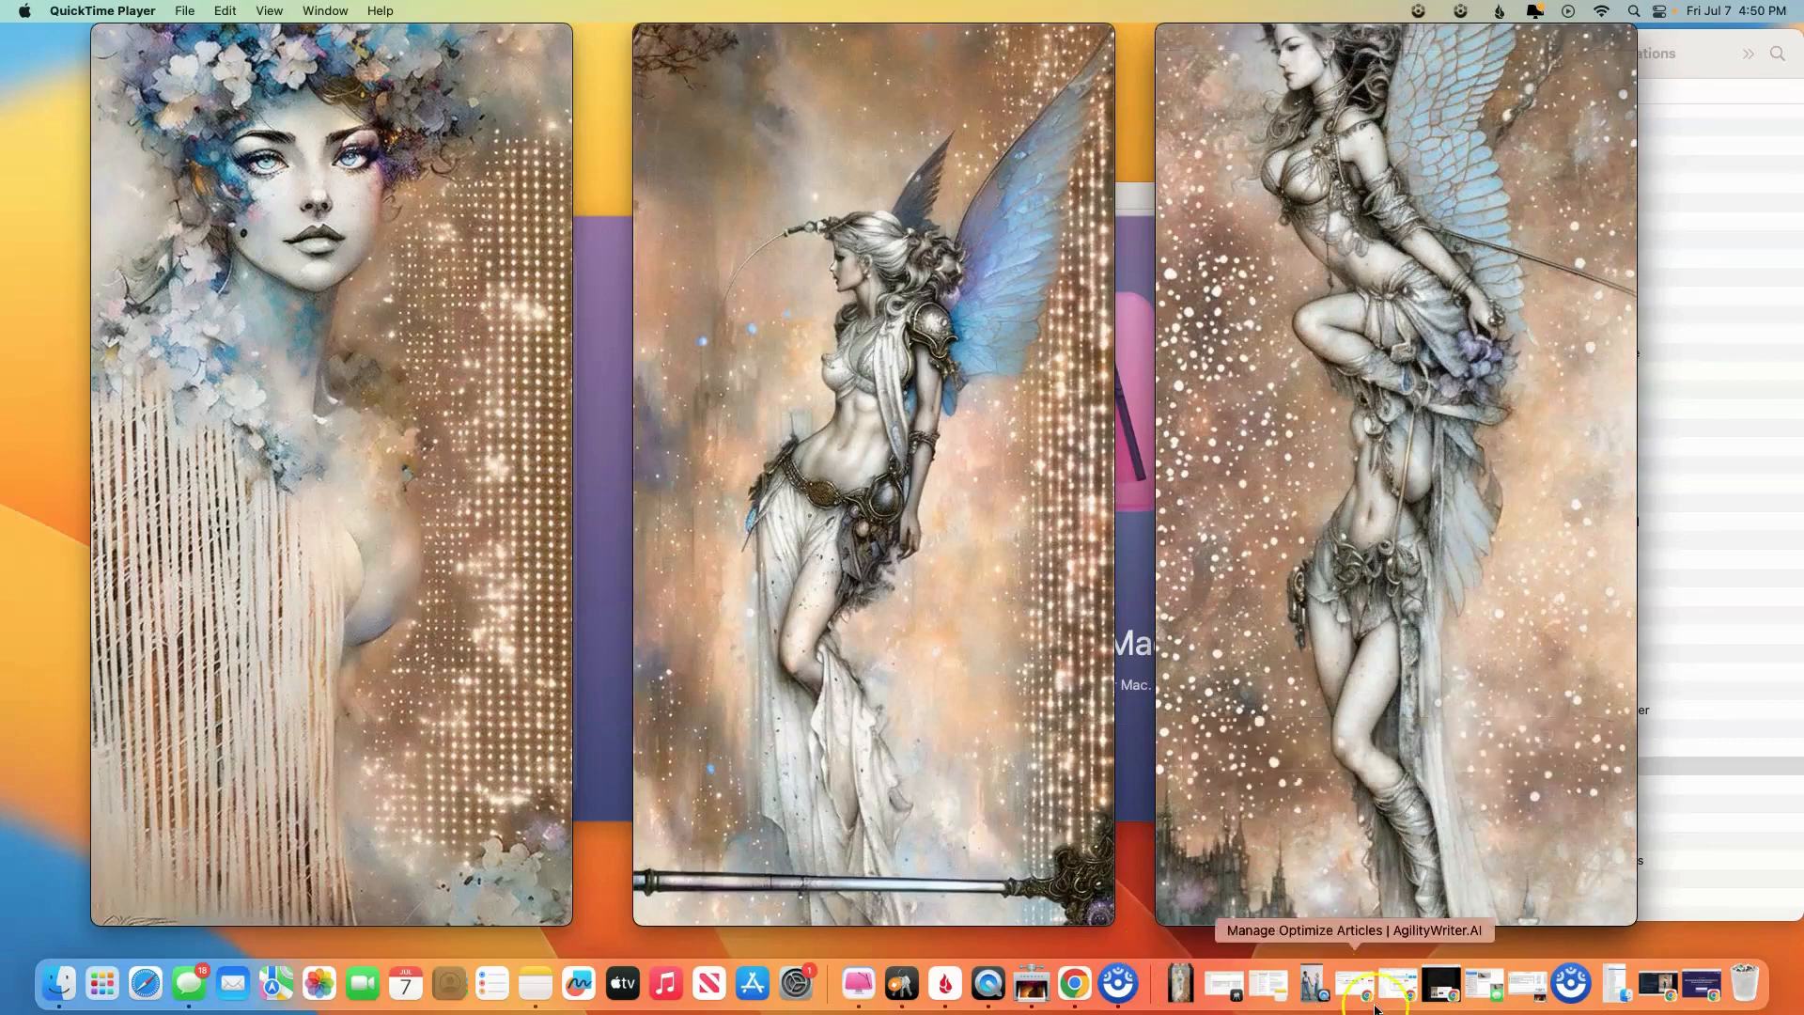
mouse_move(1657, 991)
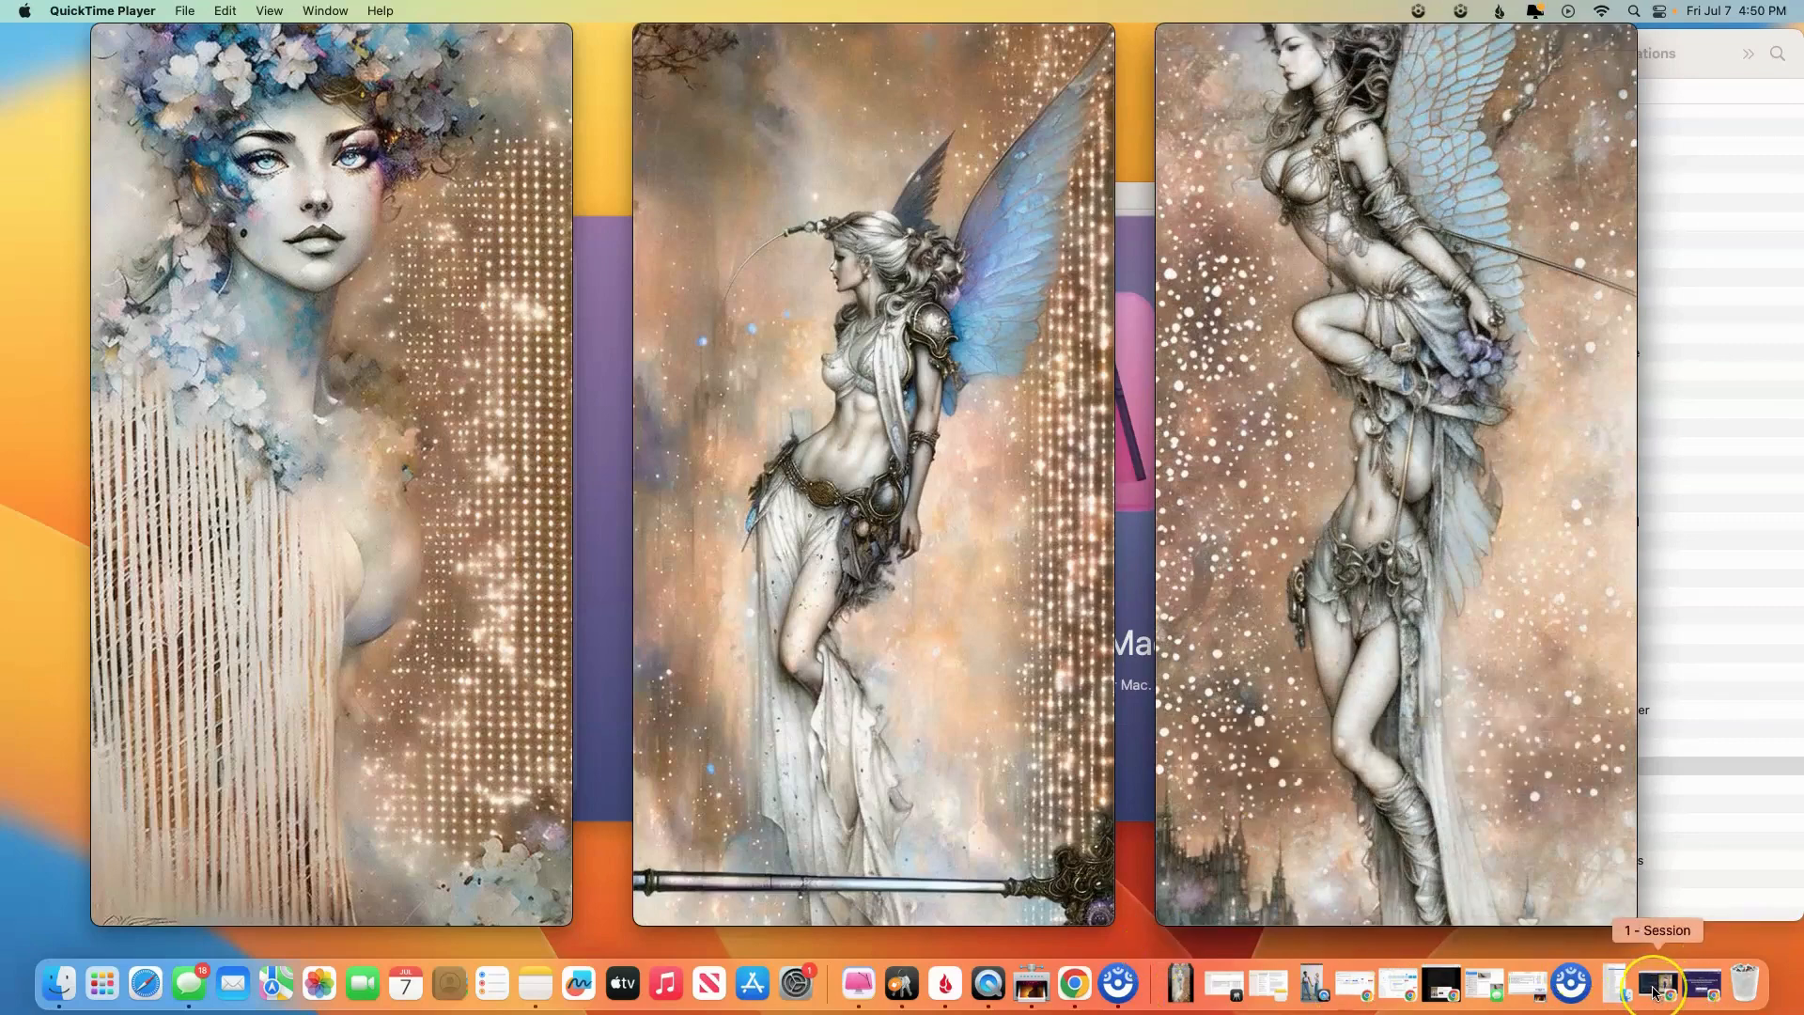
Bring Chrome forward and switch to the Stable Diffusion Art Inkpunk city portrait article
click(1657, 986)
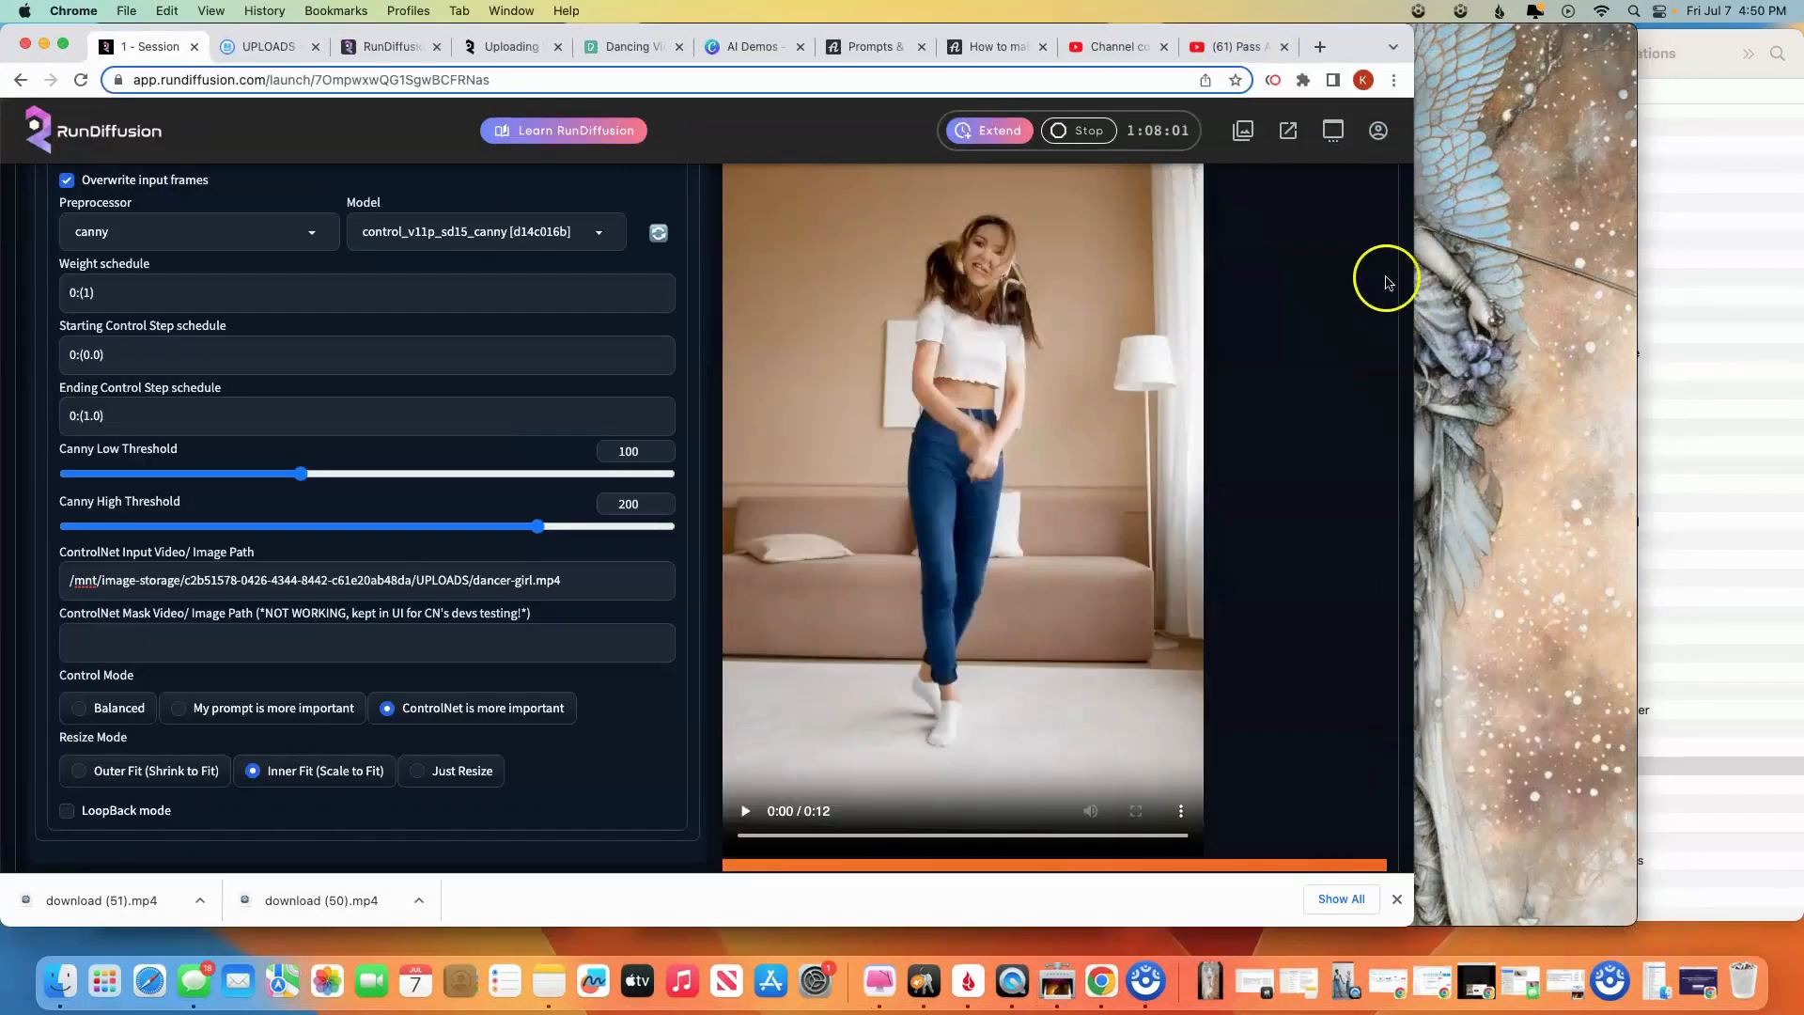
mouse_move(1351, 47)
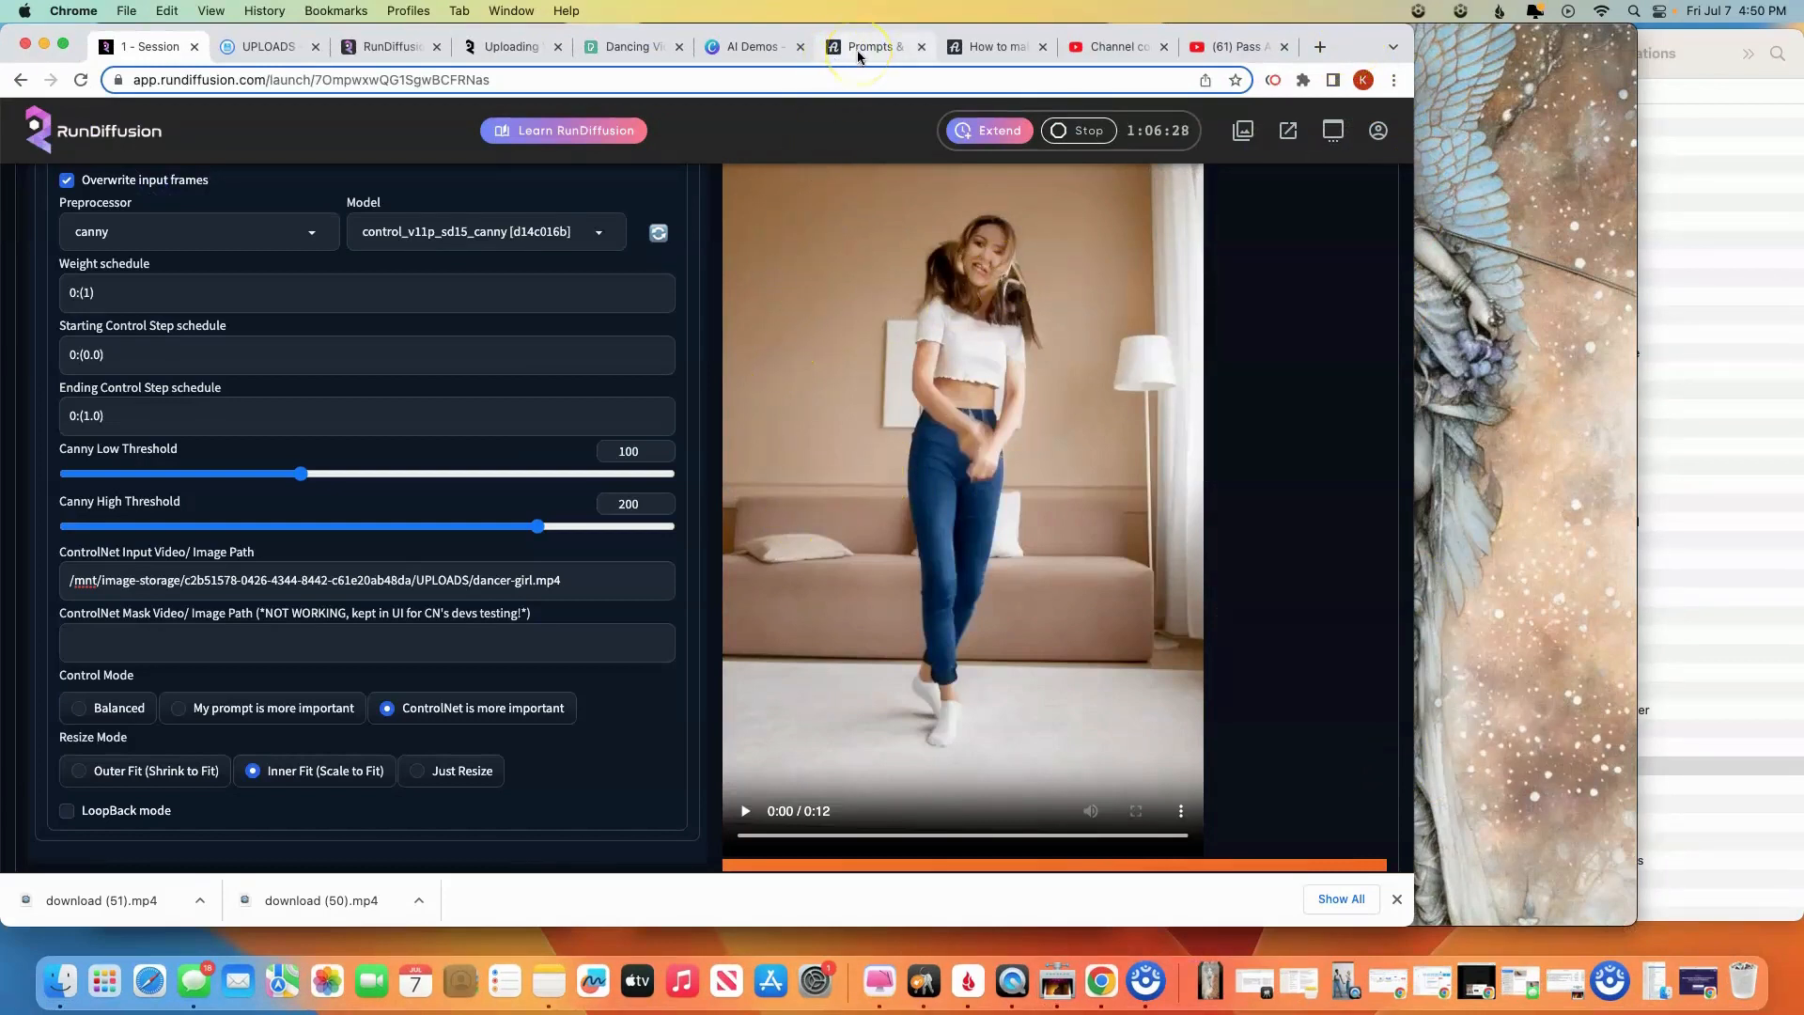
click(868, 45)
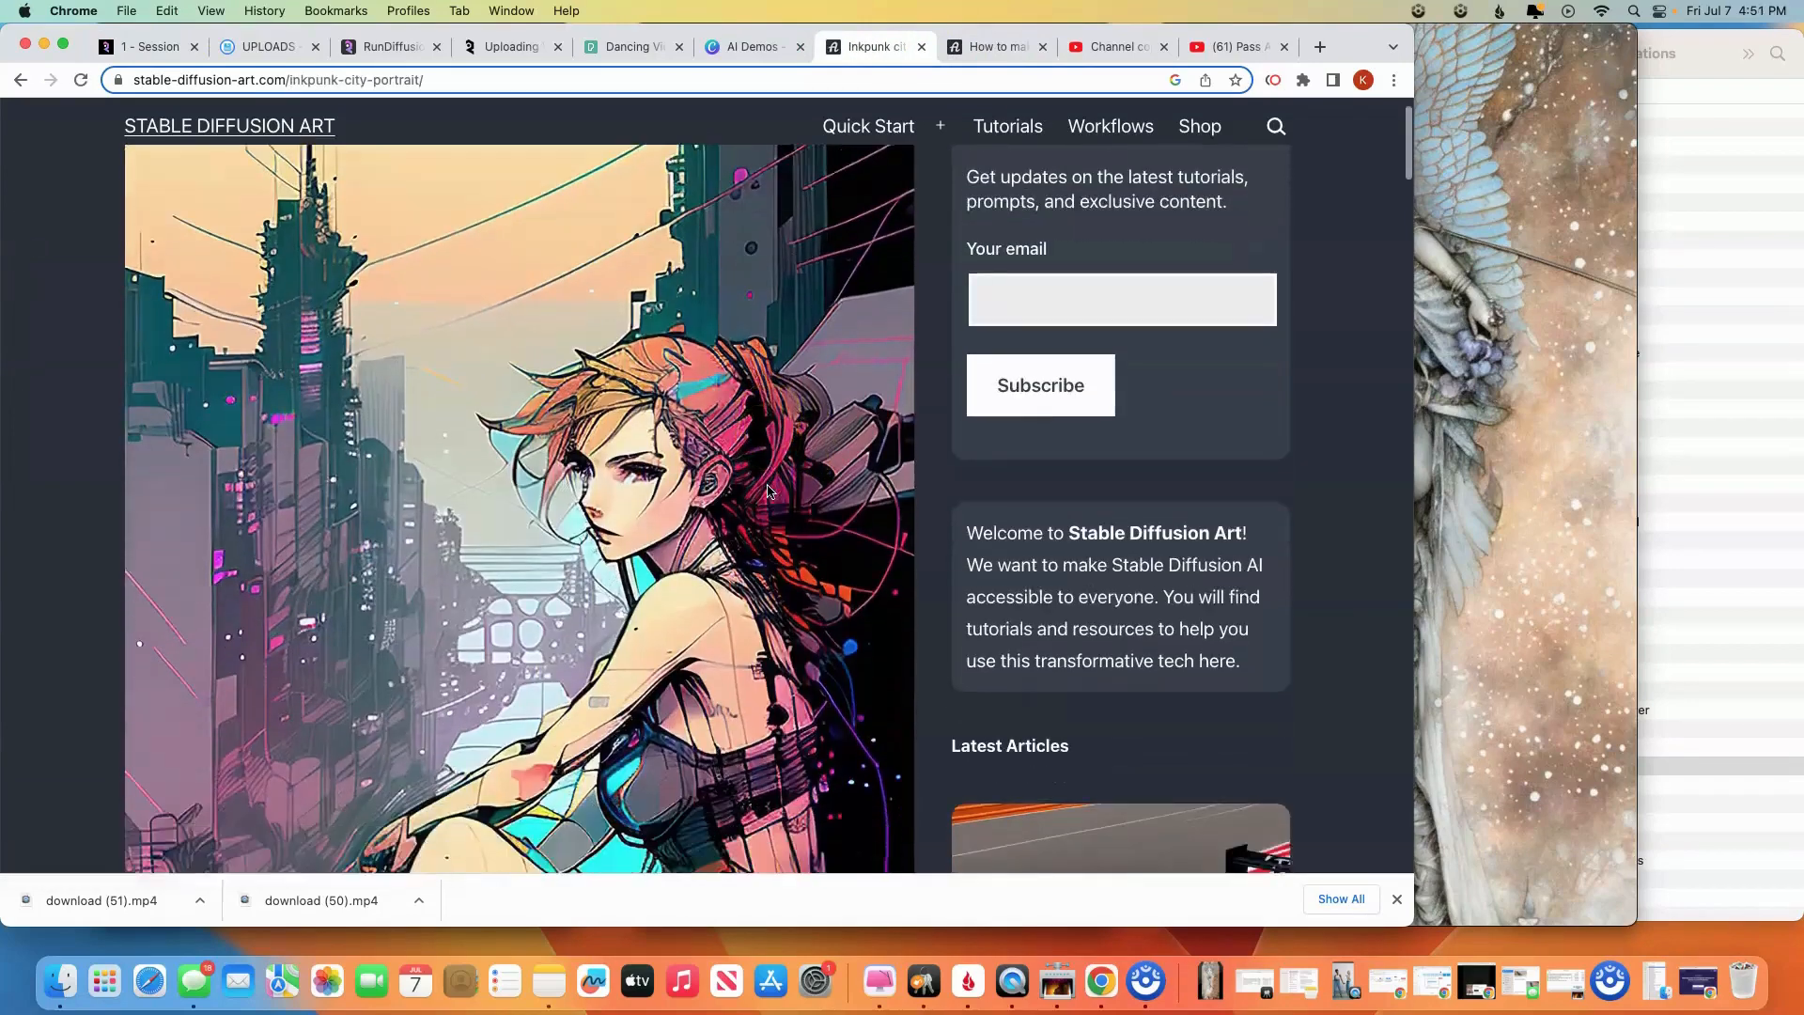
Copy the Inkpunk city portrait's positive prompt and return to the Deforum session
scroll(down, 3)
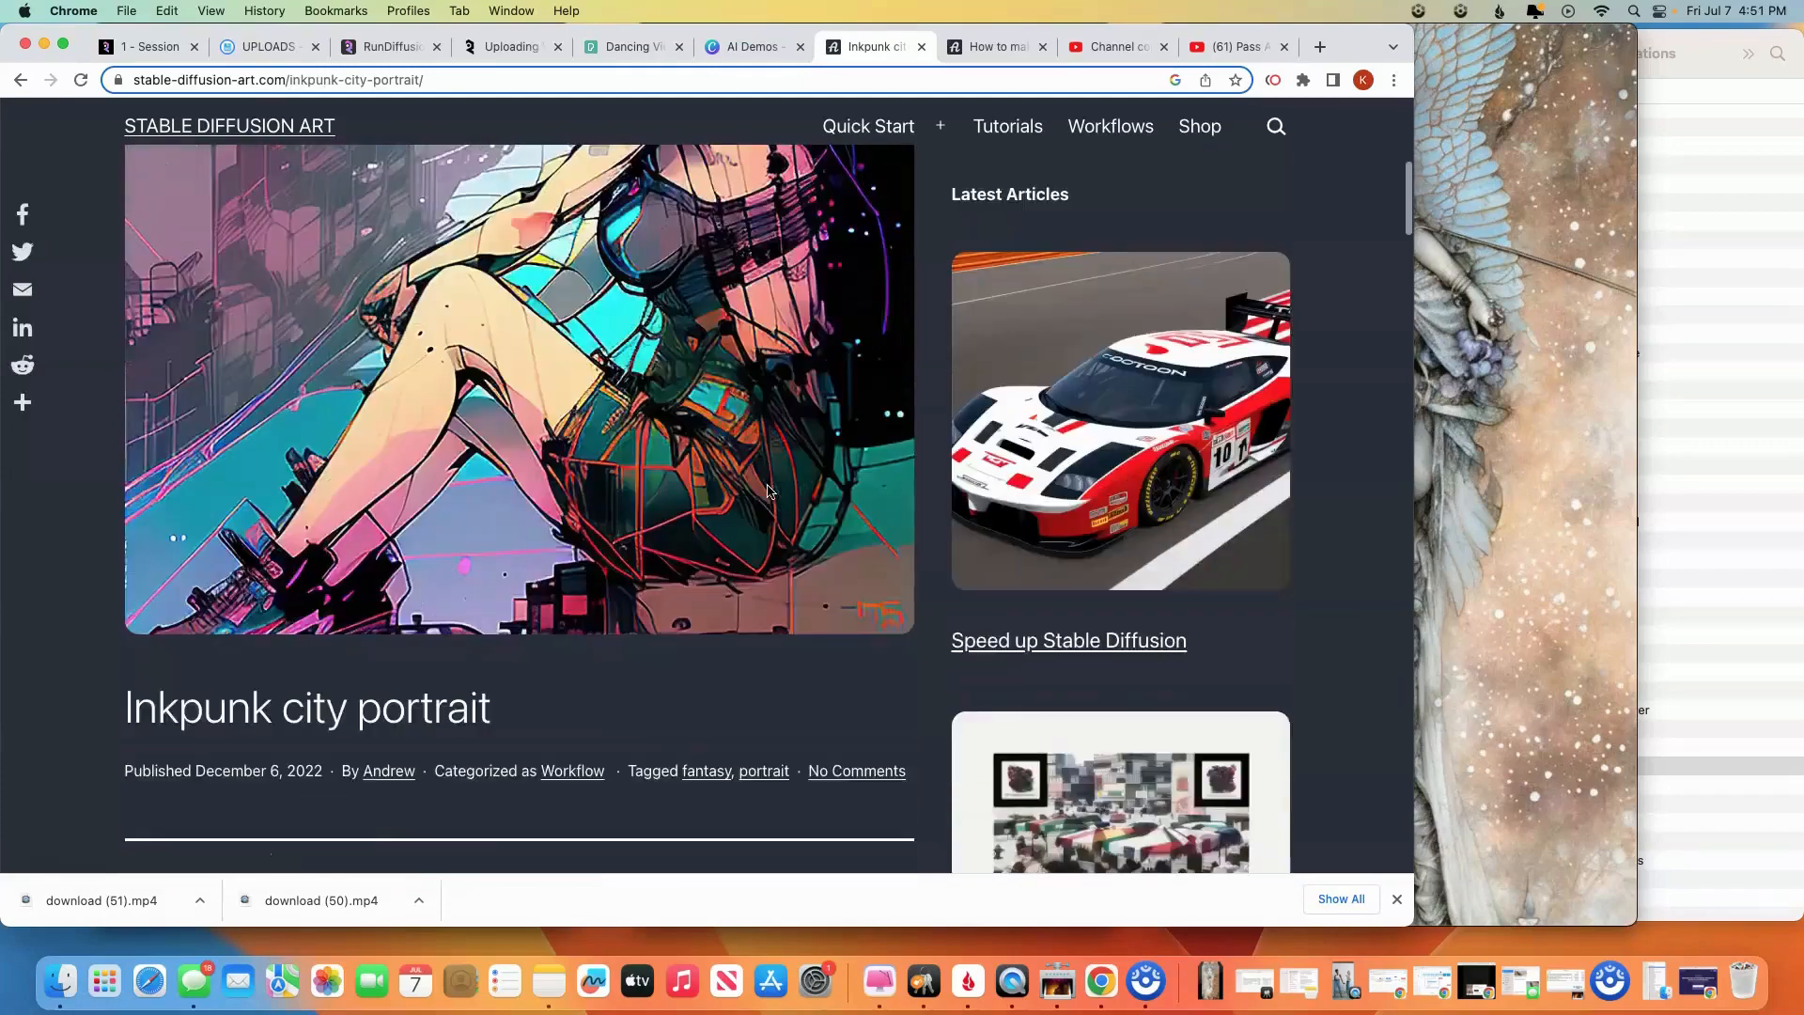
scroll(down, 3)
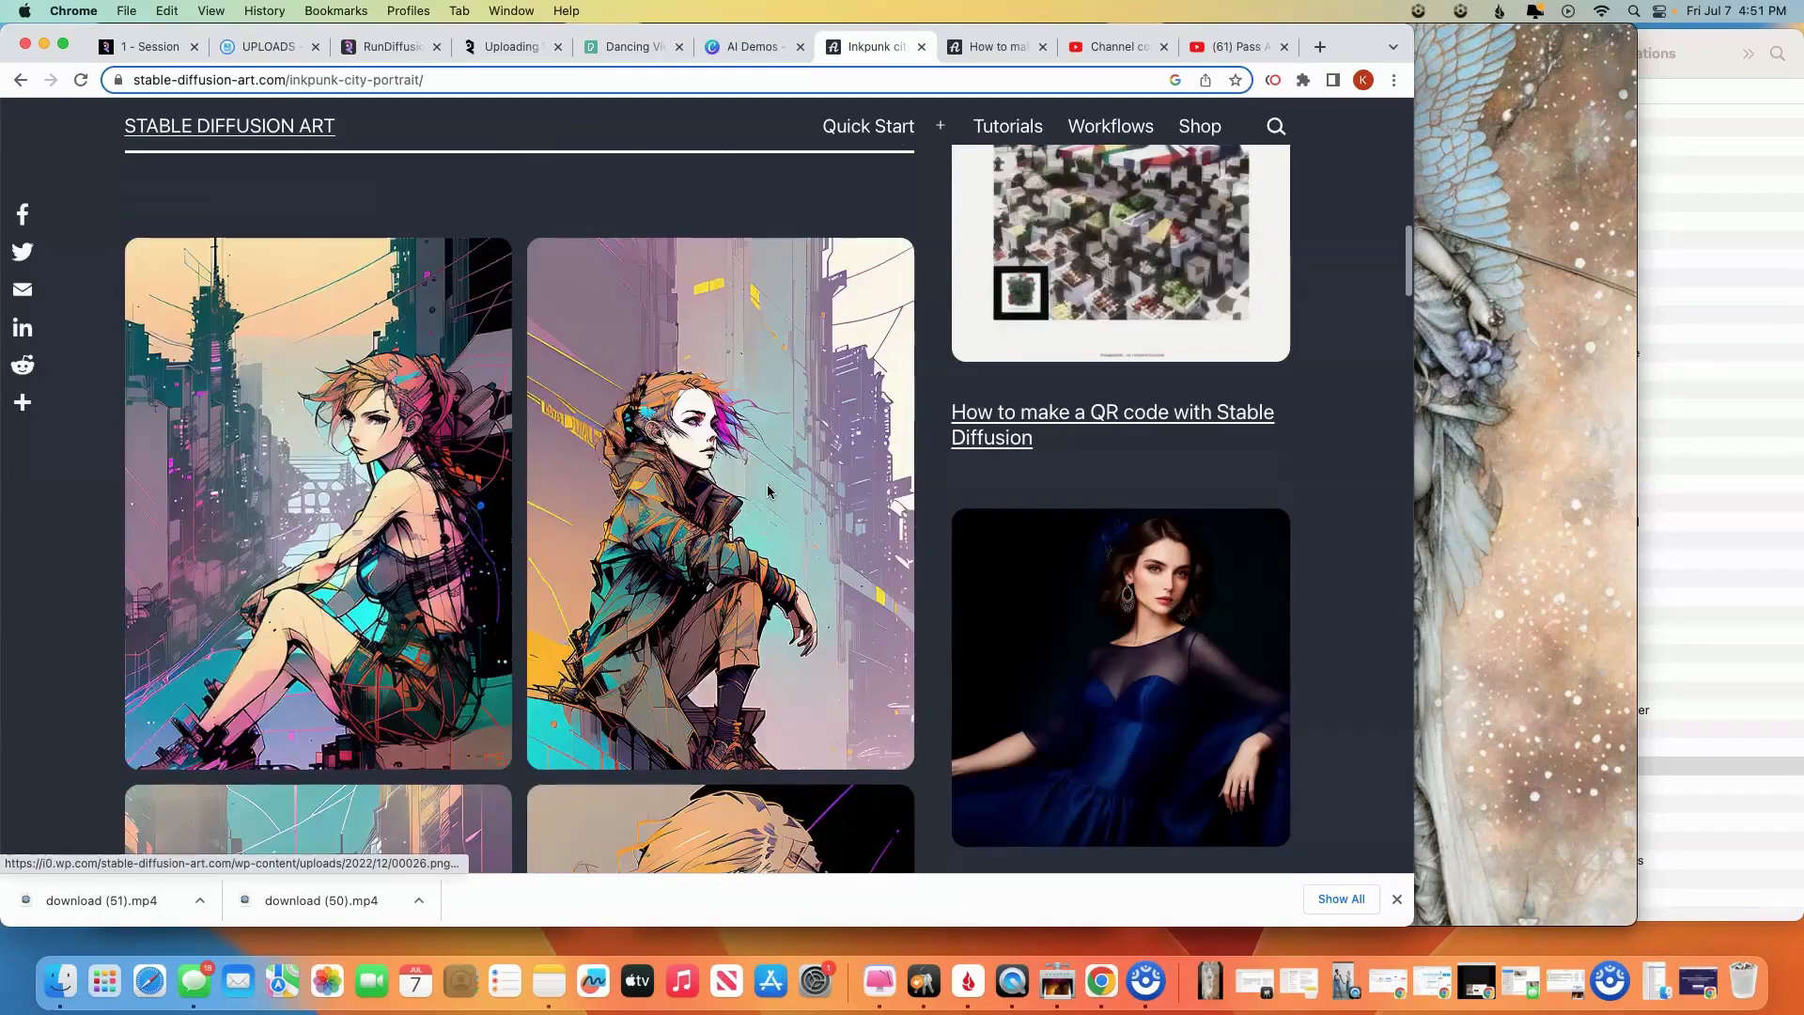
scroll(down, 3)
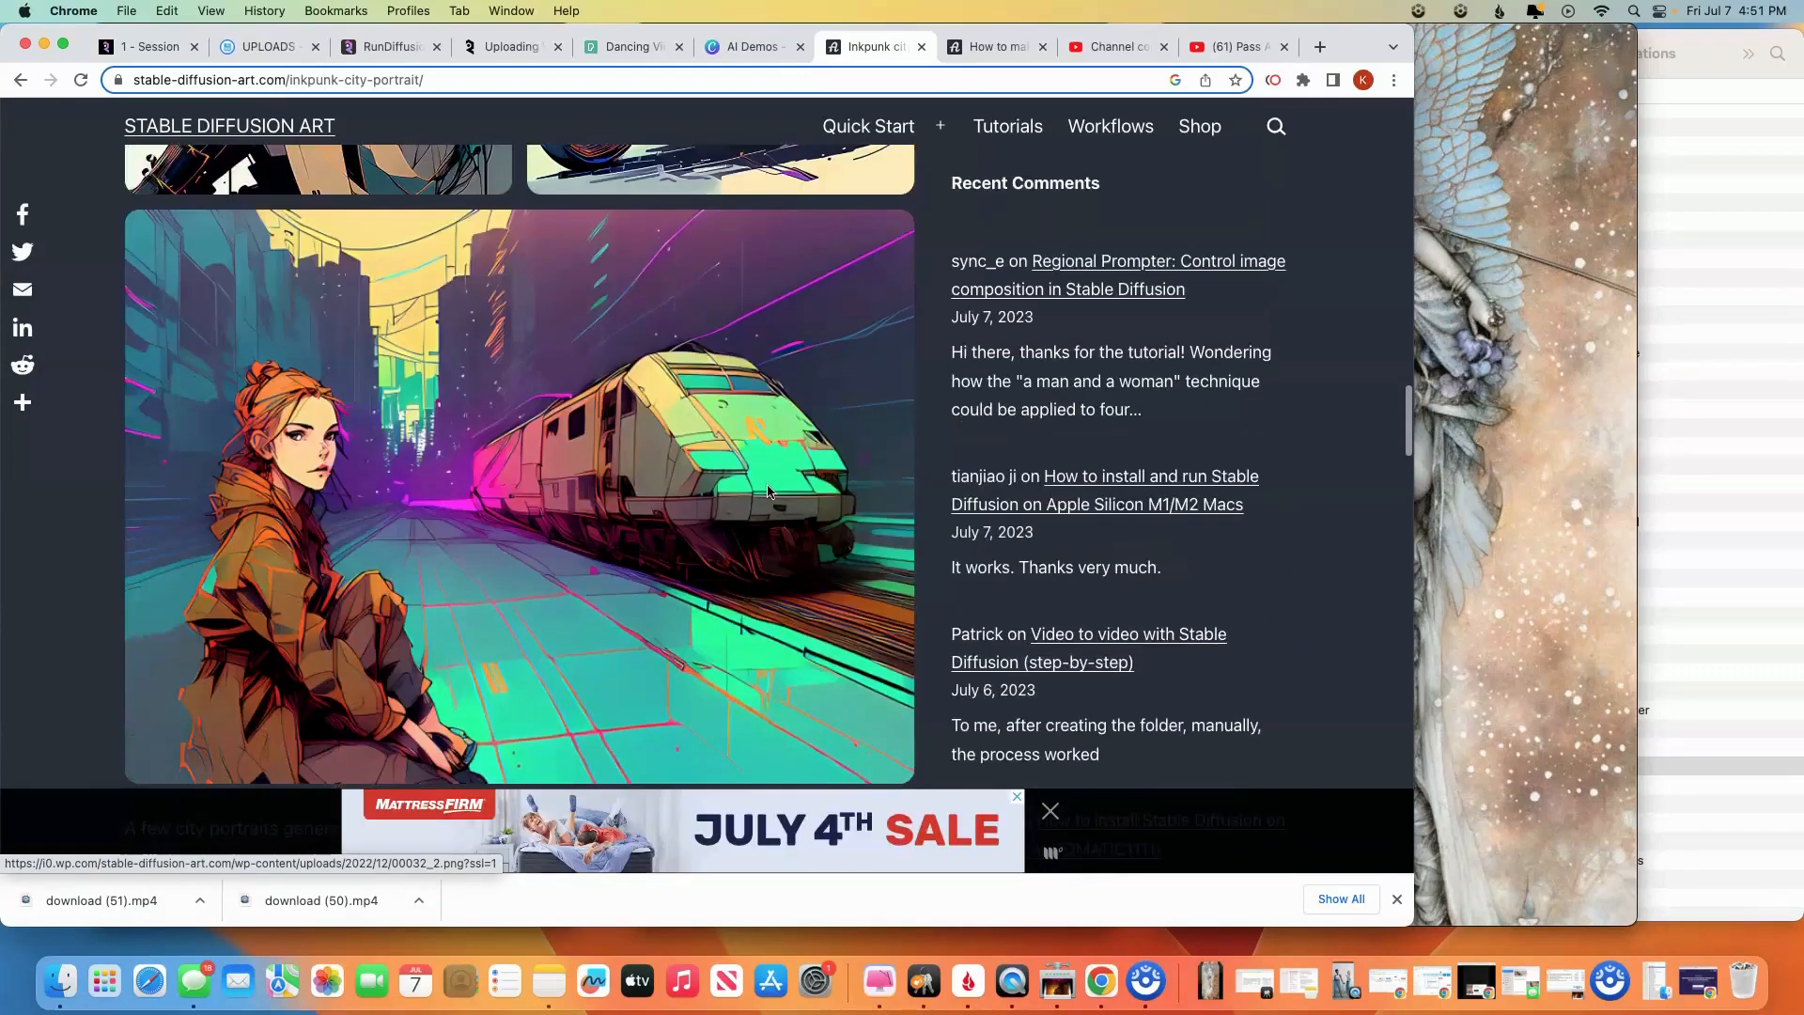
scroll(down, 3)
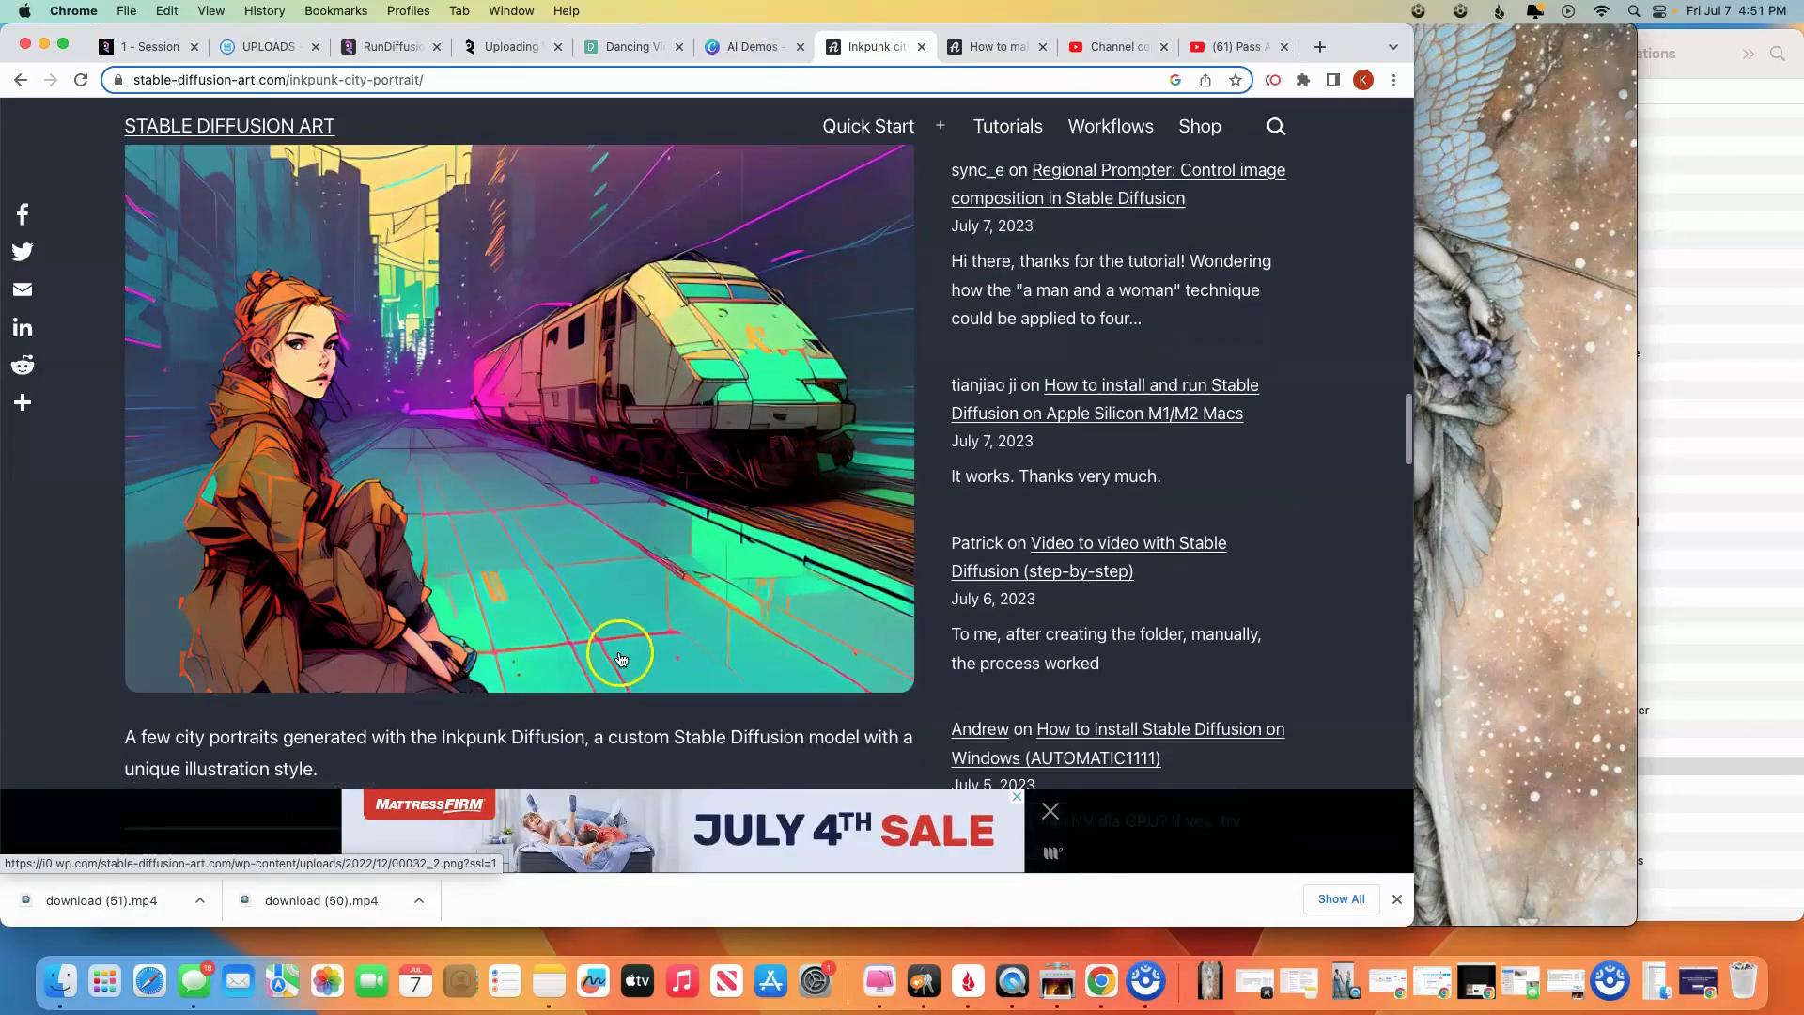
scroll(down, 3)
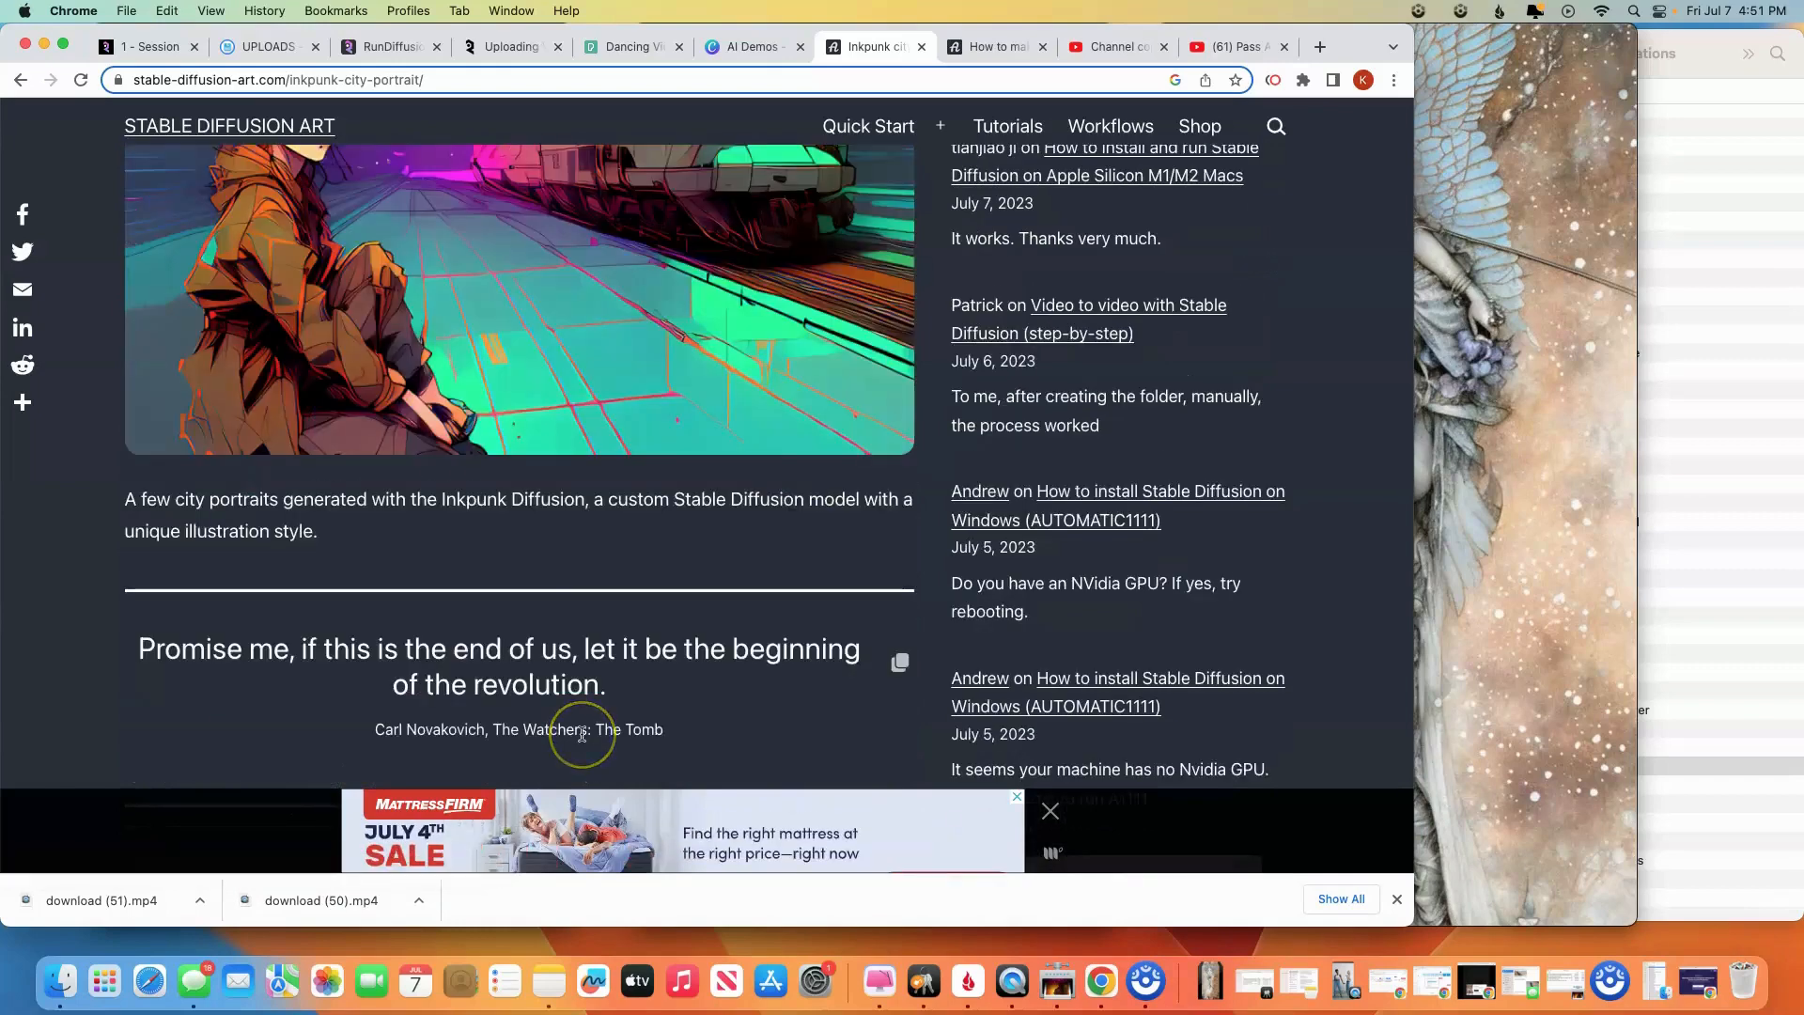
scroll(down, 3)
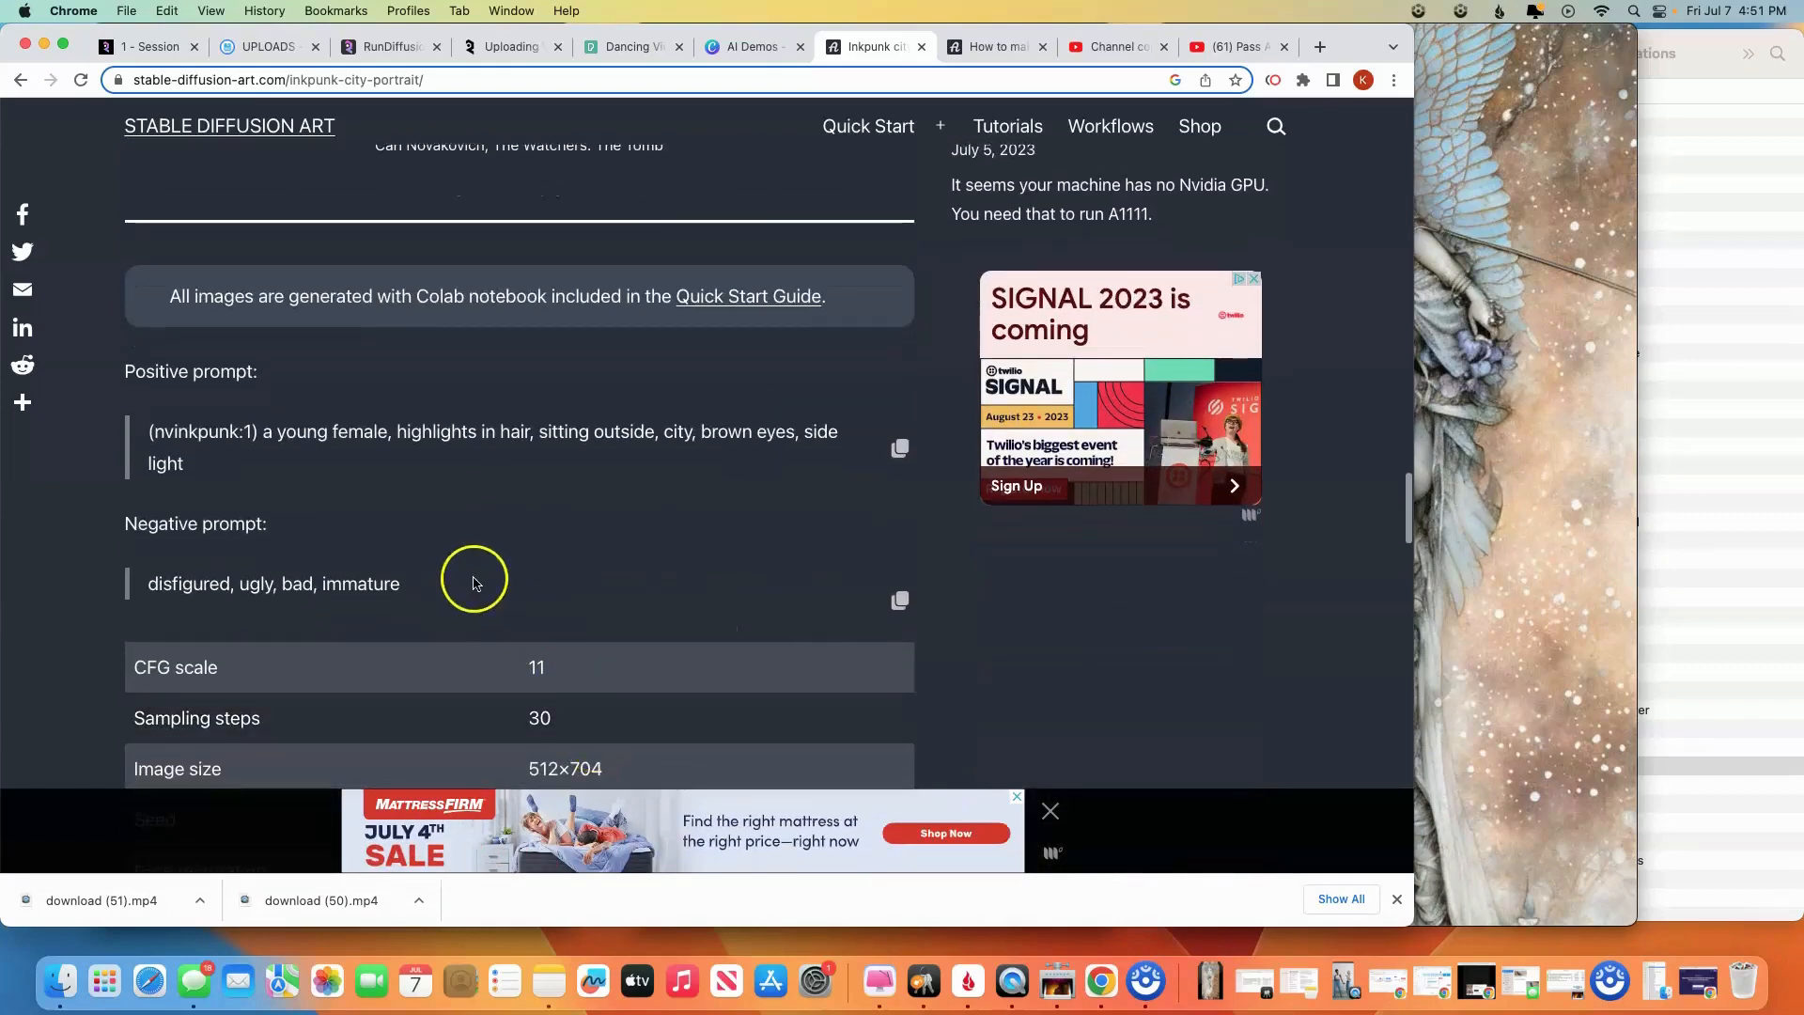
mouse_move(900, 447)
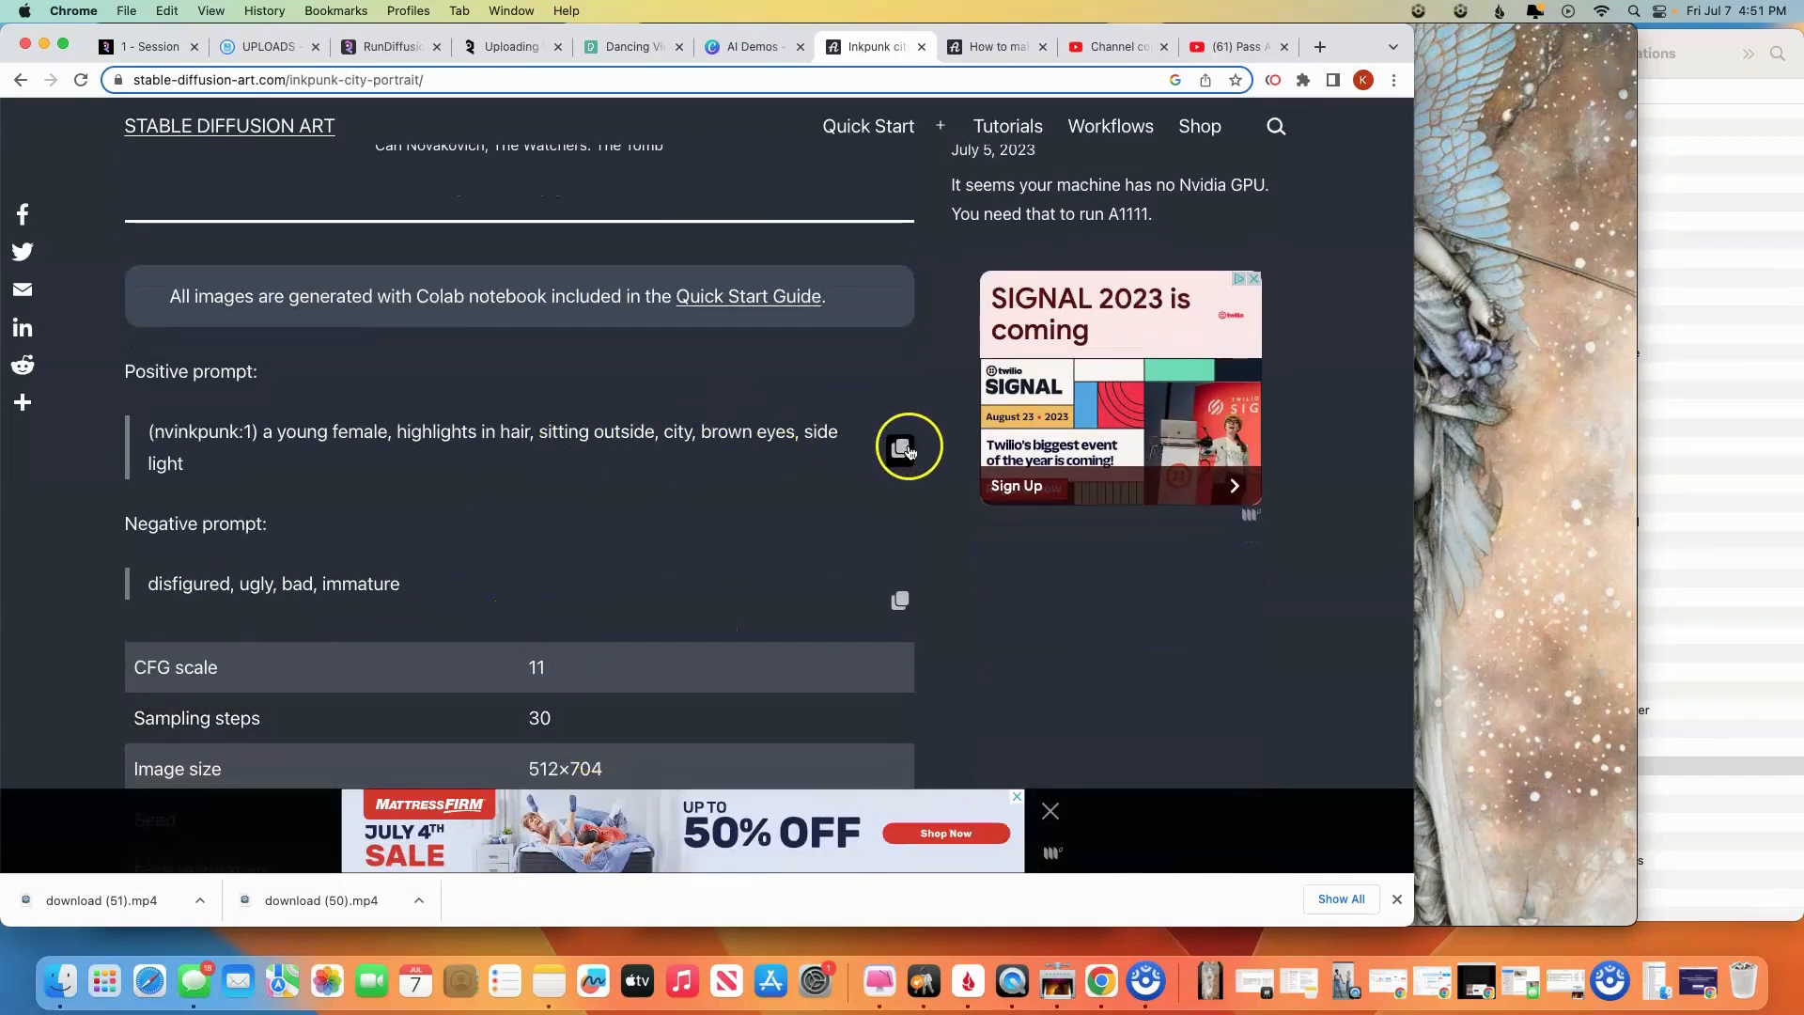
mouse_move(218, 79)
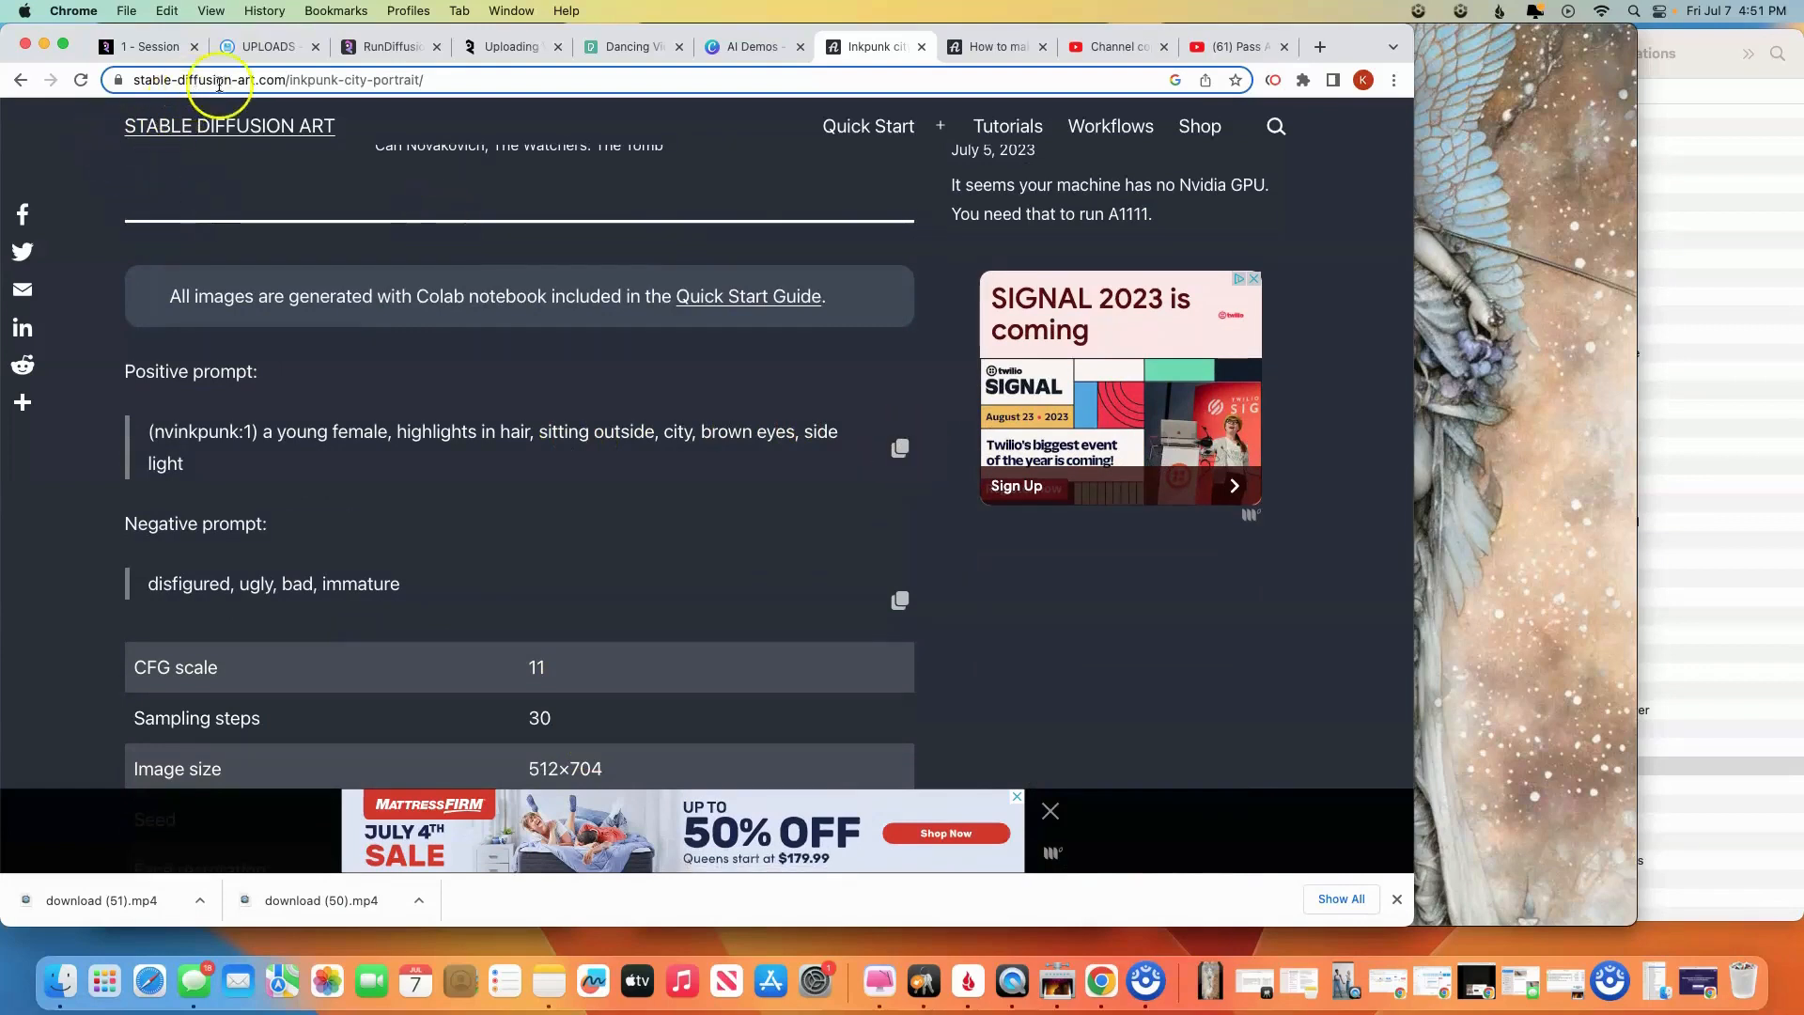
click(900, 447)
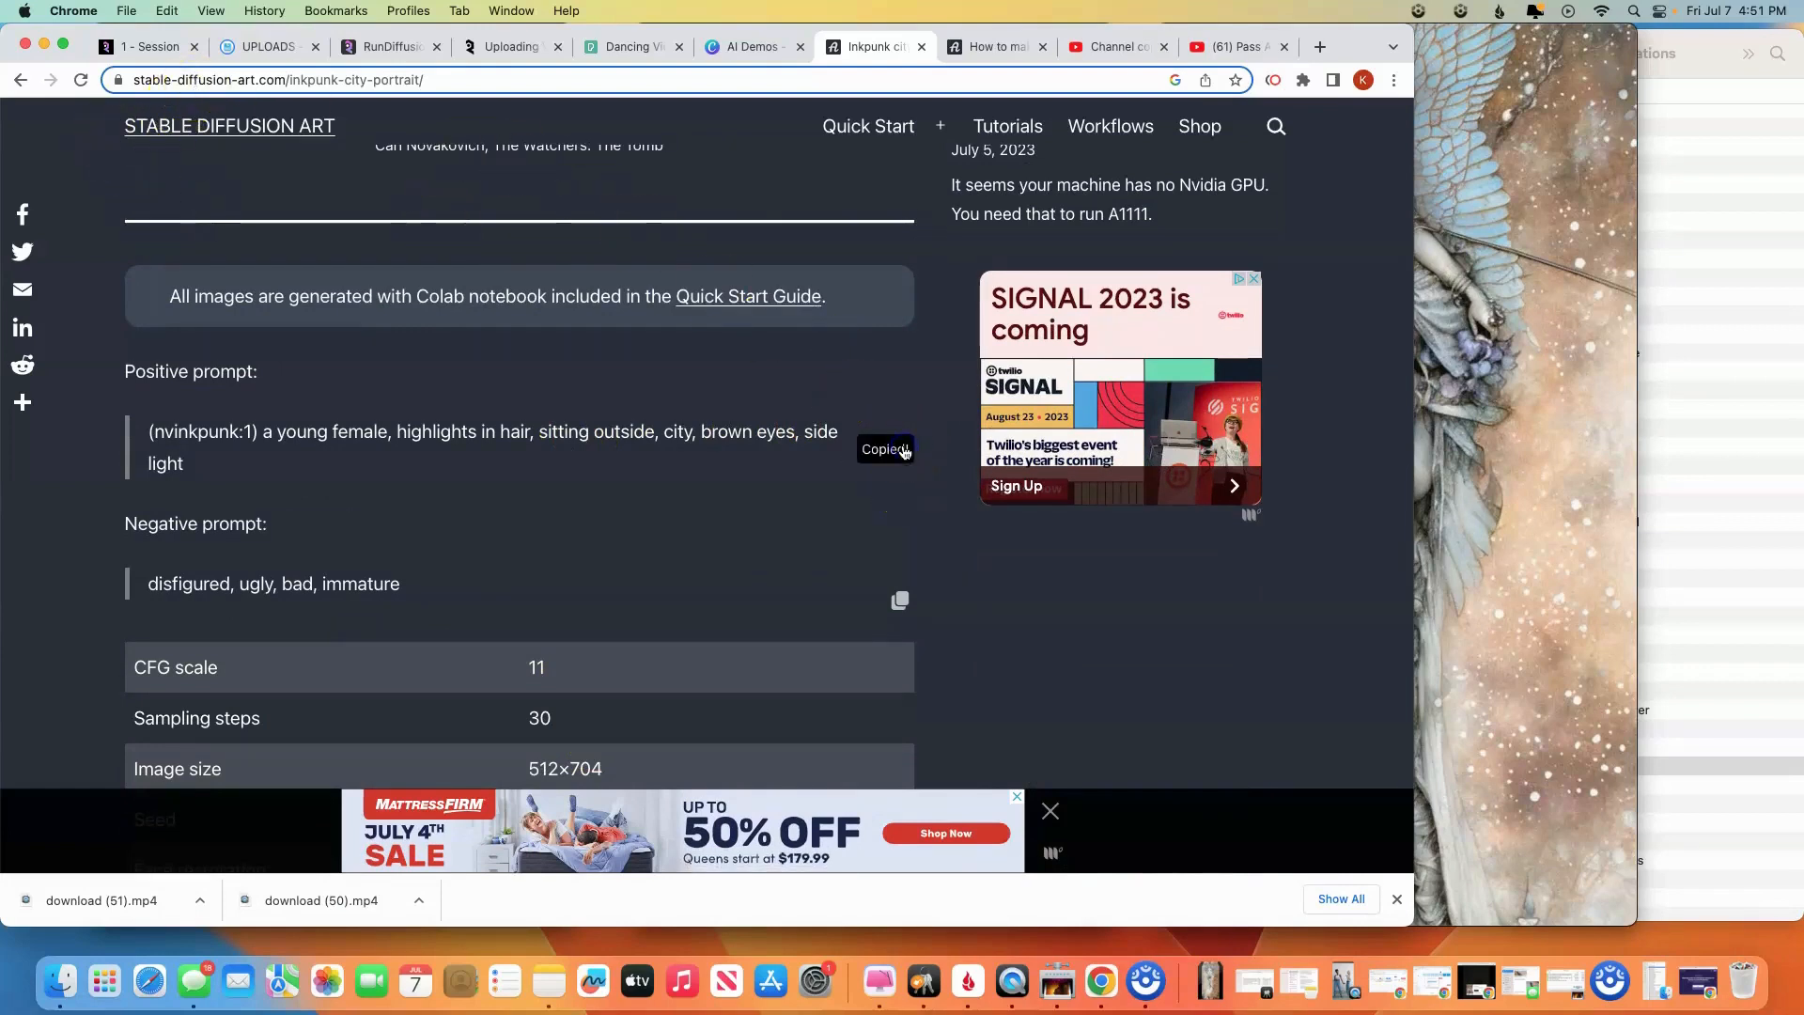
click(388, 47)
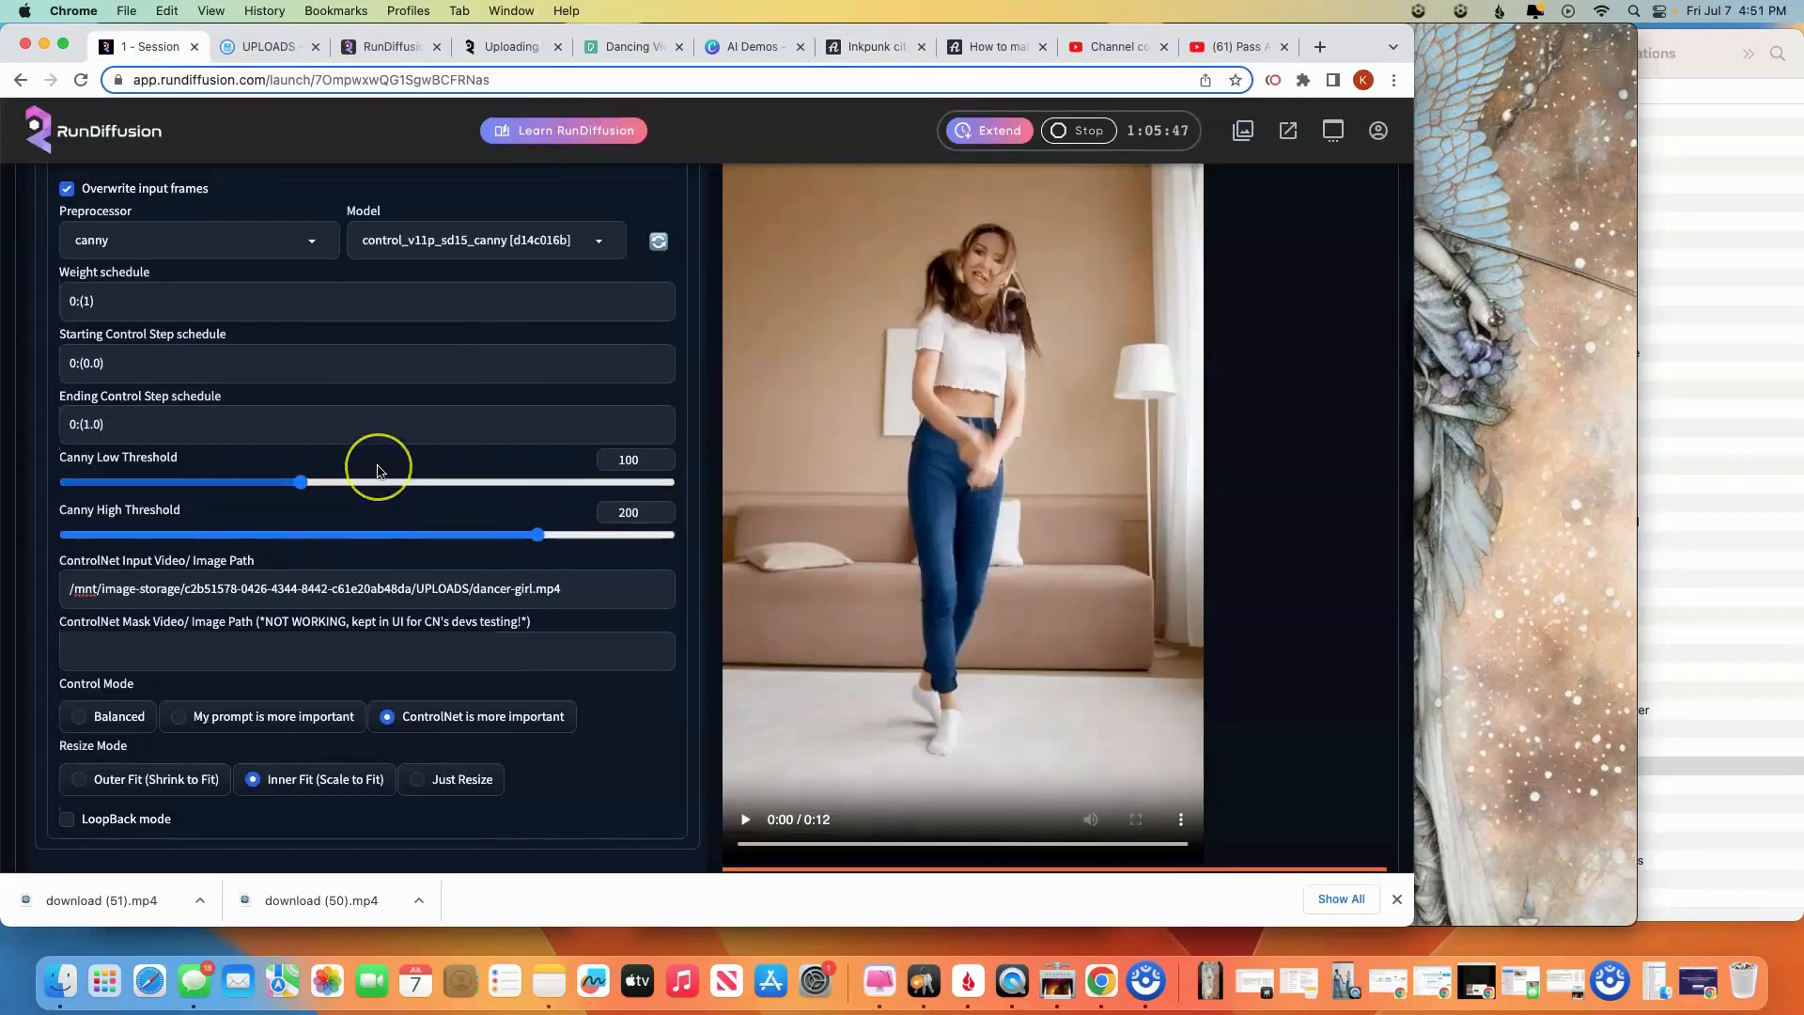
Paste the (nvinkpunk:1) young-female city prompt into Deforum's frame-0 prompt
scroll(up, 3)
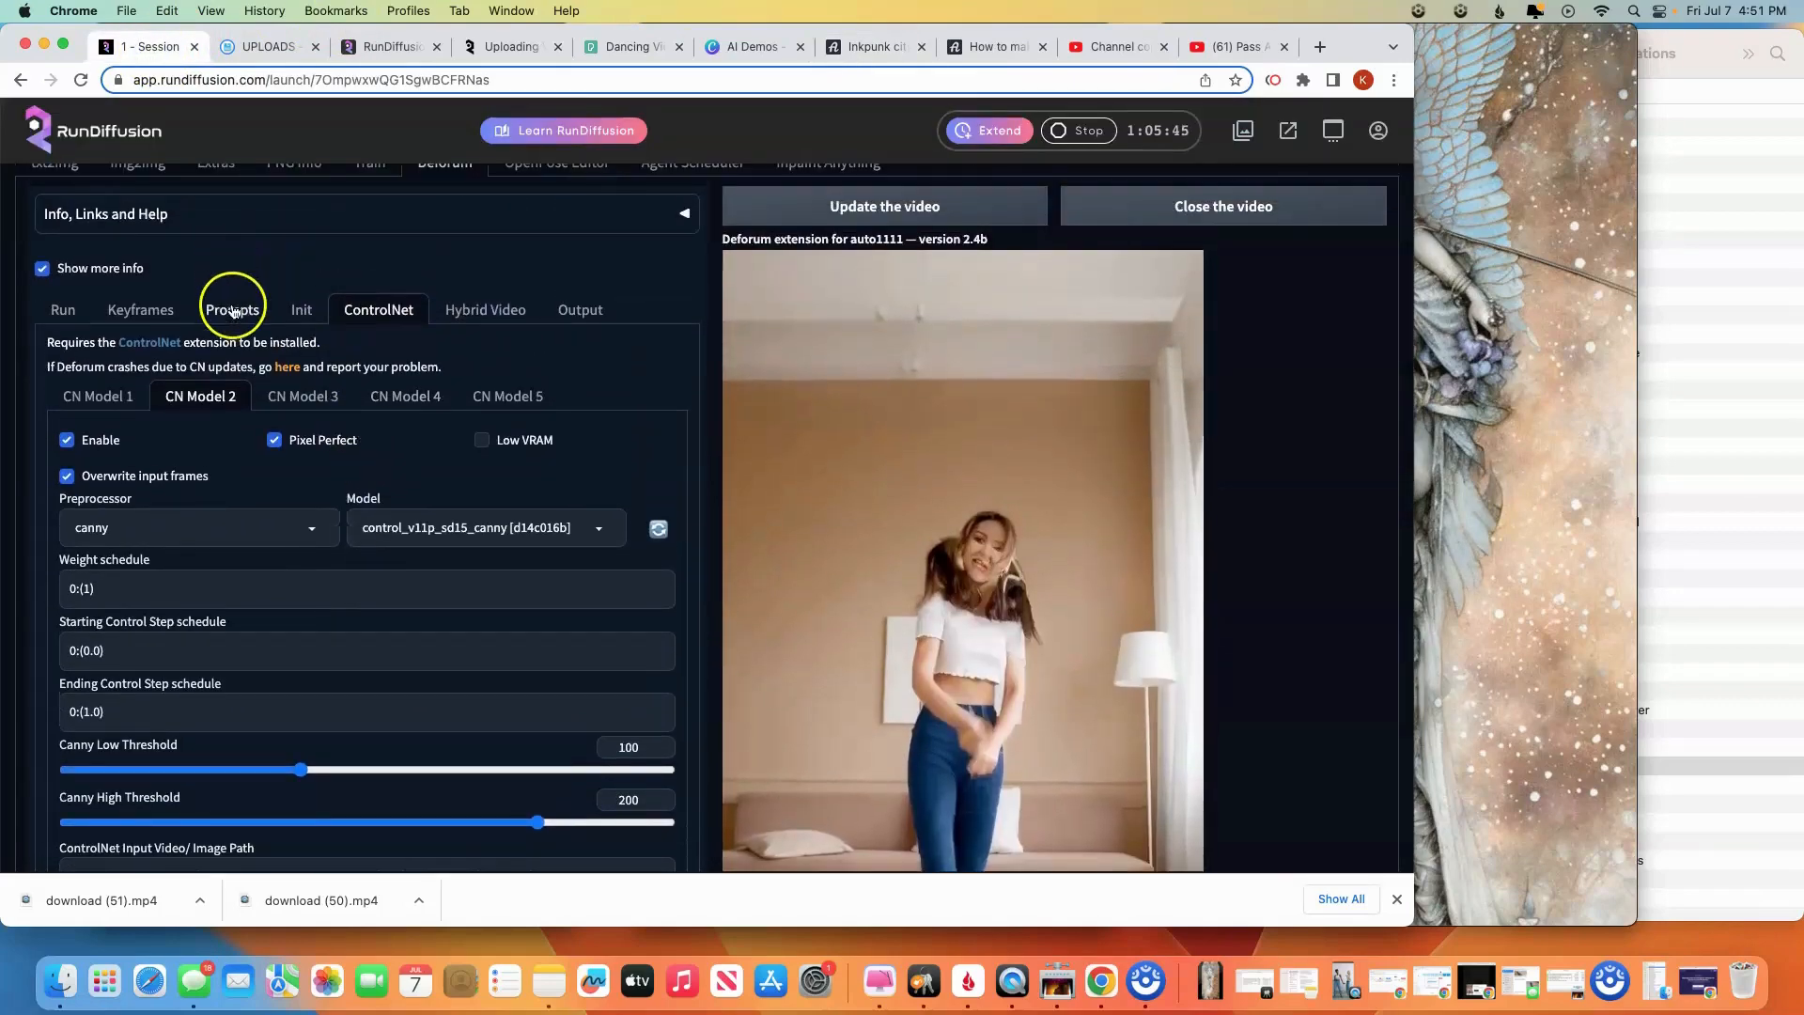
click(231, 310)
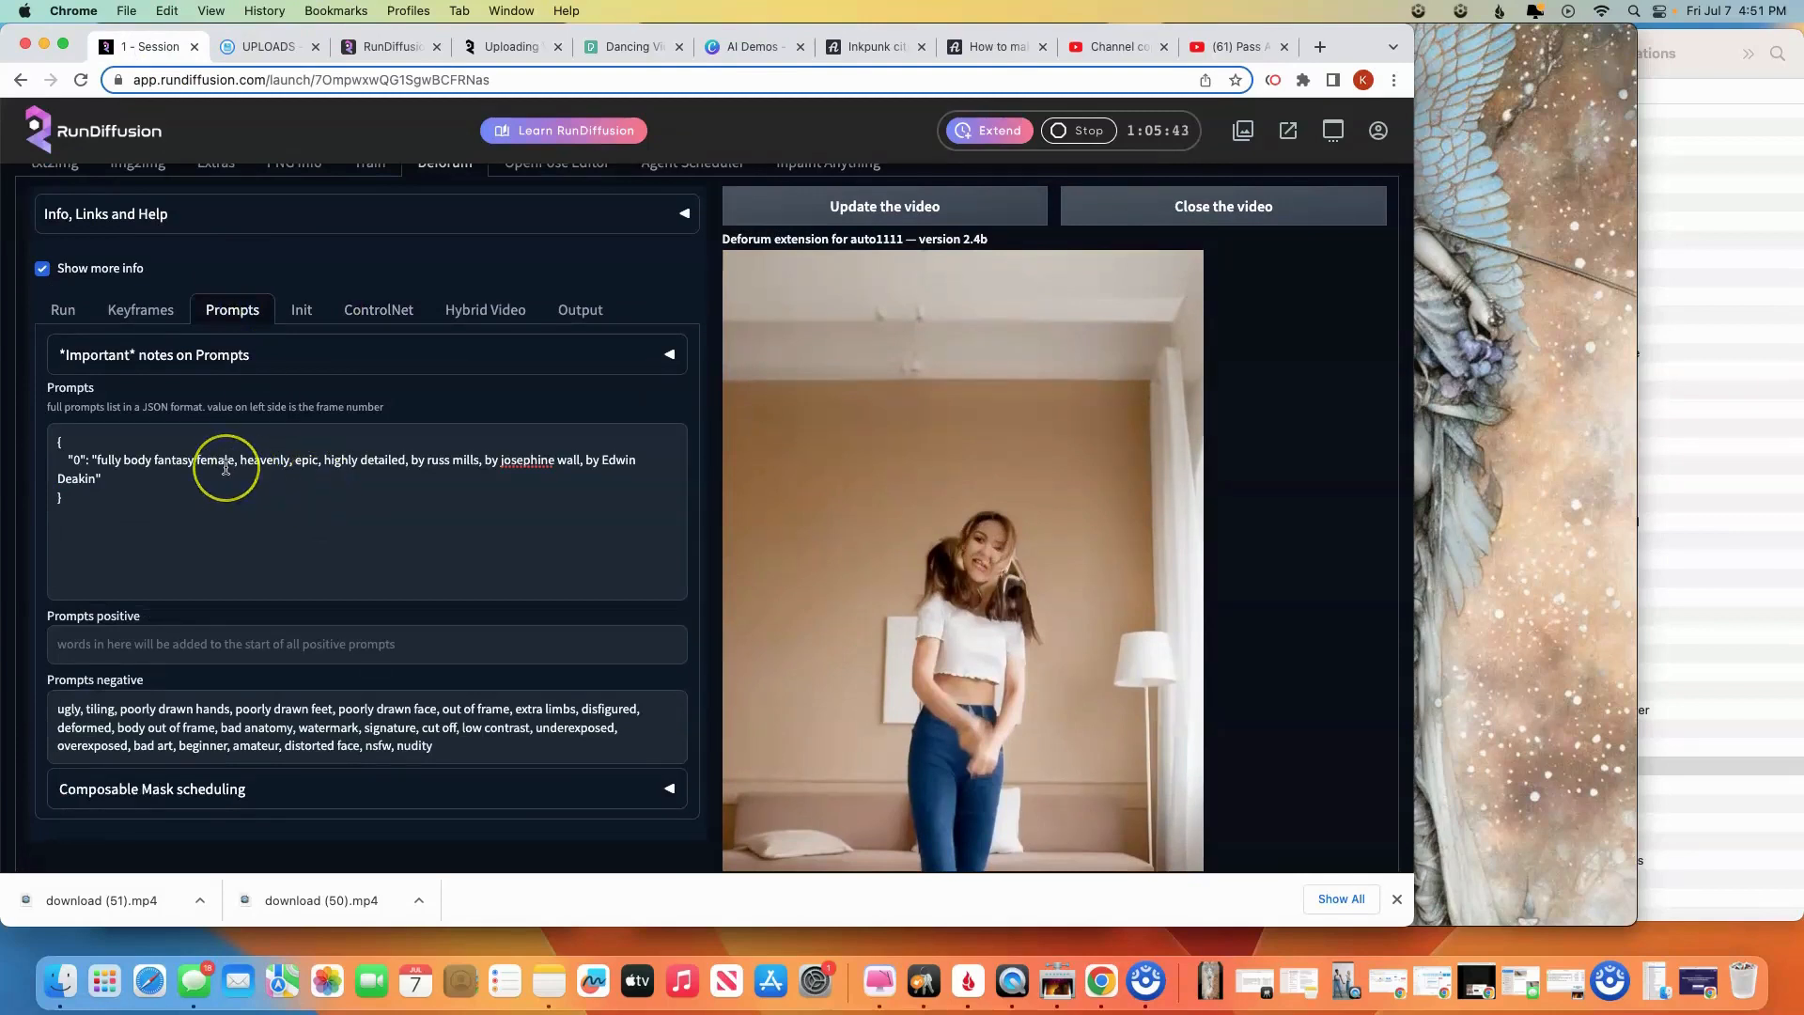
scroll(down, 3)
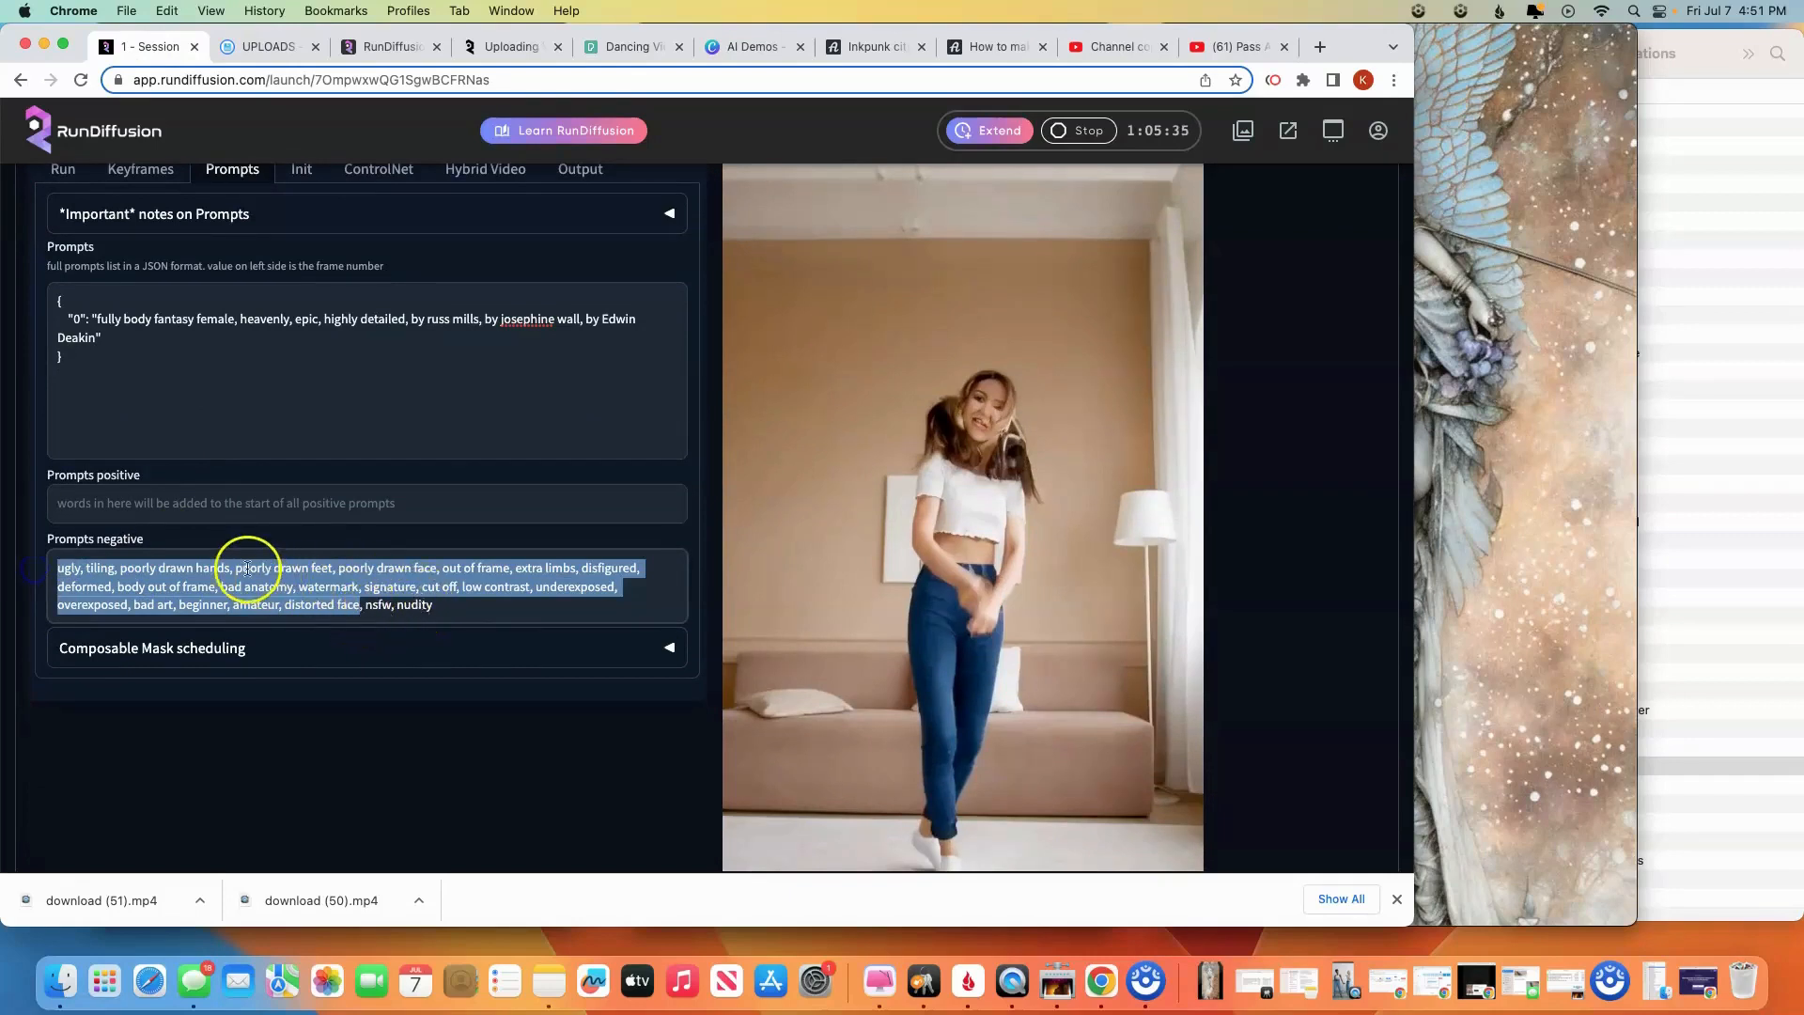
text((nvinkpunk:1) a young female, highlights in hair, sitting outside, city, brown eyes, side light, nsfw, nudity)
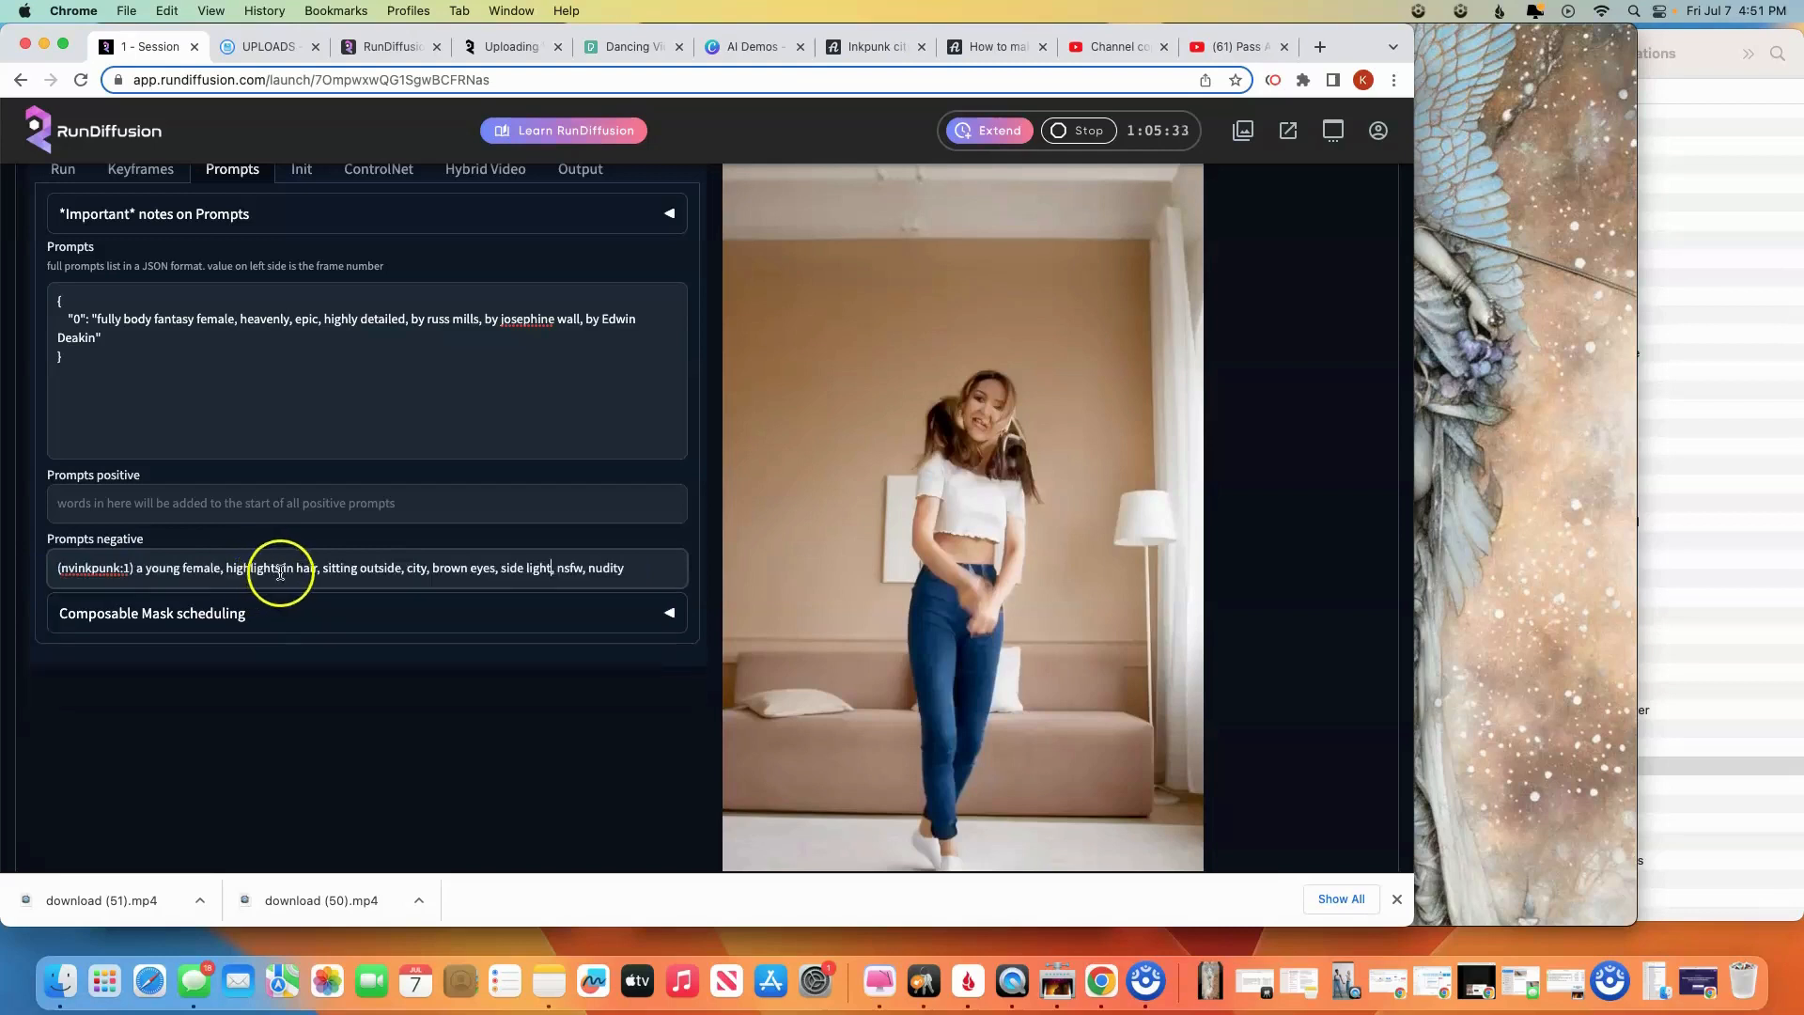
mouse_move(475, 612)
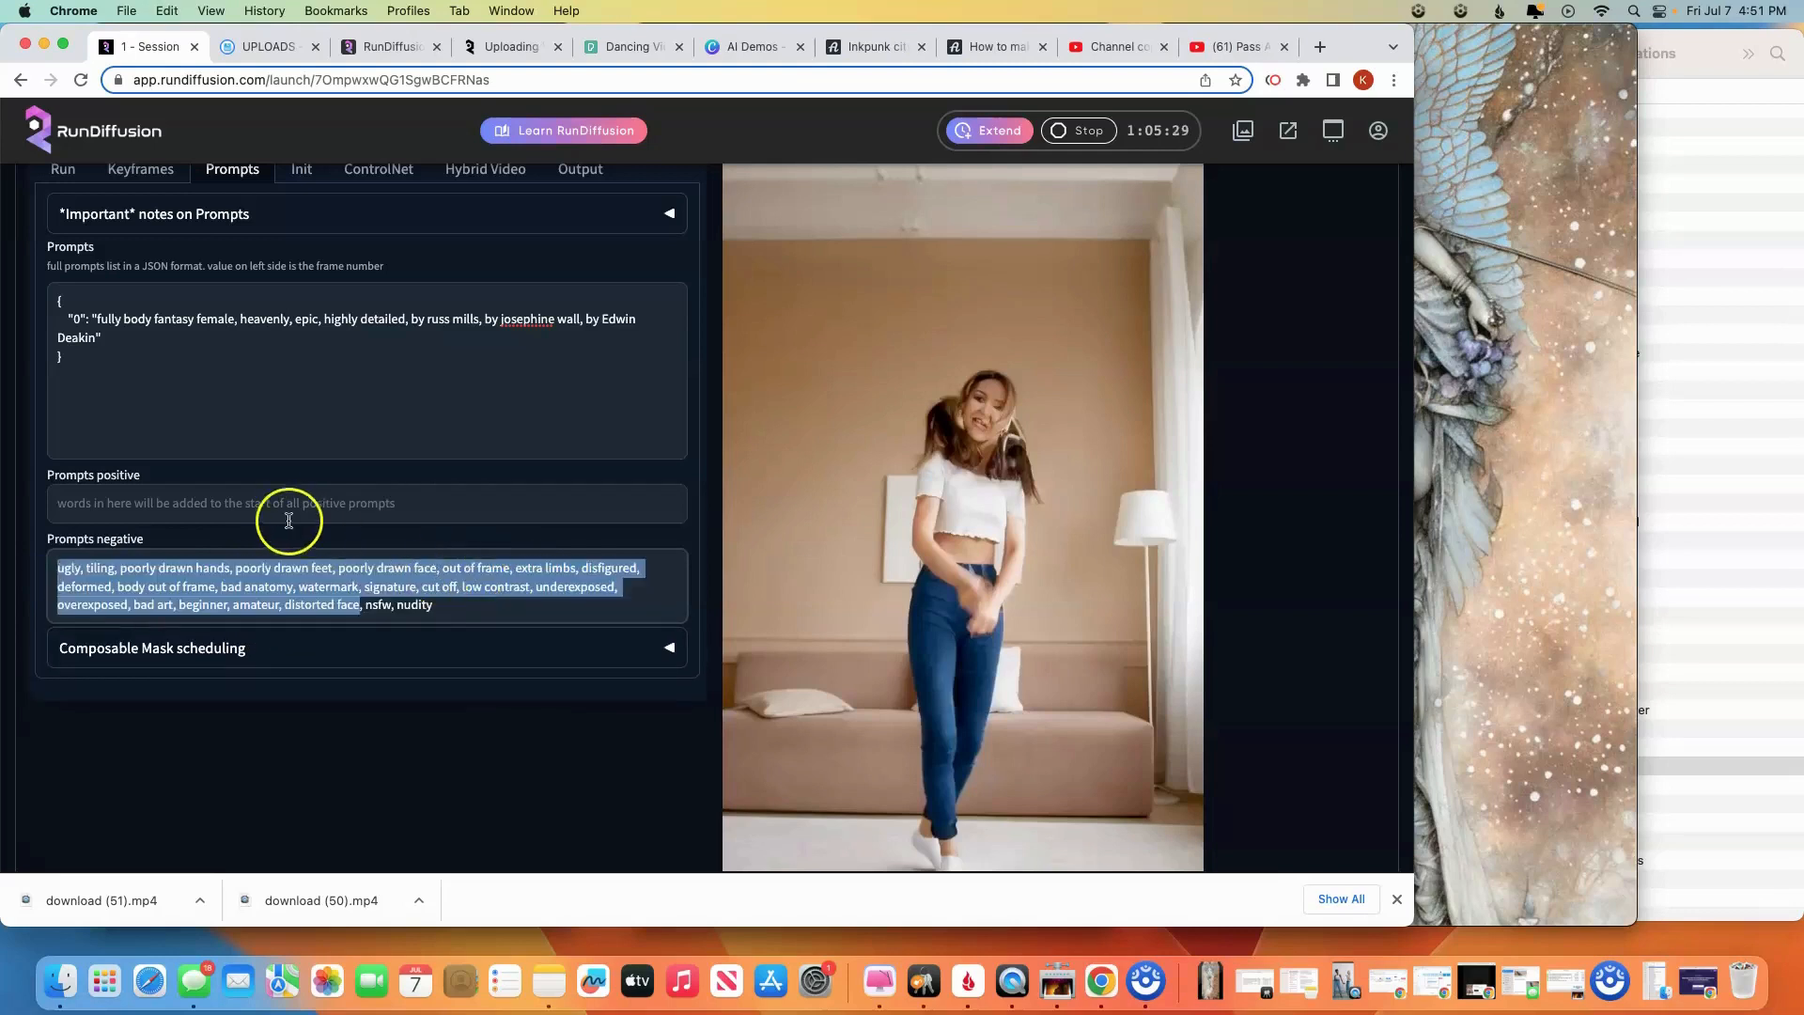
text((nvinkpunk:1) a young female, highlights in hair, sitting outside, city, brown eyes, side light)
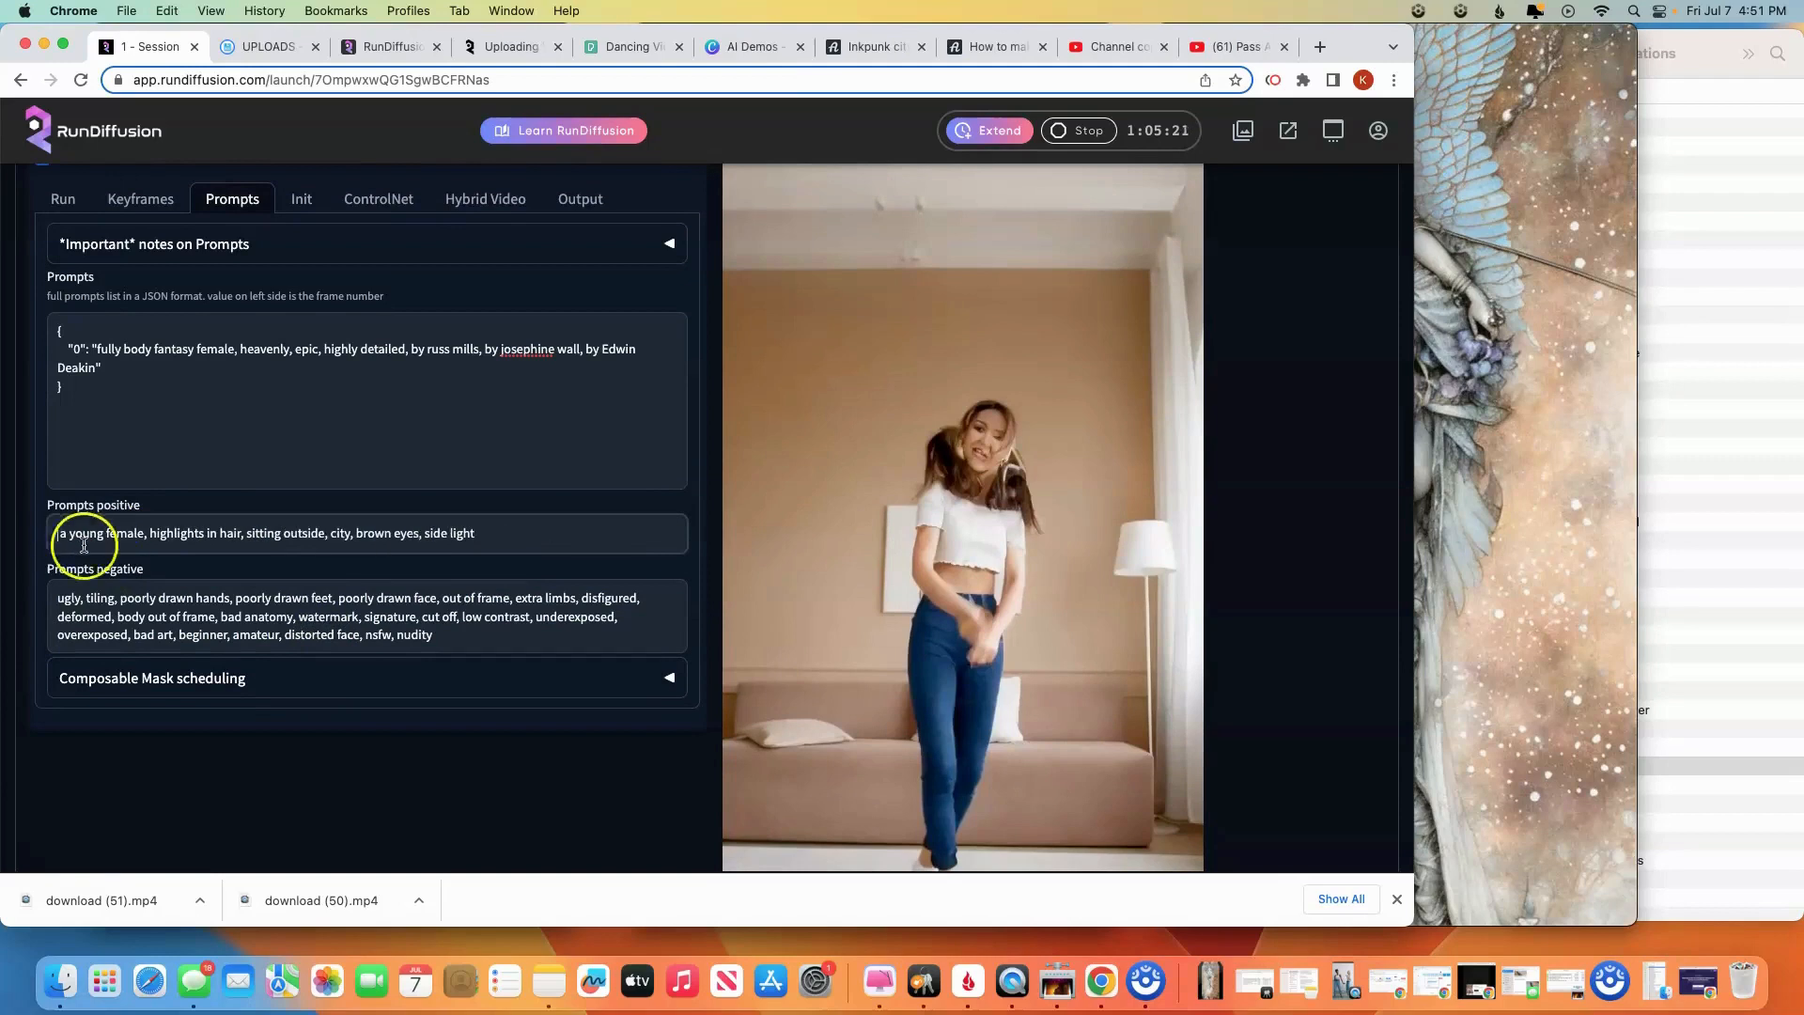
Make frame 0 read 'a young female, highlights in hair, sitting outside, city, brown eyes, side light'
triple_click(263, 532)
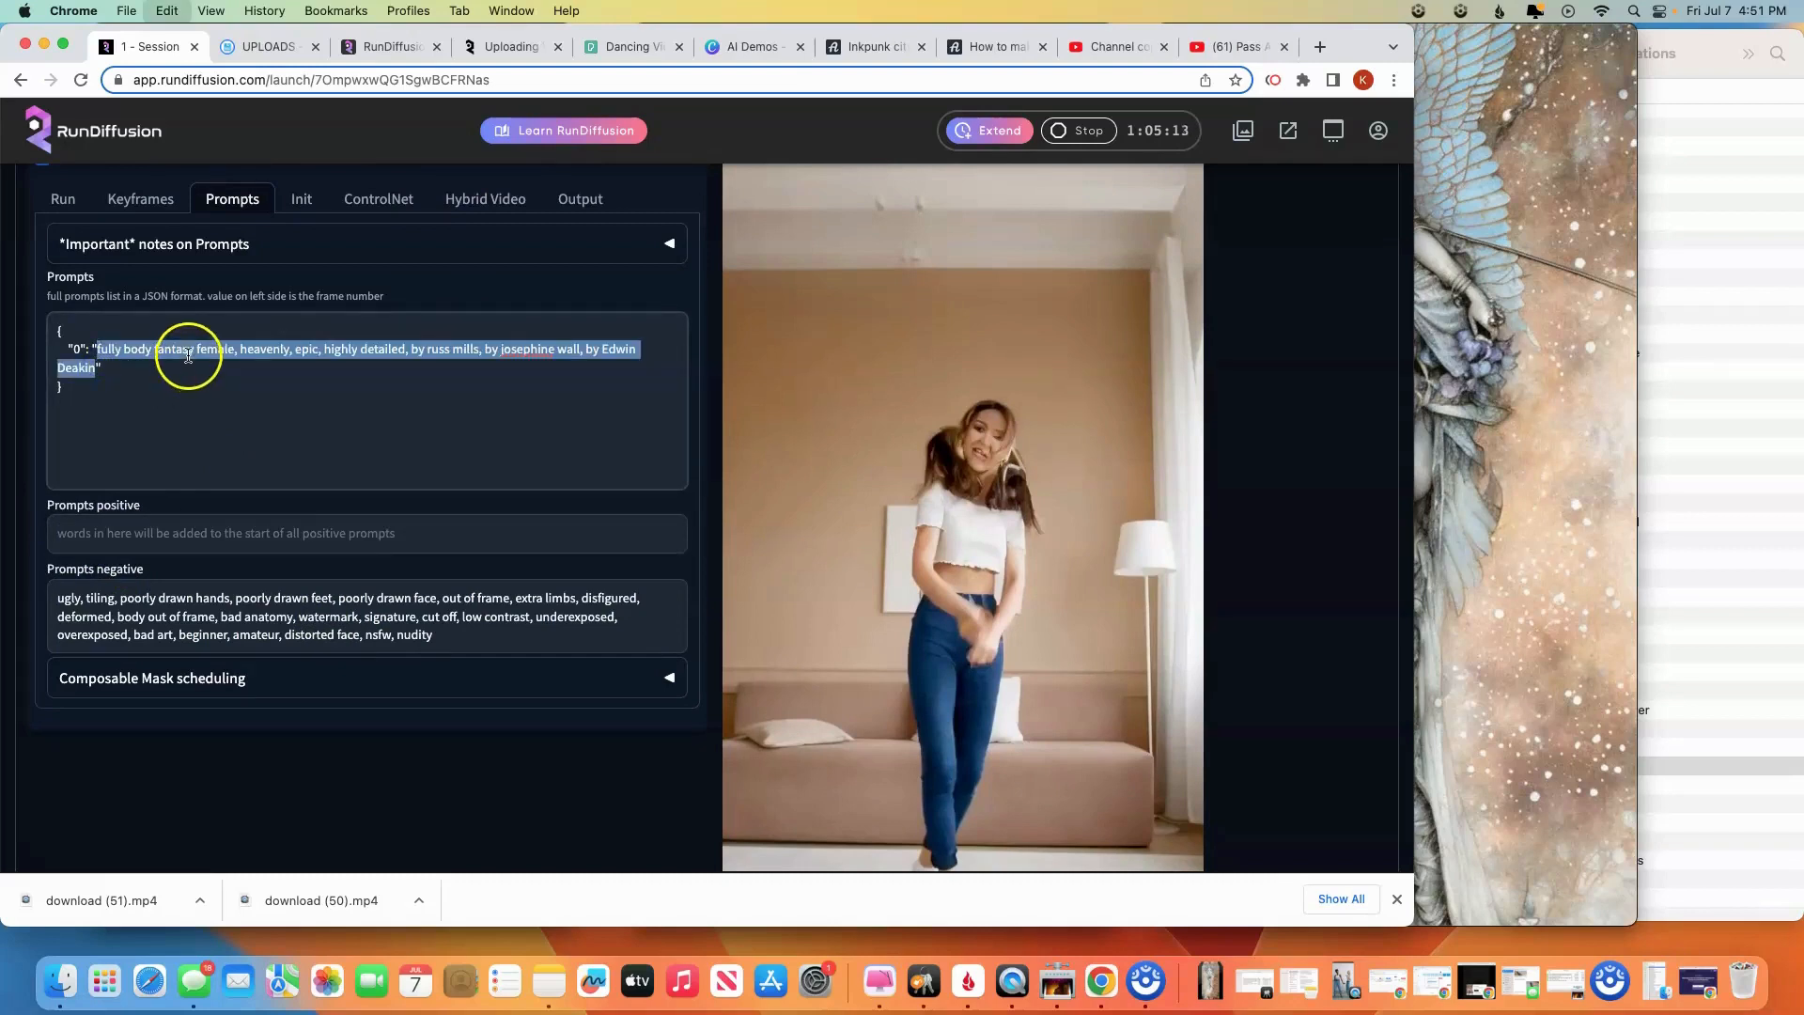
text(a young female, highlights in hair, sitting outside, city, brown eyes, side light")
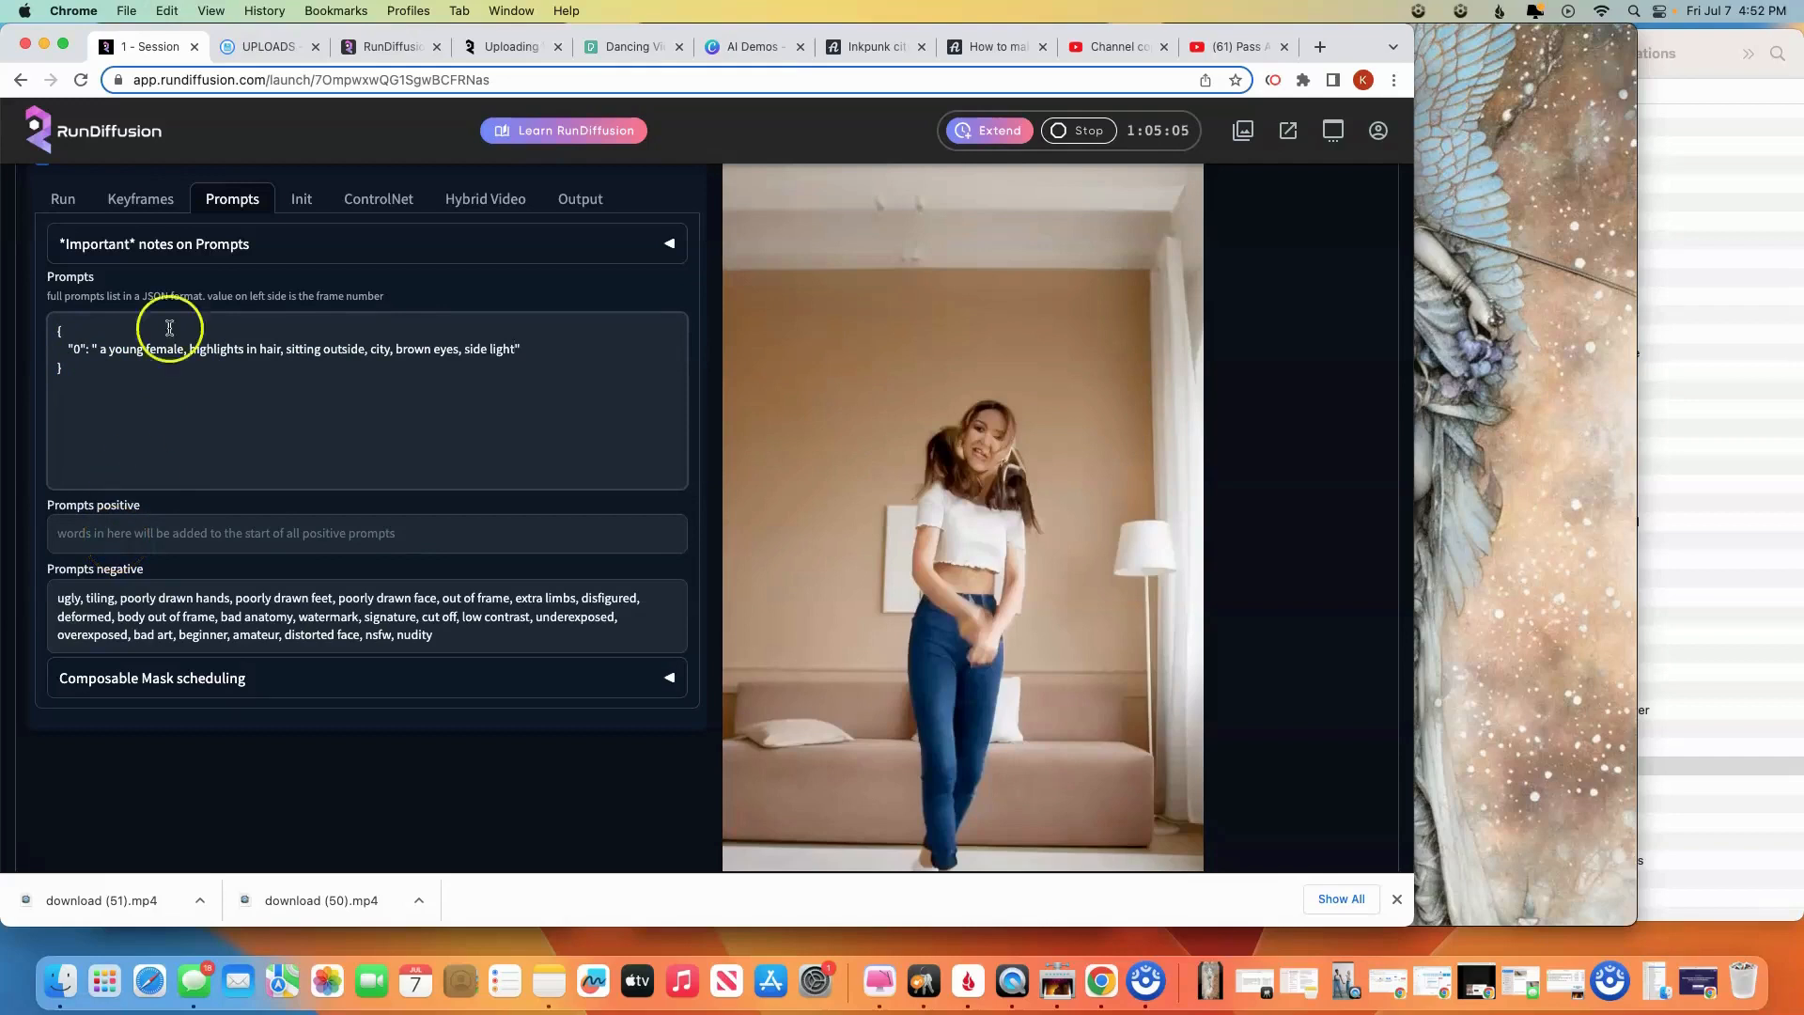
mouse_move(210, 361)
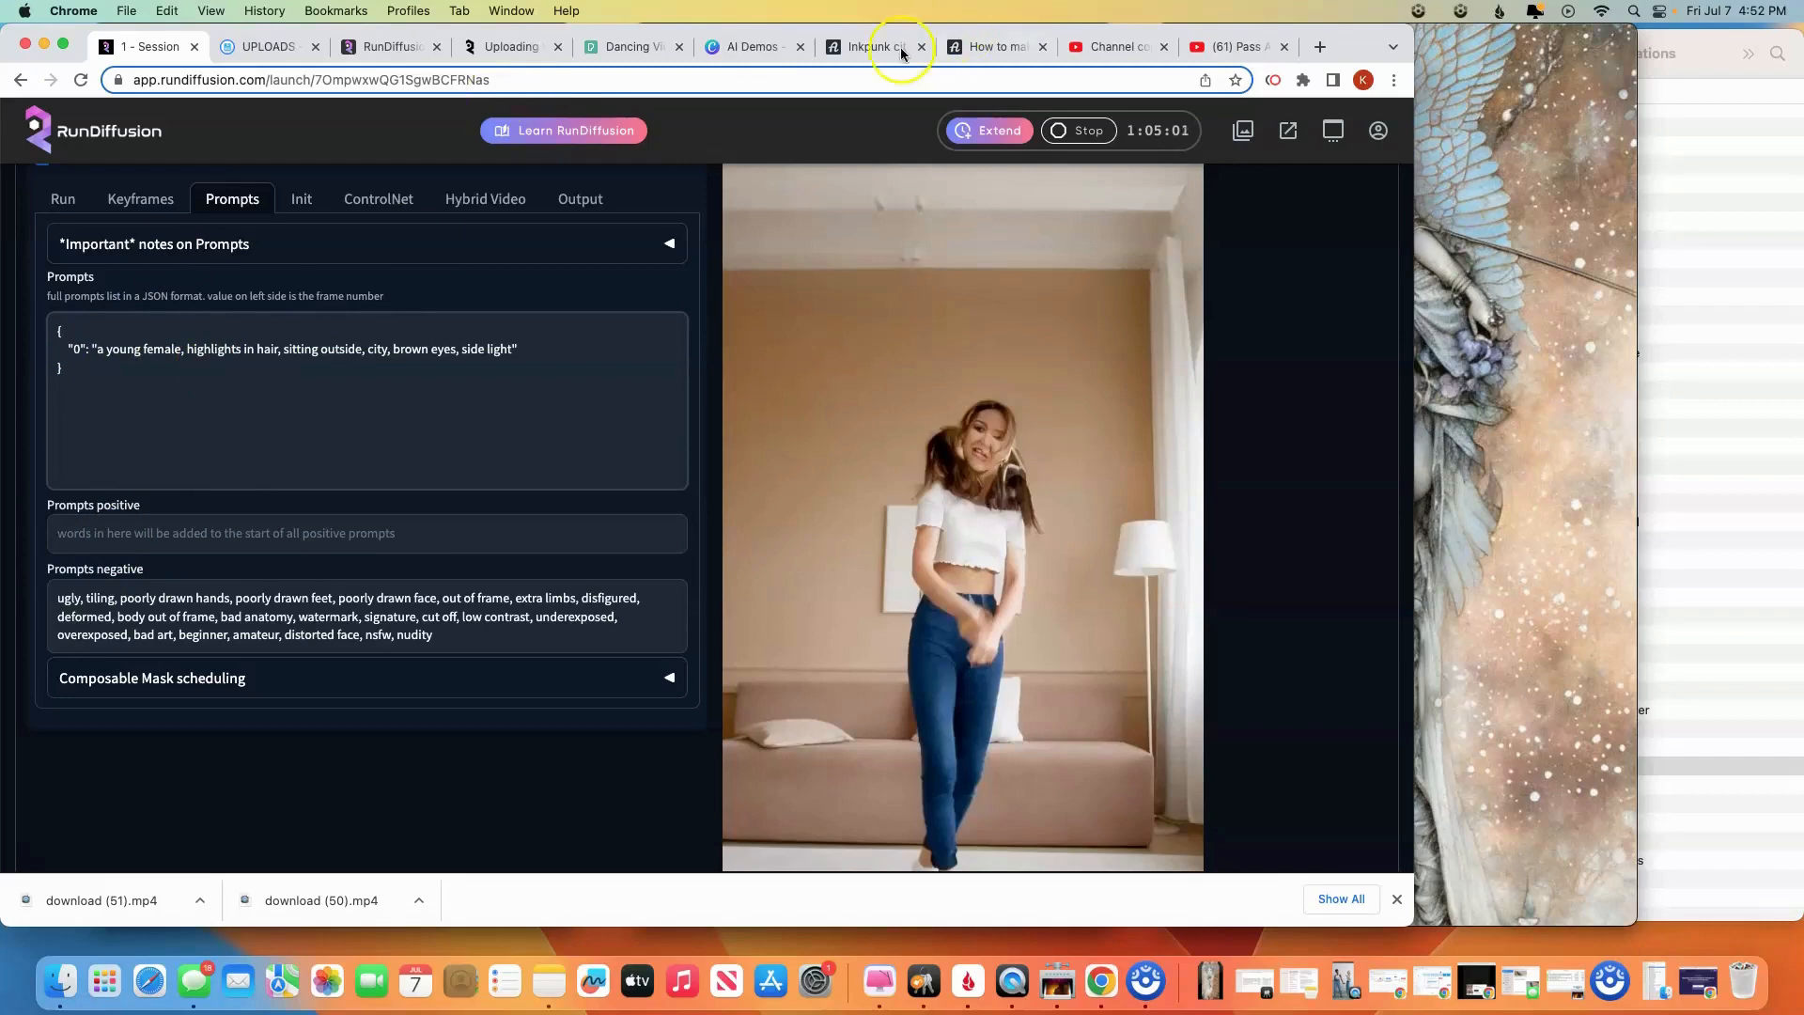
Copy the Inkpunk guide's negative prompt 'disfigured, ugly, bad, immature' and return to Deforum
click(874, 45)
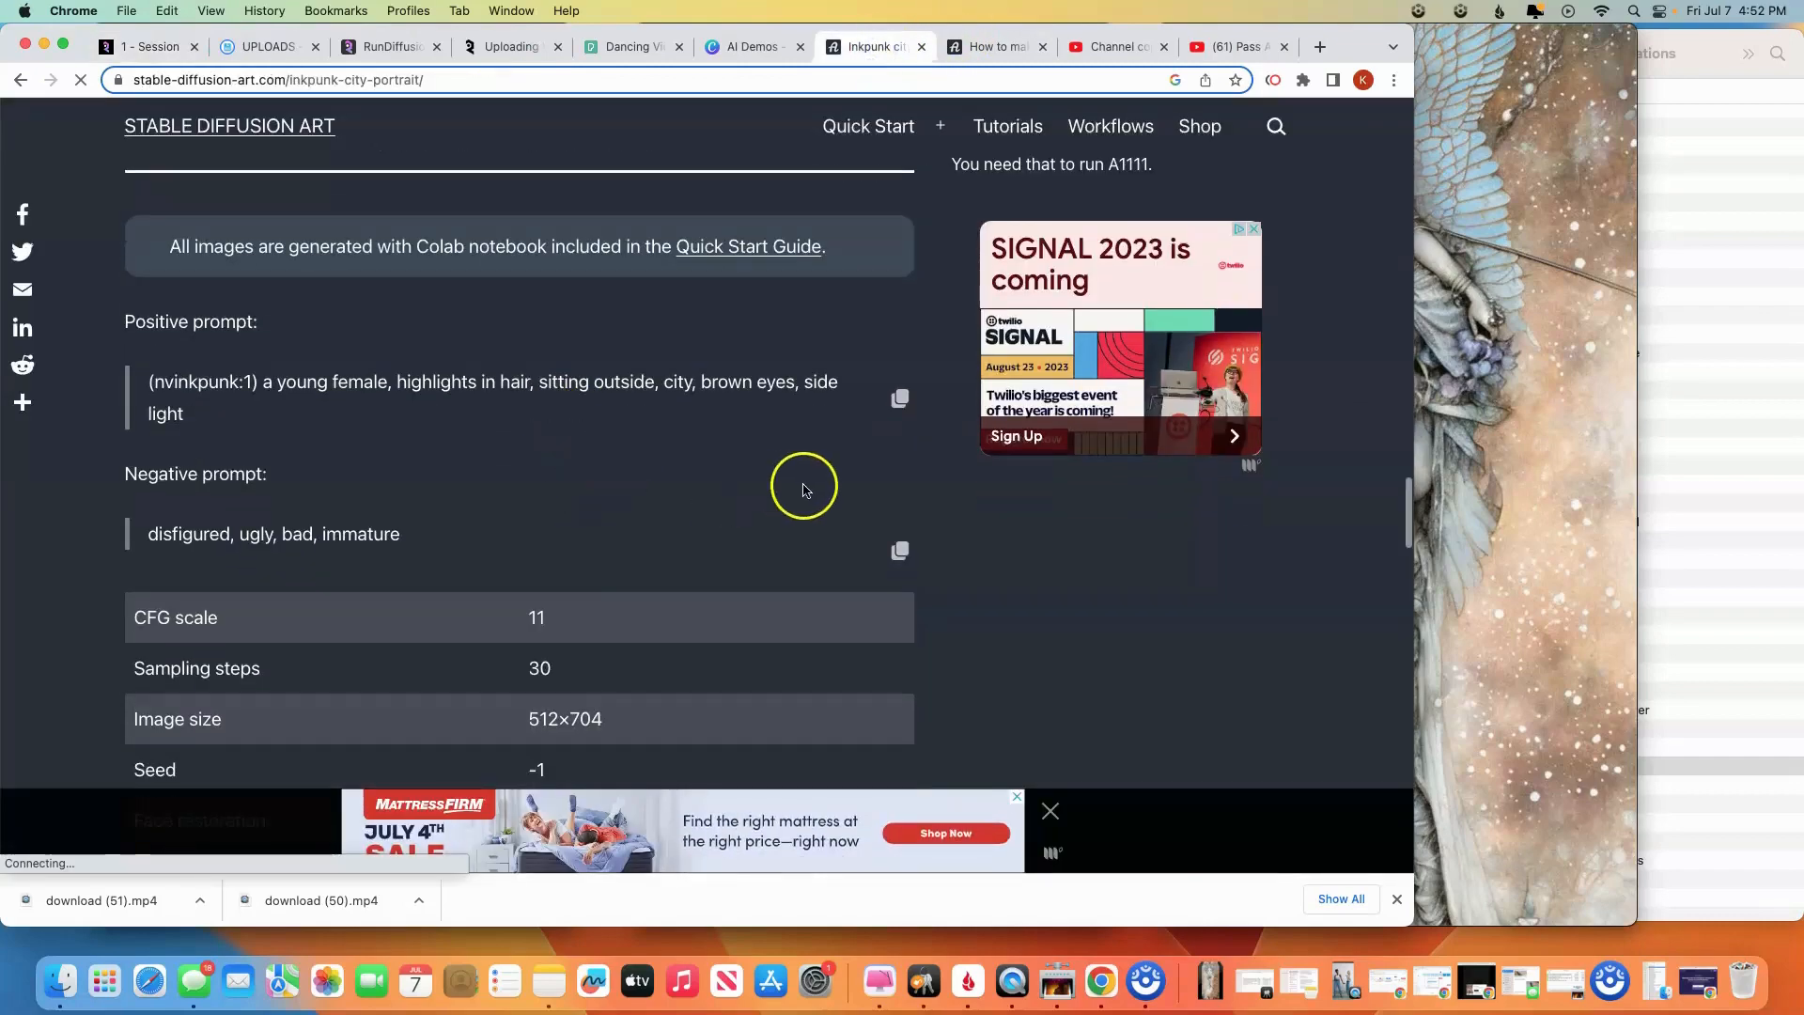
click(898, 550)
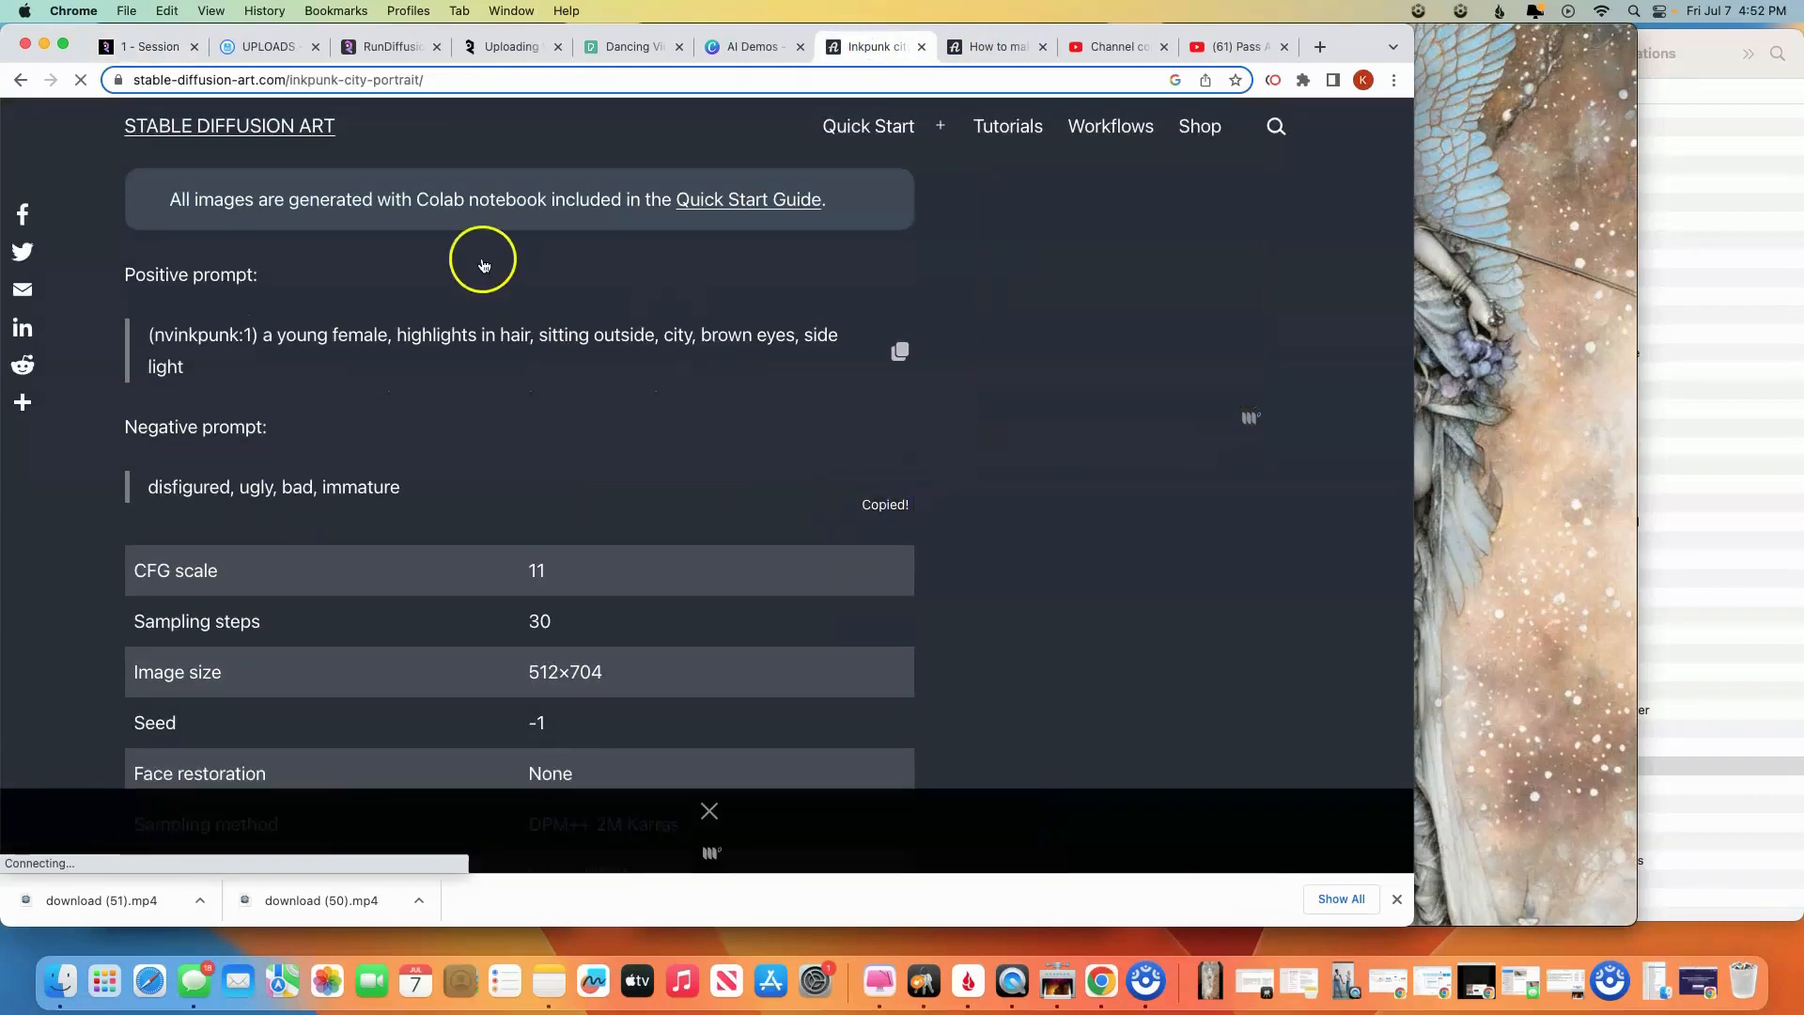
click(385, 45)
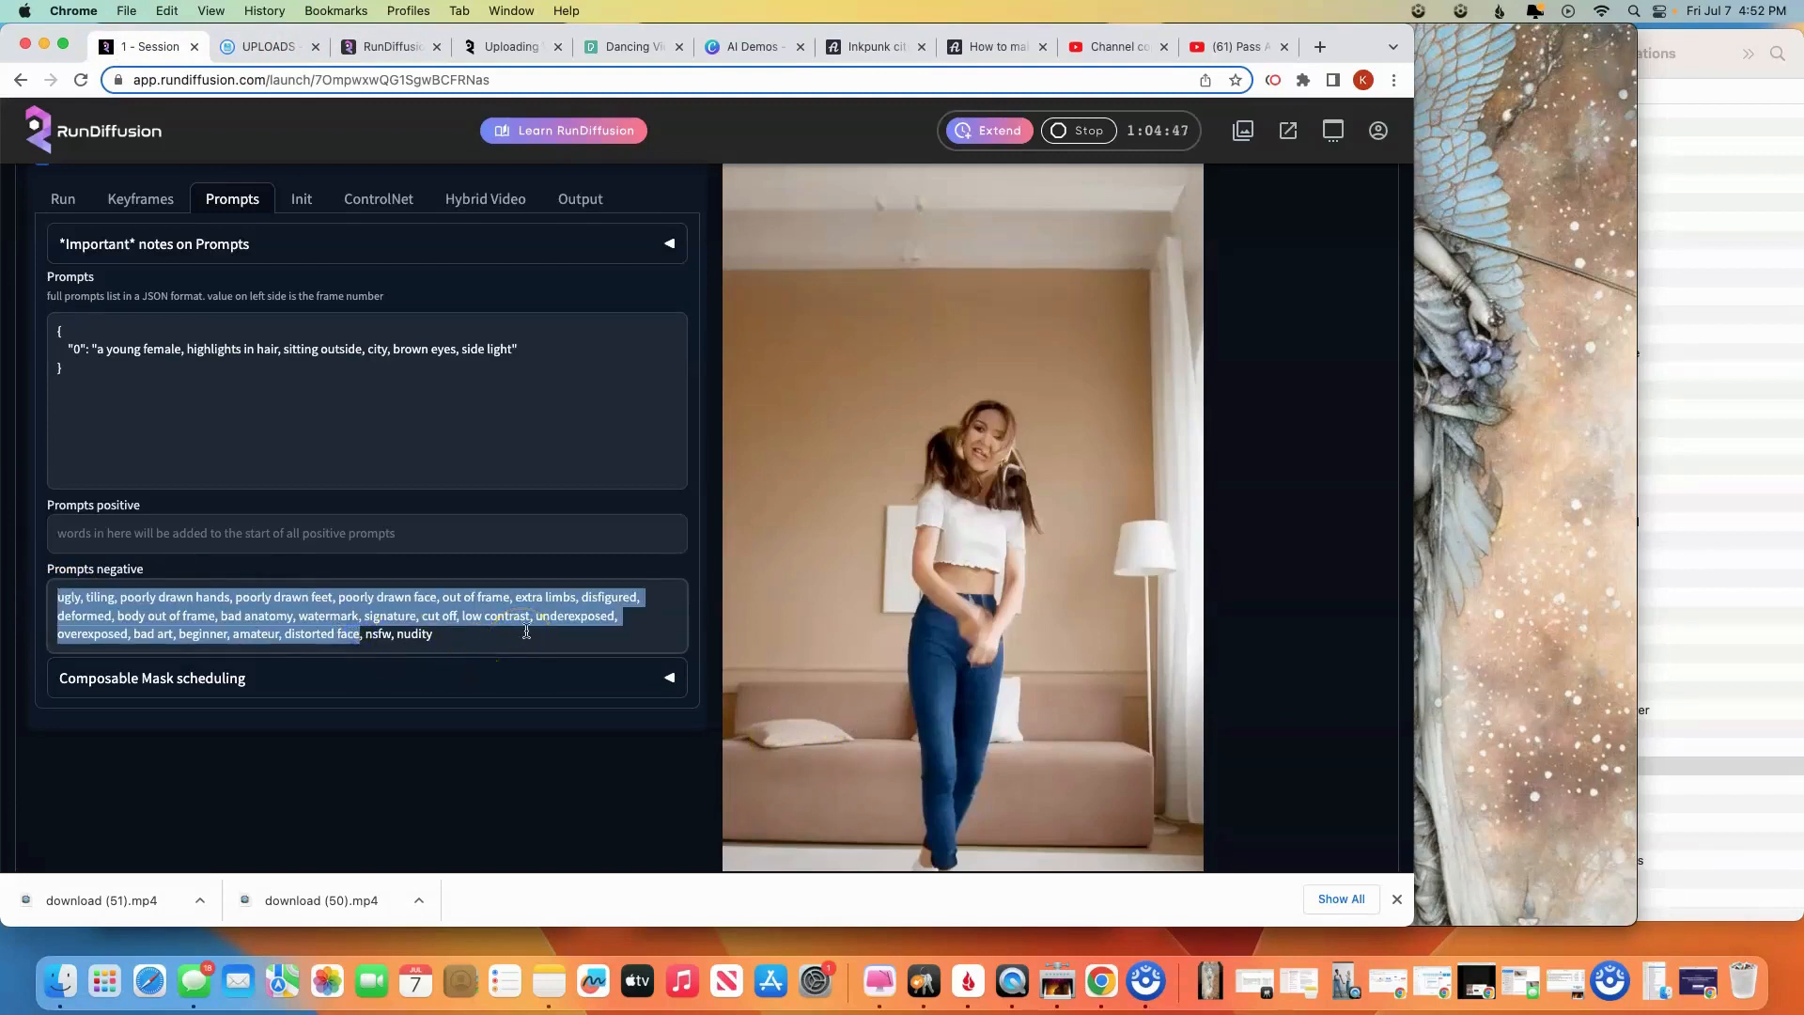
Set the negative prompt to 'disfigured, ugly, bad, immature, nsfw, nudity' and generate
text(disfigured, ugly, bad, immature, nsfw, nudity)
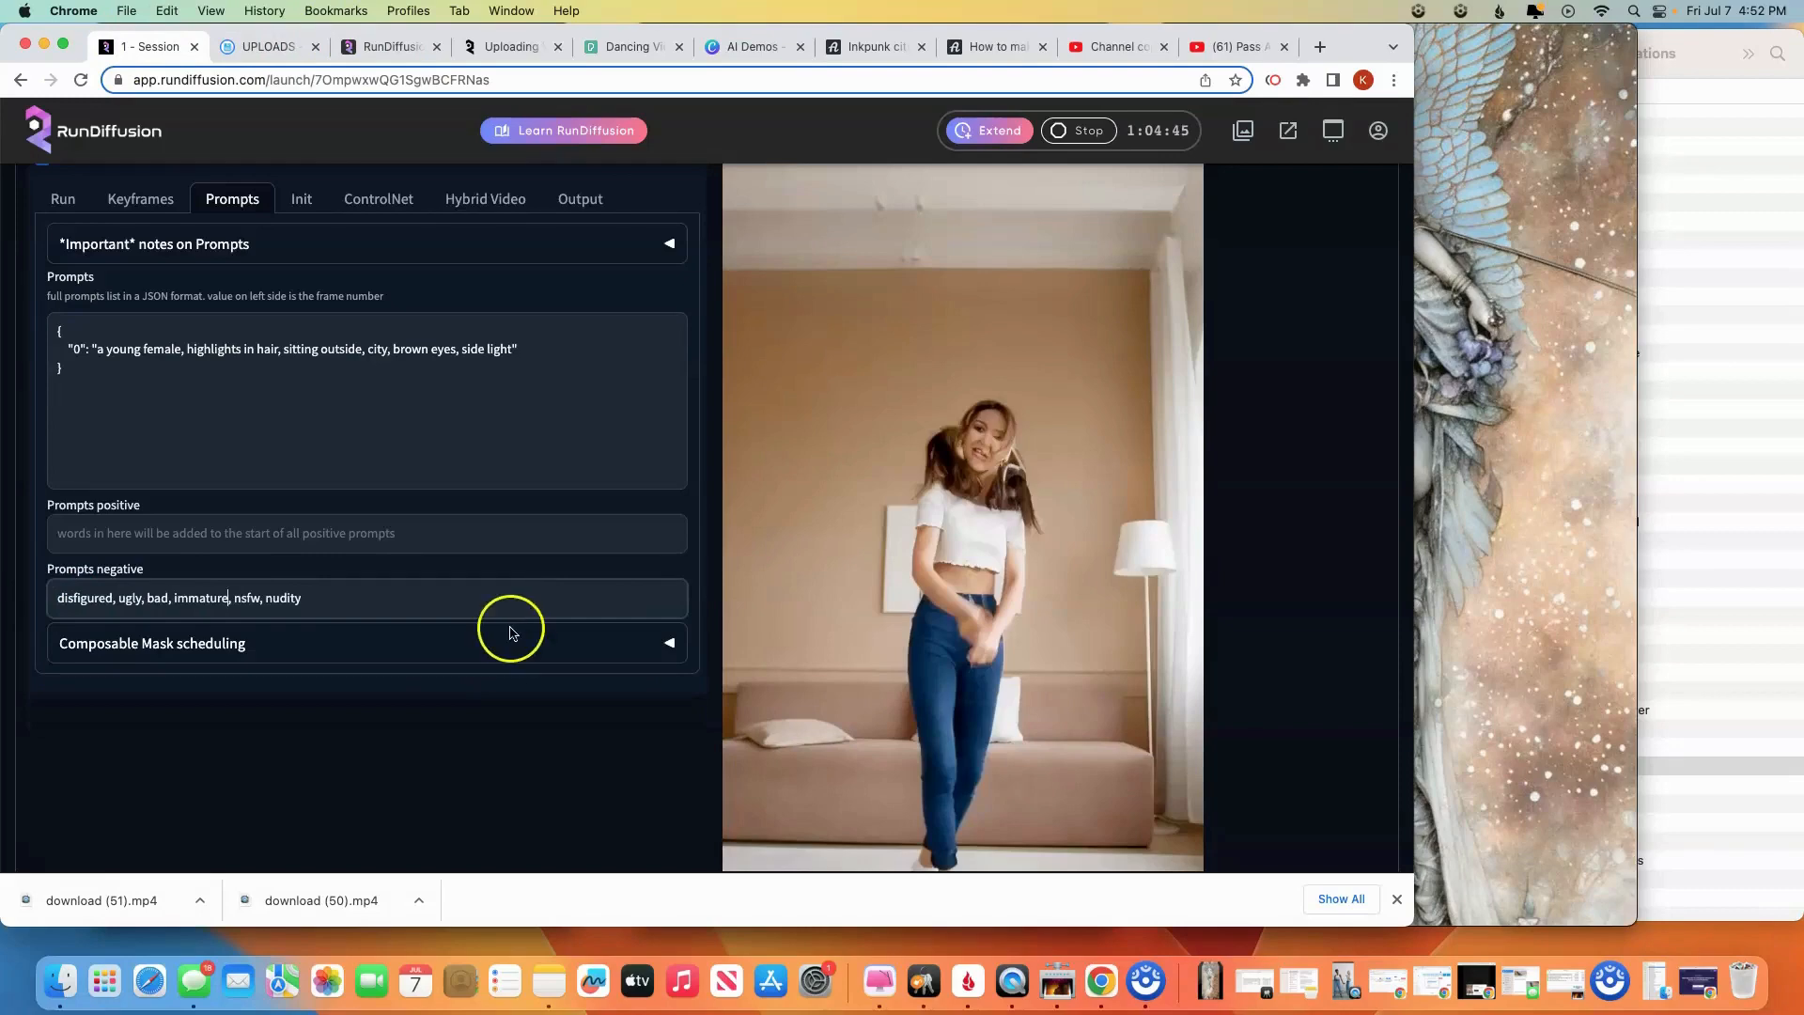
scroll(up, 3)
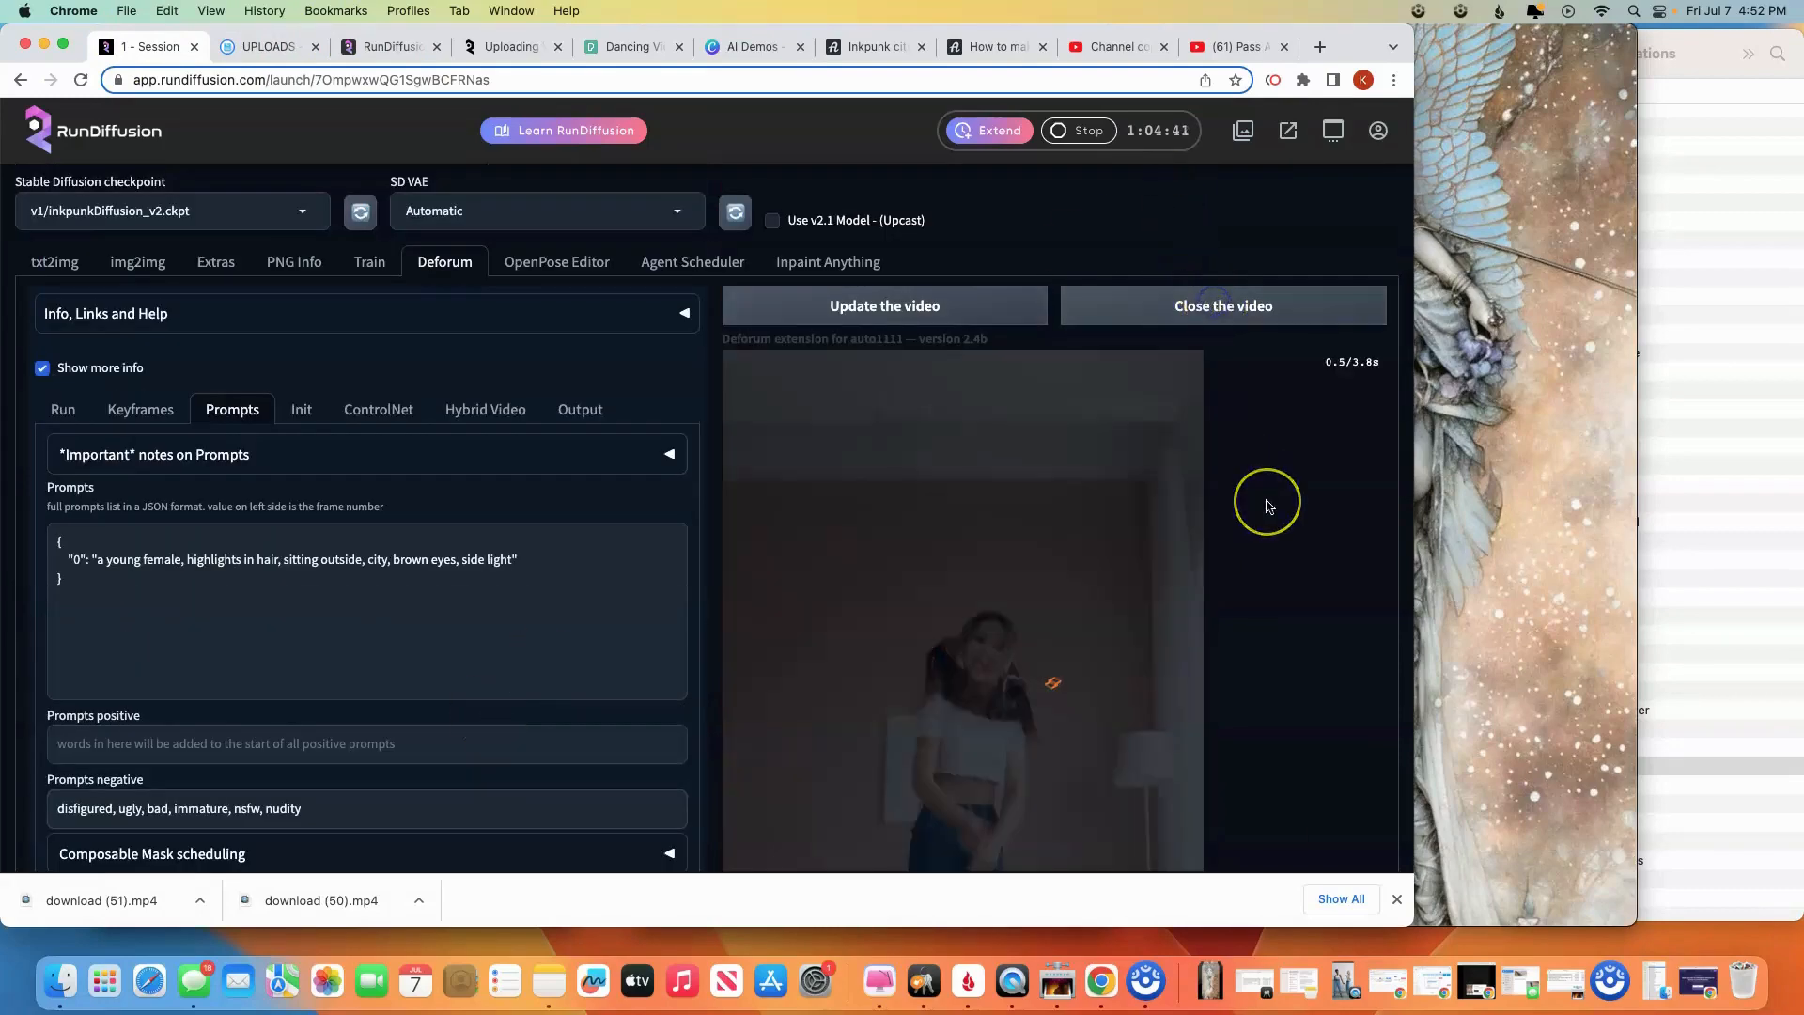
scroll(down, 3)
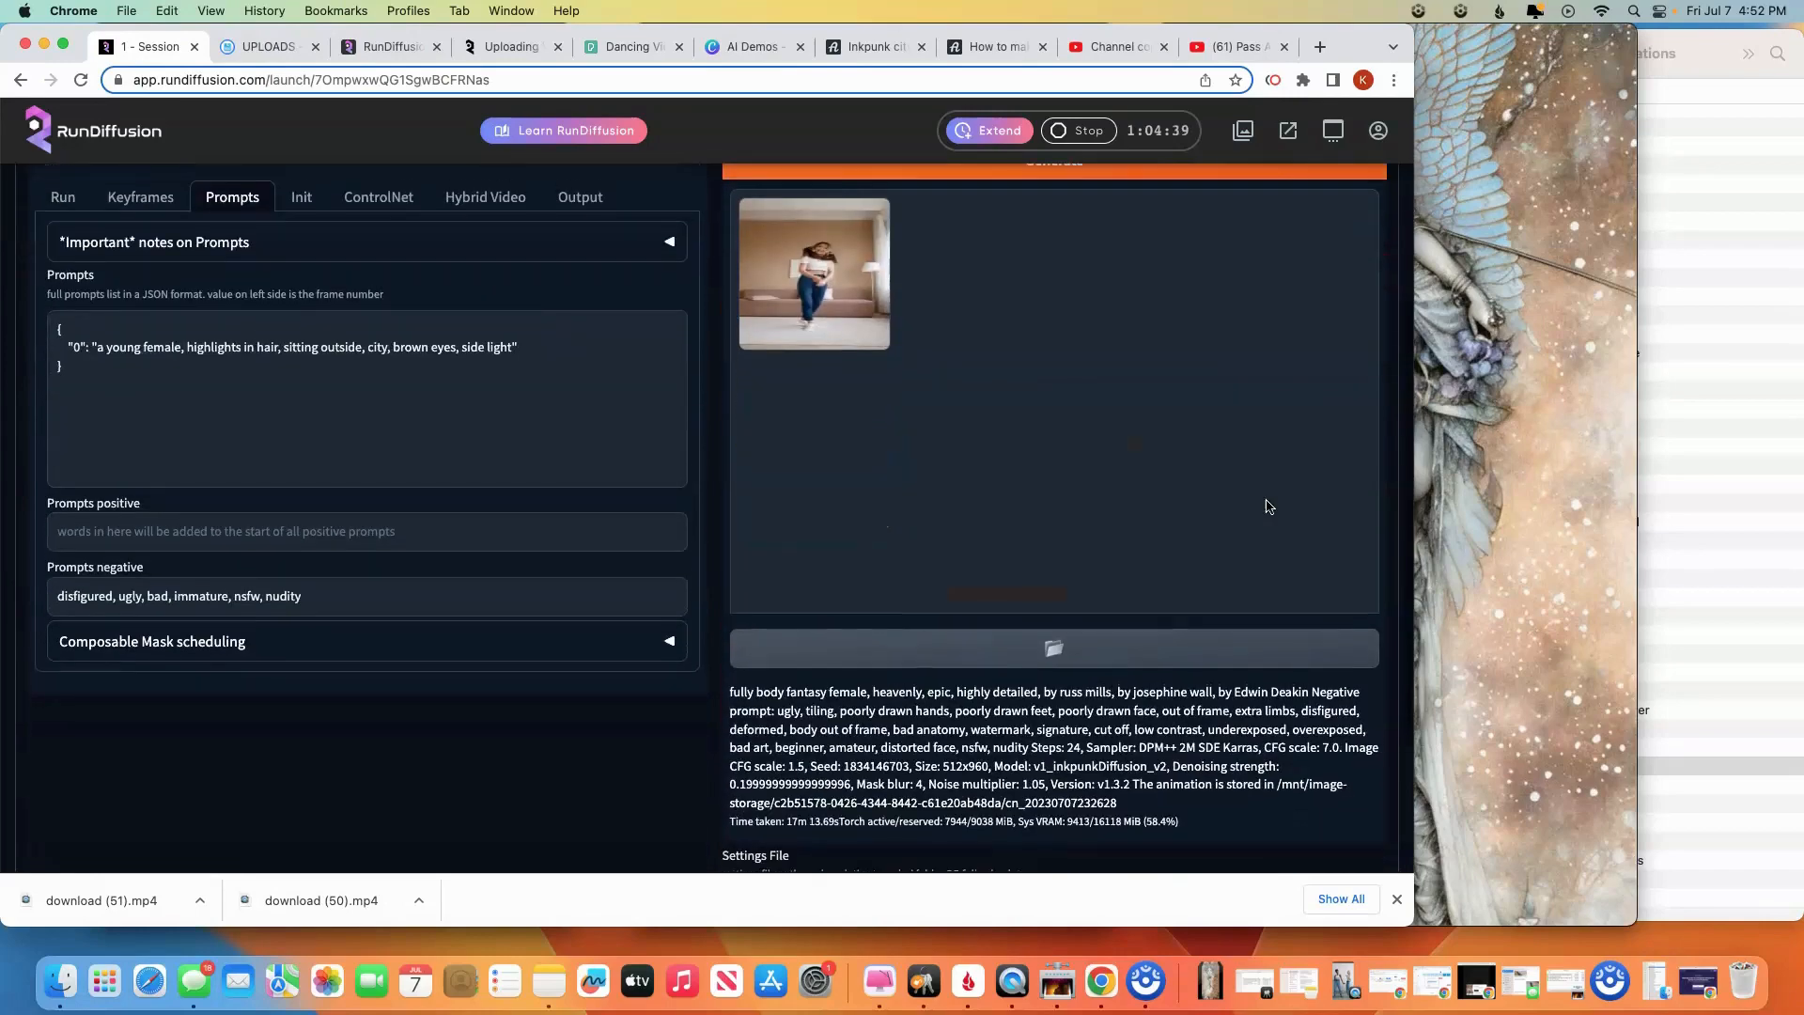
scroll(up, 3)
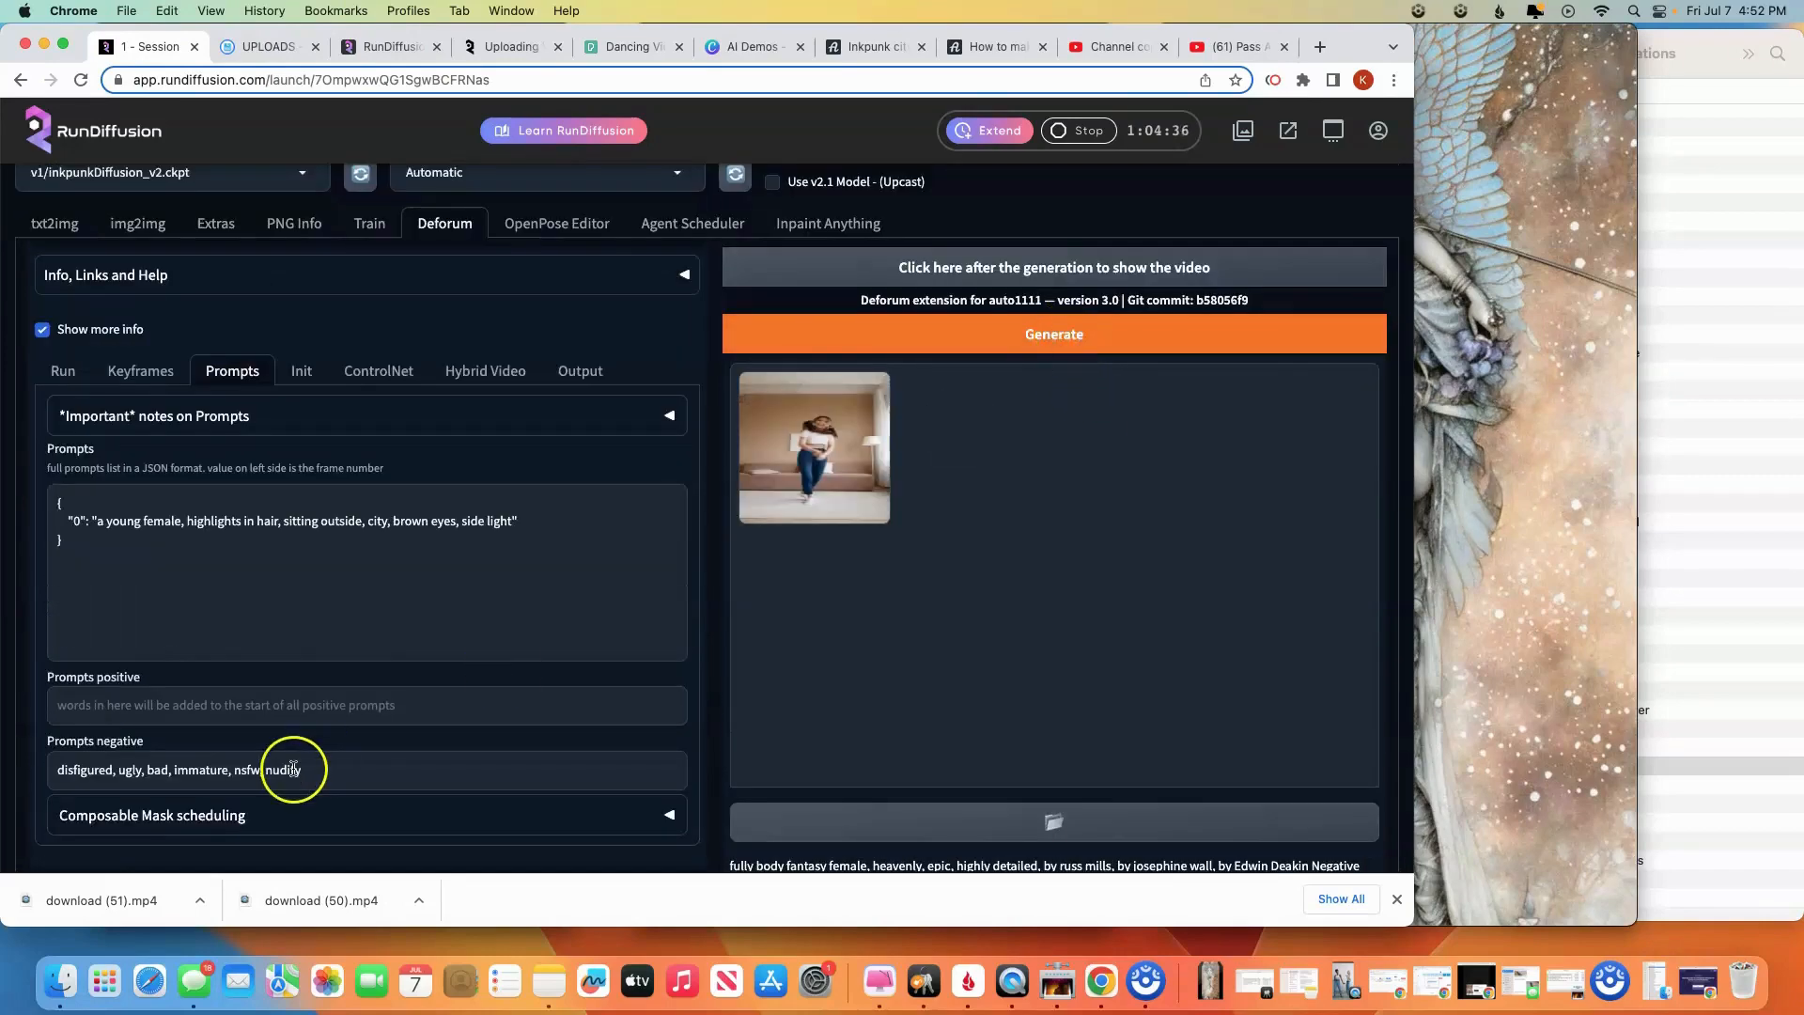
click(1053, 334)
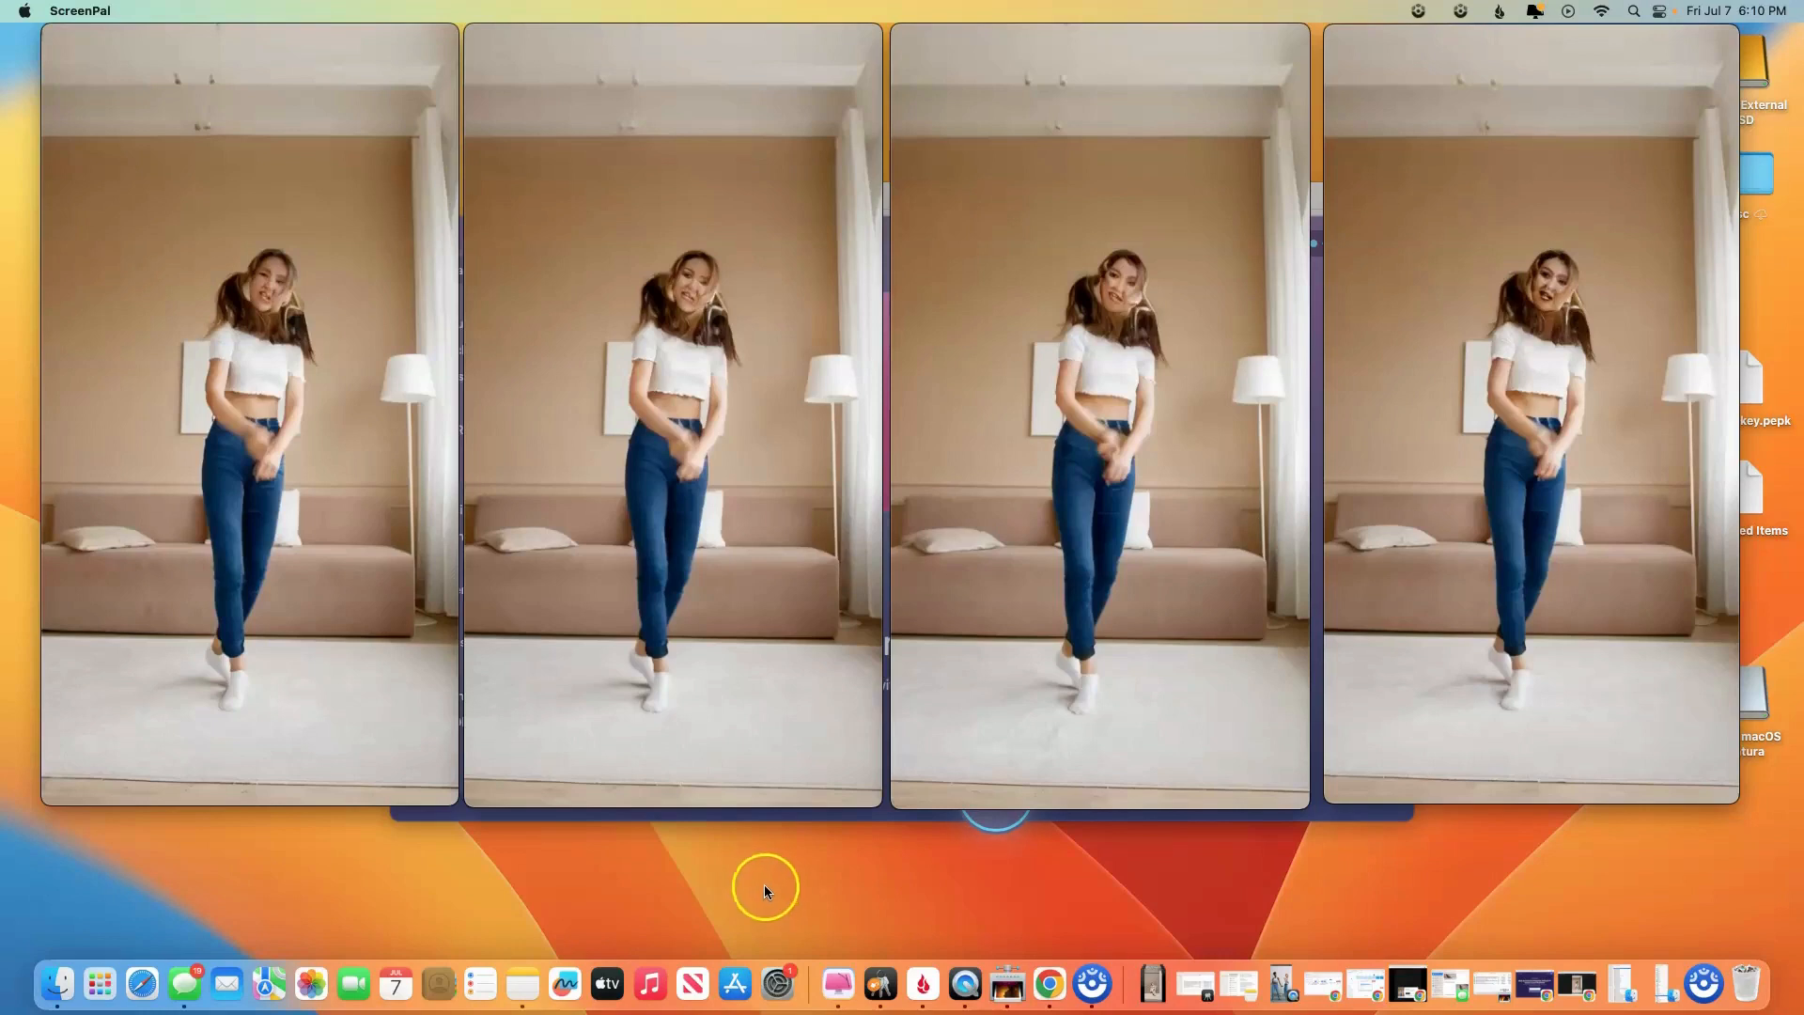
mouse_move(740, 887)
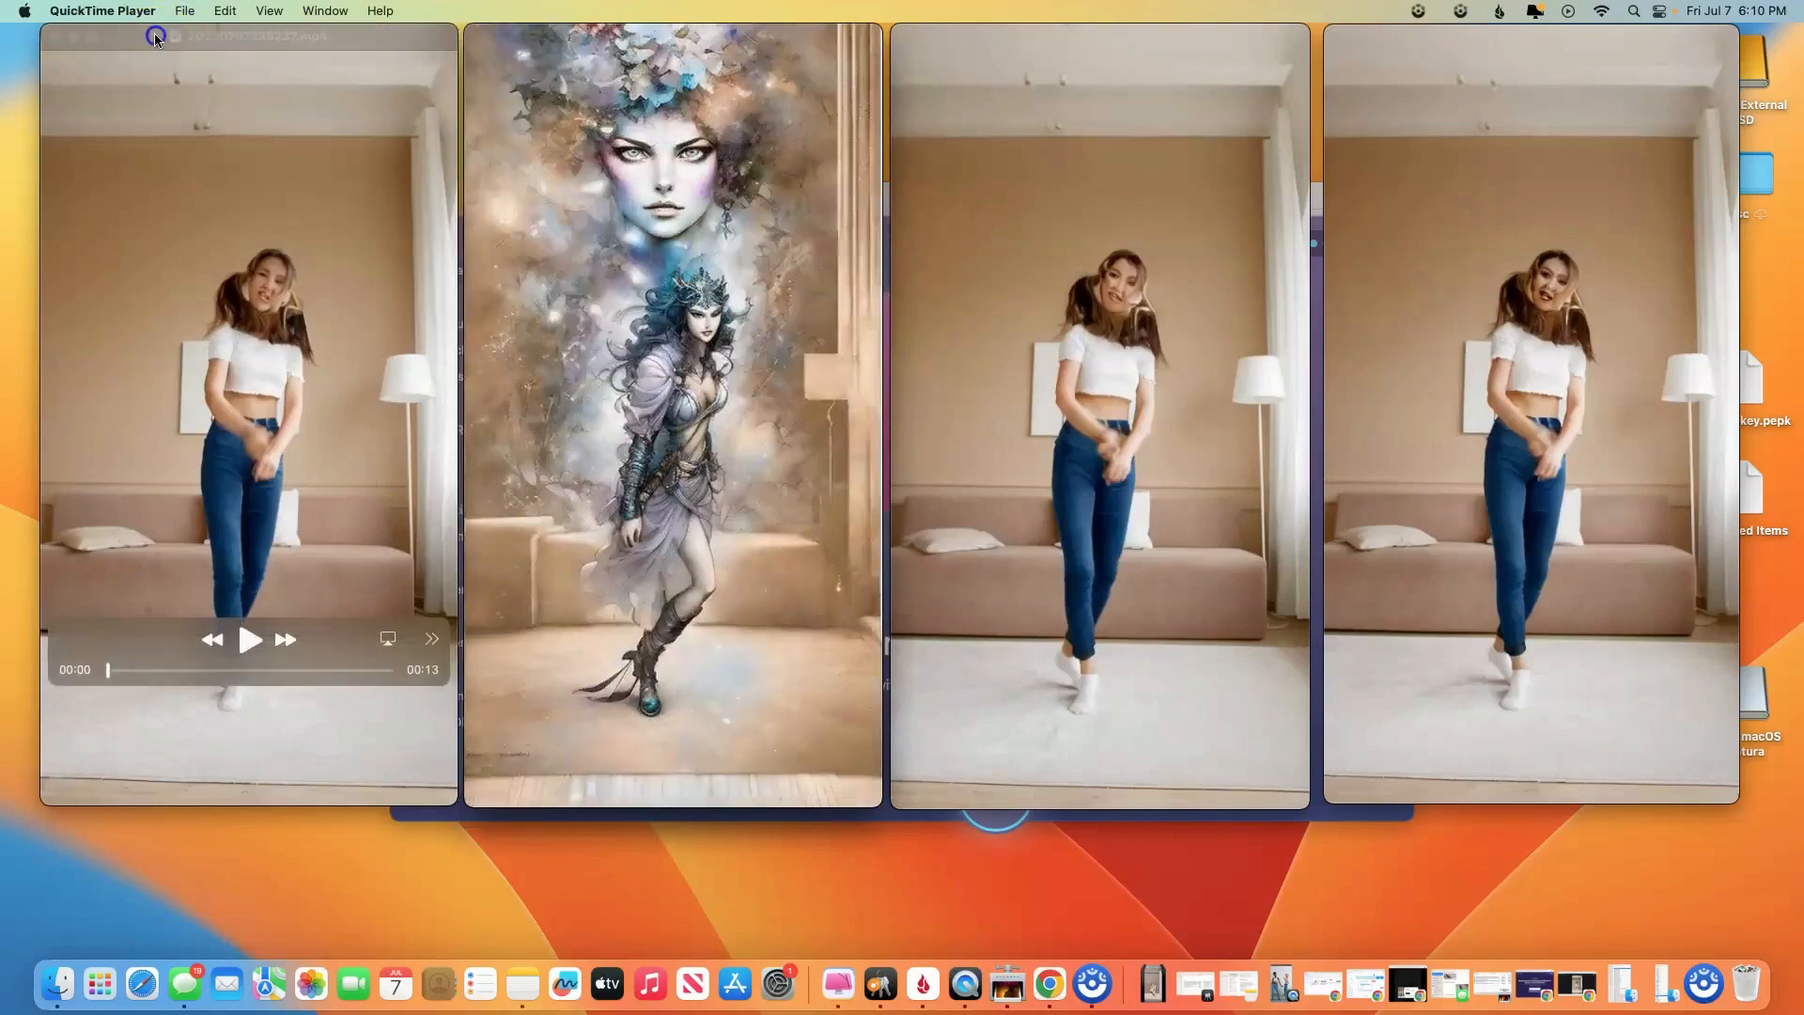
Play the four clips side by side, the inkpunk girl beside the three fantasy women
click(248, 639)
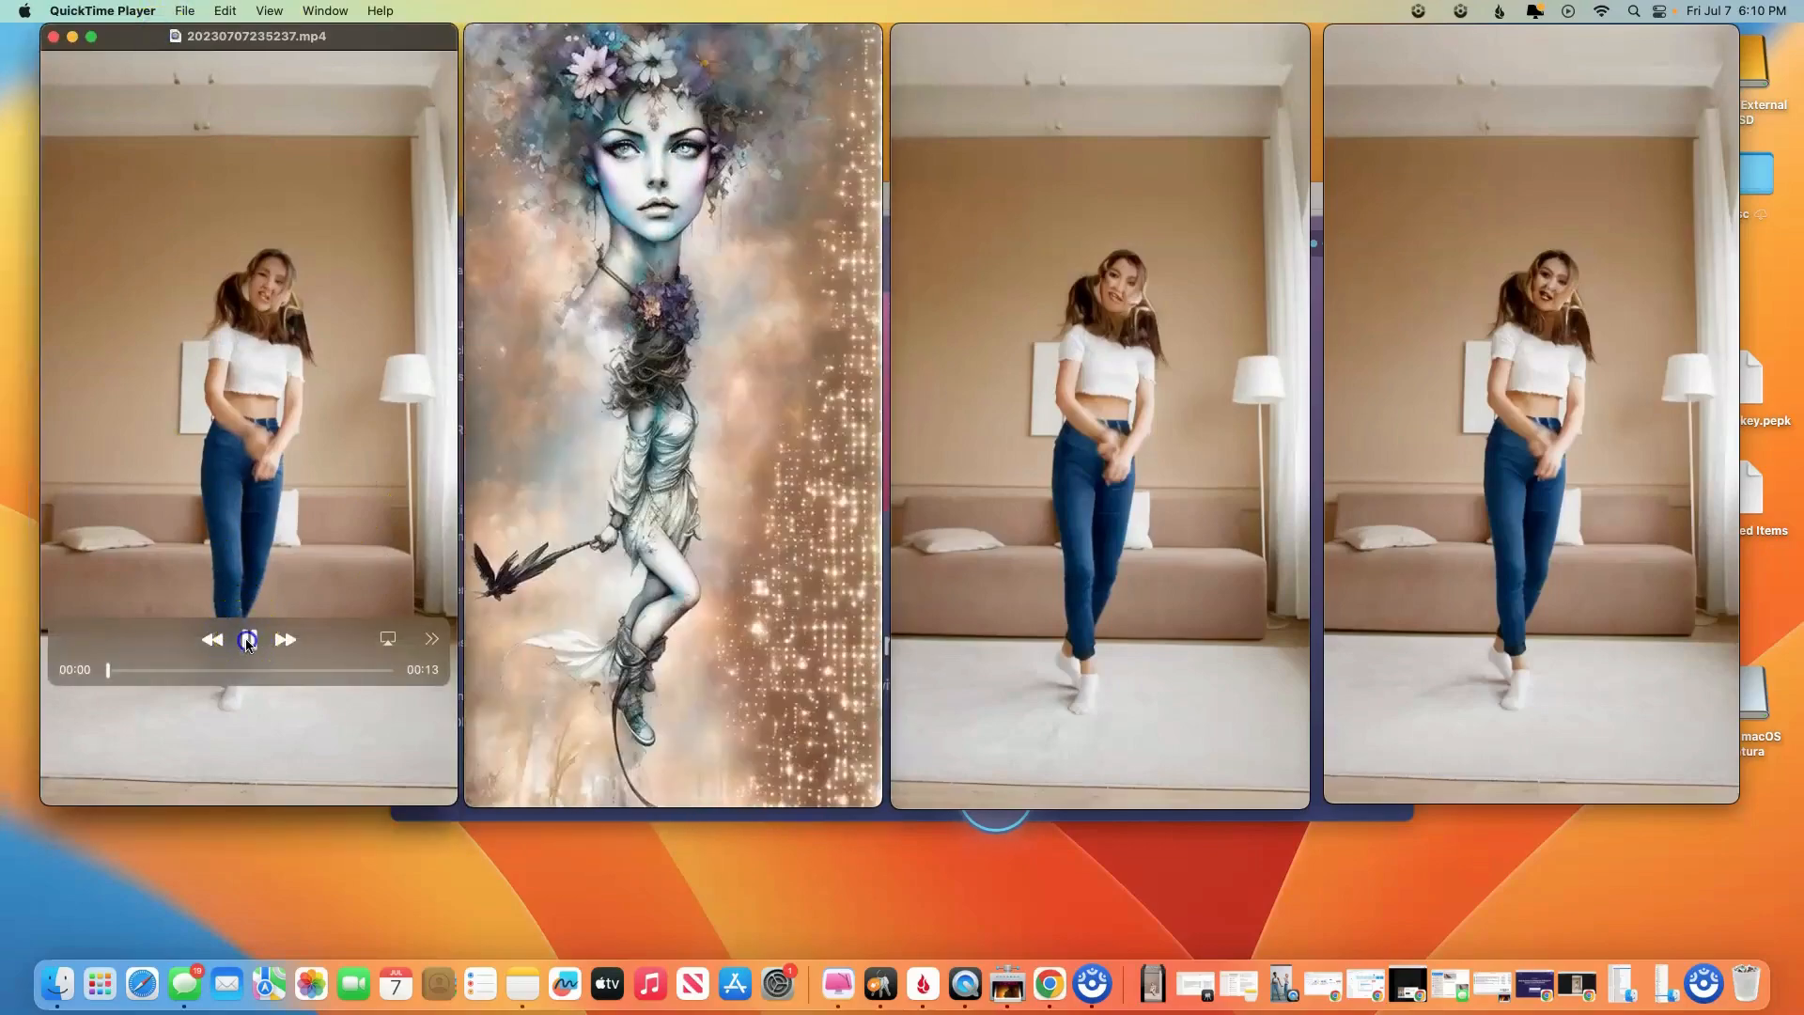
click(248, 639)
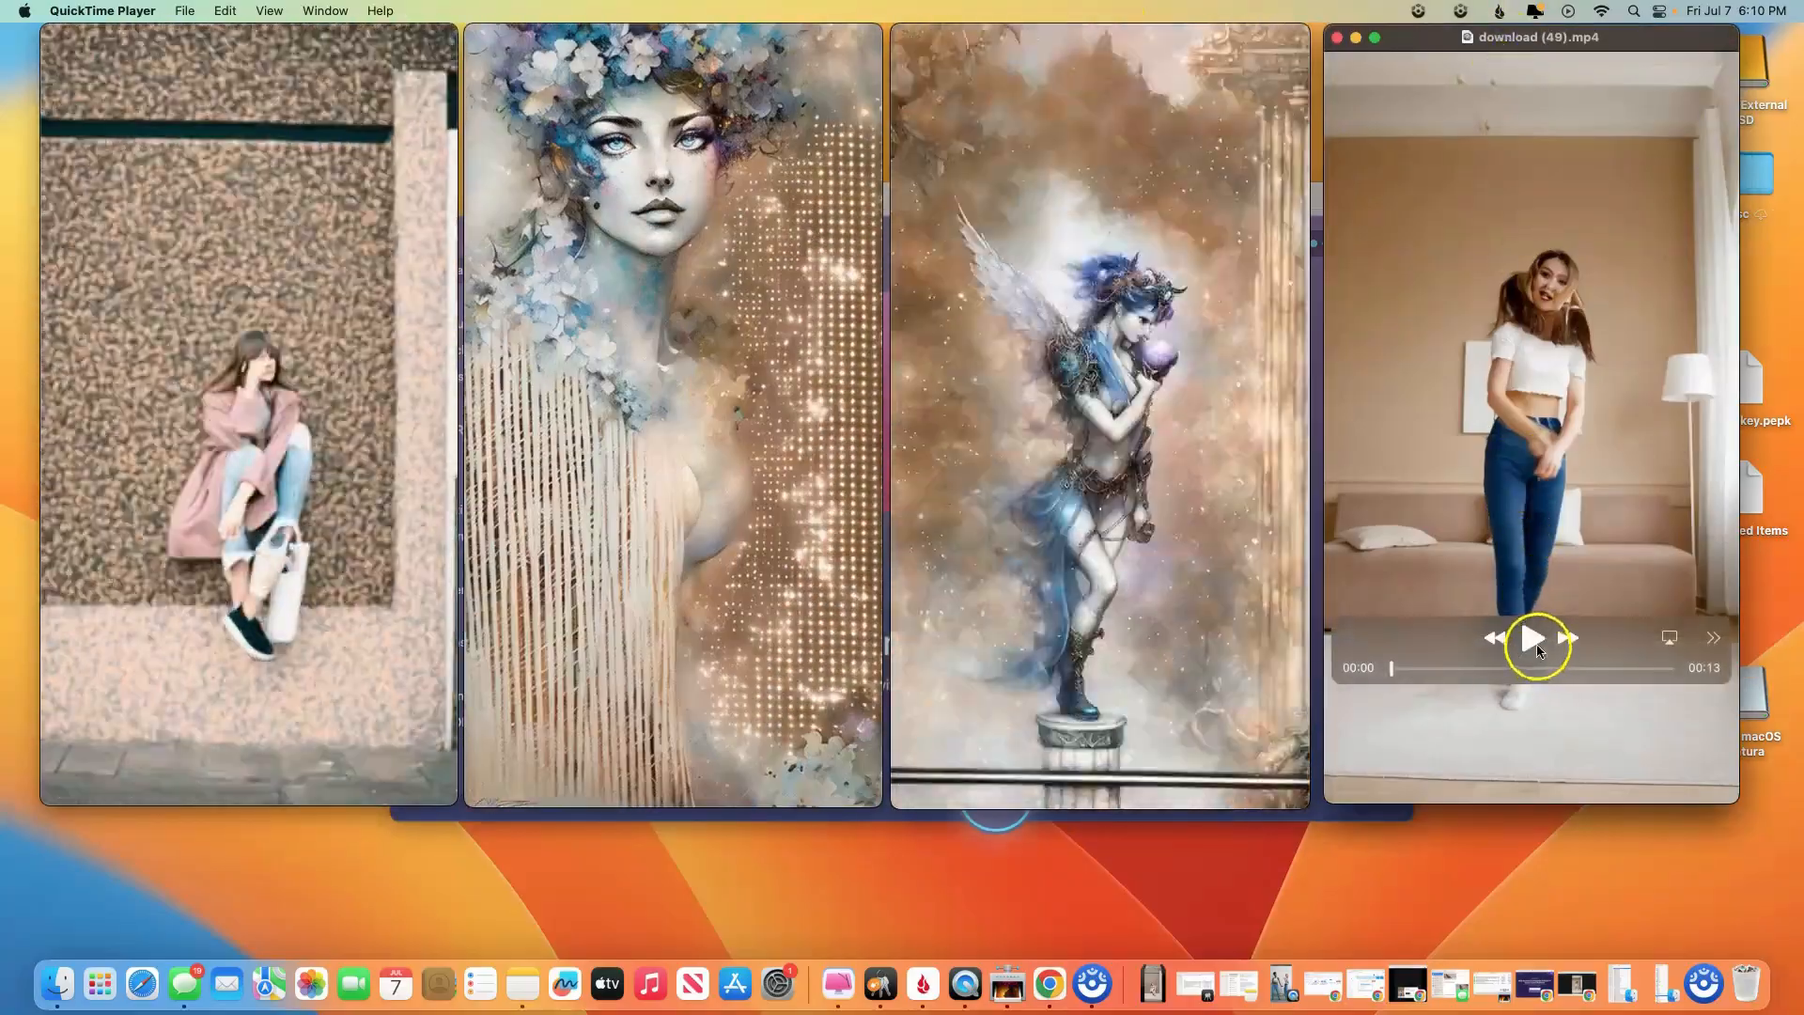
click(1533, 637)
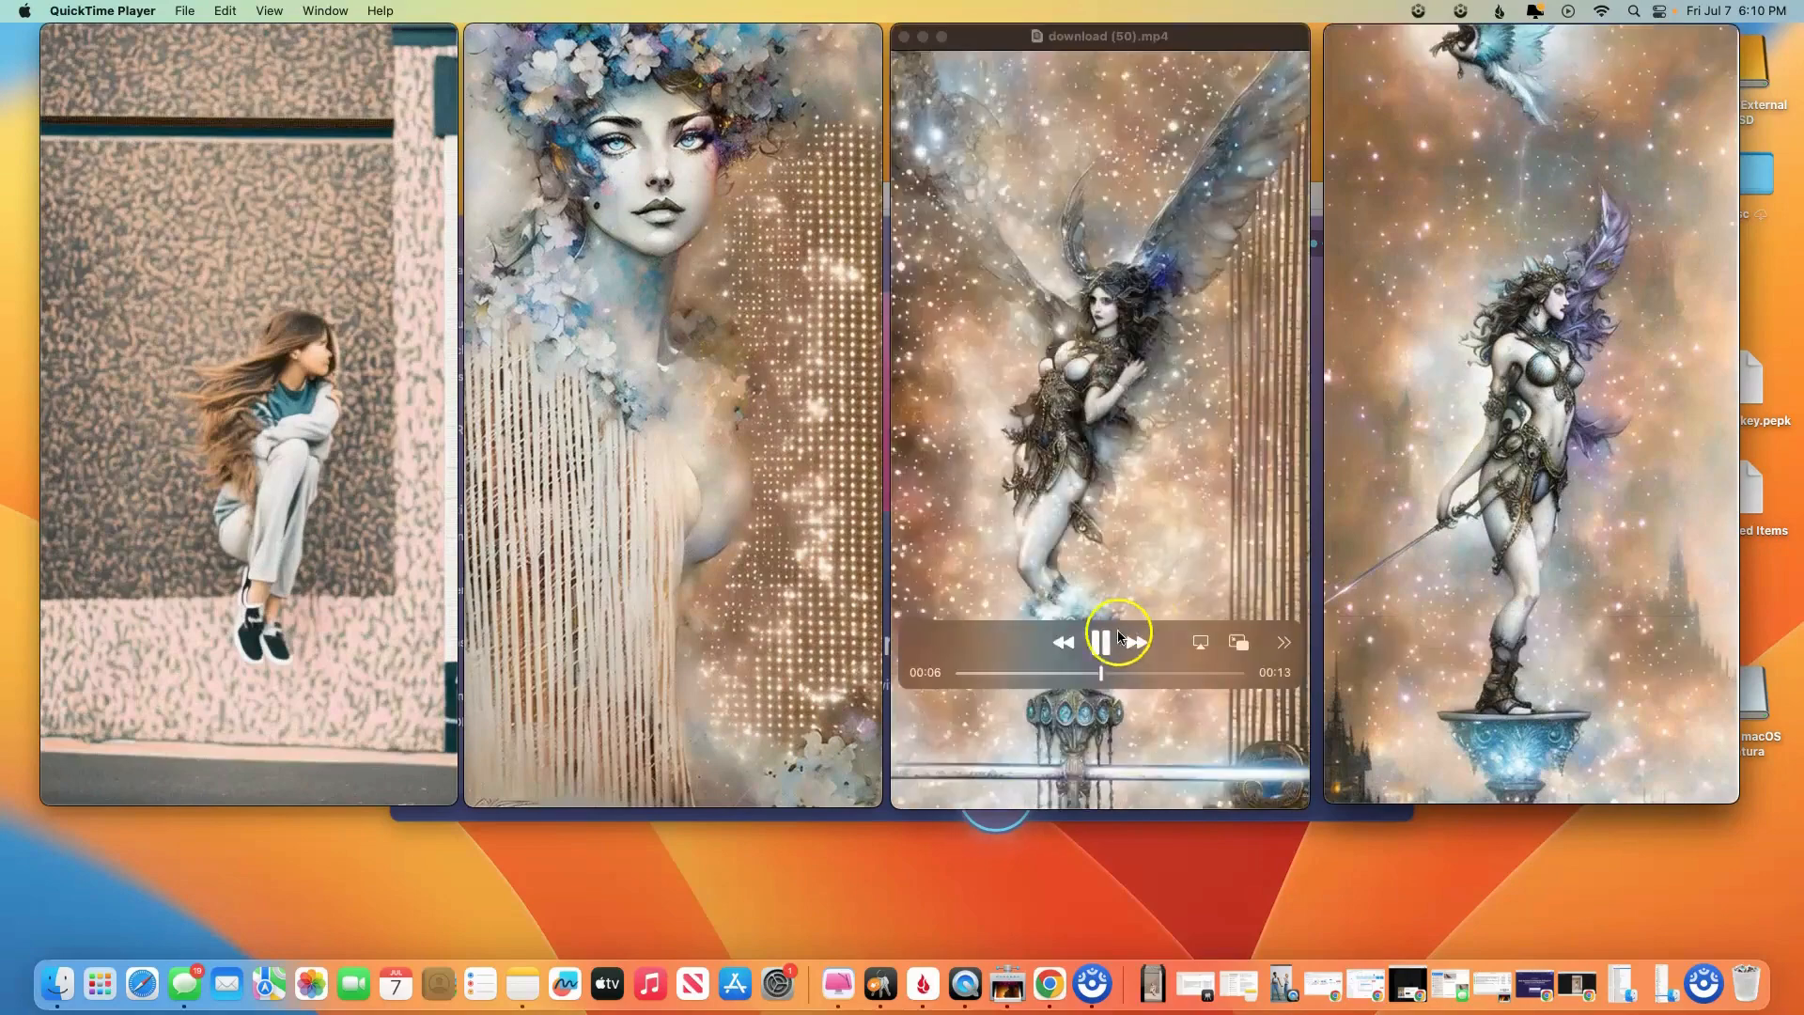
click(239, 238)
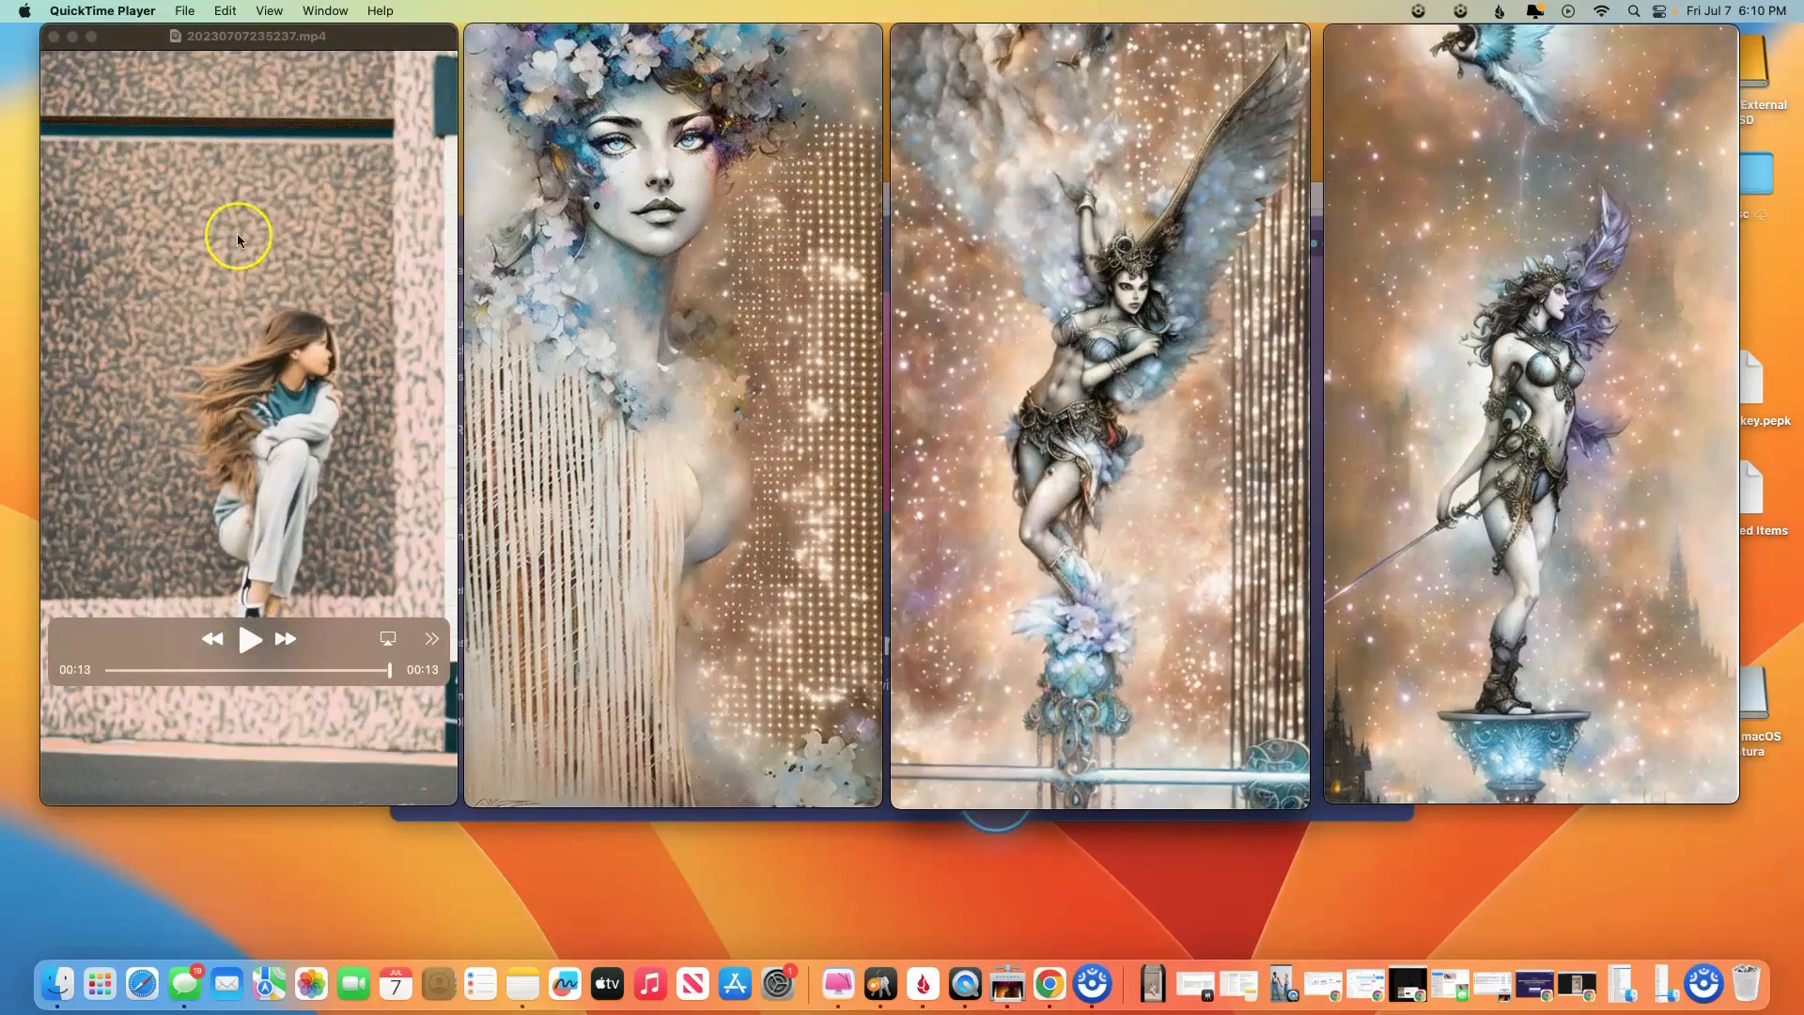
mouse_move(319, 264)
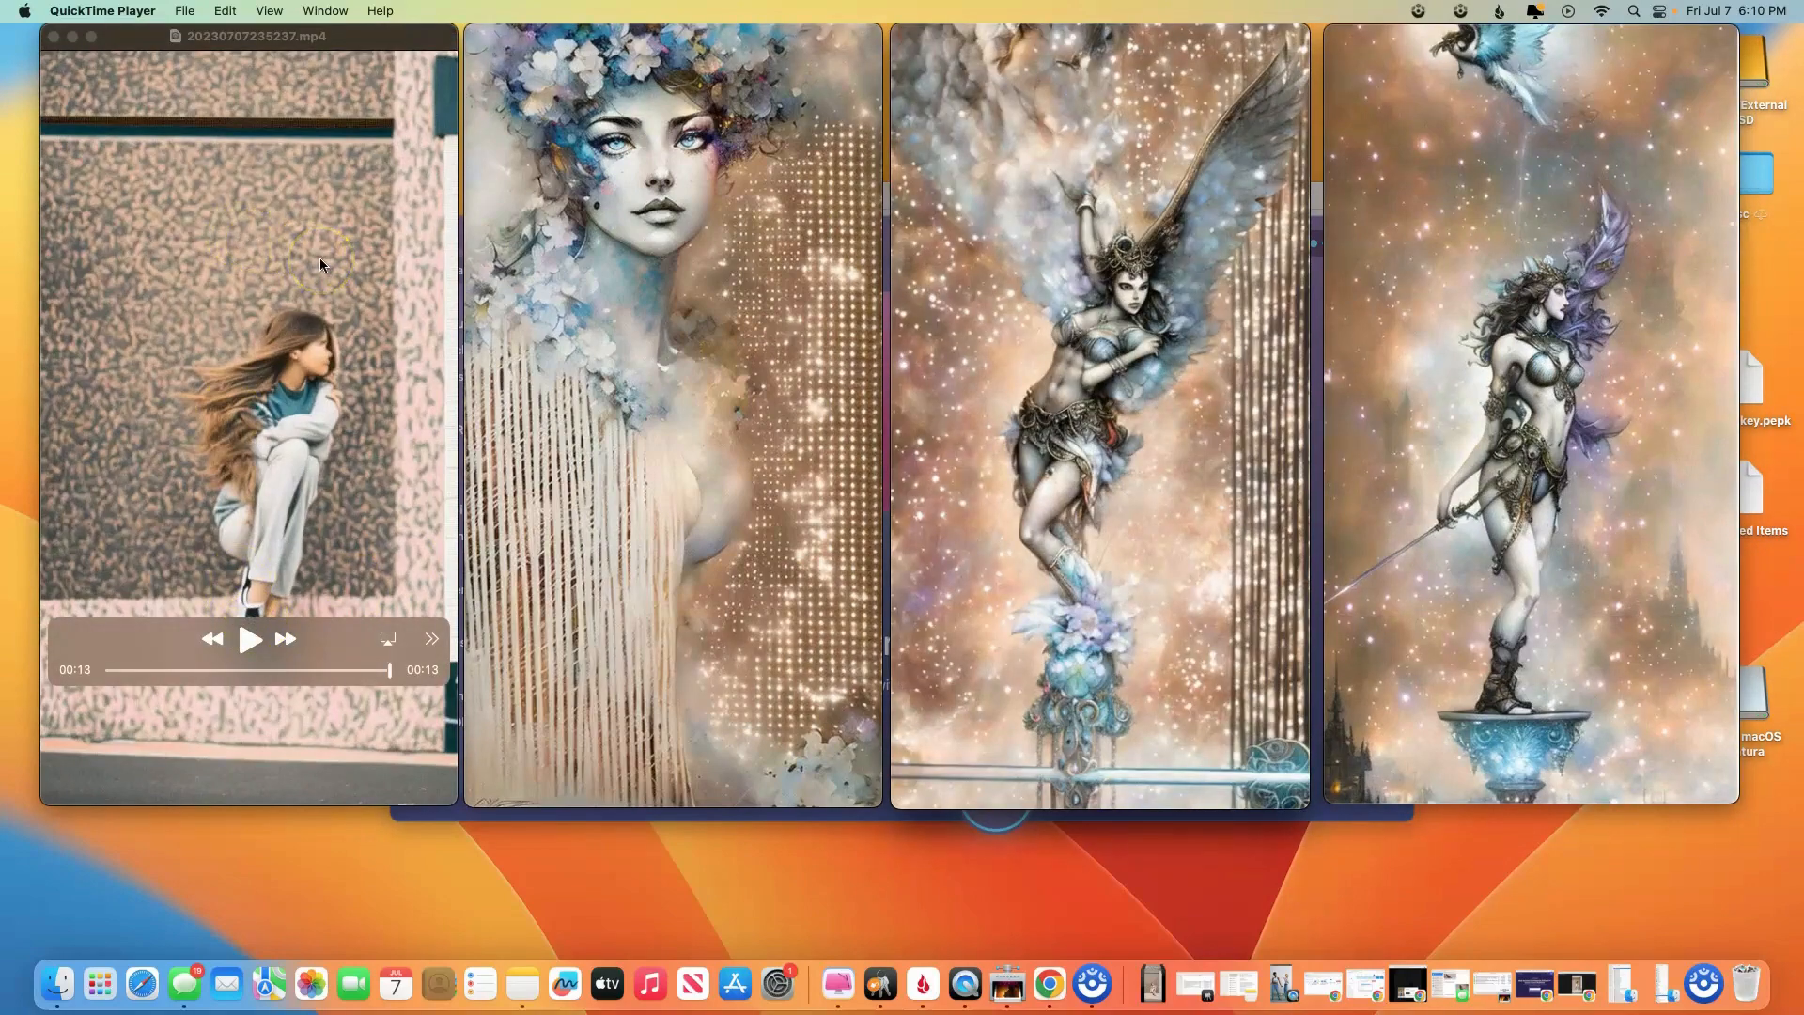